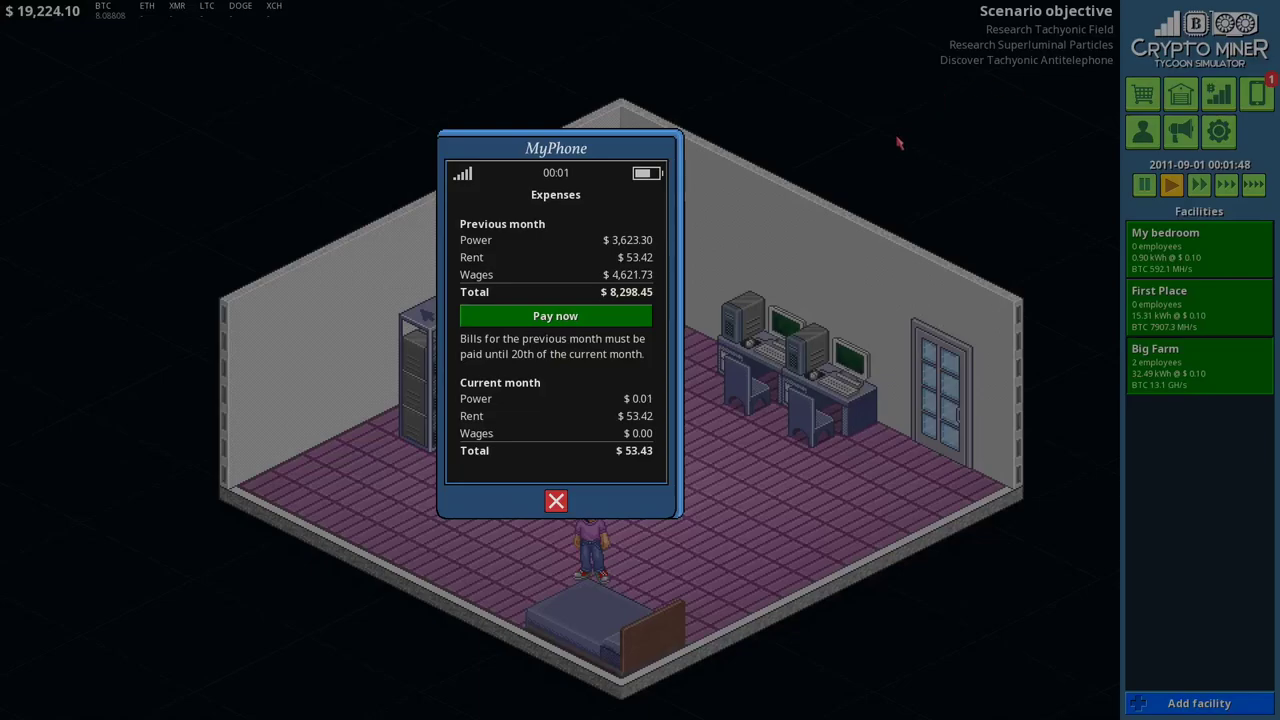
# Step: Pay last month's $8,298.45 bills in MyPhone, then bring up the Bitcoin coin market
pyautogui.click(556, 316)
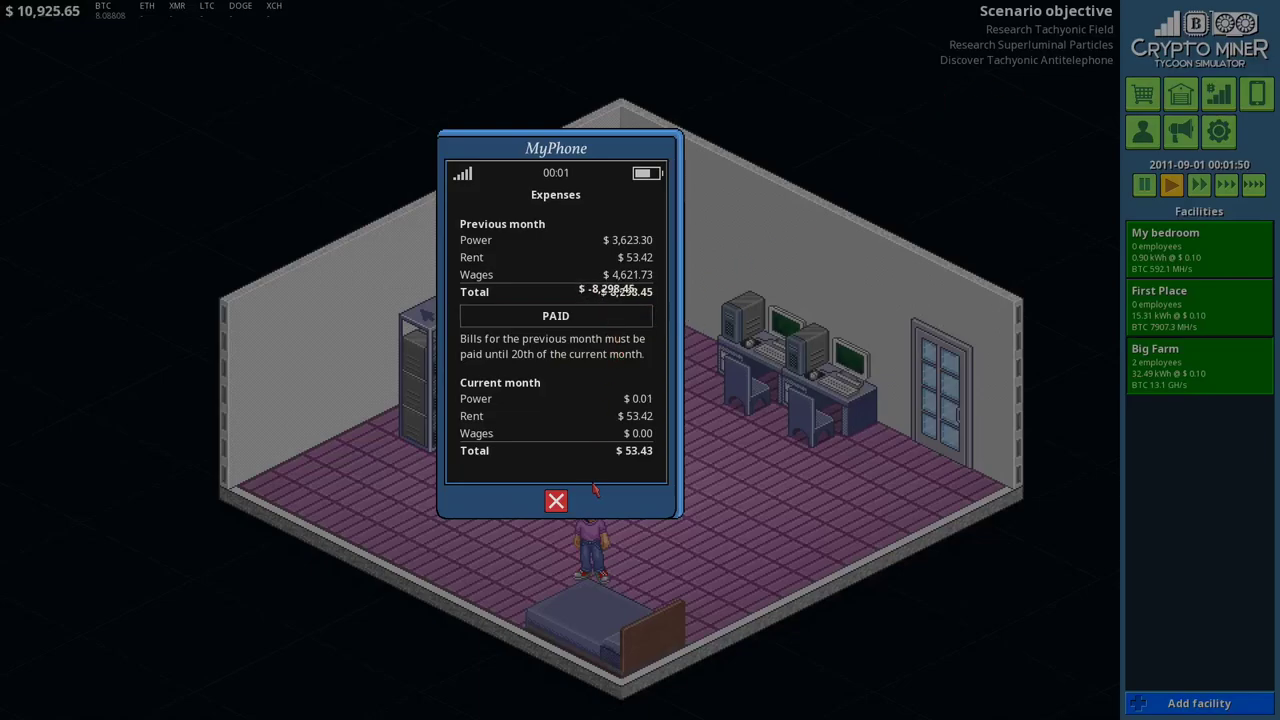
pyautogui.click(556, 500)
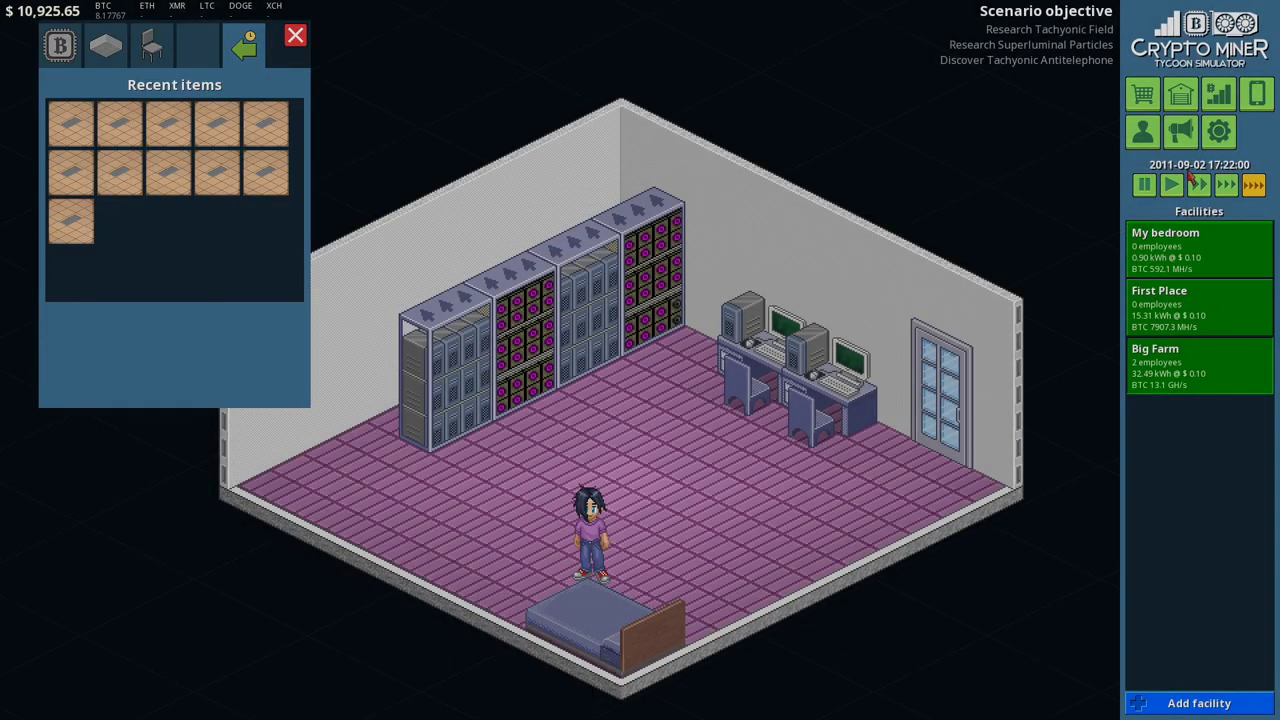
pyautogui.click(1170, 184)
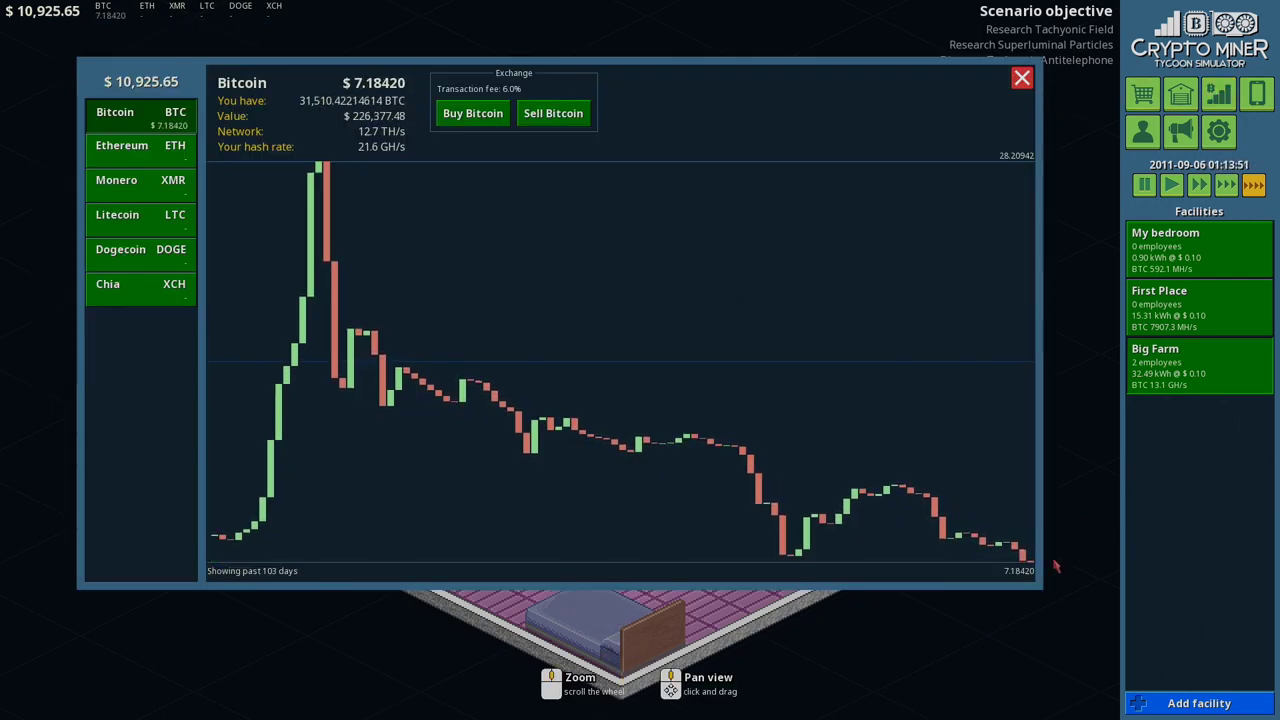
# Step: Start a Bitcoin purchase order on the exchange, amount still zero
pyautogui.click(1020, 78)
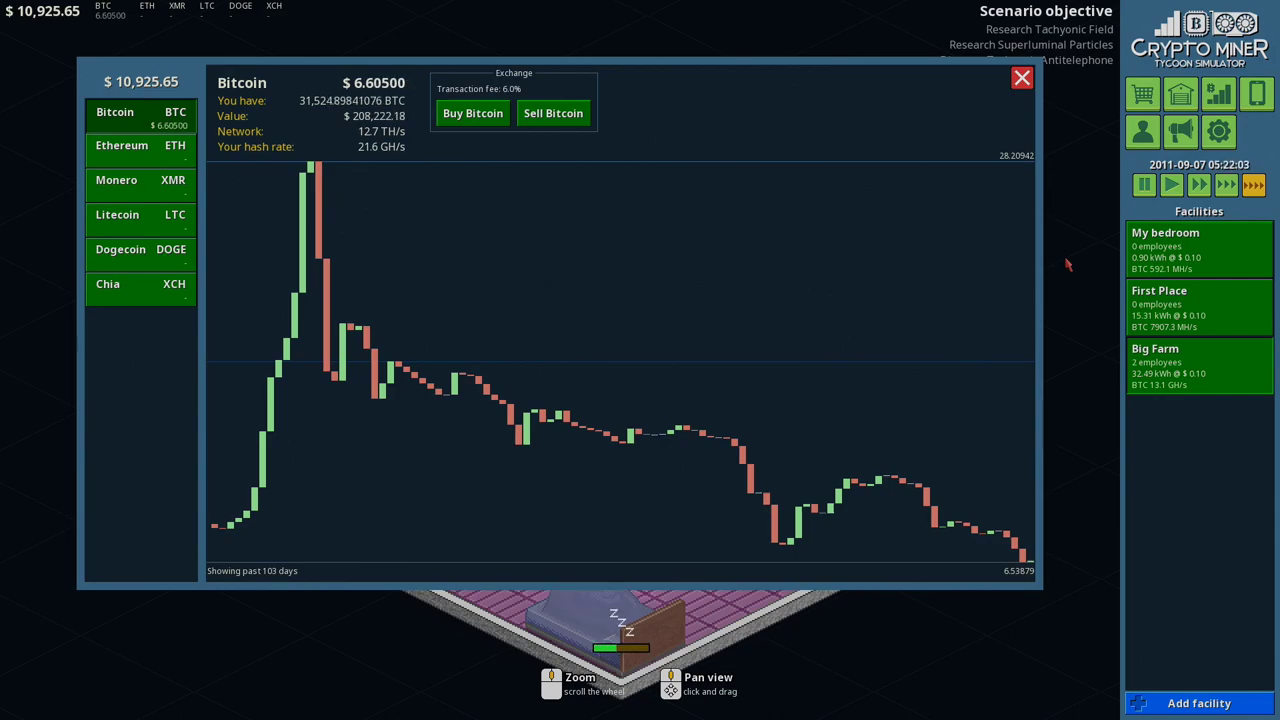
pyautogui.moveTo(432, 216)
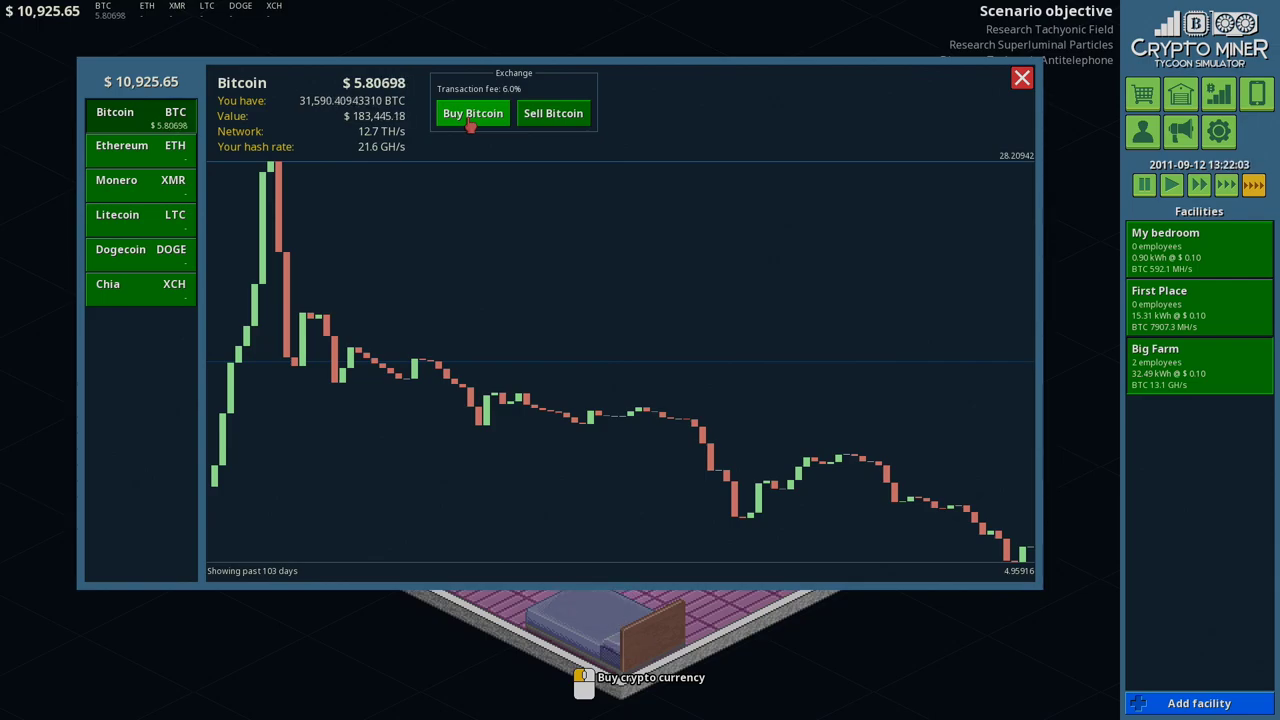
pyautogui.click(472, 112)
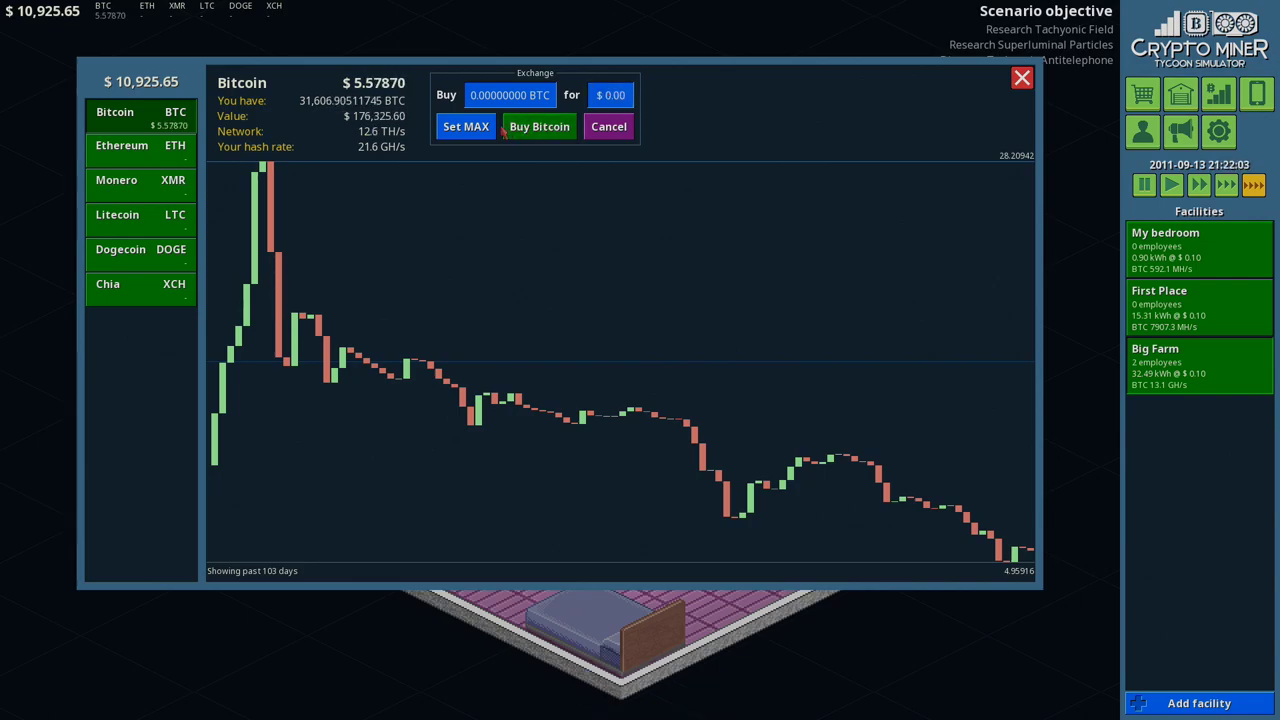
# Step: Buy Bitcoin with the MAX amount, converting all $10,925.65 cash to BTC
pyautogui.click(464, 126)
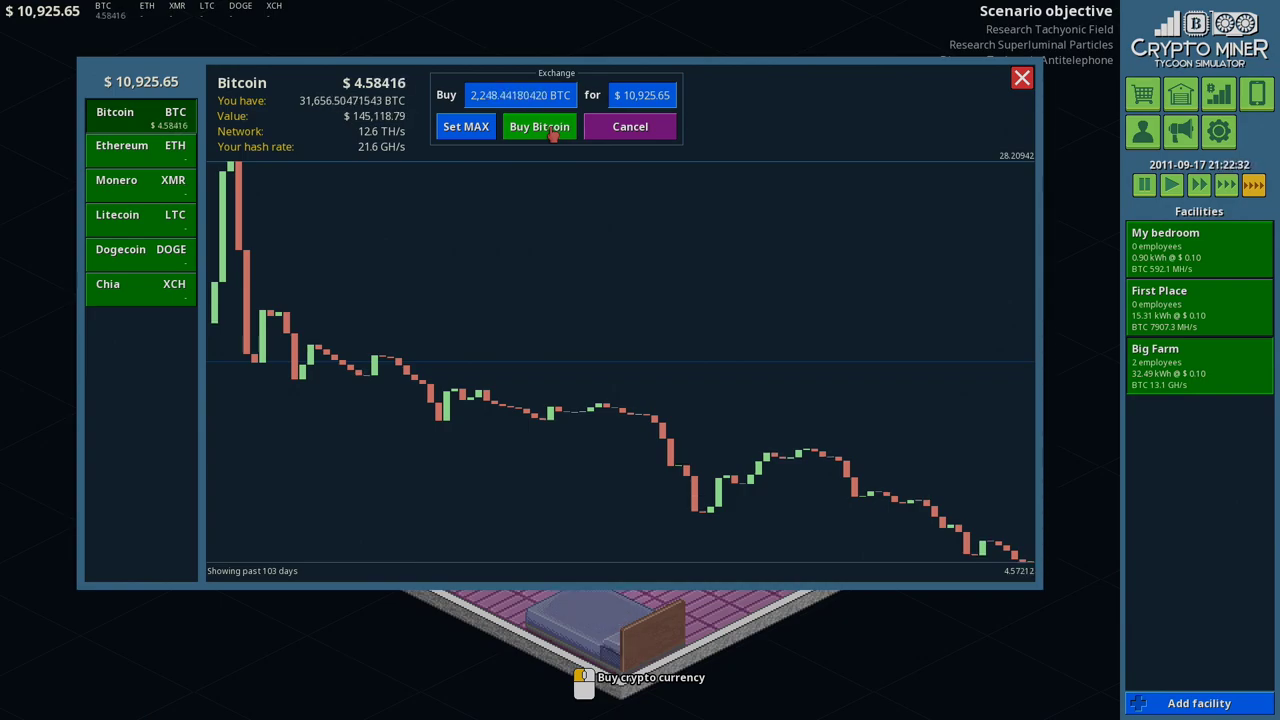
pyautogui.click(540, 126)
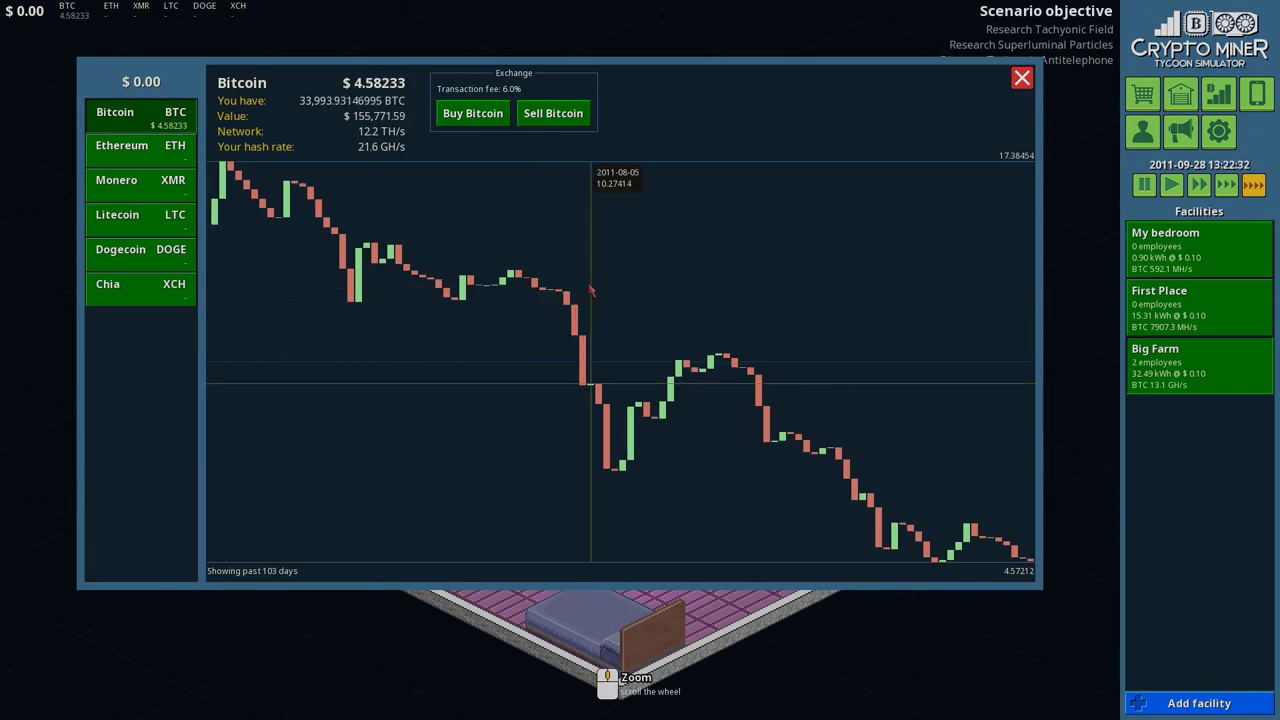
pyautogui.scroll(-3)
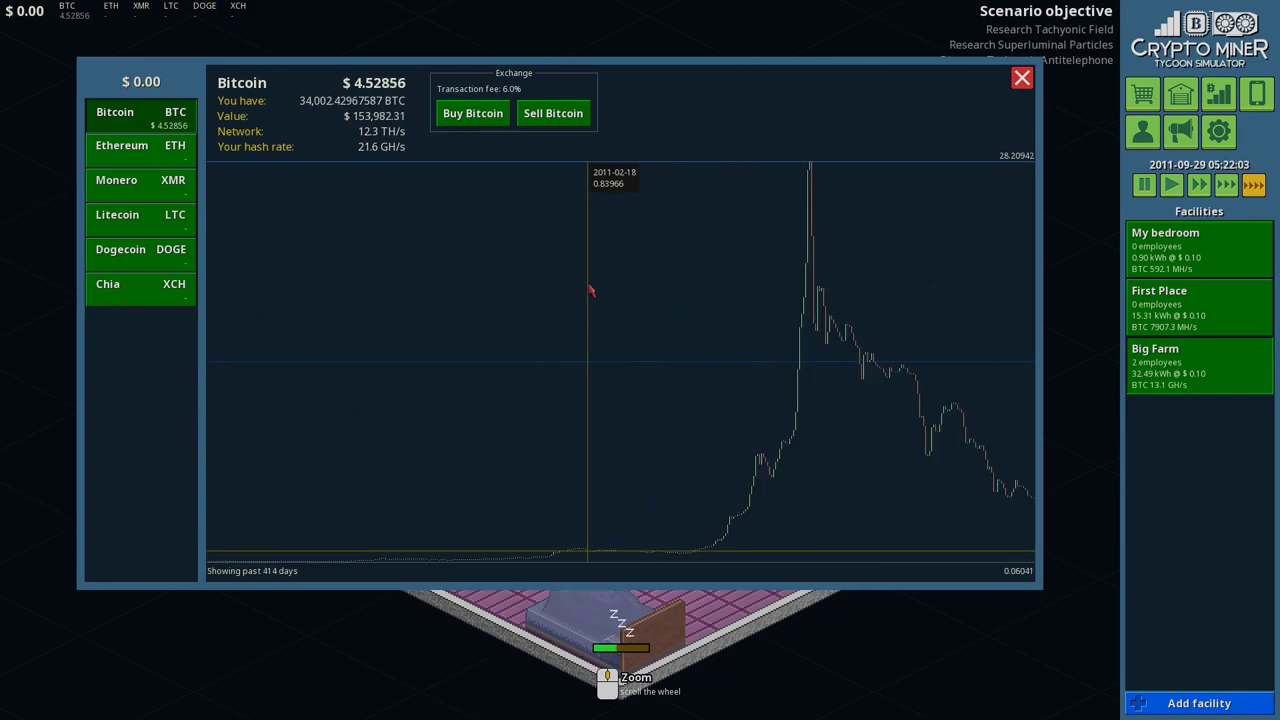
pyautogui.scroll(3)
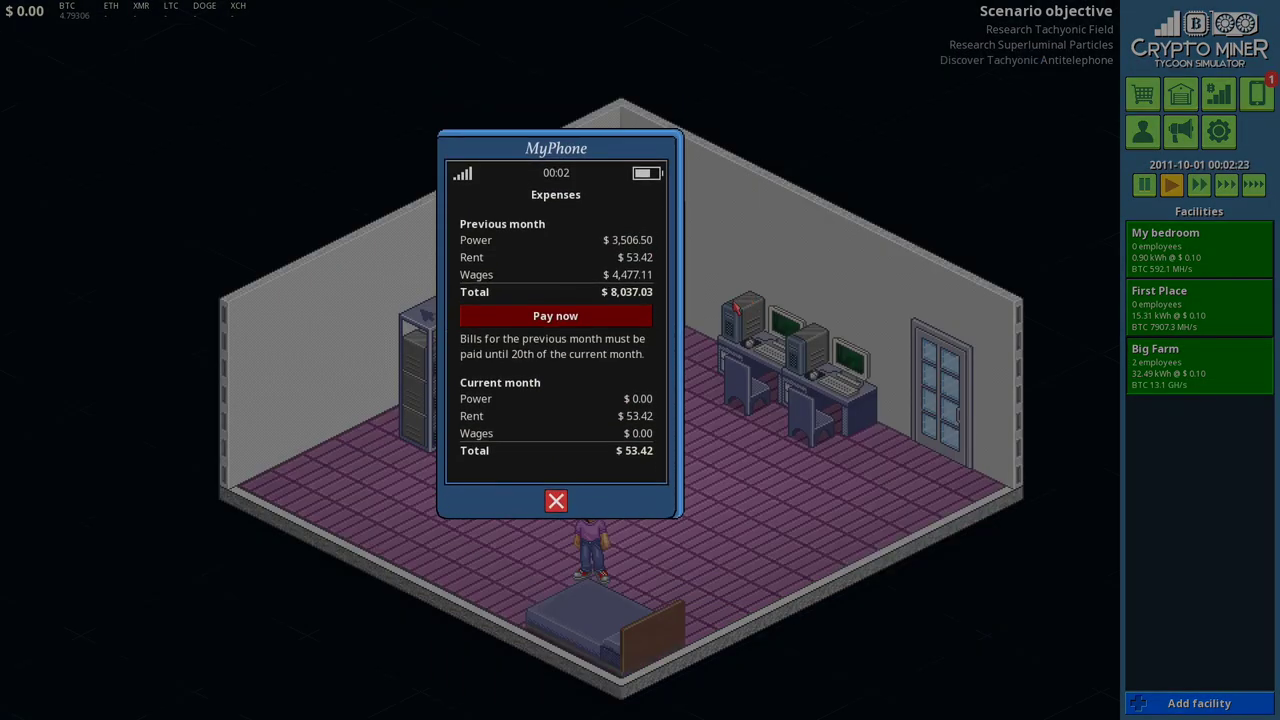
pyautogui.moveTo(556, 500)
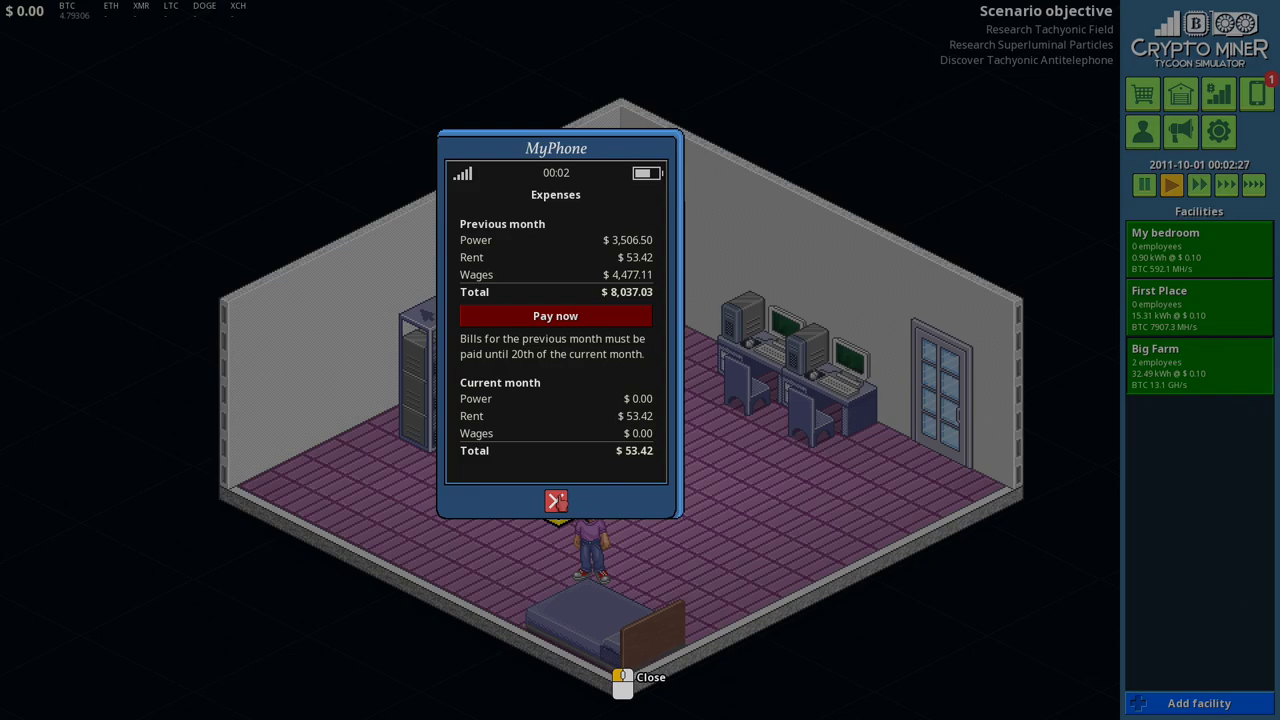
# Step: Sell $10,000 worth of Bitcoin on the exchange
pyautogui.click(556, 500)
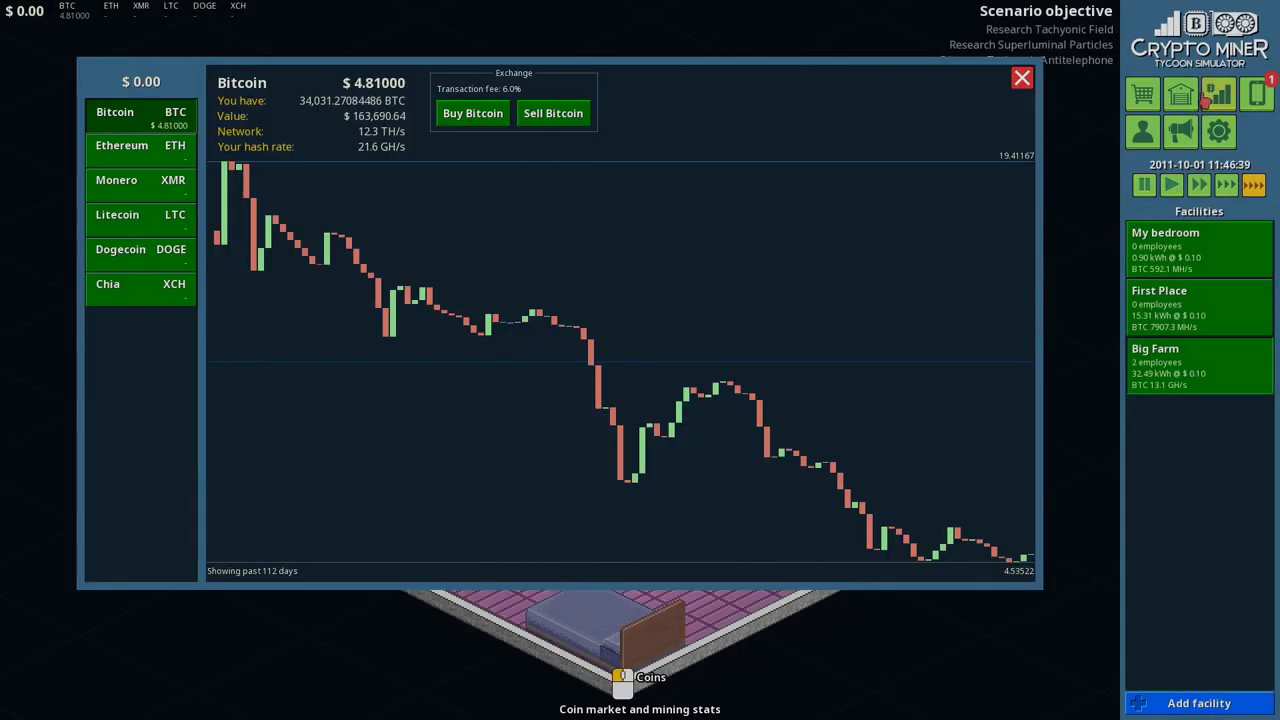
pyautogui.click(552, 112)
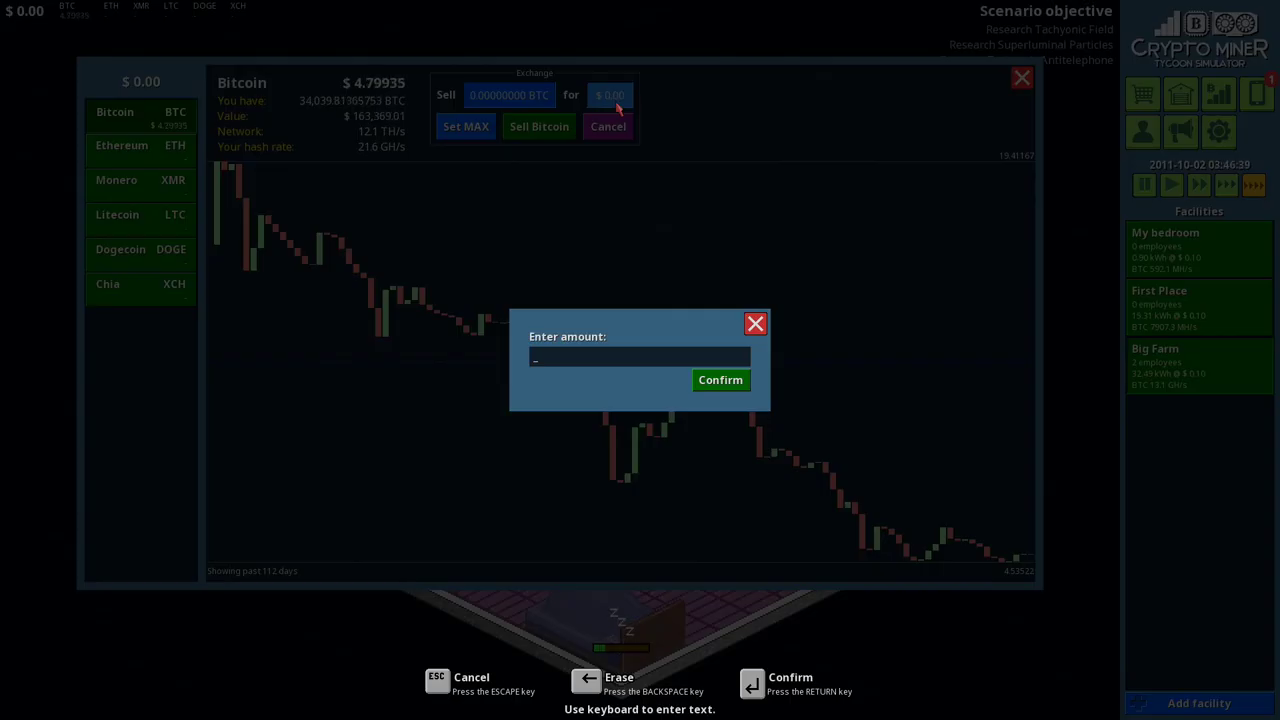
pyautogui.write('10000')
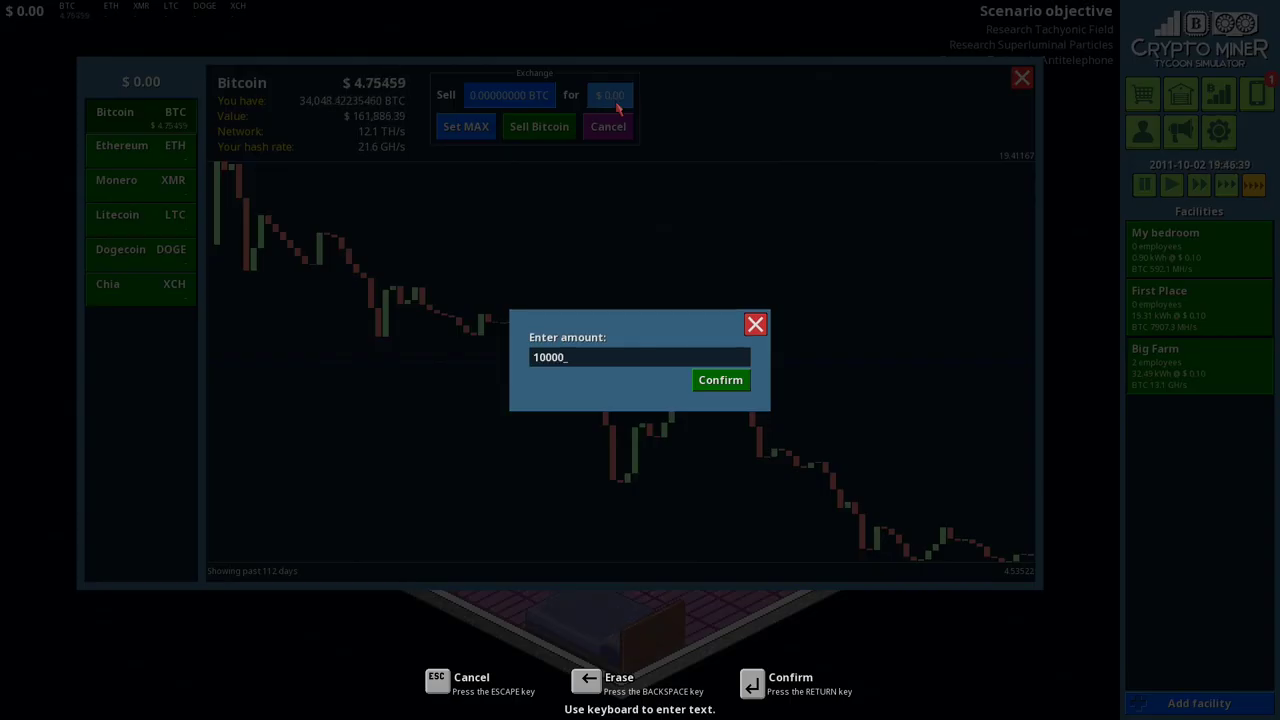
pyautogui.click(720, 380)
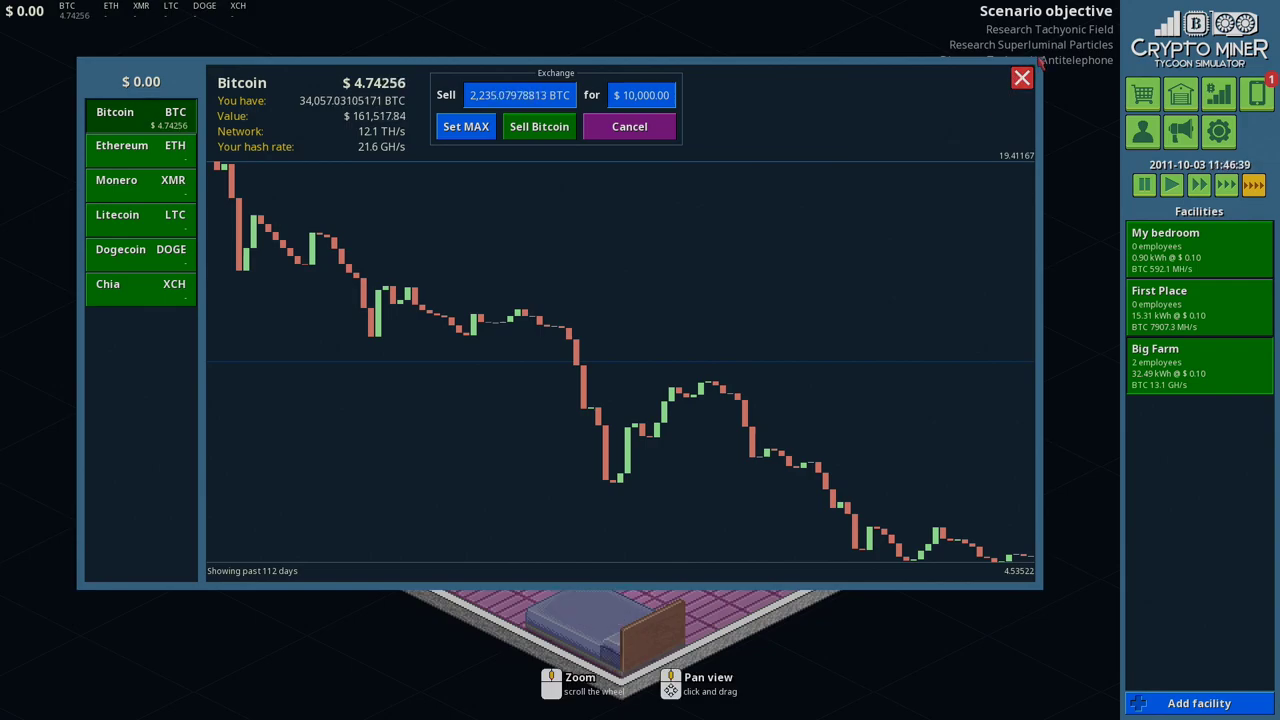
pyautogui.click(538, 126)
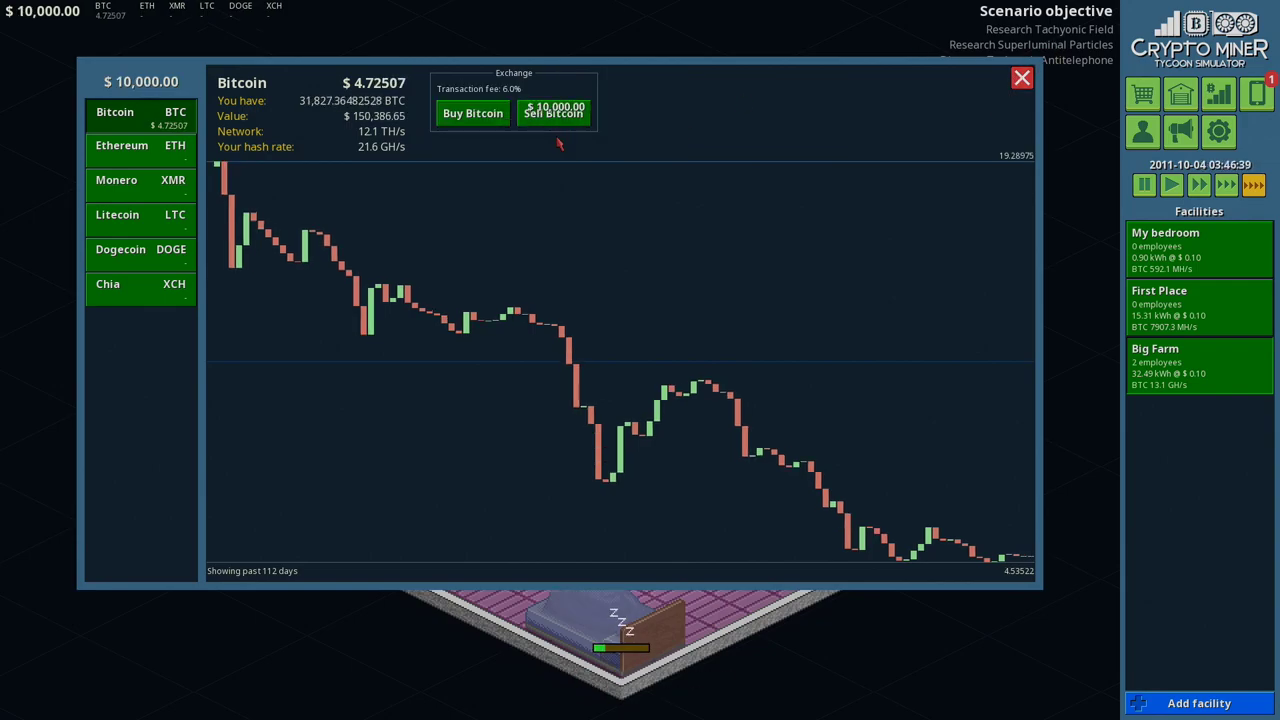
# Step: Pay the $8,037.03 bill from MyPhone, leaving $1,962.97 cash
pyautogui.click(1020, 78)
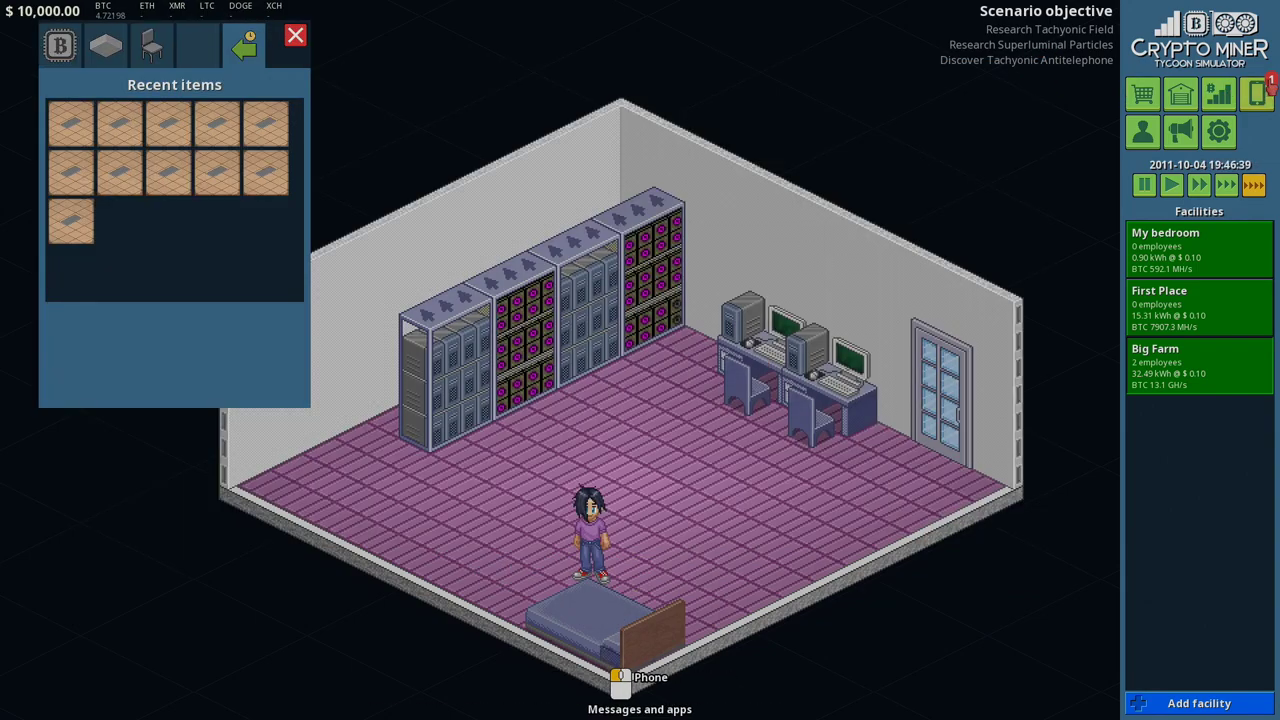
pyautogui.click(620, 676)
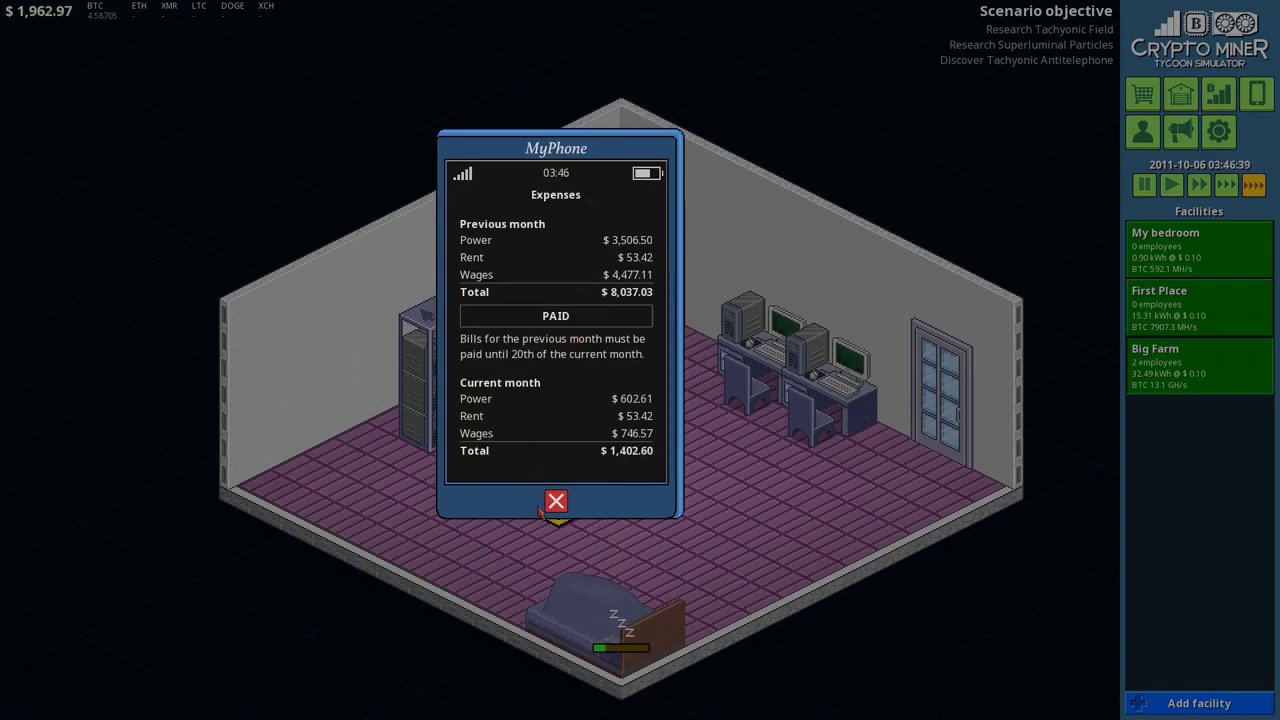
pyautogui.click(556, 500)
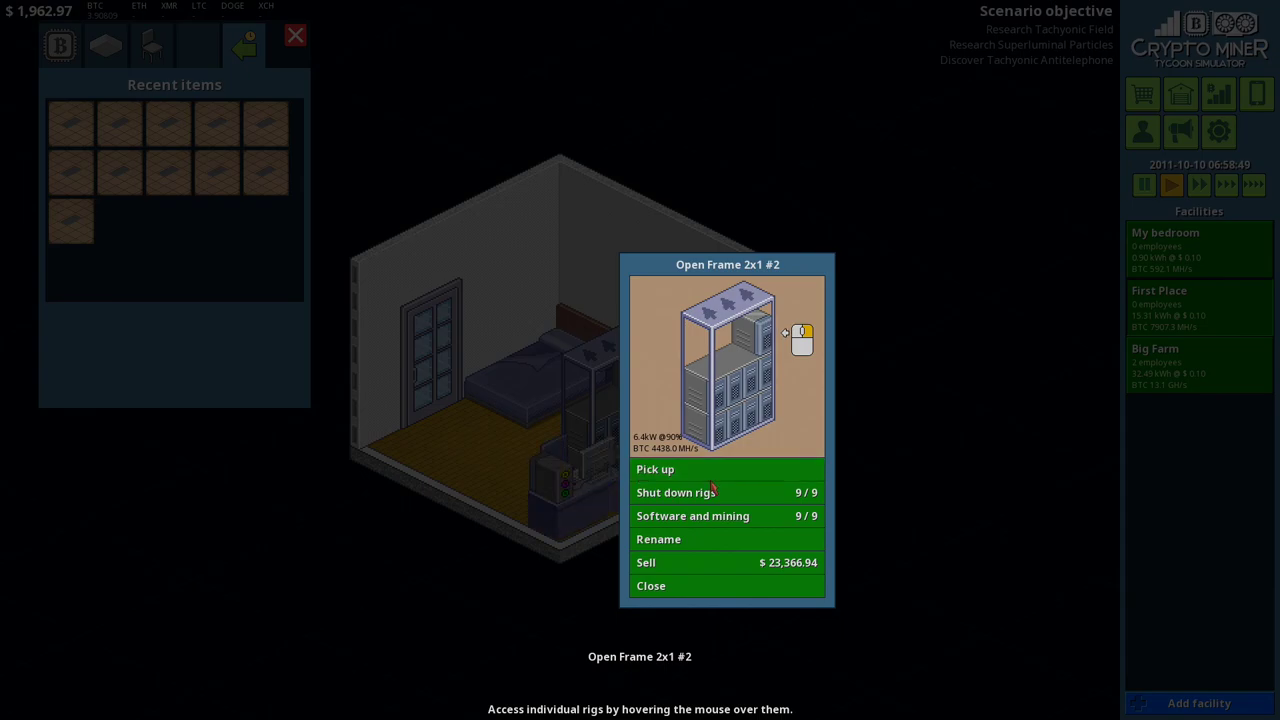
# Step: Review the rack's machine list and dismiss the operating system install offer
pyautogui.click(692, 516)
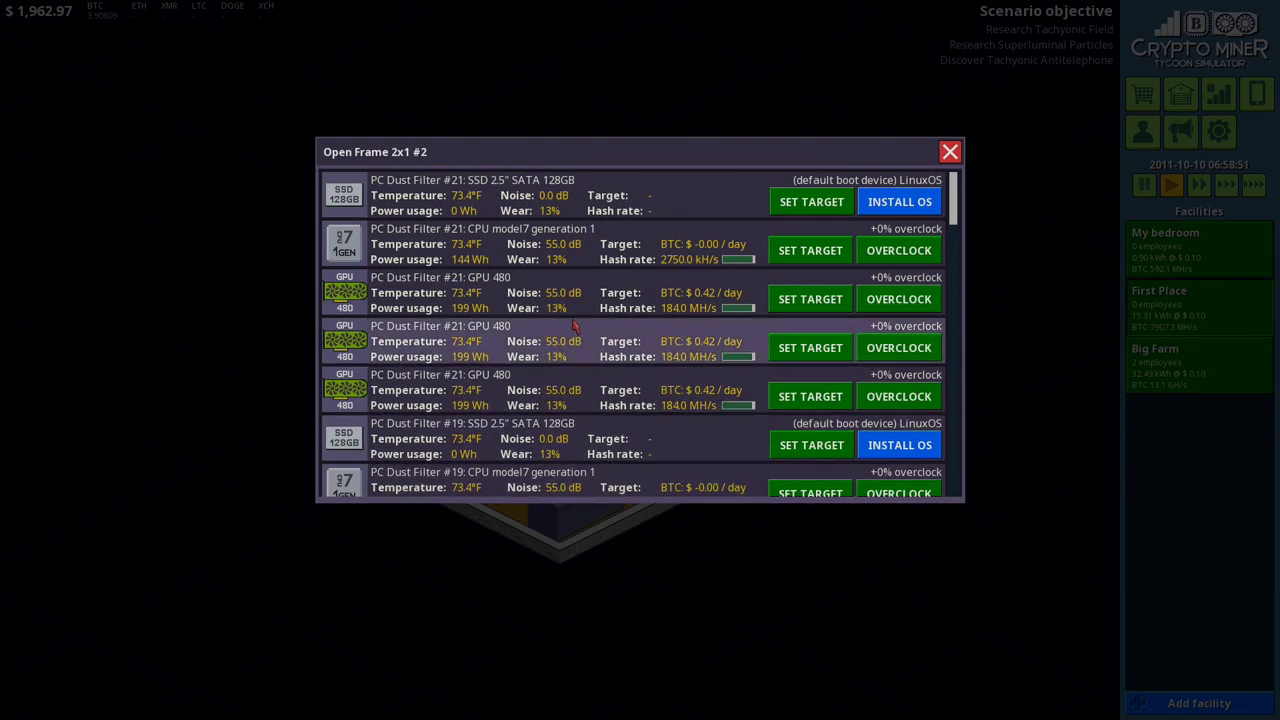
pyautogui.scroll(-3)
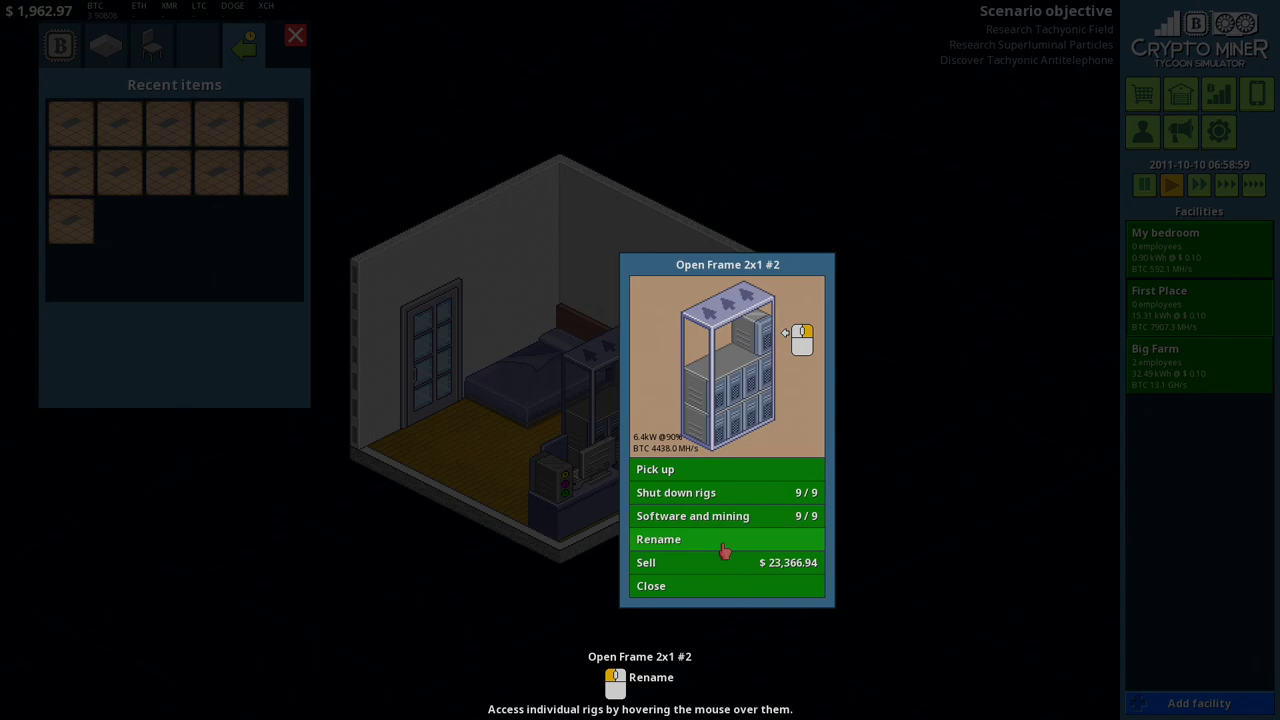
pyautogui.moveTo(704, 470)
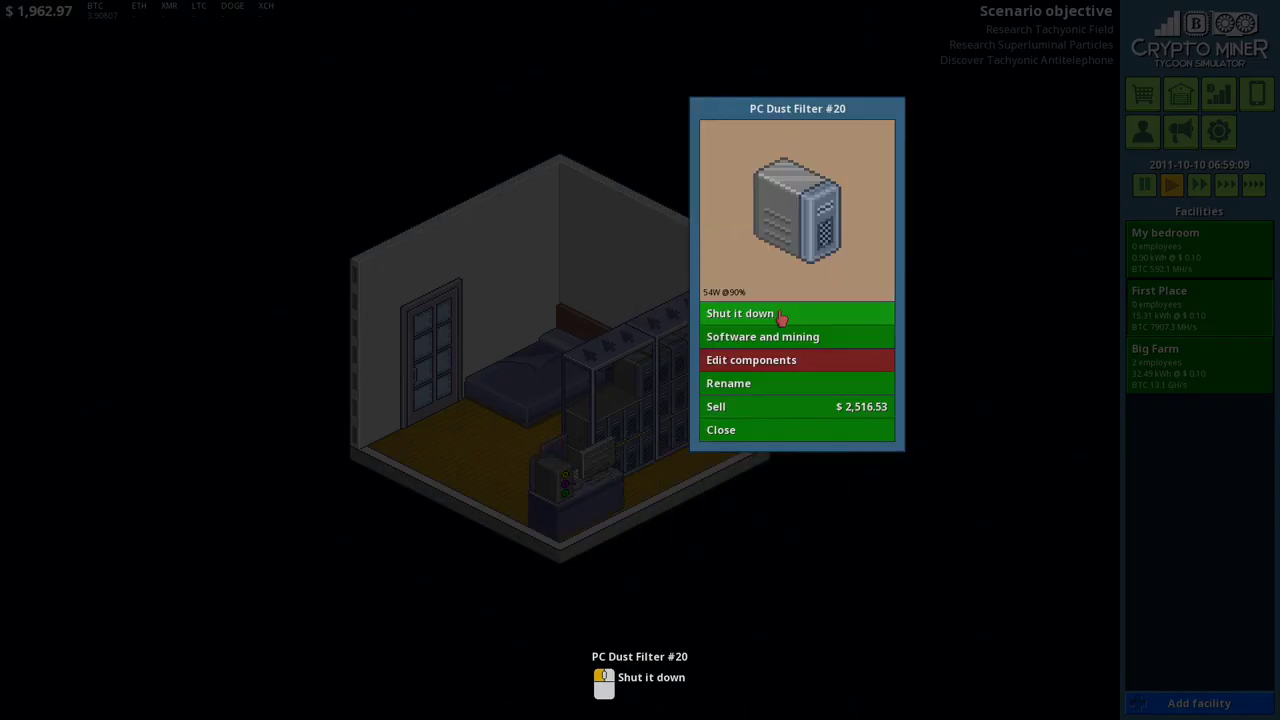
pyautogui.moveTo(768, 352)
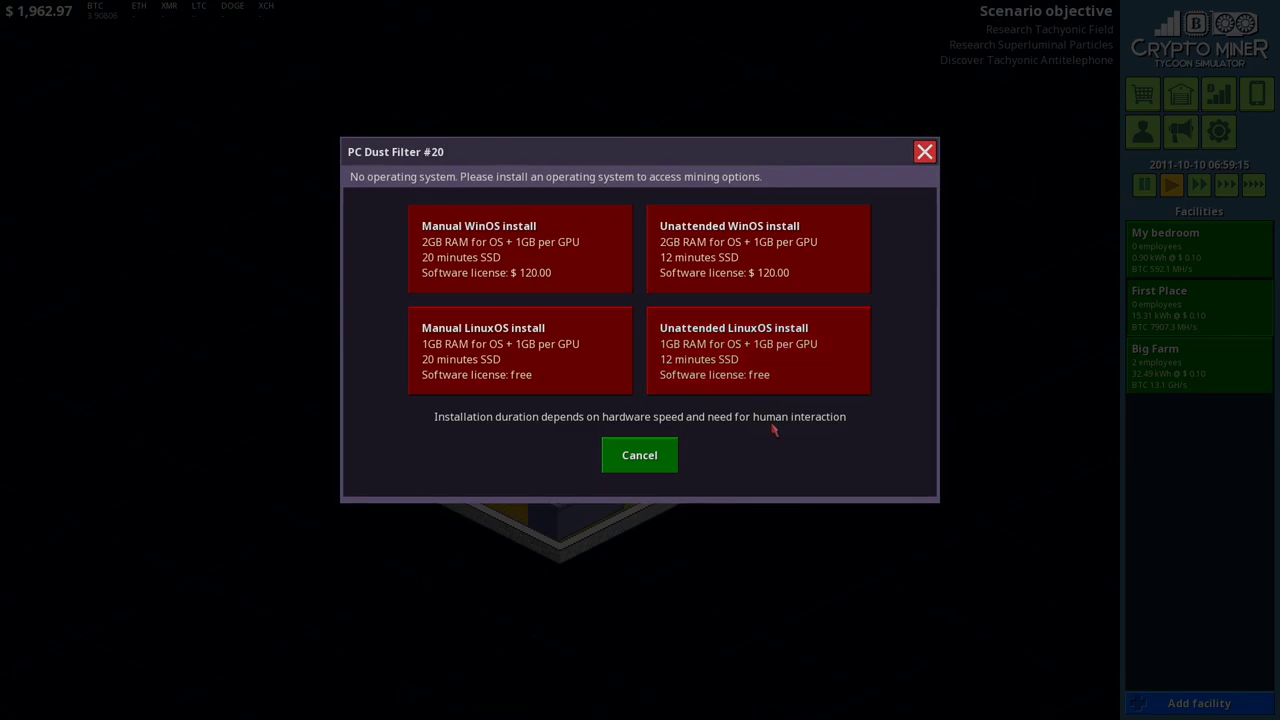
pyautogui.moveTo(776, 440)
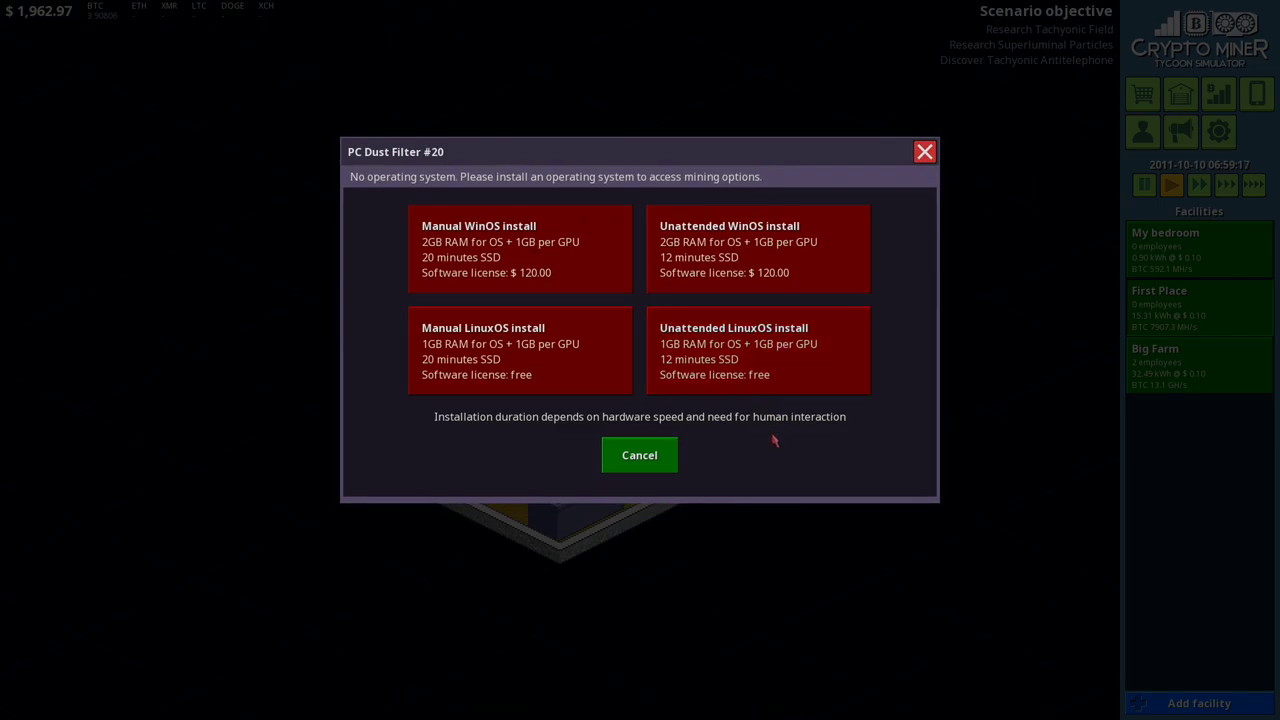
pyautogui.click(640, 456)
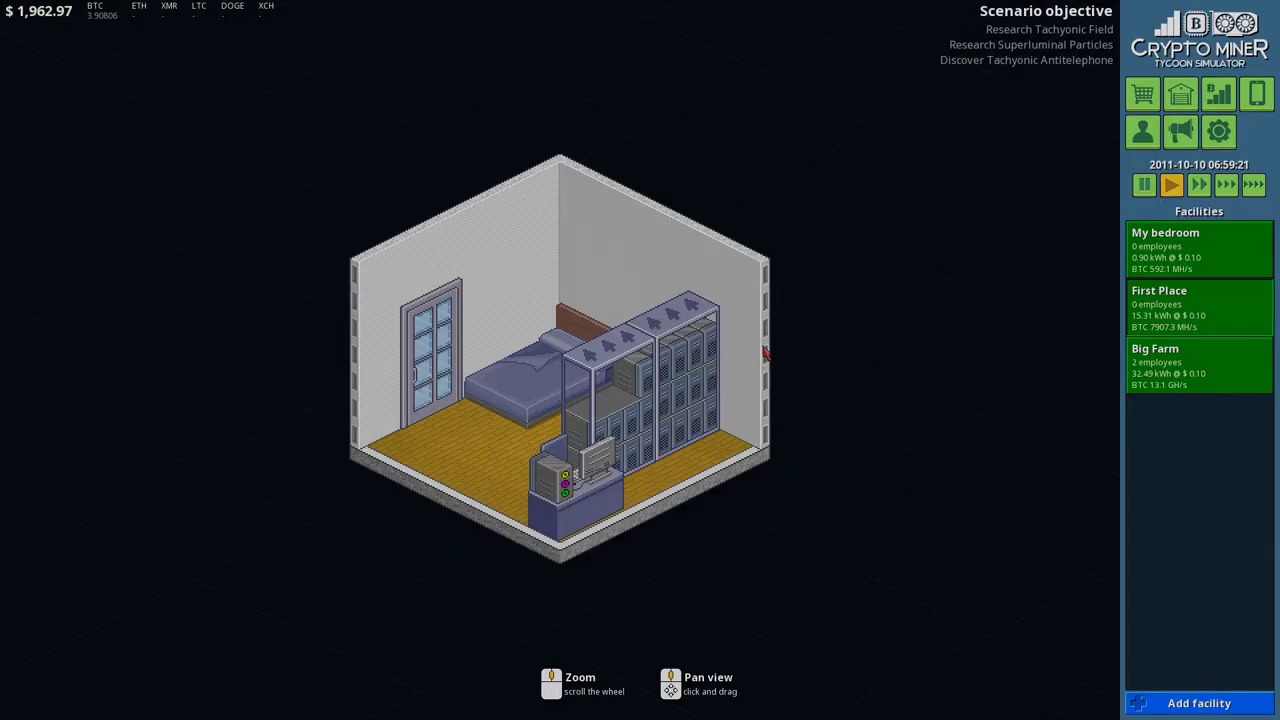
pyautogui.click(576, 480)
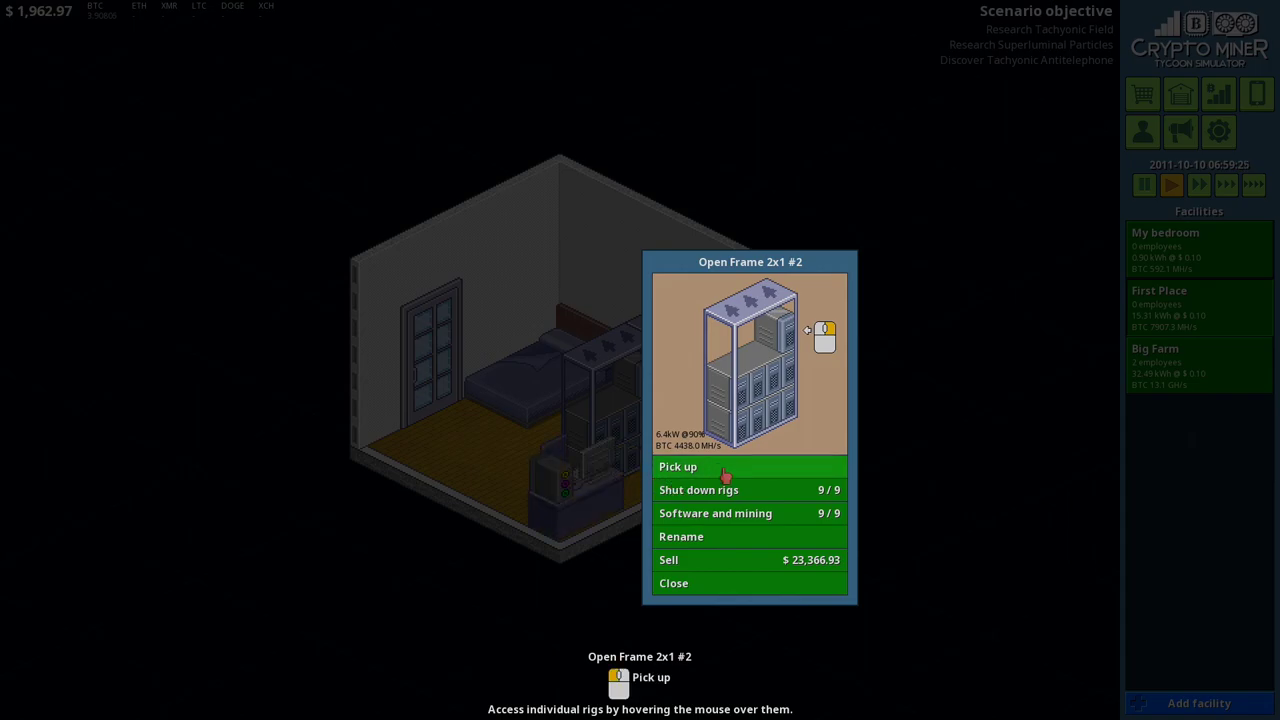
# Step: Check the Open Frame rig's software and mining setup, then select Open Frame 2x1 #2
pyautogui.click(716, 512)
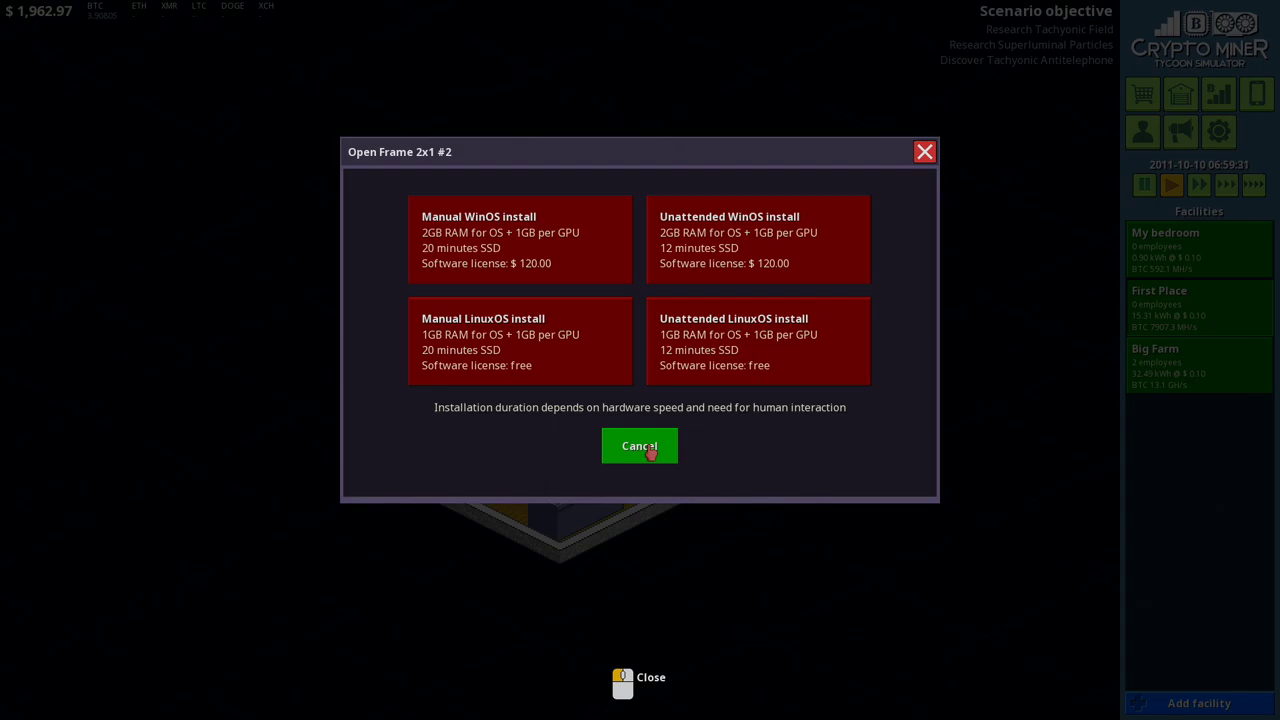
pyautogui.click(640, 446)
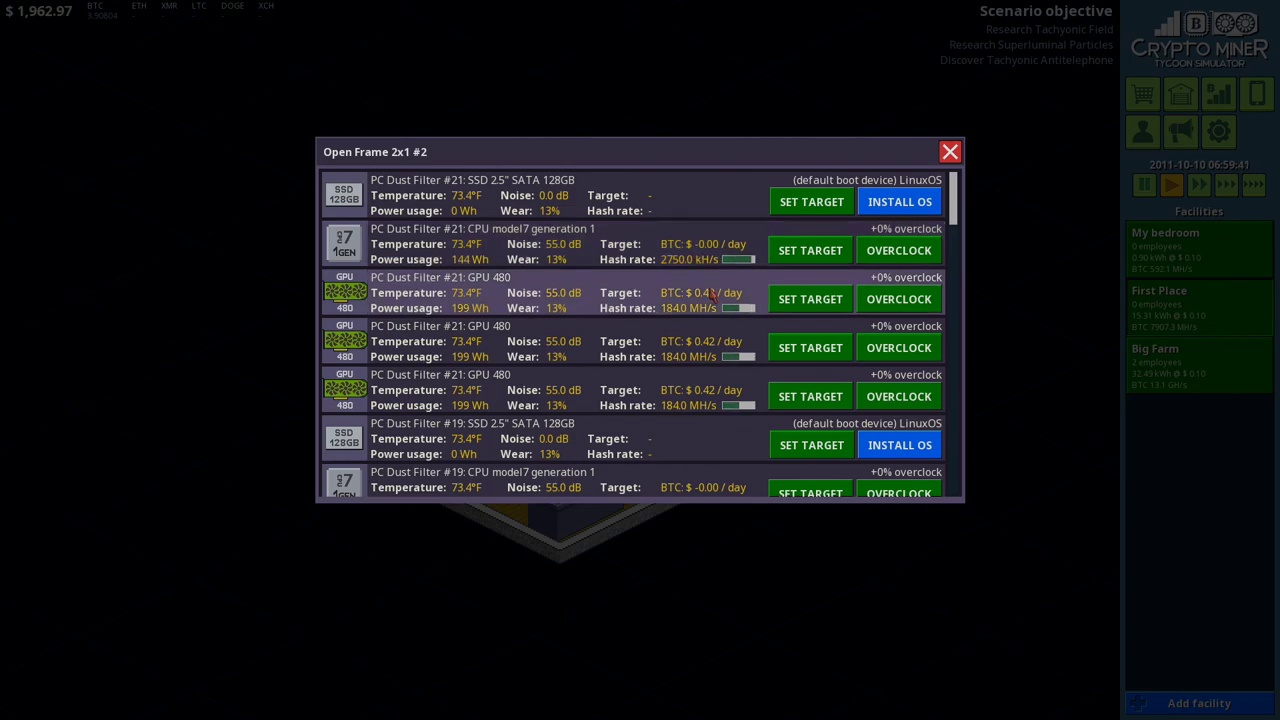
pyautogui.scroll(-3)
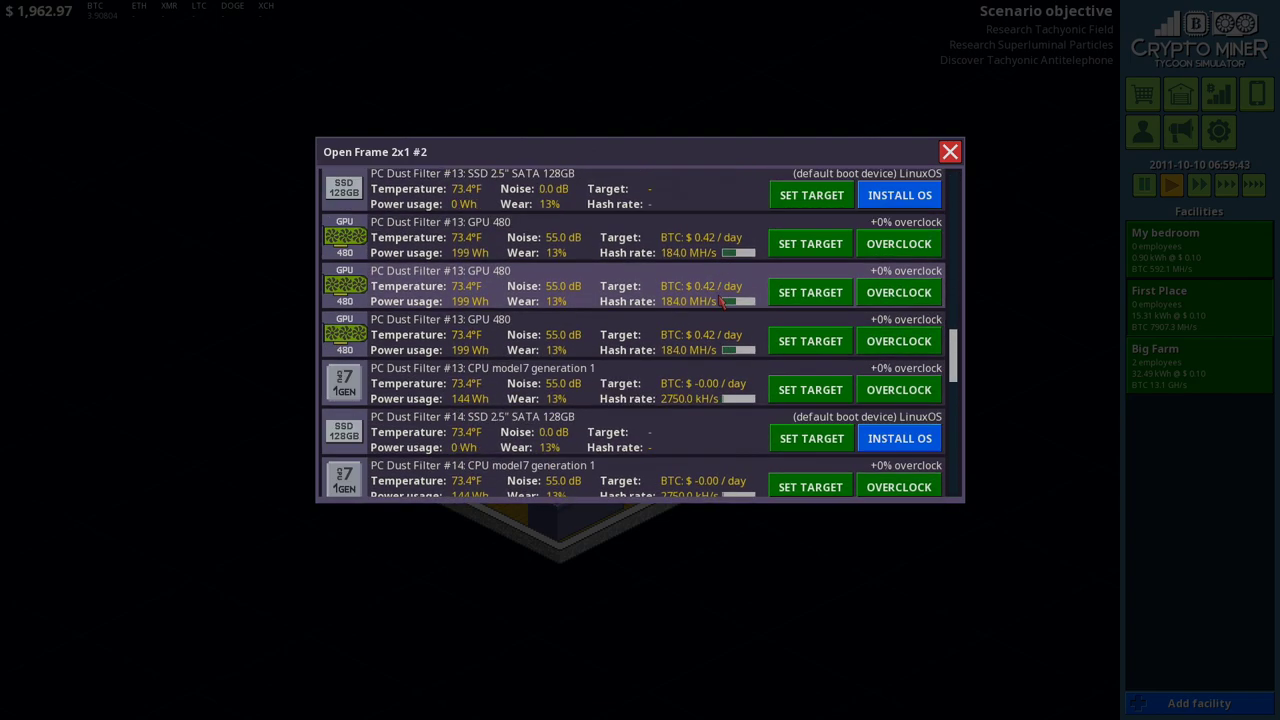
pyautogui.scroll(-3)
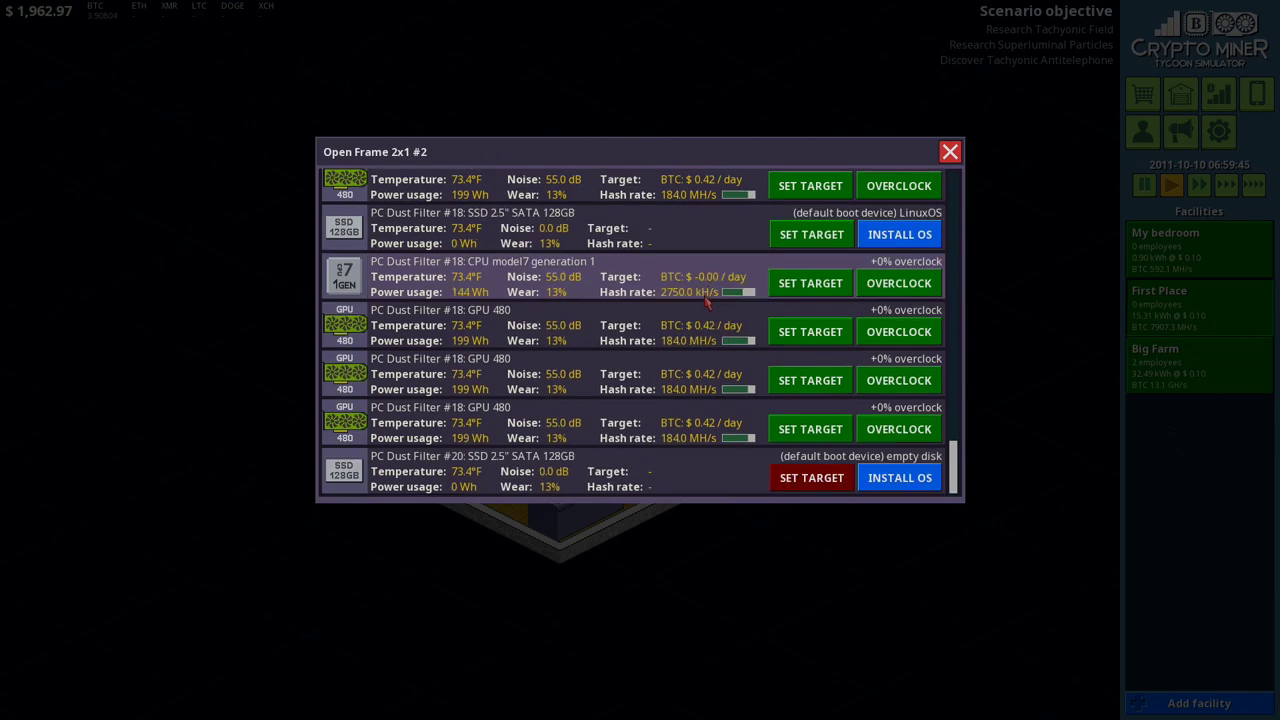
pyautogui.click(948, 152)
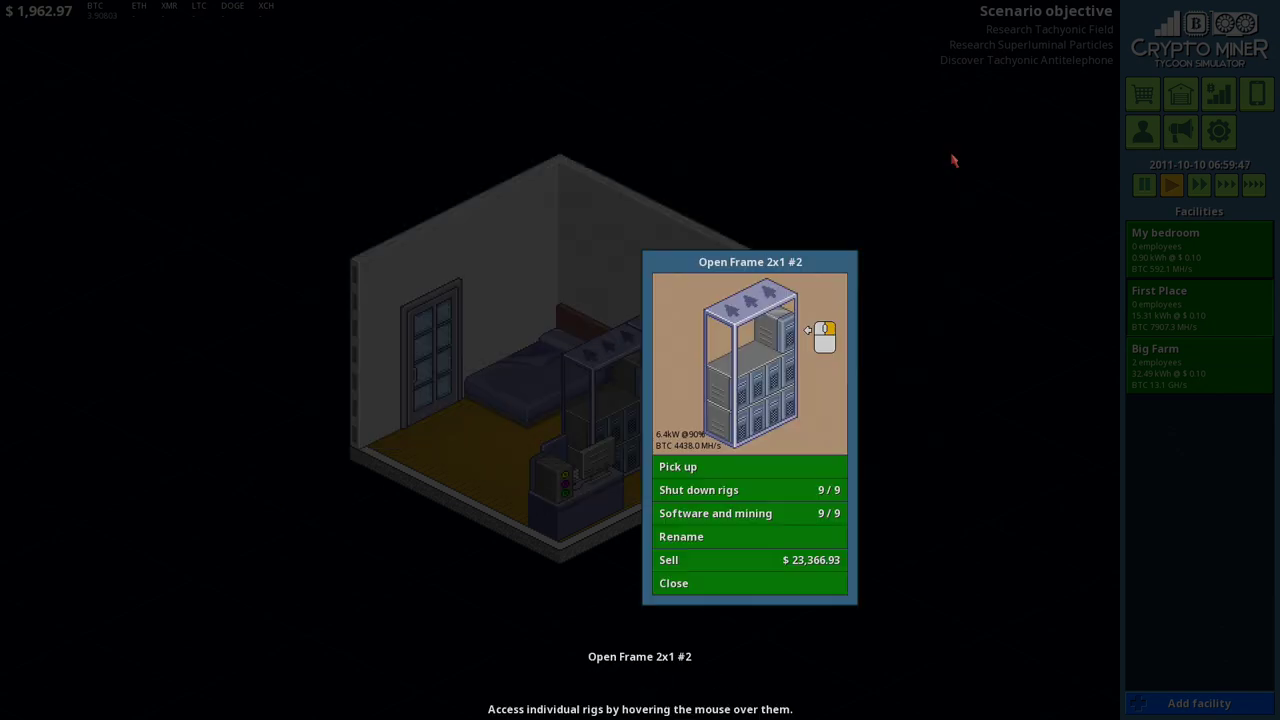
# Step: Inspect Deluxe Workstation #2's mining components, then switch to the server-rack facility
pyautogui.click(672, 584)
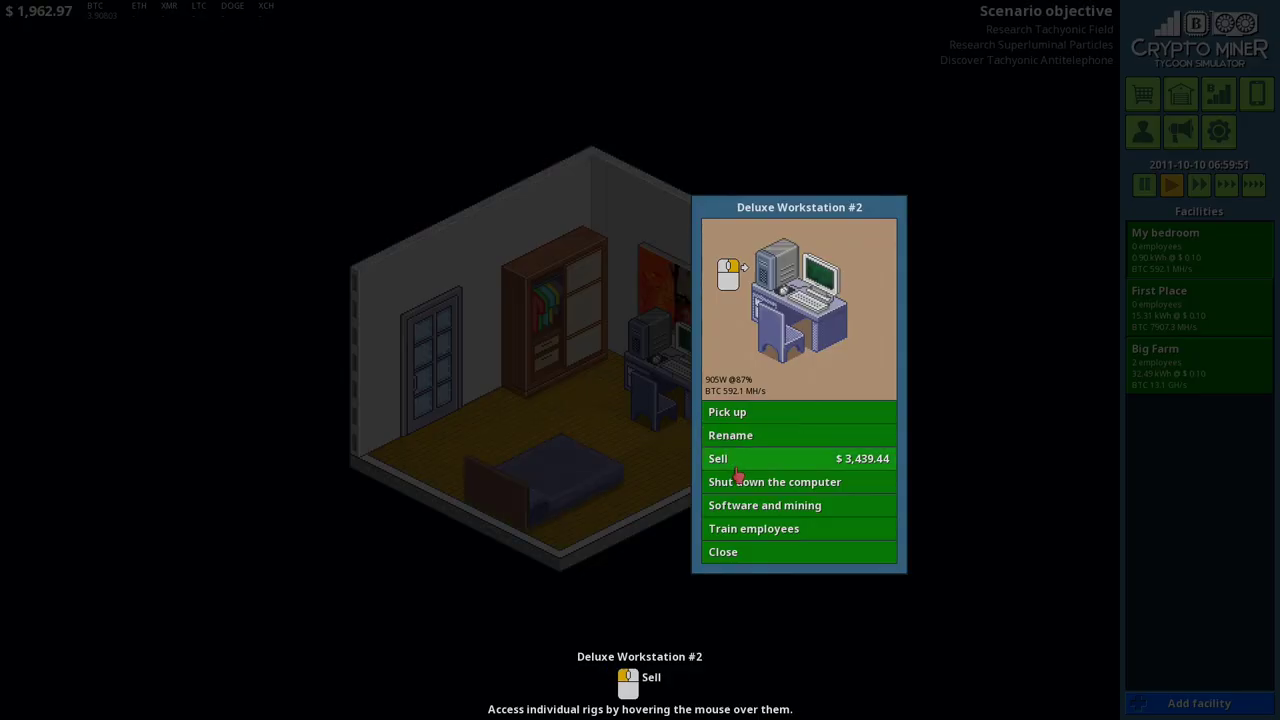
pyautogui.click(764, 504)
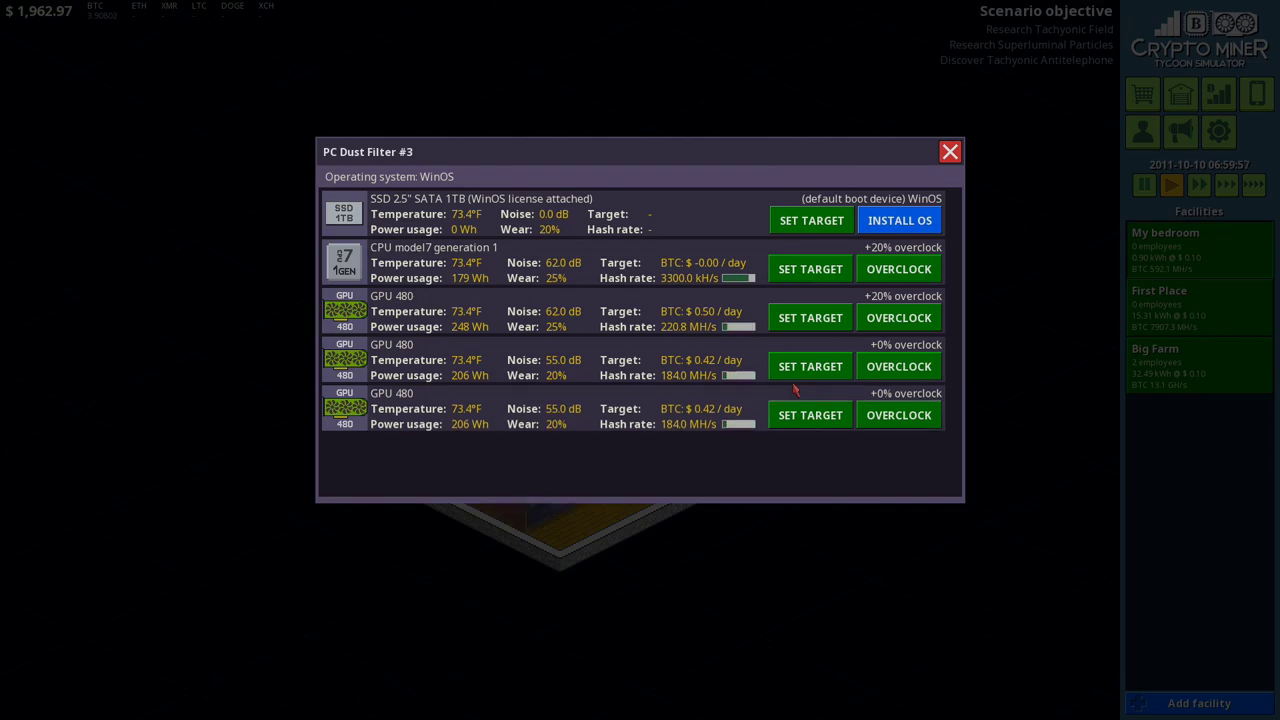
pyautogui.moveTo(948, 152)
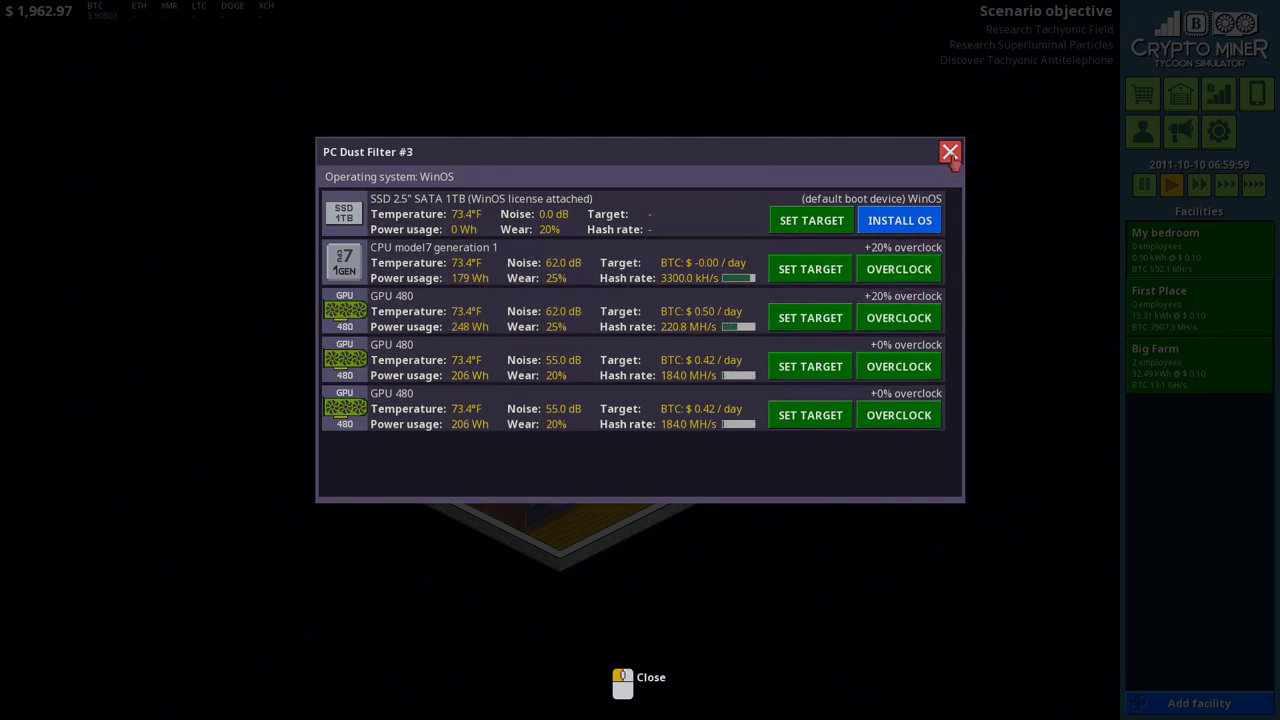
pyautogui.click(948, 152)
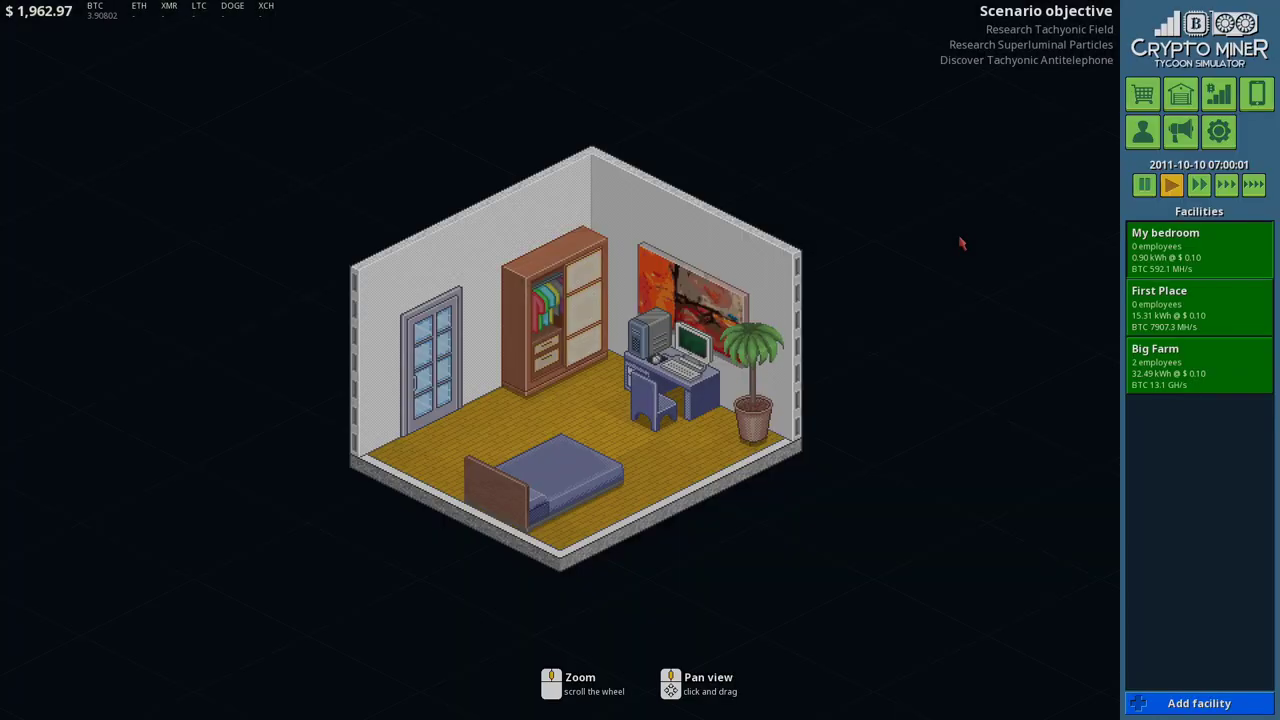
pyautogui.click(1198, 364)
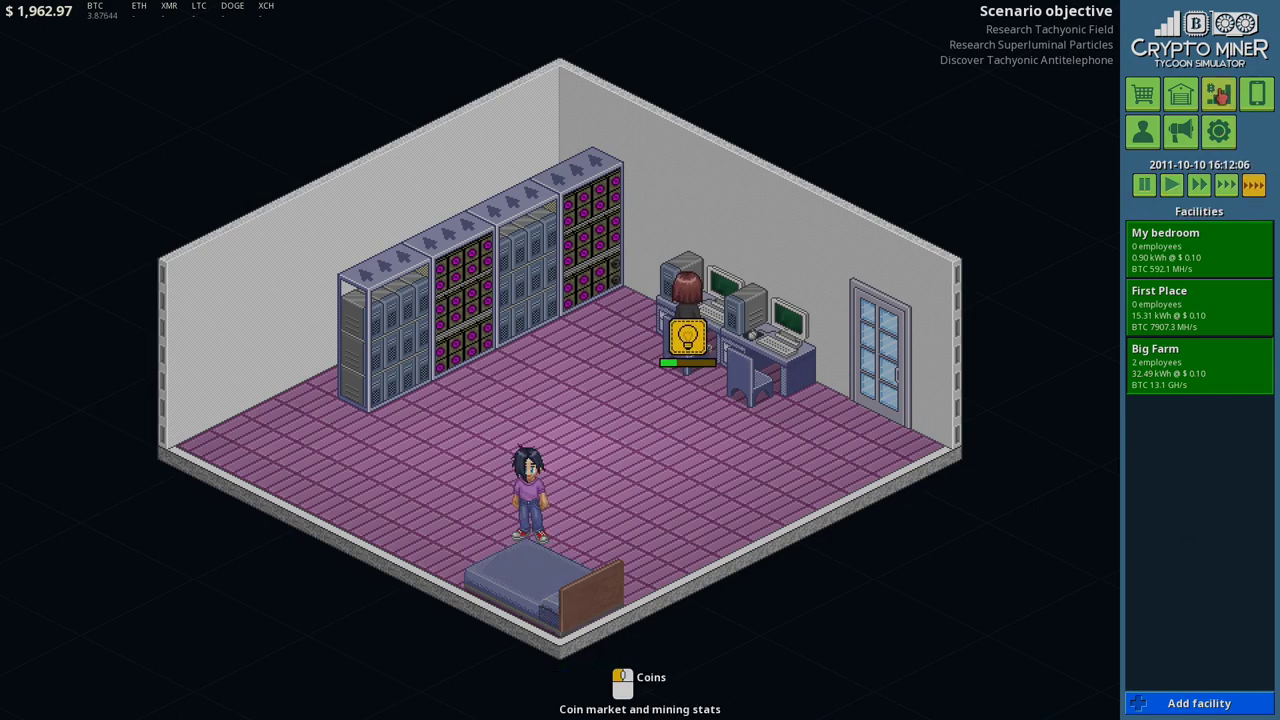
# Step: Check the Bitcoin chart and read the news that Litecoin is now mineable
pyautogui.click(622, 684)
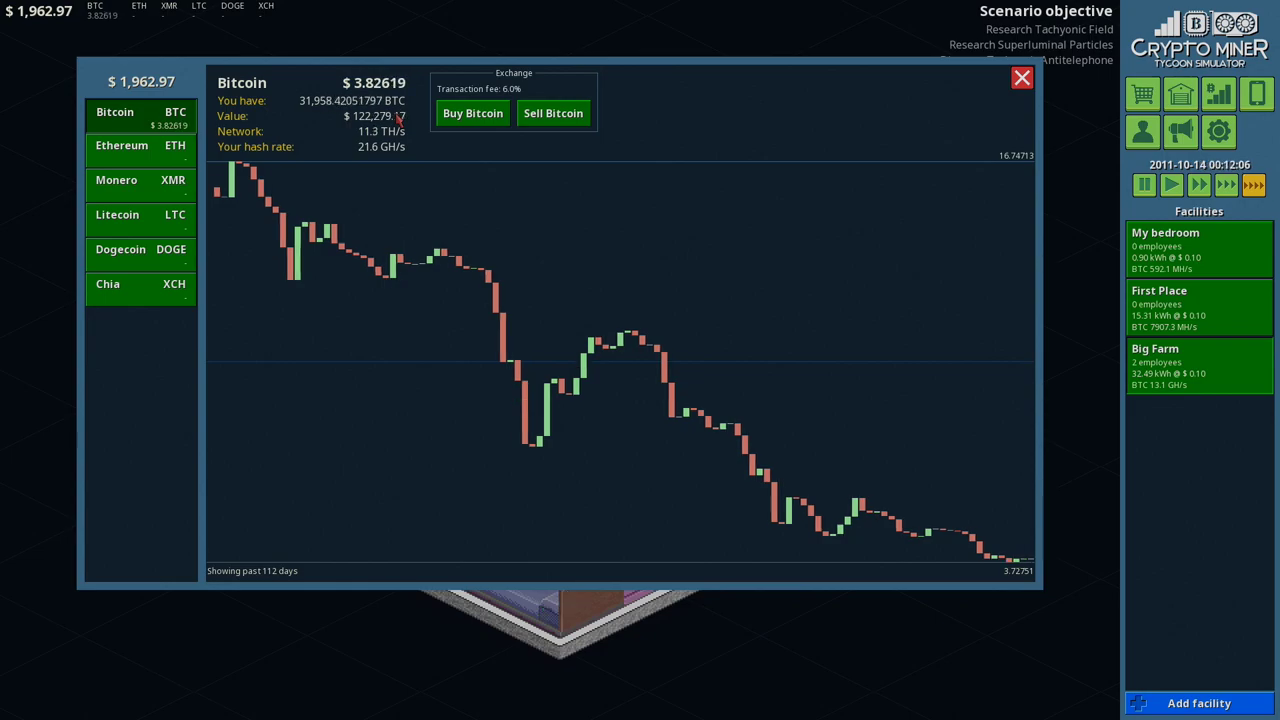
pyautogui.click(1020, 78)
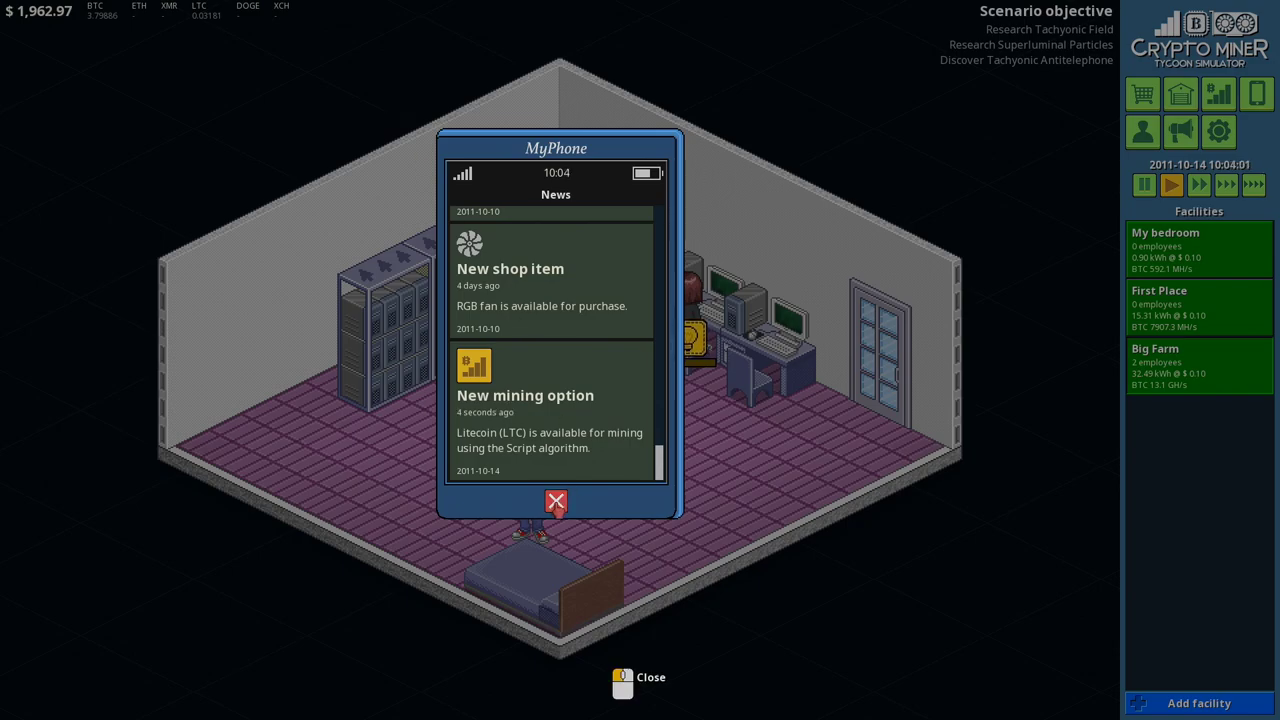
pyautogui.click(556, 504)
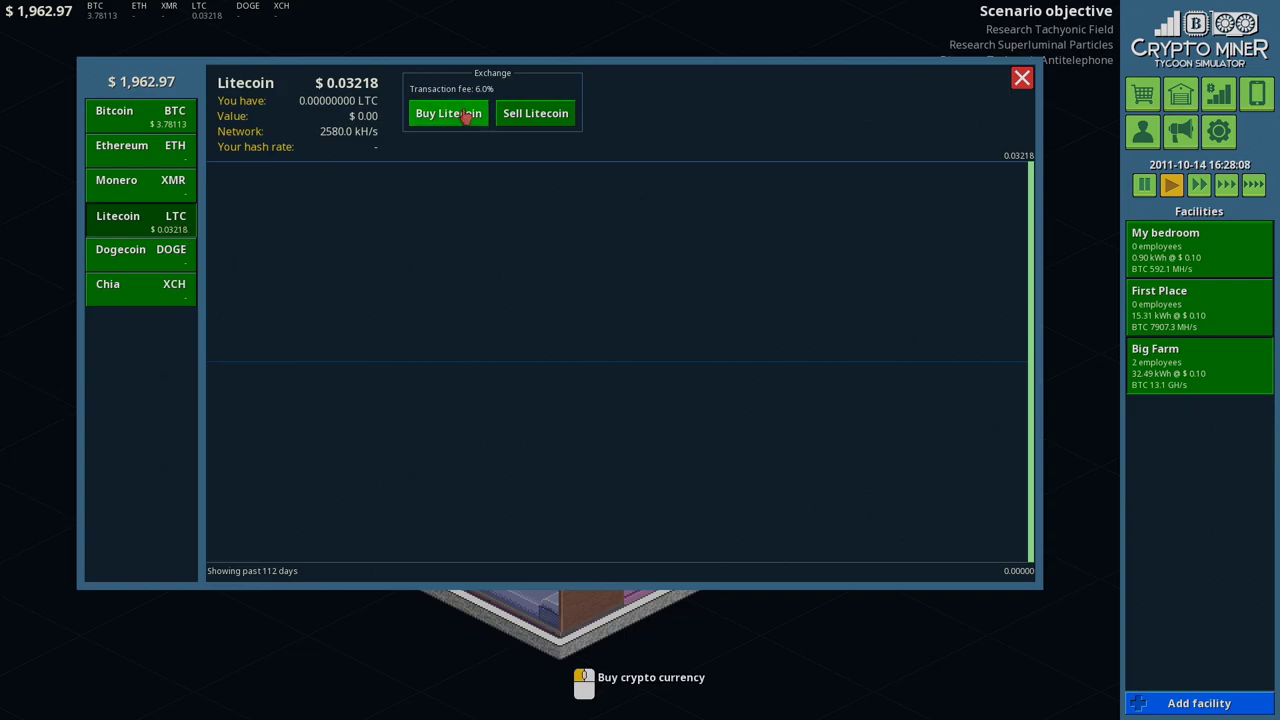
pyautogui.moveTo(1036, 448)
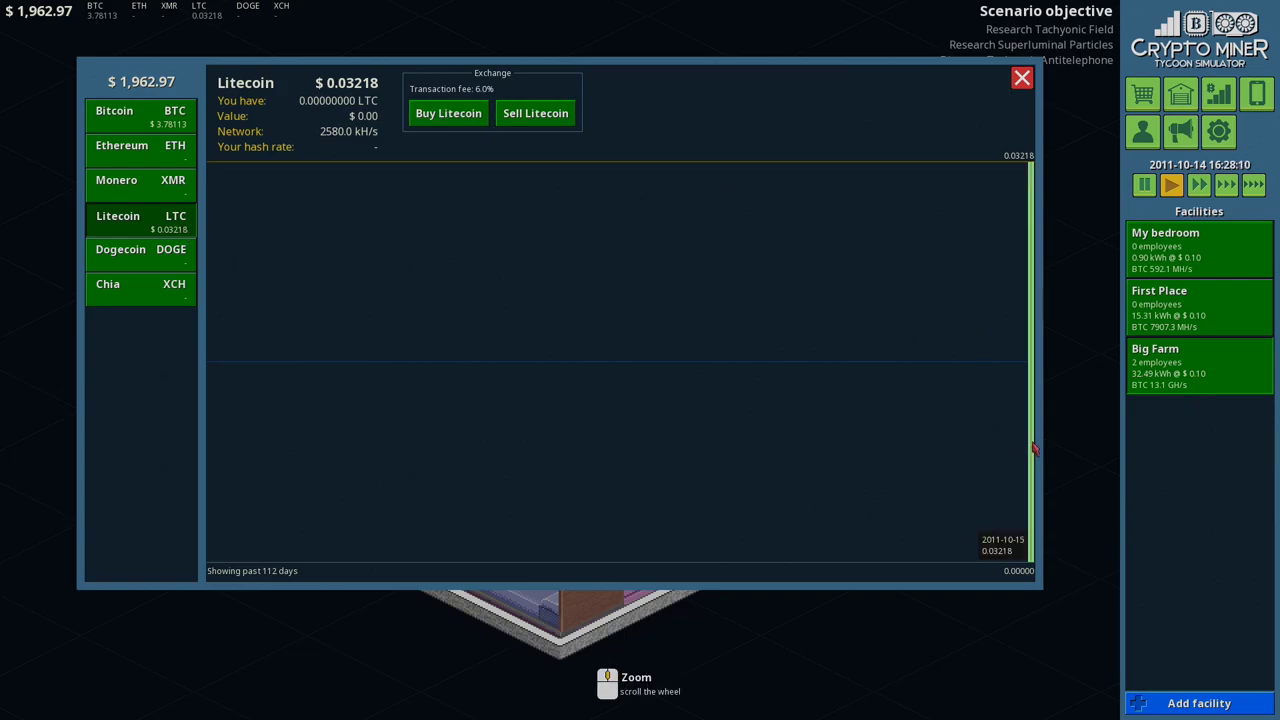
pyautogui.moveTo(1020, 78)
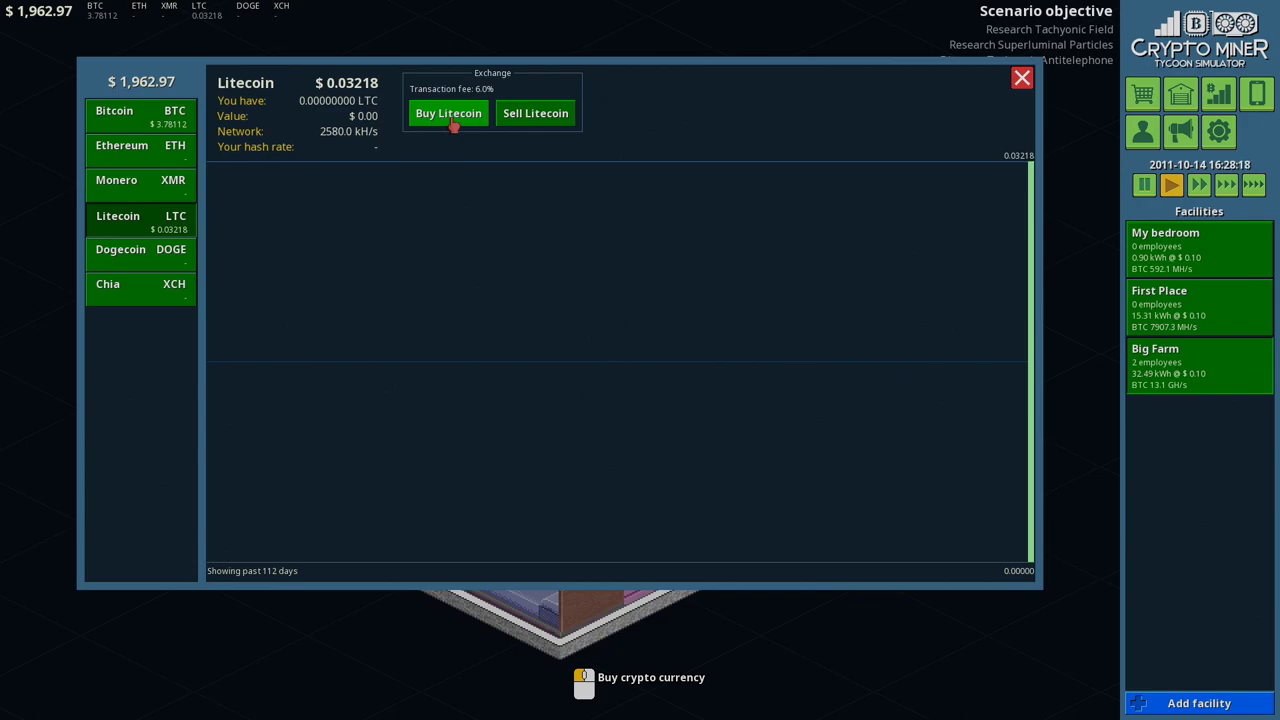
pyautogui.moveTo(1020, 78)
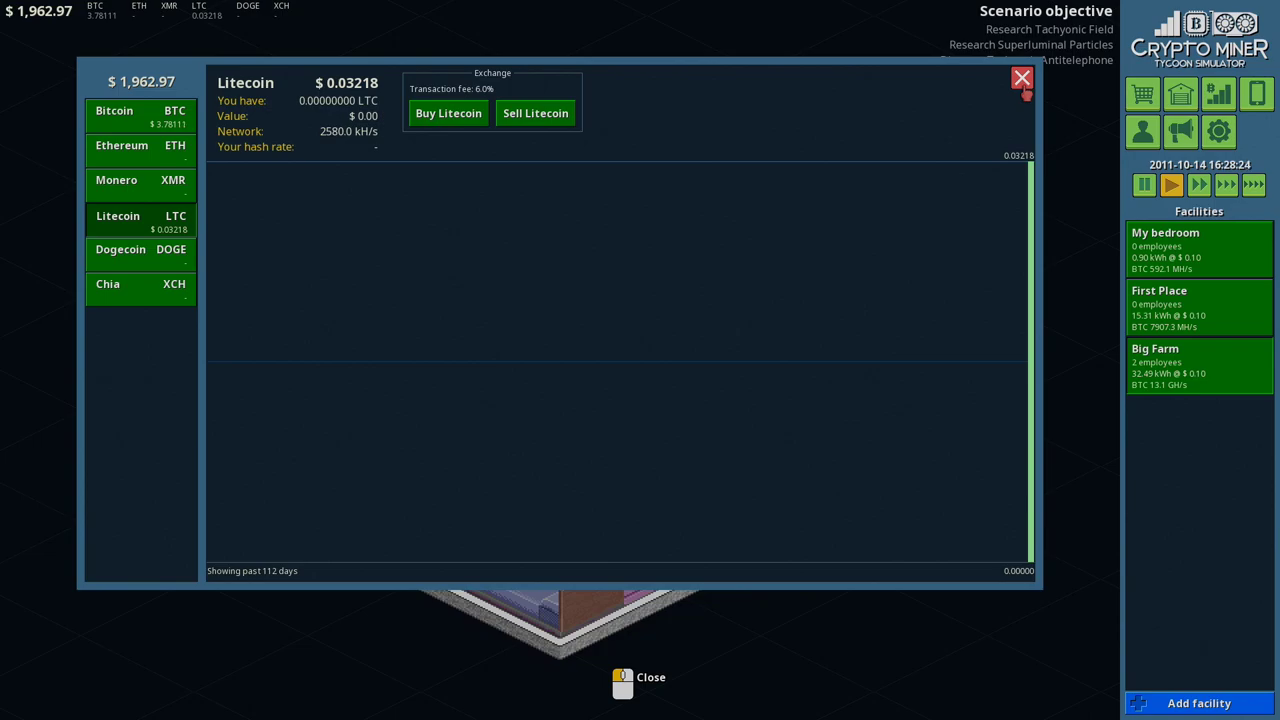
# Step: Attempt a 10000 Litecoin purchase, then leave the market with cash at $1,962.97
pyautogui.click(448, 112)
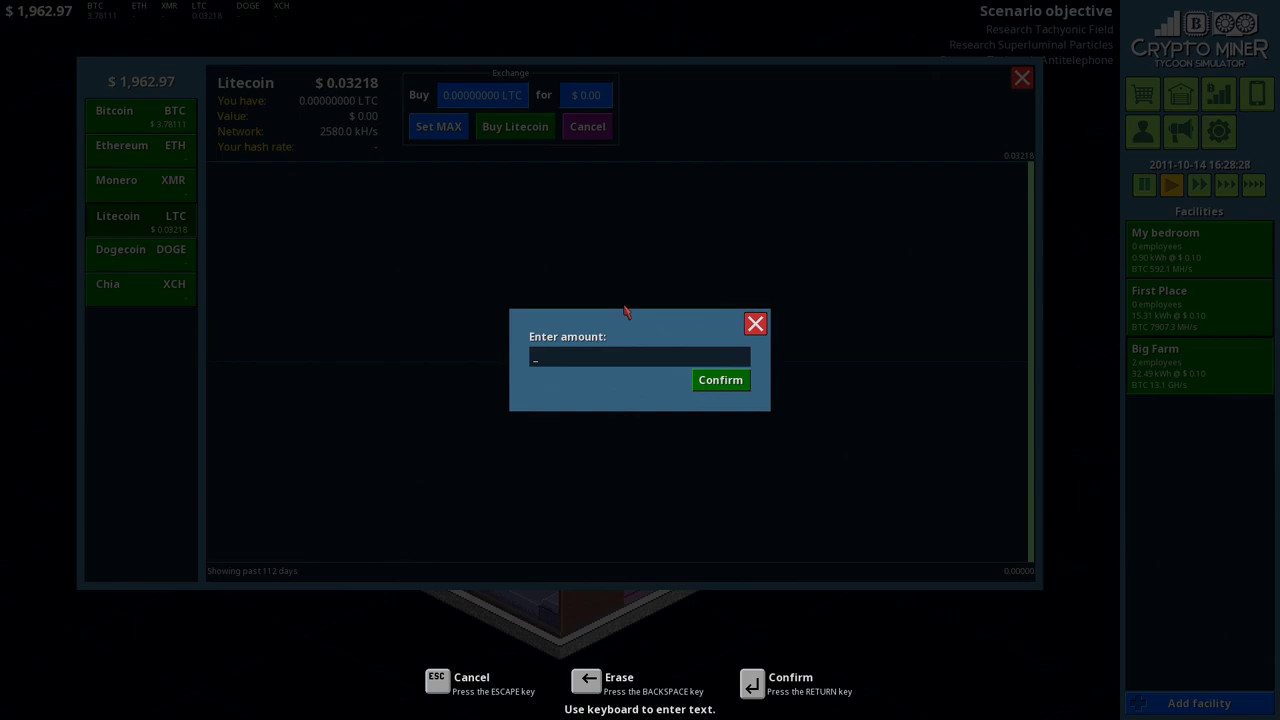
pyautogui.write('10000')
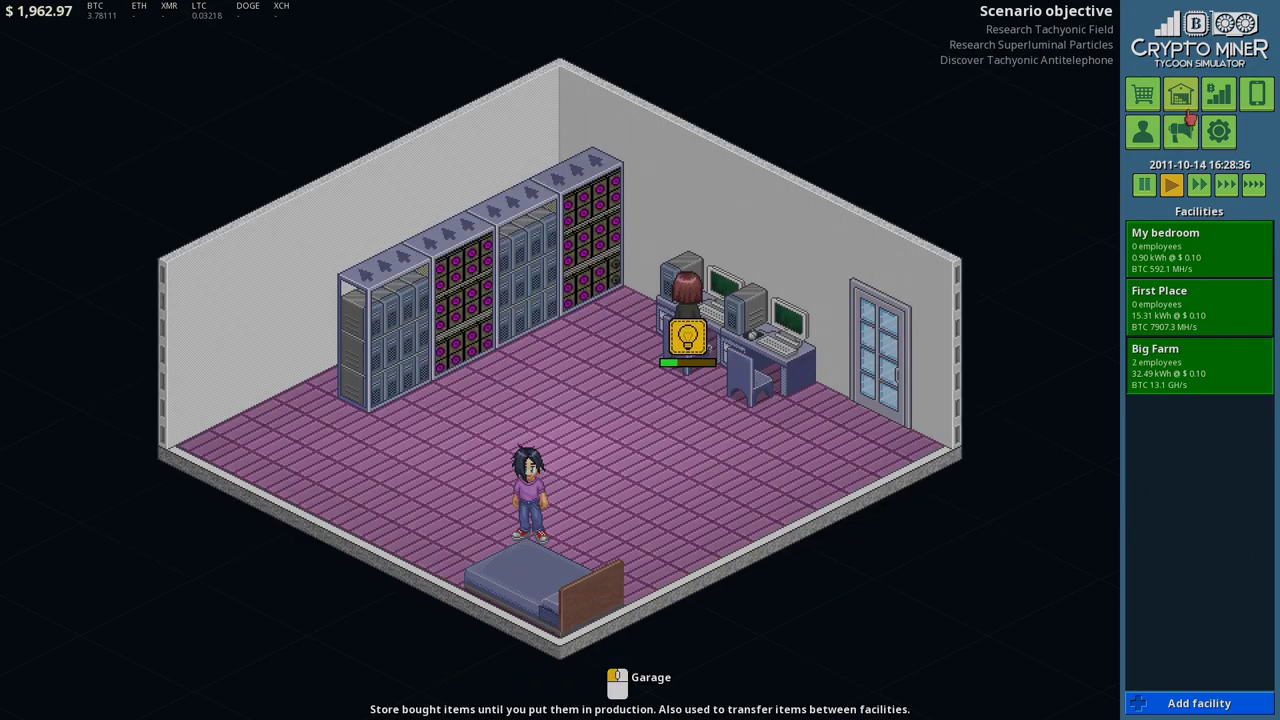
pyautogui.click(470, 320)
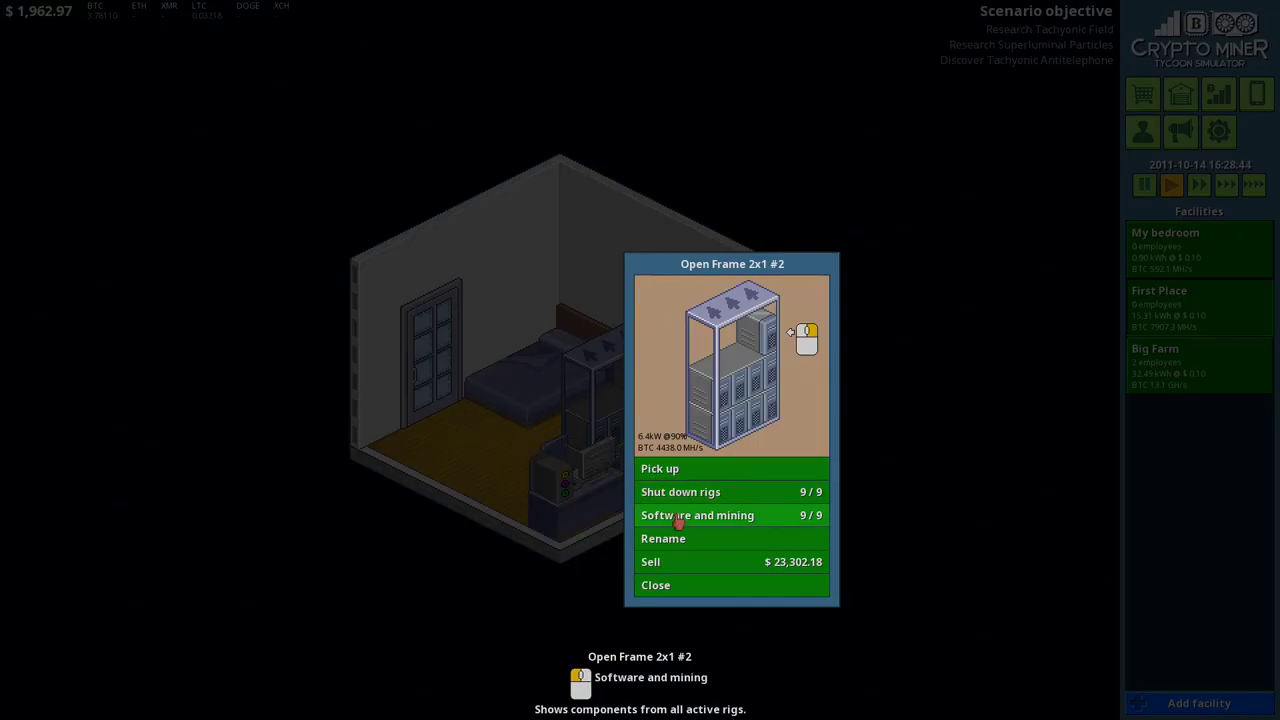
pyautogui.moveTo(664, 538)
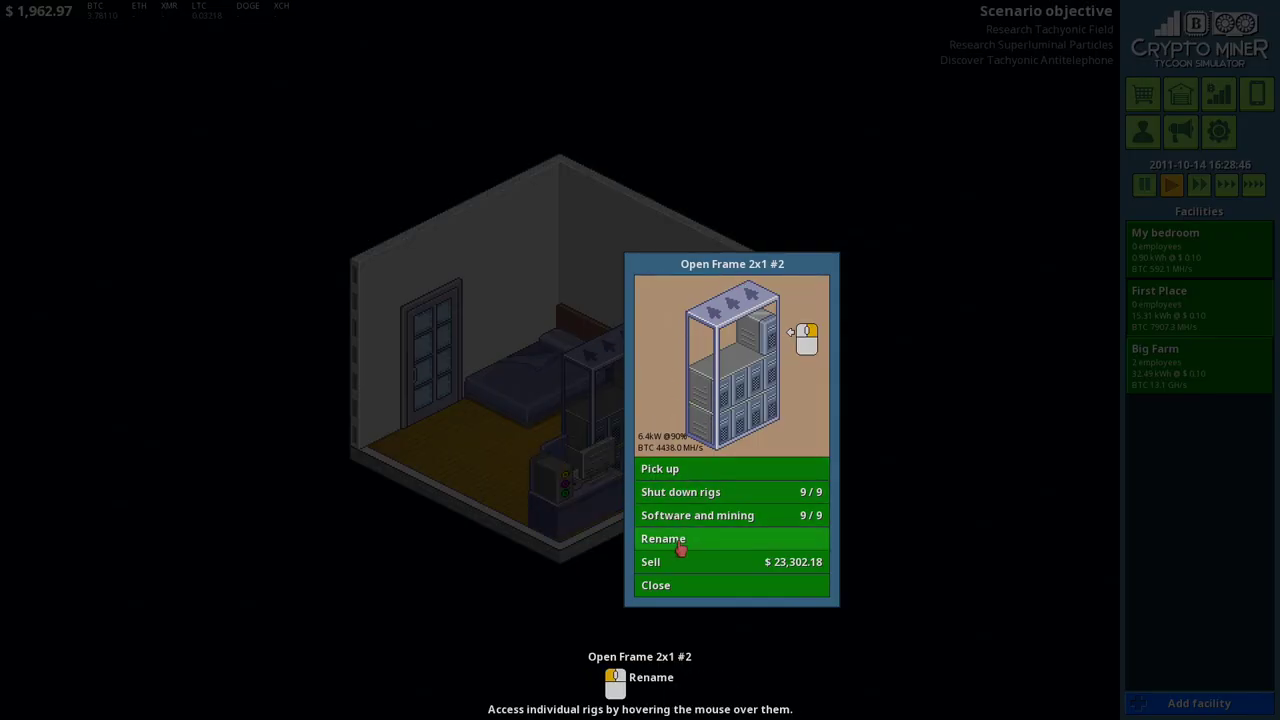
# Step: Rename the Open Frame 2x1 #2 rig to LiteCoin
pyautogui.click(664, 538)
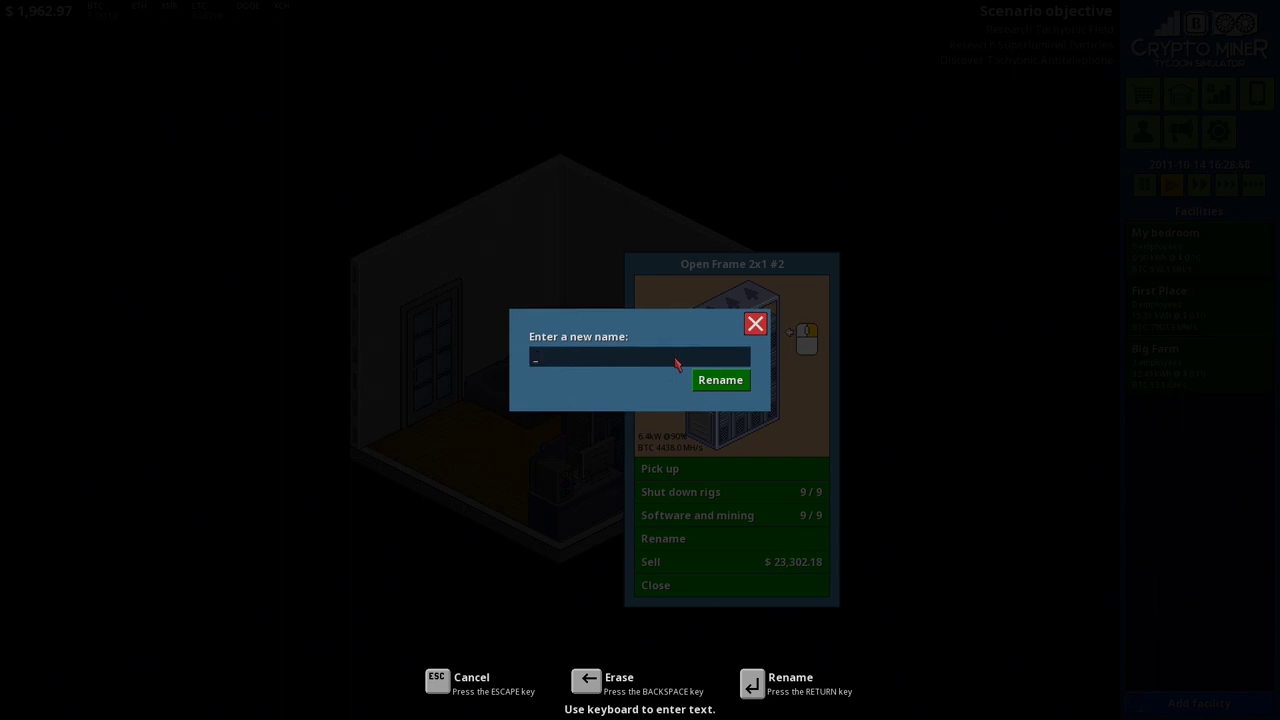
pyautogui.write('LiteC')
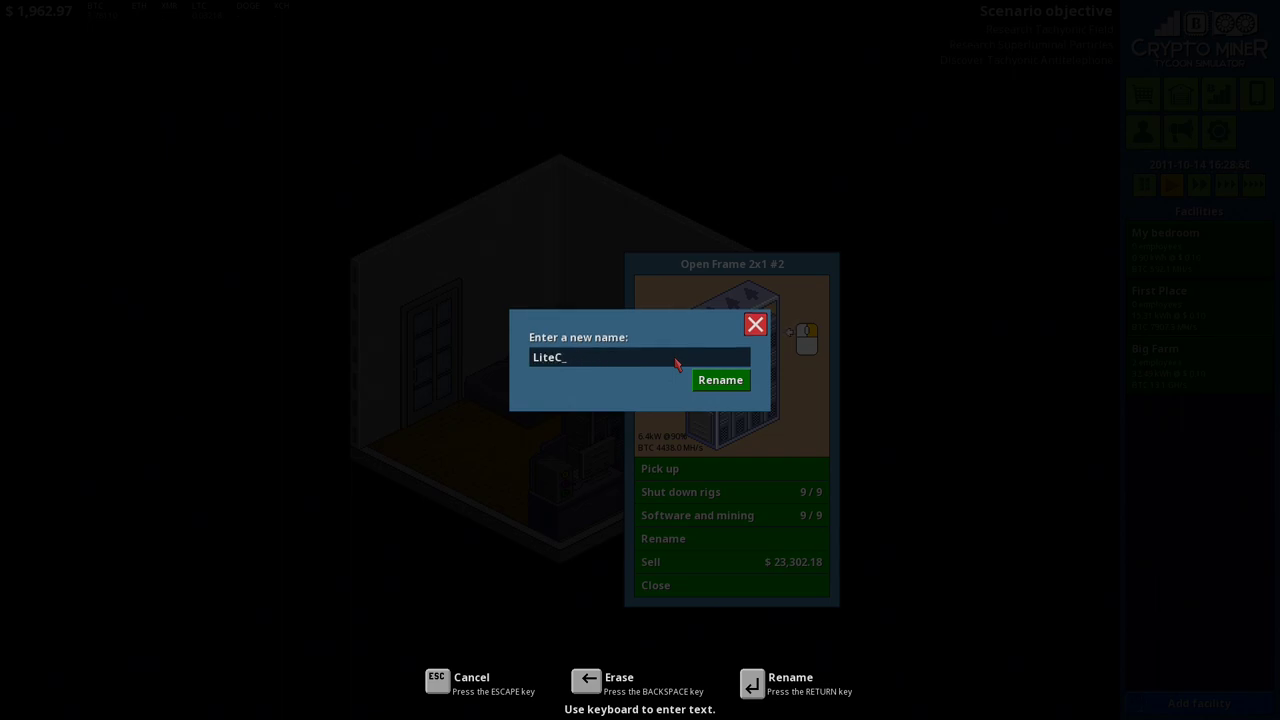
pyautogui.click(720, 380)
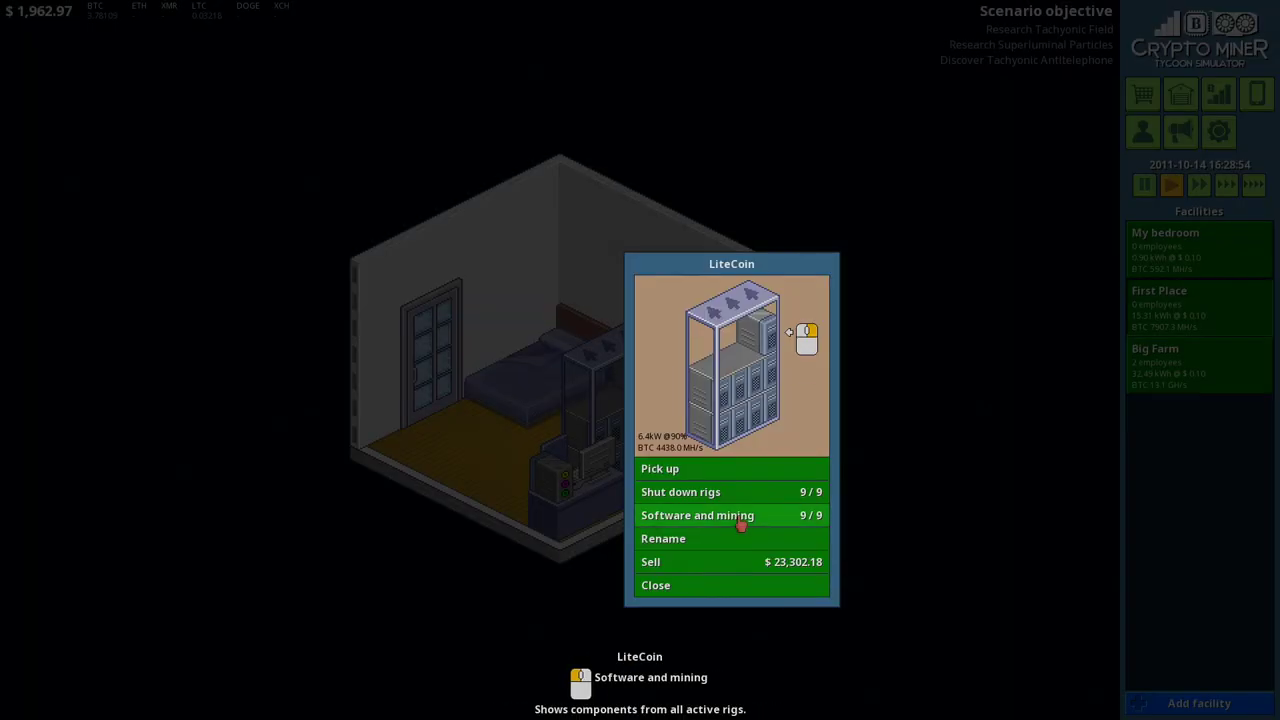
# Step: Switch the LiteCoin rig's first GPUs from Bitcoin to Litecoin mining
pyautogui.click(696, 516)
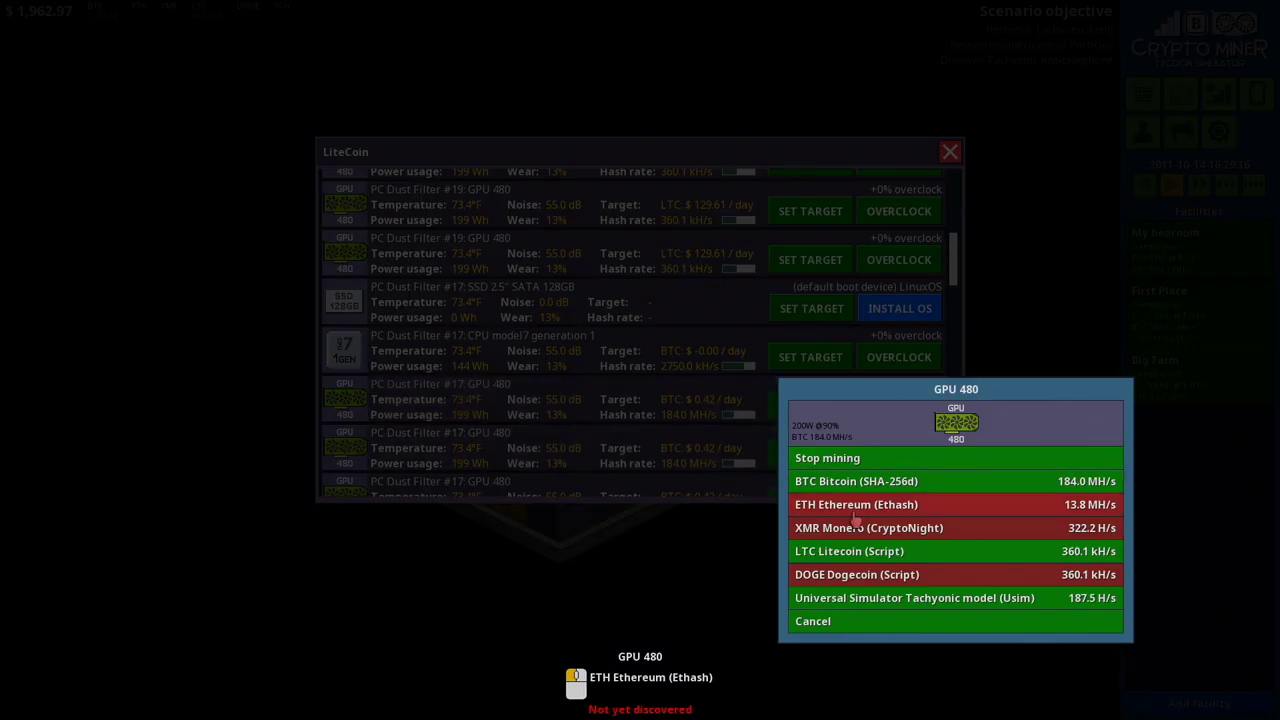
pyautogui.click(848, 552)
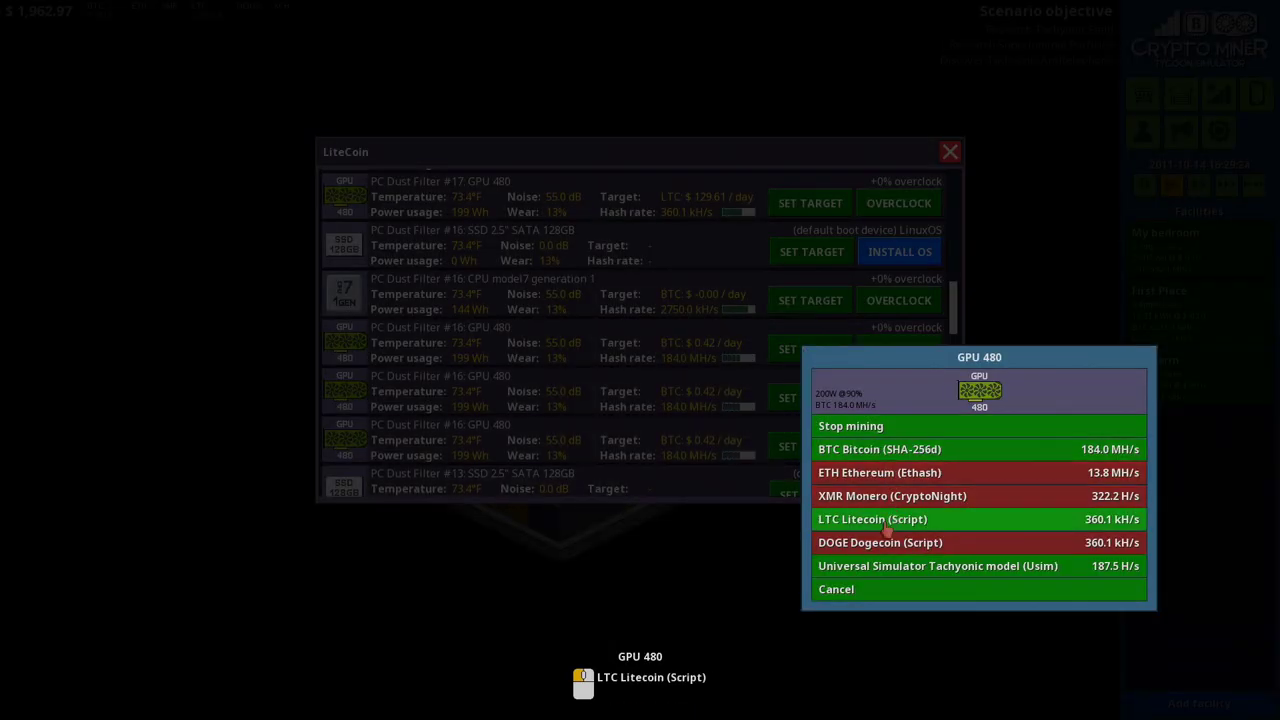
pyautogui.click(872, 520)
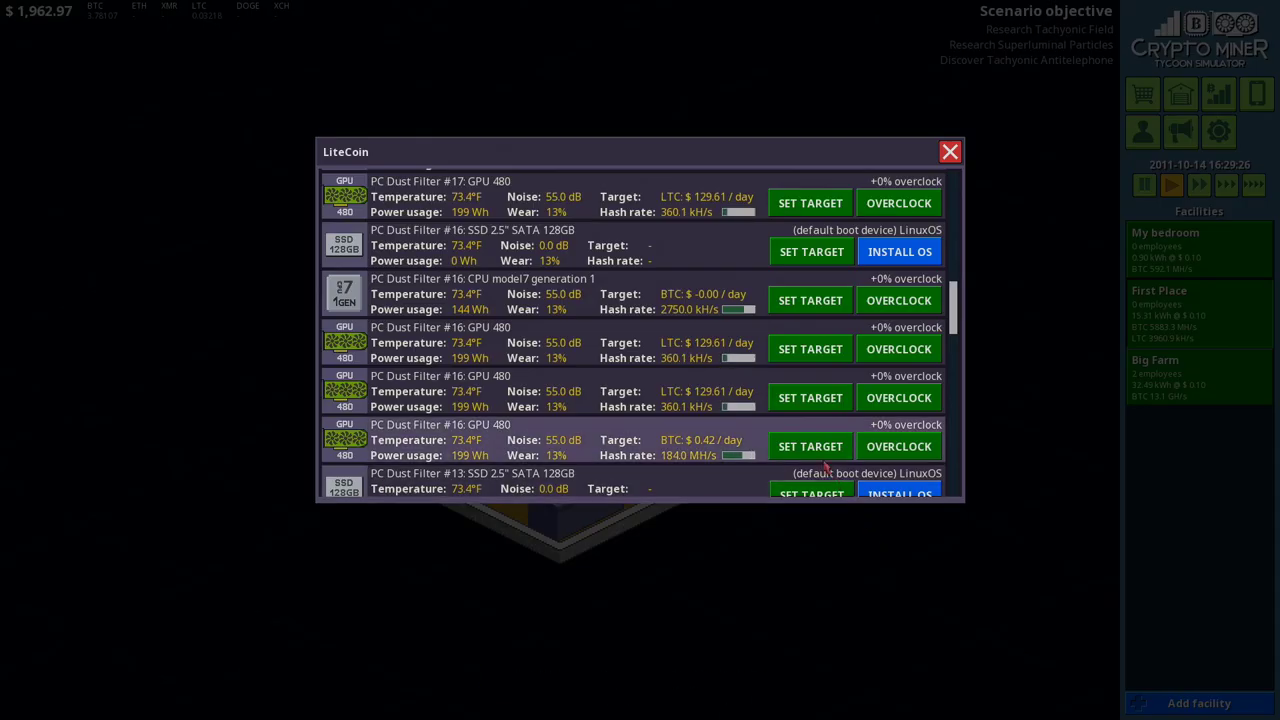
pyautogui.scroll(-3)
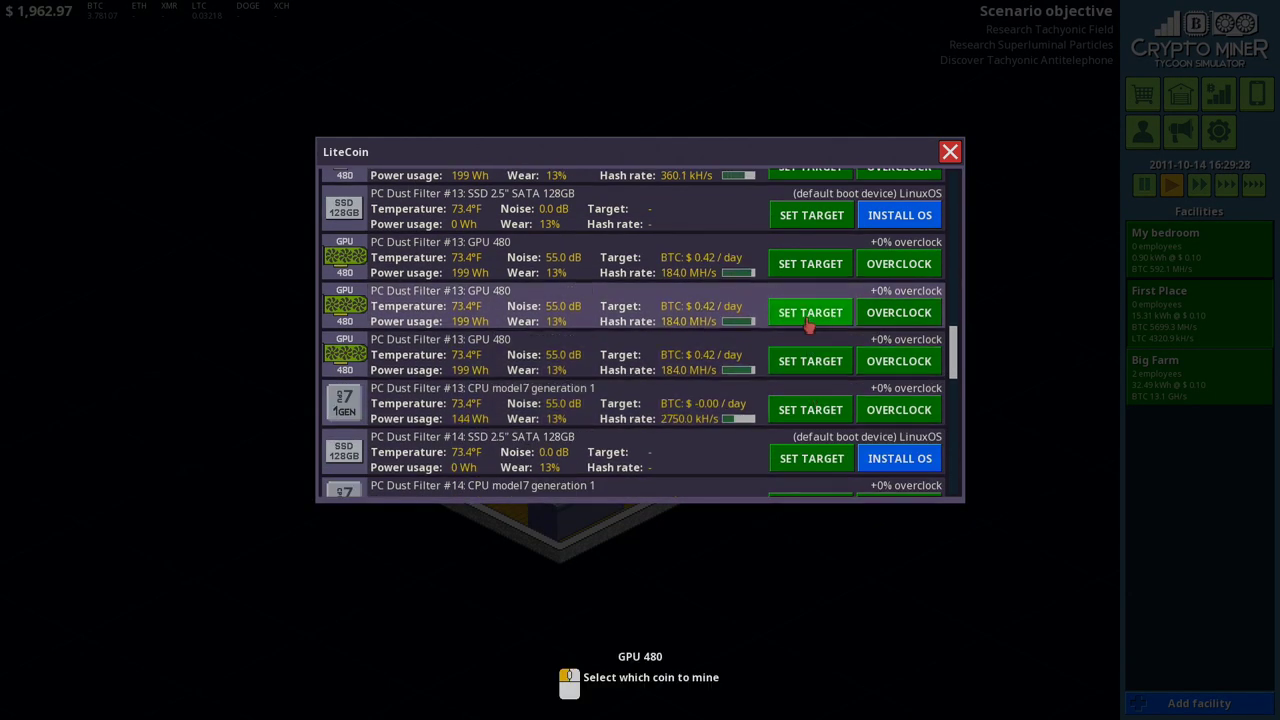
pyautogui.click(810, 312)
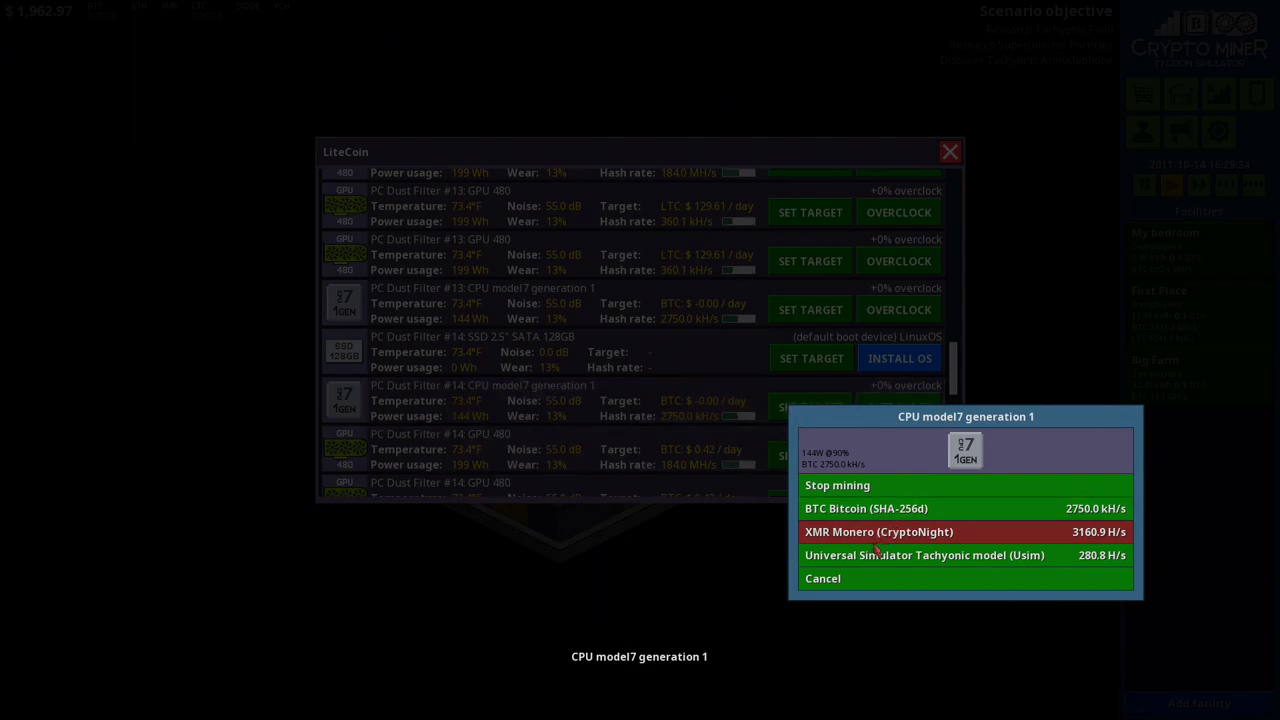
pyautogui.click(822, 578)
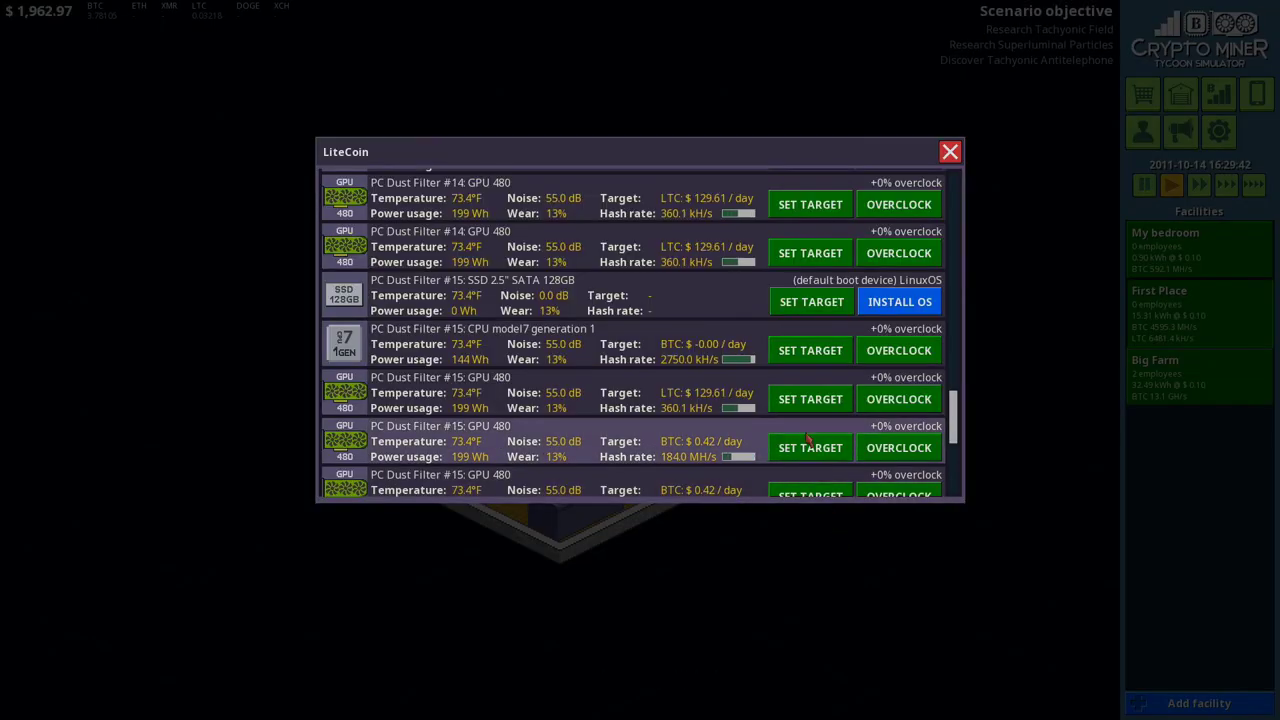
# Step: Set the remaining GPU 480 cards to mine Litecoin and close the device list
pyautogui.scroll(-3)
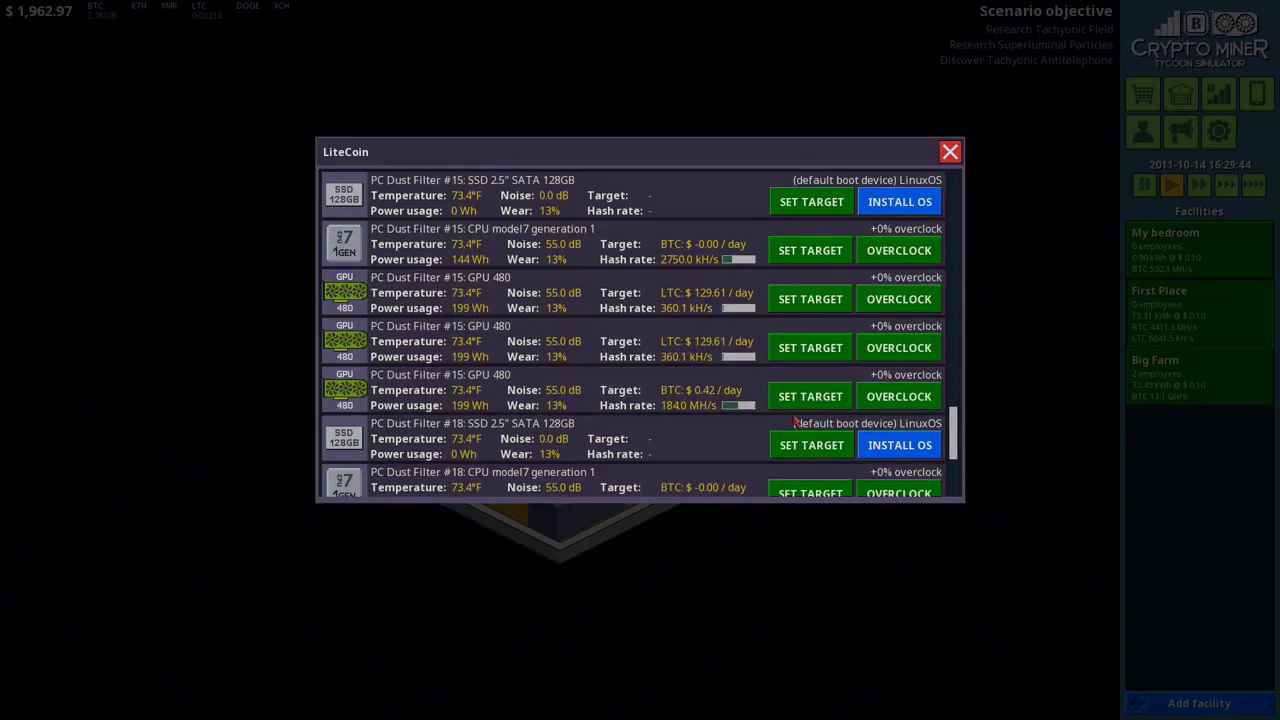
pyautogui.scroll(-3)
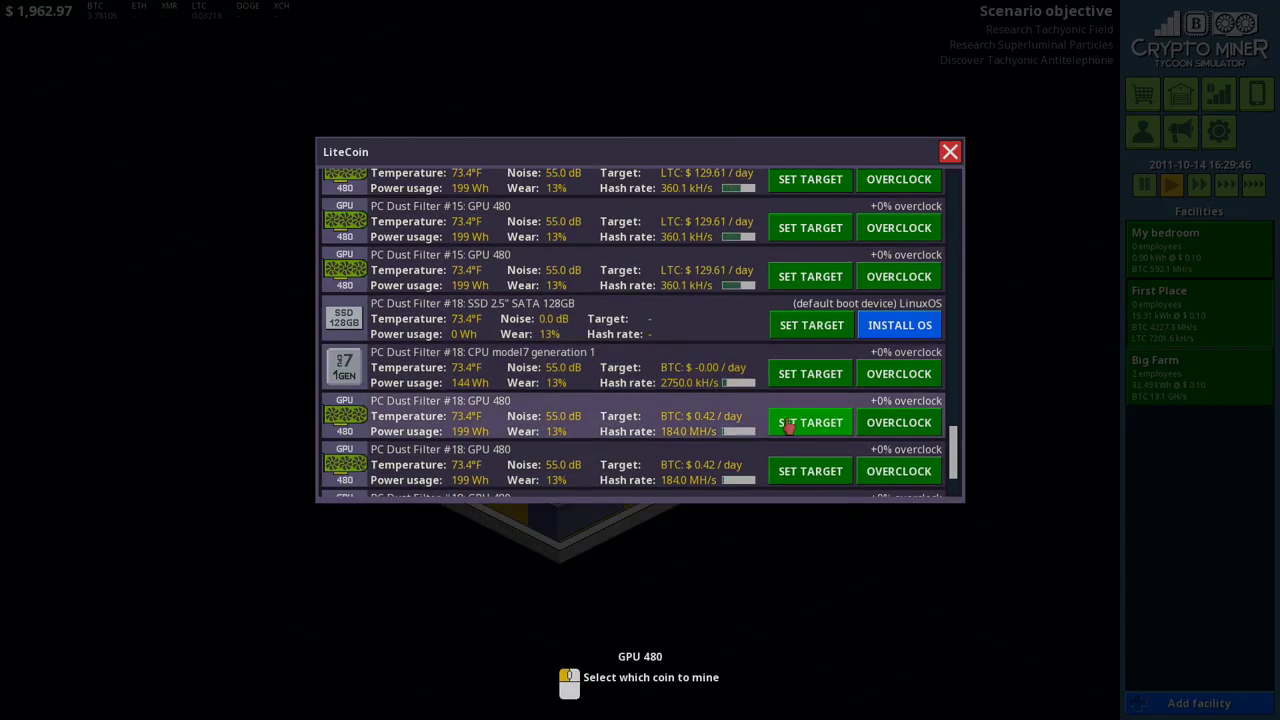
pyautogui.click(808, 422)
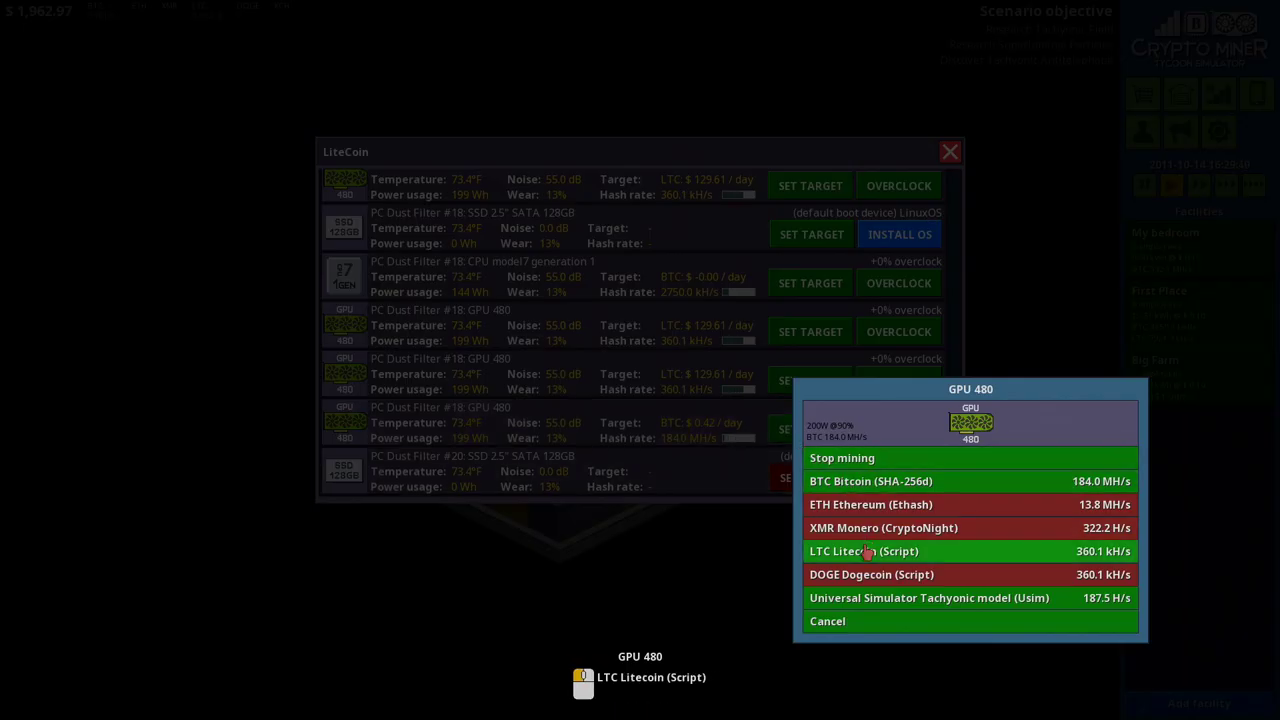
pyautogui.click(864, 552)
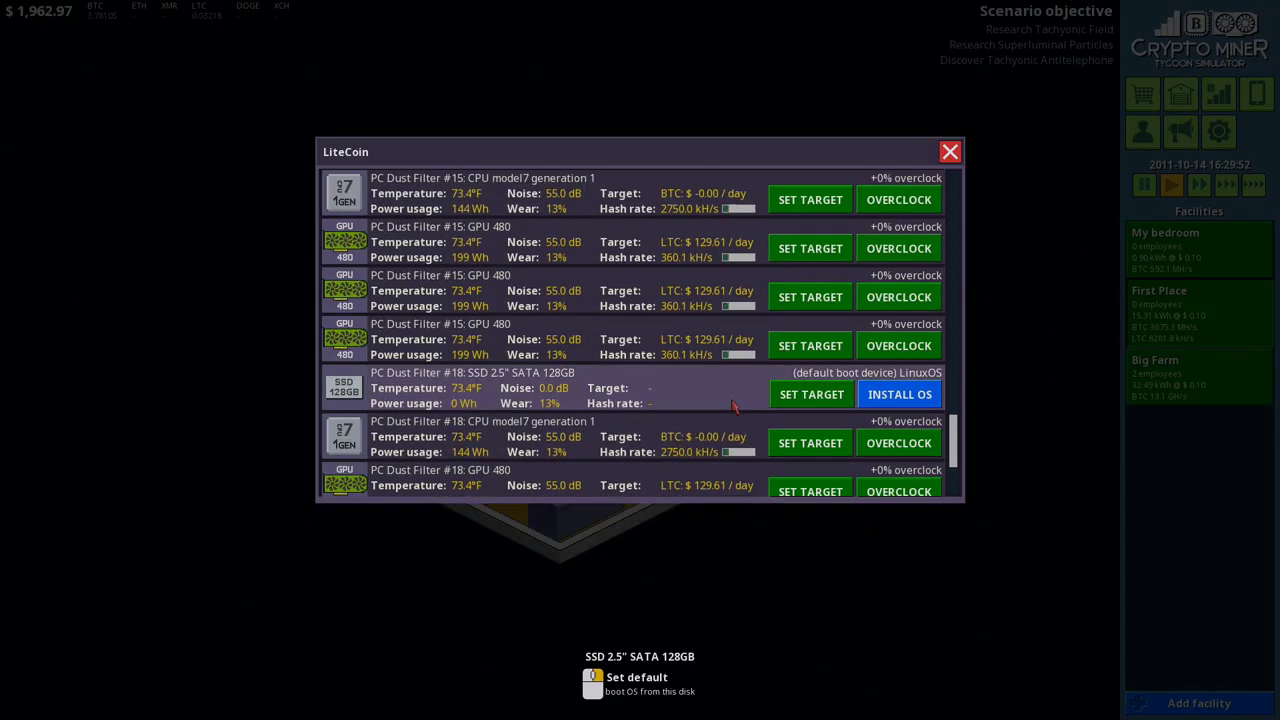
pyautogui.scroll(-3)
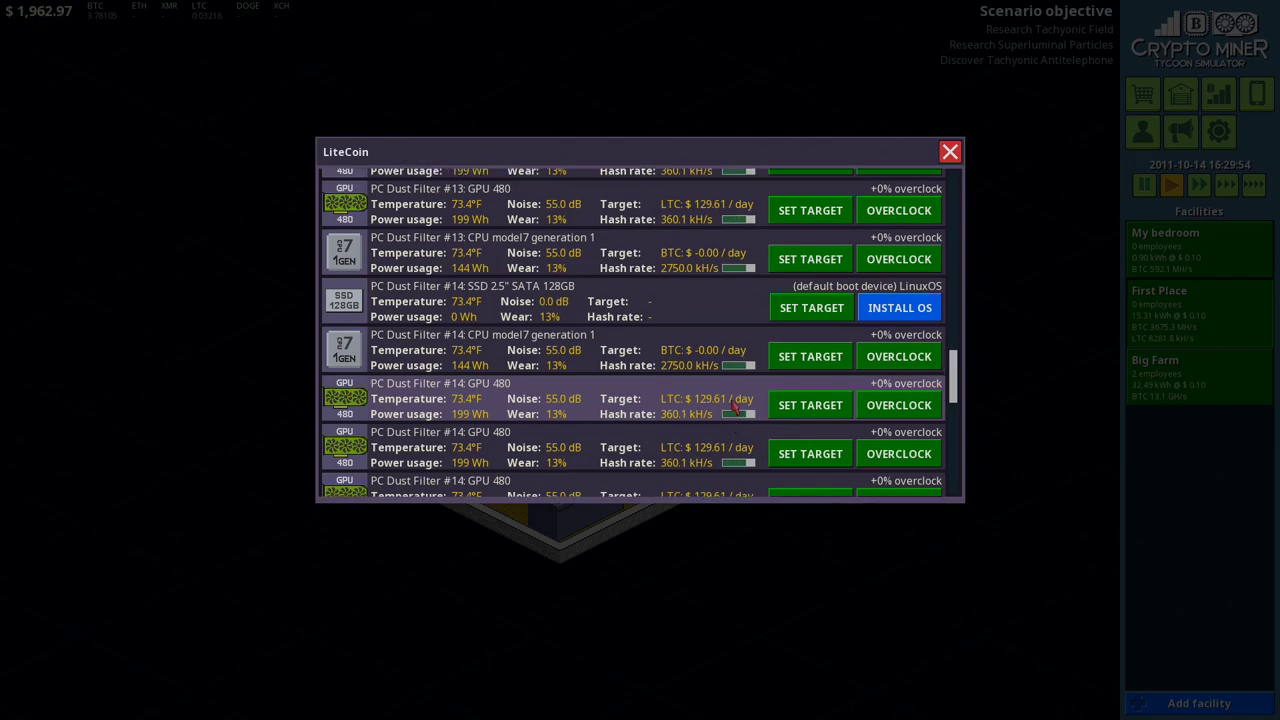
pyautogui.scroll(3)
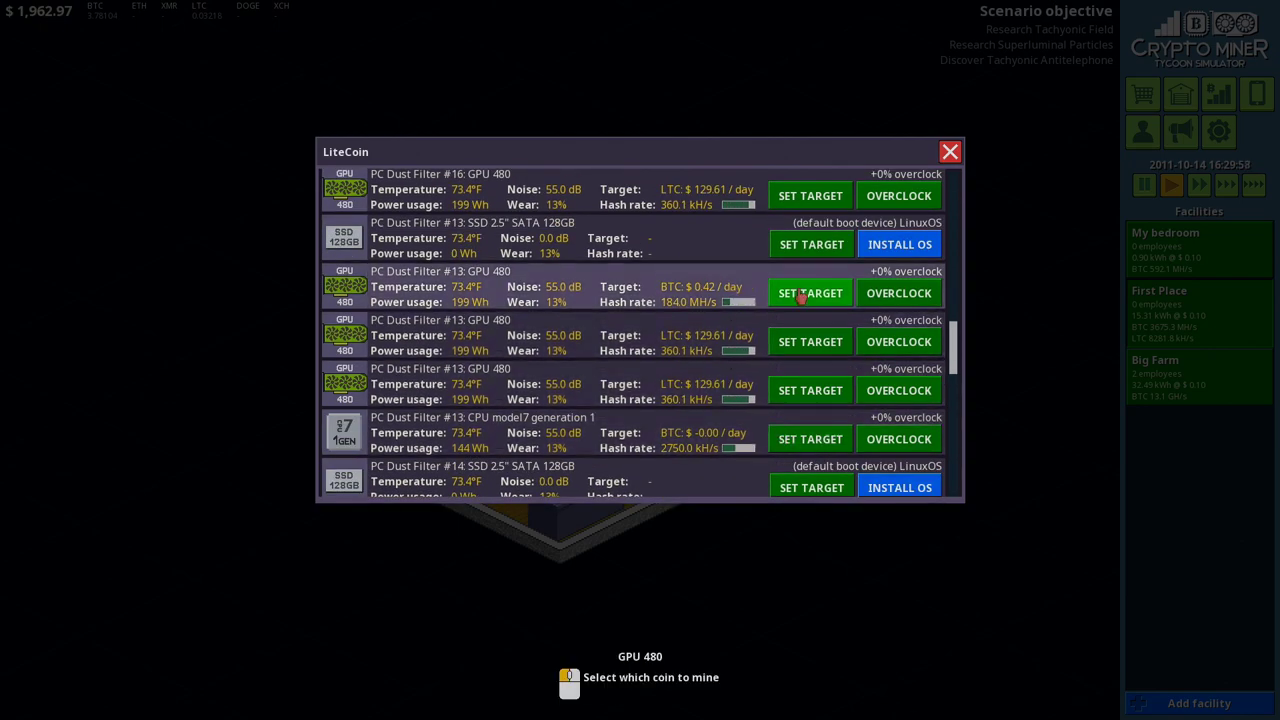
pyautogui.click(810, 292)
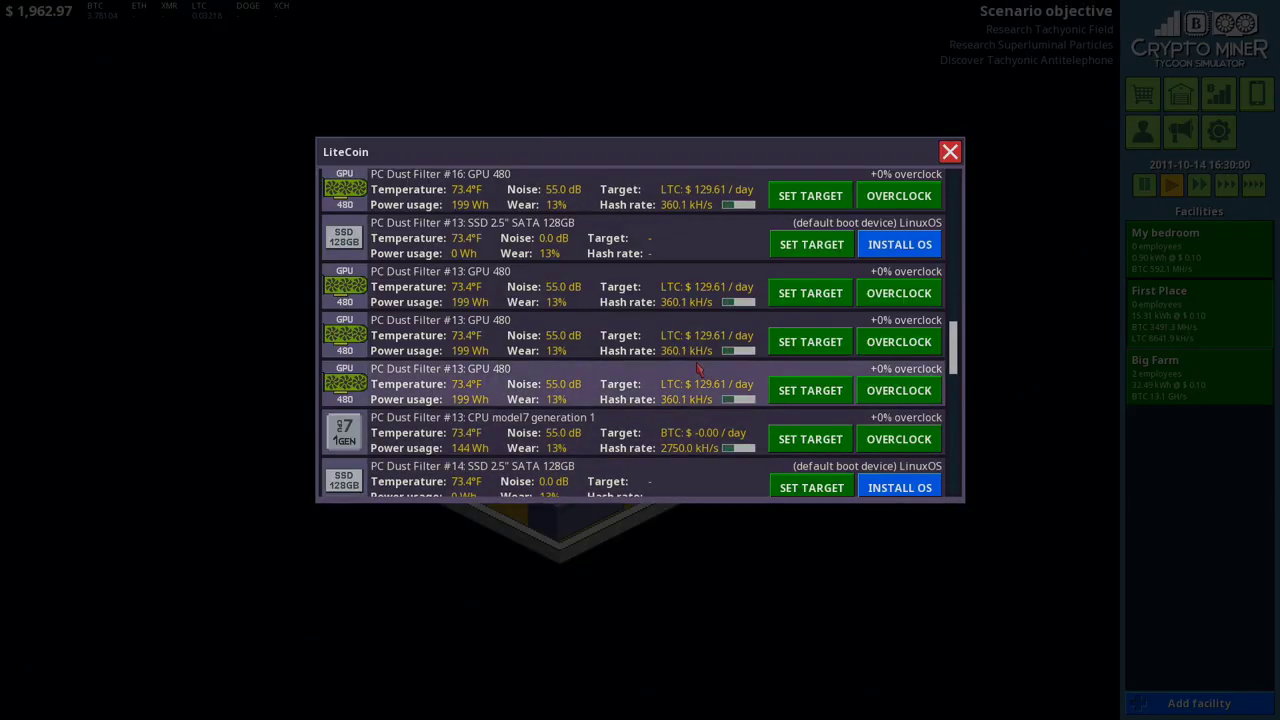
pyautogui.scroll(-3)
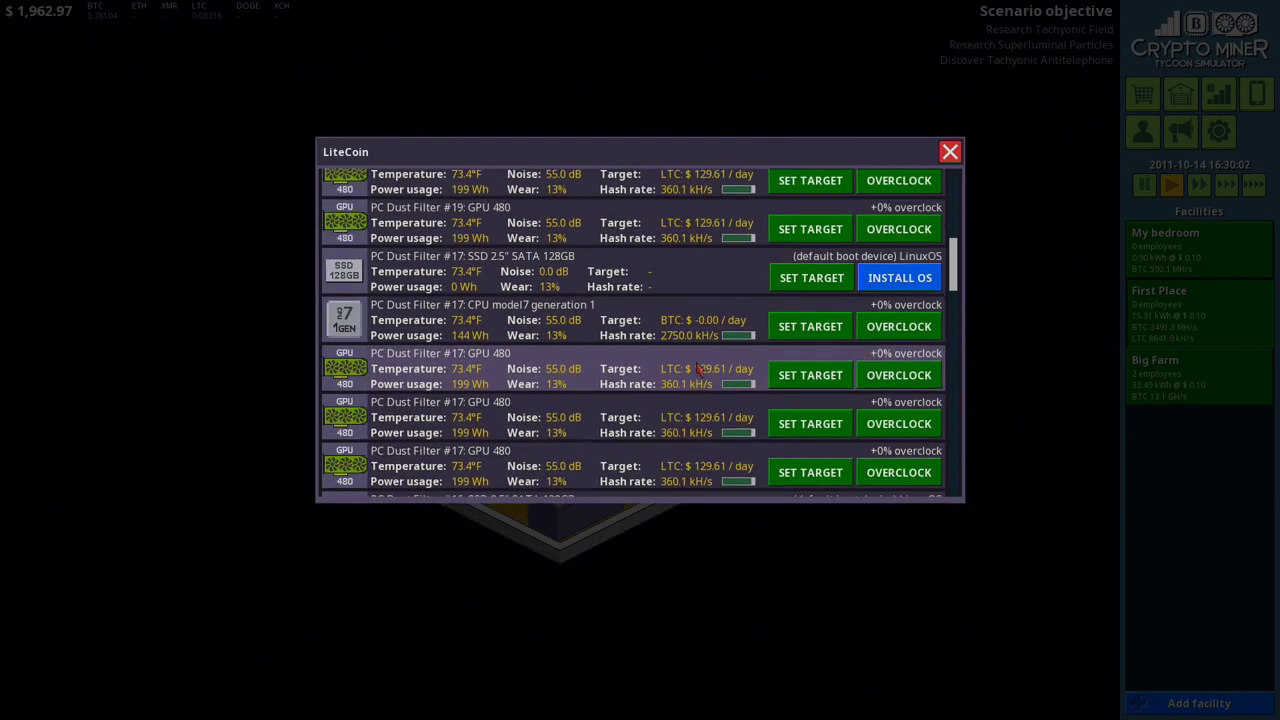
pyautogui.click(948, 152)
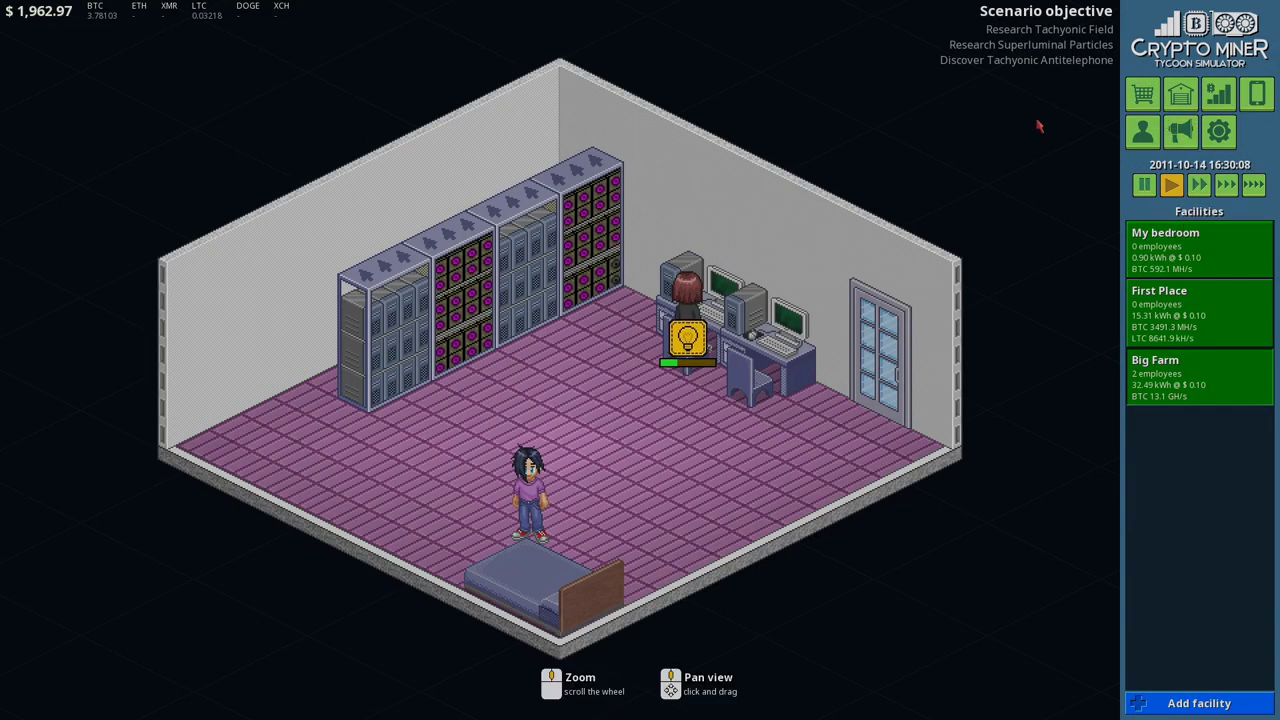
# Step: Run time forward on the crypto exchange, fast-forwarding briefly before returning to real-time speed
pyautogui.click(1172, 184)
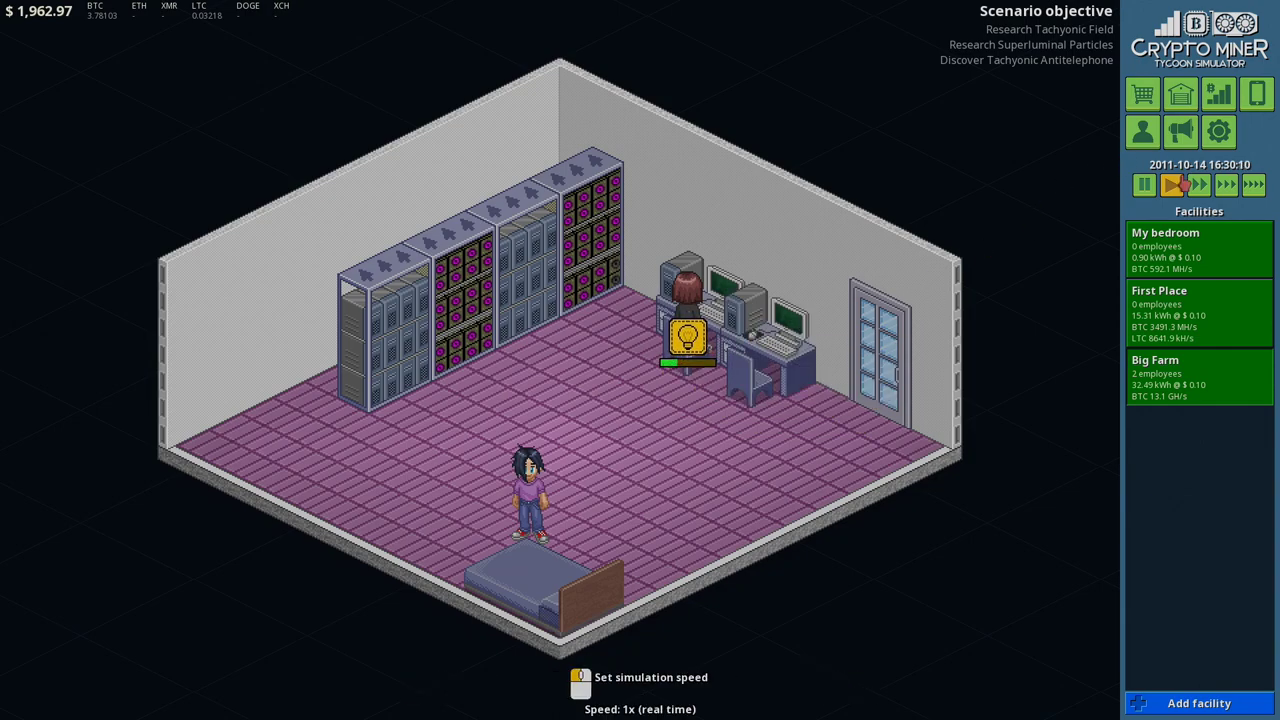
pyautogui.click(1142, 94)
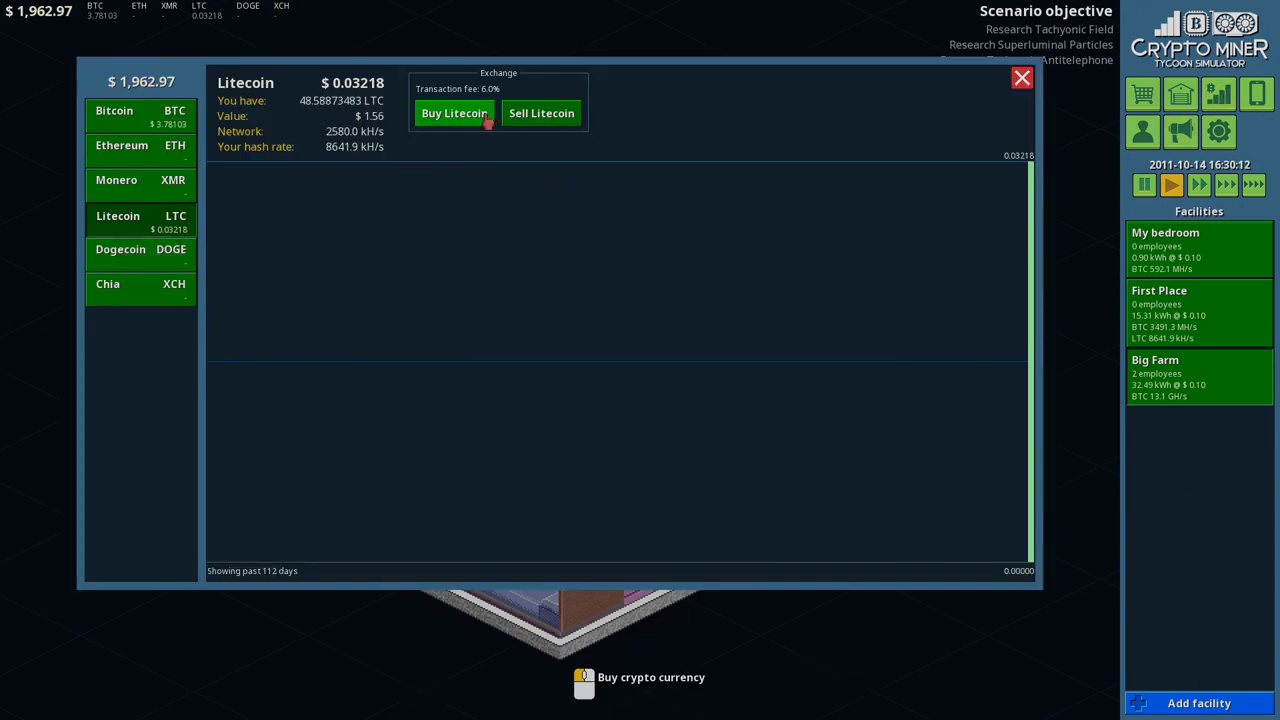
pyautogui.click(454, 112)
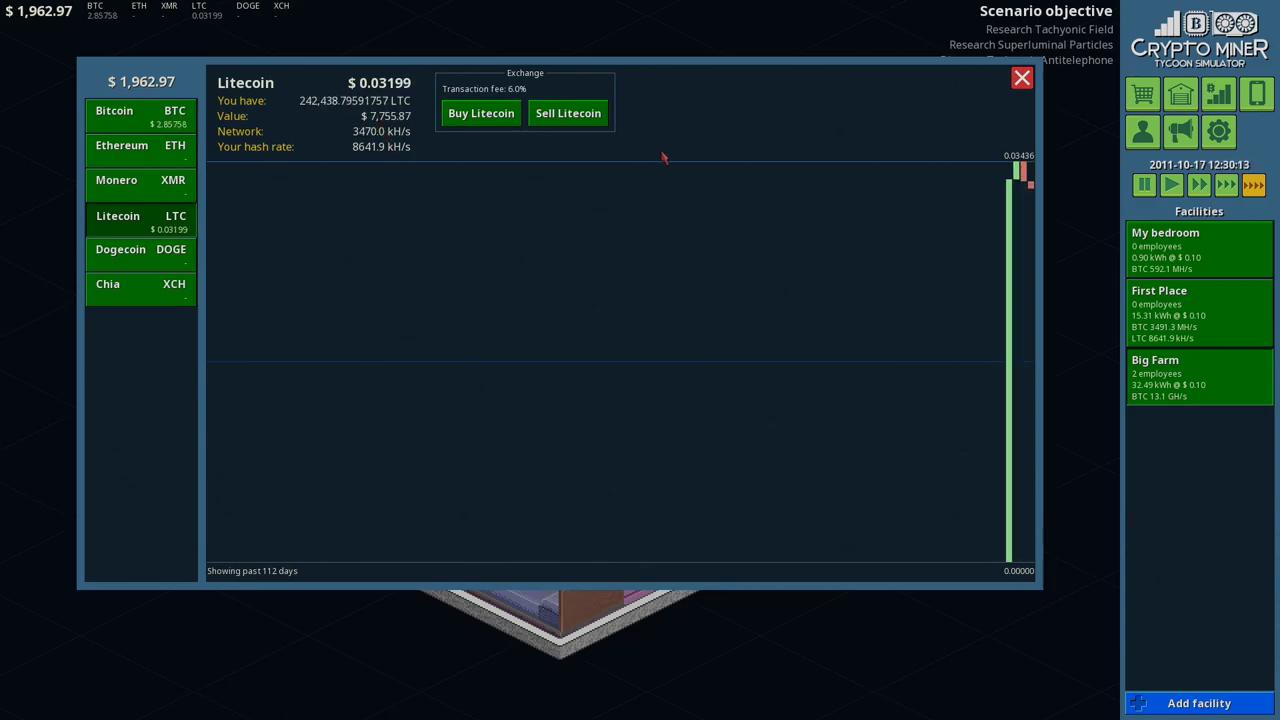
pyautogui.click(1172, 184)
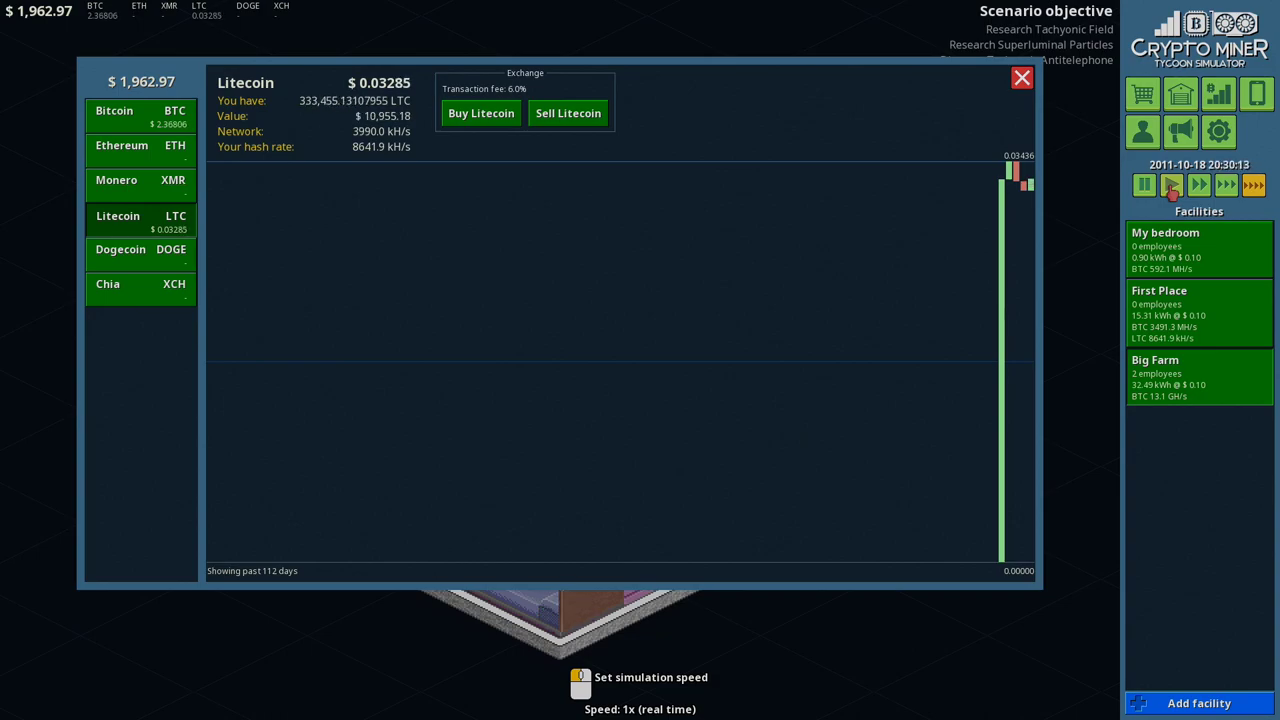
# Step: Compare the Bitcoin and Litecoin price charts while pausing and resuming time
pyautogui.click(140, 112)
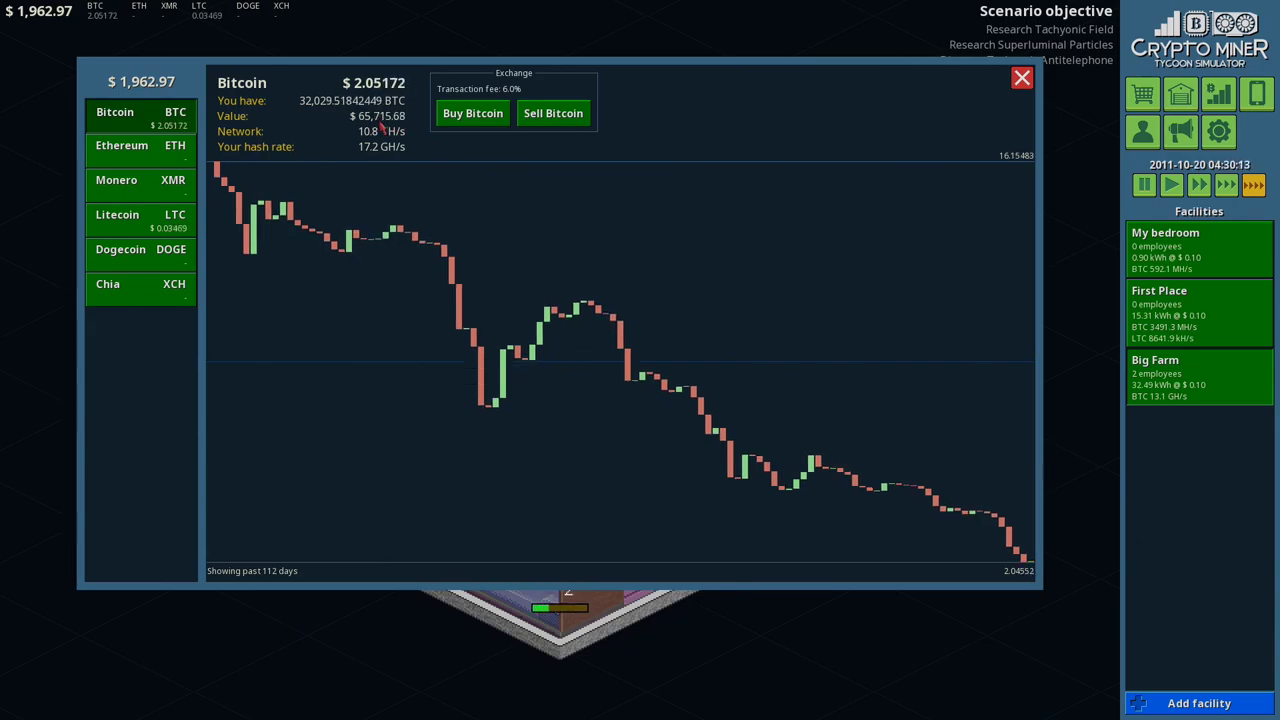
pyautogui.click(116, 216)
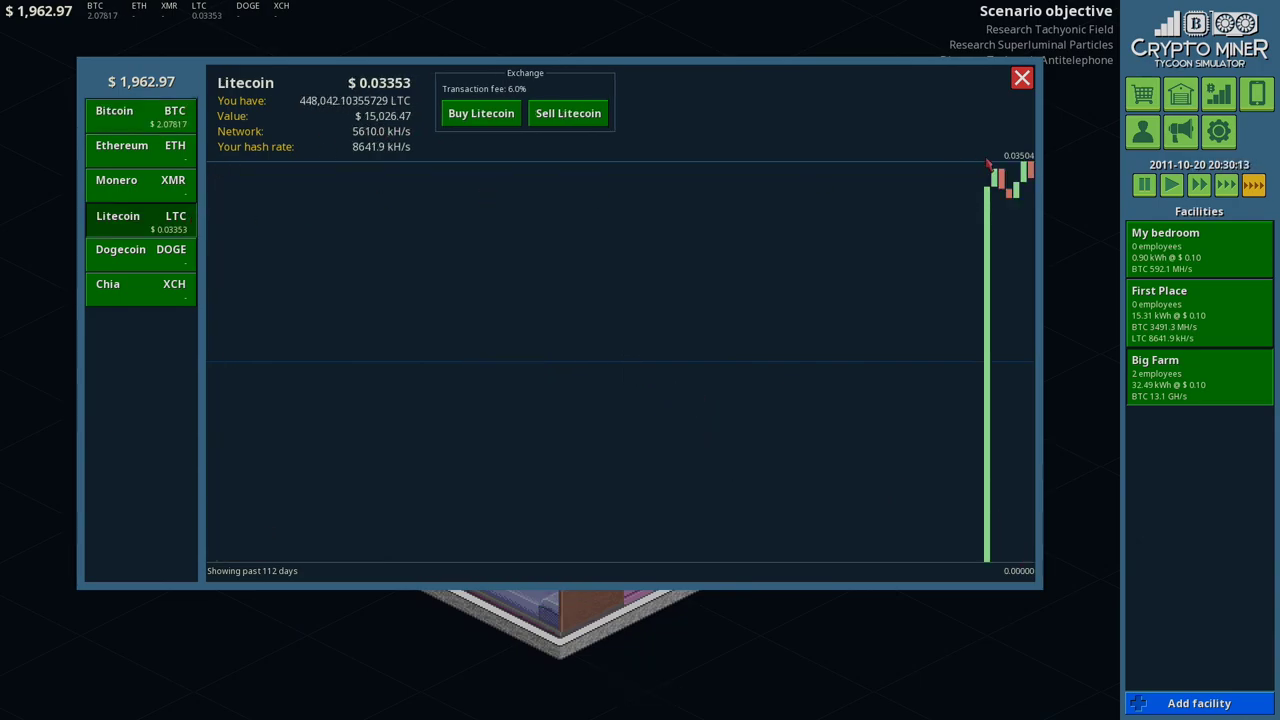
pyautogui.click(1144, 184)
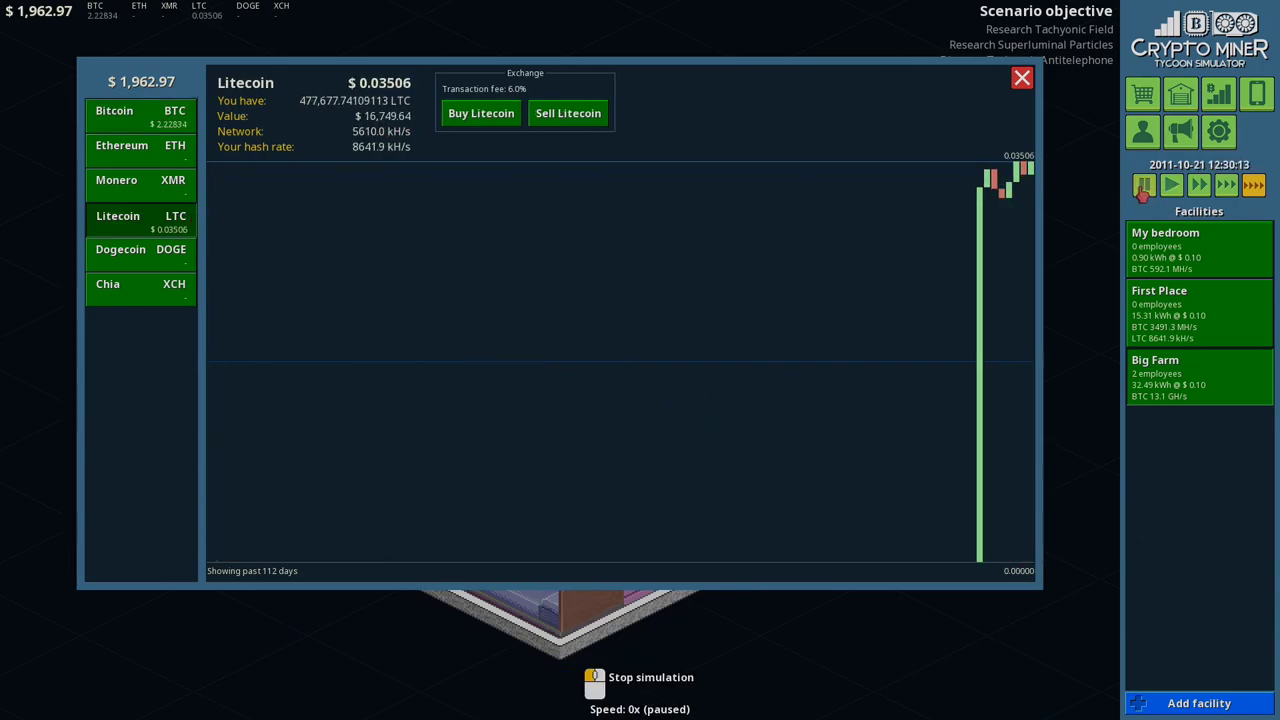
pyautogui.click(1144, 184)
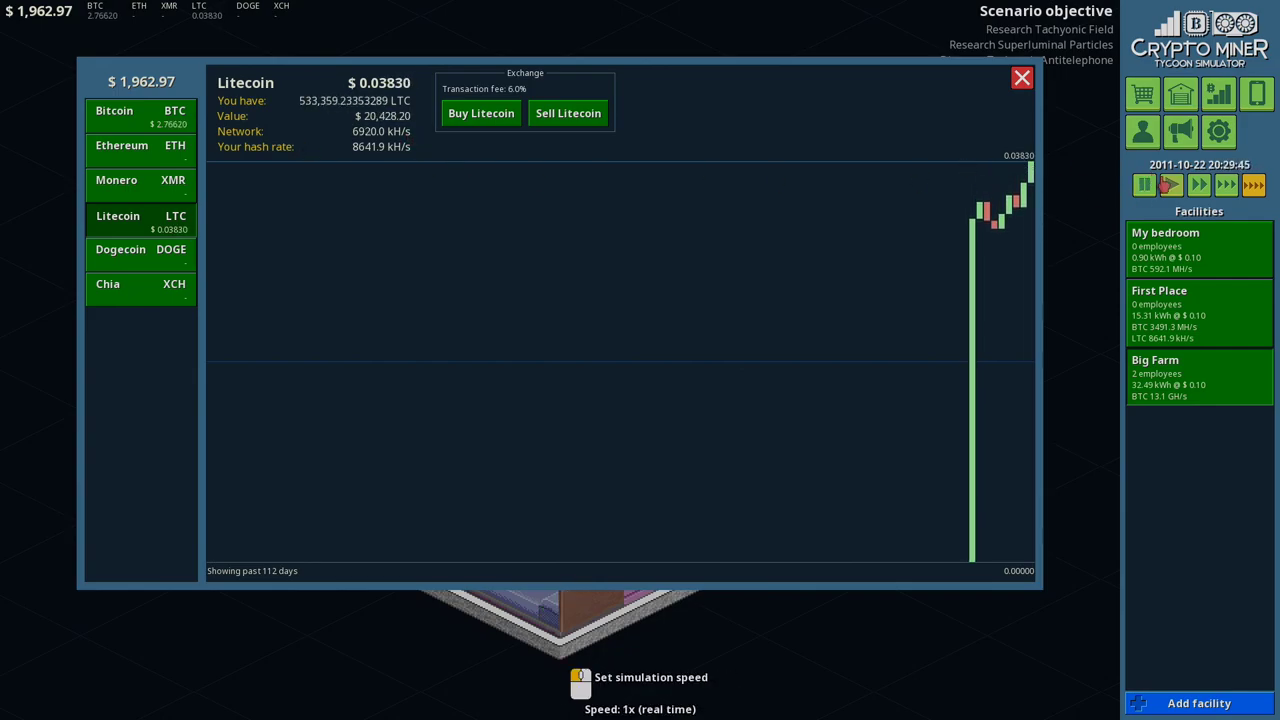
pyautogui.click(1144, 184)
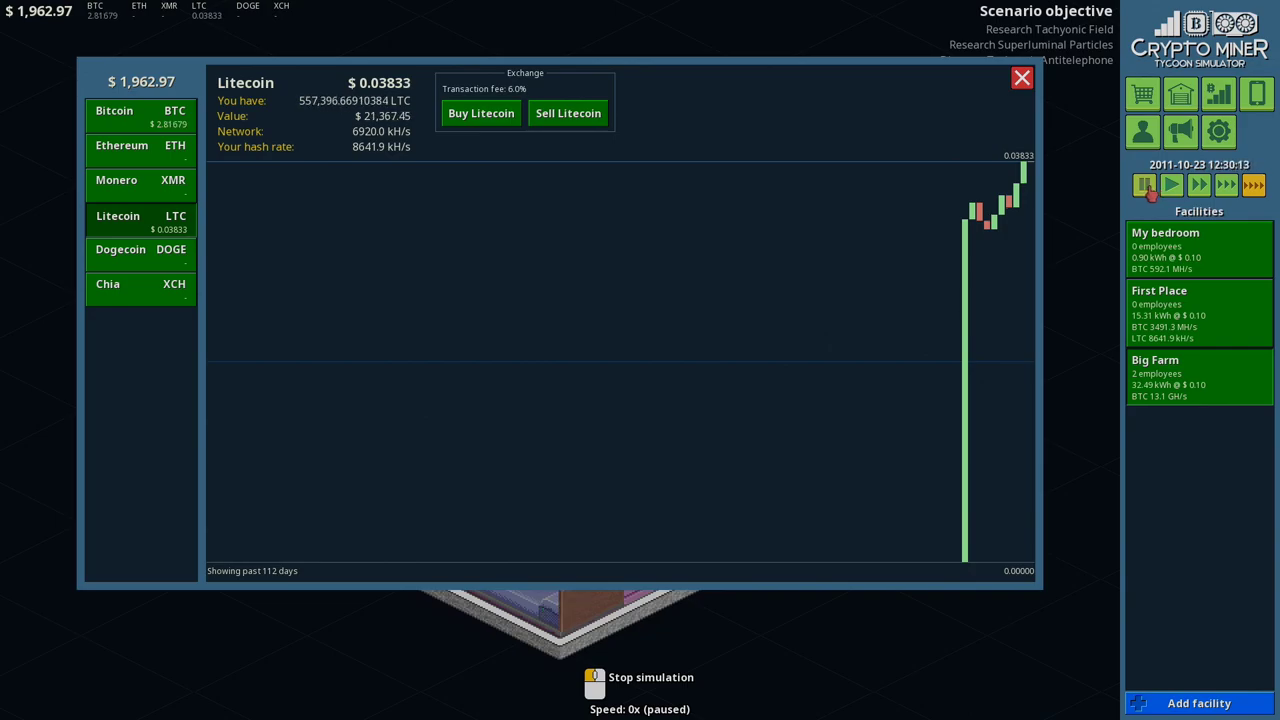
pyautogui.click(1172, 184)
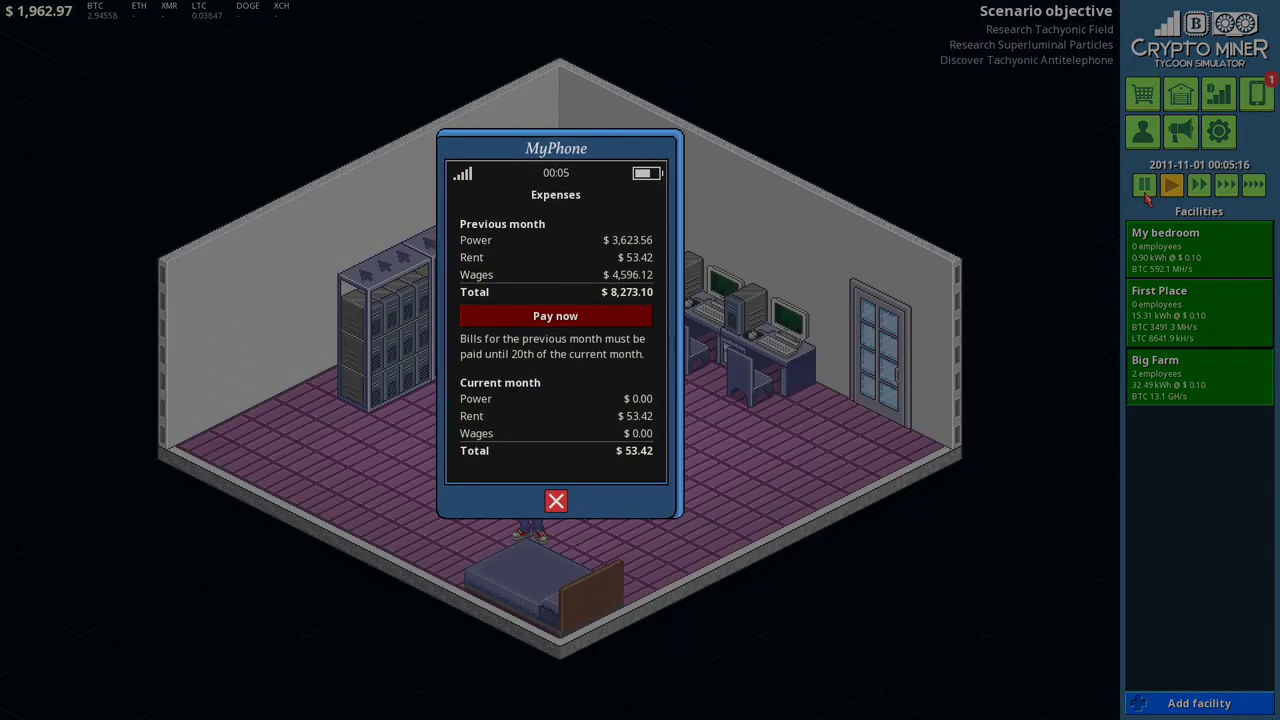
# Step: Dismiss the monthly expenses summary
pyautogui.click(556, 500)
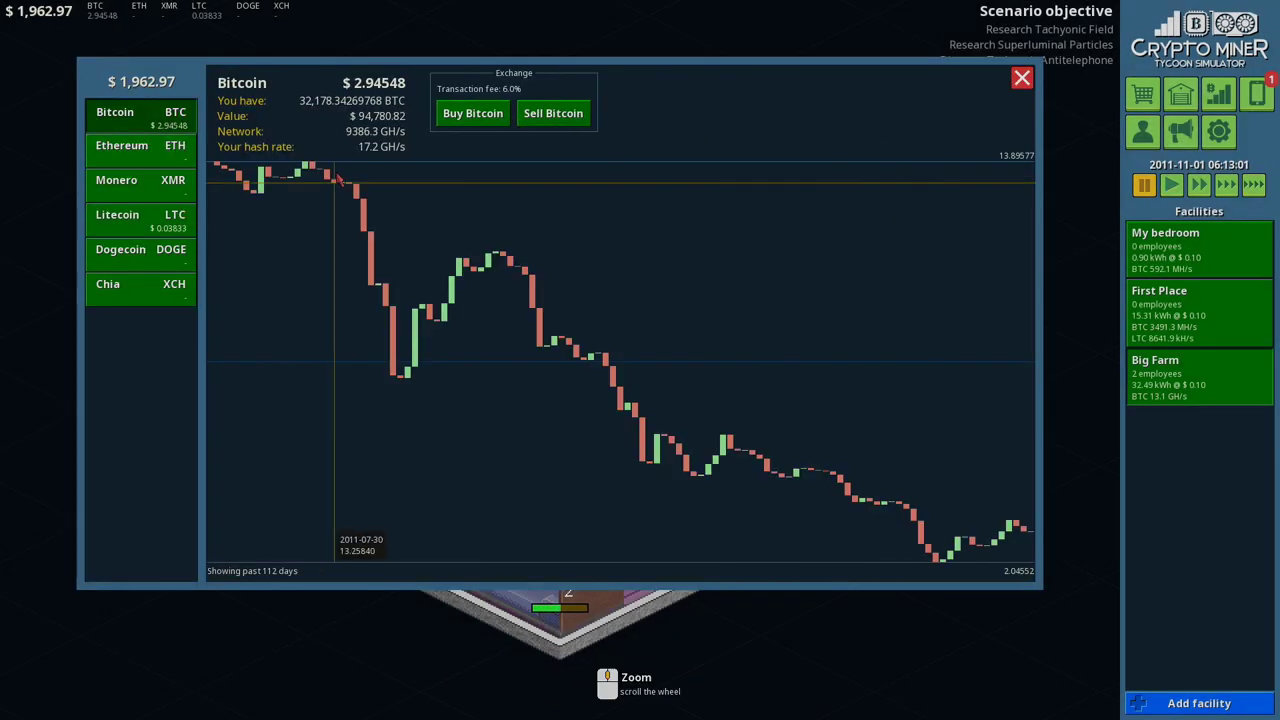
pyautogui.moveTo(552, 112)
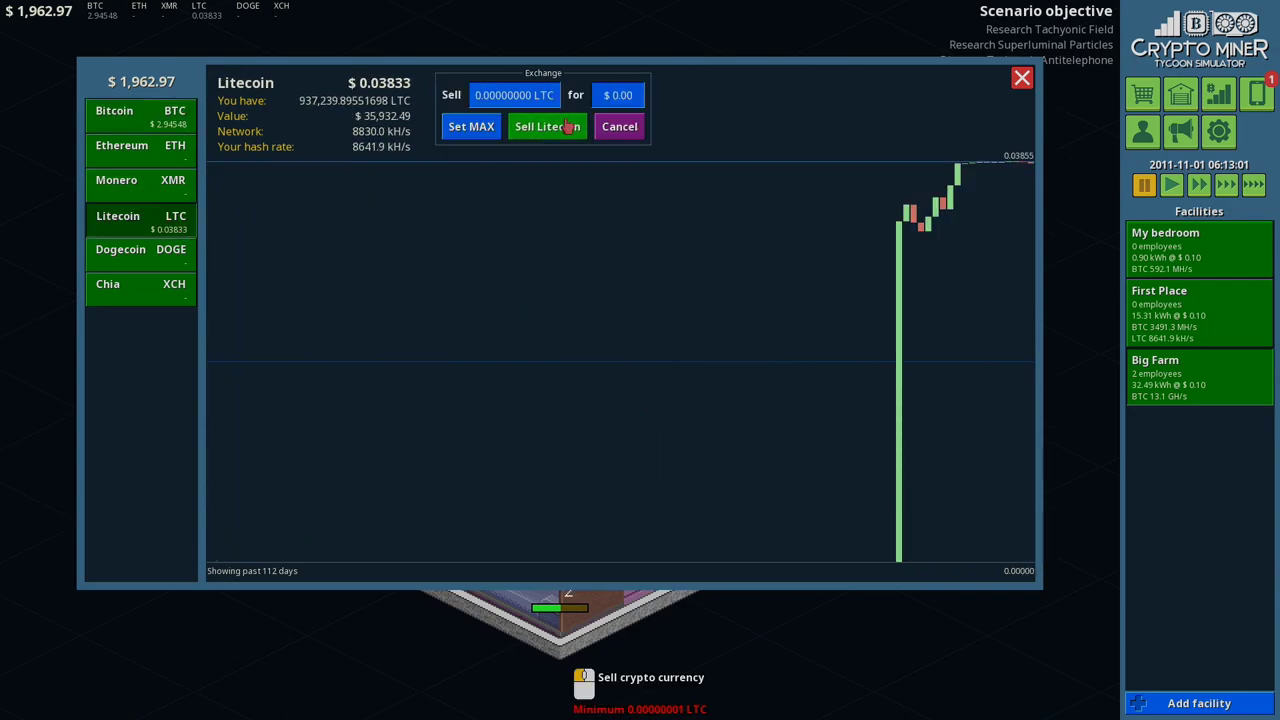
# Step: Try Litecoin sale amounts of $10,000 and then $5,000 in the sell form
pyautogui.click(616, 96)
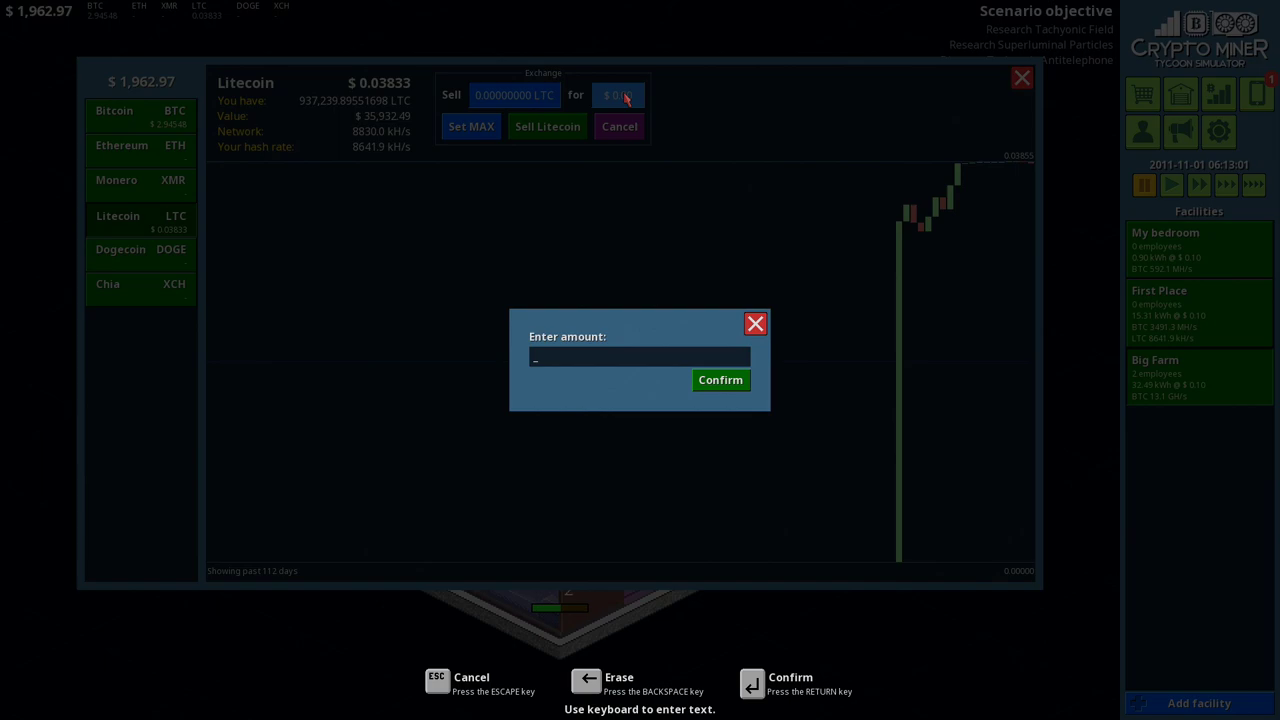
pyautogui.write('10000')
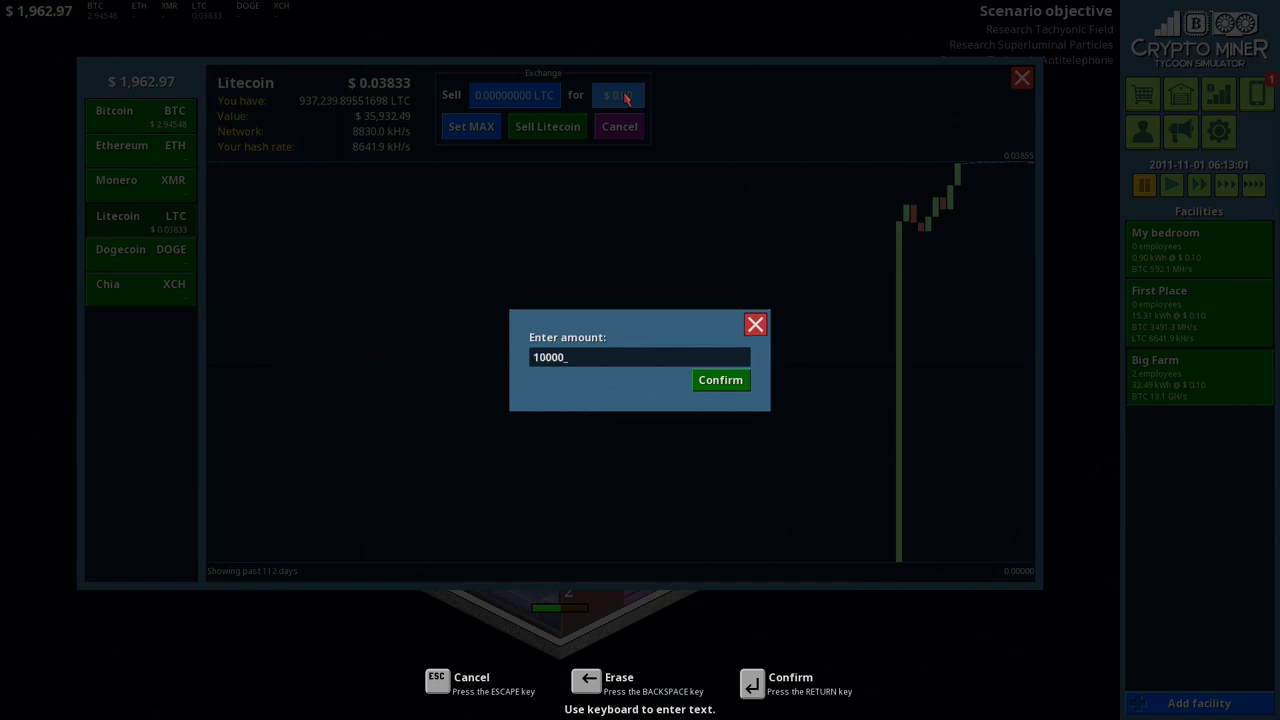
pyautogui.click(720, 380)
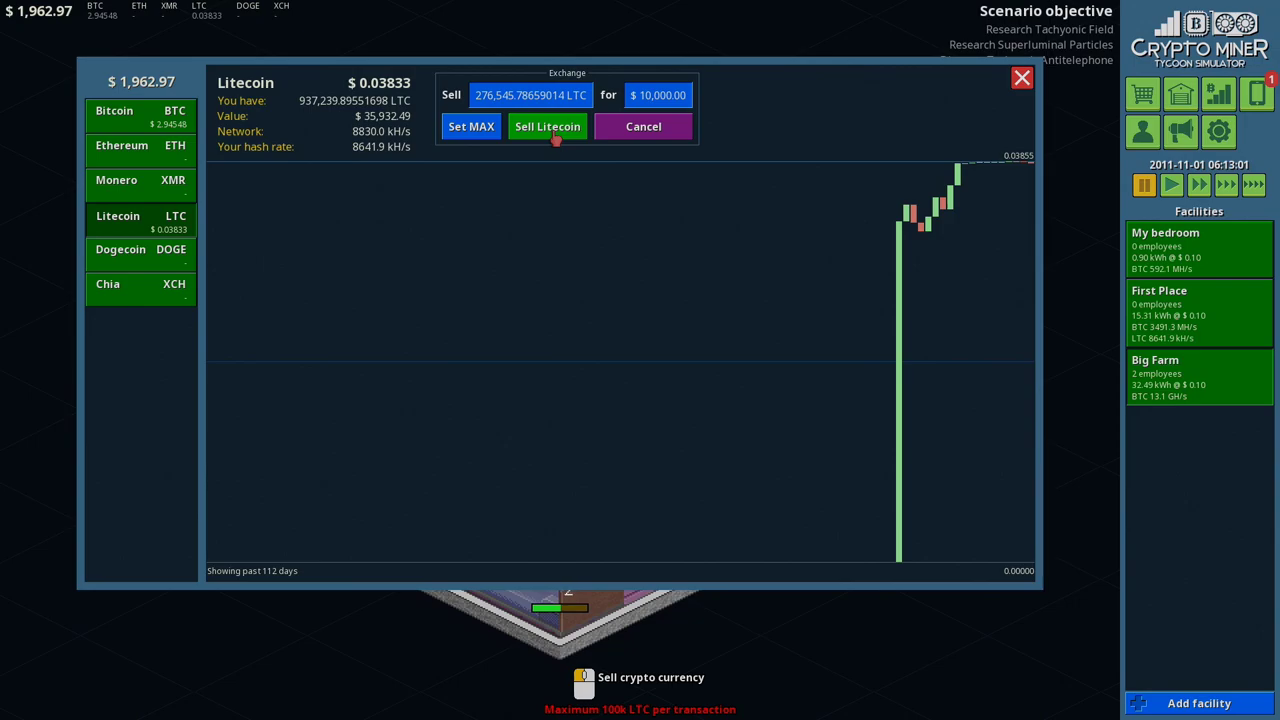
pyautogui.moveTo(656, 96)
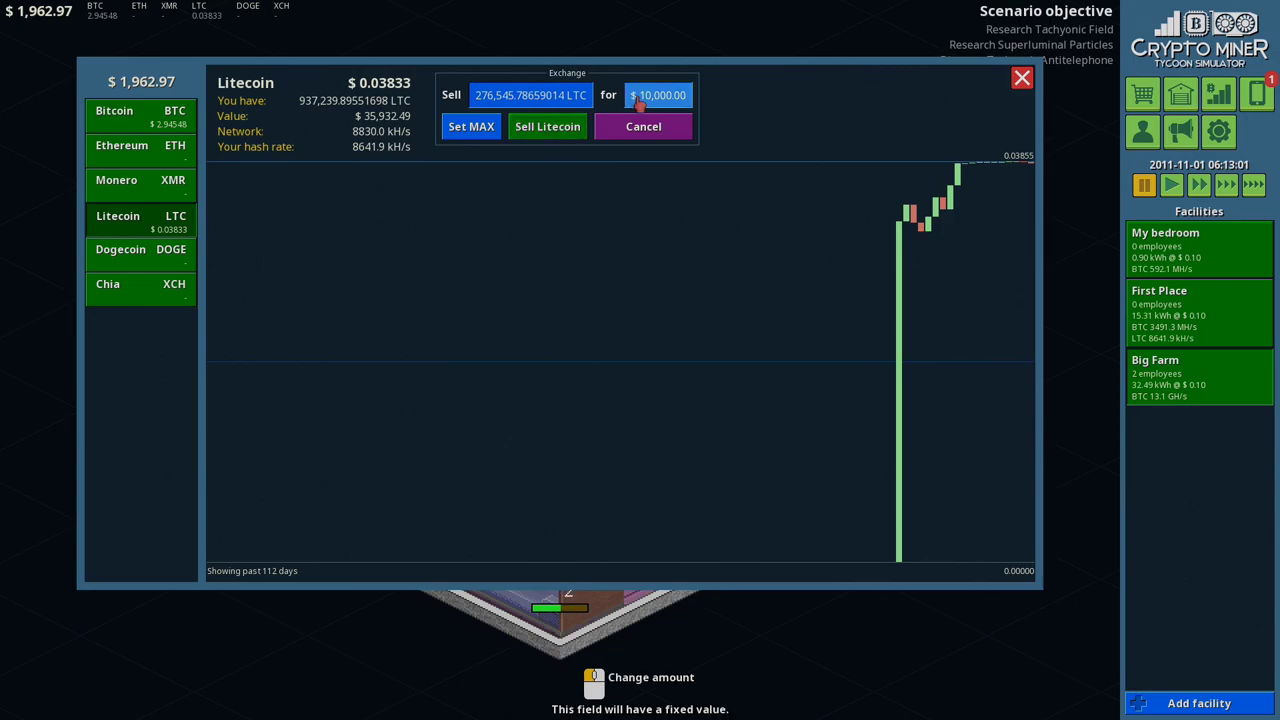
pyautogui.moveTo(548, 126)
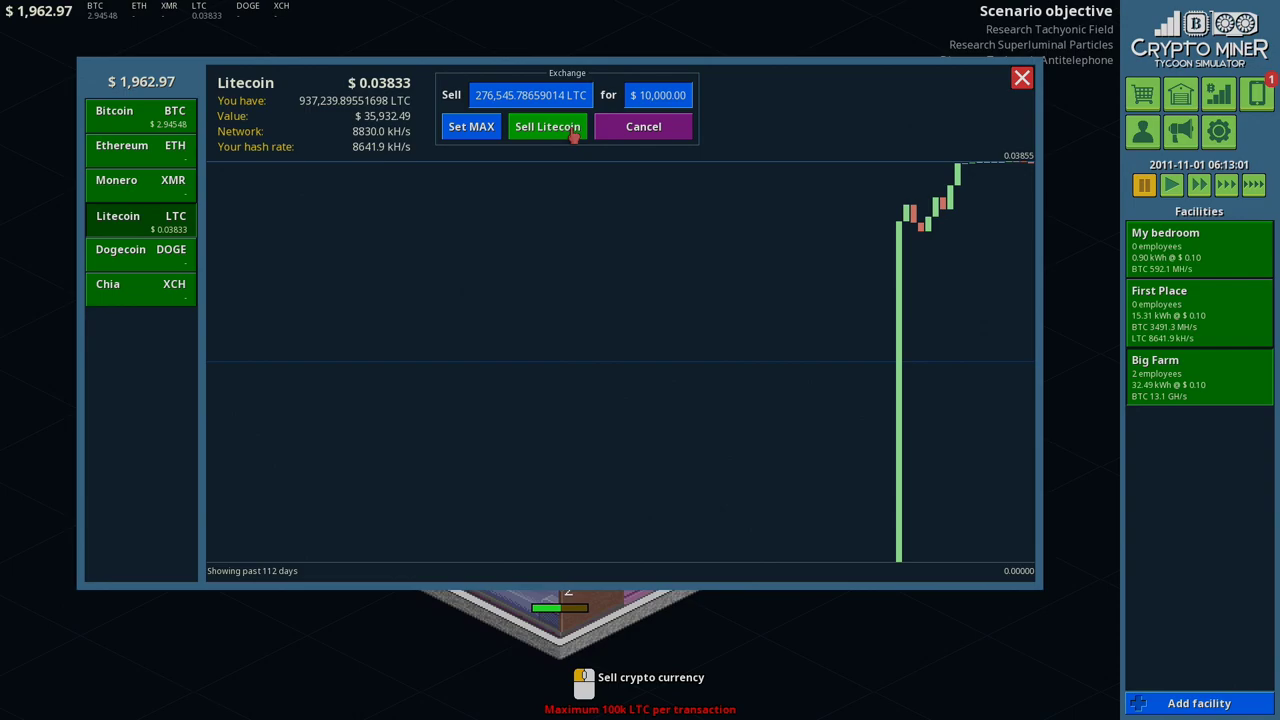
pyautogui.click(530, 96)
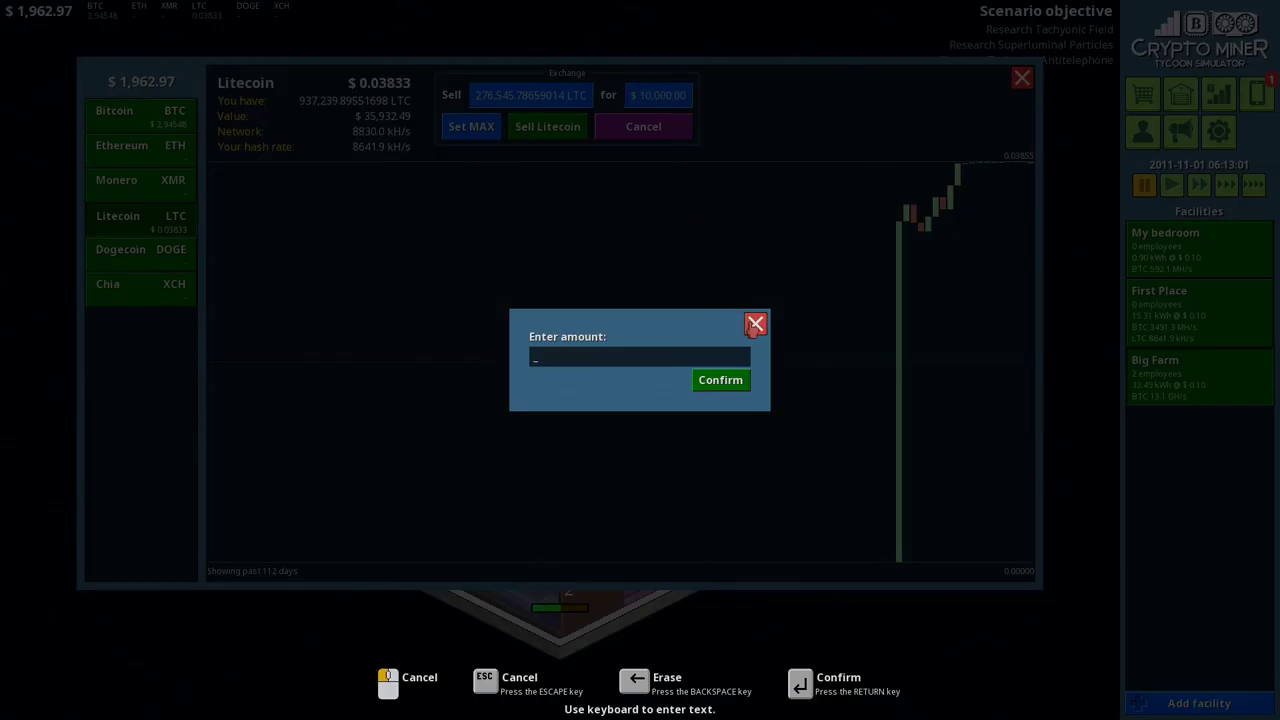
pyautogui.write('50')
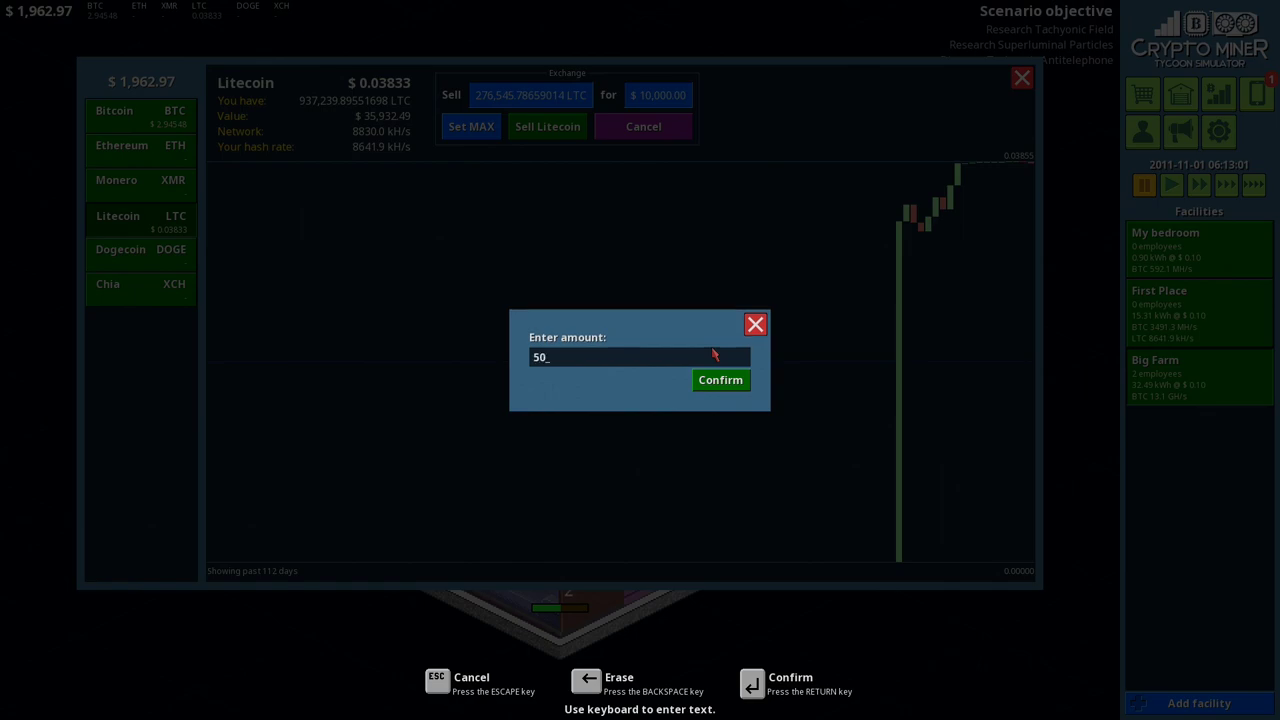
pyautogui.click(720, 380)
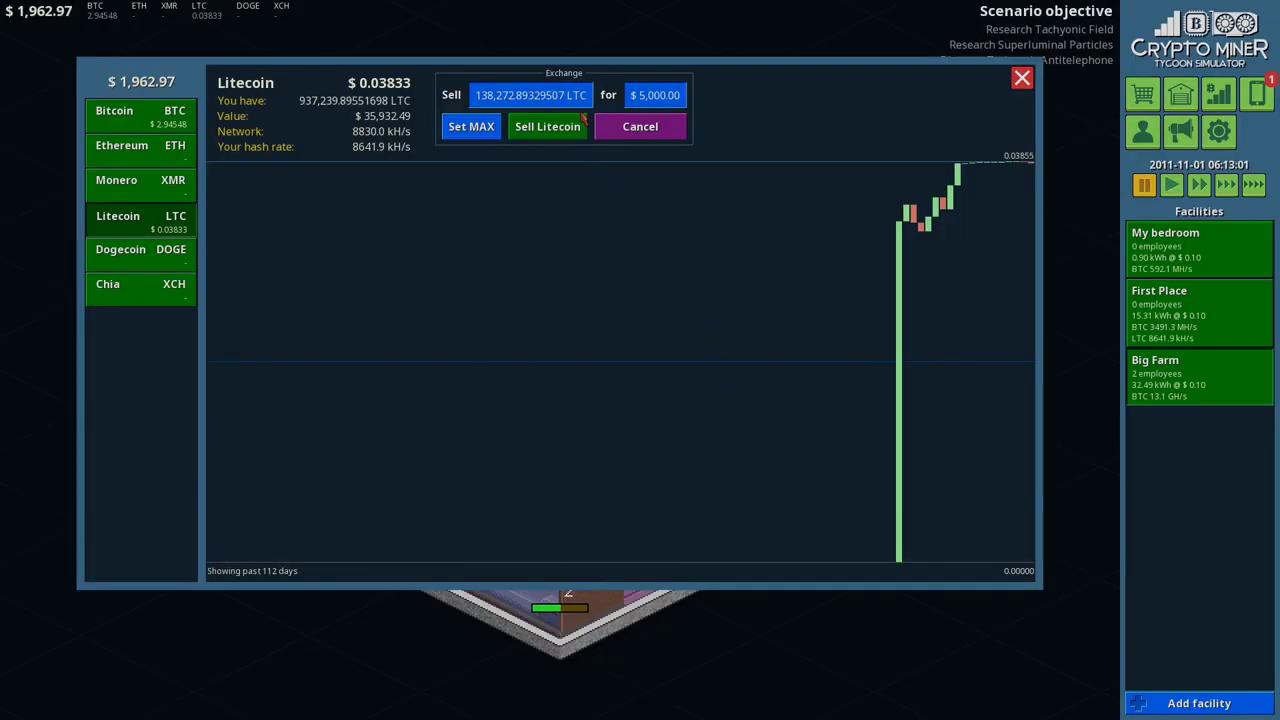
pyautogui.moveTo(548, 126)
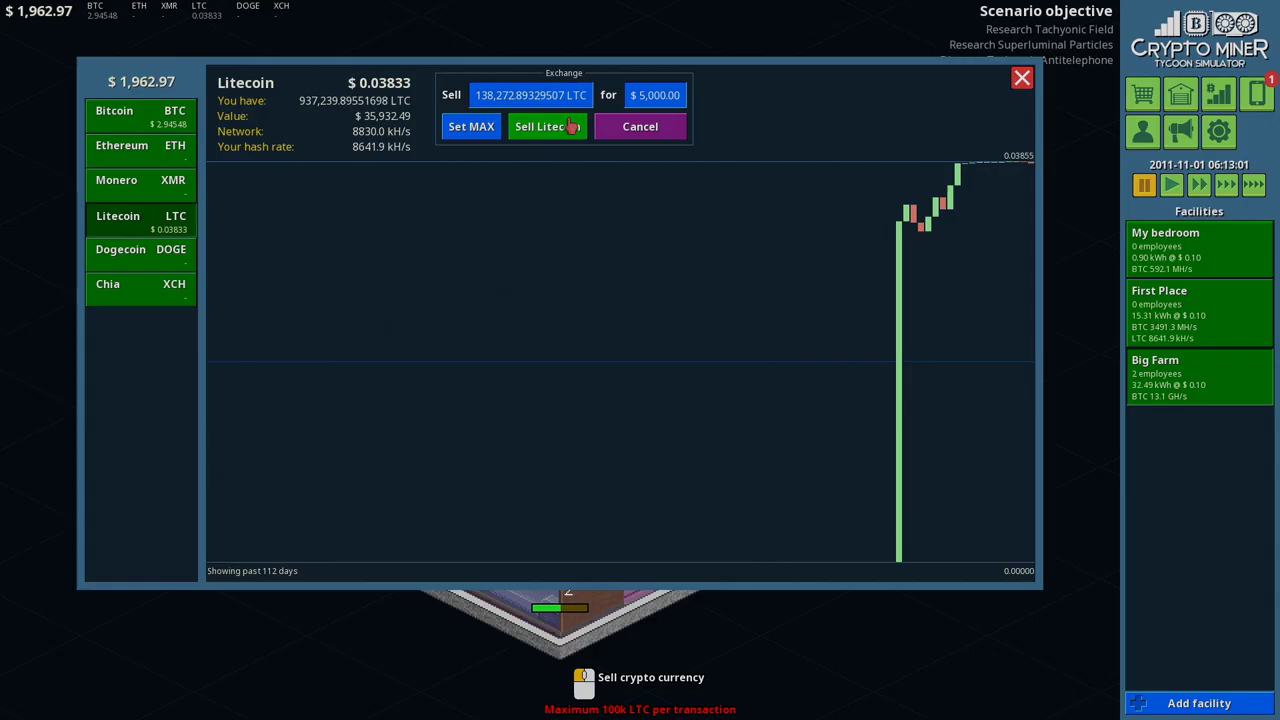
# Step: Sell 100,000 Litecoin twice, raising cash to $8,855.45
pyautogui.click(530, 96)
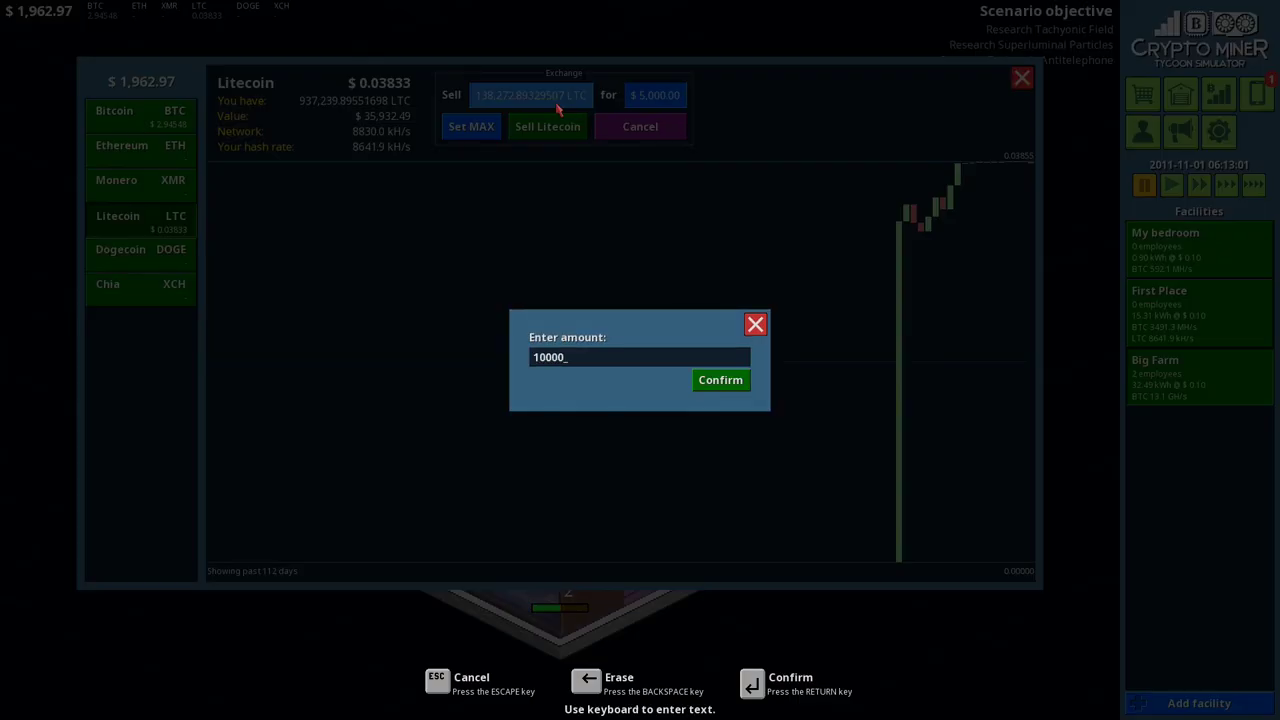
pyautogui.click(720, 380)
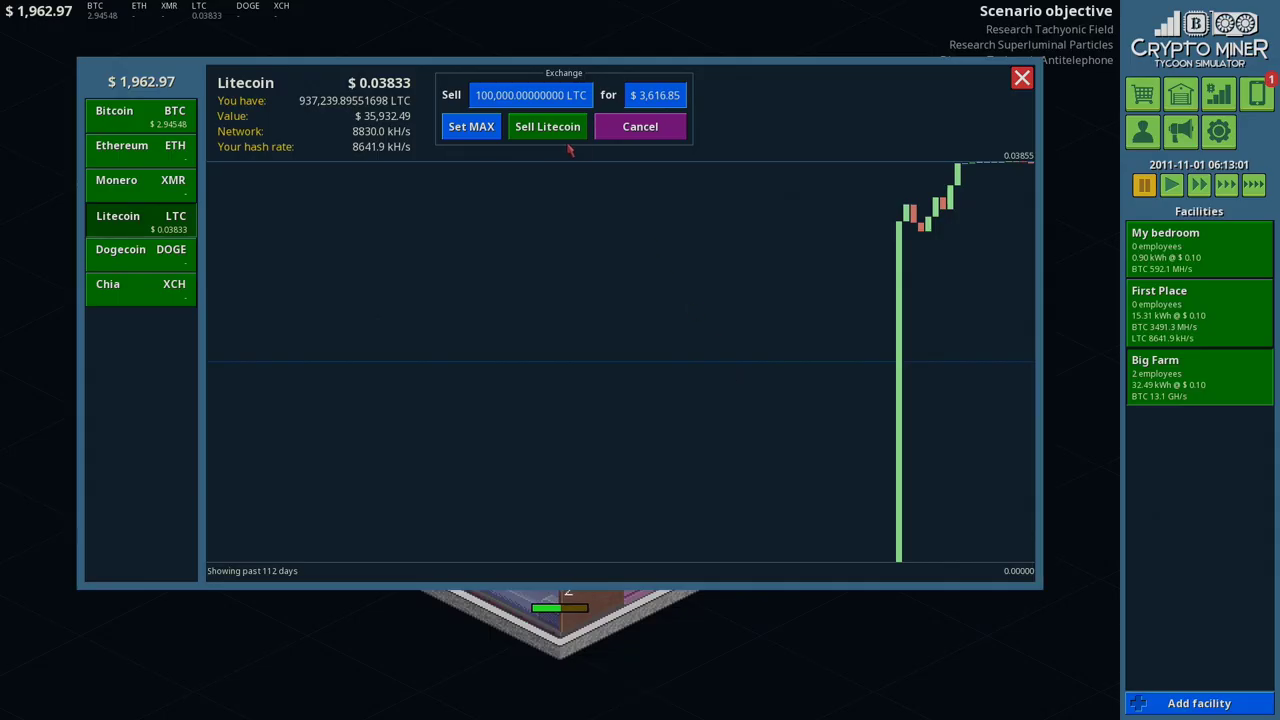
pyautogui.click(548, 126)
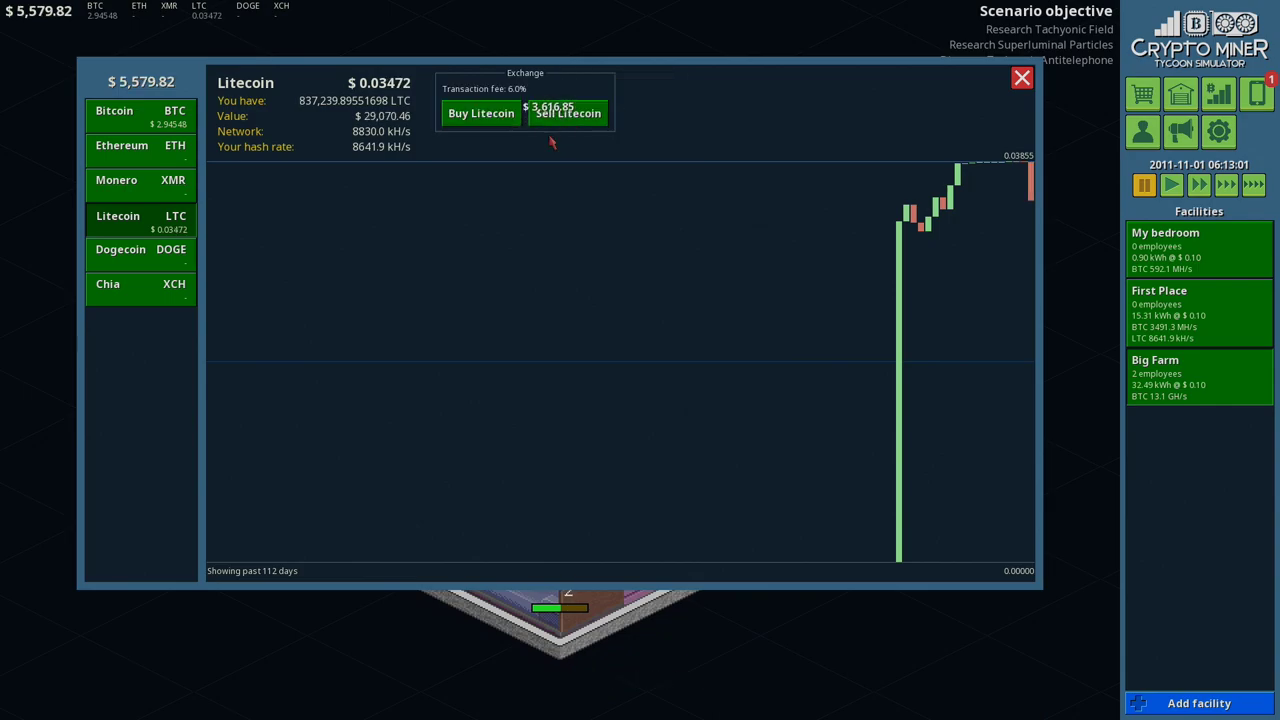
pyautogui.click(568, 112)
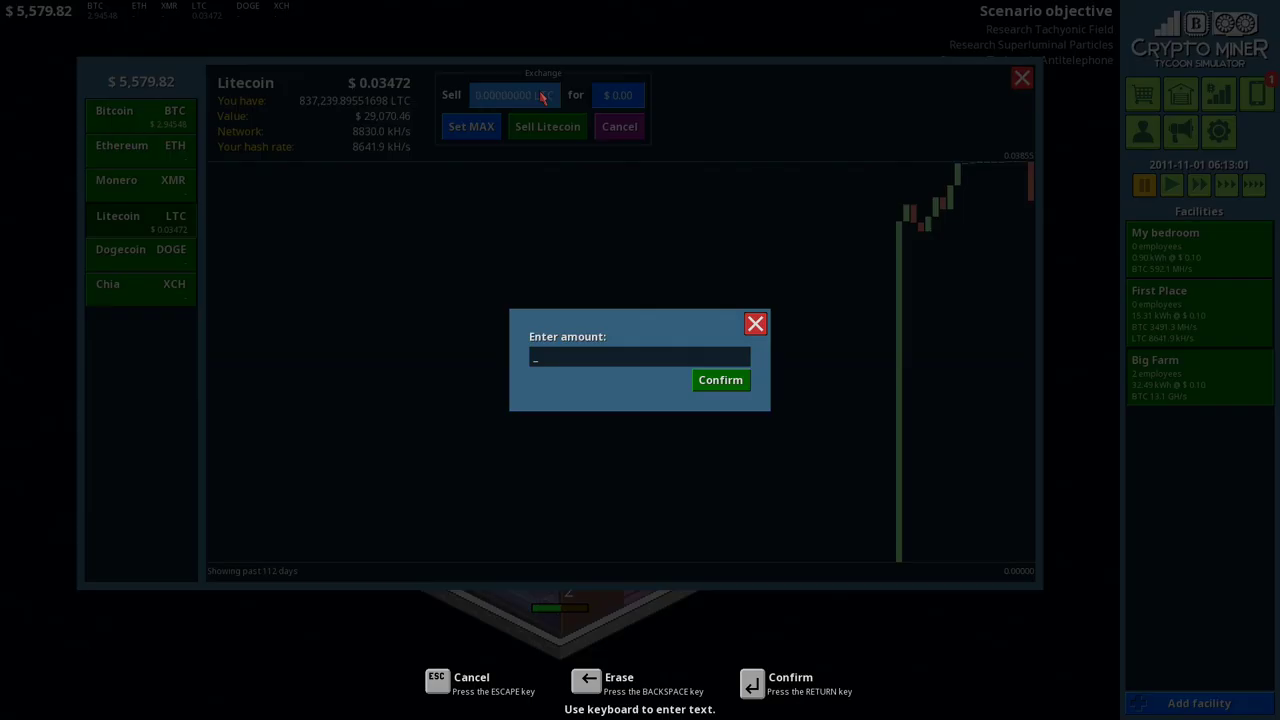
pyautogui.write('100000')
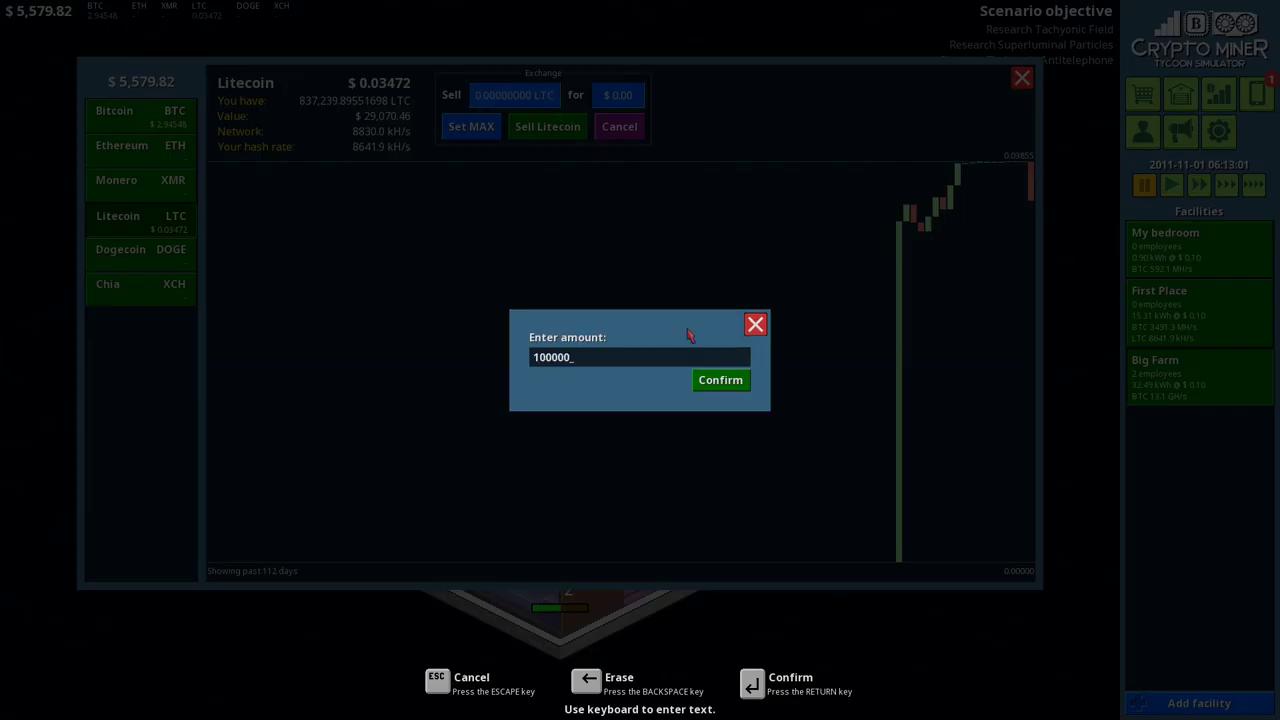
pyautogui.click(720, 380)
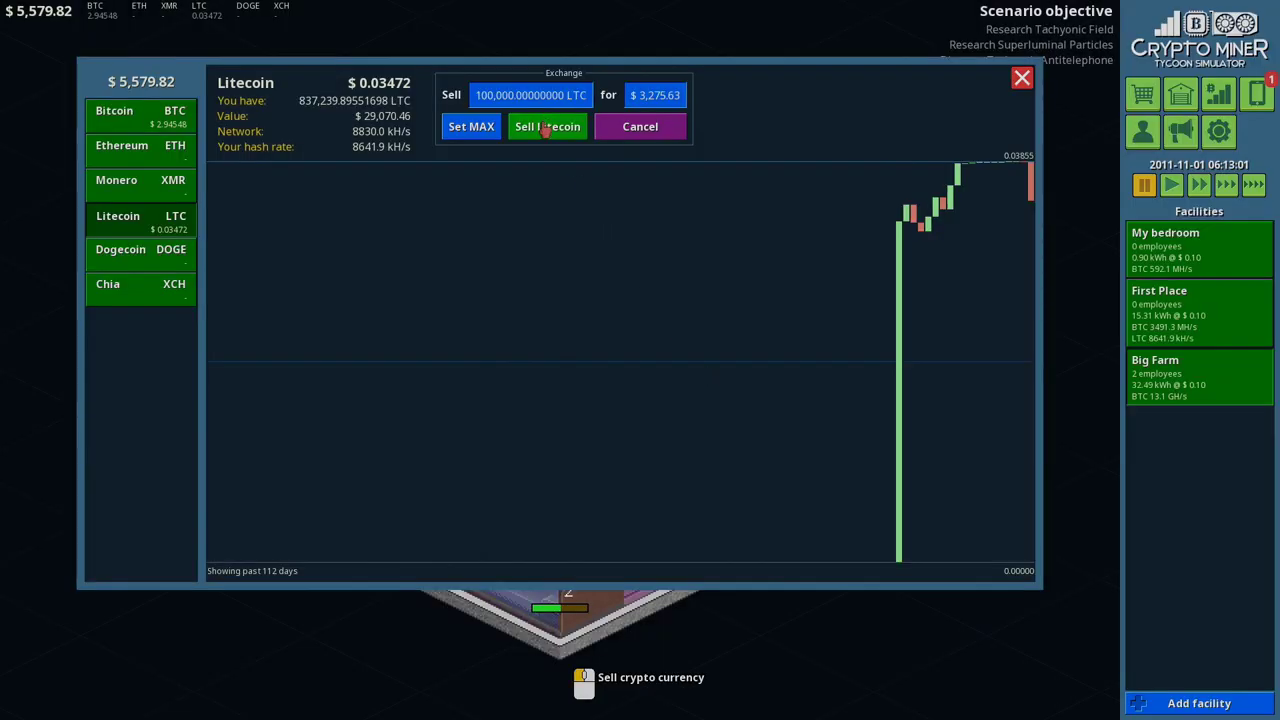
pyautogui.click(546, 126)
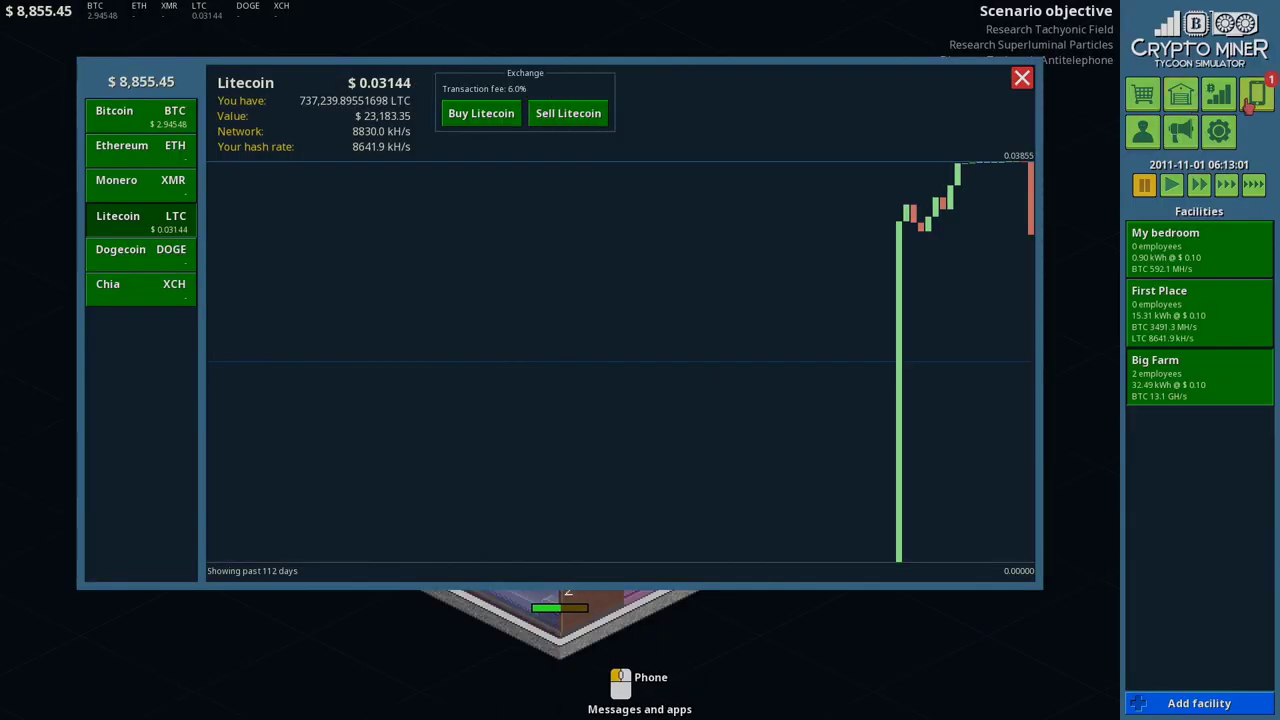
# Step: Pay last month's $8,273.10 bills, leaving $582.35, and bring up the coin market
pyautogui.click(620, 680)
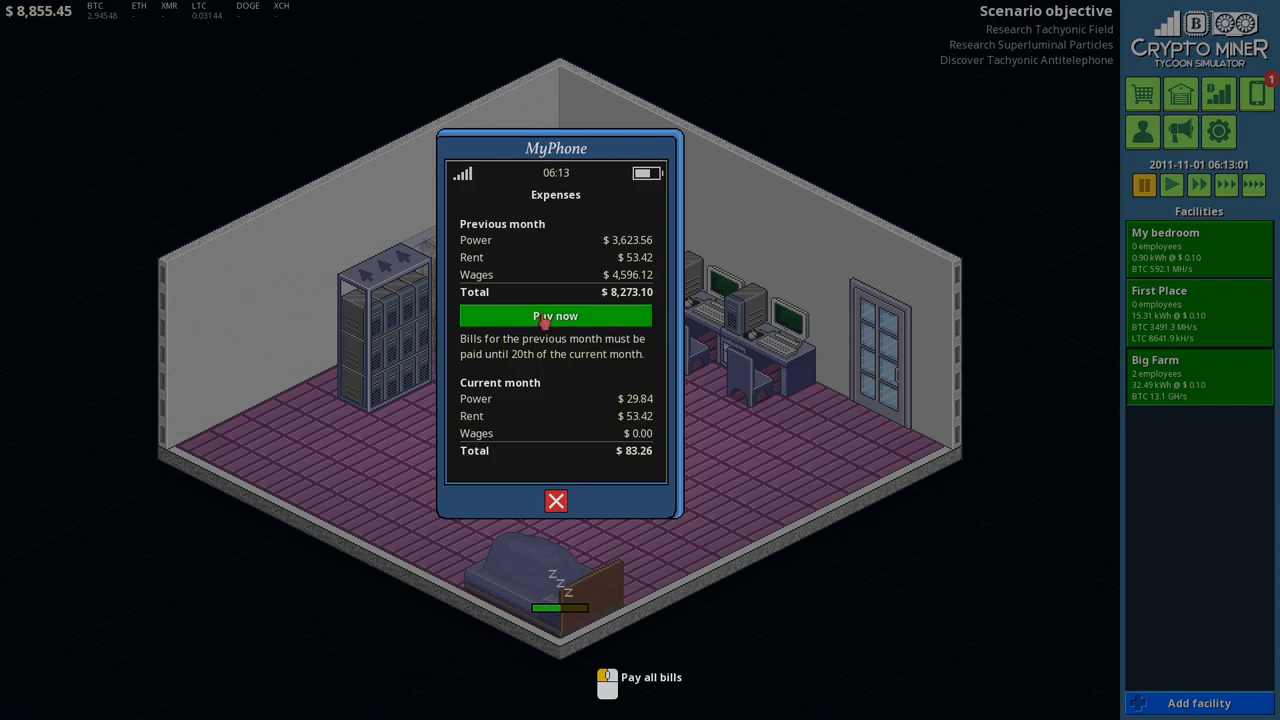
pyautogui.click(556, 316)
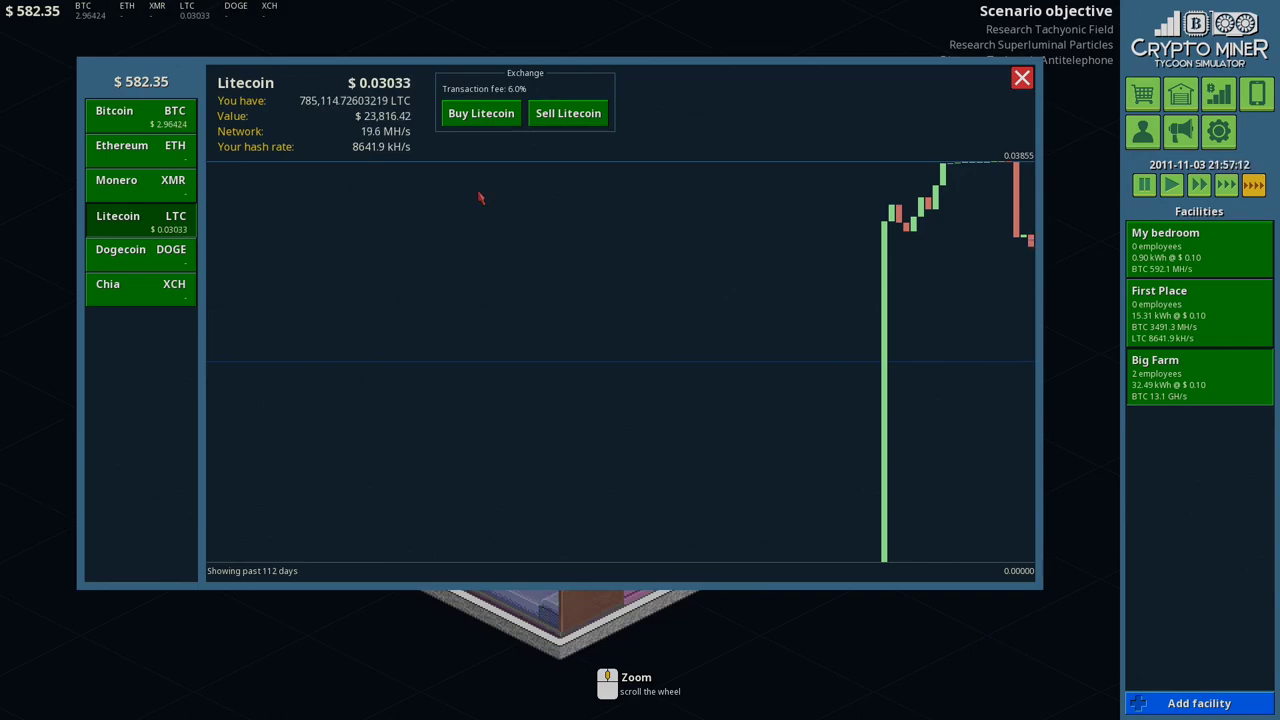
# Step: Check the Bitcoin then Litecoin price charts and close the coin market
pyautogui.click(114, 114)
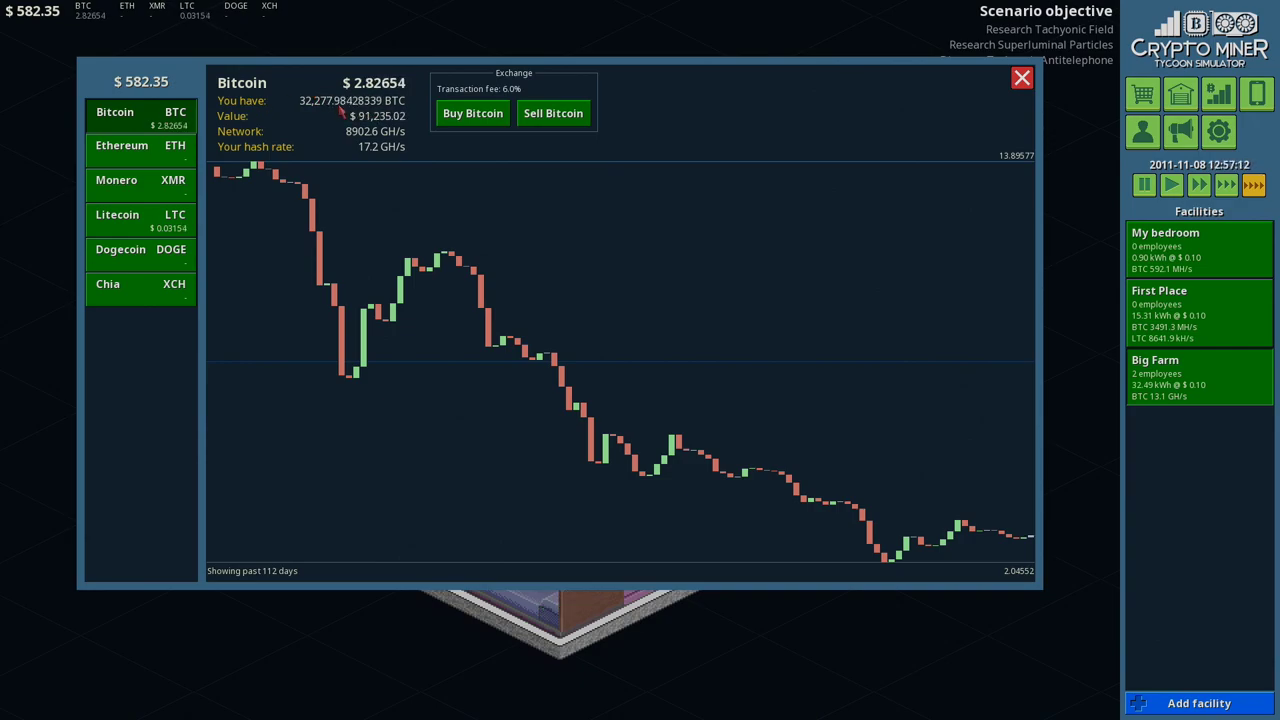
pyautogui.click(140, 220)
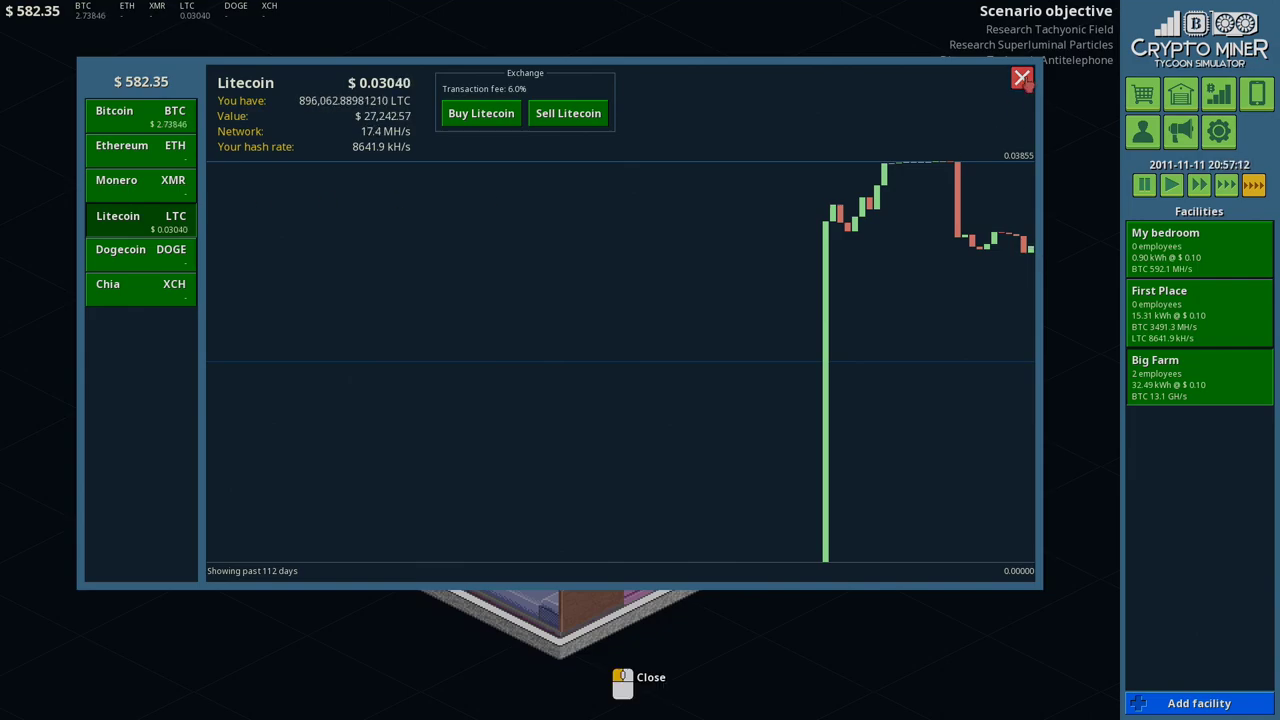
pyautogui.click(1020, 80)
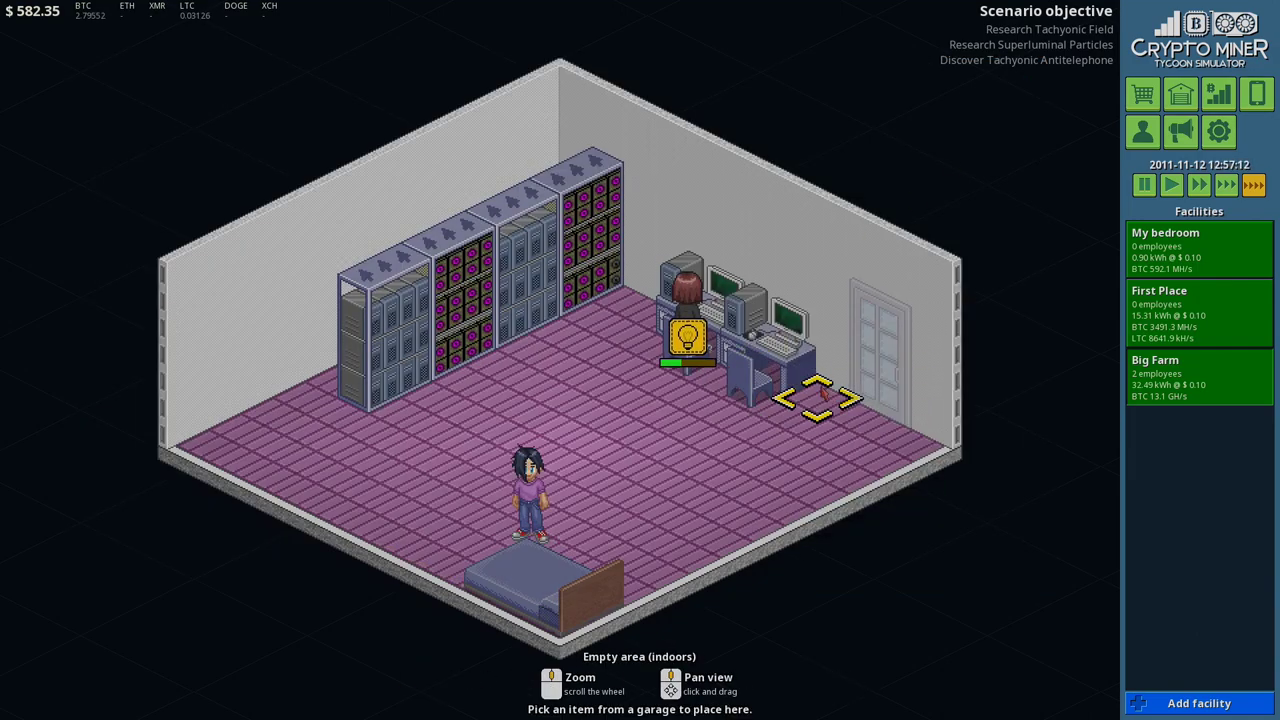
# Step: Pause and resume time, glancing at the coin market and the phone from the bedroom
pyautogui.click(720, 290)
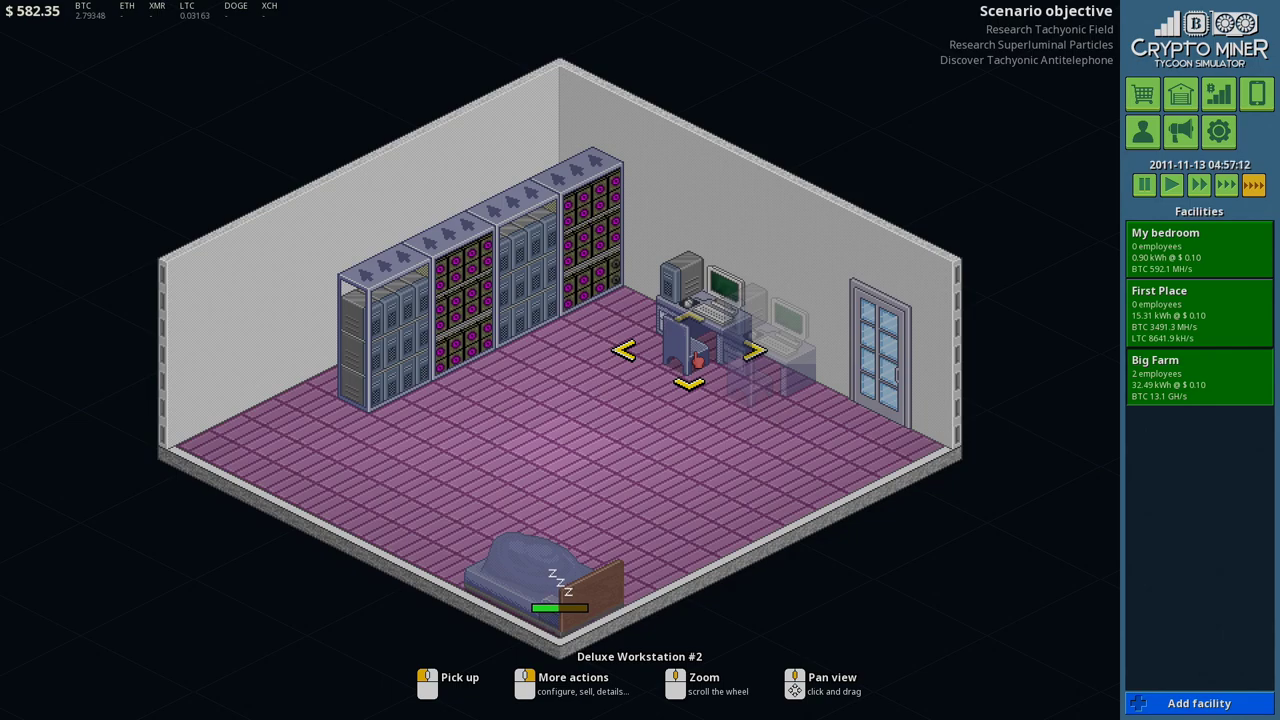
pyautogui.click(1144, 184)
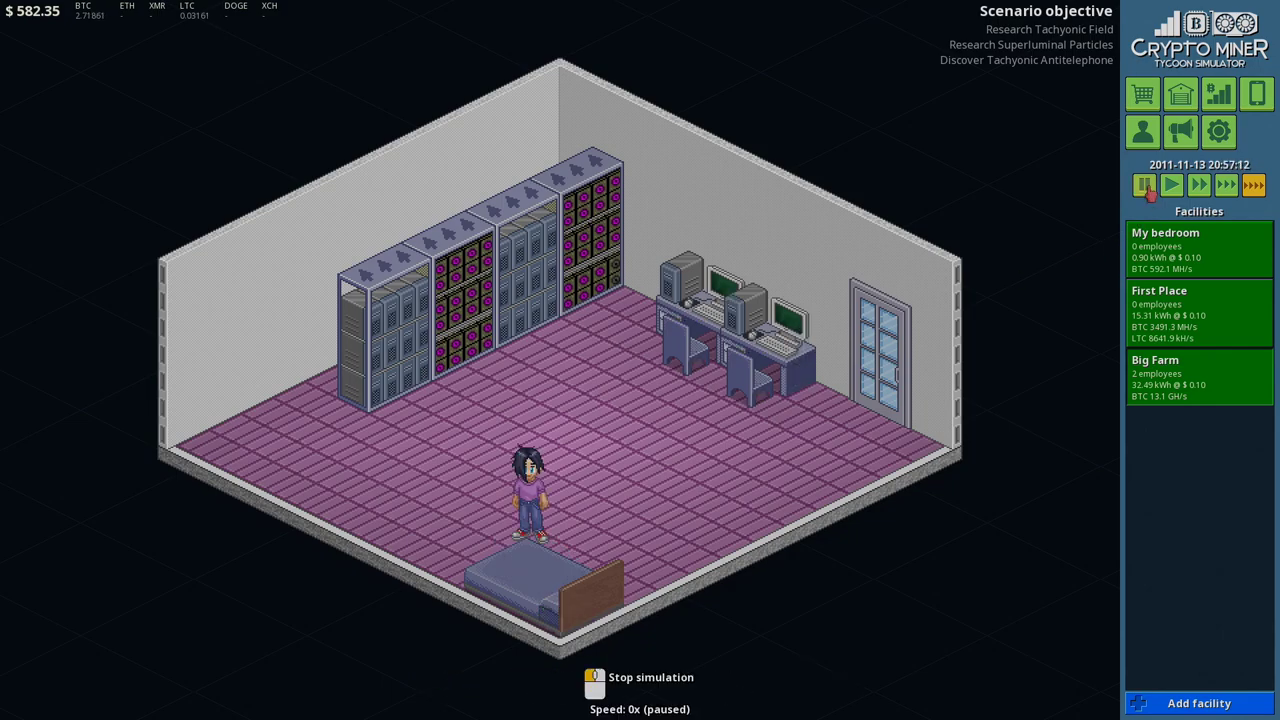
pyautogui.click(1170, 184)
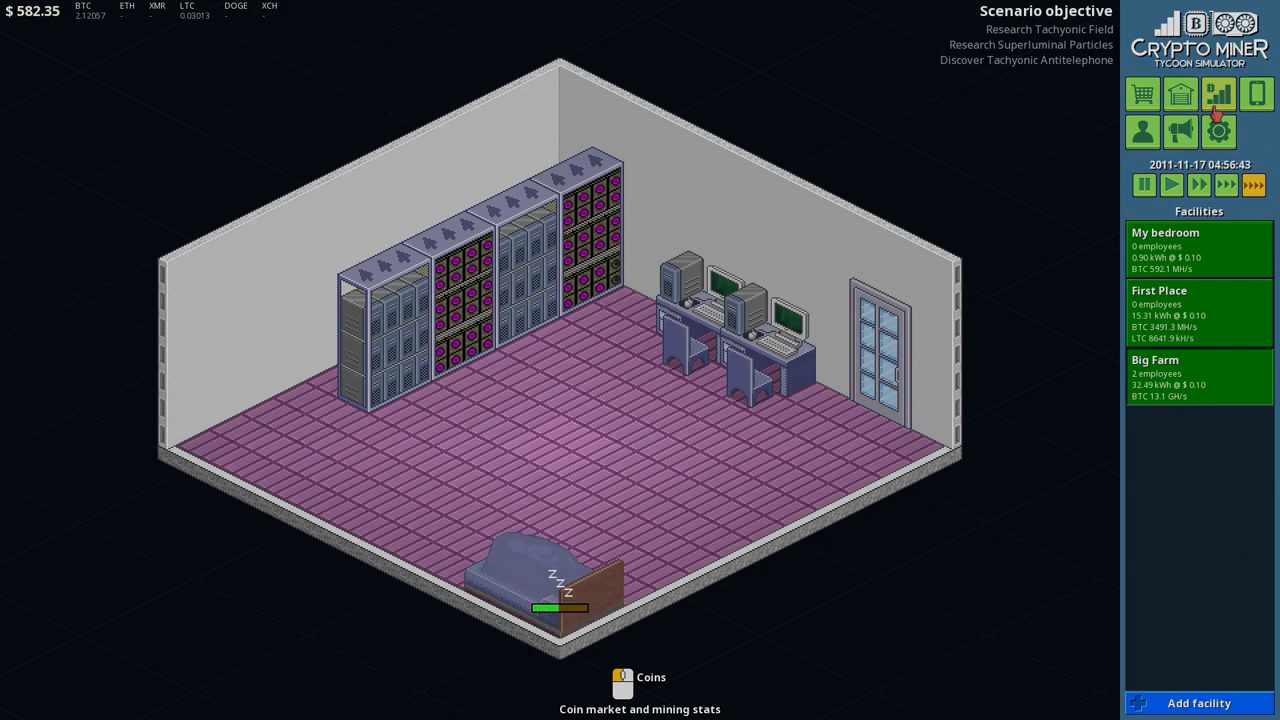
pyautogui.click(622, 684)
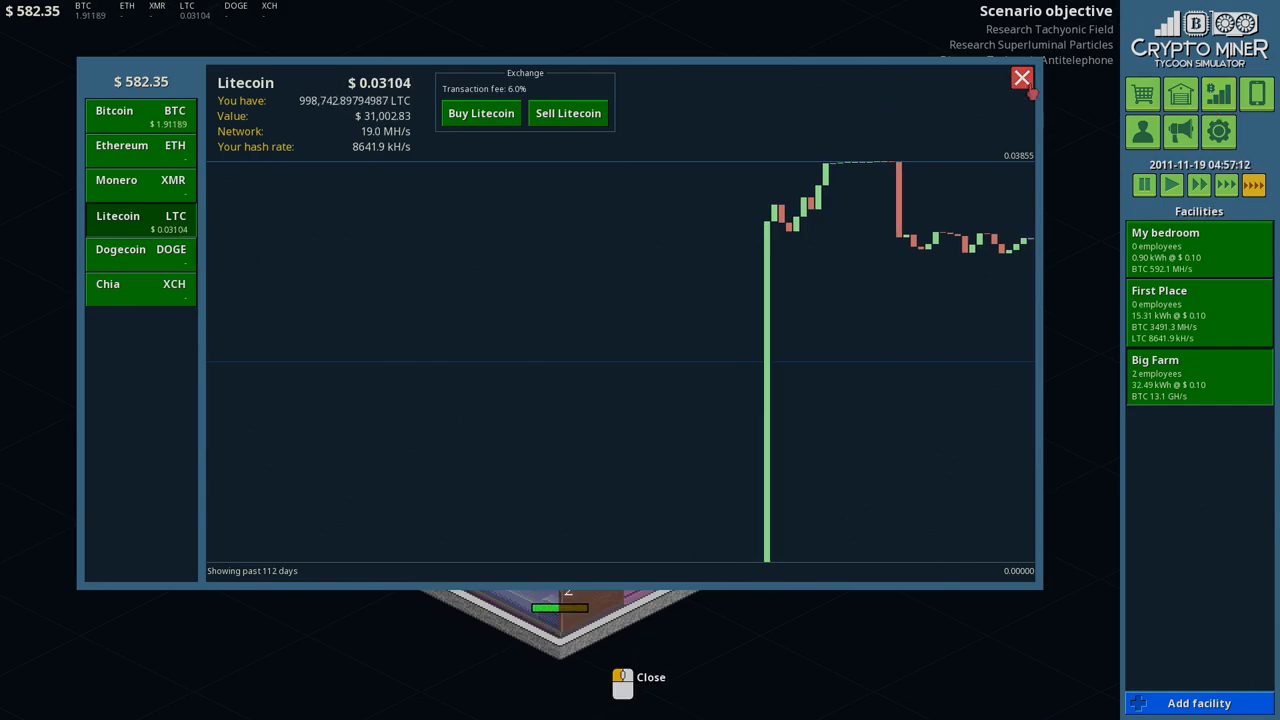
pyautogui.click(1020, 78)
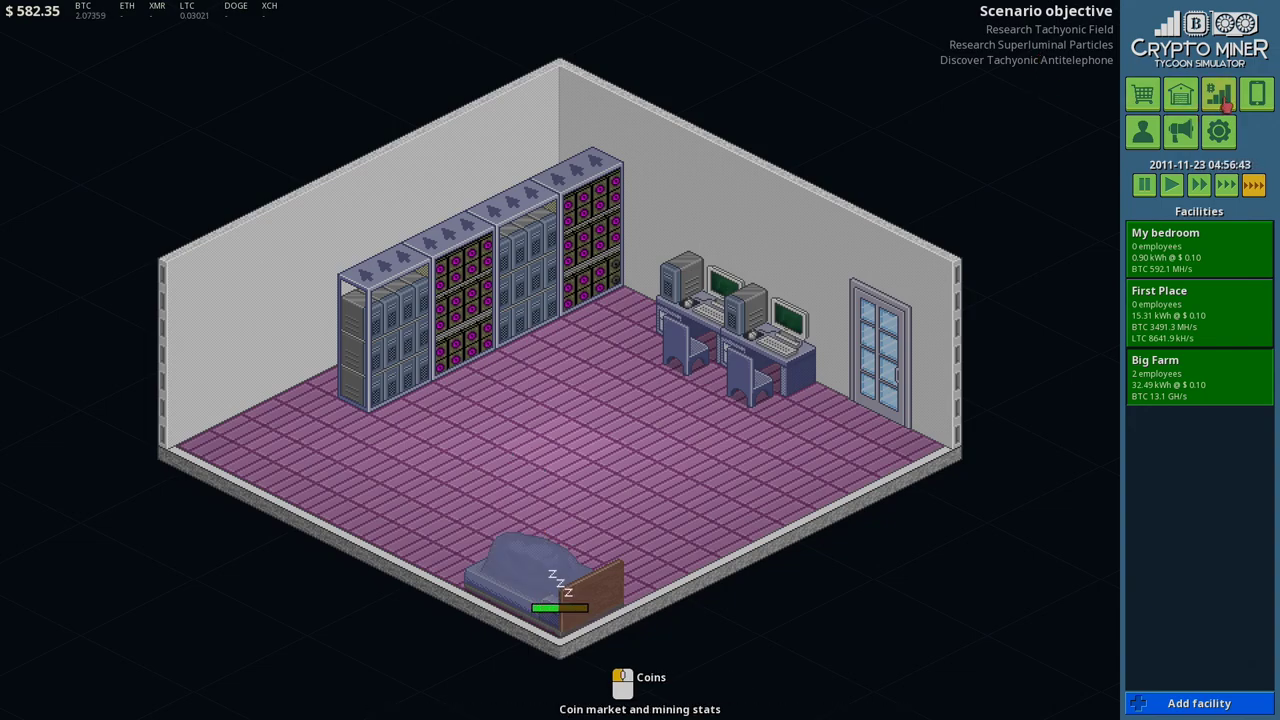
pyautogui.click(1256, 94)
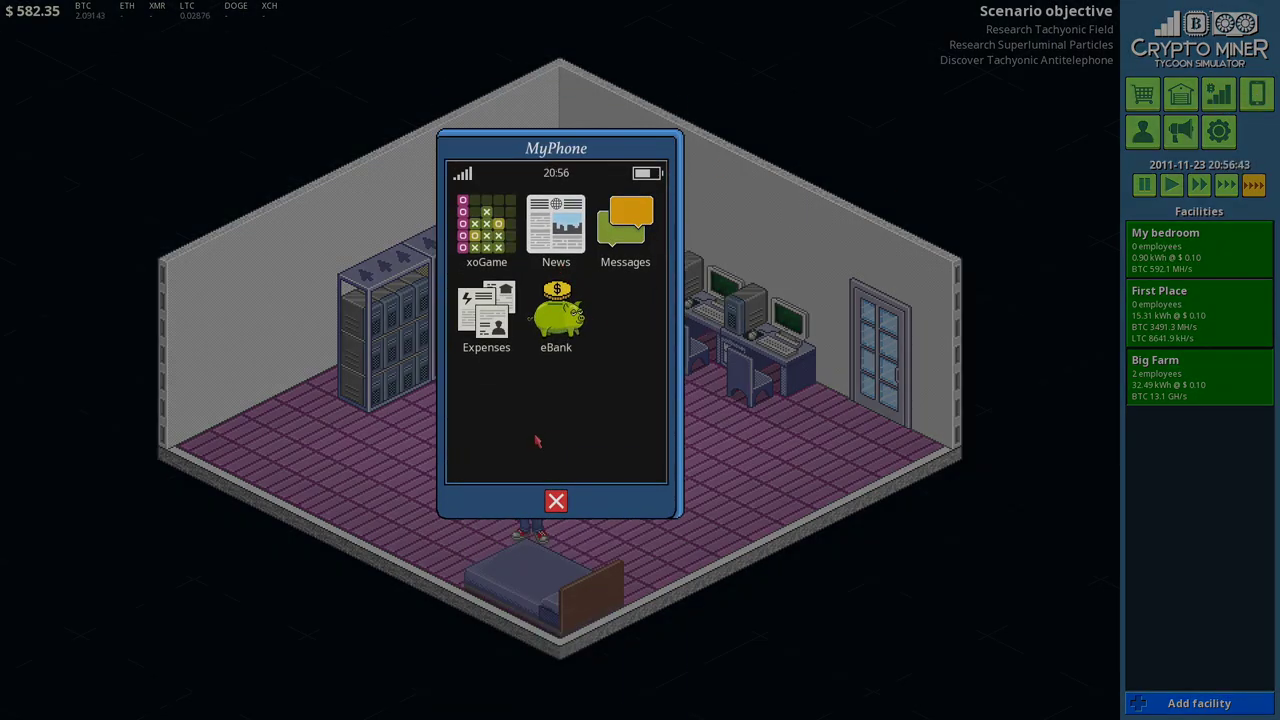
pyautogui.click(556, 500)
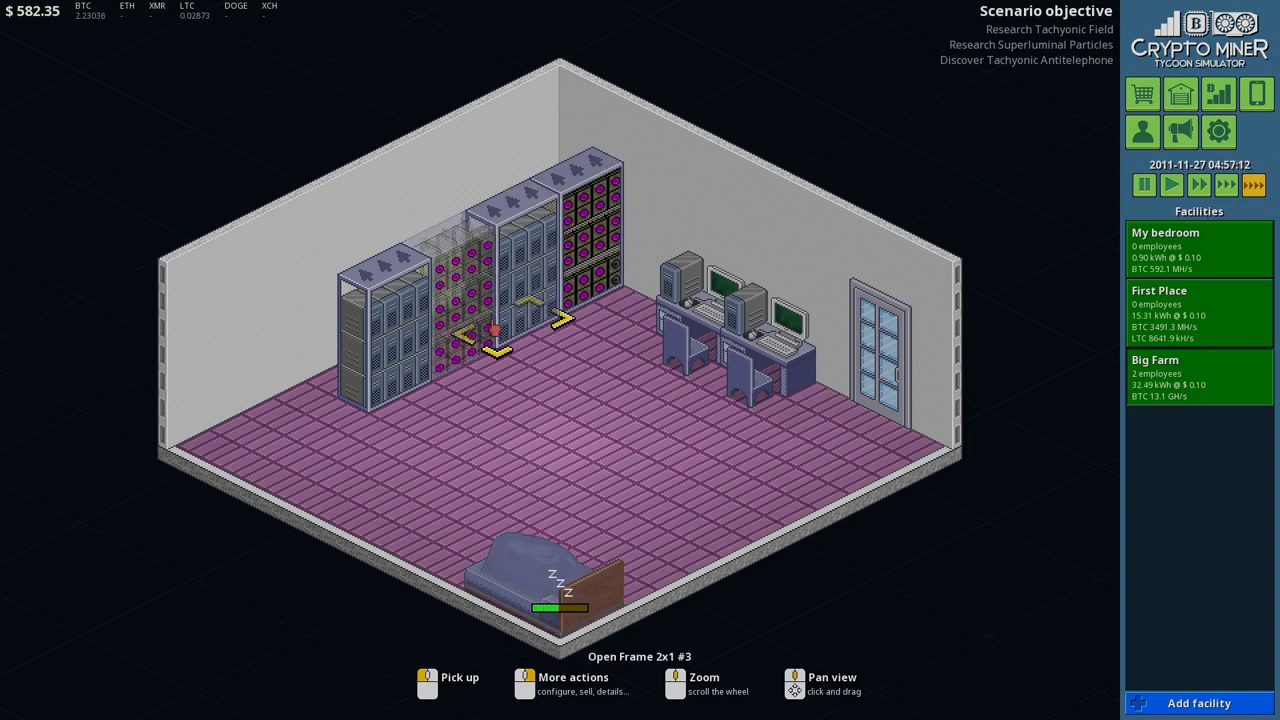
# Step: Review the new $7,878.08 bill and the $582.35 eBank balance, then bring up the Litecoin market
pyautogui.click(1144, 184)
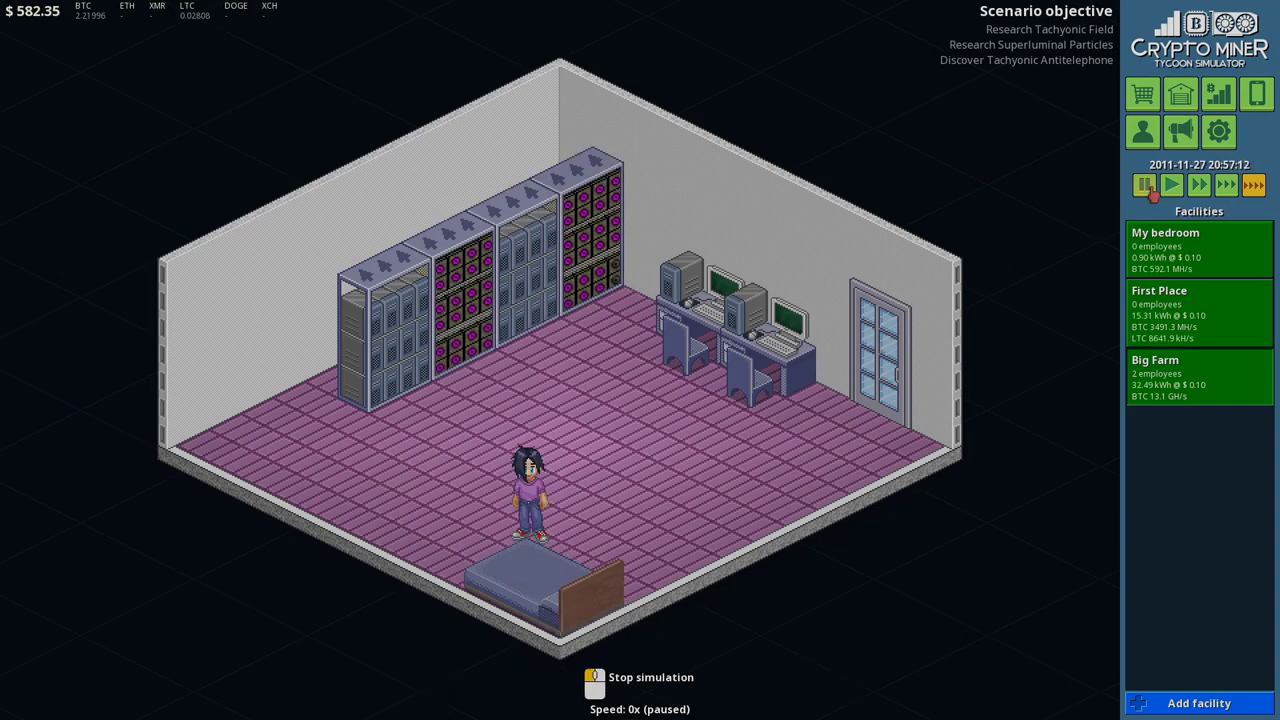
pyautogui.click(1200, 312)
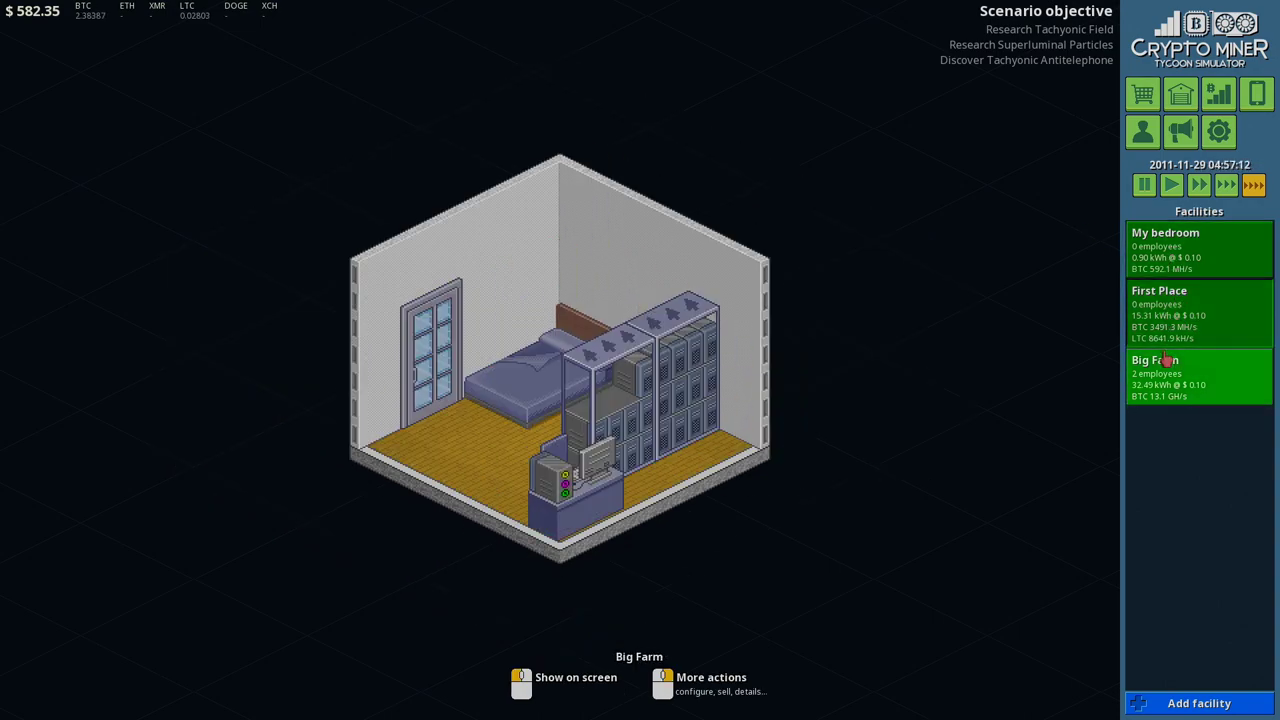
pyautogui.click(1198, 312)
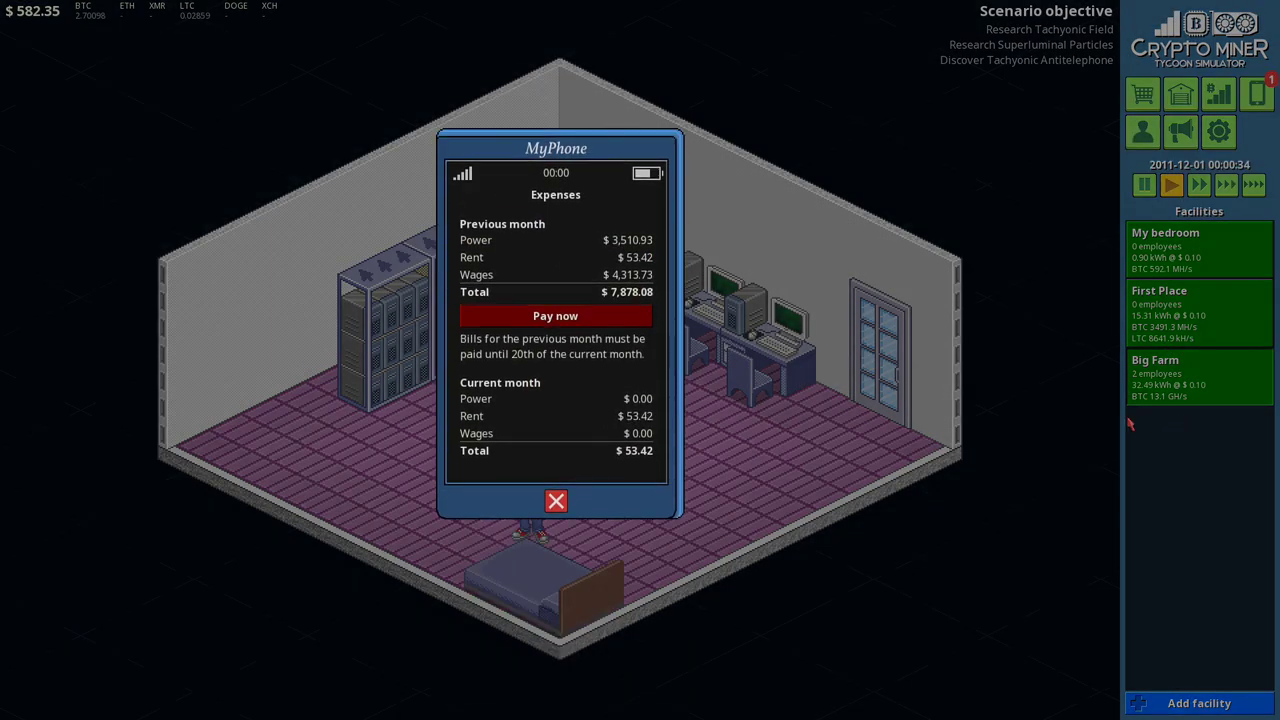
pyautogui.moveTo(556, 500)
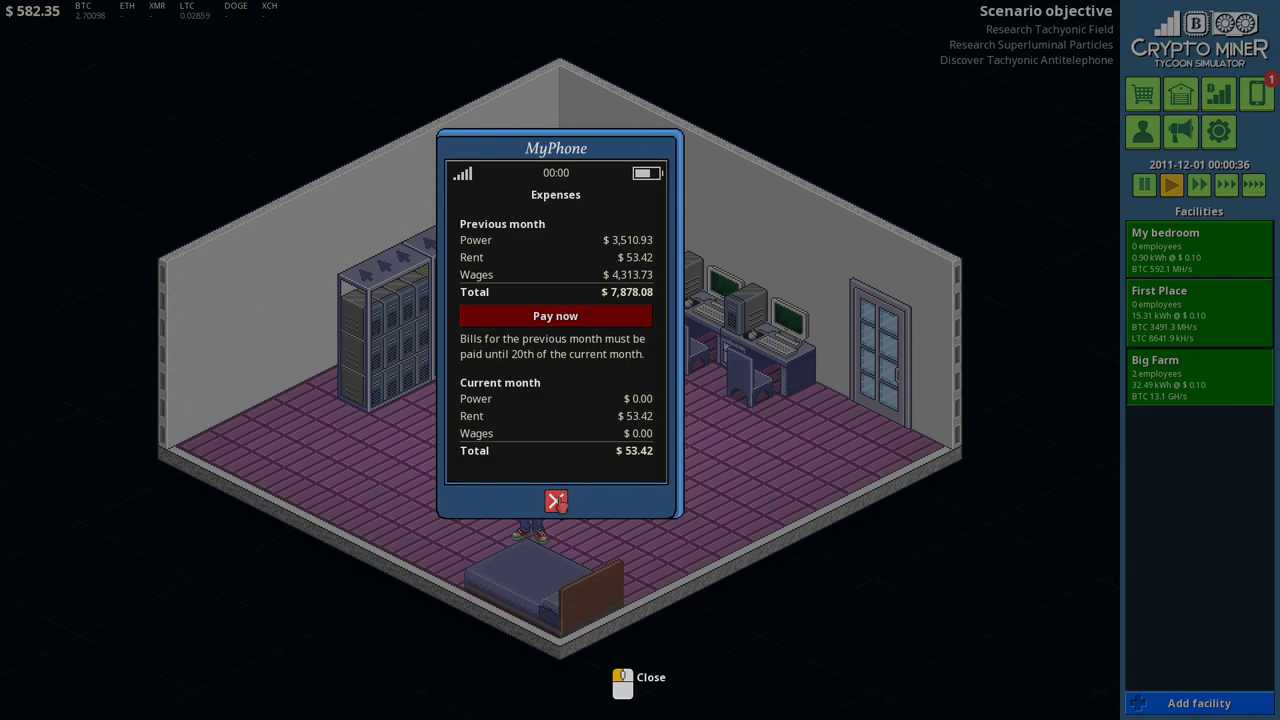
pyautogui.click(556, 500)
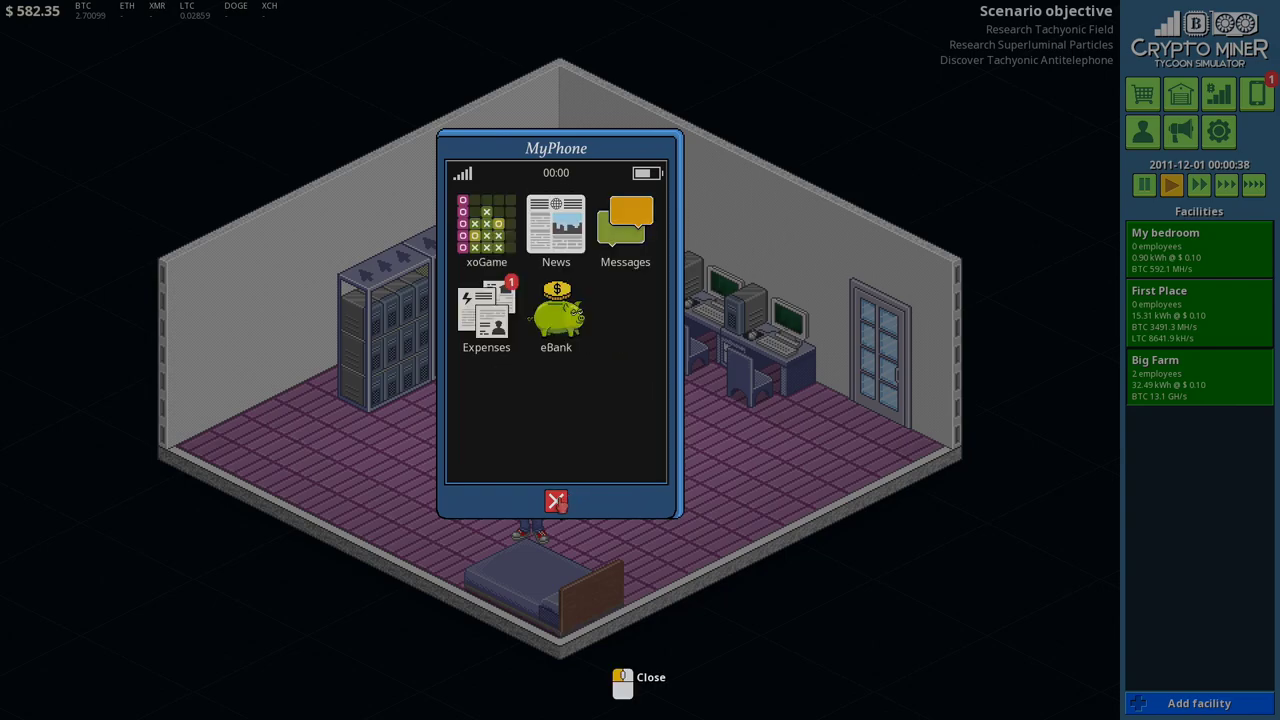
pyautogui.click(556, 500)
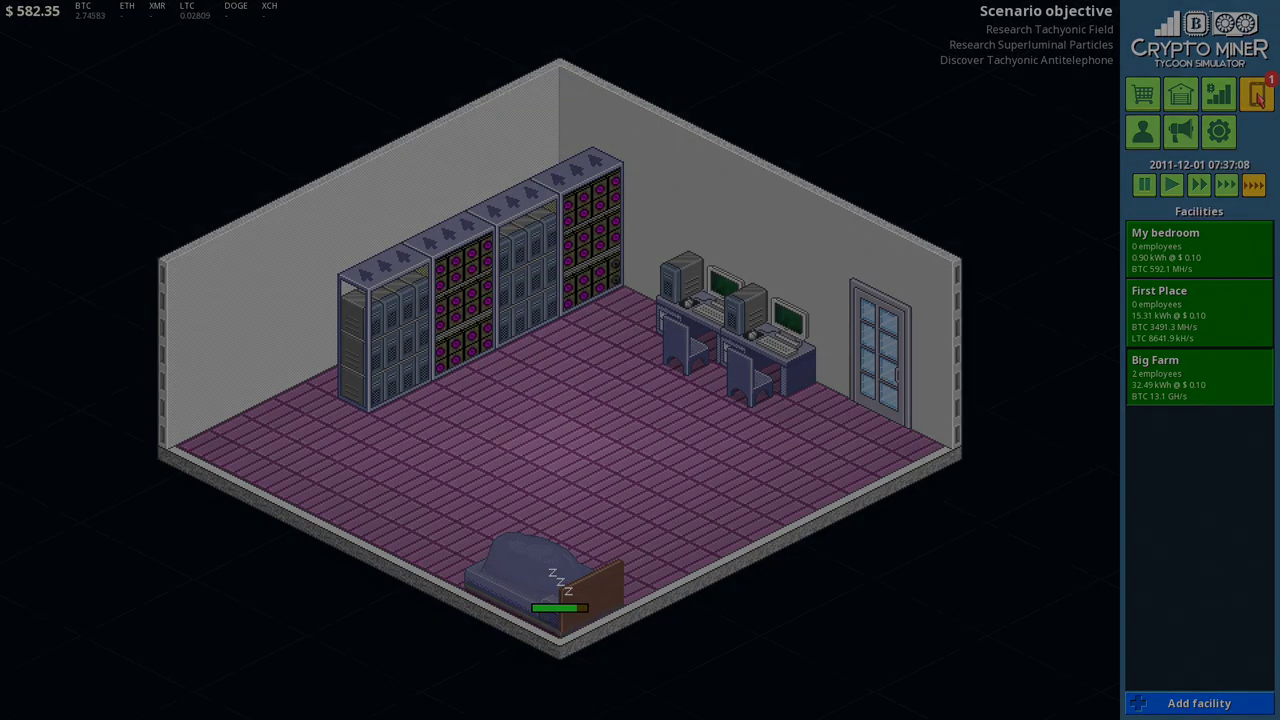
pyautogui.click(1256, 94)
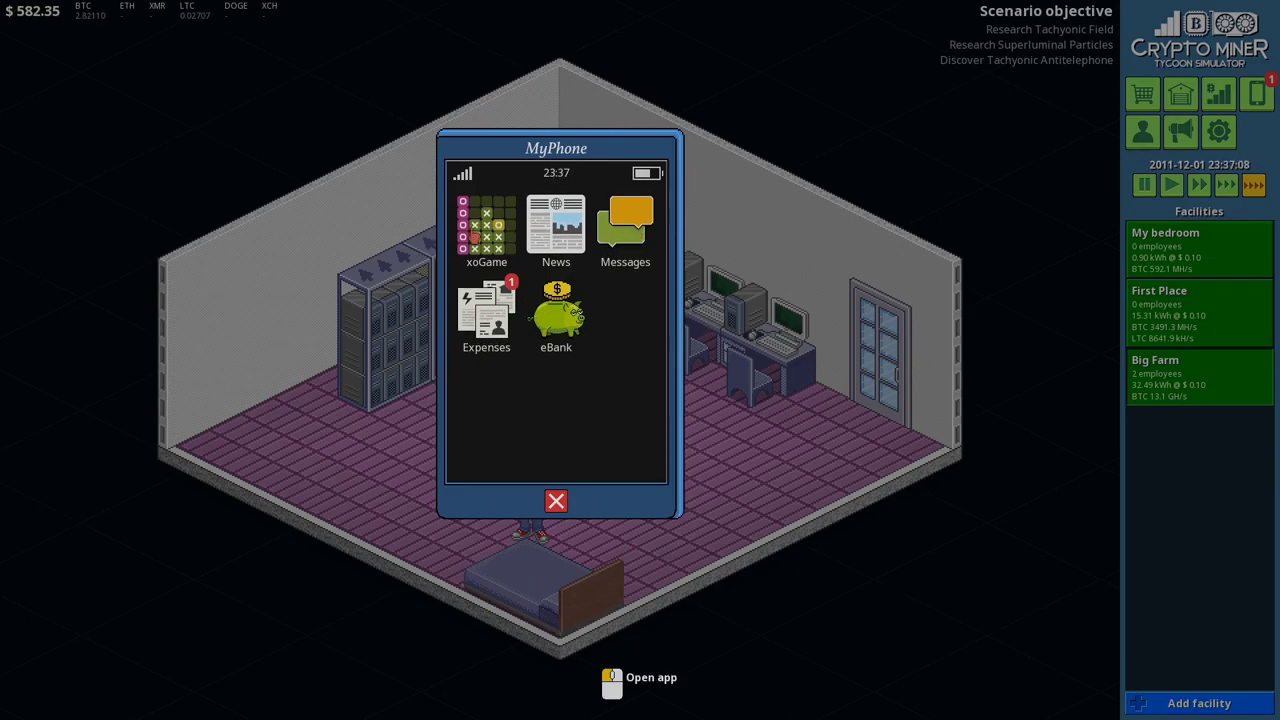
pyautogui.click(556, 304)
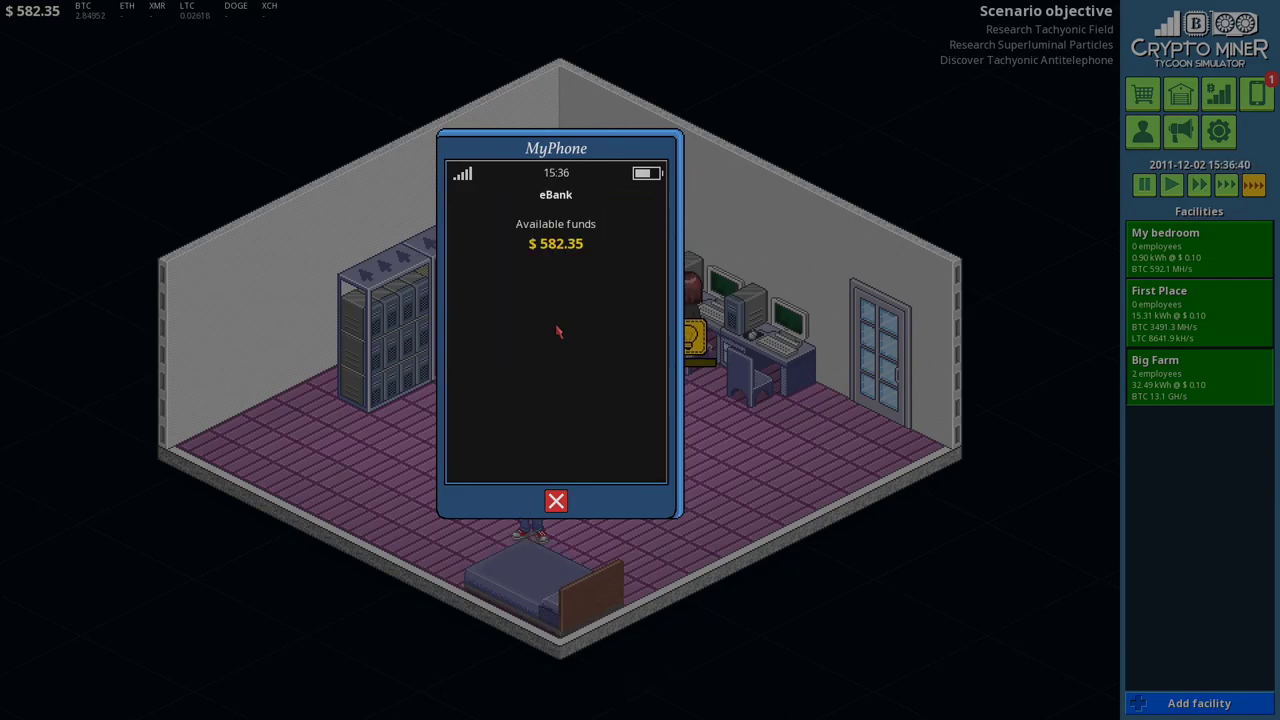
pyautogui.click(556, 500)
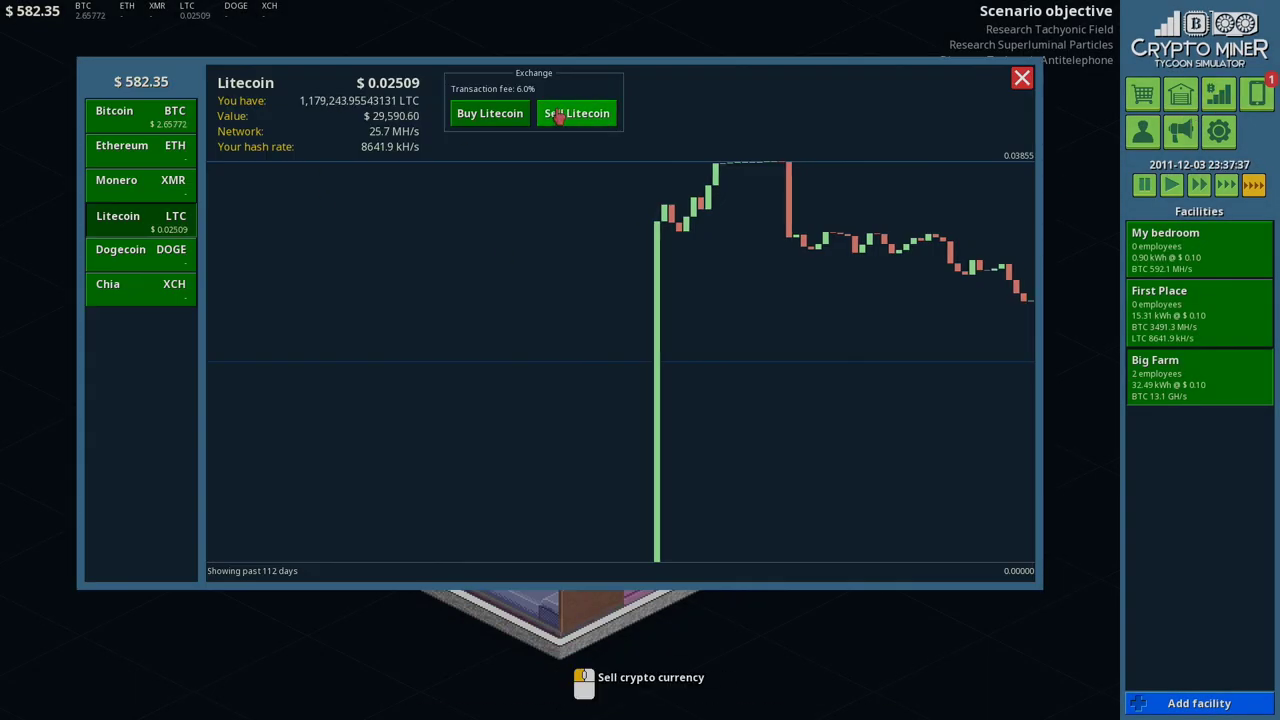
# Step: Abort a Litecoin sale entry and recheck the Bitcoin and Litecoin charts
pyautogui.click(576, 112)
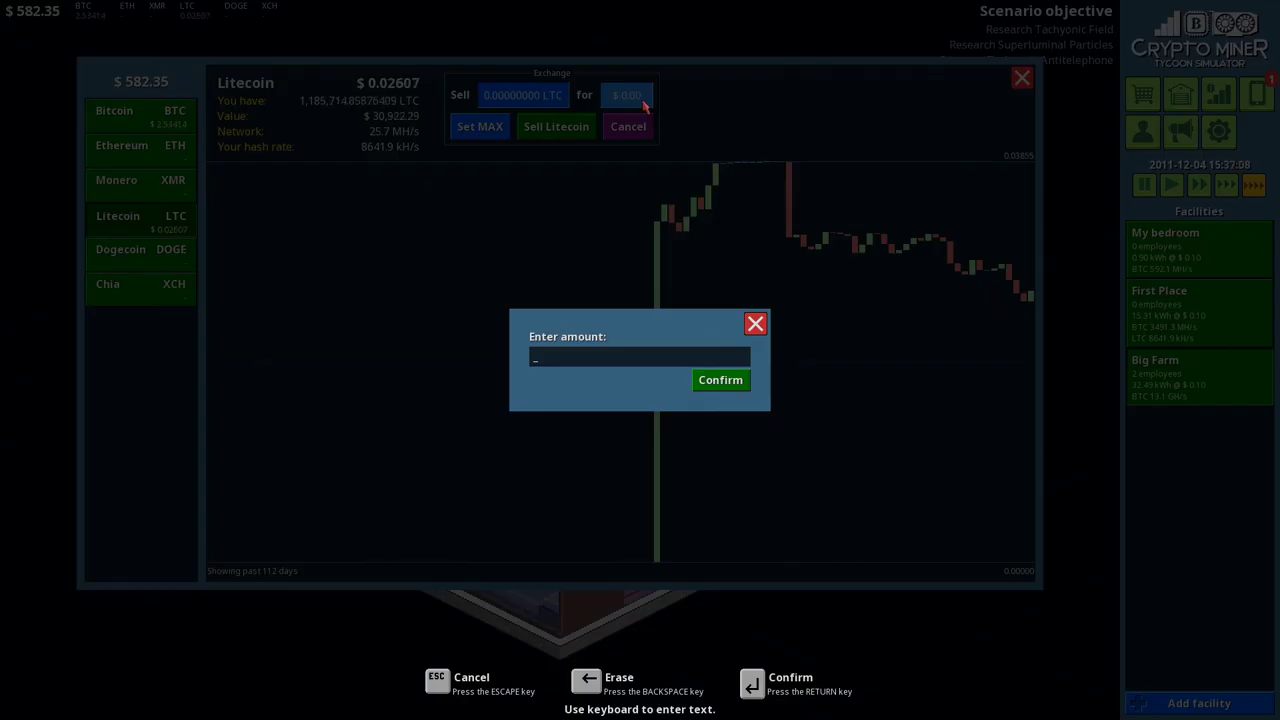
pyautogui.write('1')
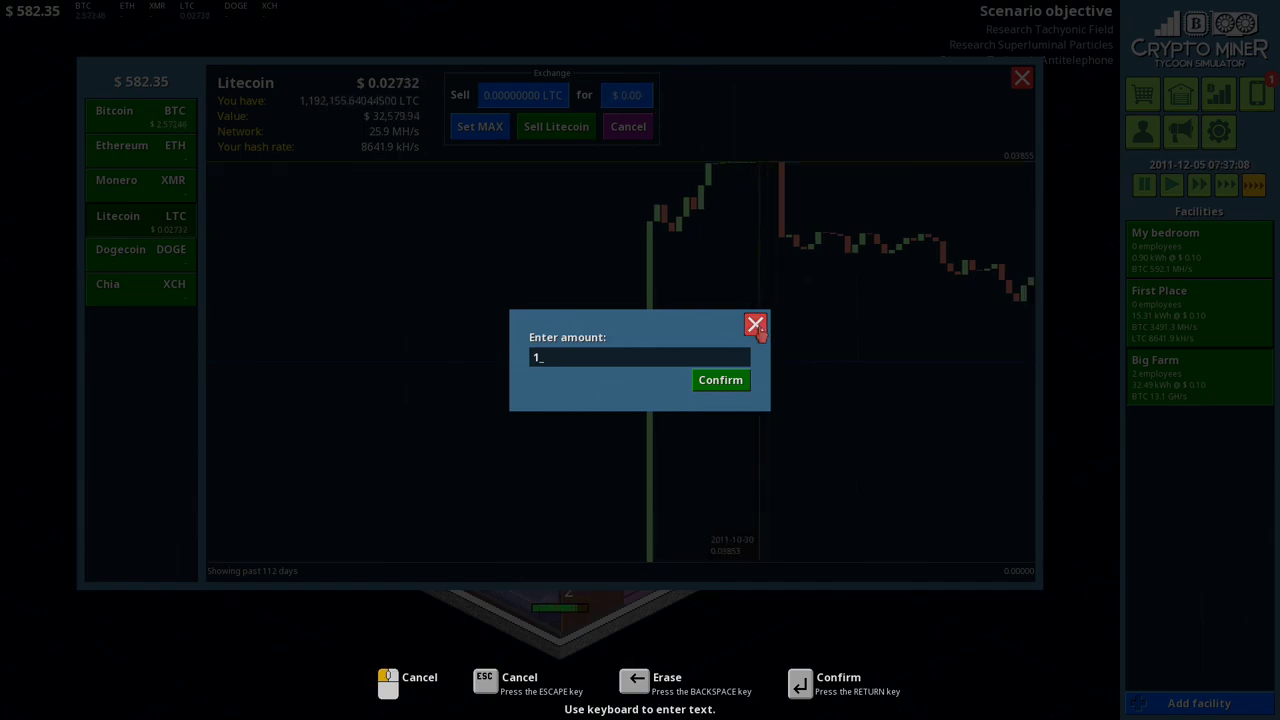
pyautogui.click(756, 326)
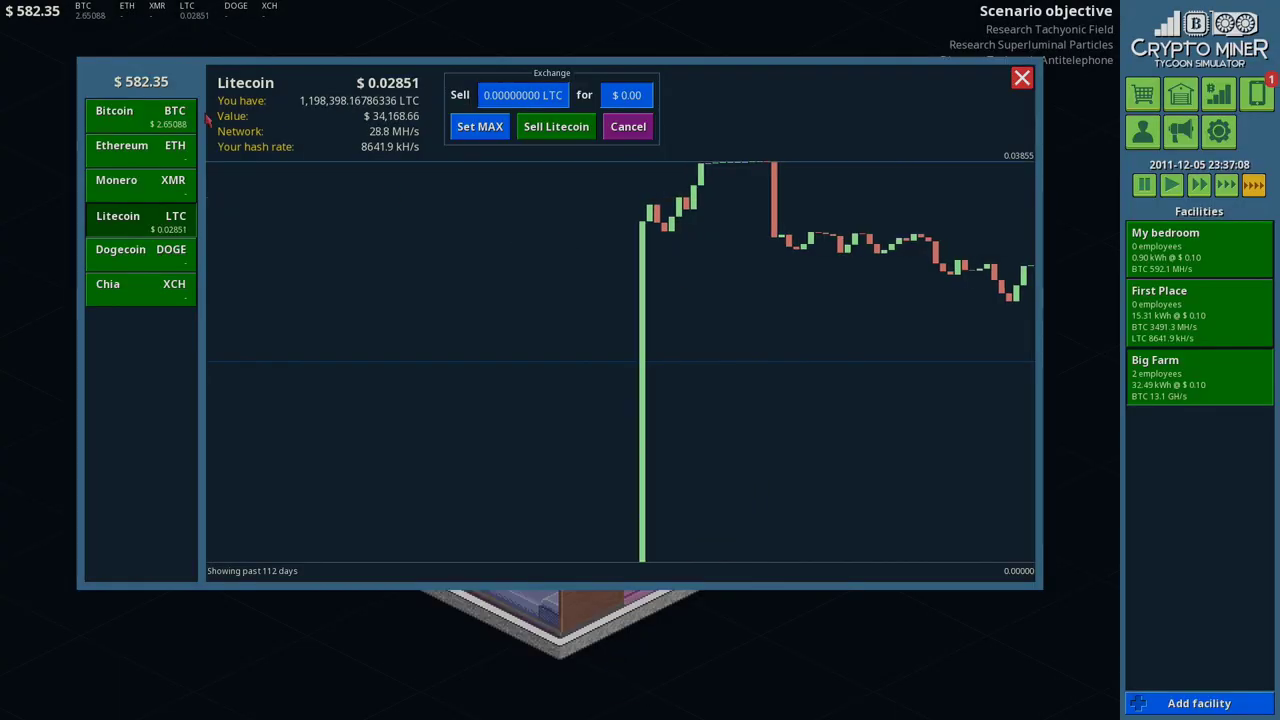
pyautogui.click(114, 112)
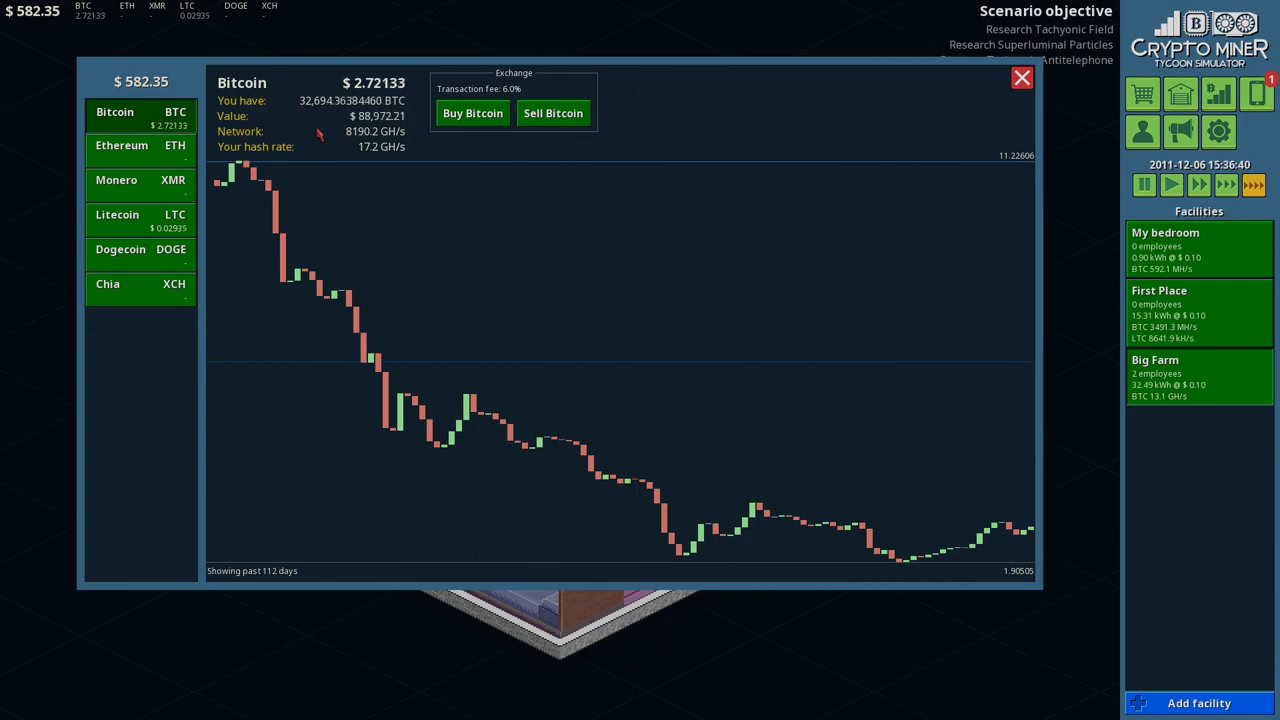
pyautogui.moveTo(140, 218)
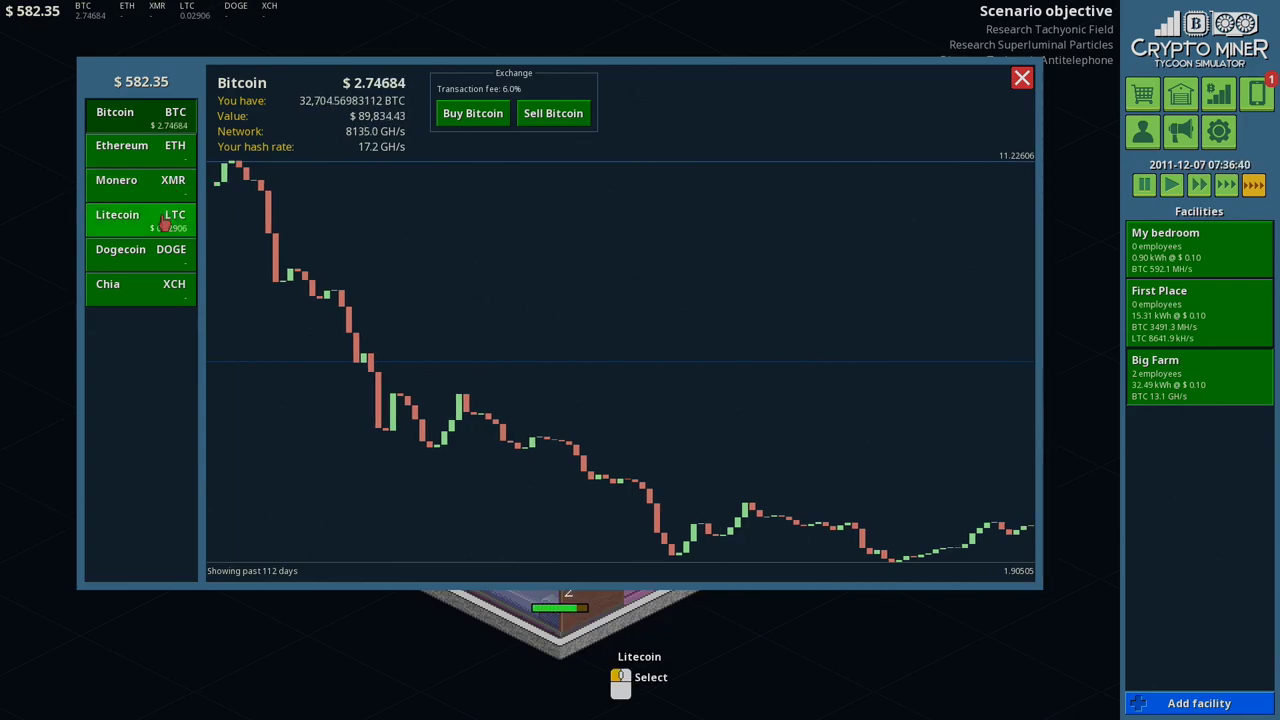
pyautogui.click(140, 218)
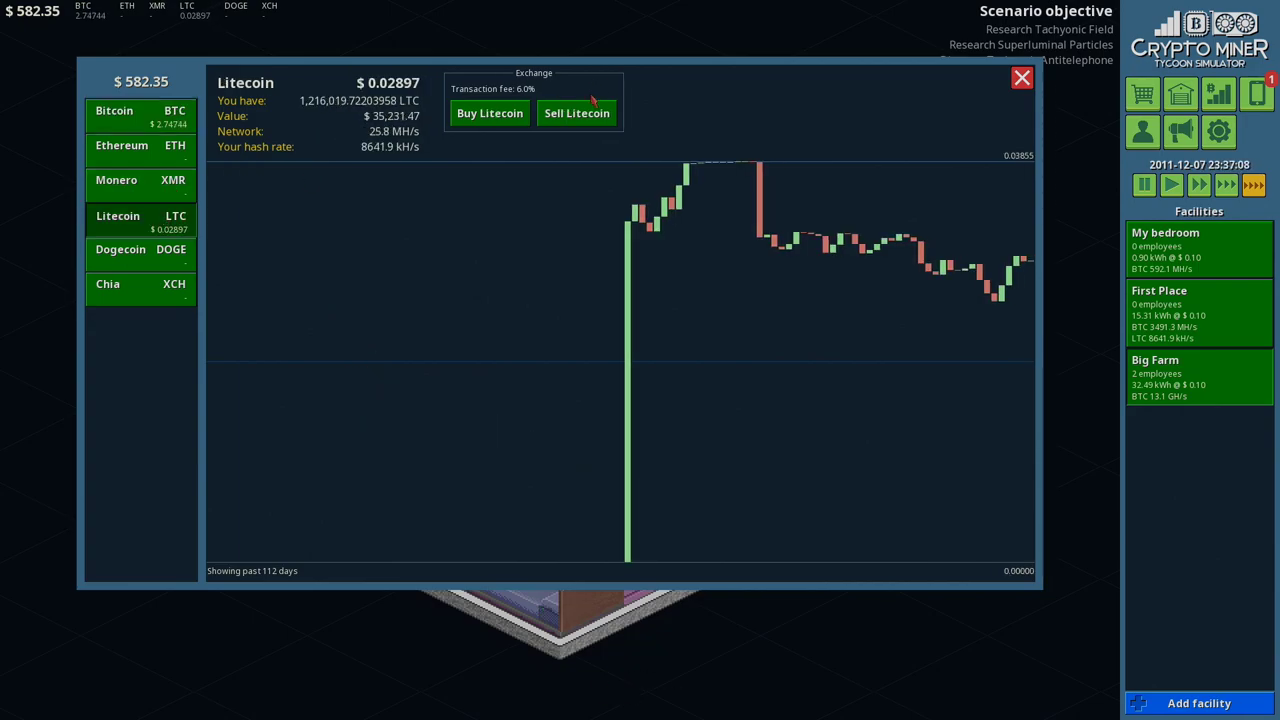
pyautogui.click(576, 112)
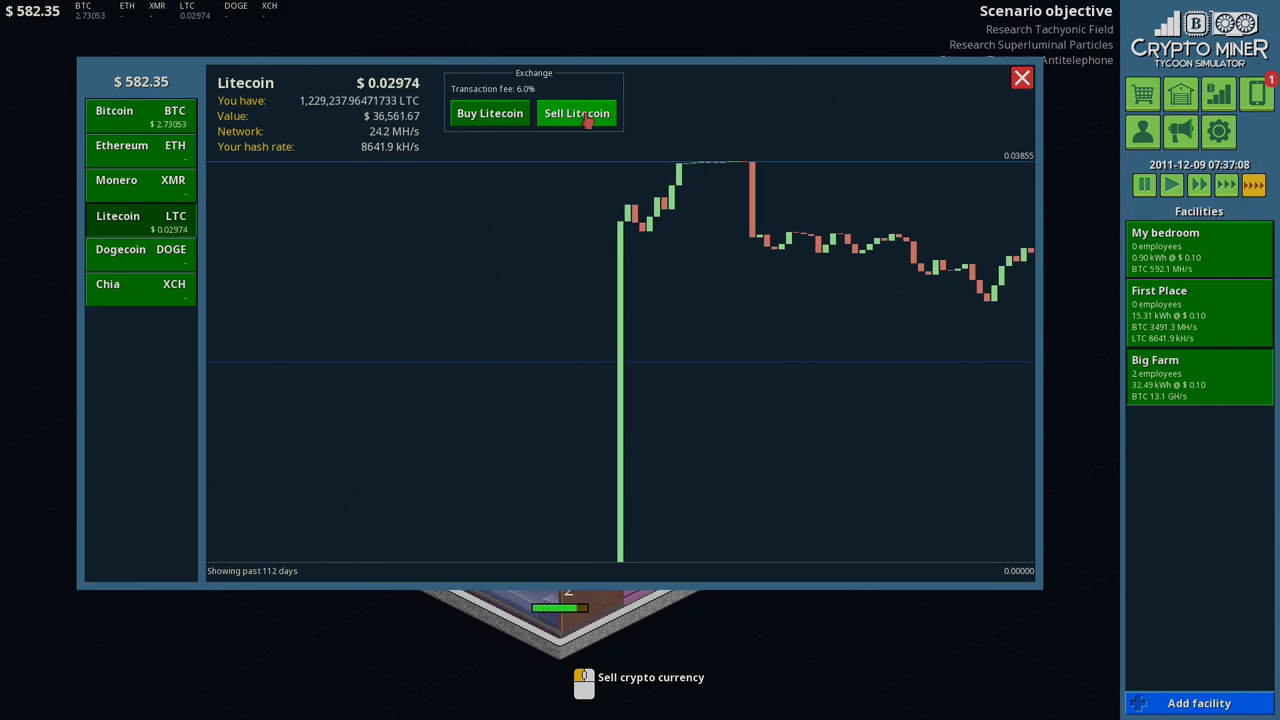
# Step: Sell $7,000 worth of Litecoin for cash
pyautogui.click(576, 112)
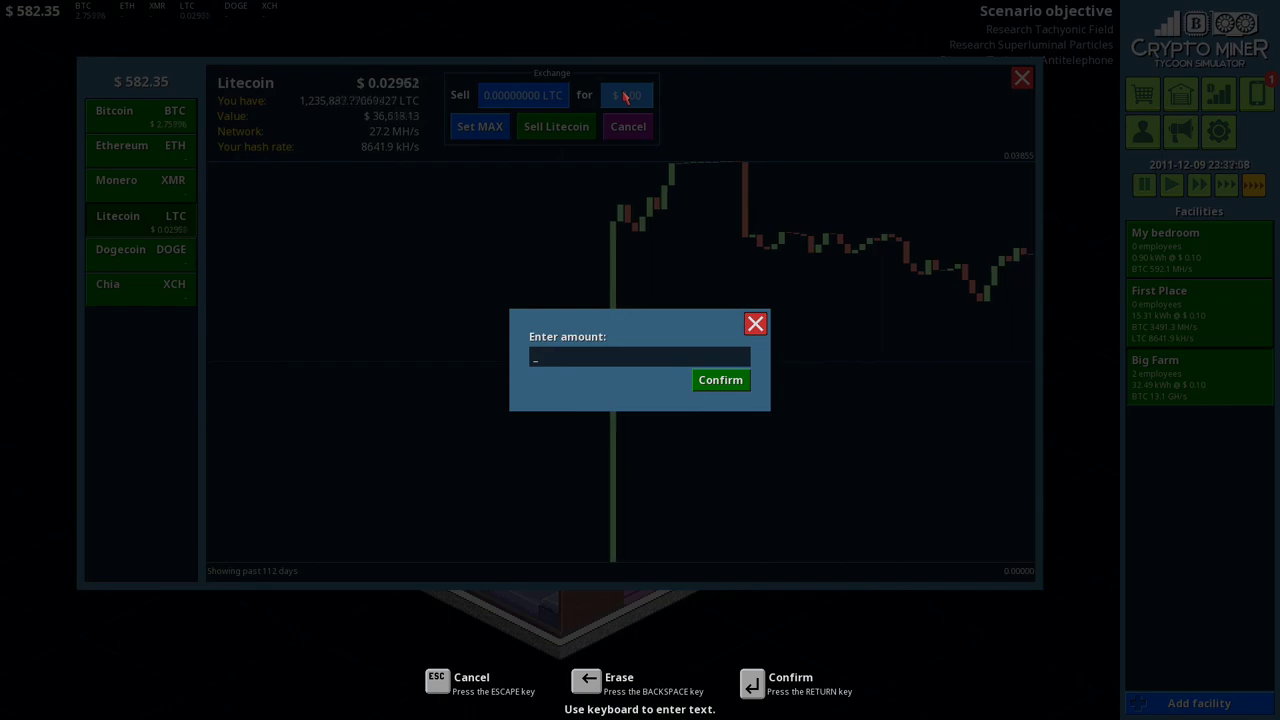
pyautogui.write('7000')
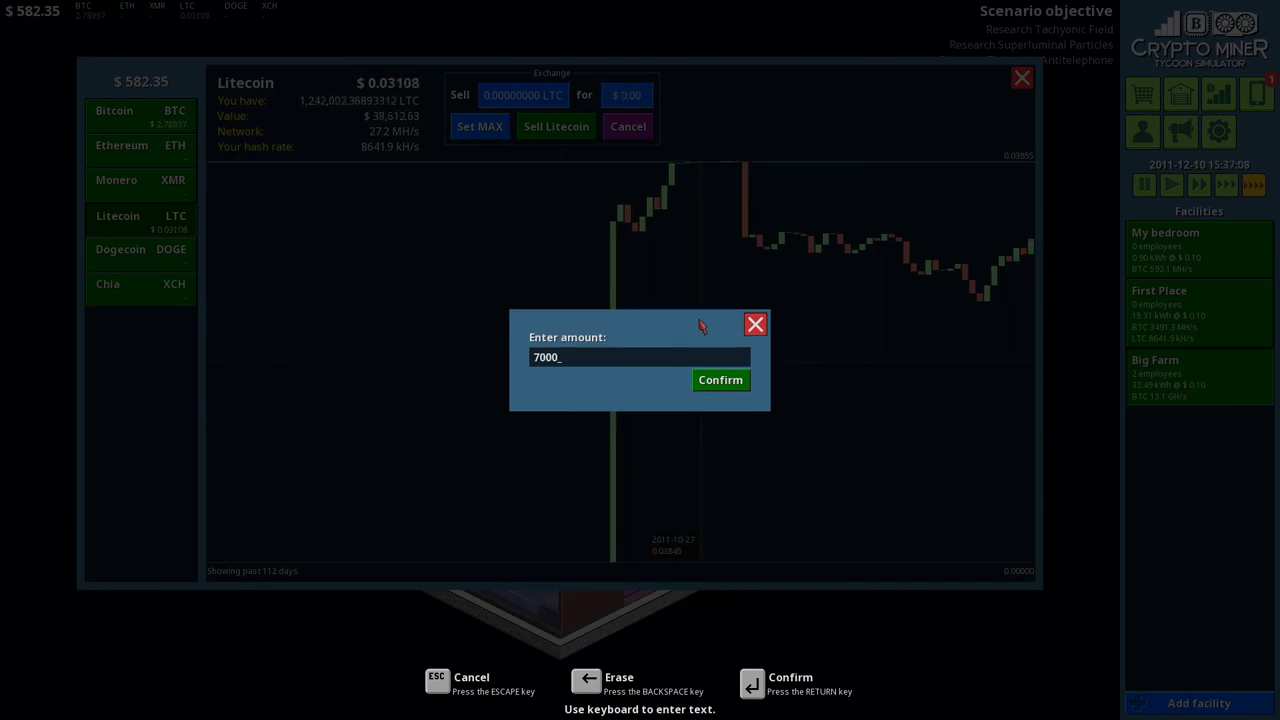
pyautogui.click(720, 380)
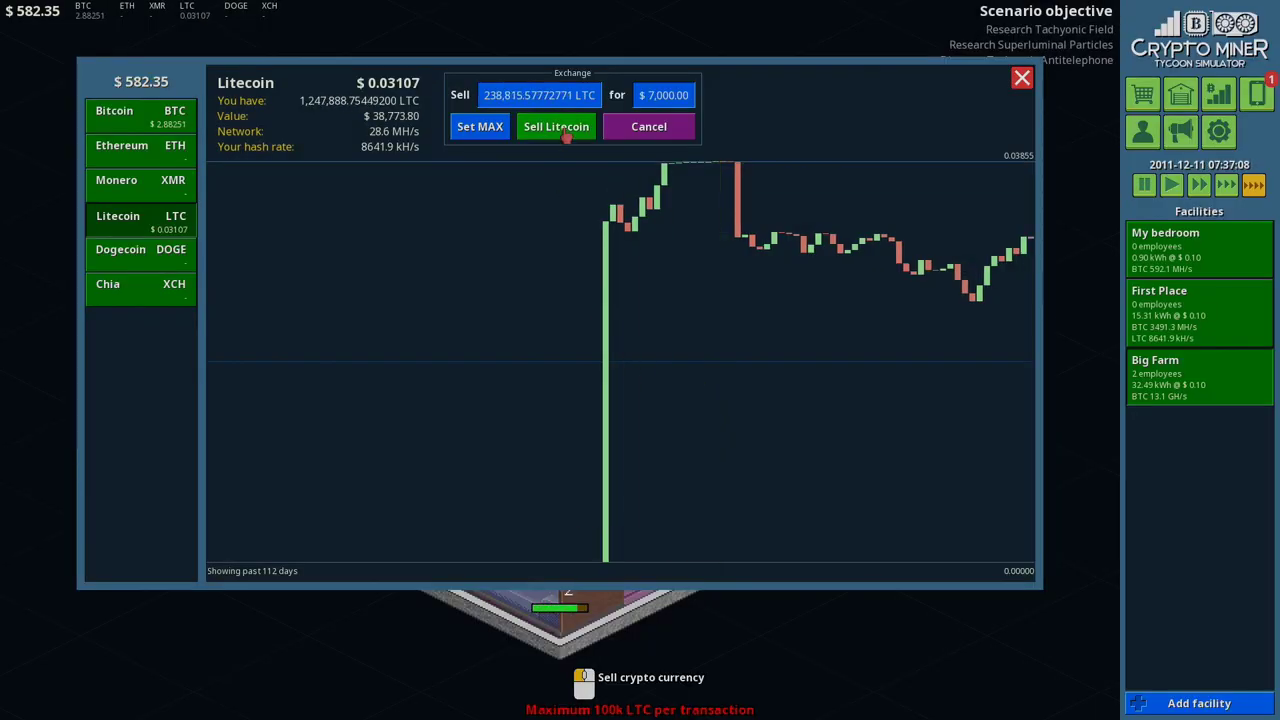
pyautogui.click(538, 96)
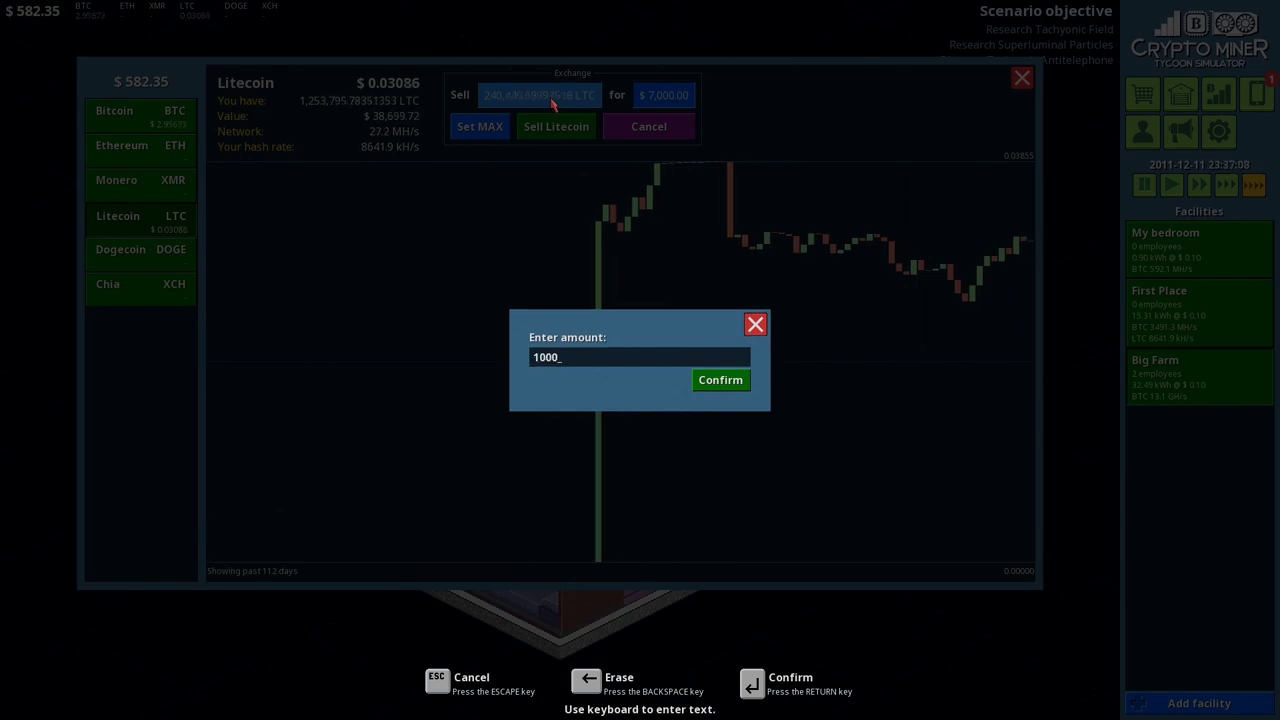
pyautogui.click(720, 380)
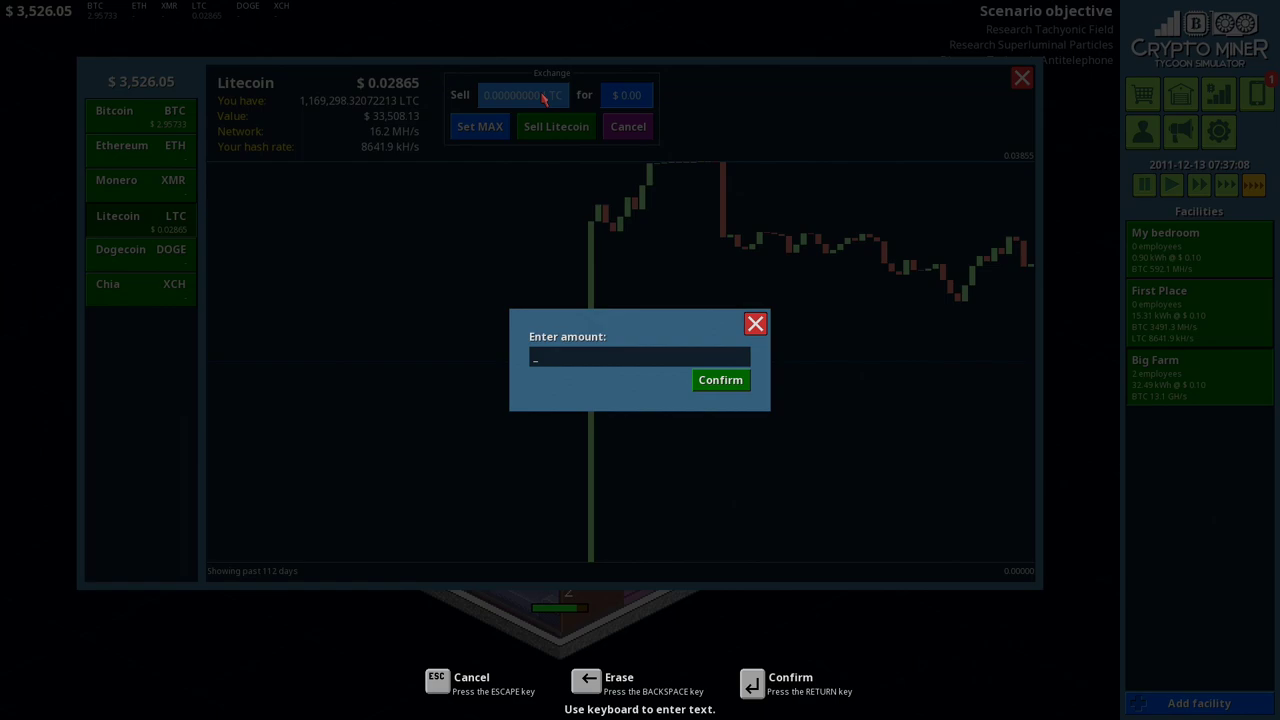
# Step: Sell further 100,000-LTC batches, raising cash to $8,960.98, and close the market
pyautogui.write('100000')
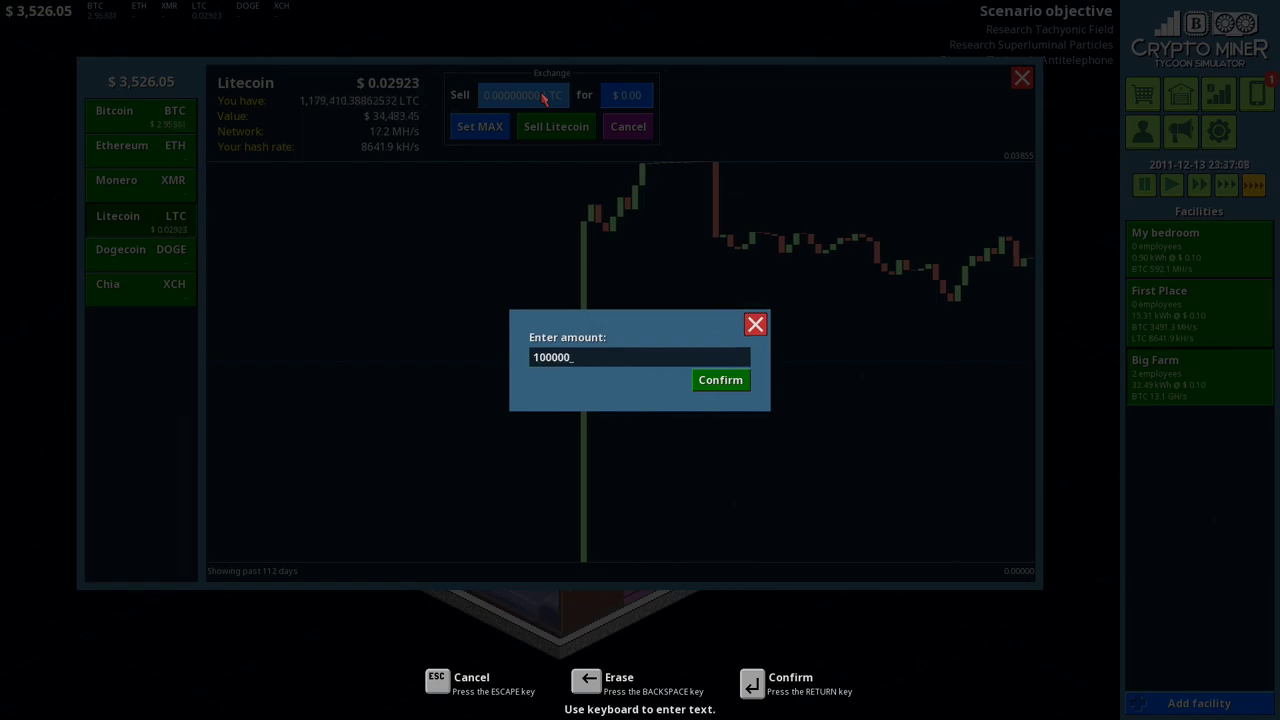
pyautogui.click(720, 380)
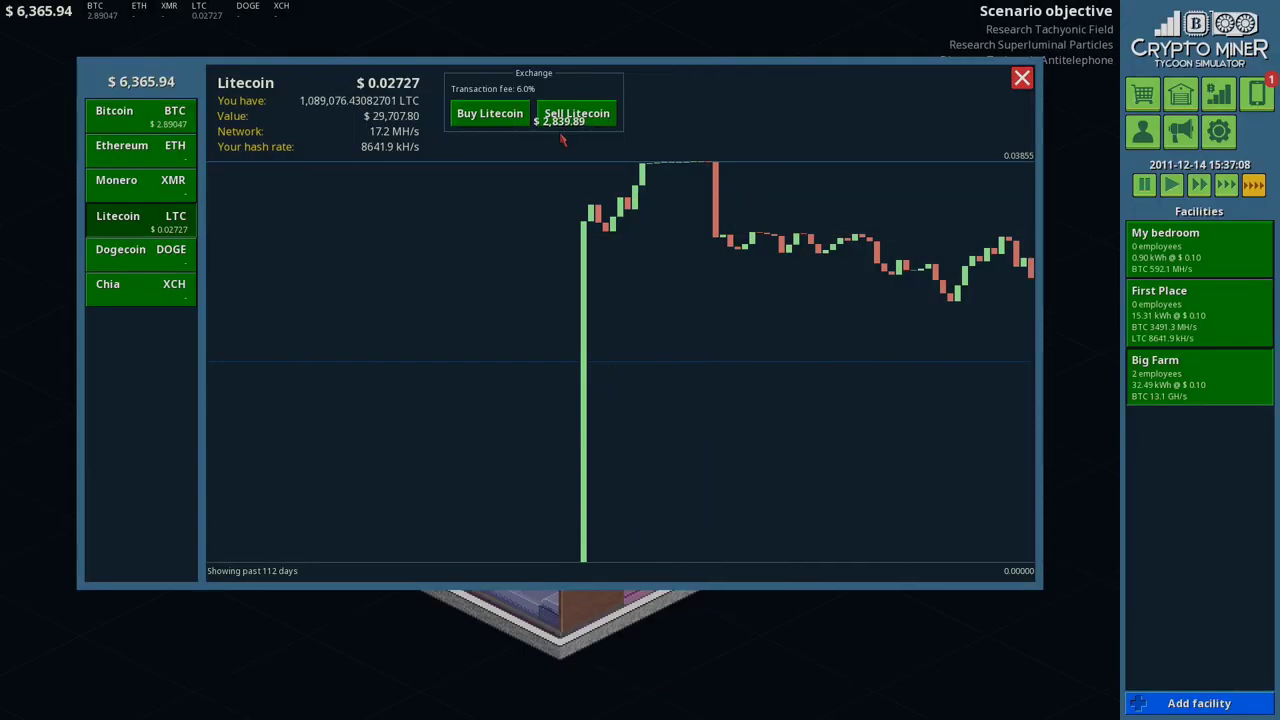
pyautogui.click(576, 112)
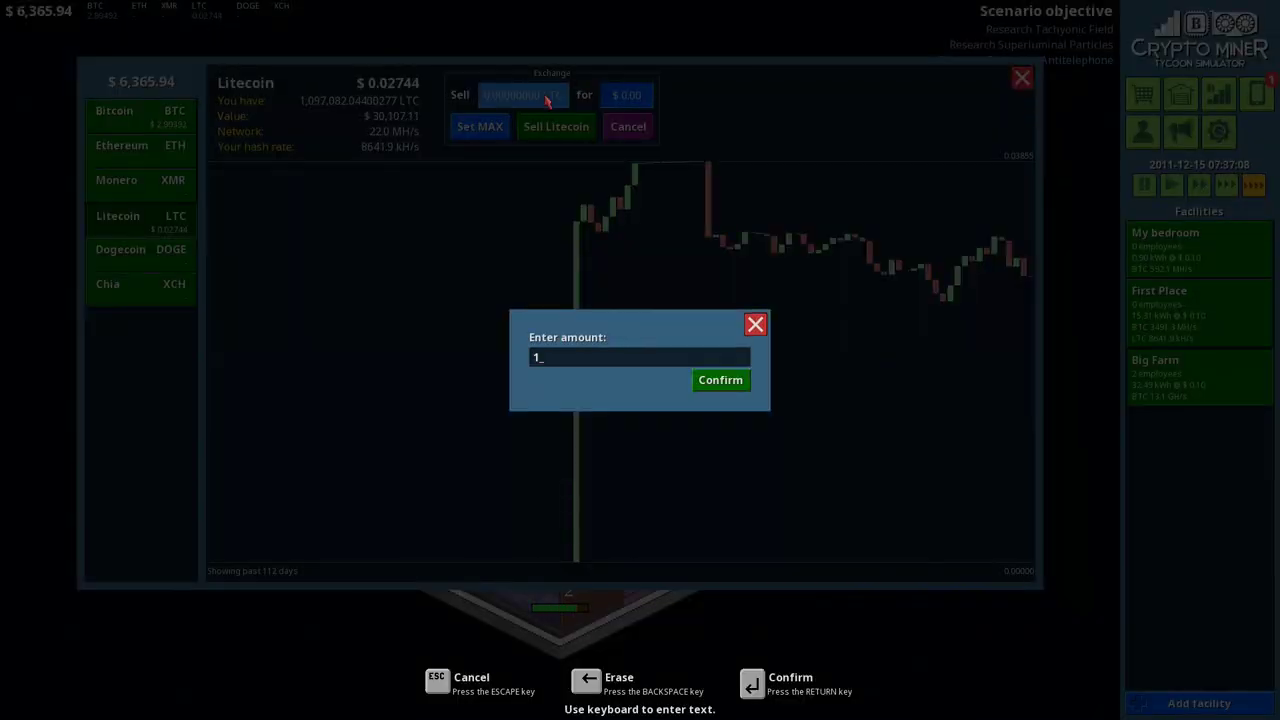
pyautogui.write('00000')
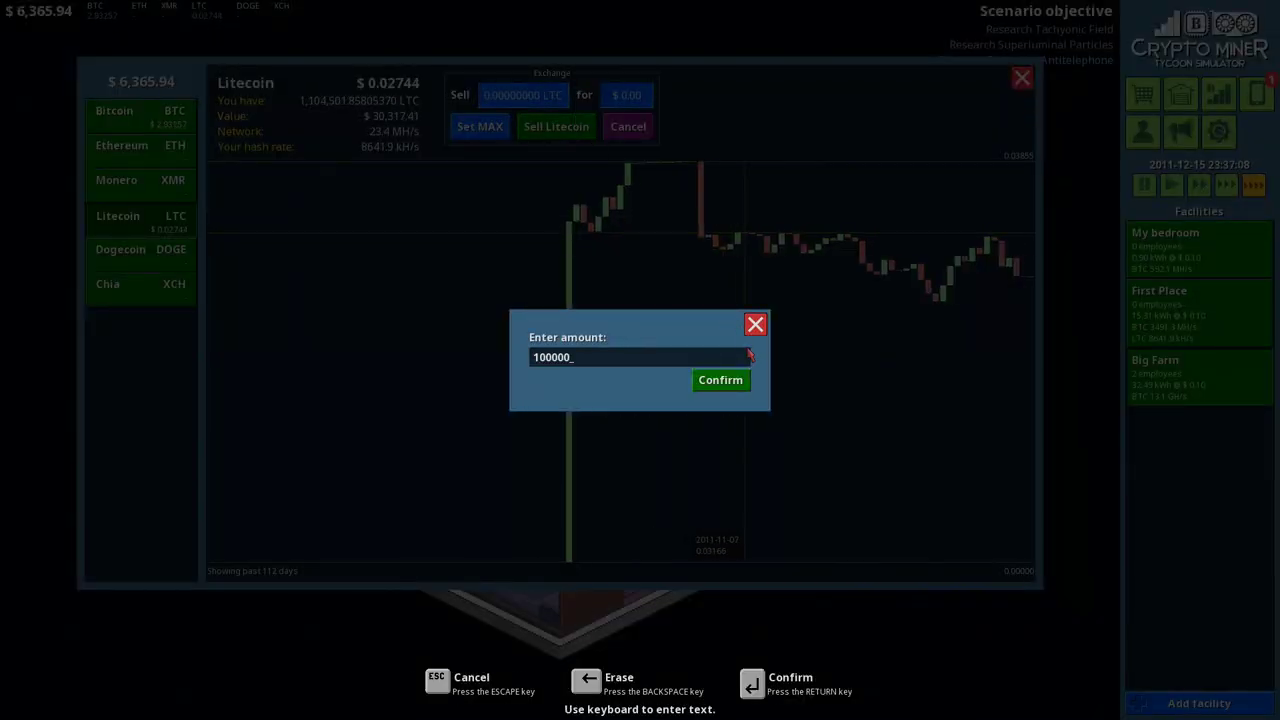
pyautogui.click(720, 380)
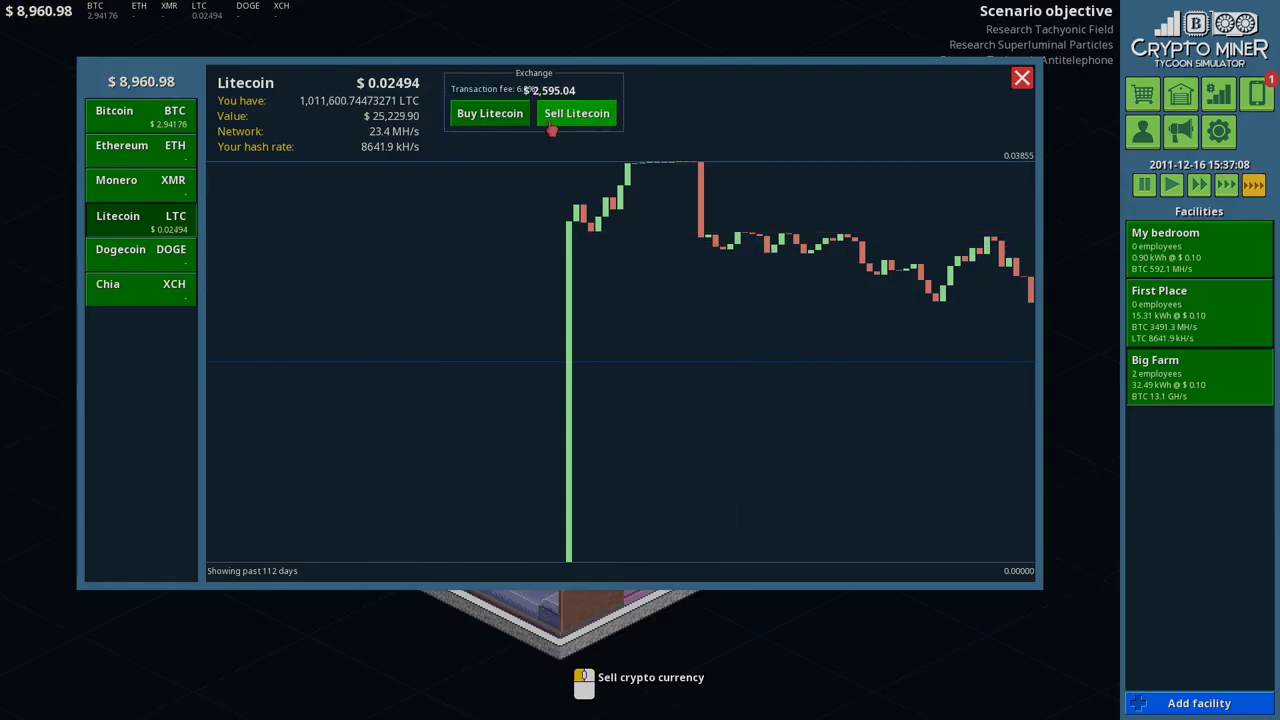
pyautogui.click(1020, 78)
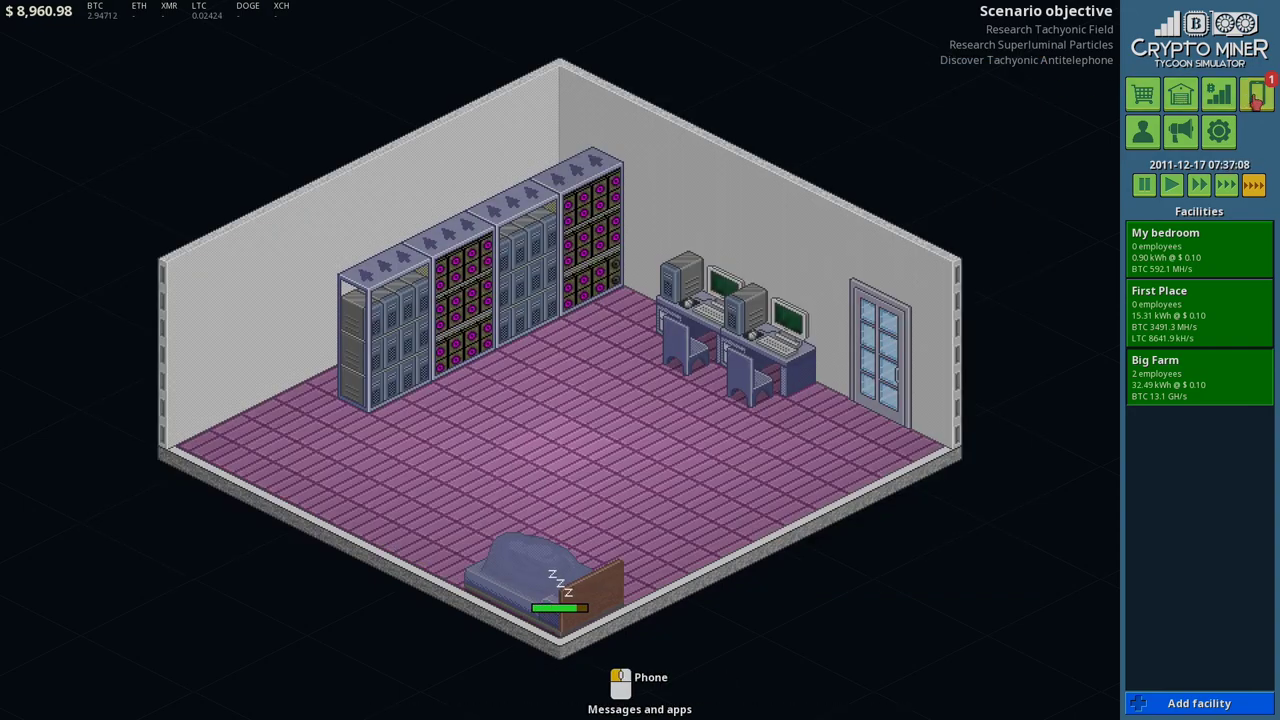
# Step: Pay the $7,878.08 bill, leaving $1,082.90, and put the phone away
pyautogui.click(620, 678)
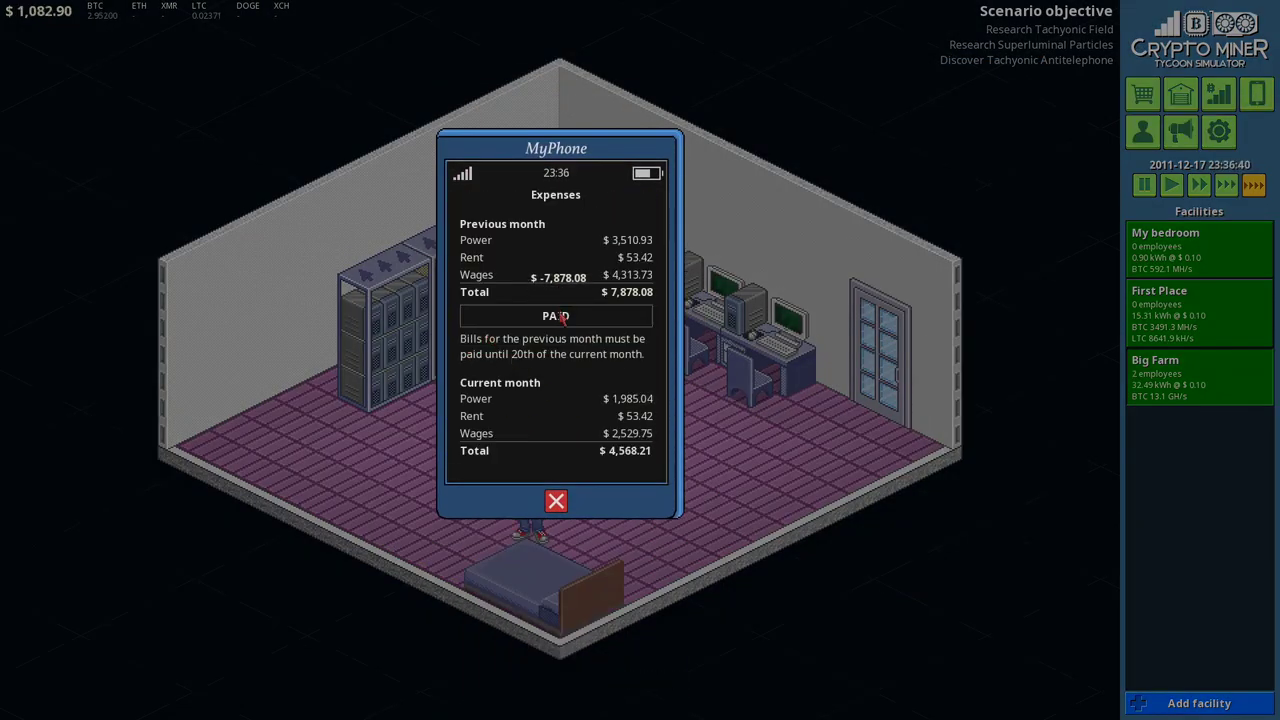
pyautogui.click(556, 500)
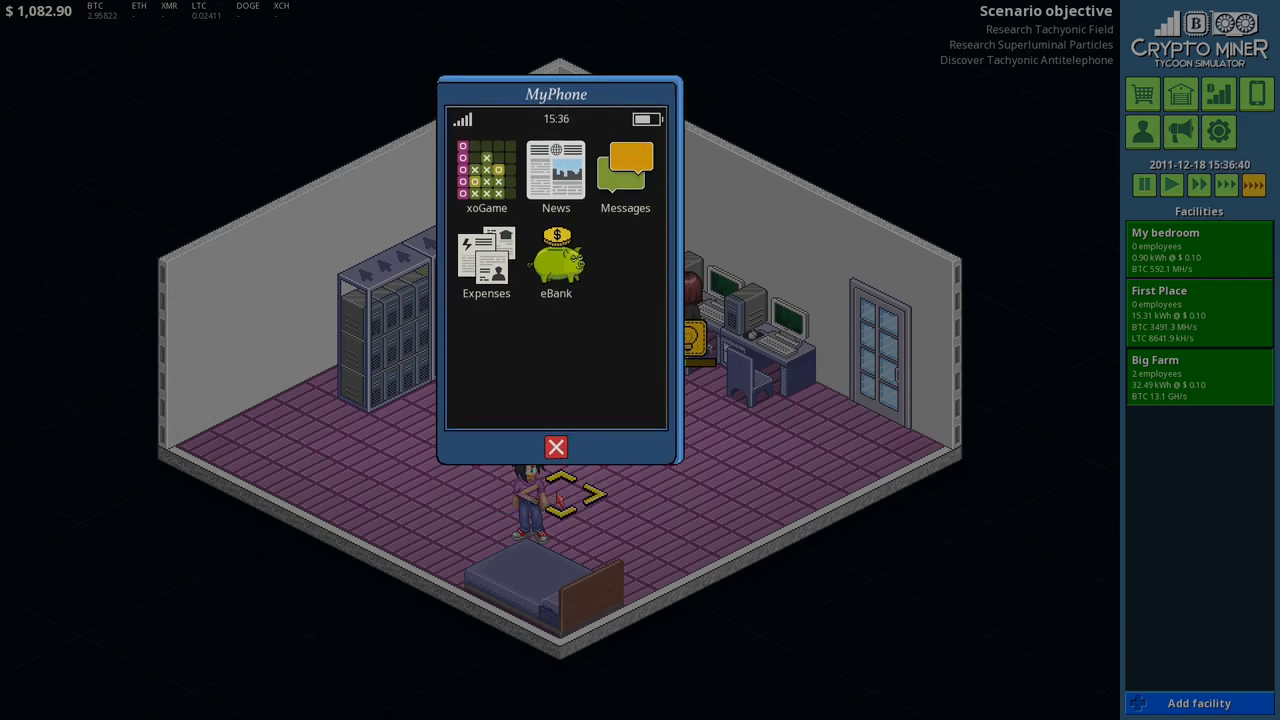
pyautogui.click(556, 448)
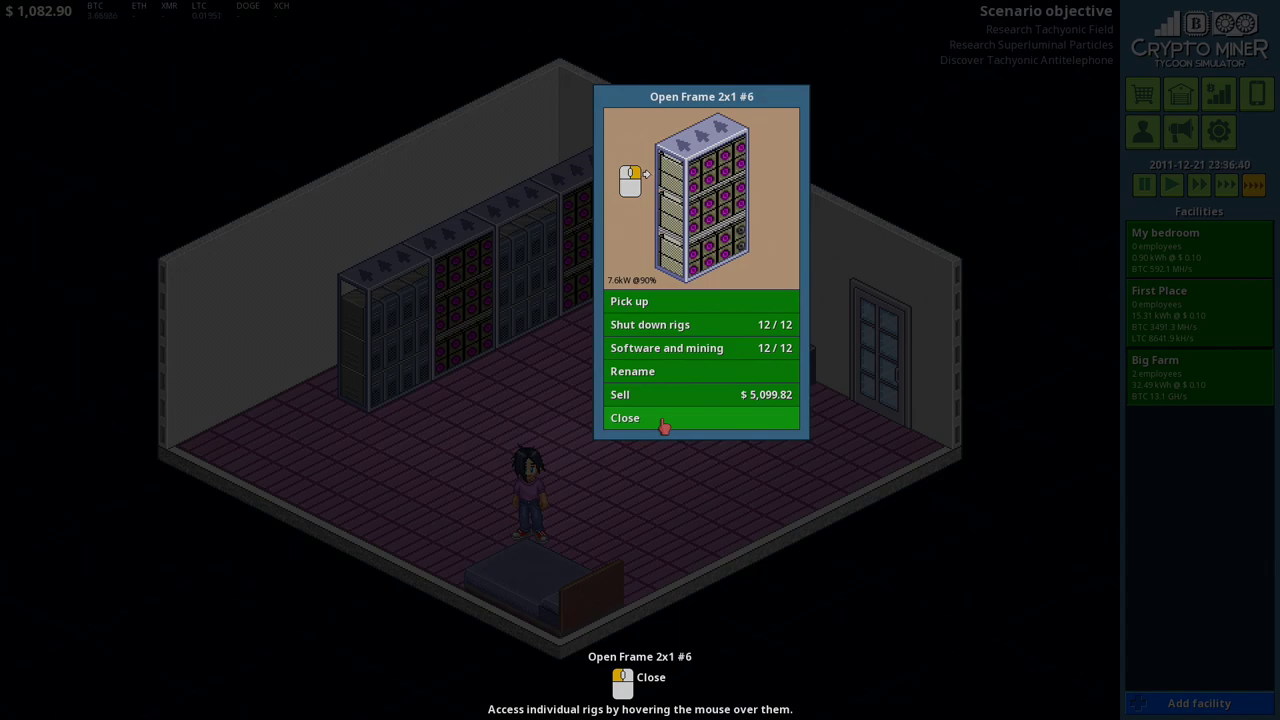
pyautogui.click(624, 418)
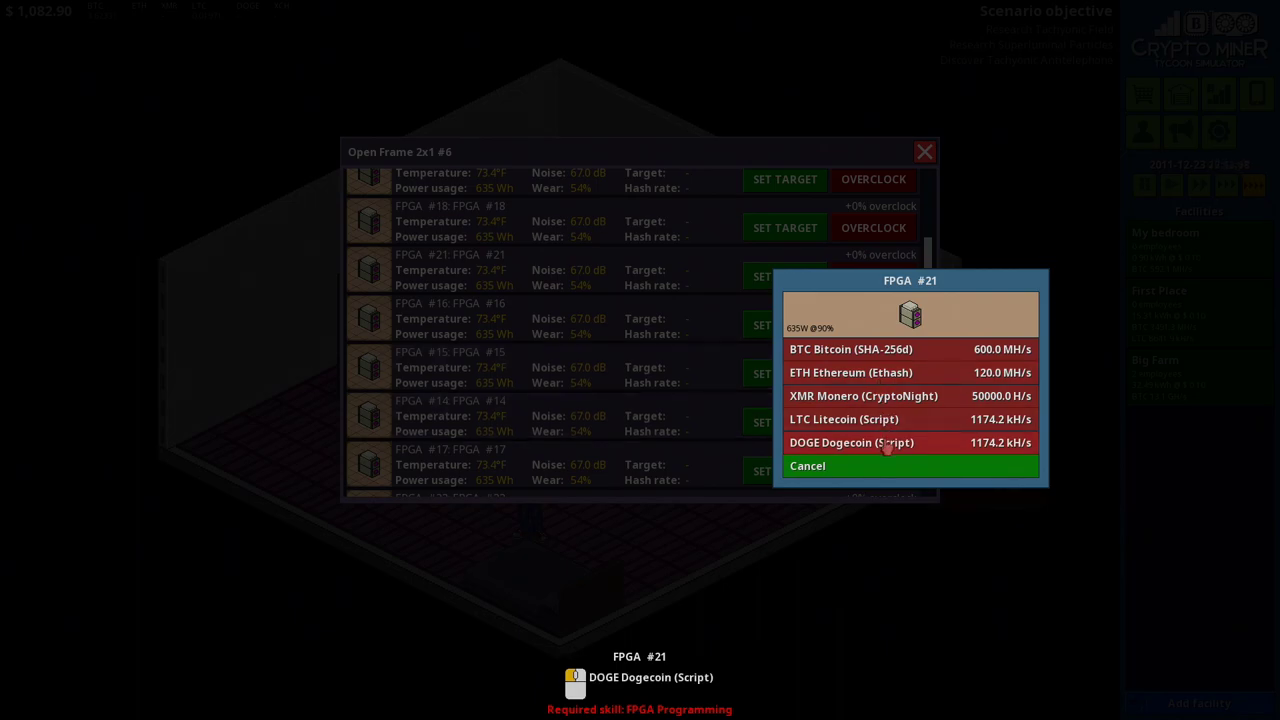
pyautogui.moveTo(880, 396)
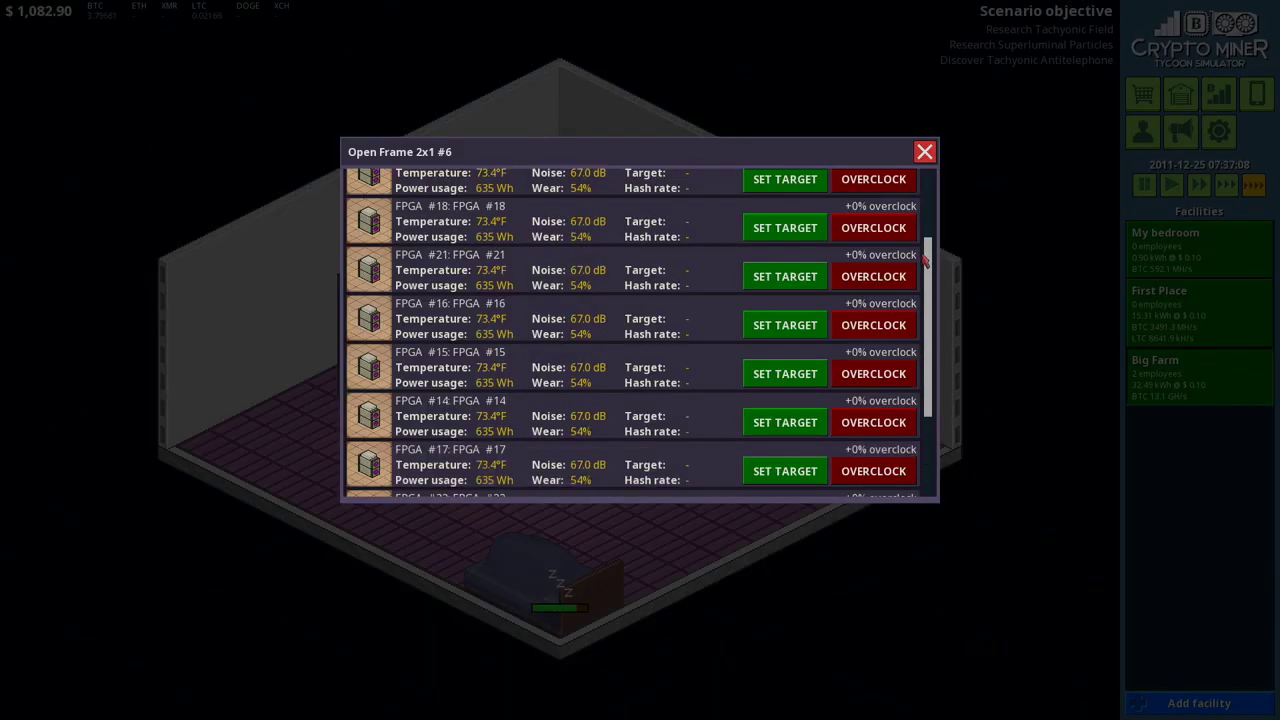
pyautogui.click(924, 152)
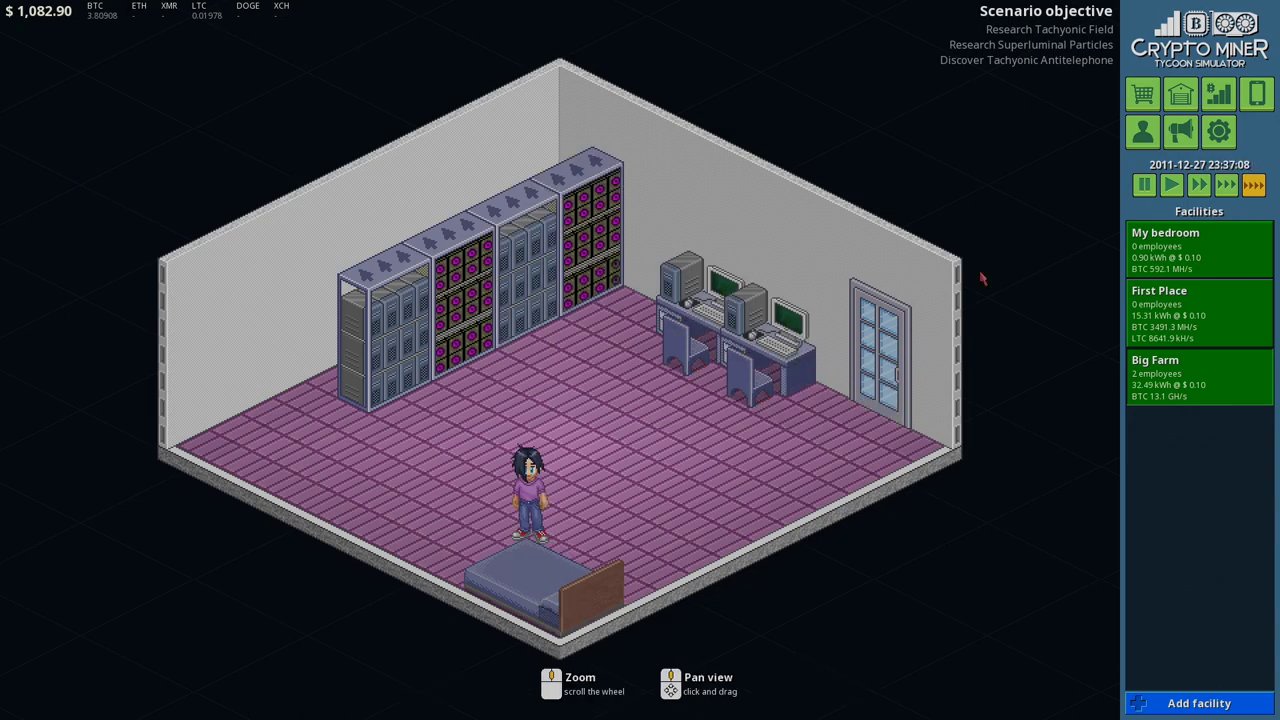
pyautogui.click(1142, 132)
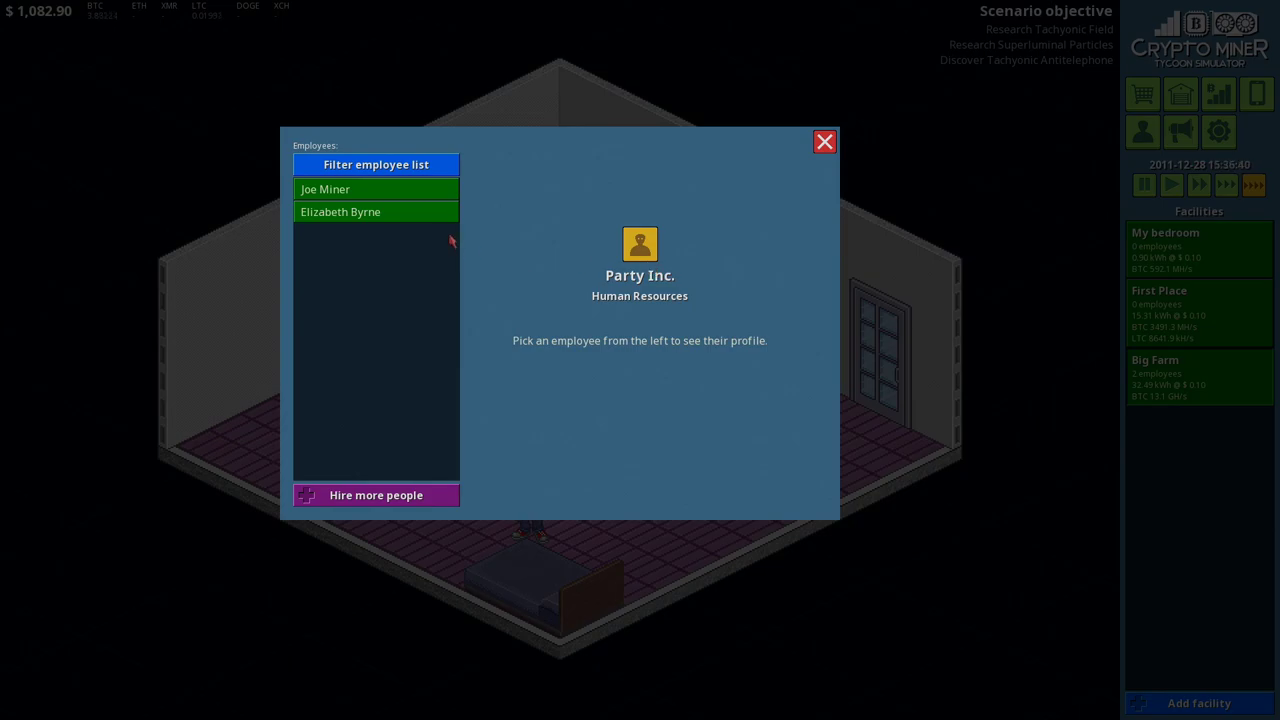
pyautogui.click(340, 212)
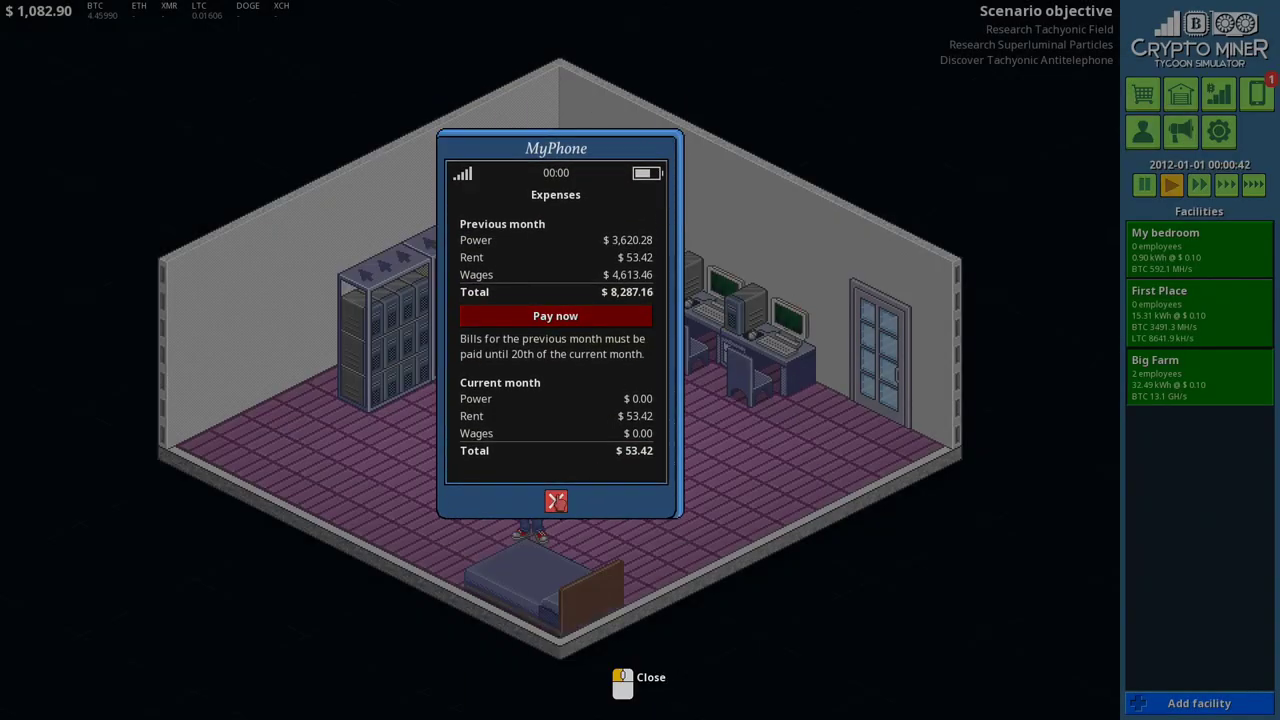
pyautogui.click(556, 500)
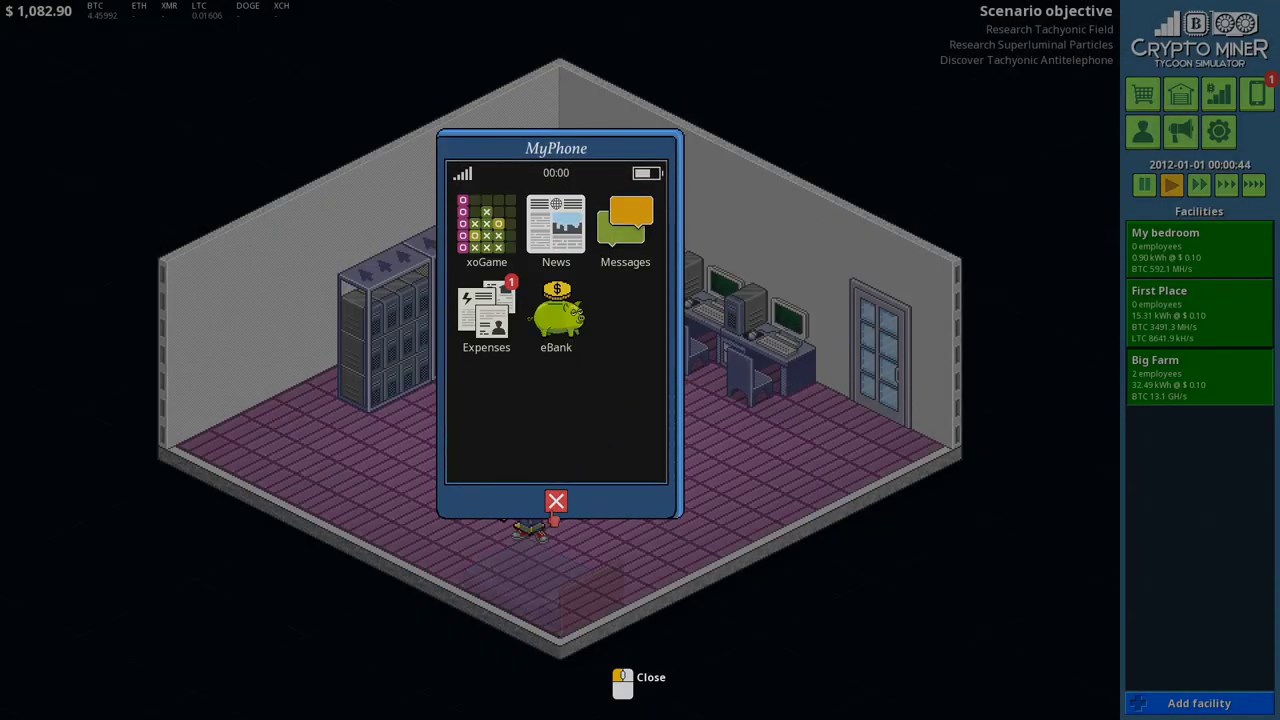
pyautogui.click(556, 500)
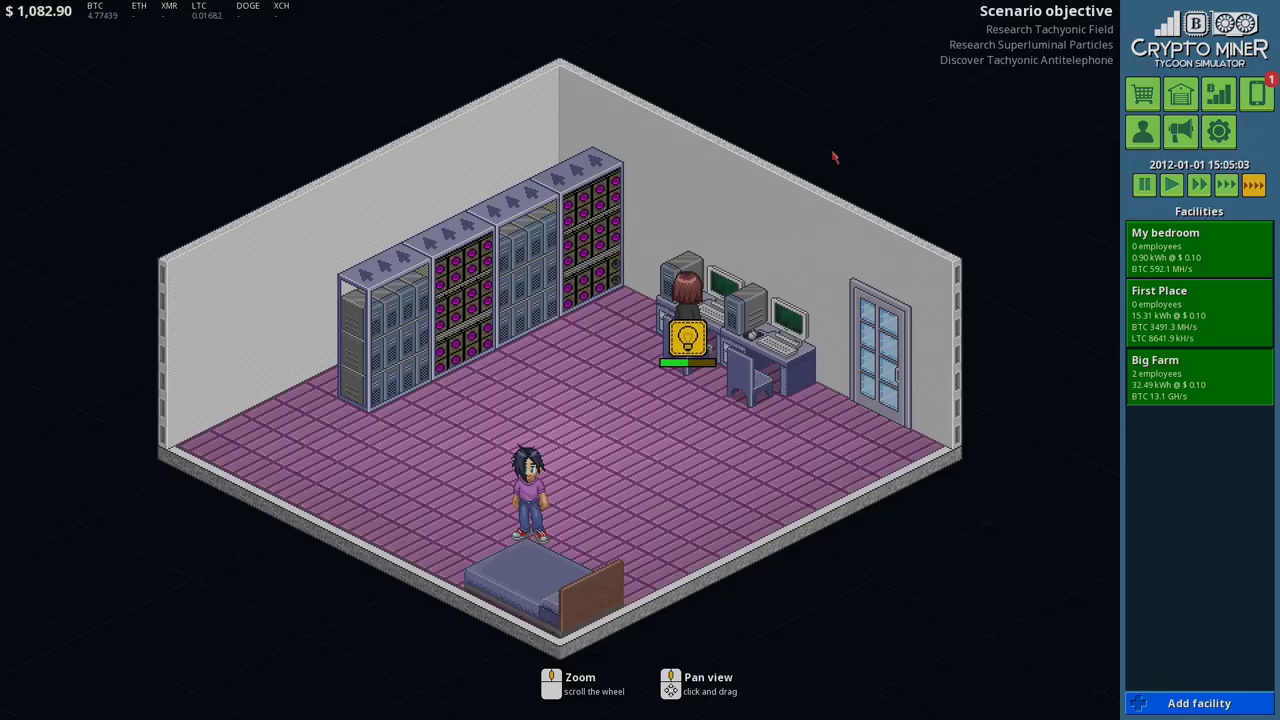
pyautogui.click(1144, 184)
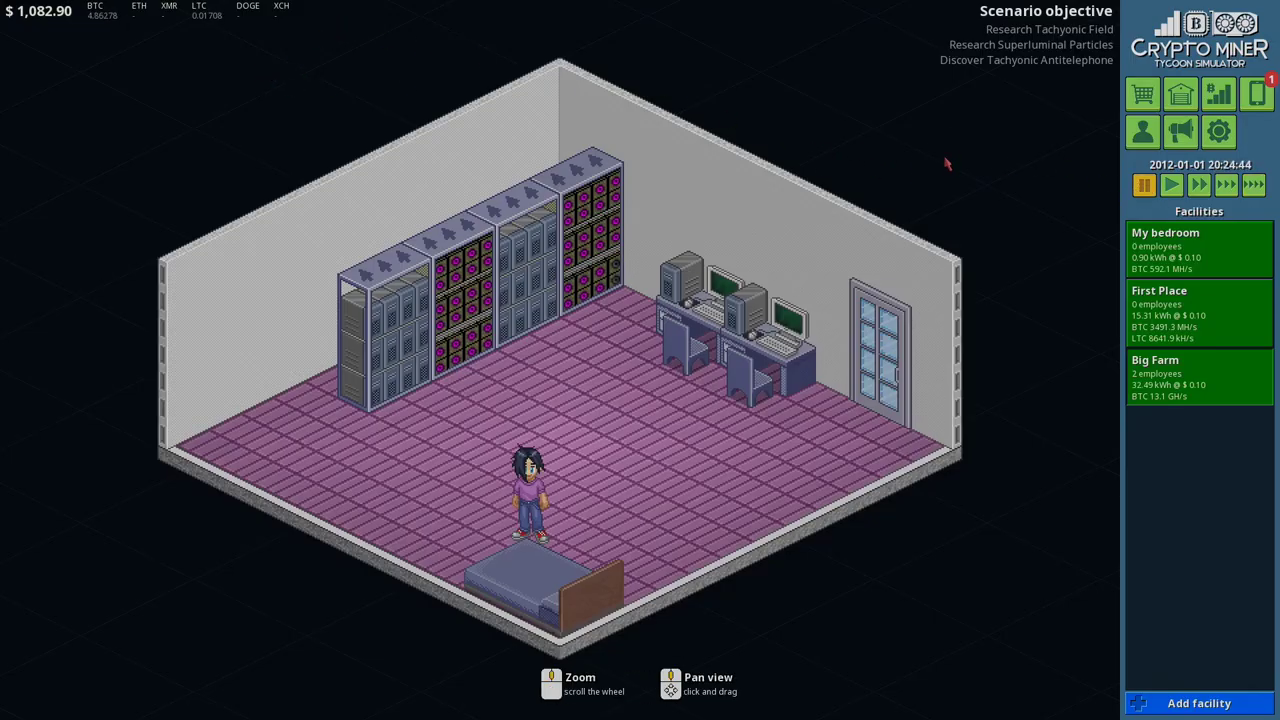
# Step: Sell $10,000 of Bitcoin on the coin market
pyautogui.click(1218, 94)
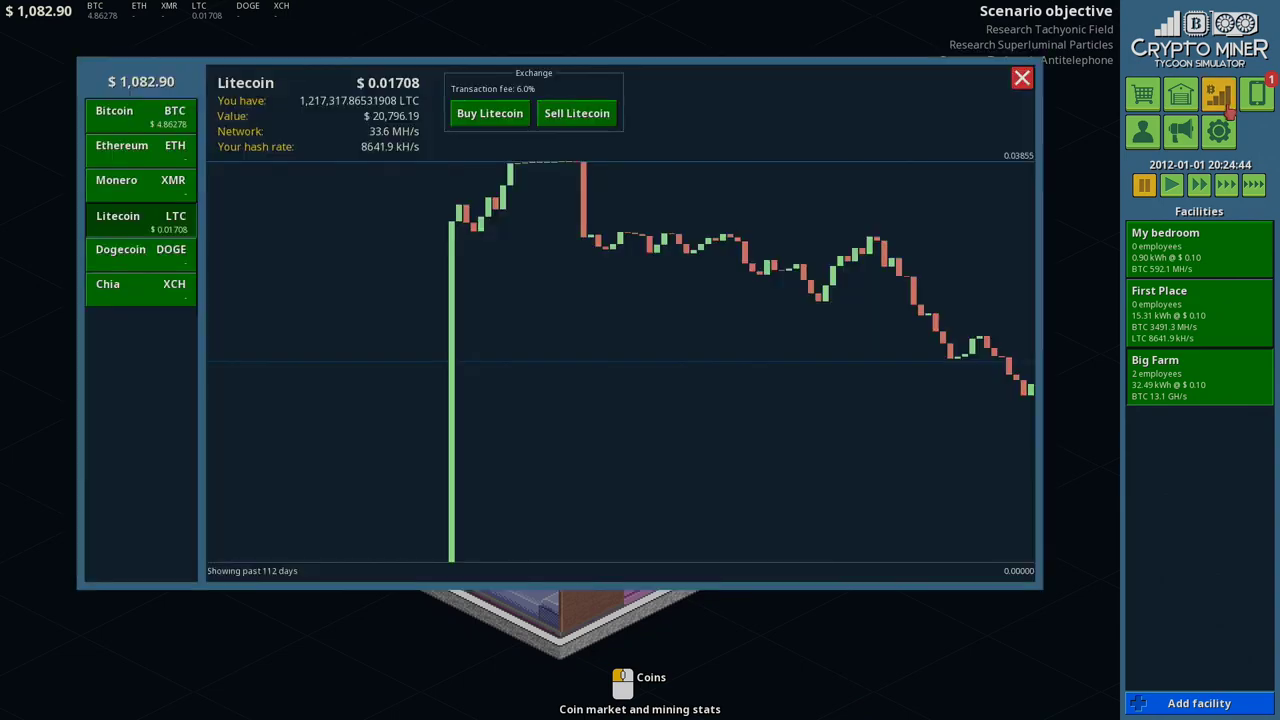
pyautogui.click(114, 112)
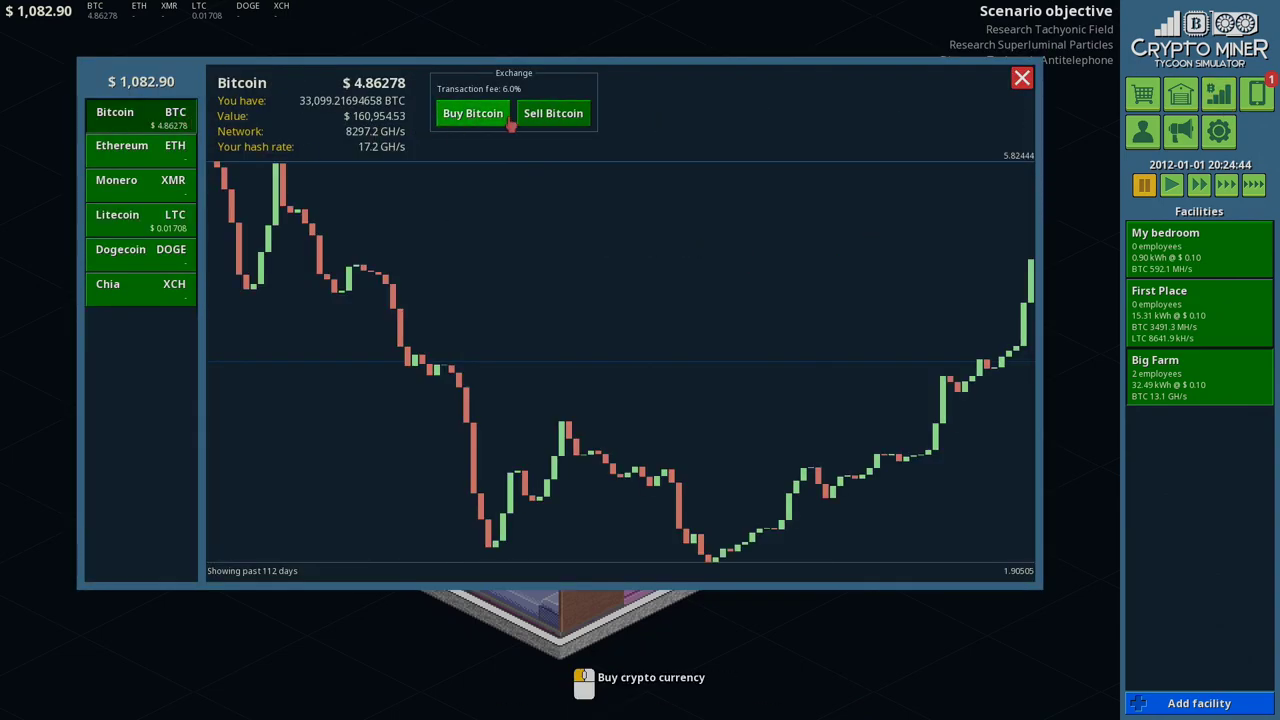
pyautogui.moveTo(552, 112)
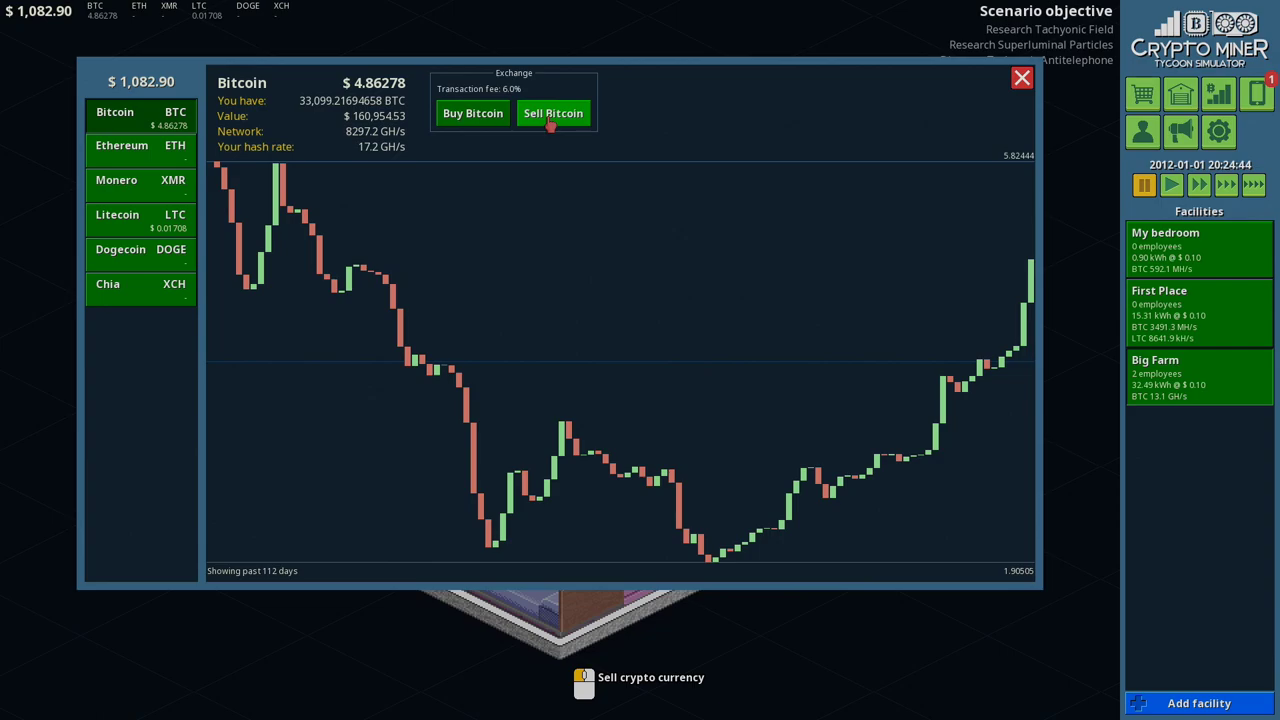
pyautogui.click(552, 112)
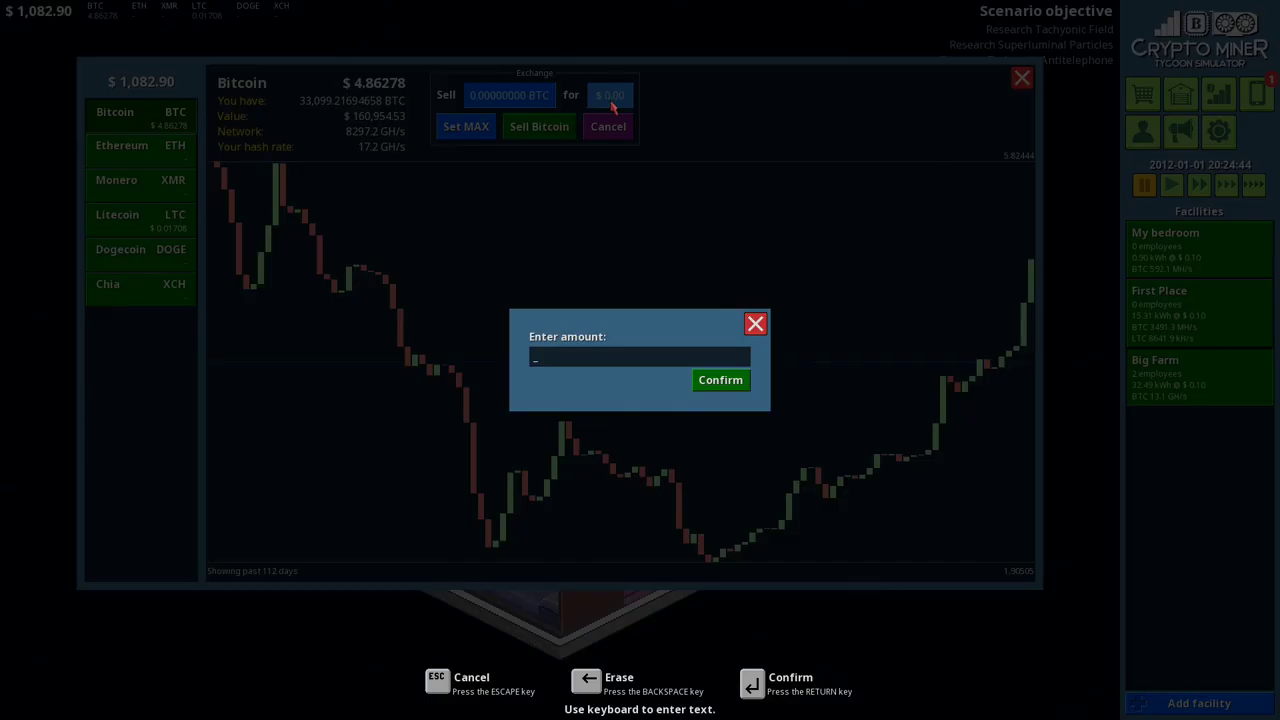
pyautogui.write('10000')
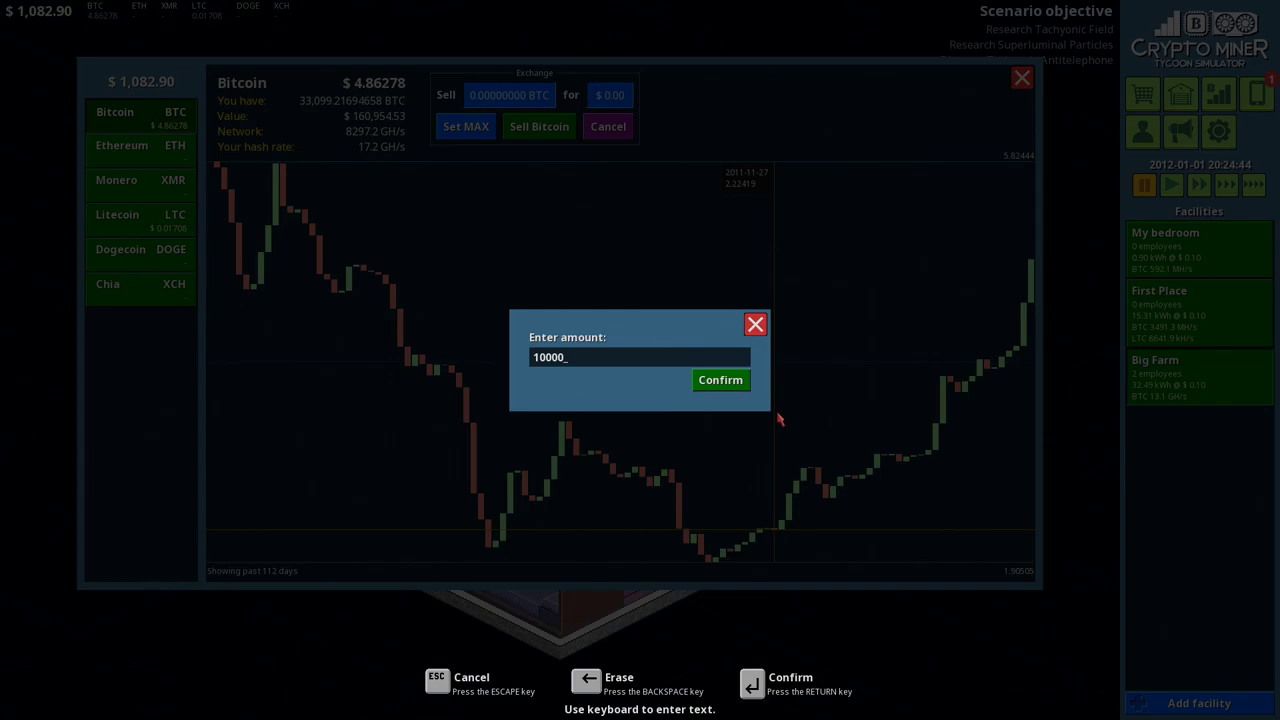
pyautogui.click(720, 380)
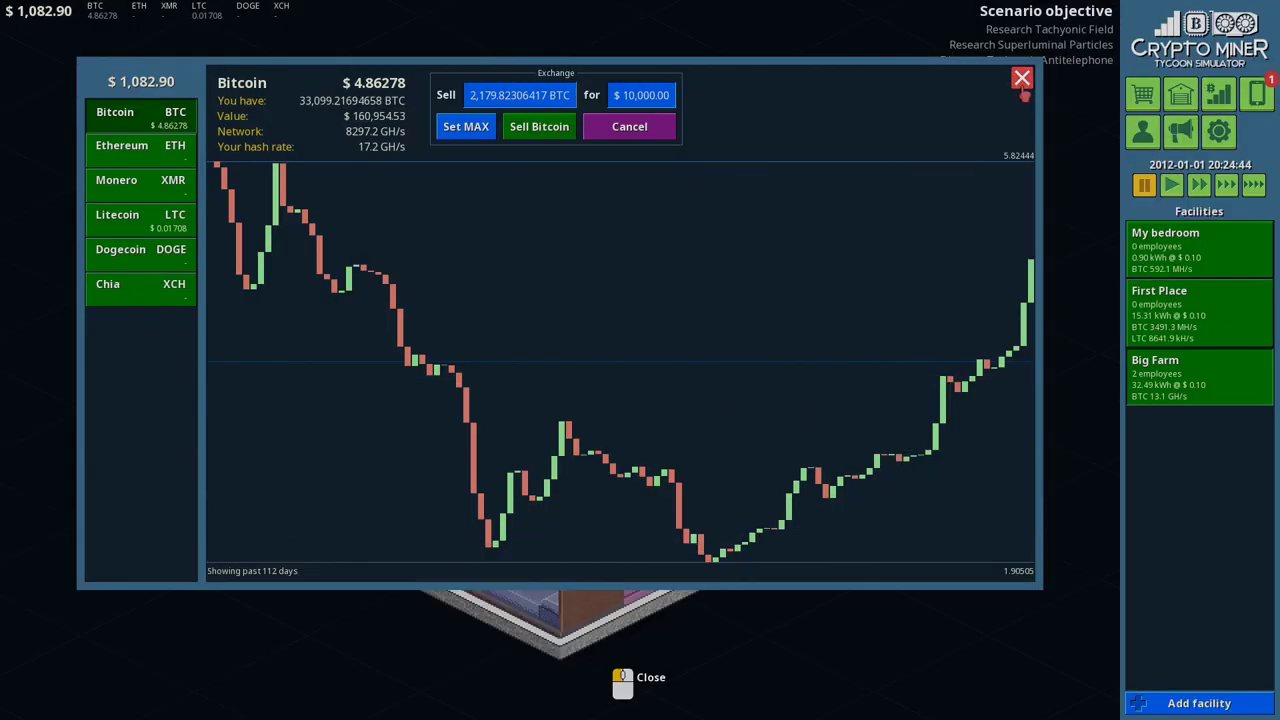
pyautogui.click(540, 126)
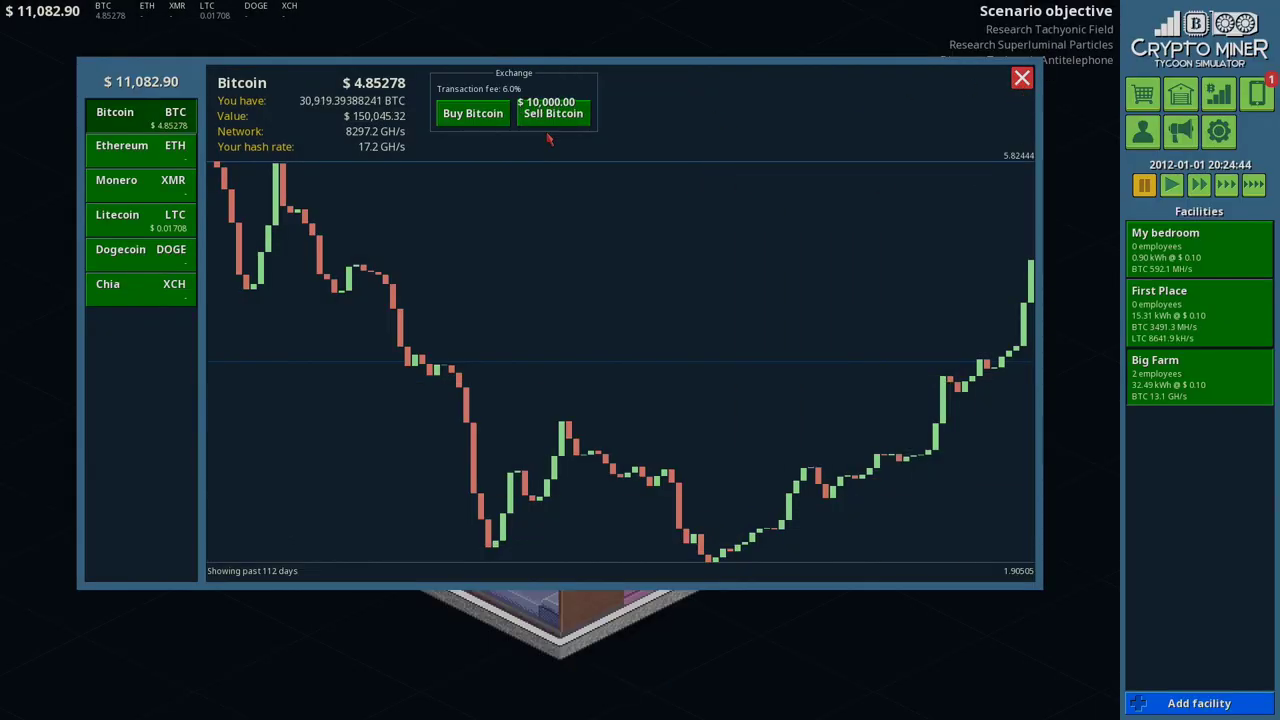
# Step: Pay last month's $8,287.16 bills from the phone, leaving $2,795.74 cash
pyautogui.click(1256, 94)
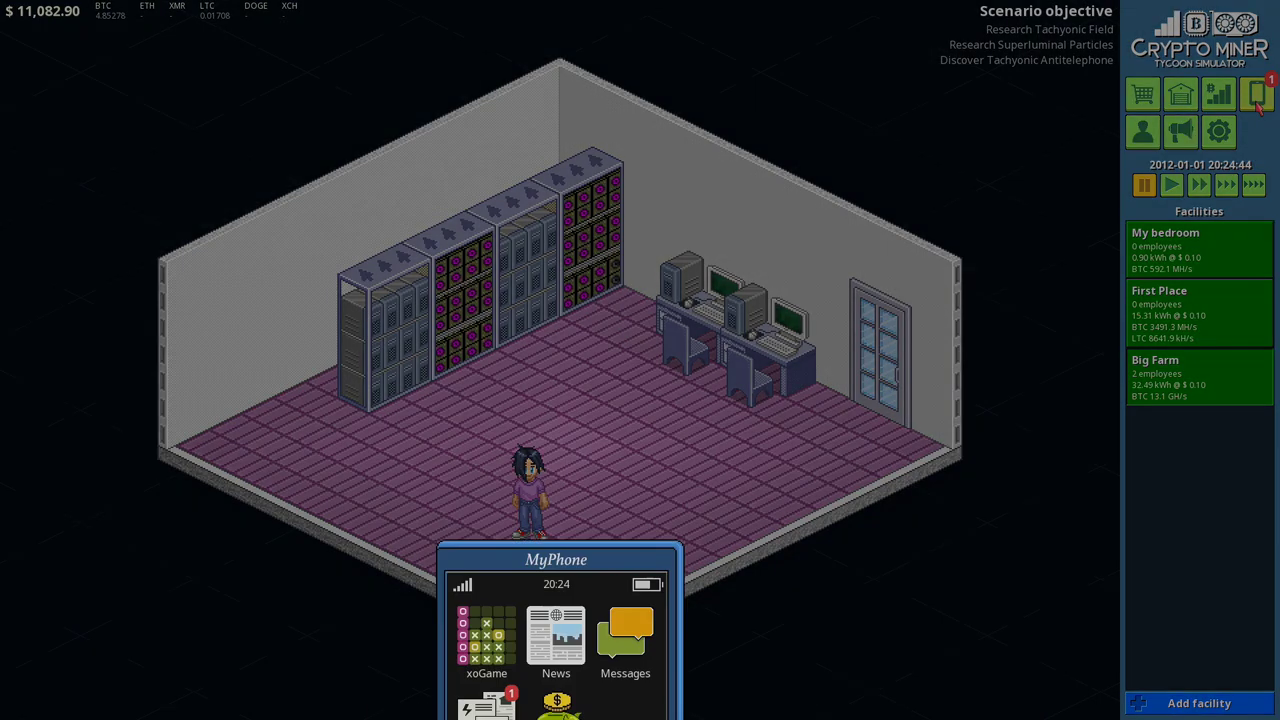
pyautogui.click(488, 696)
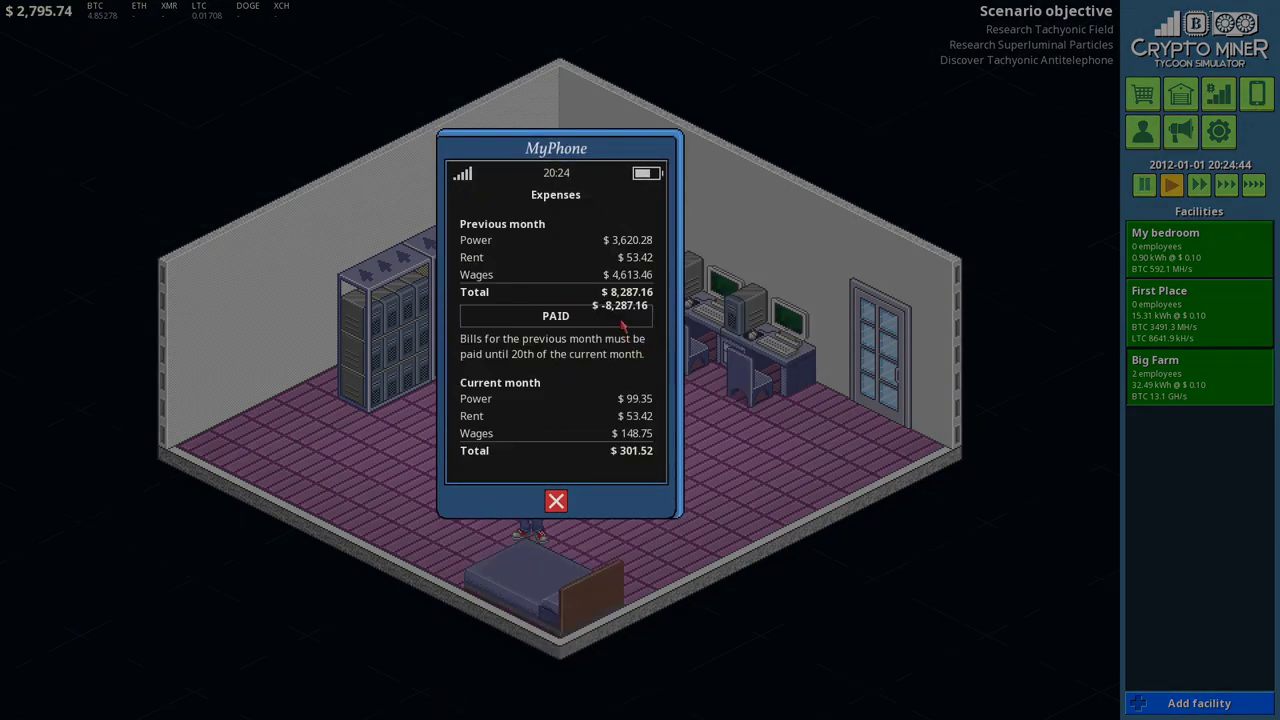
pyautogui.click(556, 500)
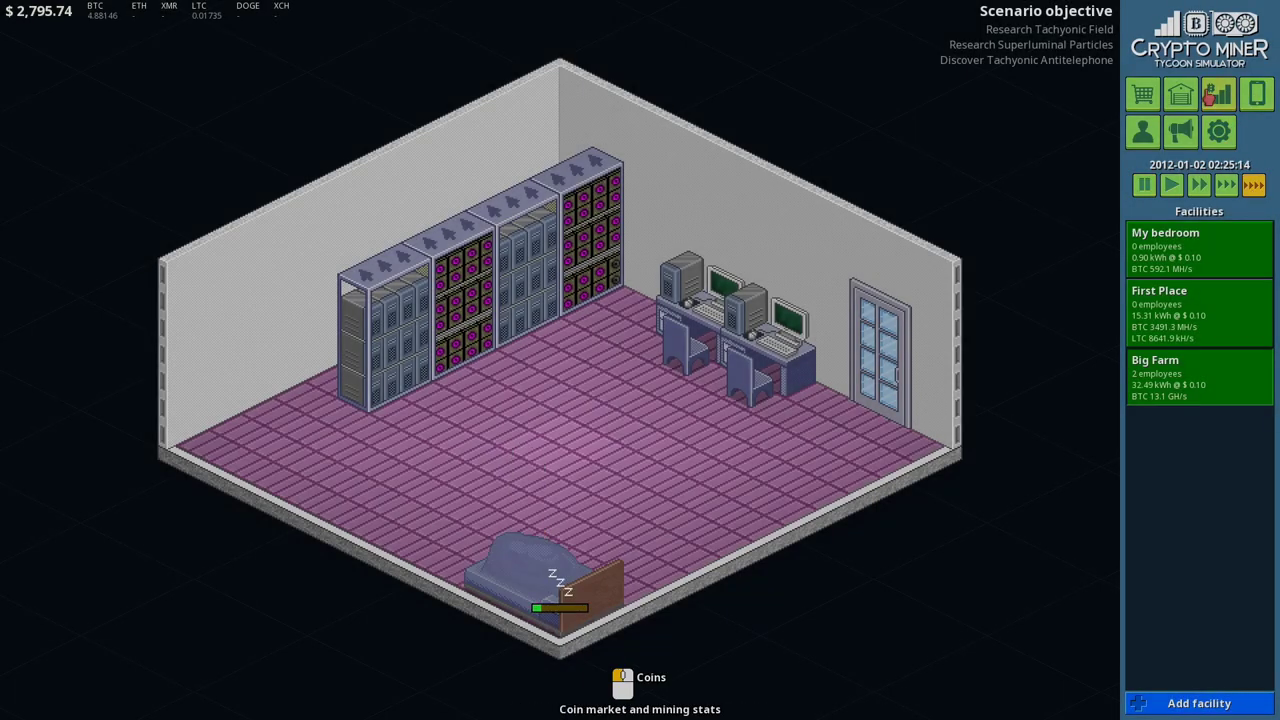
# Step: Bring up the Bitcoin price history and zoom the chart
pyautogui.click(620, 680)
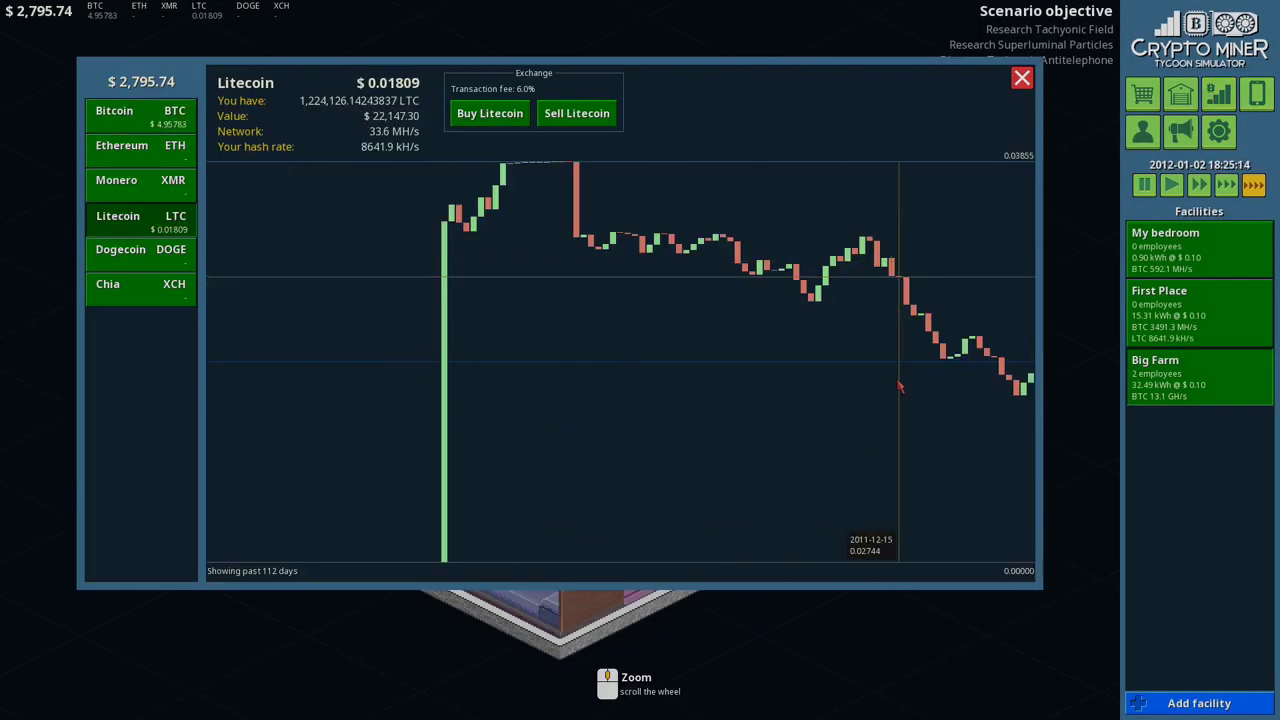
pyautogui.click(488, 112)
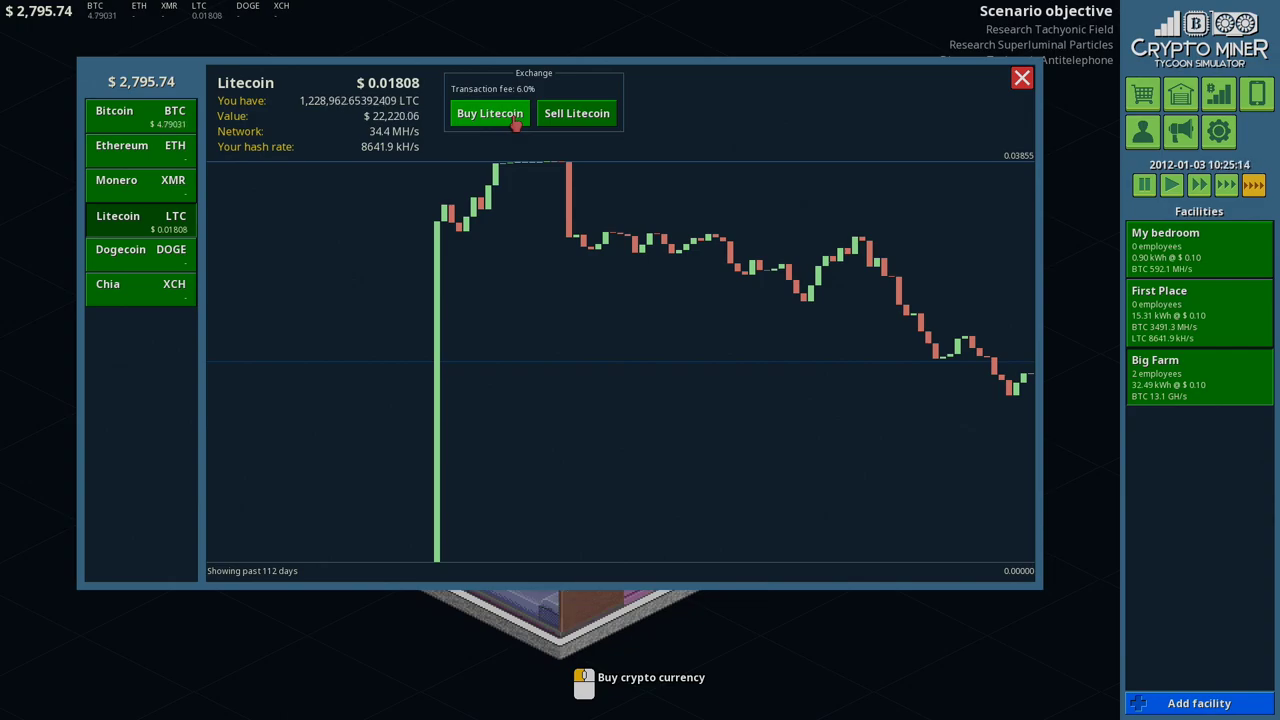
pyautogui.click(488, 112)
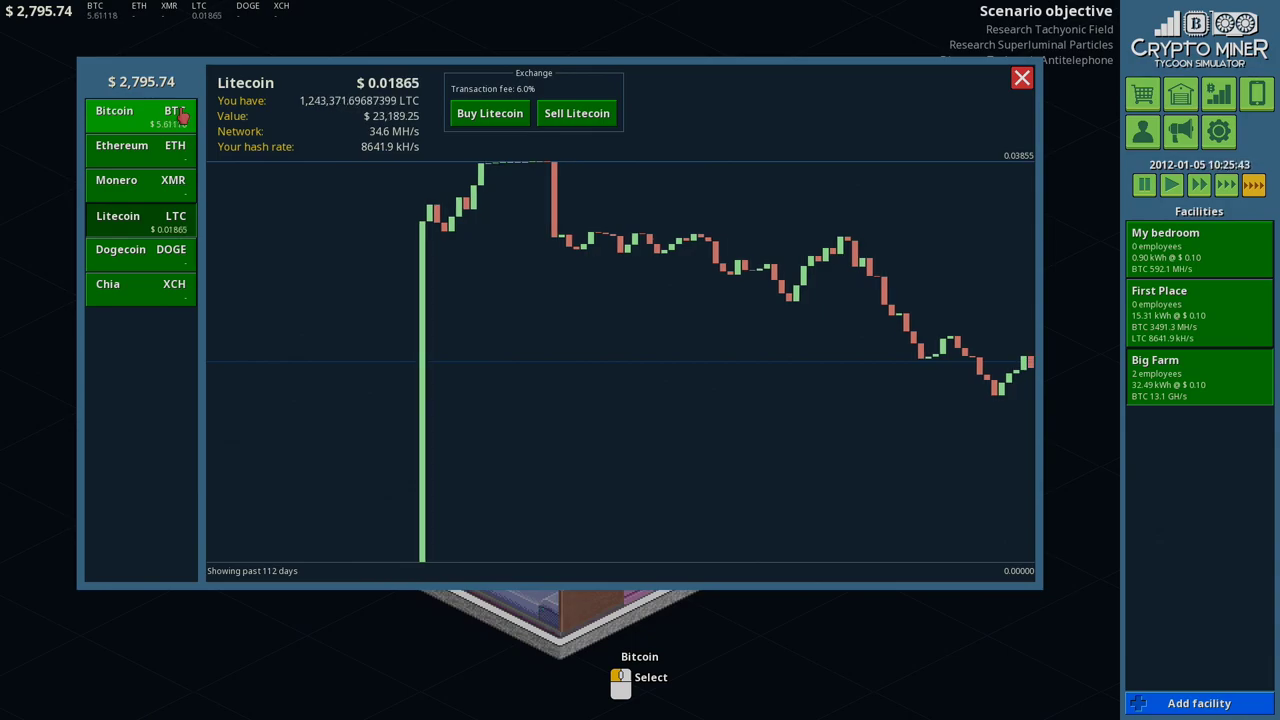
pyautogui.click(114, 112)
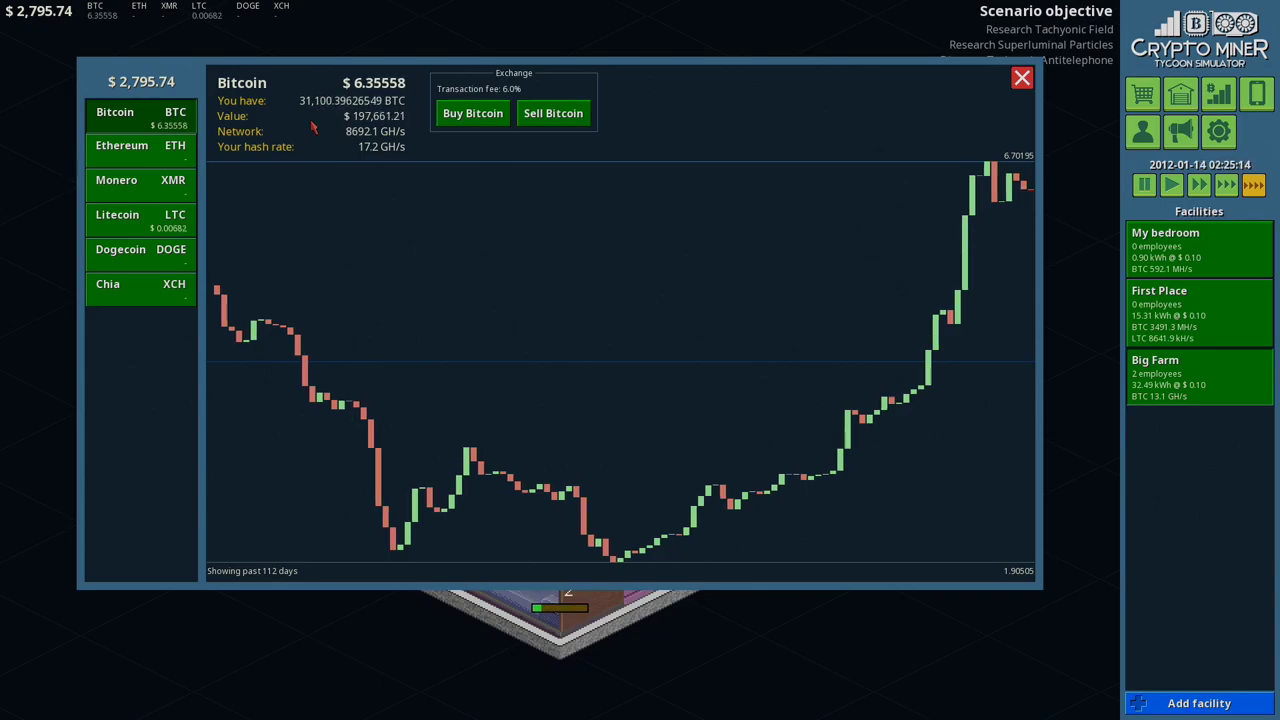
pyautogui.scroll(-3)
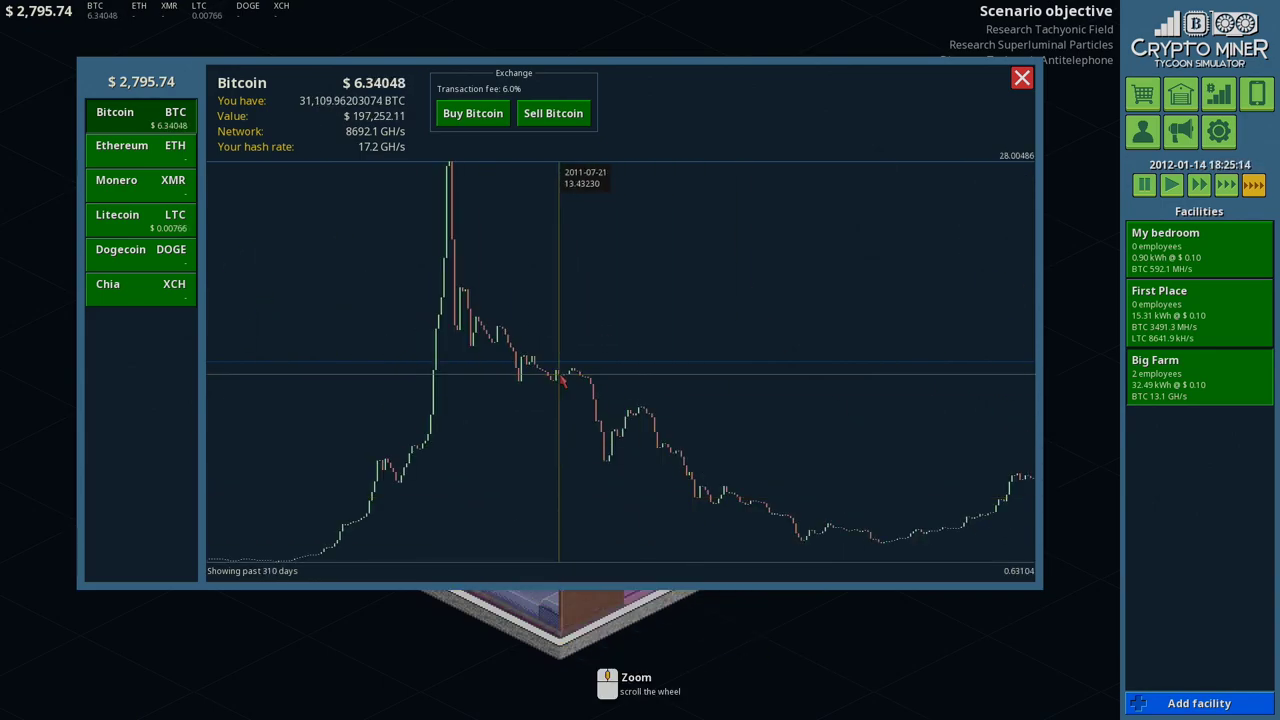
pyautogui.scroll(-3)
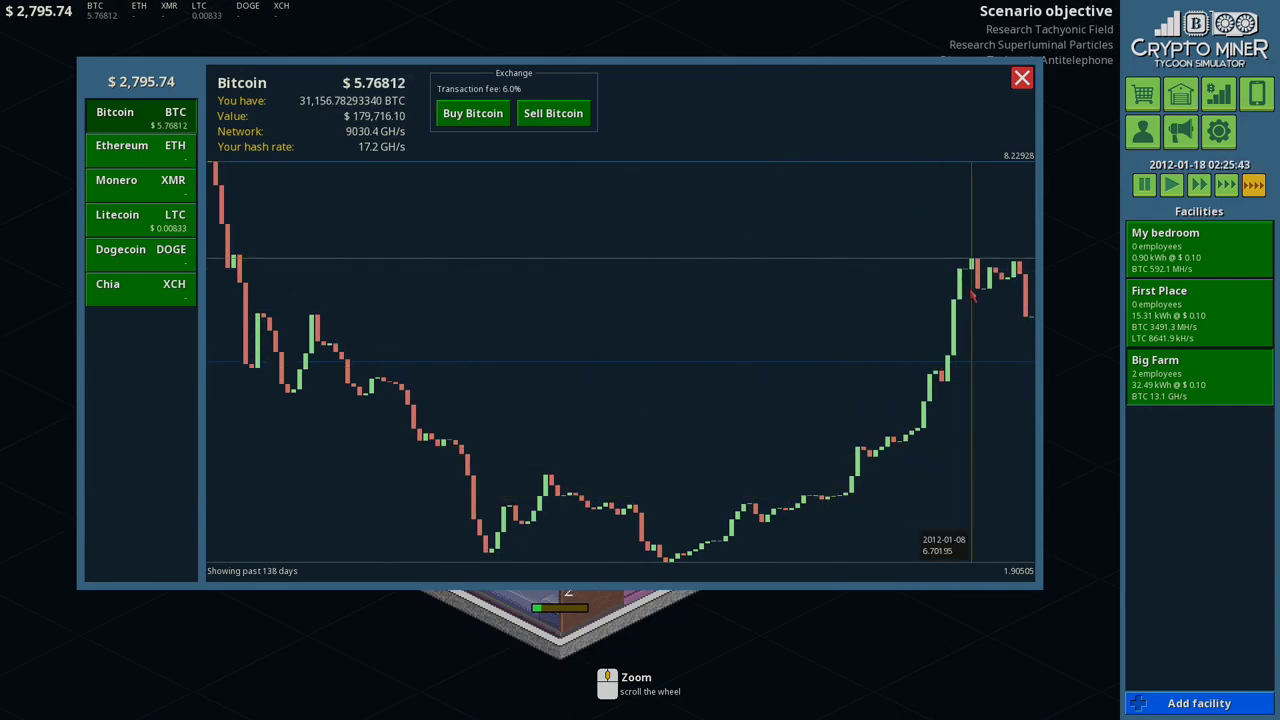
# Step: Switch to the Litecoin price history, then pause the game
pyautogui.click(116, 216)
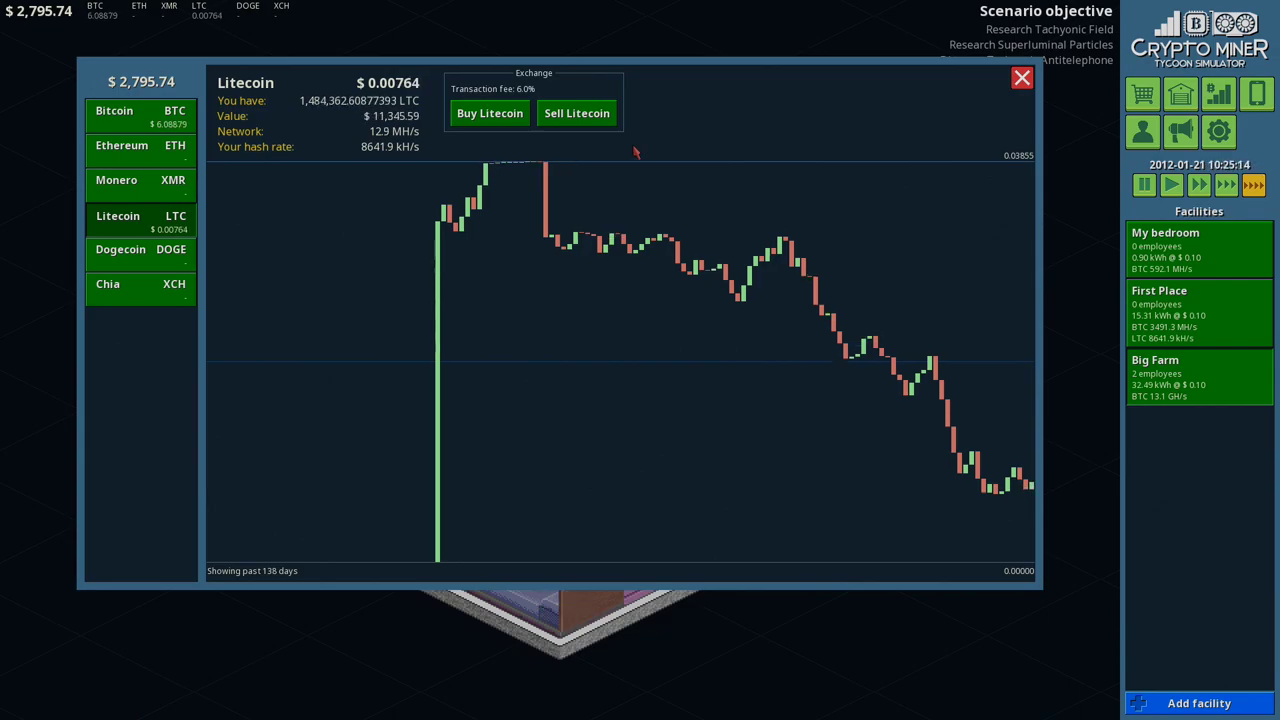
pyautogui.click(1172, 184)
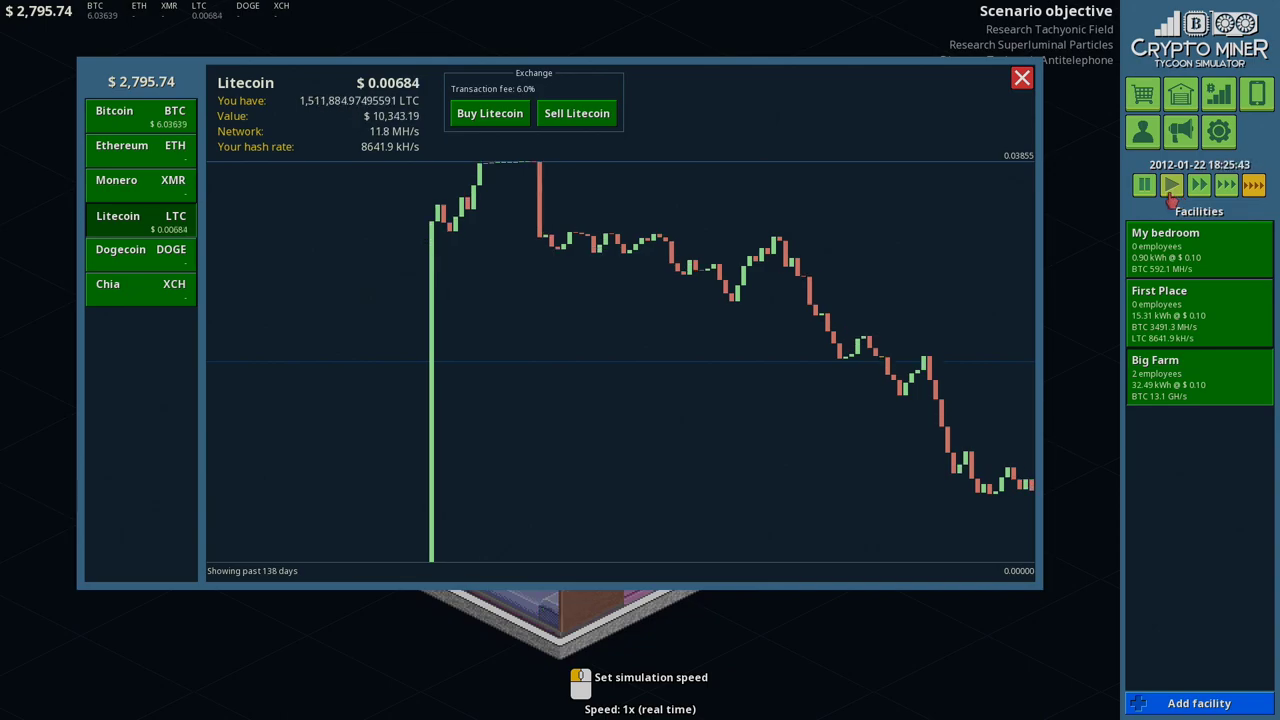
pyautogui.click(1144, 184)
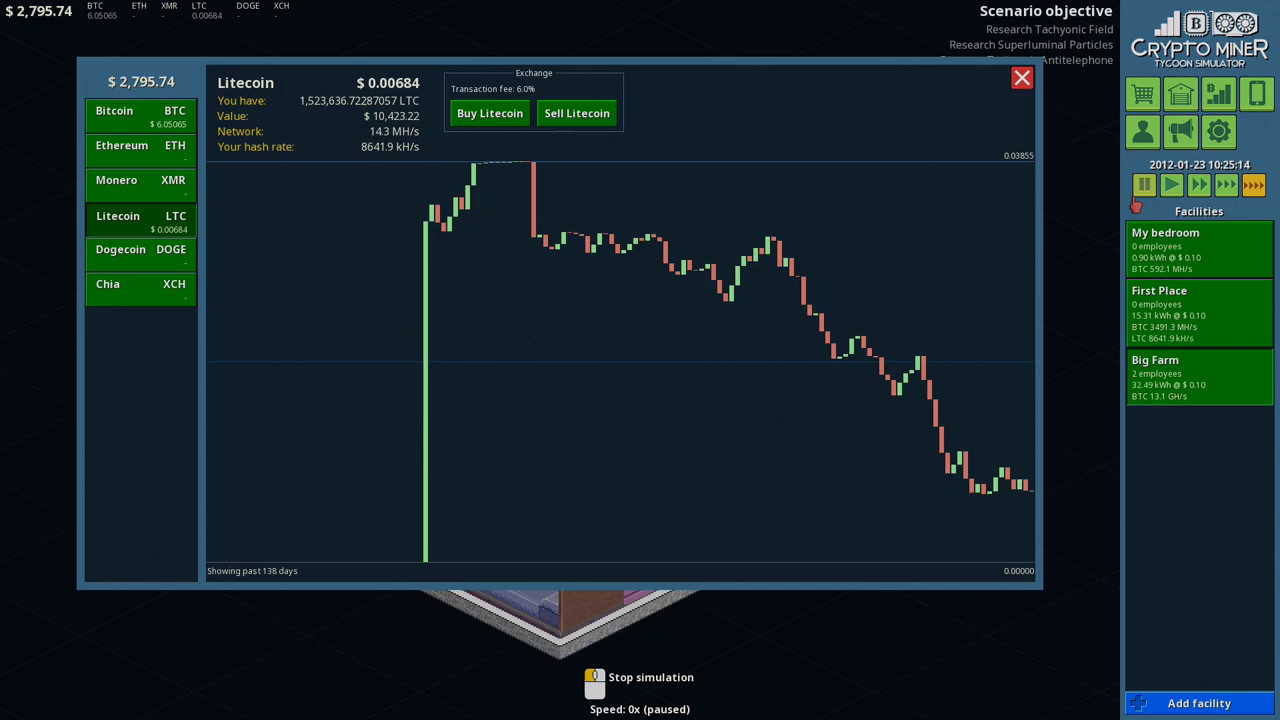
pyautogui.click(1170, 184)
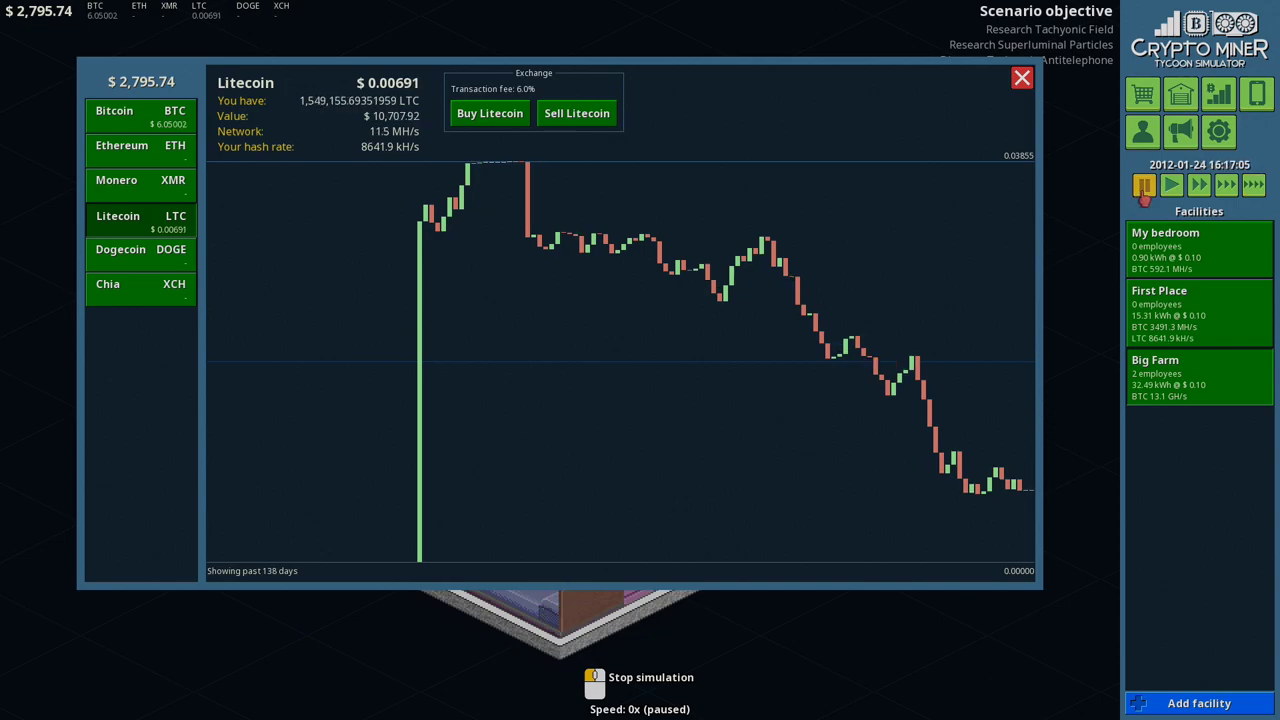
pyautogui.moveTo(990, 256)
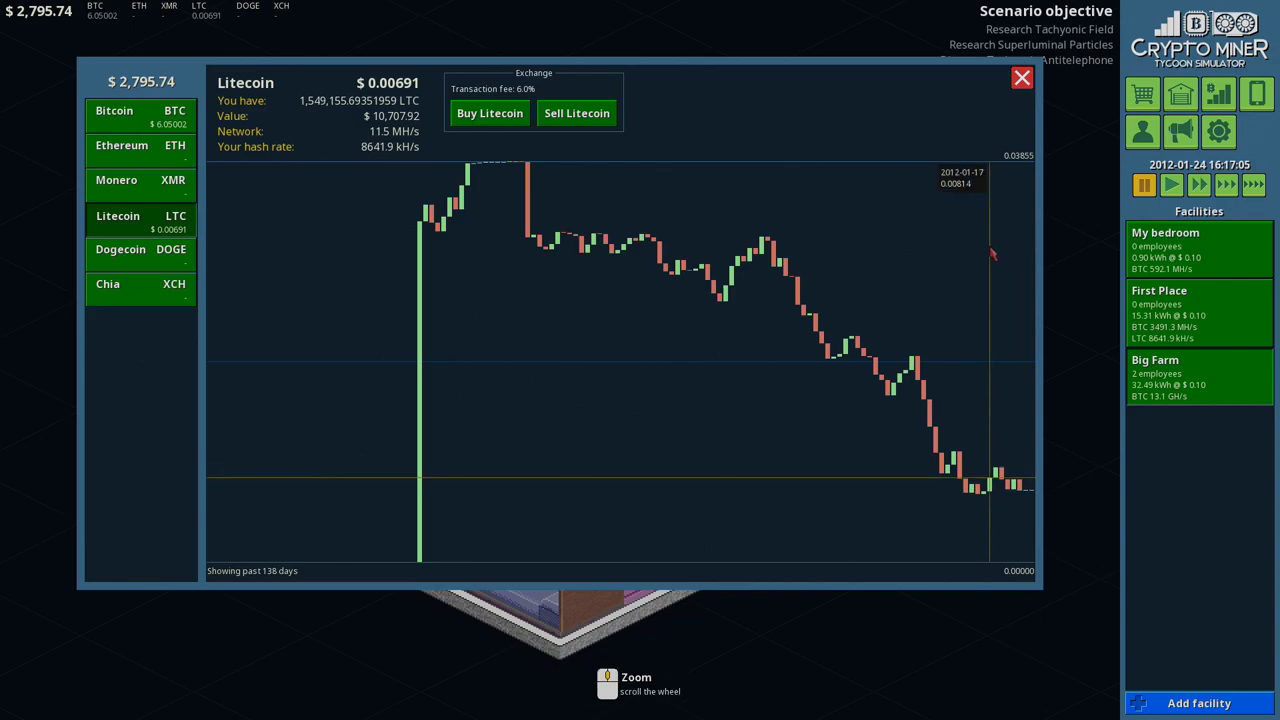
pyautogui.click(114, 112)
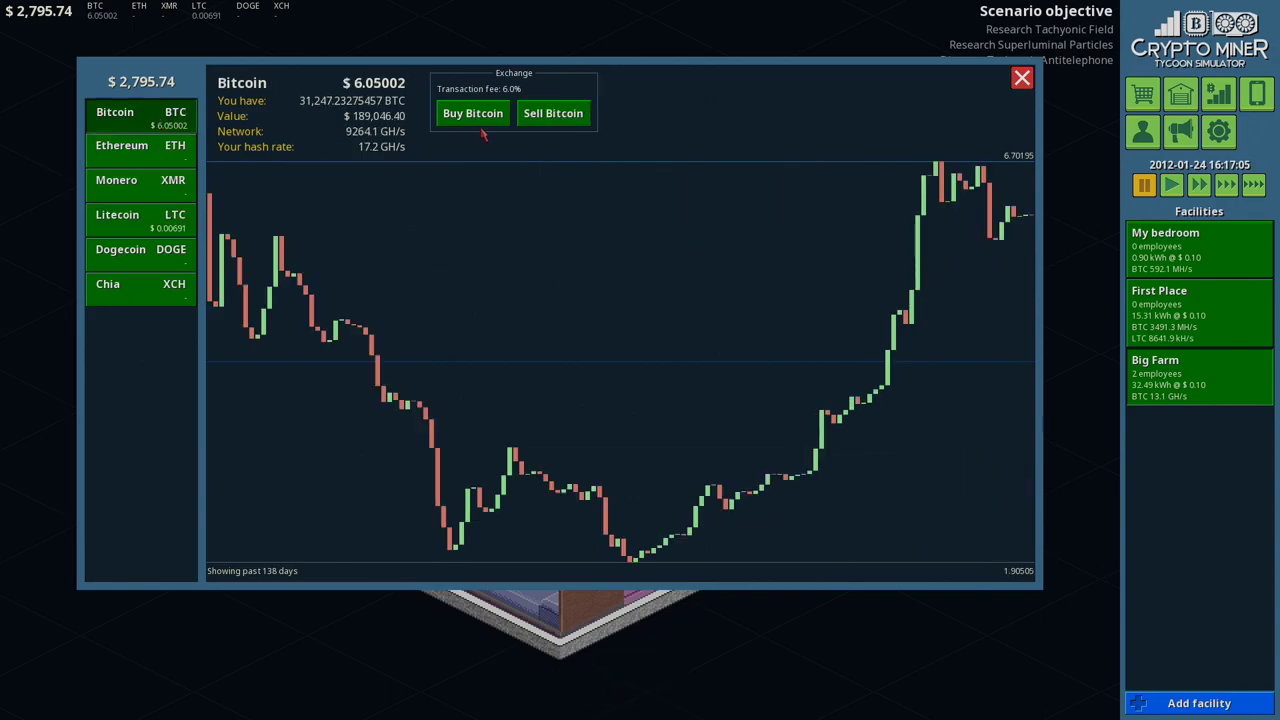
pyautogui.click(552, 112)
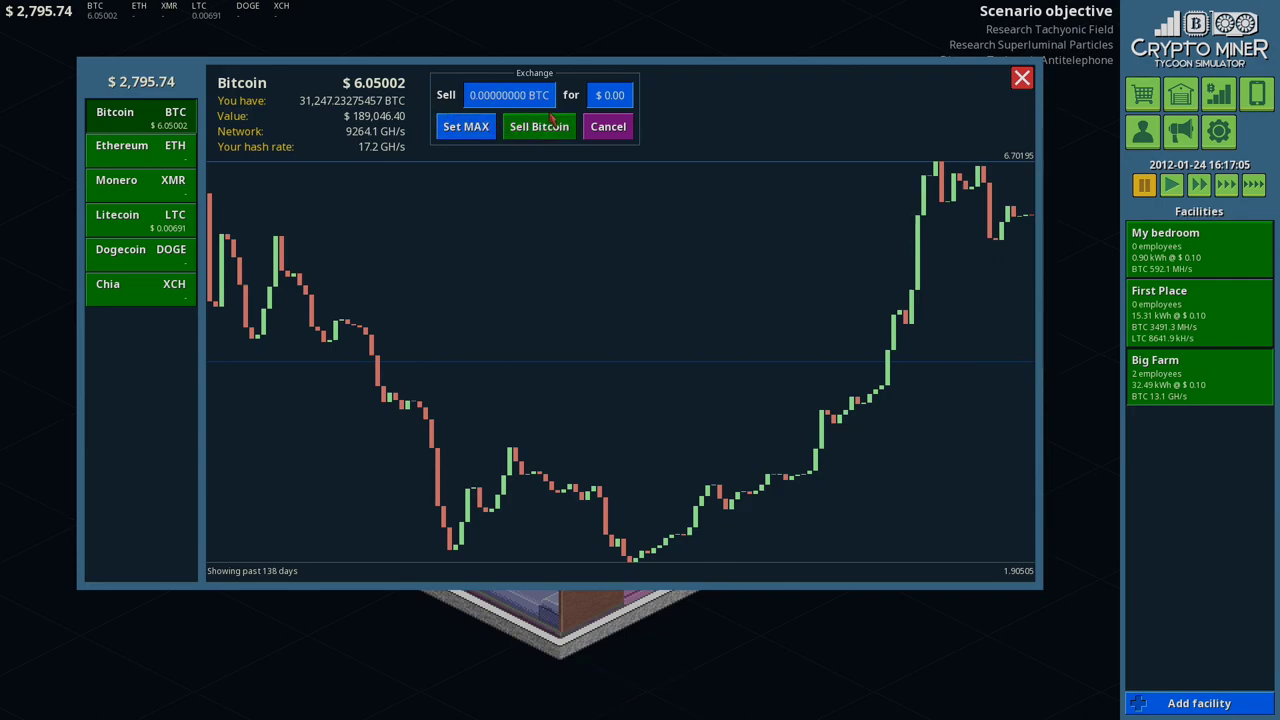
pyautogui.click(464, 126)
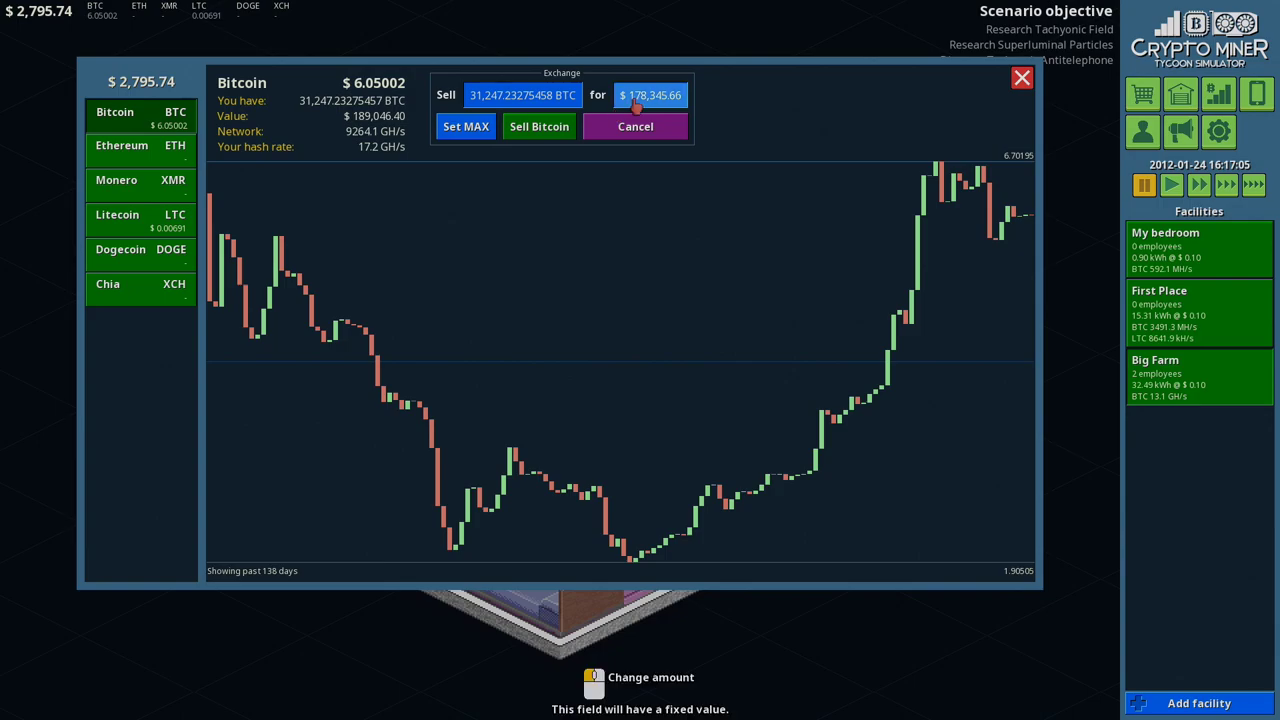
pyautogui.moveTo(278, 230)
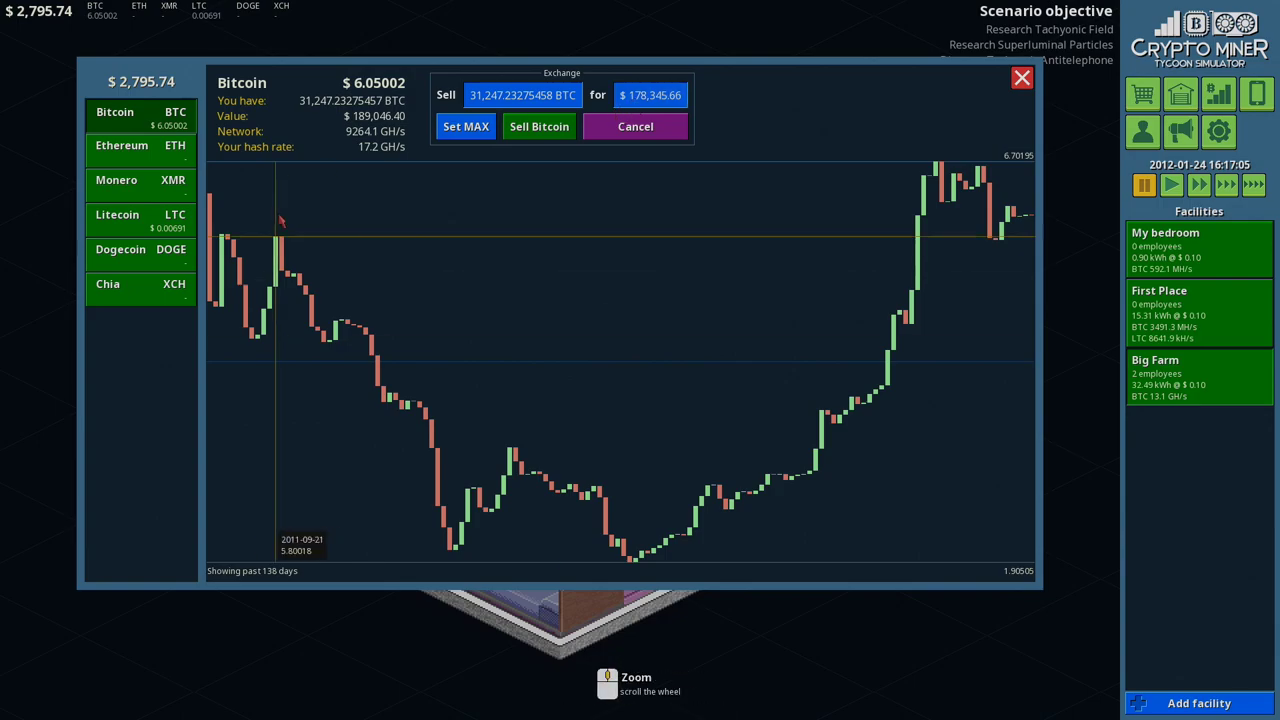
pyautogui.click(116, 216)
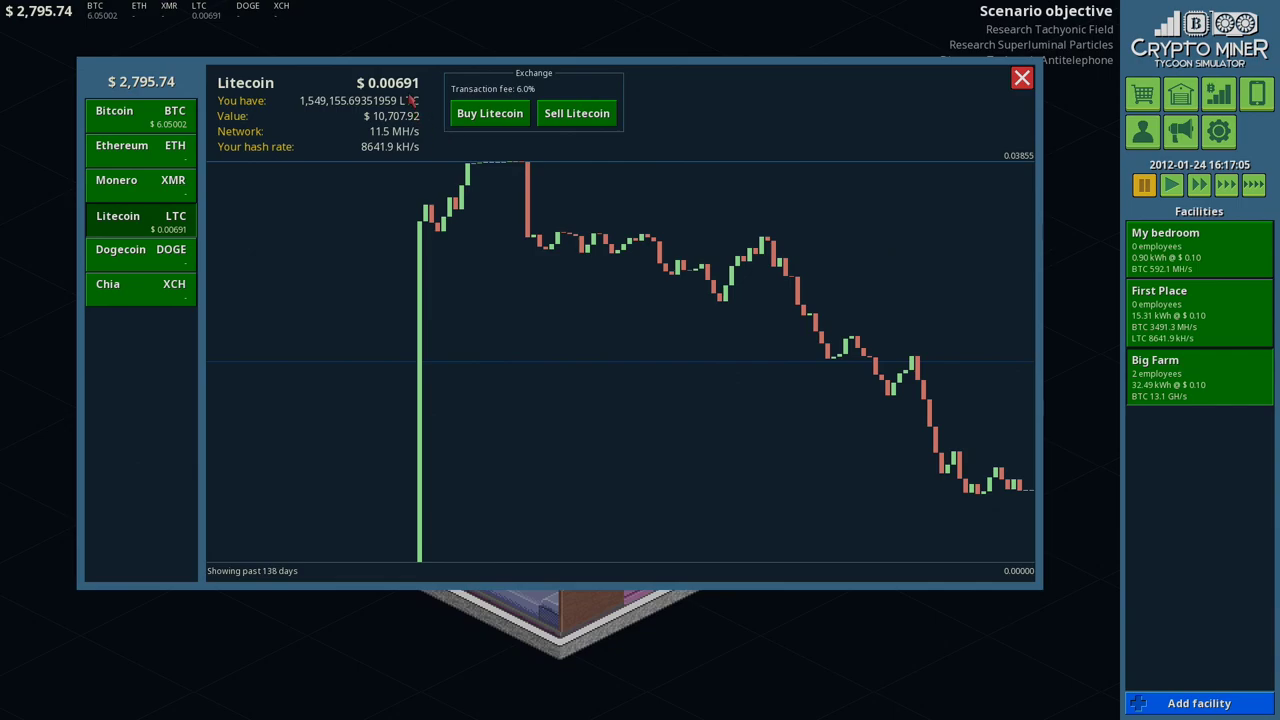
pyautogui.click(1020, 78)
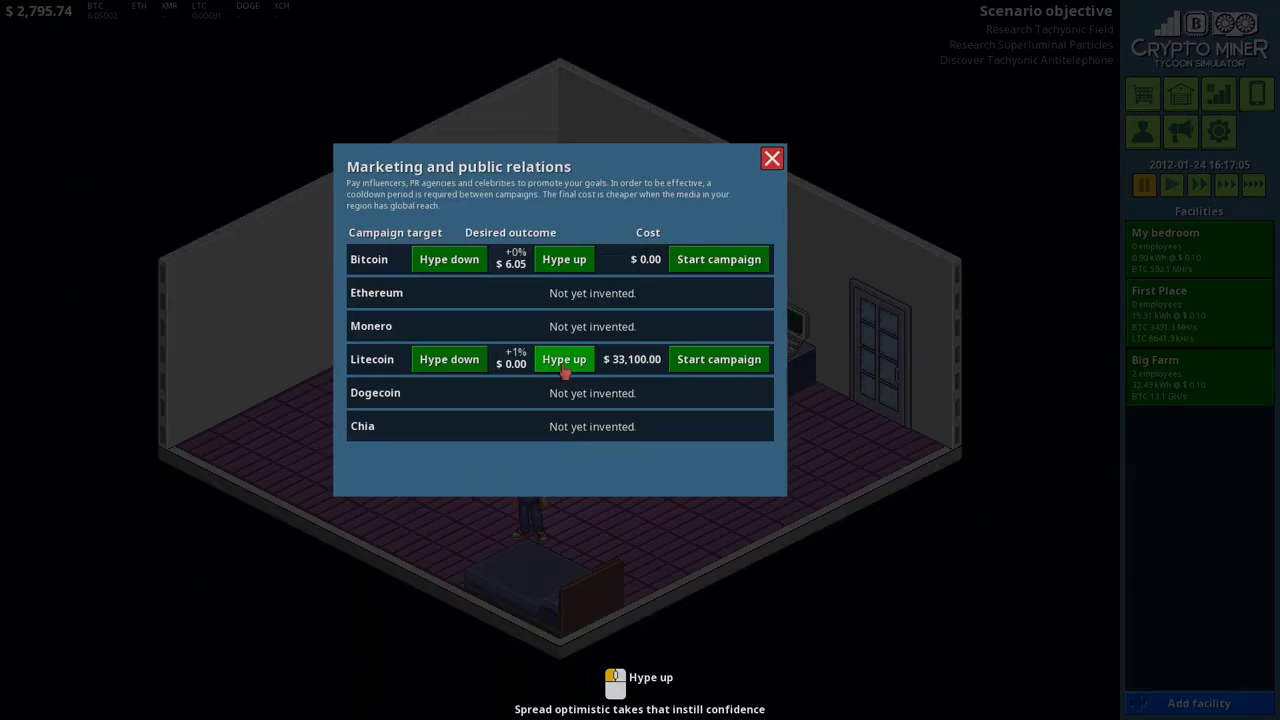
# Step: Raise the planned Litecoin hype-up campaign to +10% without starting it
pyautogui.click(564, 360)
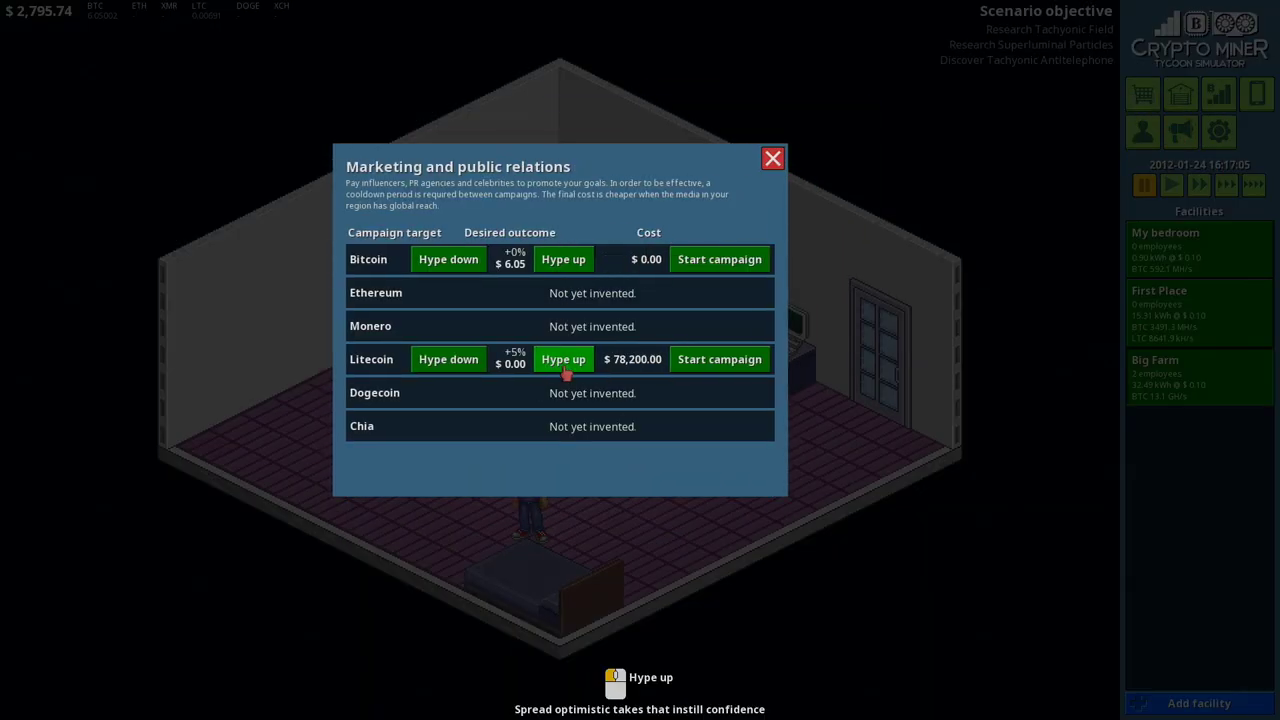
pyautogui.click(564, 360)
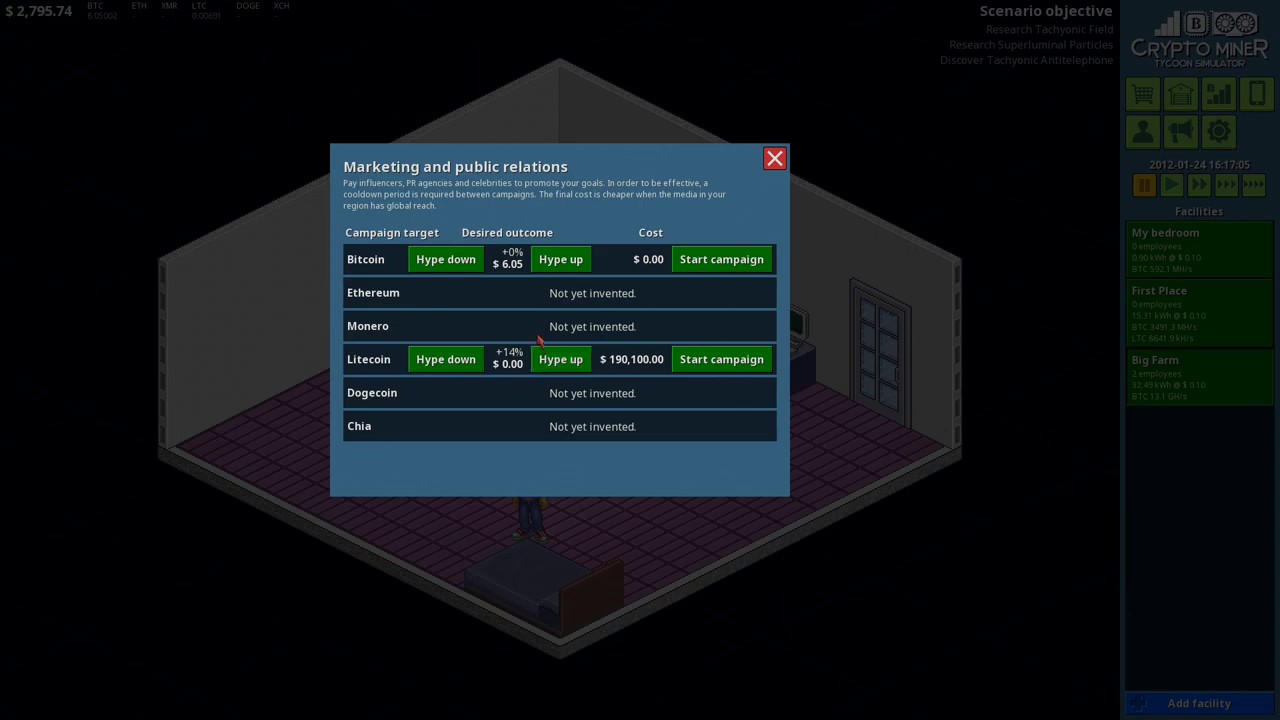
pyautogui.moveTo(774, 160)
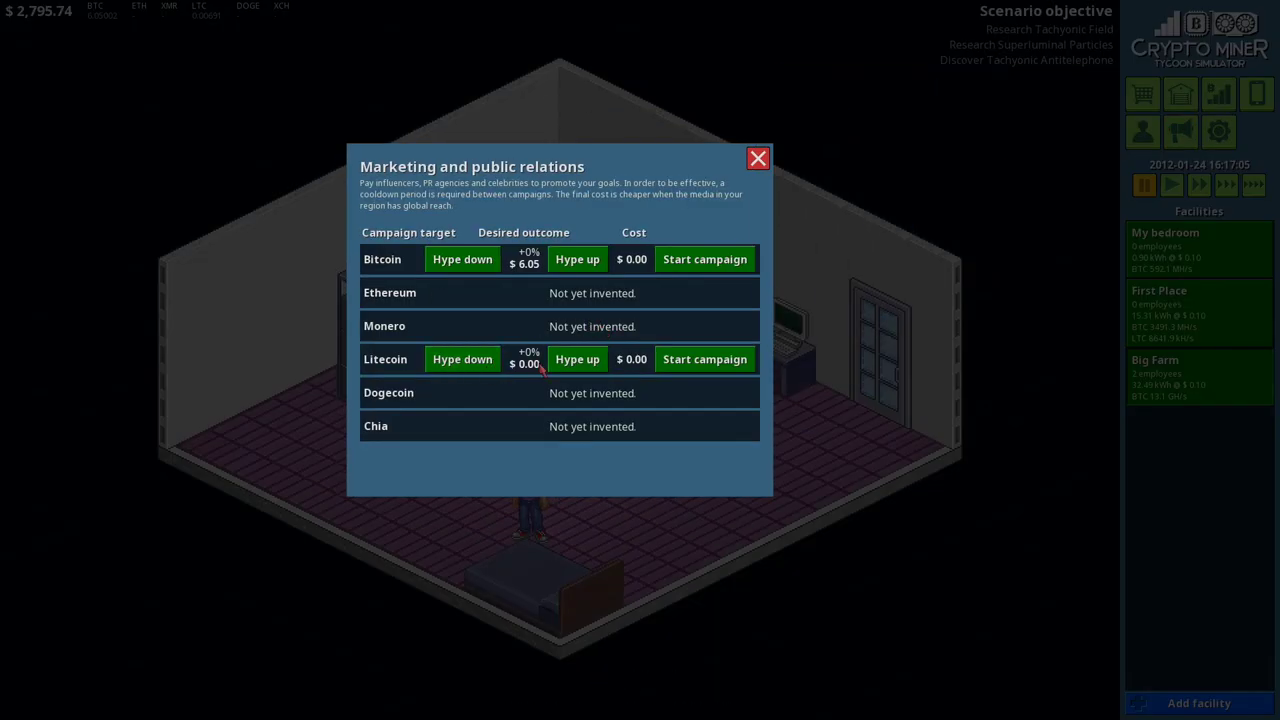
pyautogui.click(576, 360)
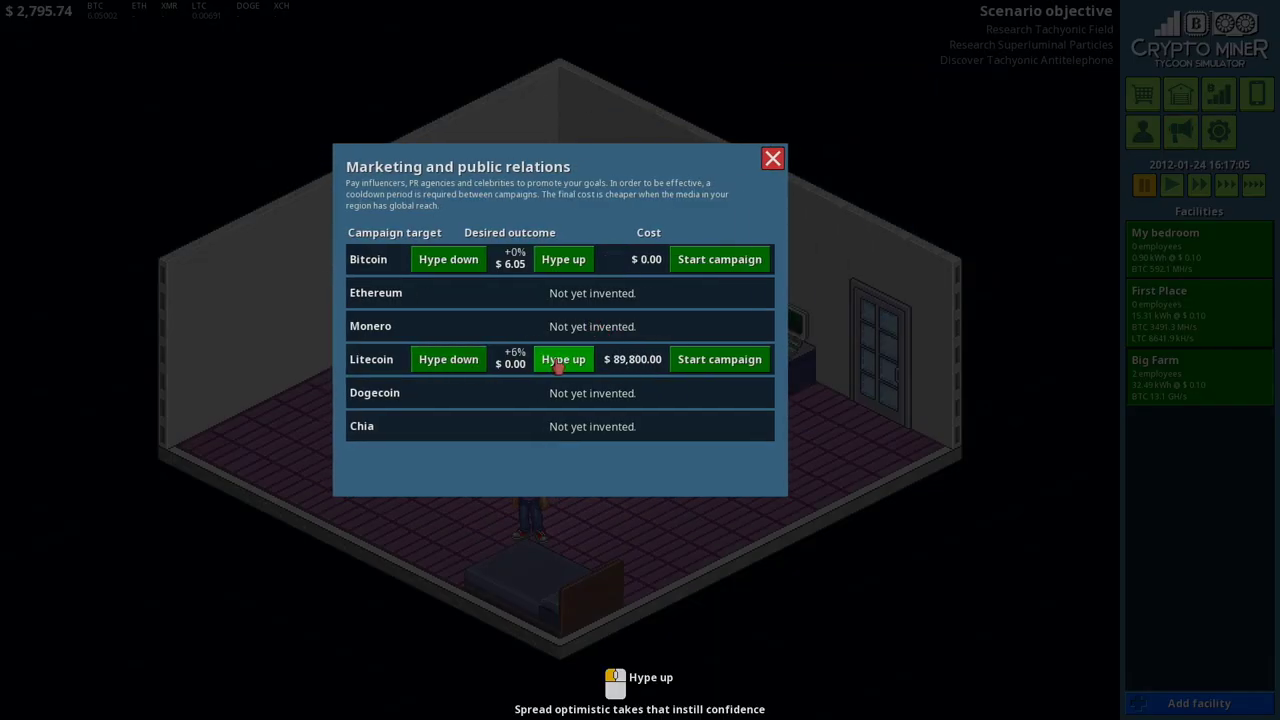
pyautogui.click(564, 360)
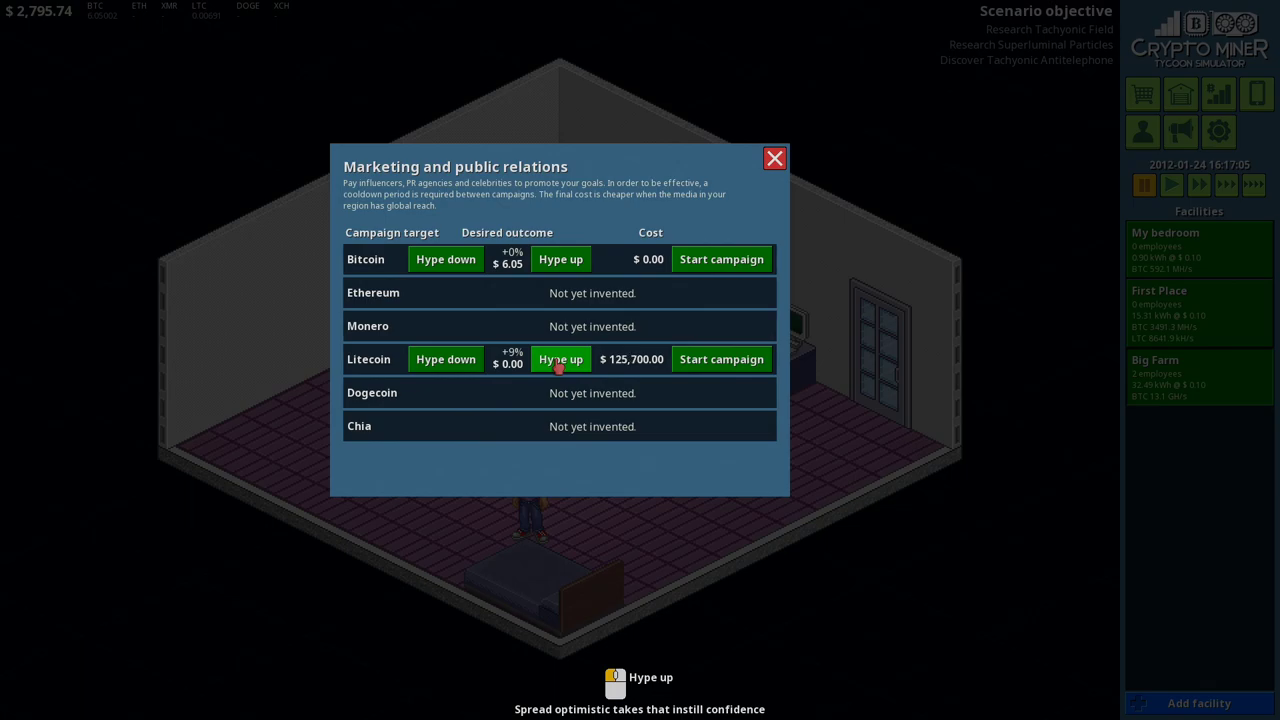
pyautogui.click(560, 360)
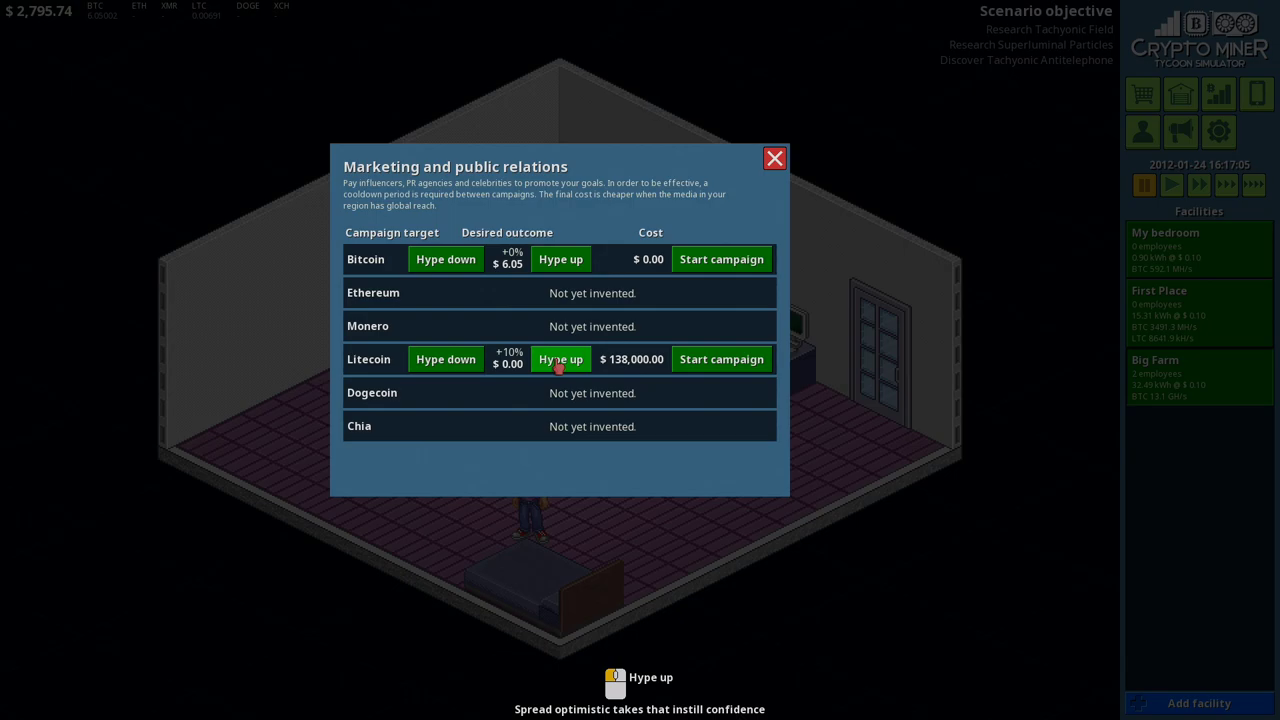
pyautogui.moveTo(748, 192)
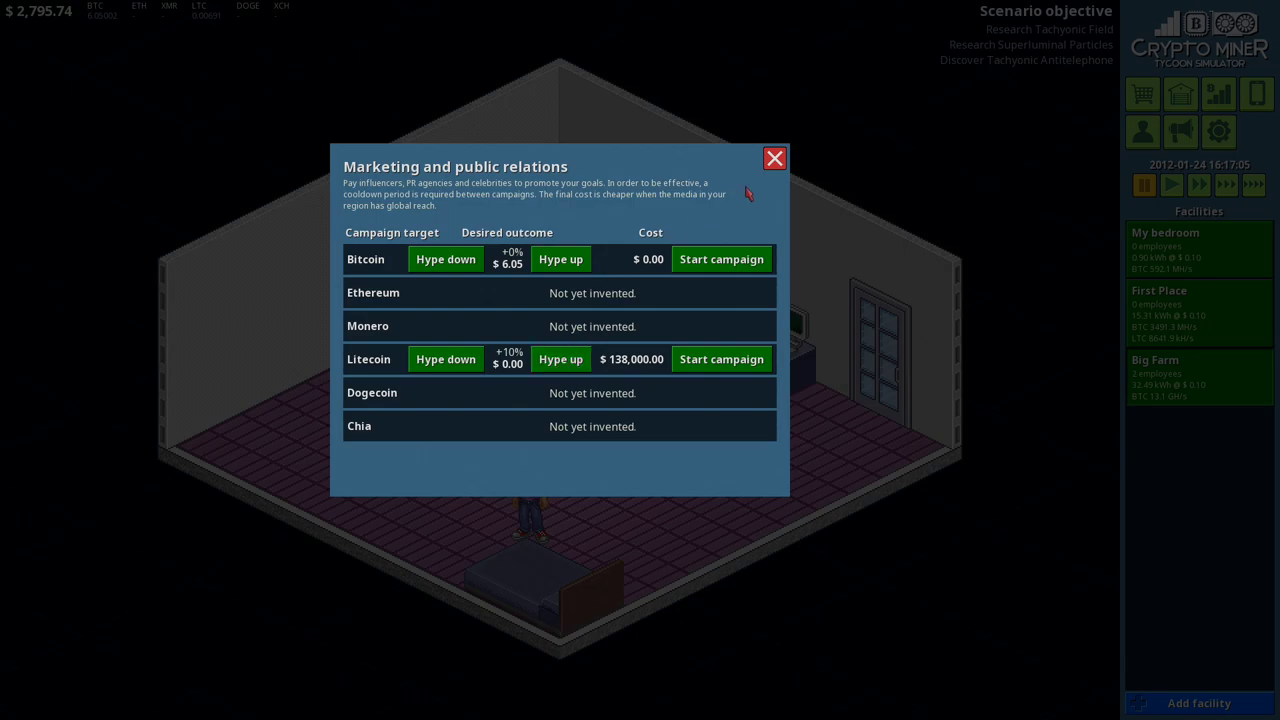
# Step: Raise the planned Bitcoin hype-up campaign to +10% as well, leaving it unstarted
pyautogui.click(560, 260)
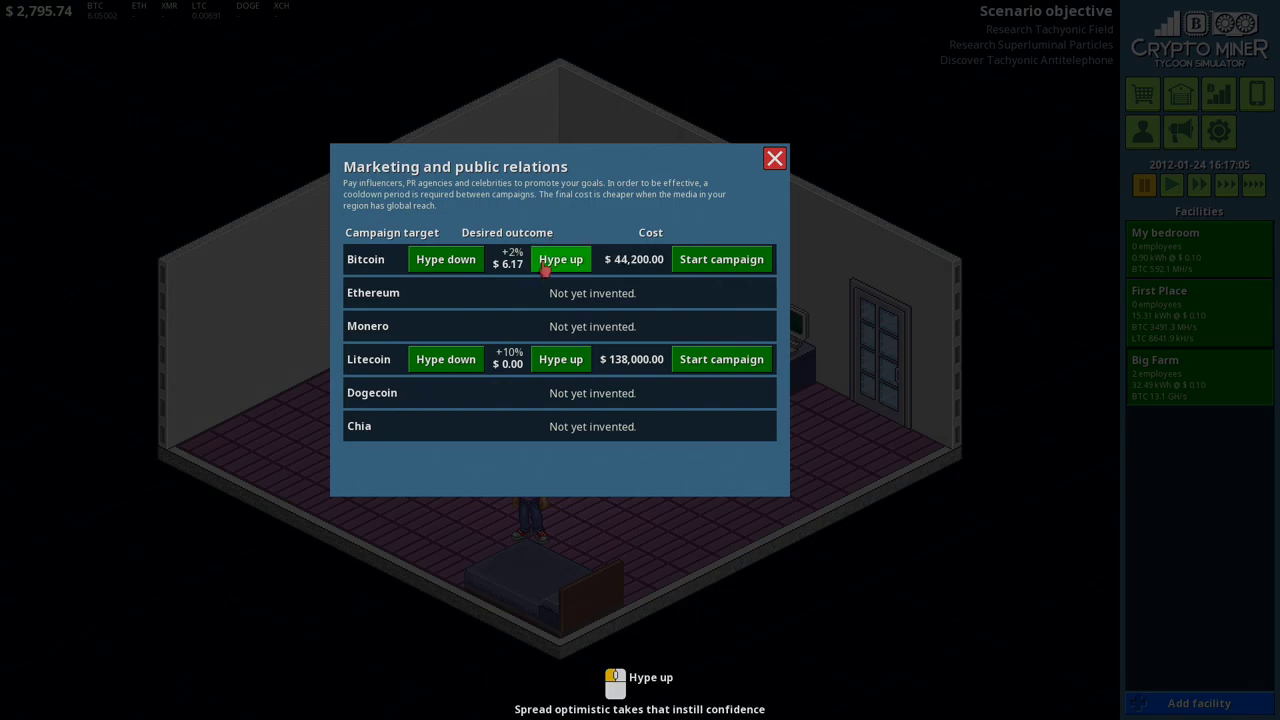
pyautogui.click(560, 260)
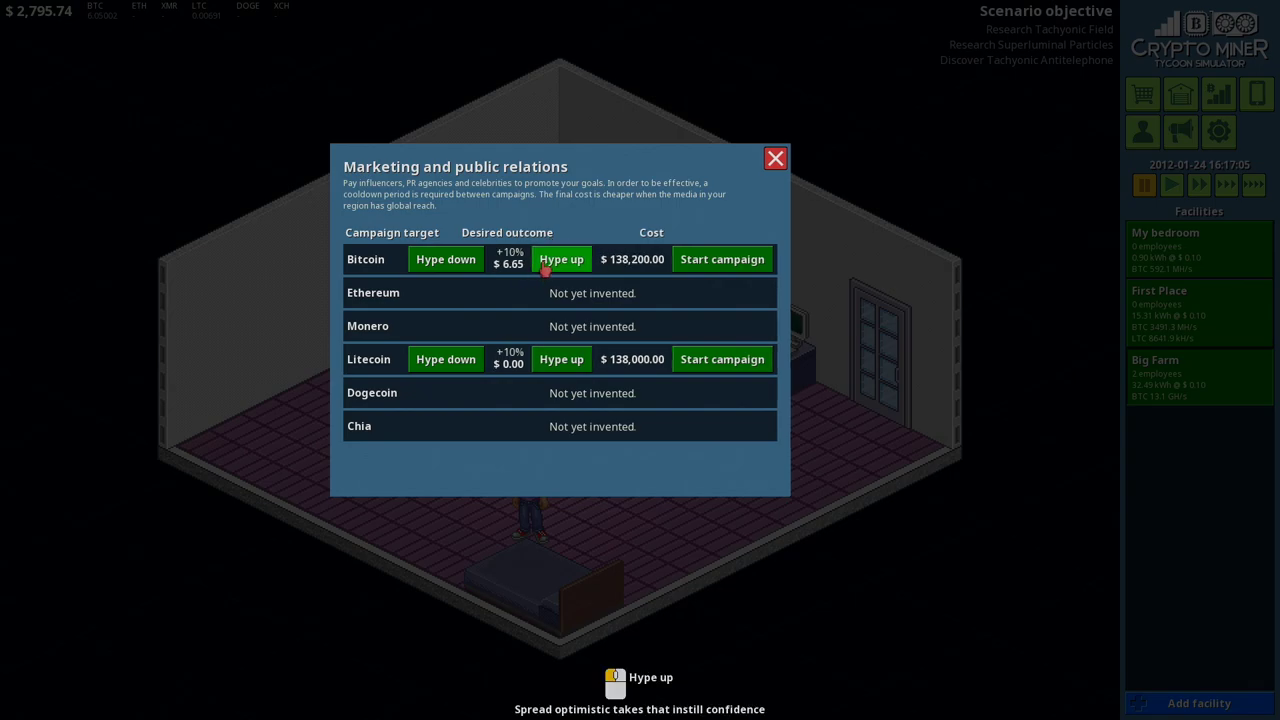
pyautogui.moveTo(508, 276)
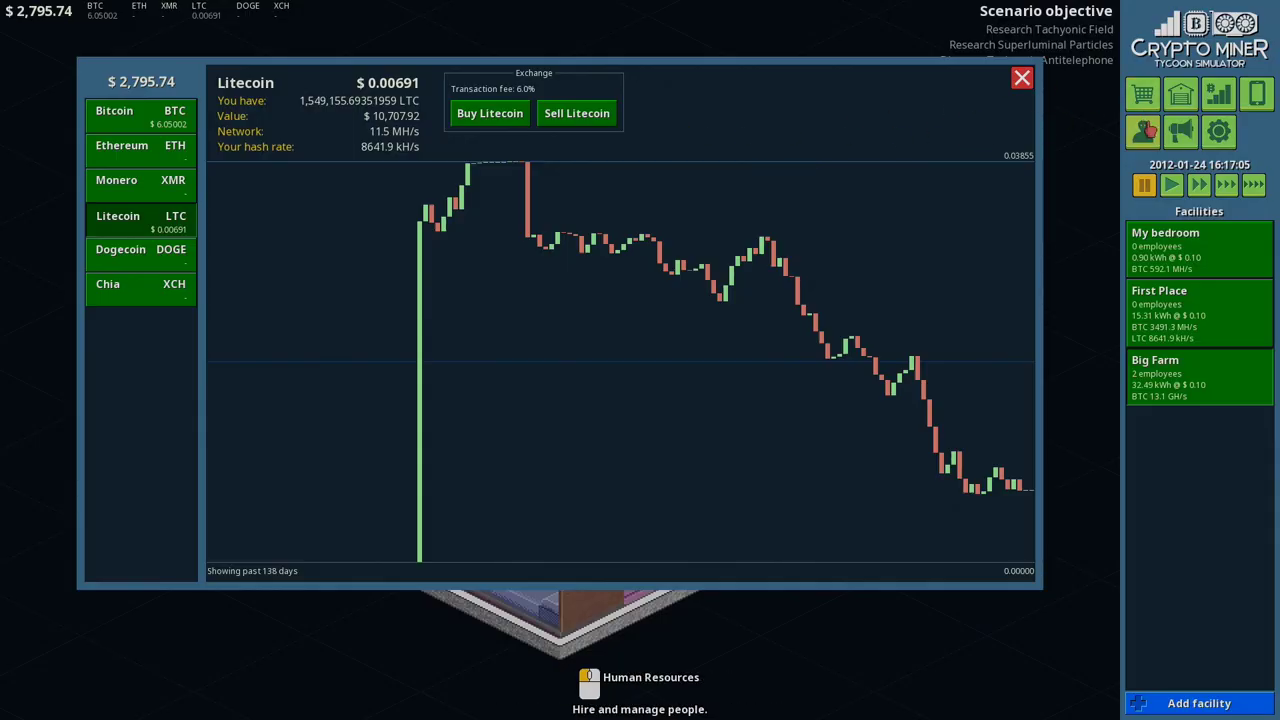
# Step: Unpause the game, view the Bitcoin chart, close the coin market and bring up the phone
pyautogui.click(1172, 184)
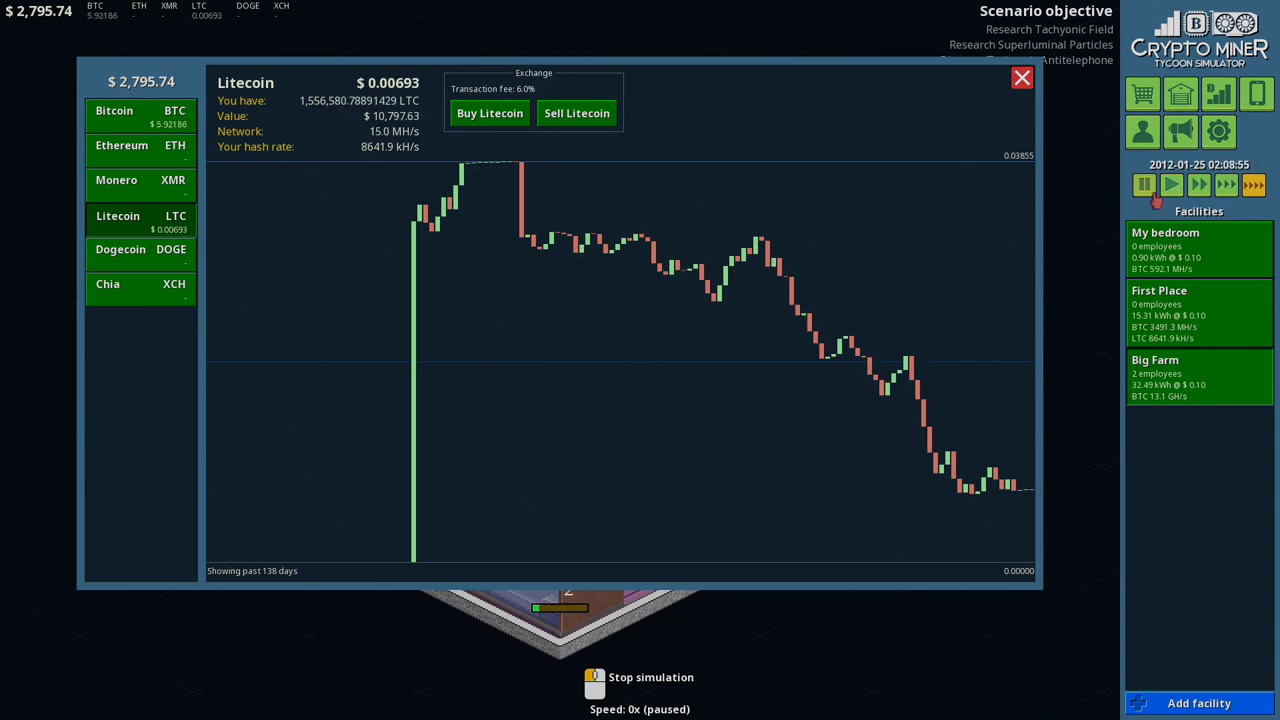
pyautogui.click(1172, 184)
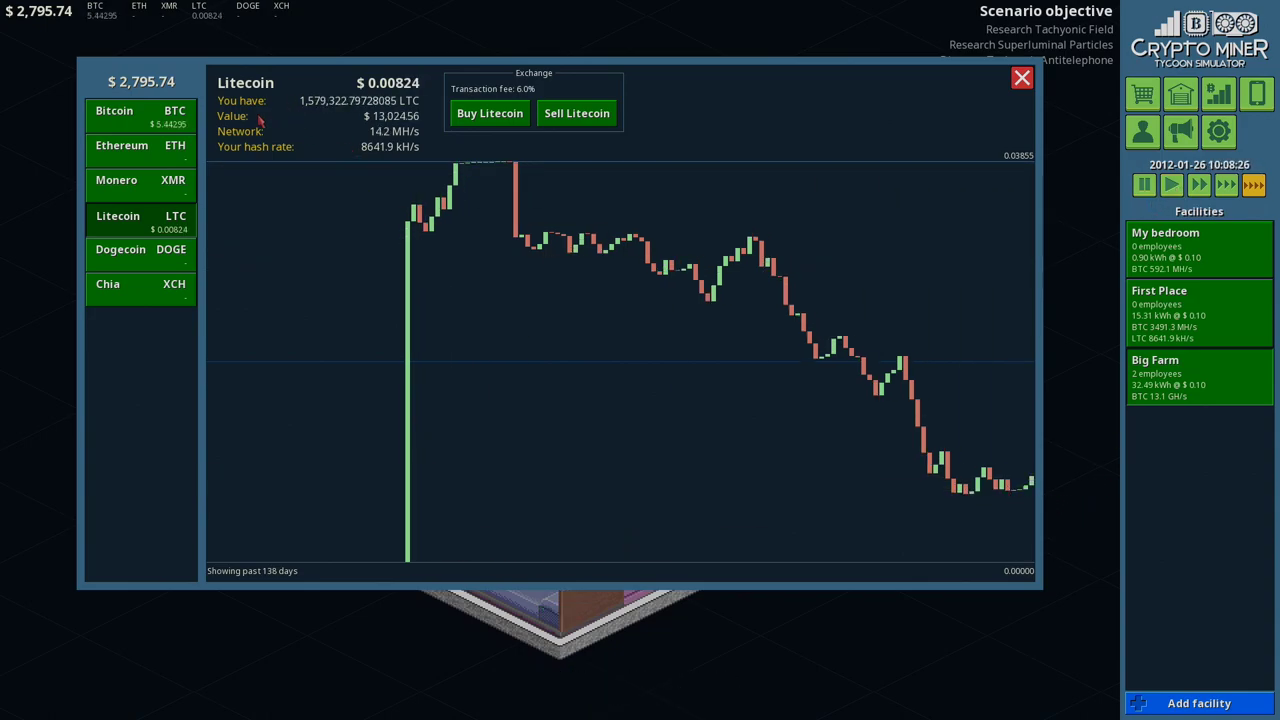
pyautogui.click(140, 116)
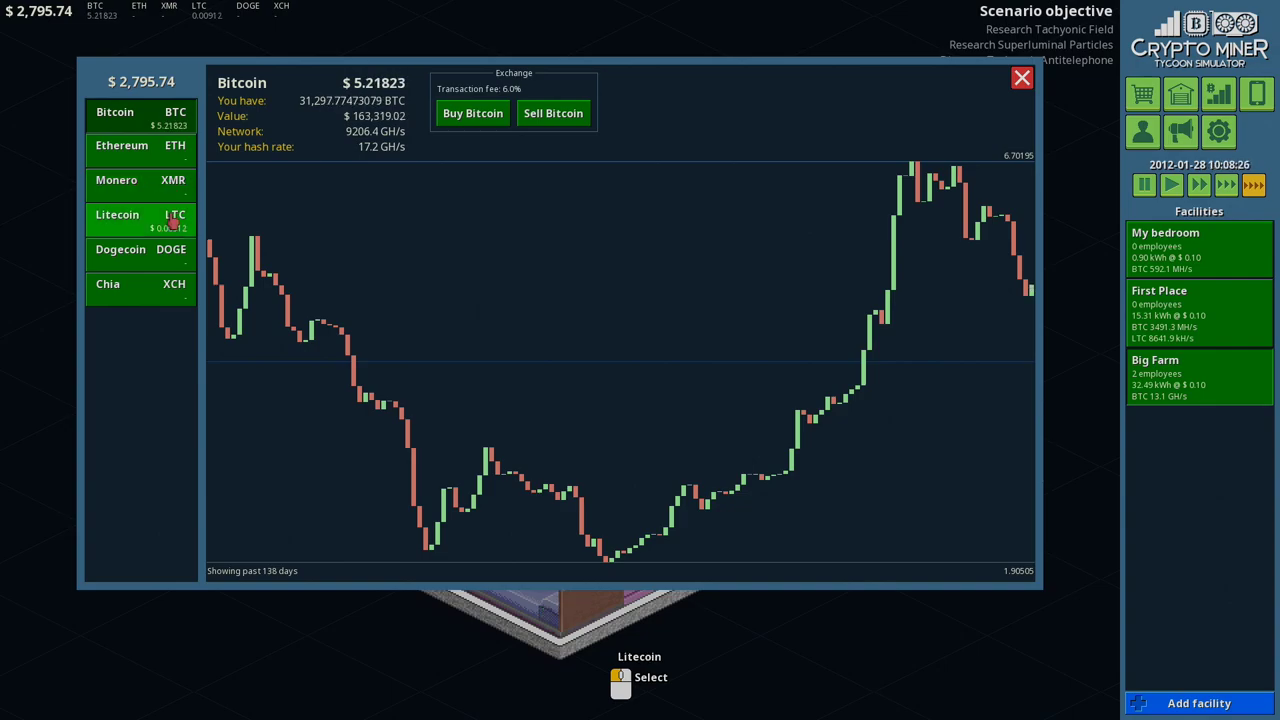
pyautogui.click(1020, 78)
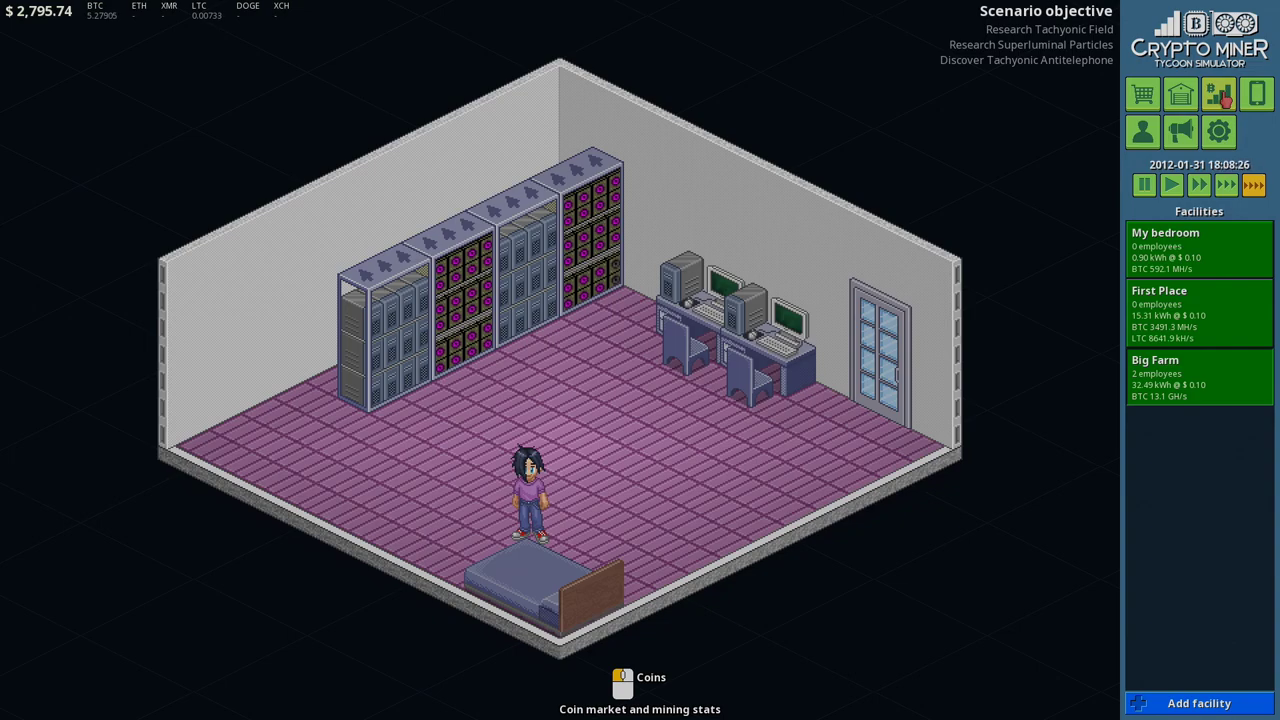
pyautogui.click(1256, 94)
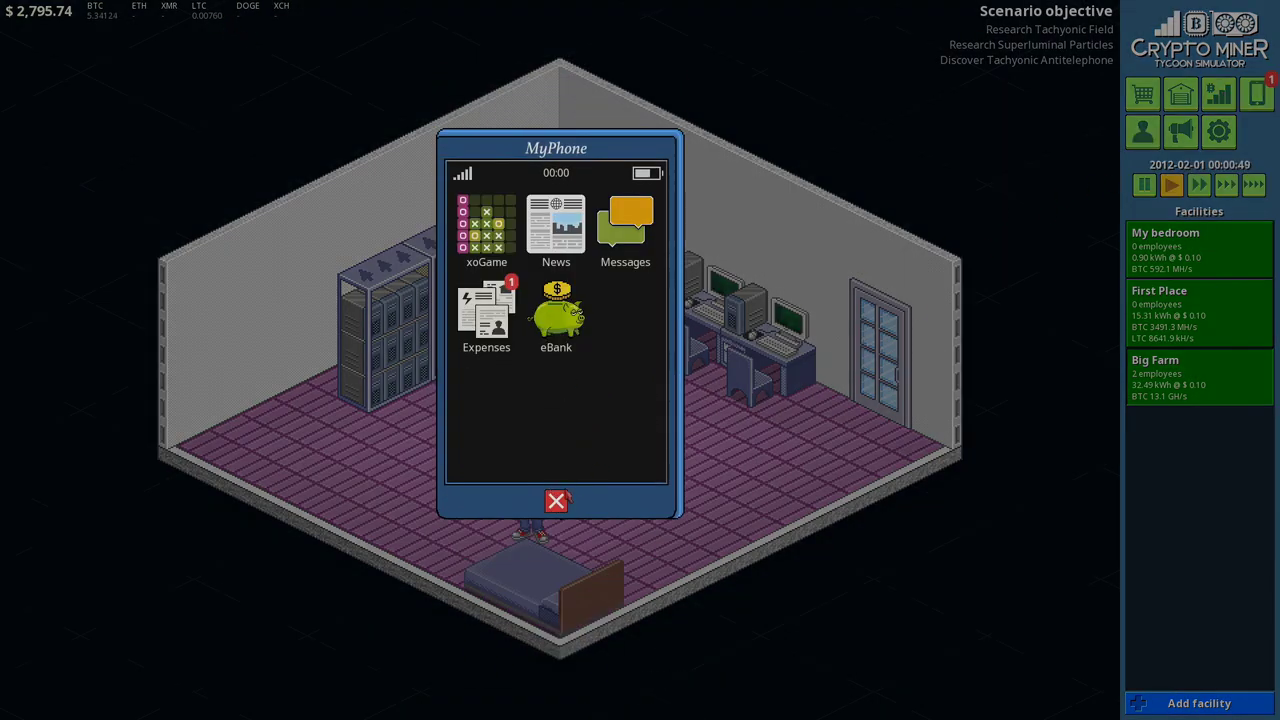
# Step: Sell $20,000 worth of Bitcoin on the coin market
pyautogui.click(556, 316)
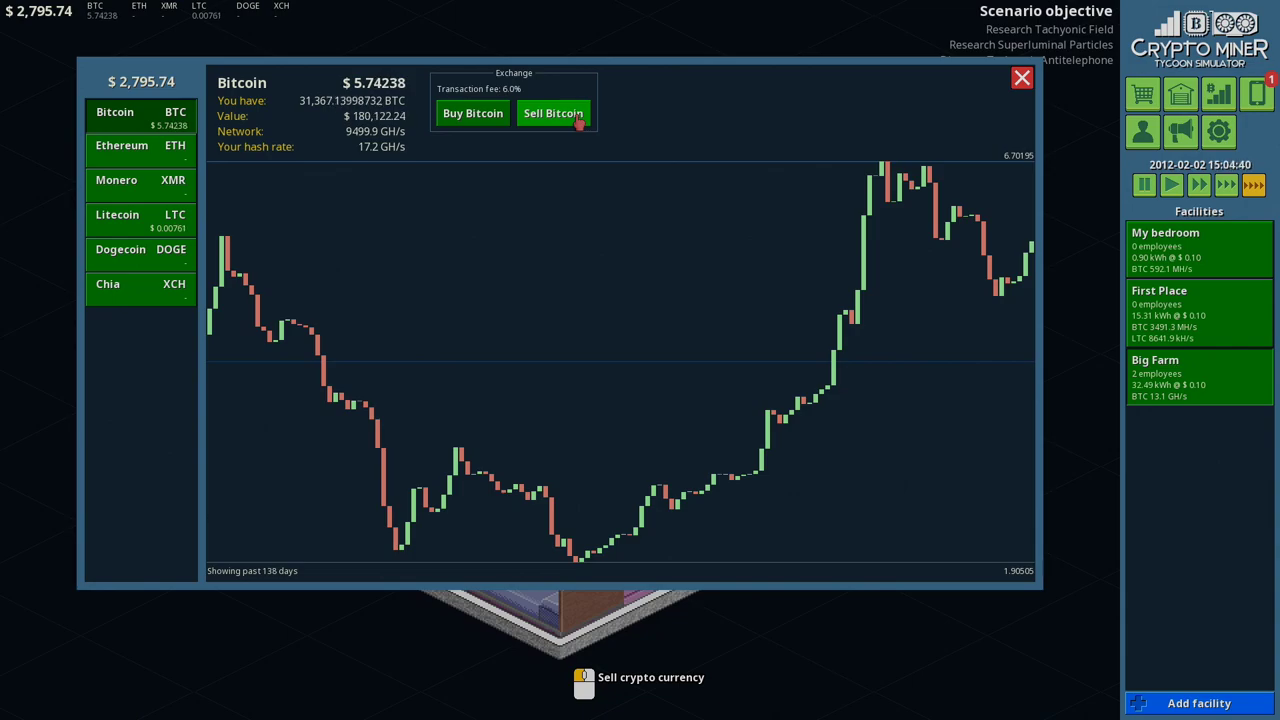
pyautogui.click(552, 112)
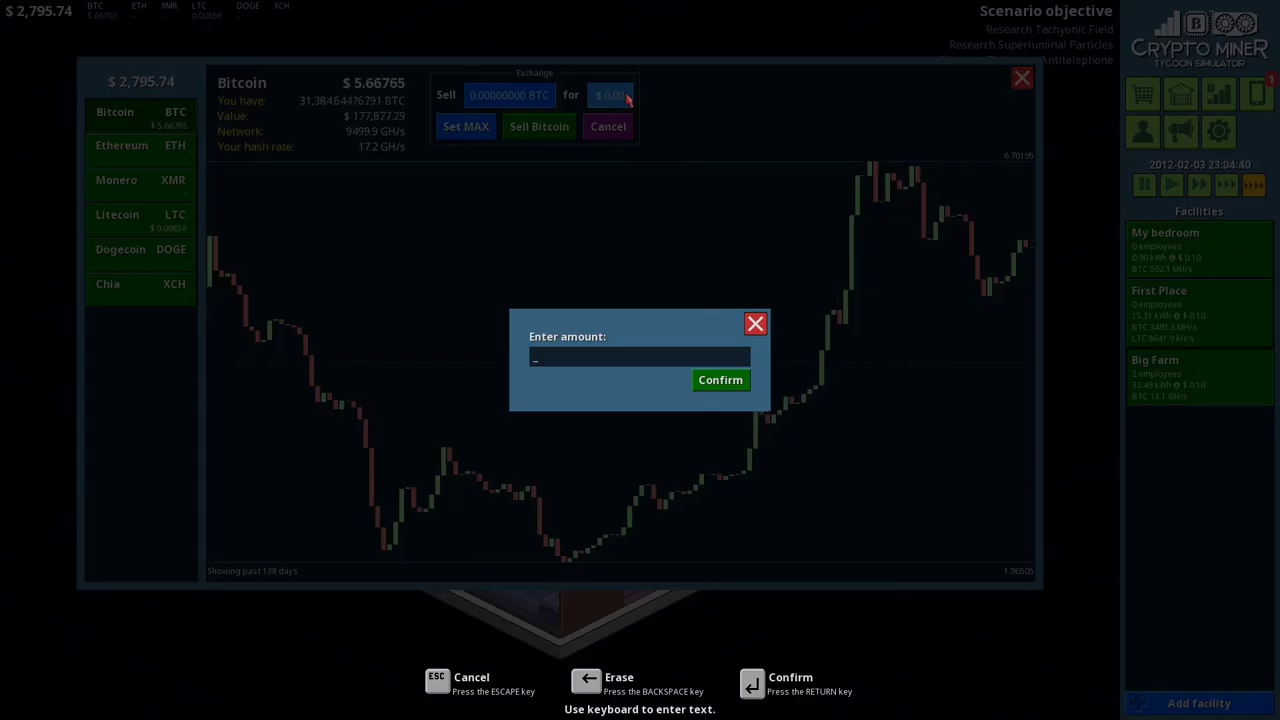
pyautogui.write('20')
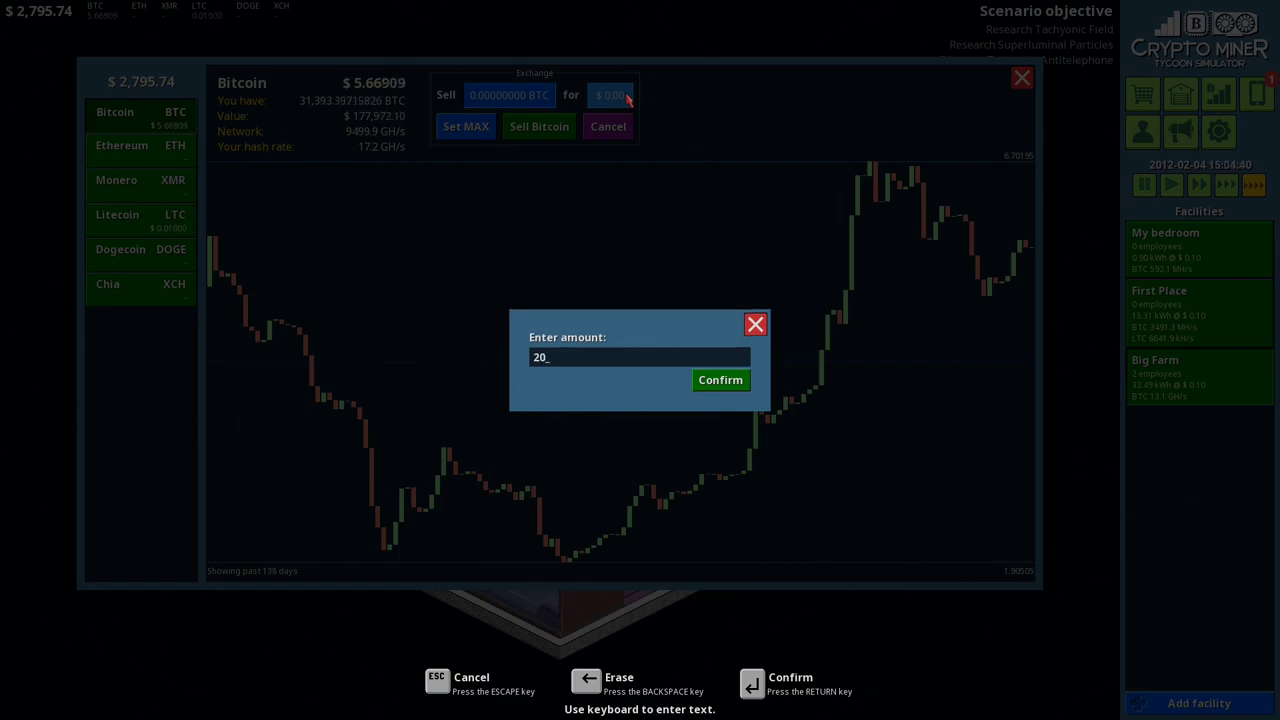
pyautogui.write('000')
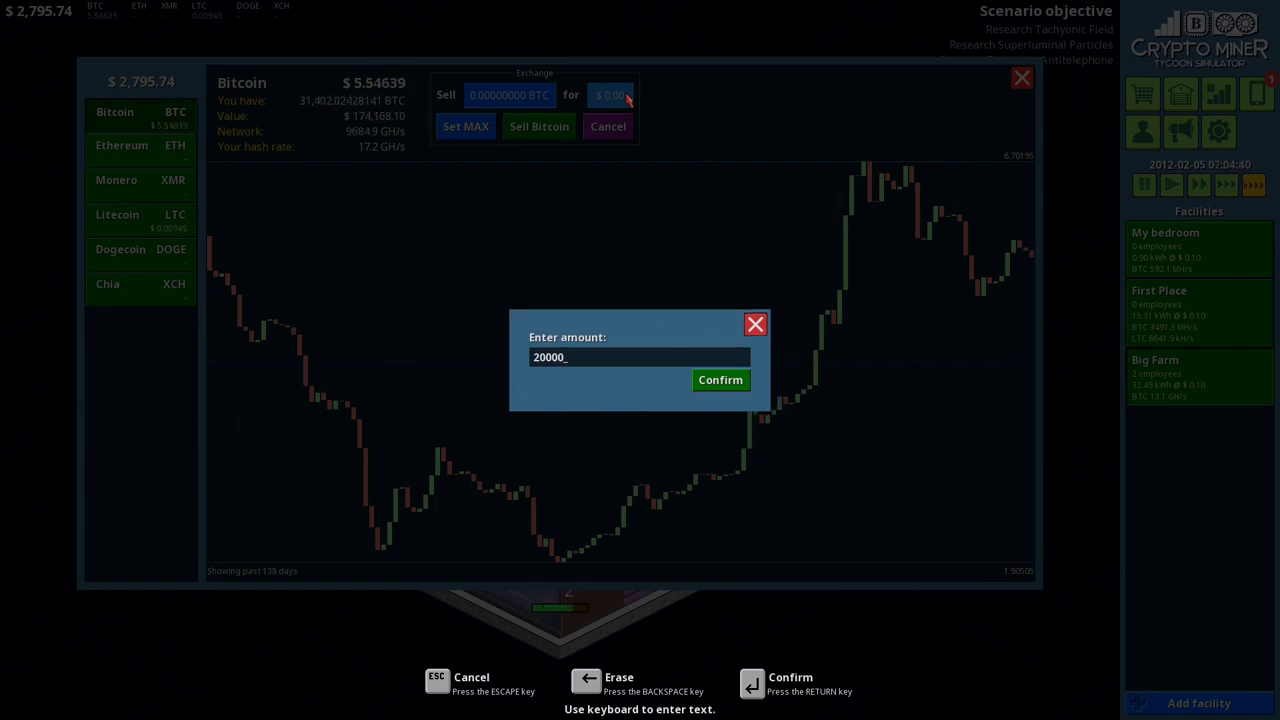
pyautogui.click(720, 380)
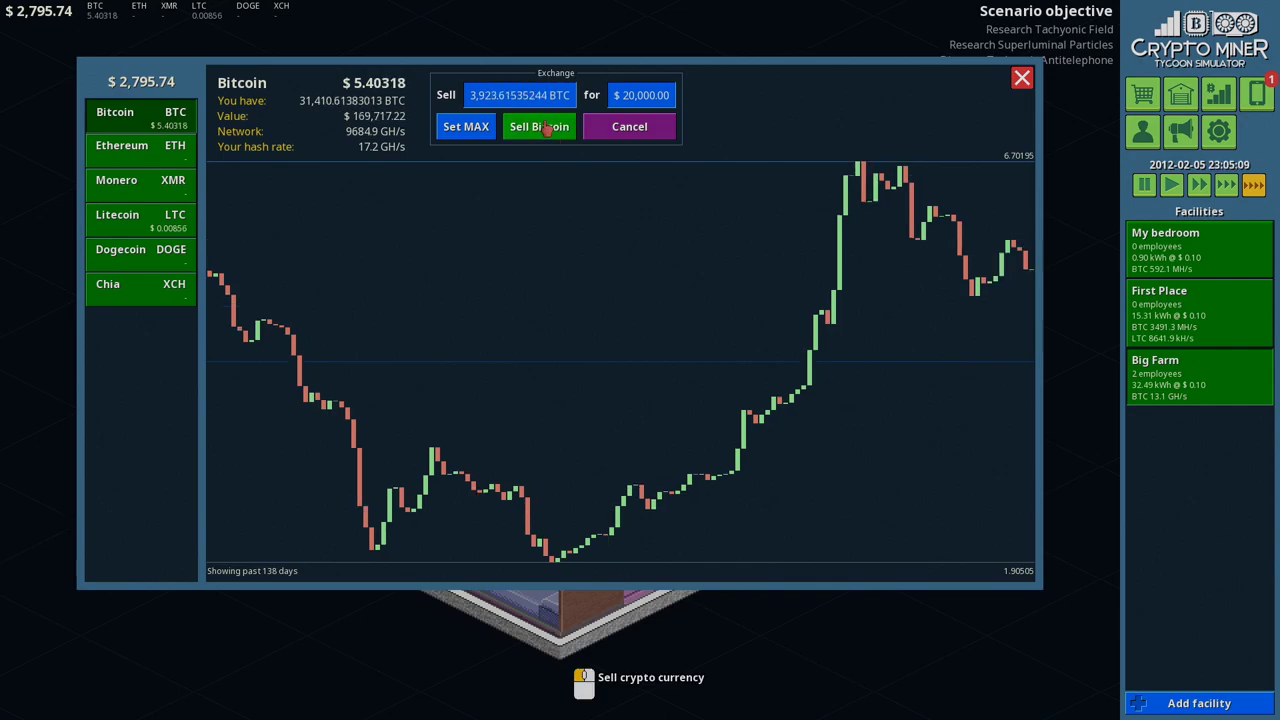
pyautogui.click(538, 126)
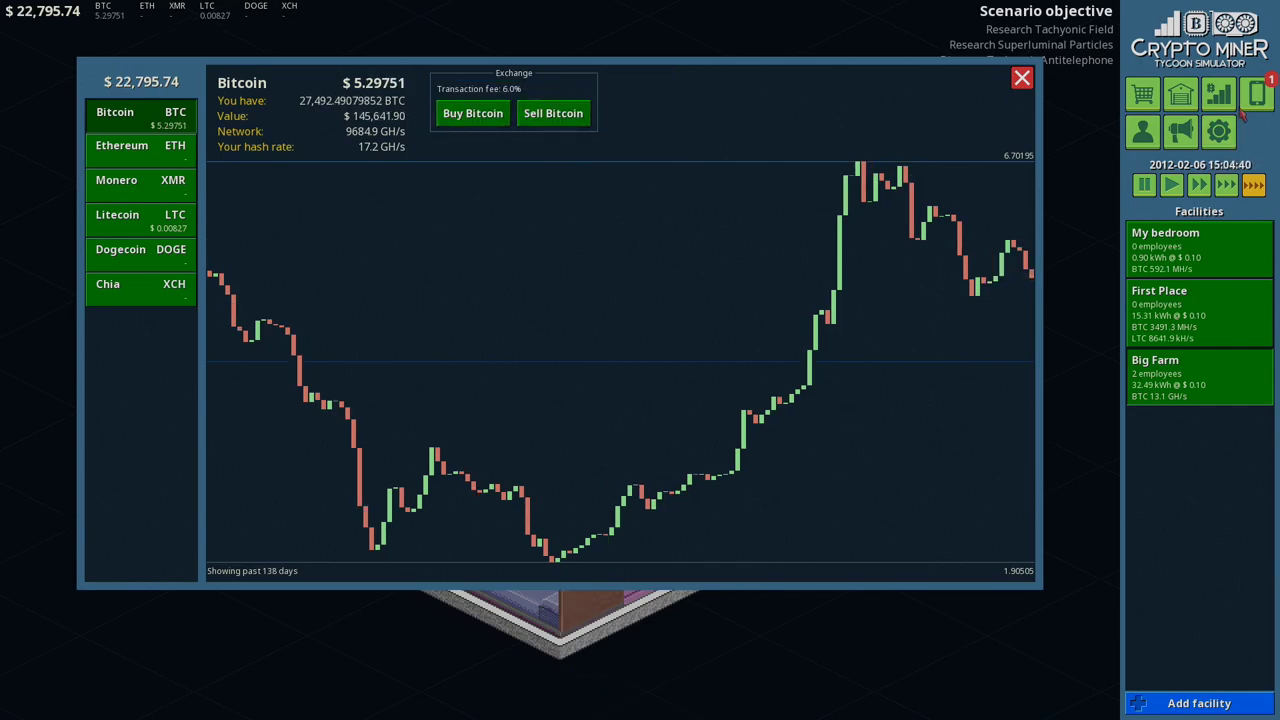
# Step: Pay last month's $8,289.25 bill from the phone and return to the coin market
pyautogui.click(1256, 94)
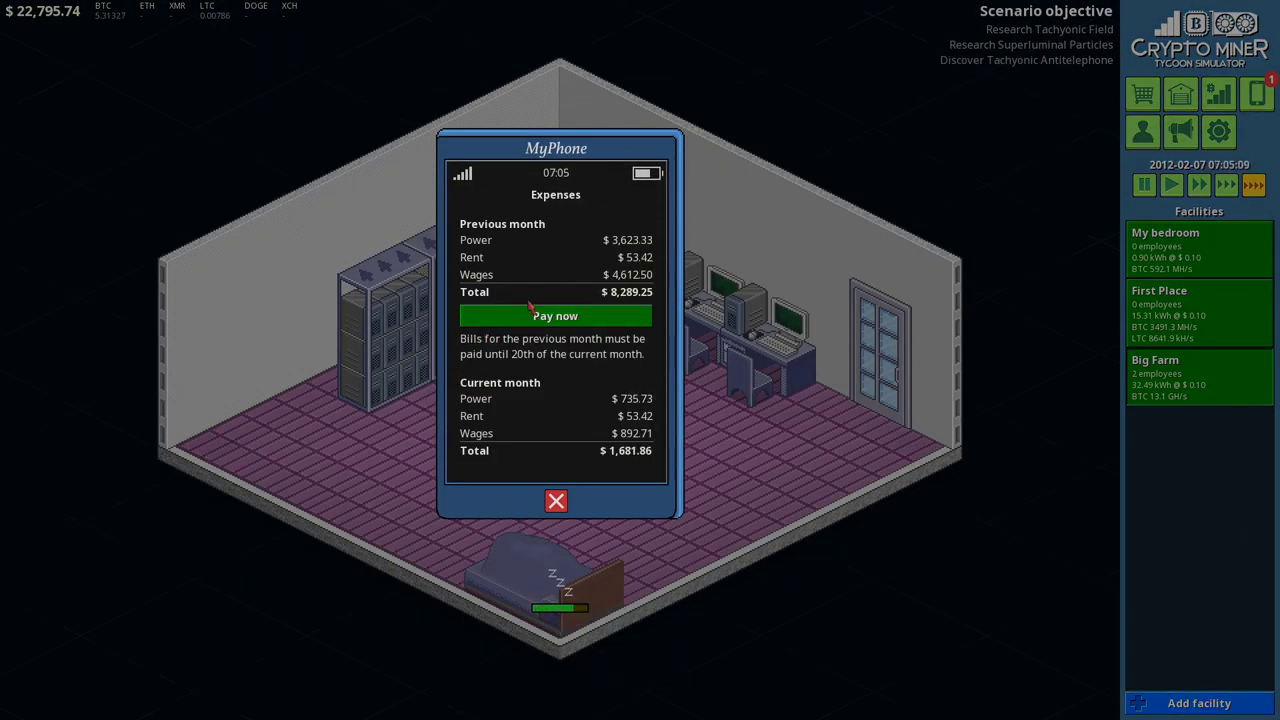
pyautogui.click(556, 316)
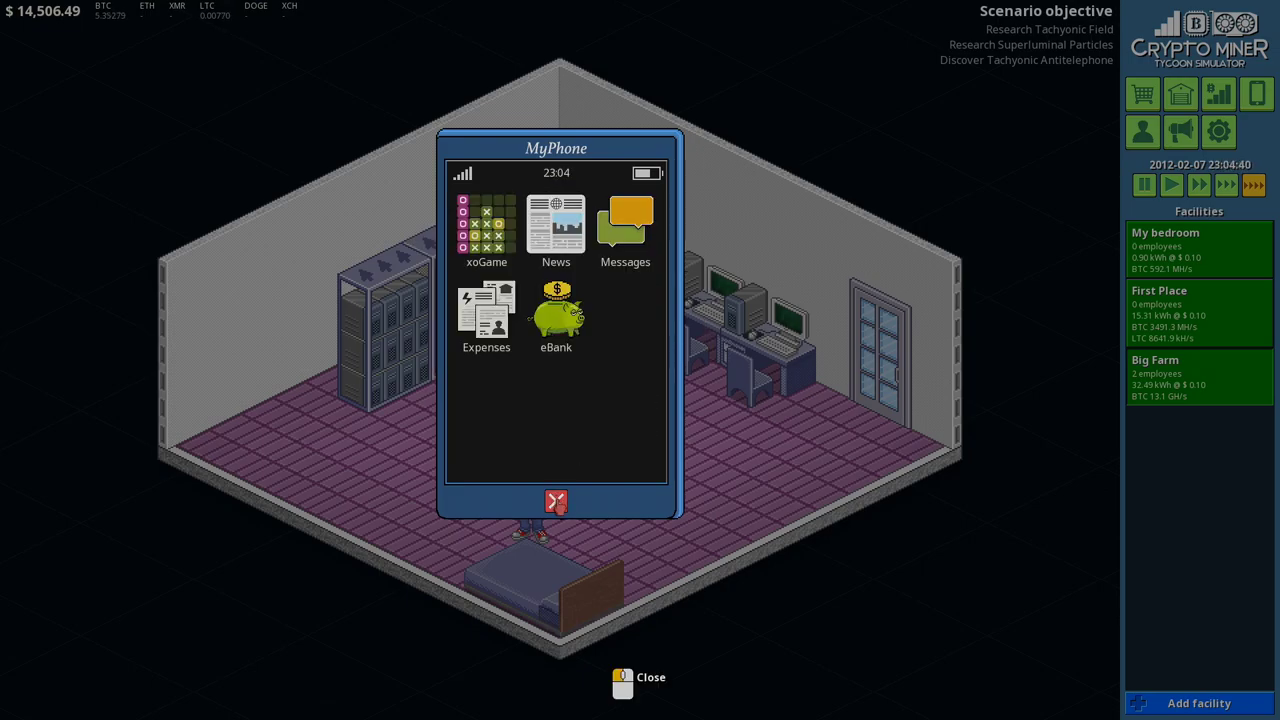
pyautogui.click(556, 310)
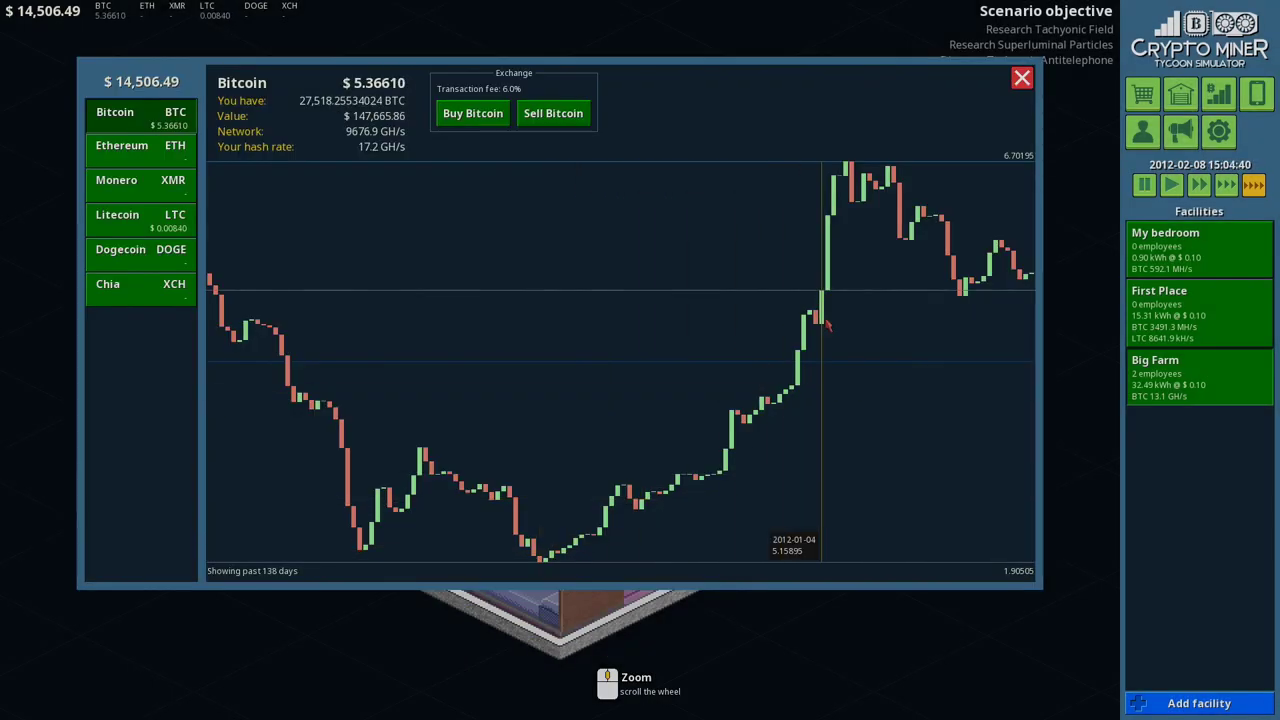
pyautogui.moveTo(140, 216)
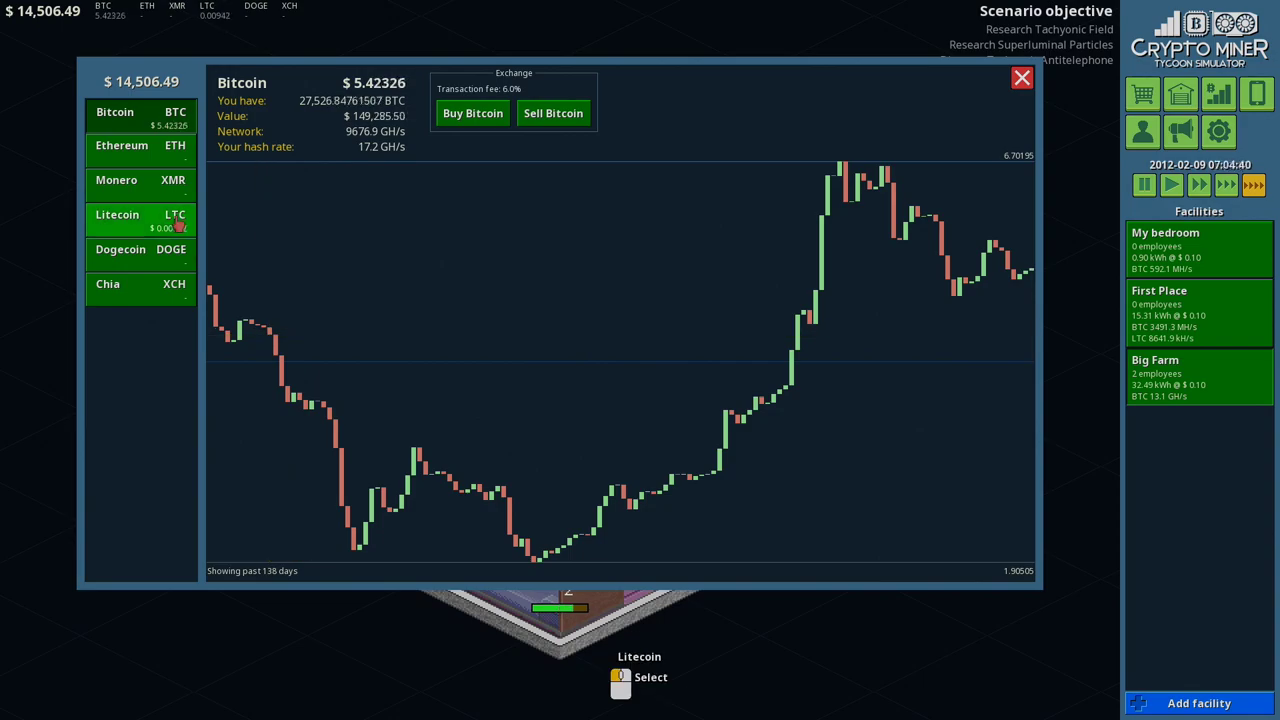
# Step: Switch to Litecoin and buy a first 100,000-LTC lot after a failed dollar-amount attempt
pyautogui.click(140, 220)
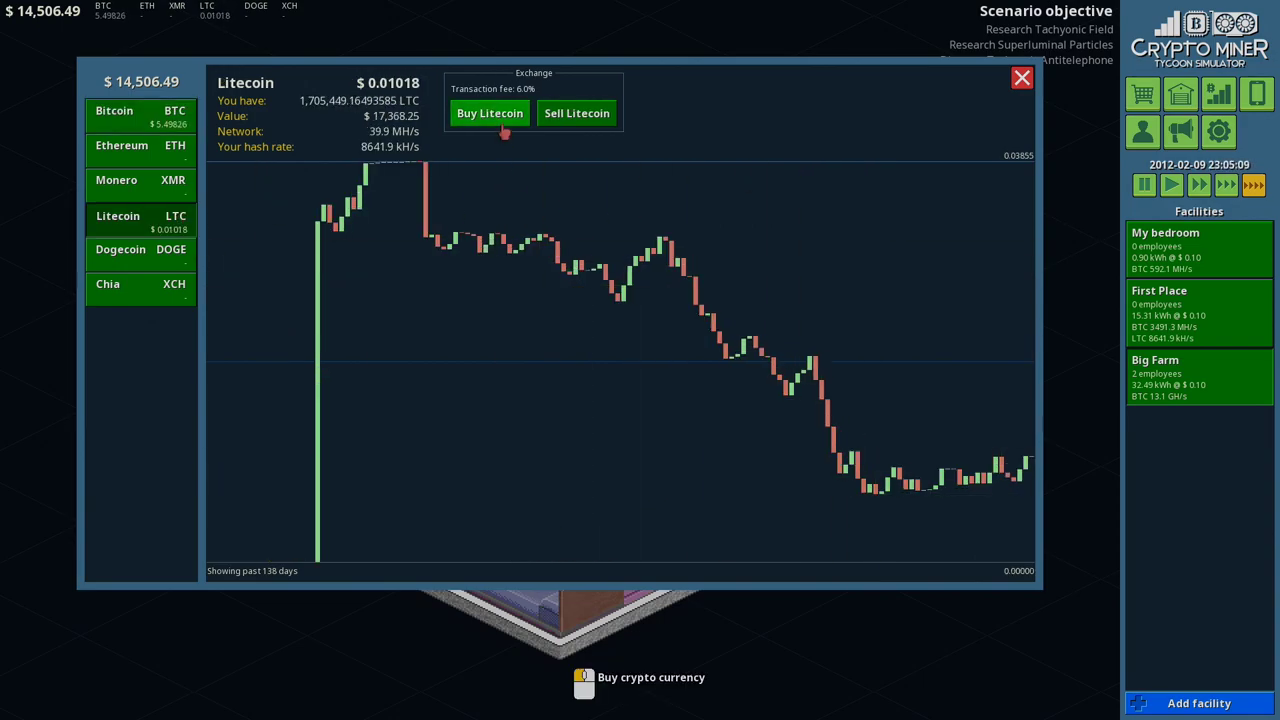
pyautogui.click(488, 112)
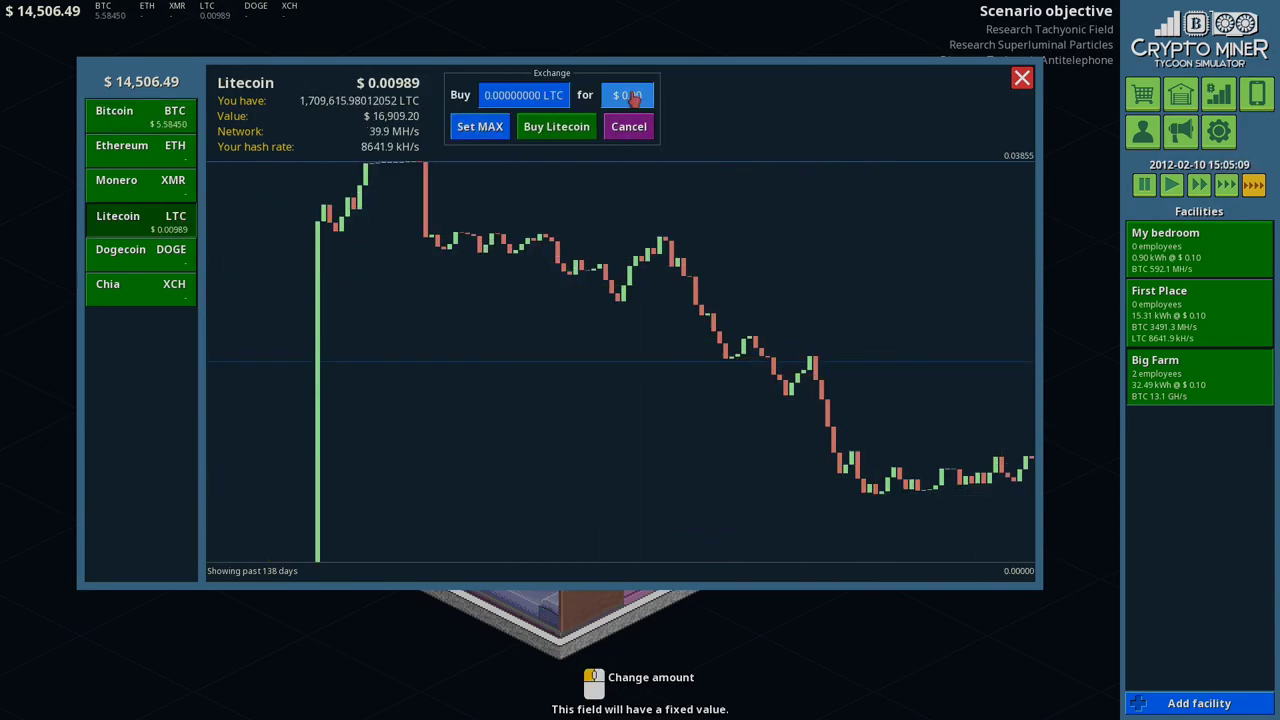
pyautogui.click(628, 96)
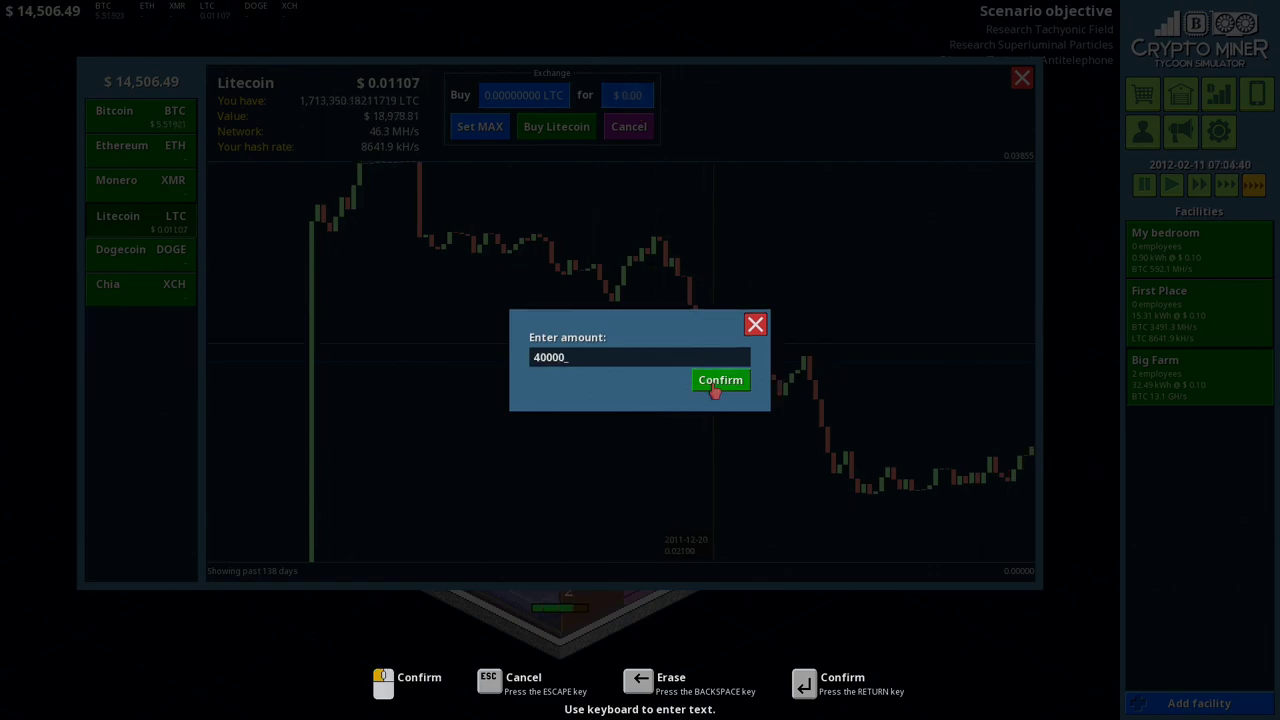
pyautogui.click(720, 380)
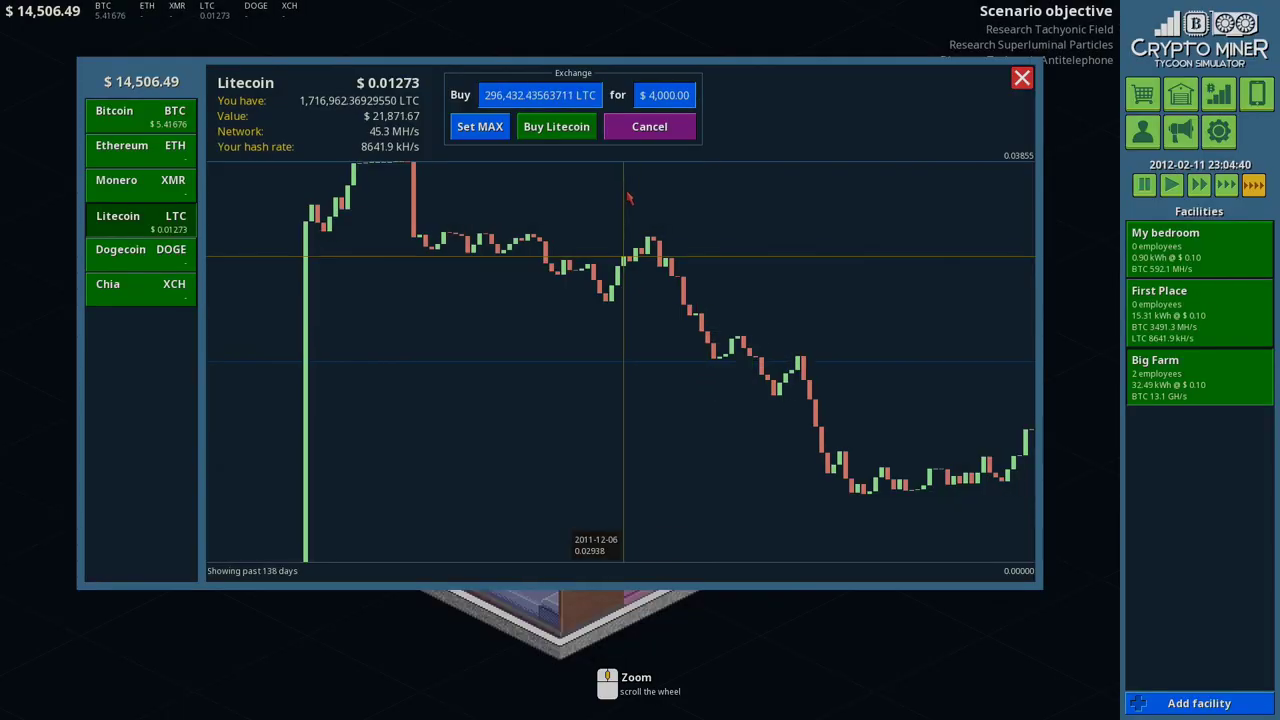
pyautogui.click(556, 126)
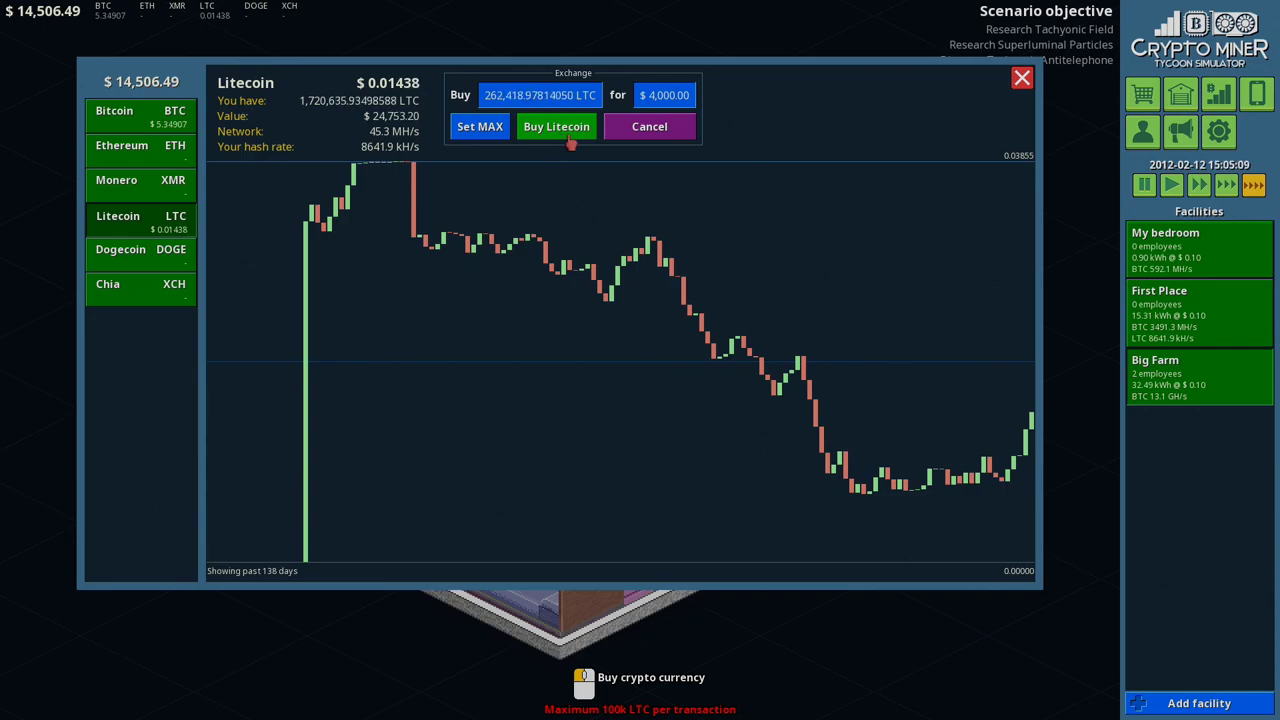
pyautogui.click(538, 96)
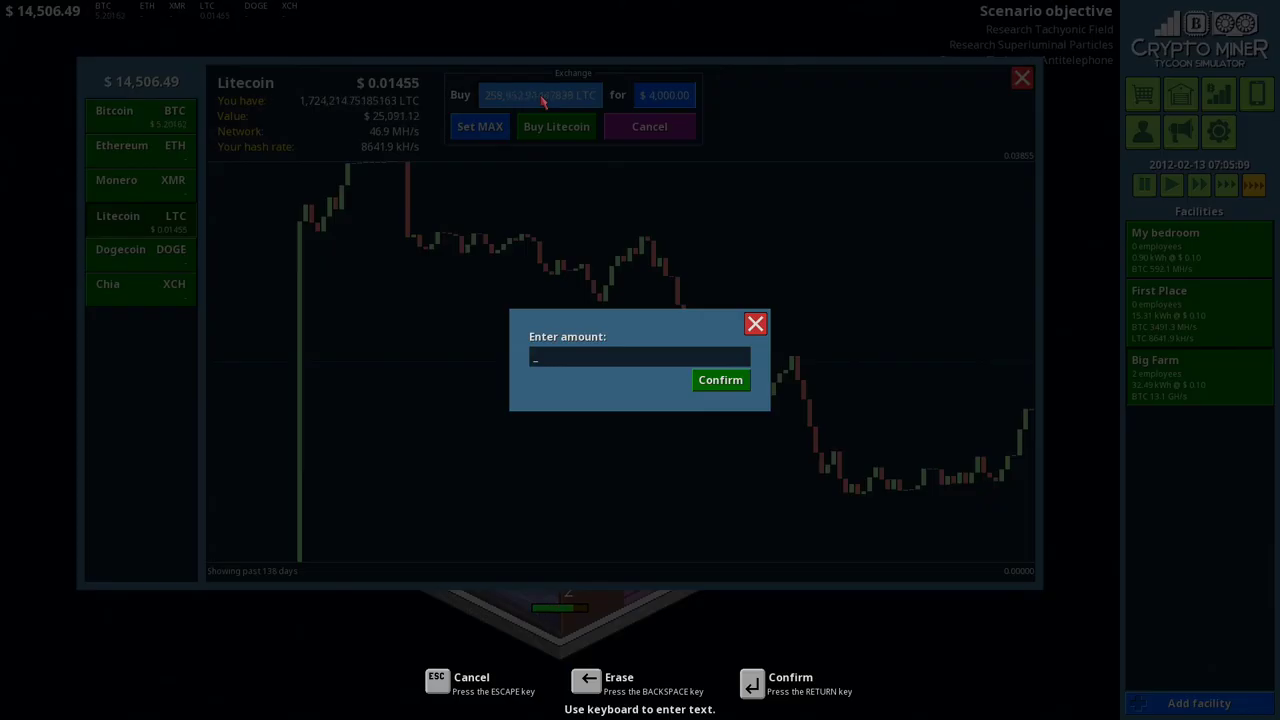
pyautogui.click(720, 380)
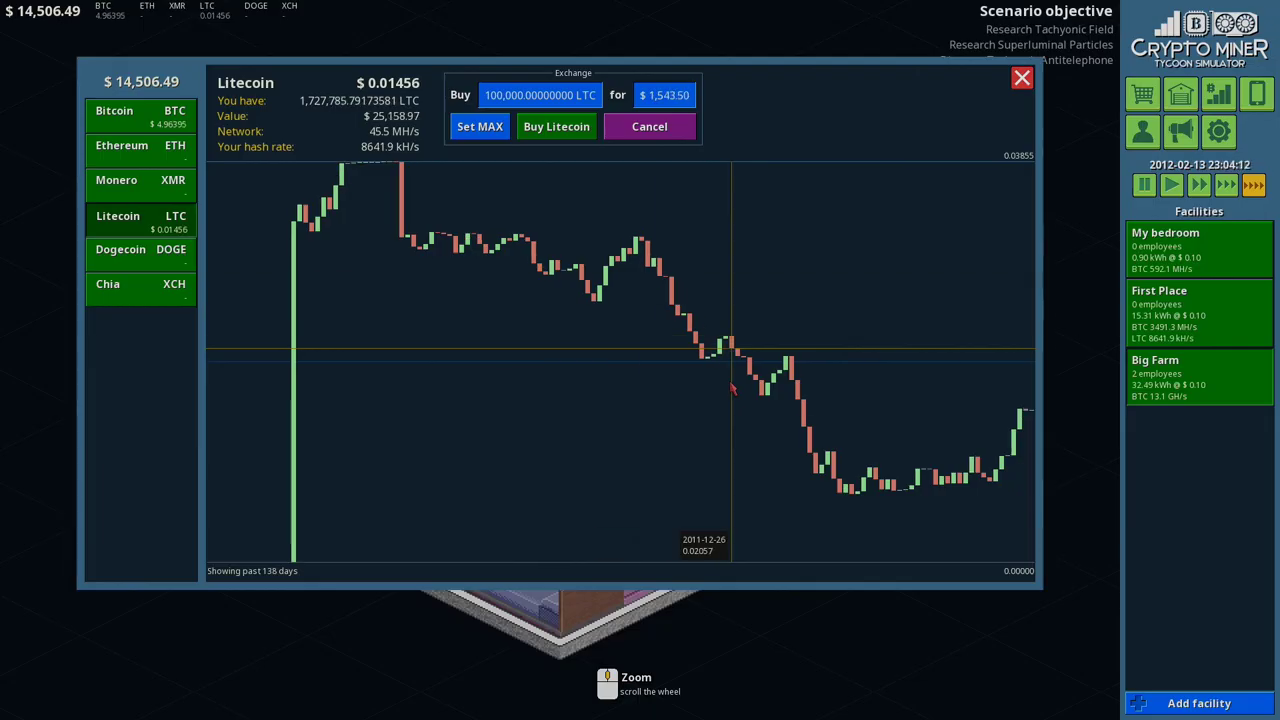
pyautogui.click(556, 126)
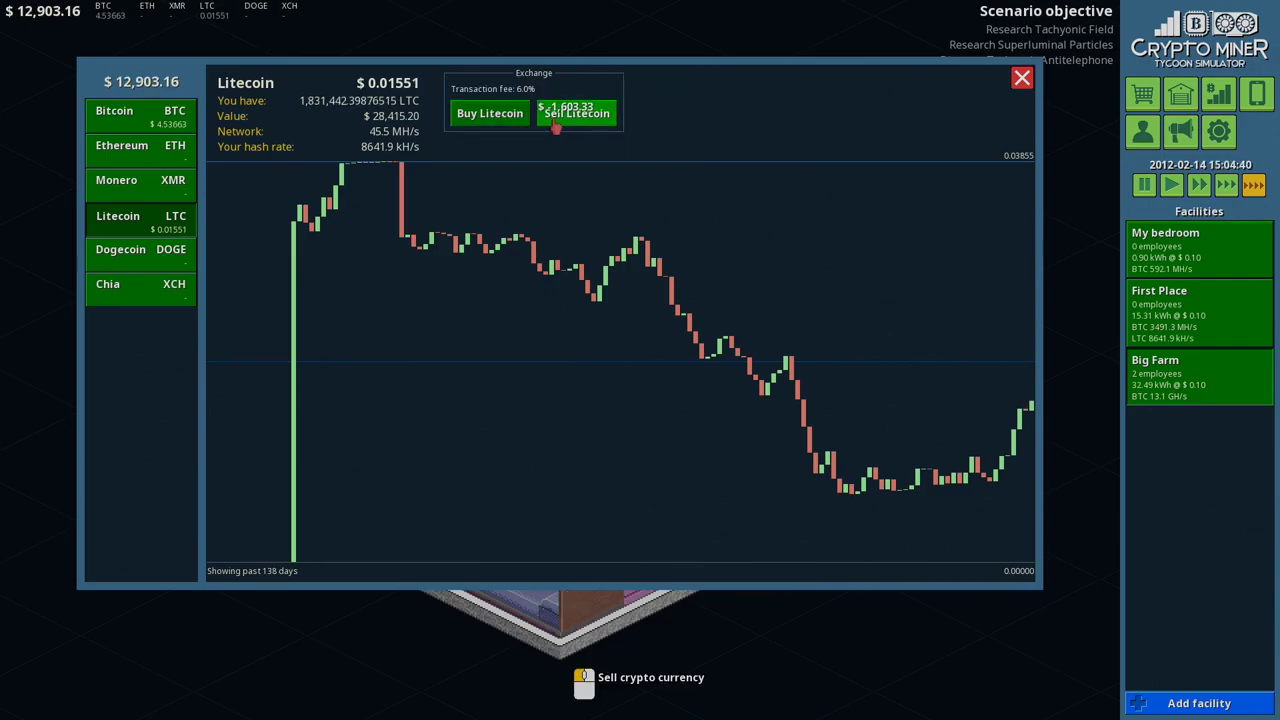
# Step: Buy further 100,000-LTC Litecoin lots until cash falls to about $7,460
pyautogui.click(488, 112)
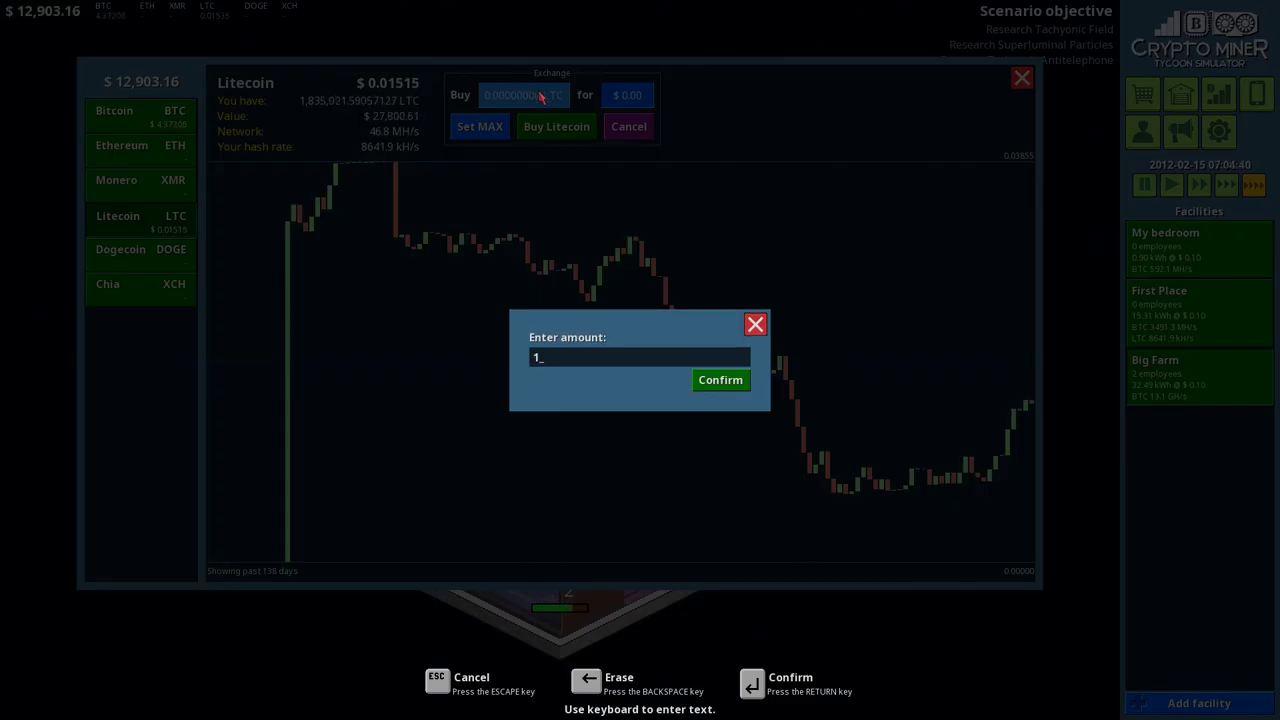
pyautogui.click(720, 380)
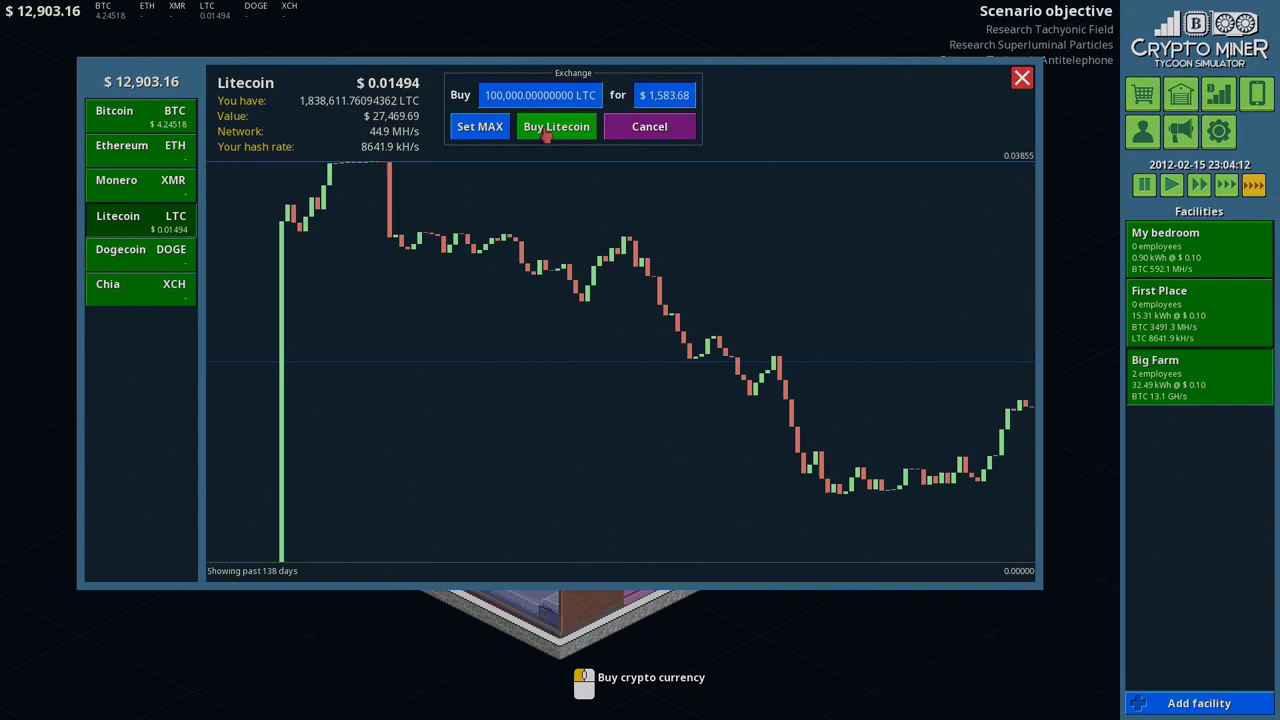
pyautogui.click(556, 126)
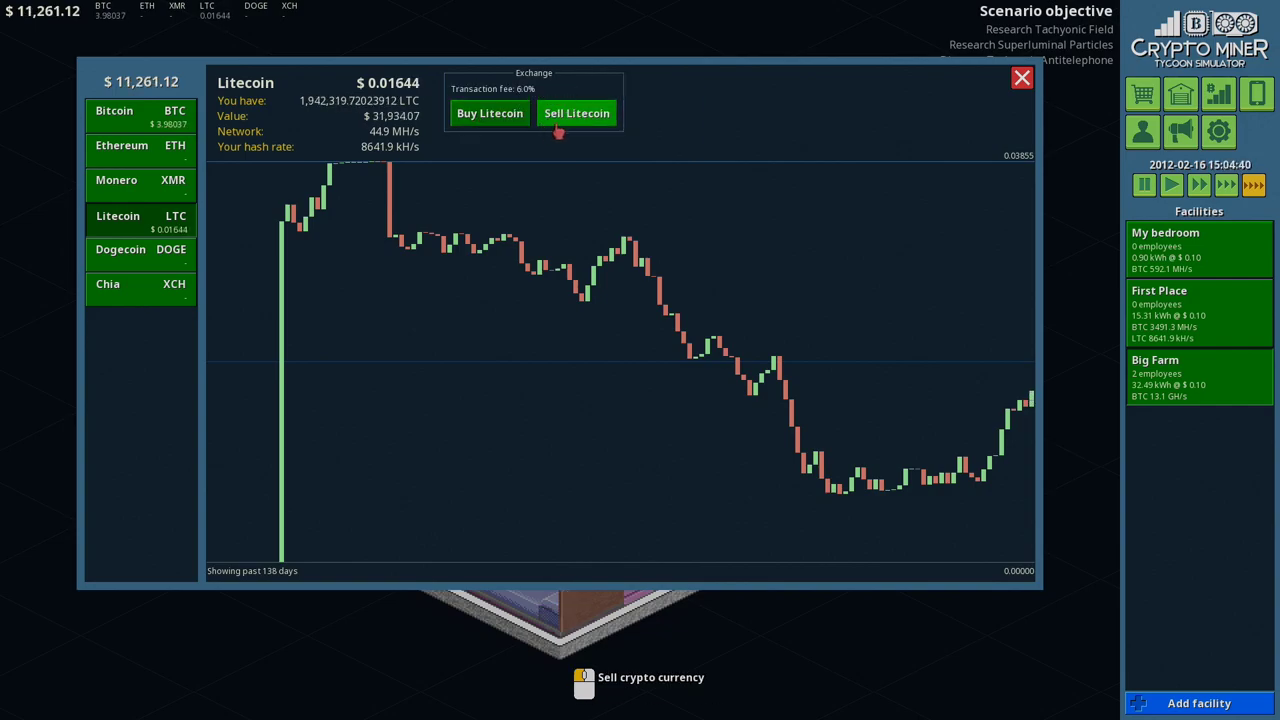
pyautogui.click(488, 112)
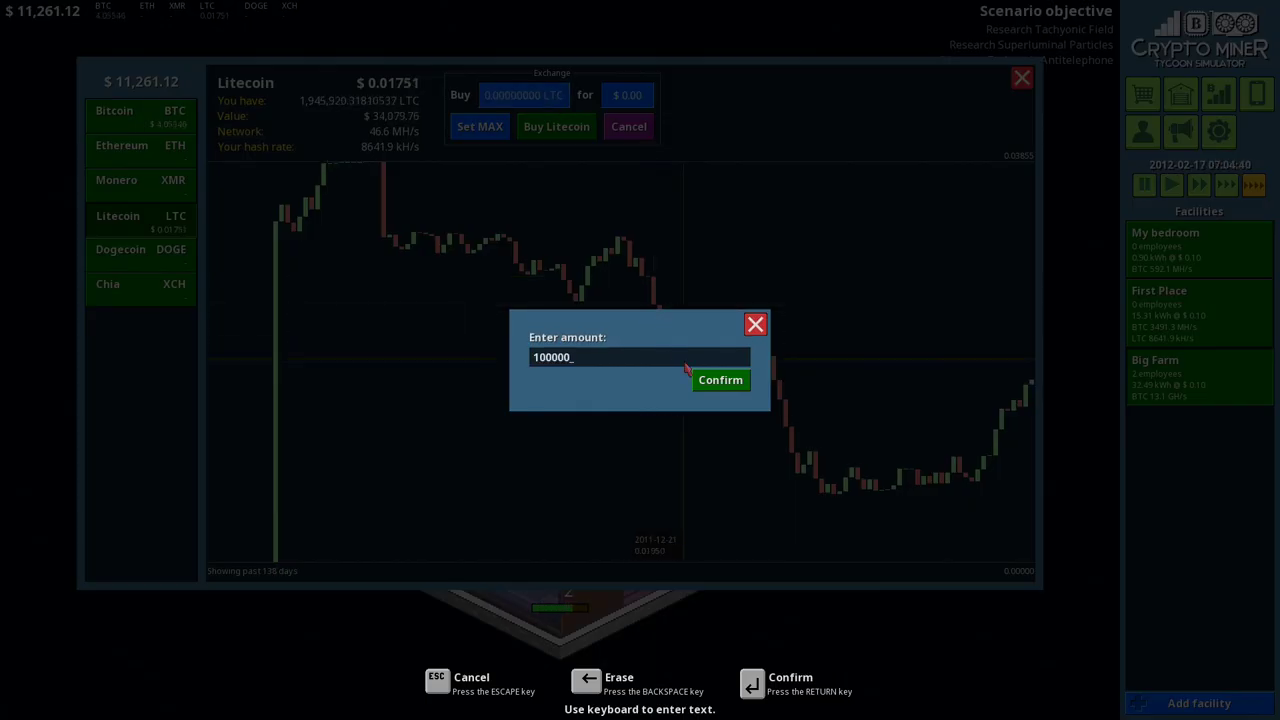
pyautogui.click(720, 380)
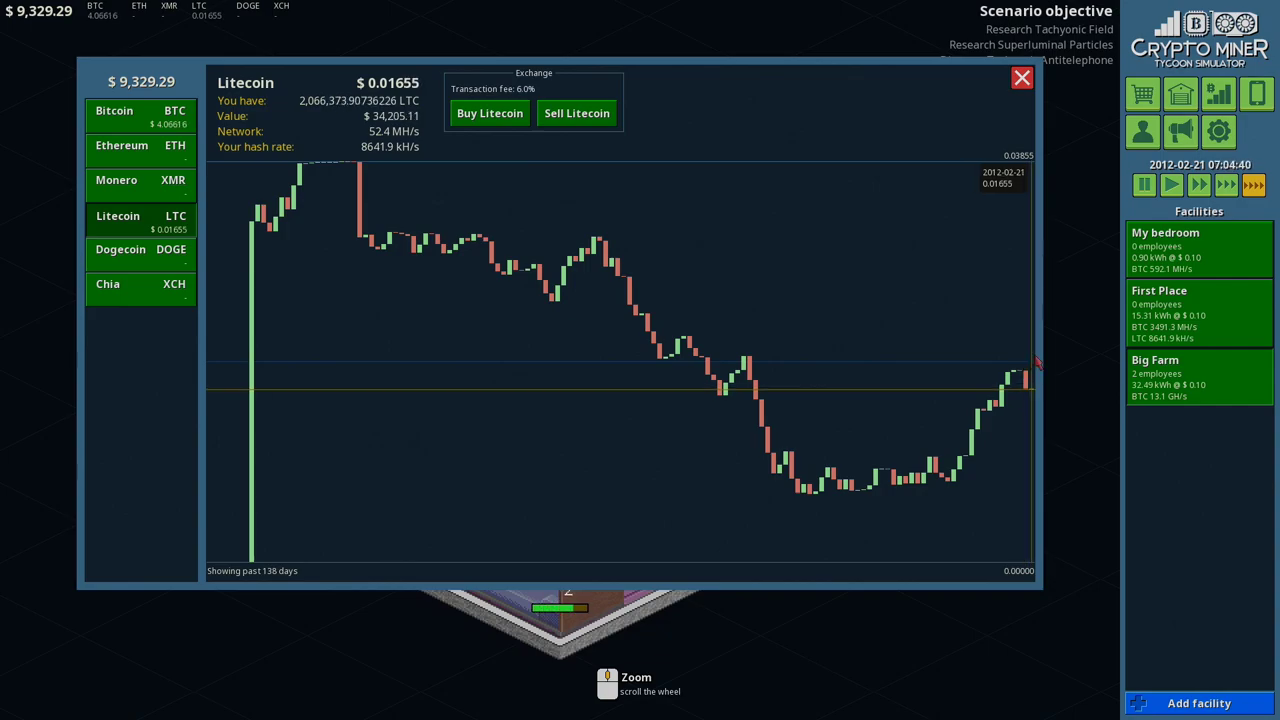
pyautogui.click(488, 112)
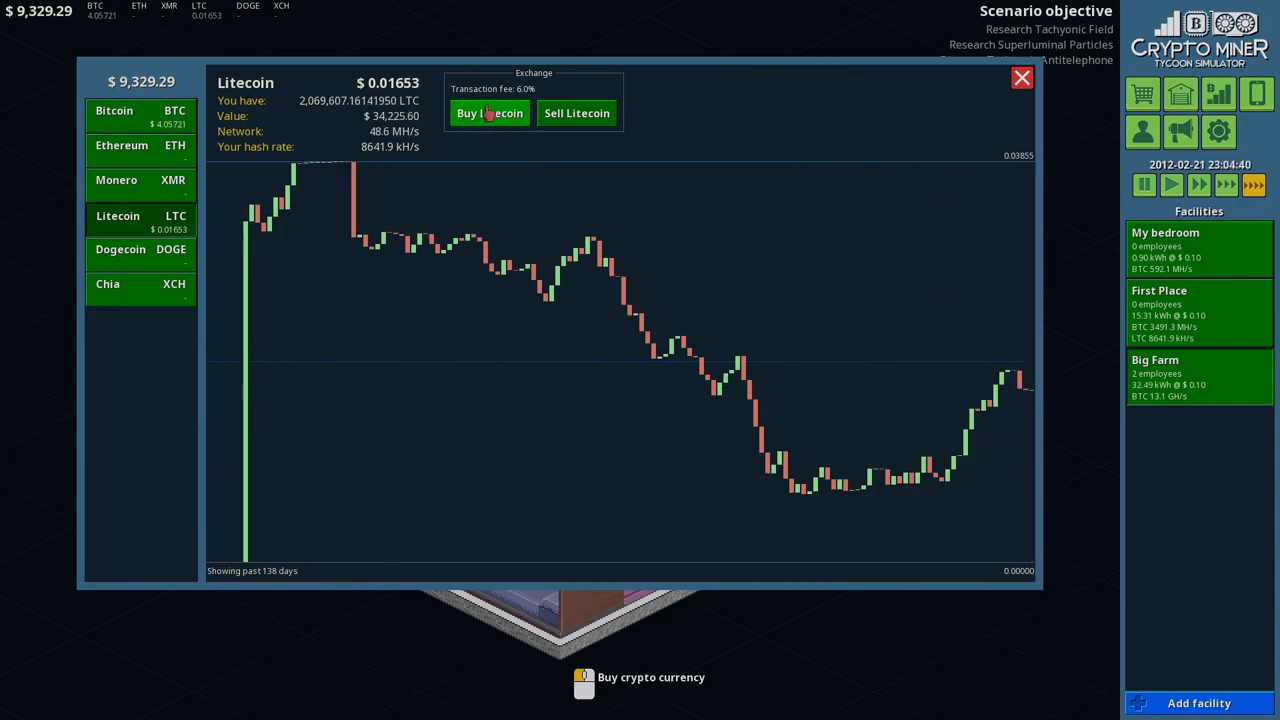
pyautogui.click(488, 112)
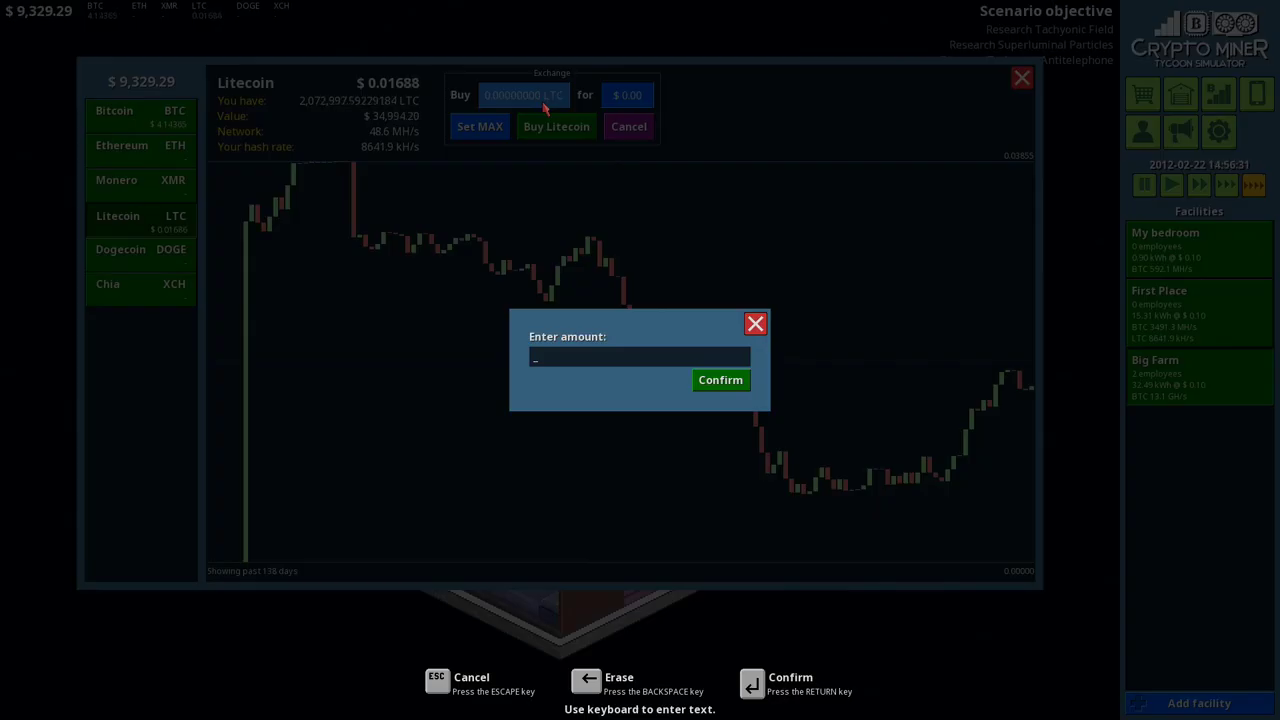
pyautogui.click(720, 380)
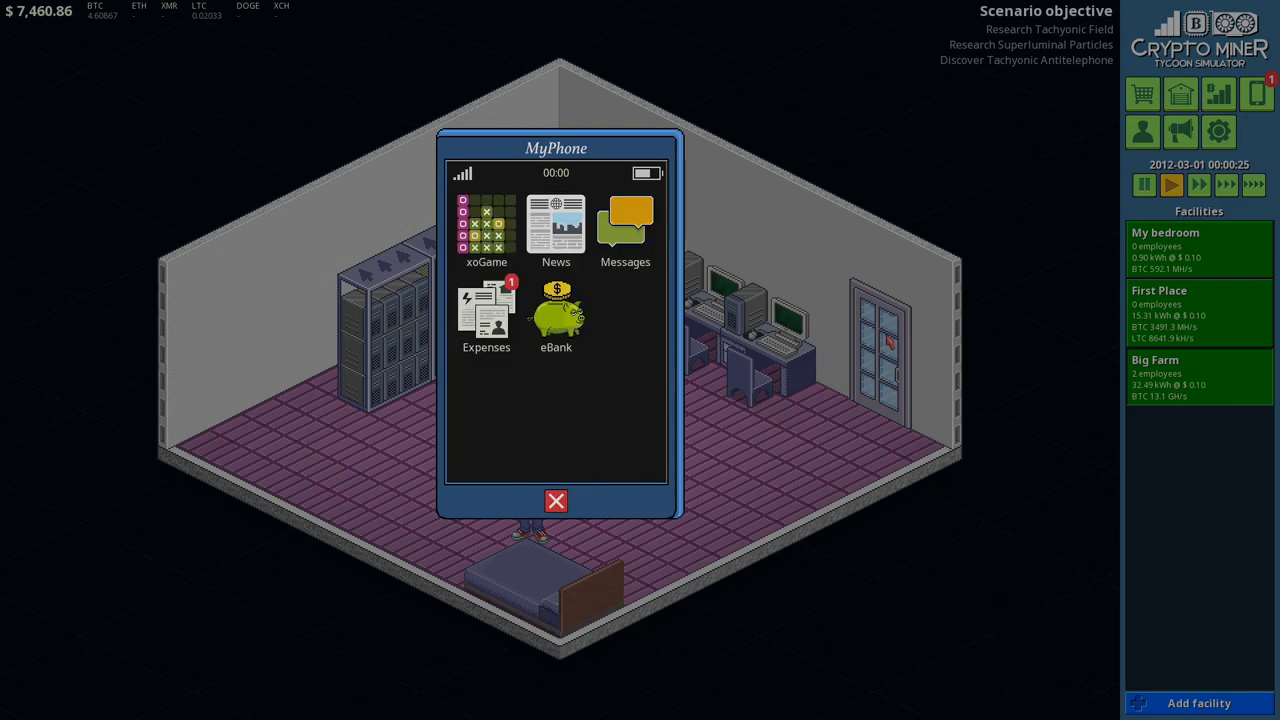
# Step: Sell $200 worth of Bitcoin and check the monthly expenses
pyautogui.click(556, 310)
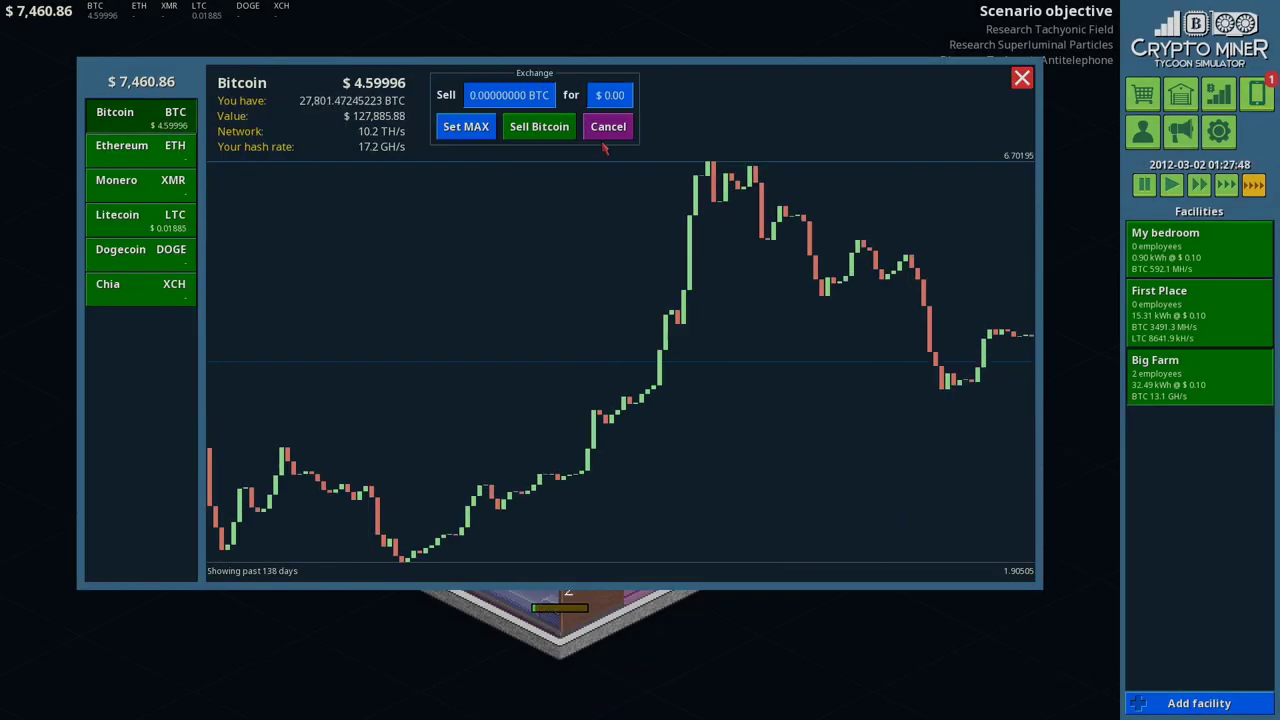
pyautogui.click(608, 94)
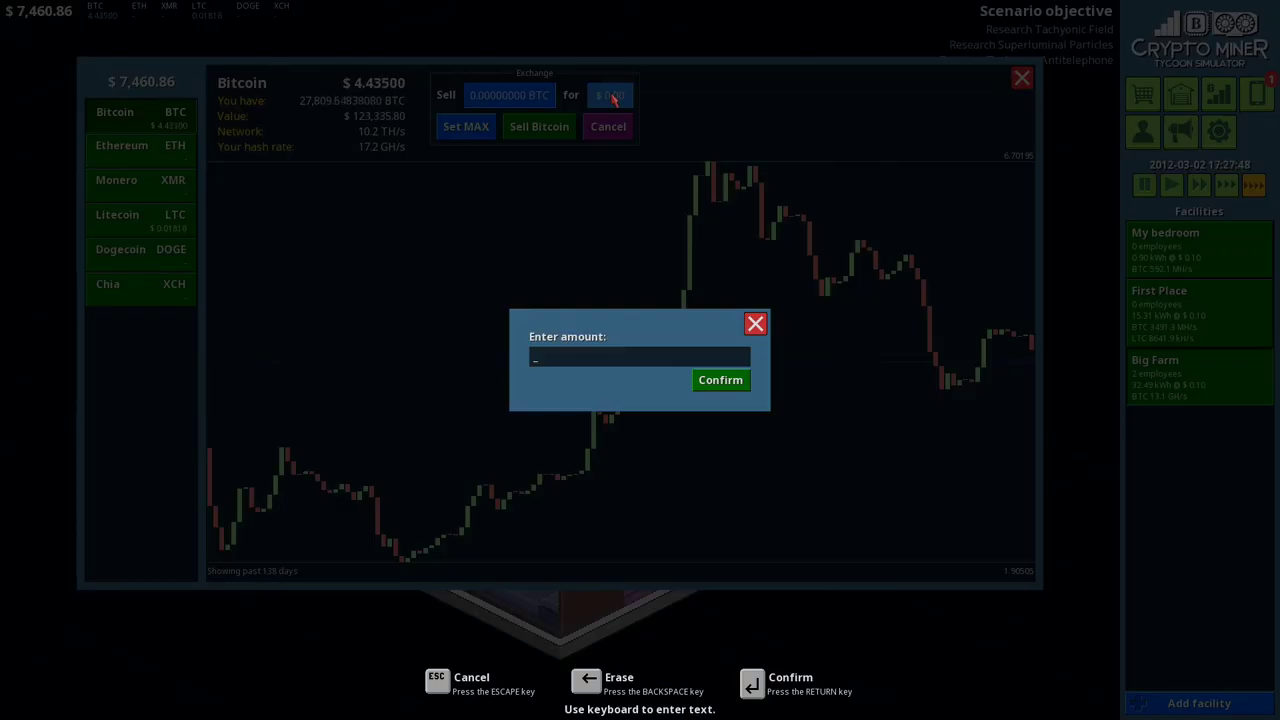
pyautogui.click(720, 380)
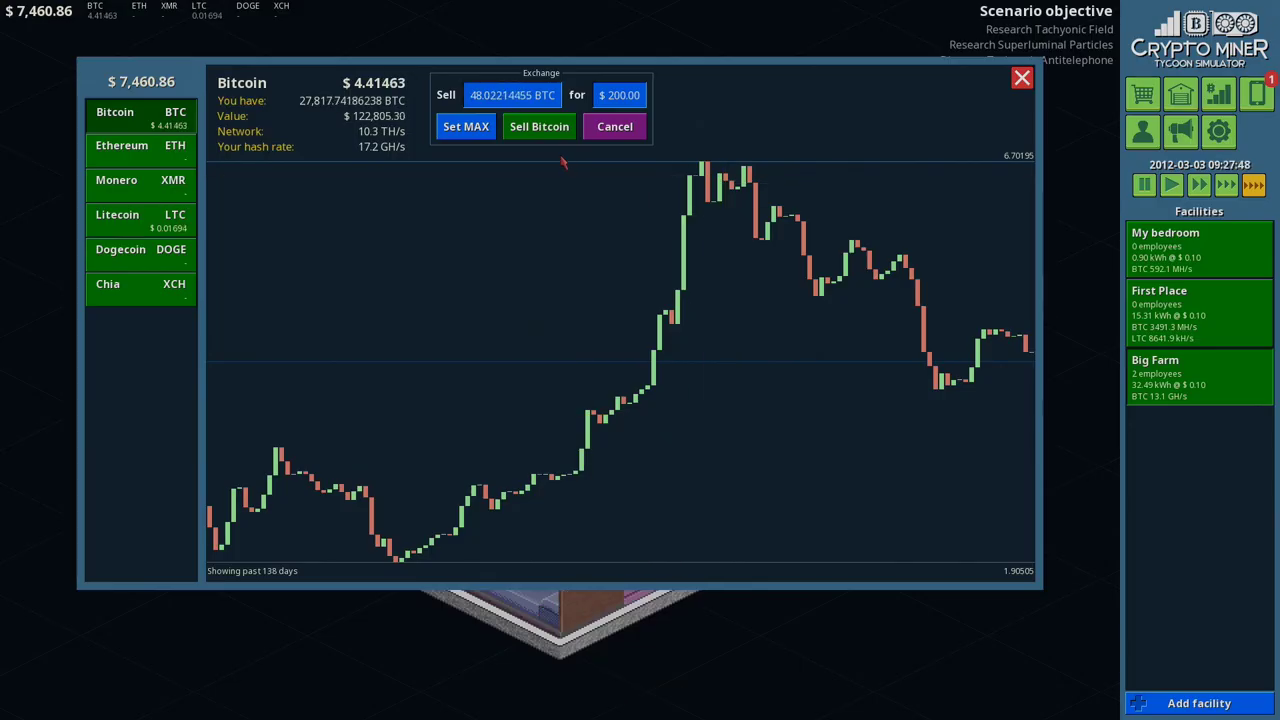
pyautogui.click(540, 126)
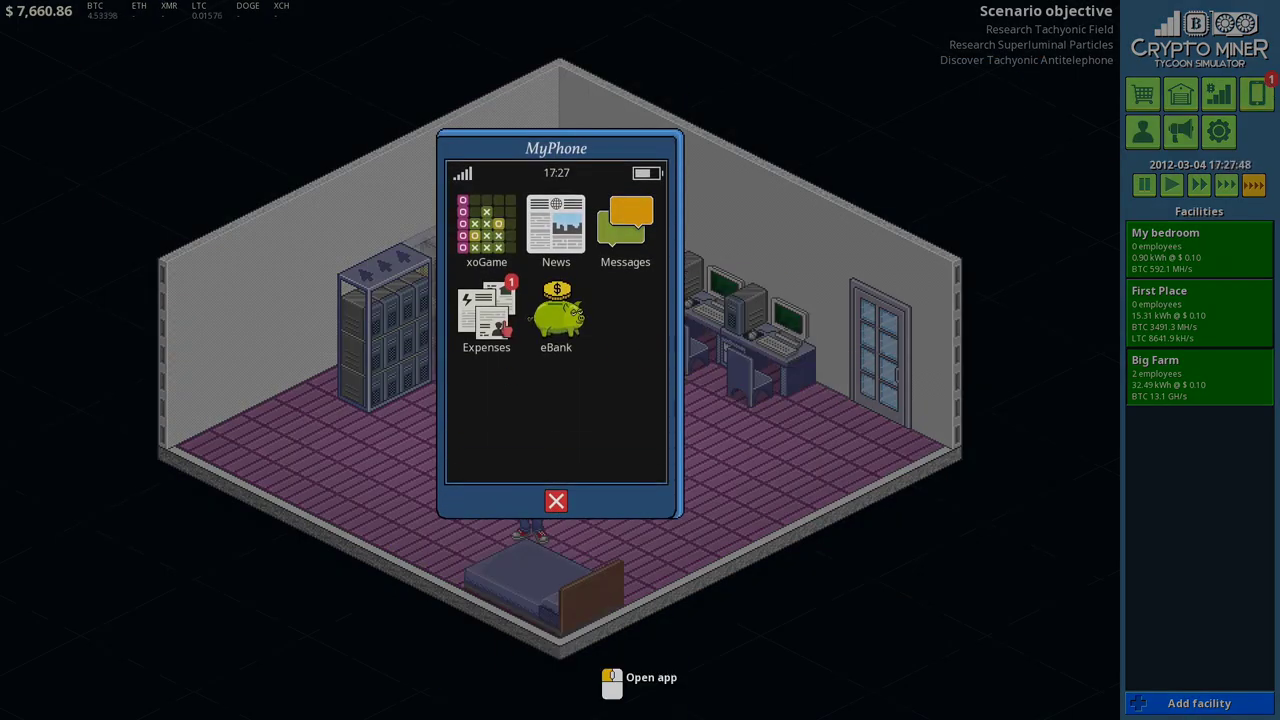
pyautogui.click(484, 310)
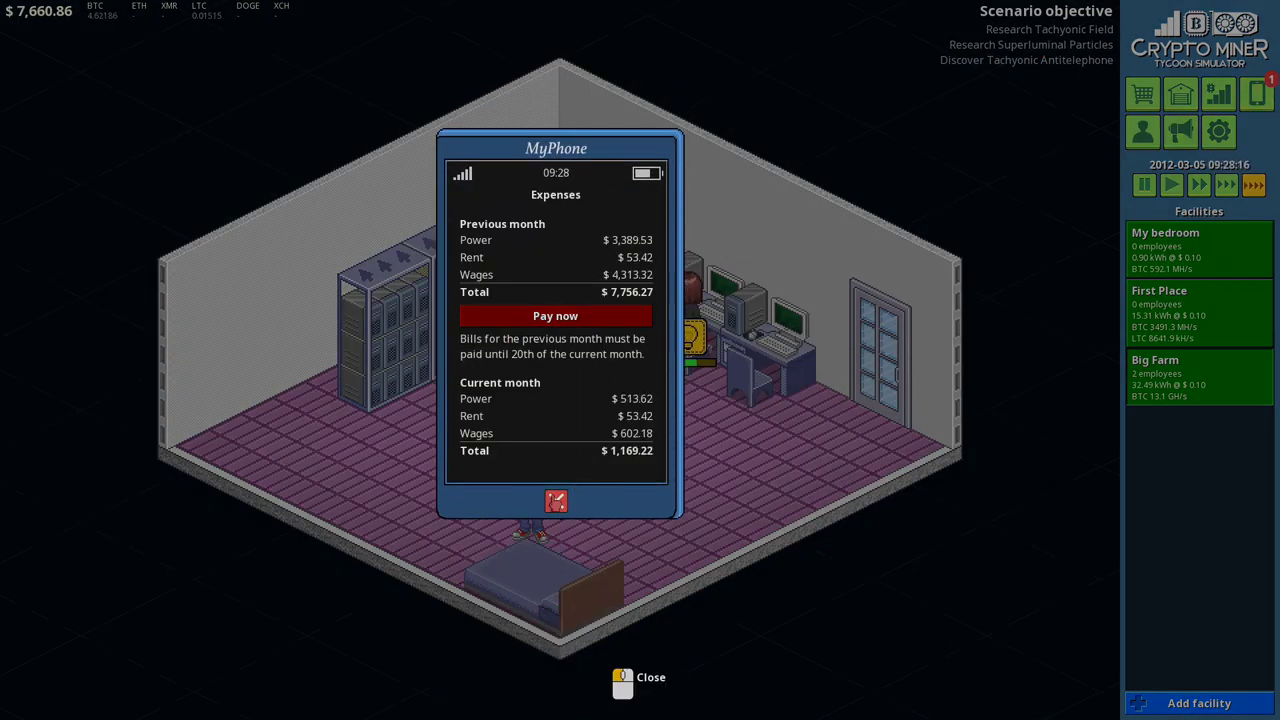
# Step: Sell another $200 of Bitcoin, pay the $7,756.27 bill and reopen the market charts
pyautogui.click(1216, 94)
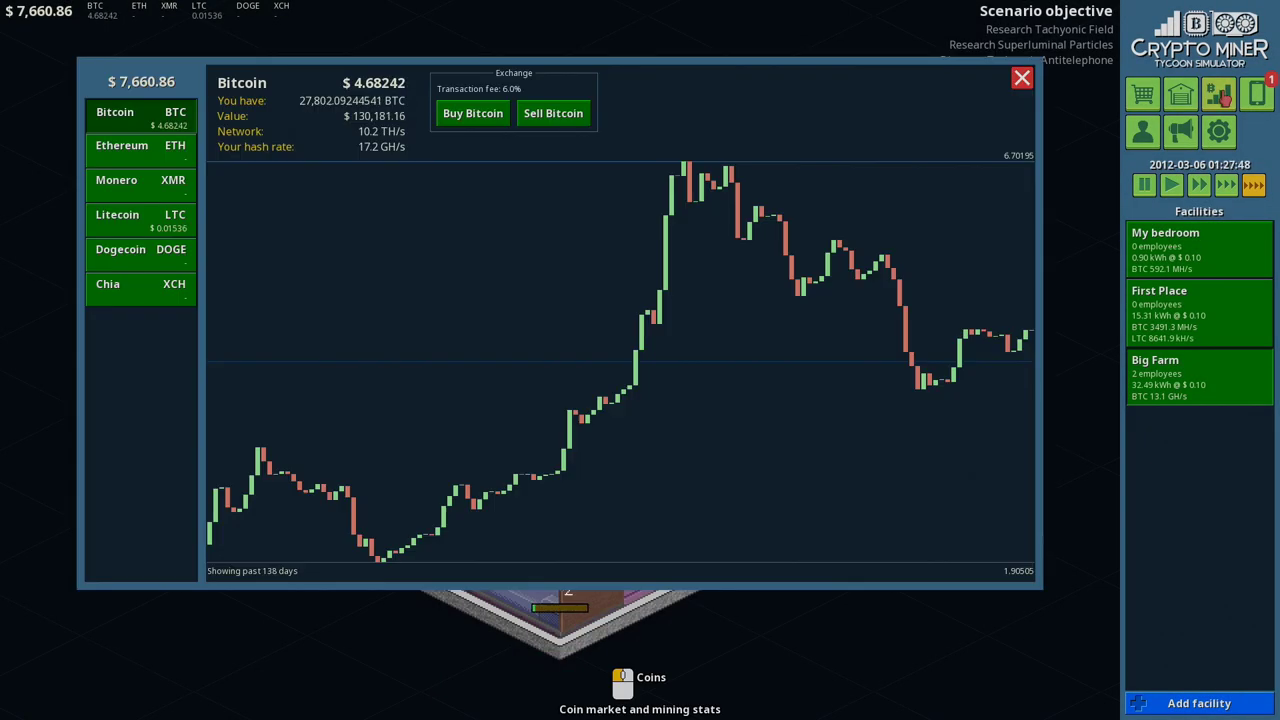
pyautogui.click(552, 112)
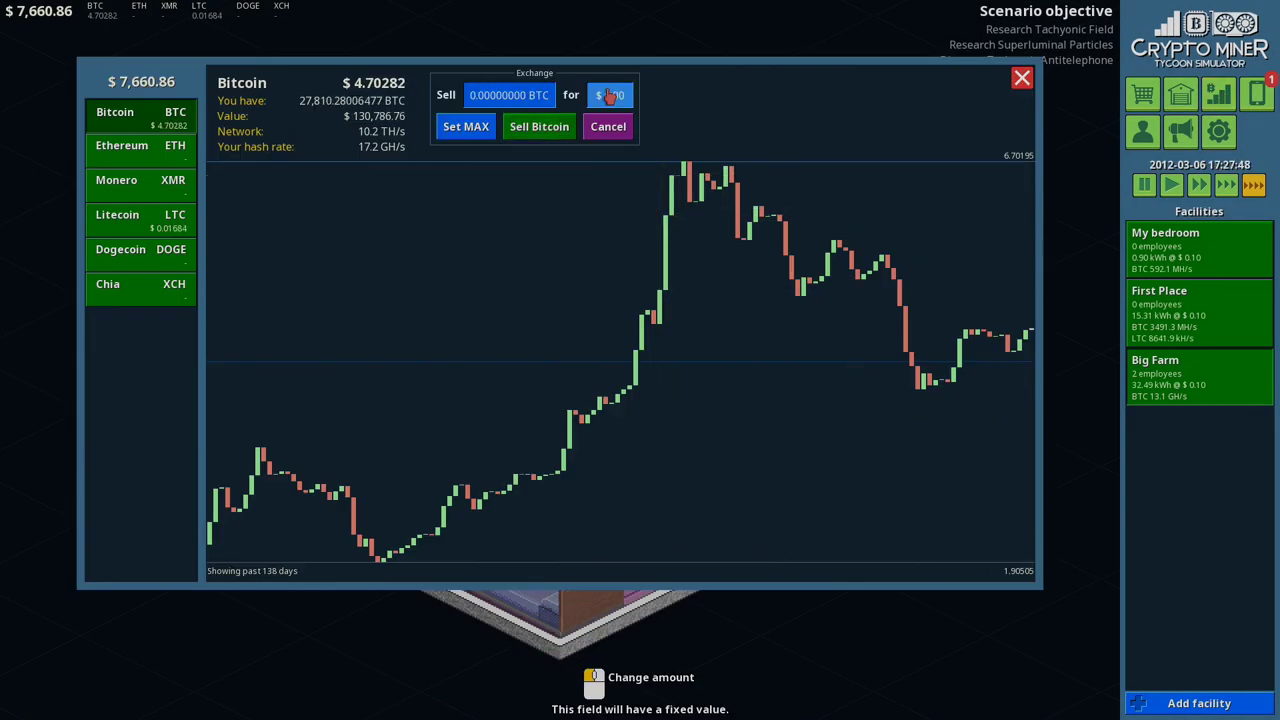
pyautogui.click(610, 94)
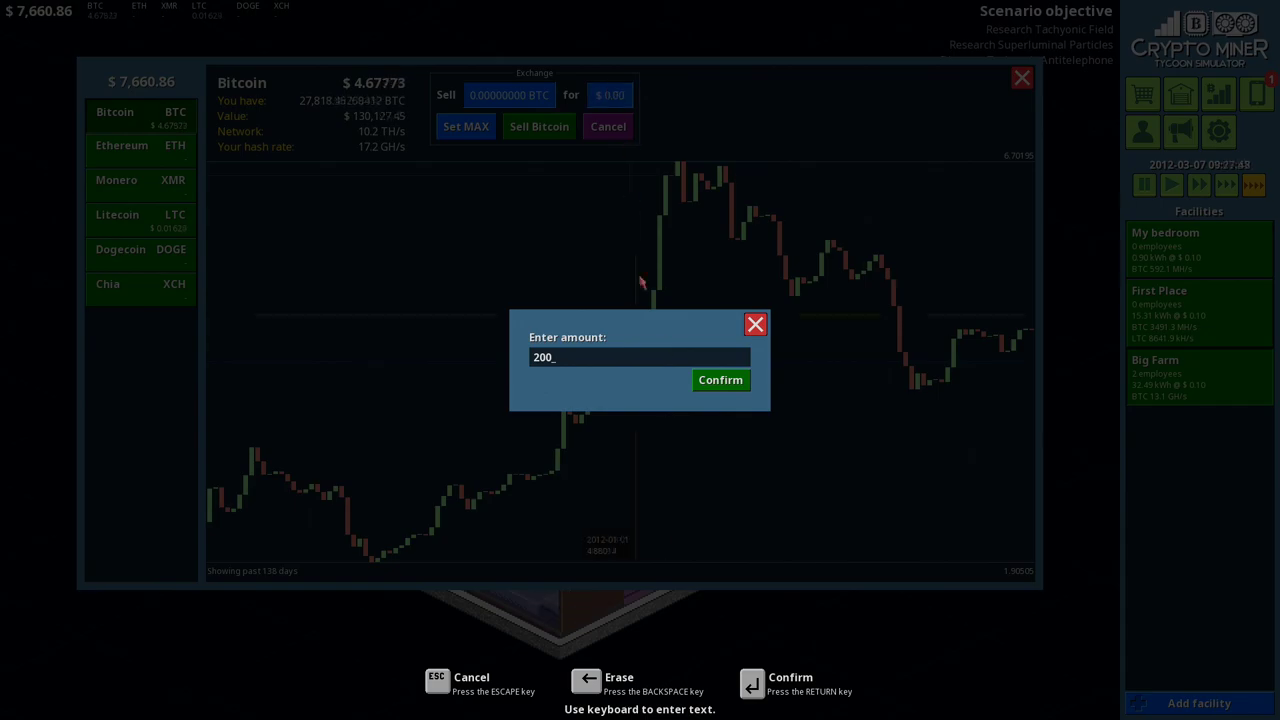
pyautogui.click(720, 380)
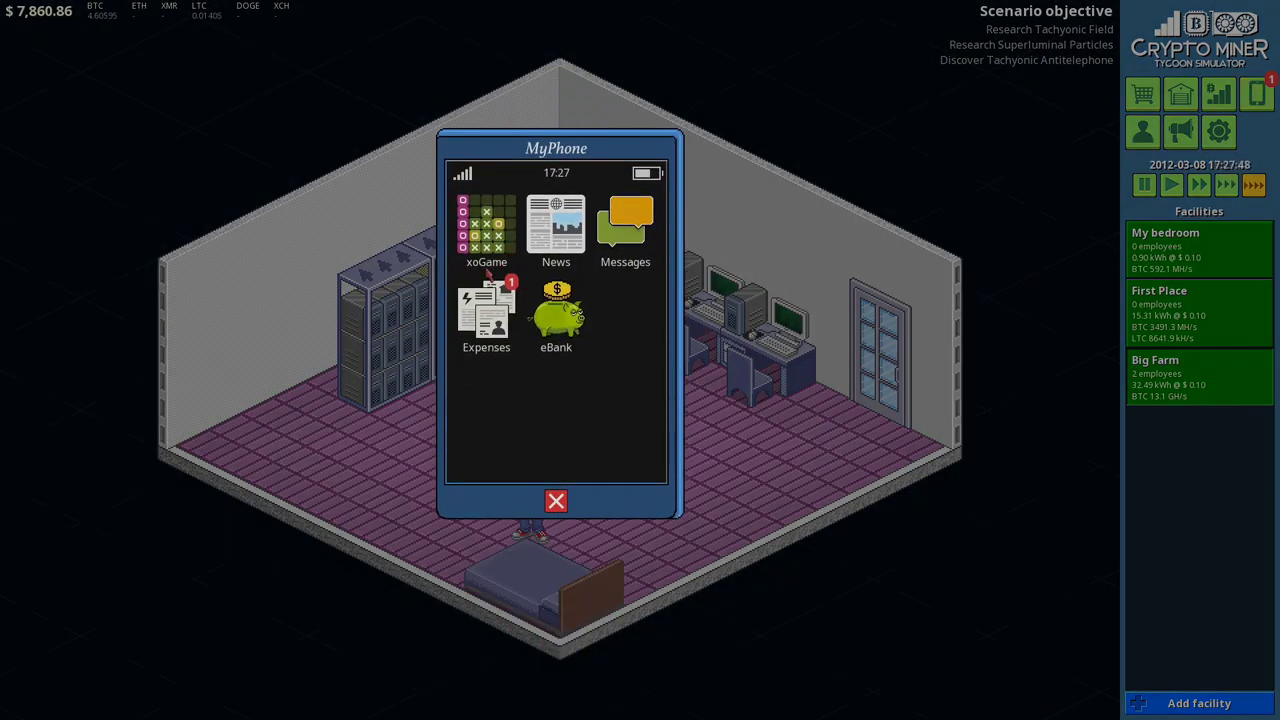
pyautogui.click(486, 310)
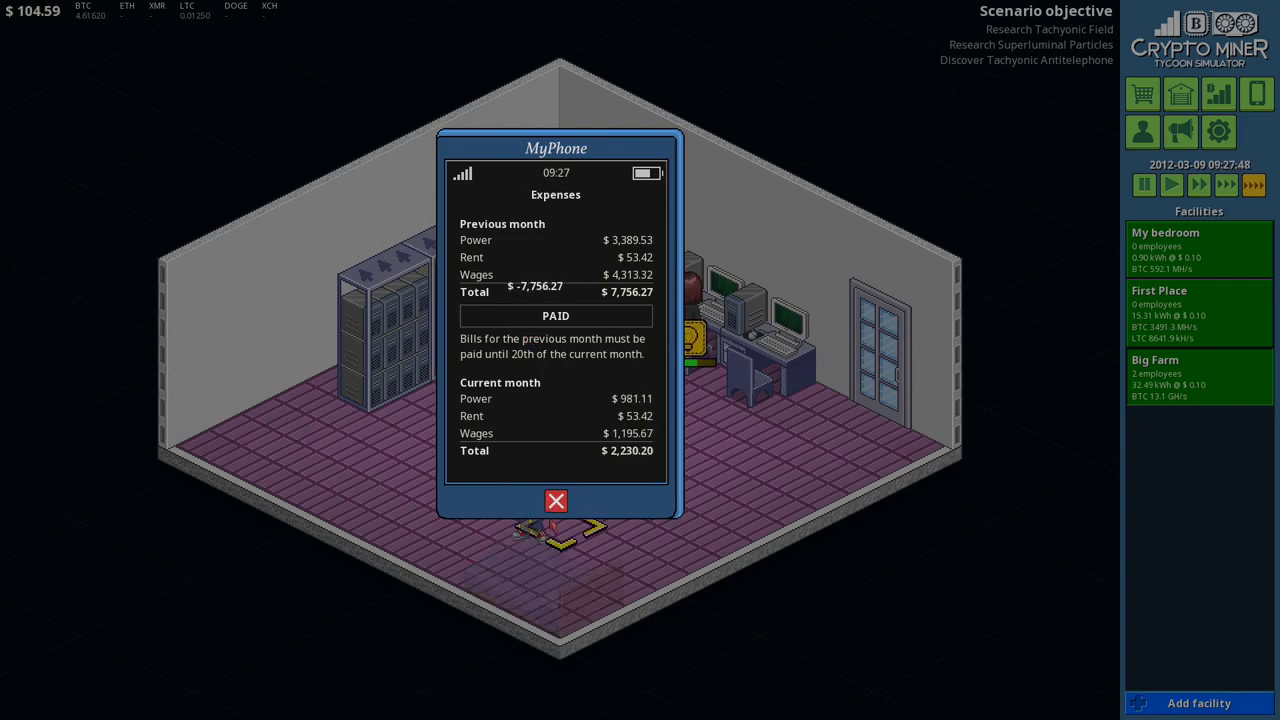
pyautogui.click(556, 500)
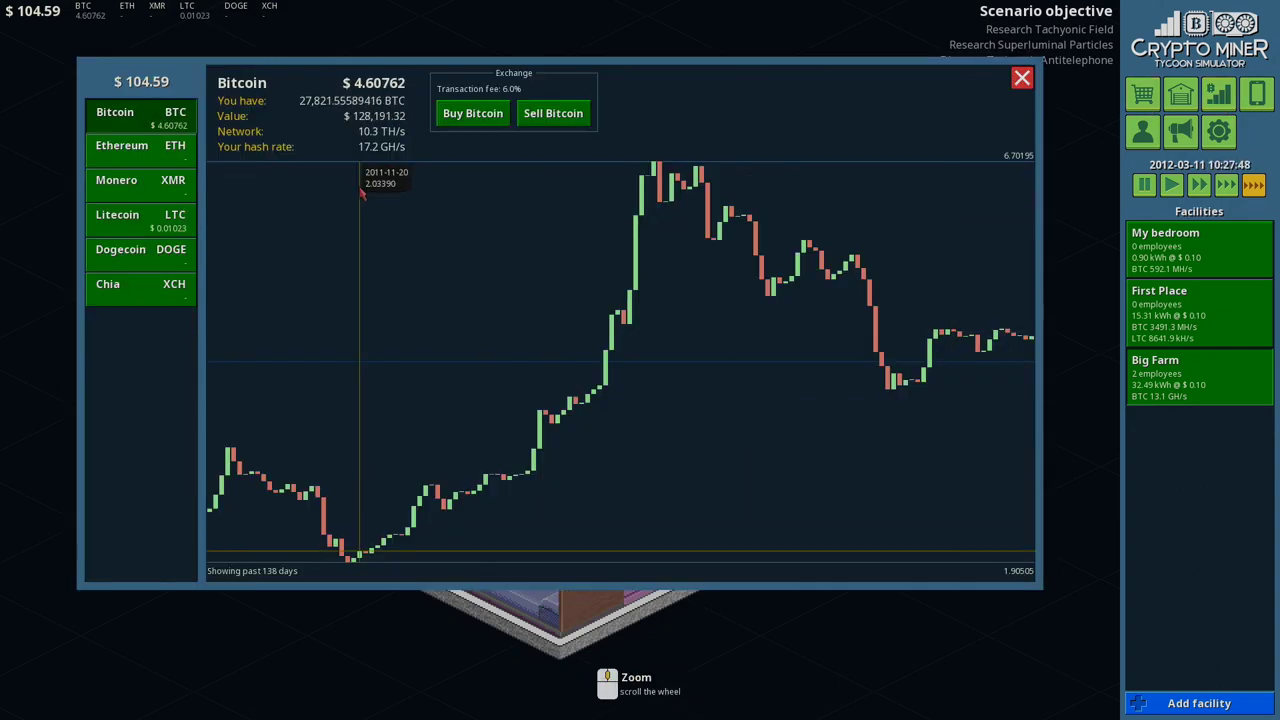
# Step: Compare the Litecoin and Bitcoin price charts, zooming the Bitcoin chart out
pyautogui.click(116, 216)
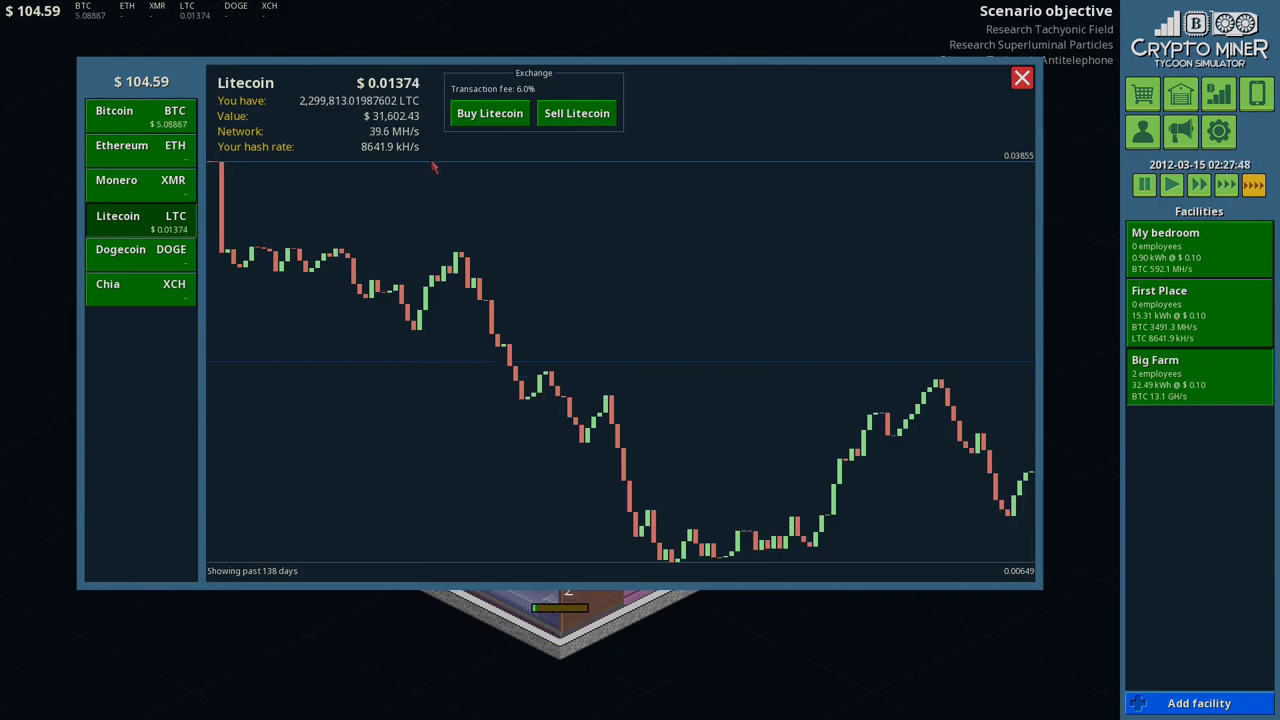
pyautogui.click(140, 116)
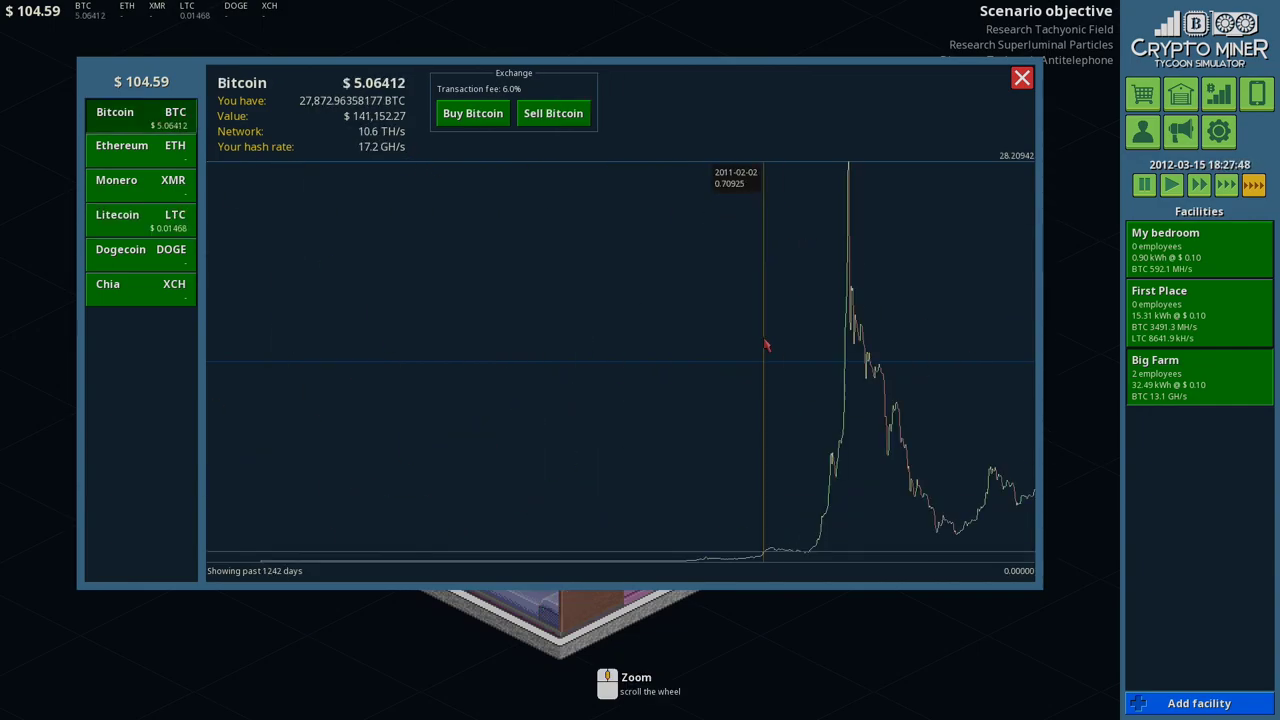
pyautogui.scroll(3)
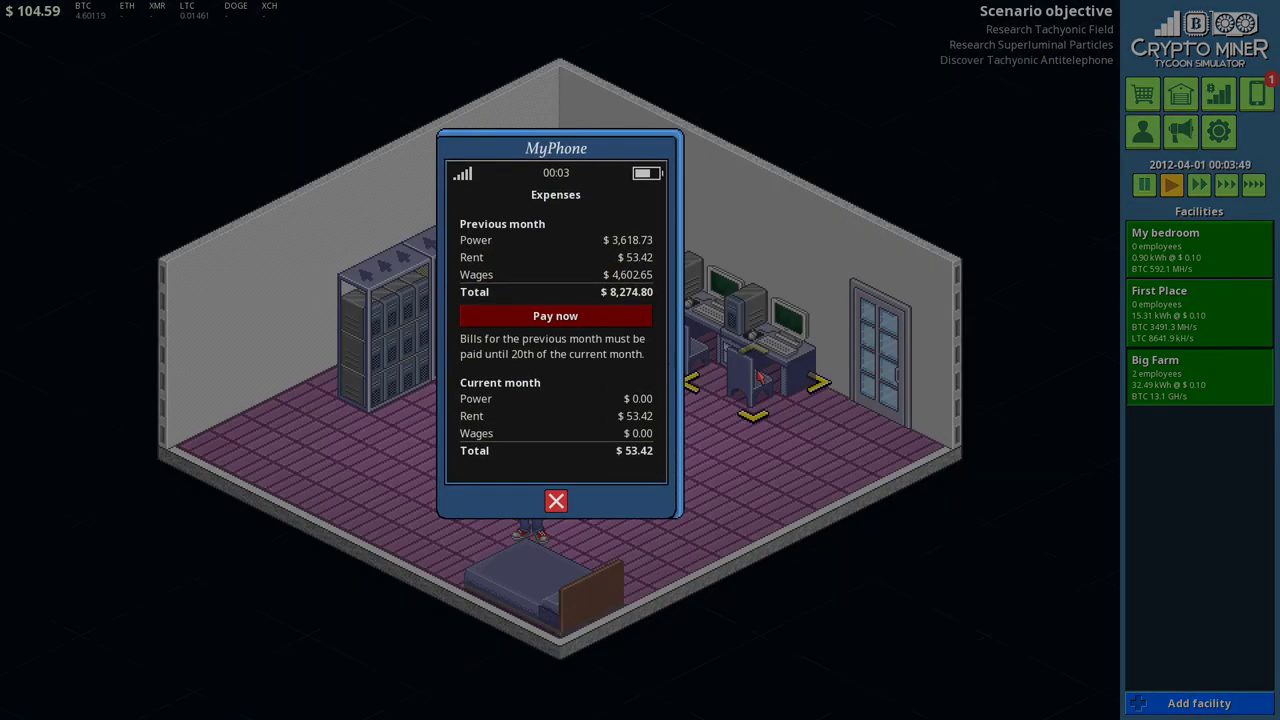
# Step: Leave expenses, switch the market to Litecoin and sell an $800 batch
pyautogui.click(556, 500)
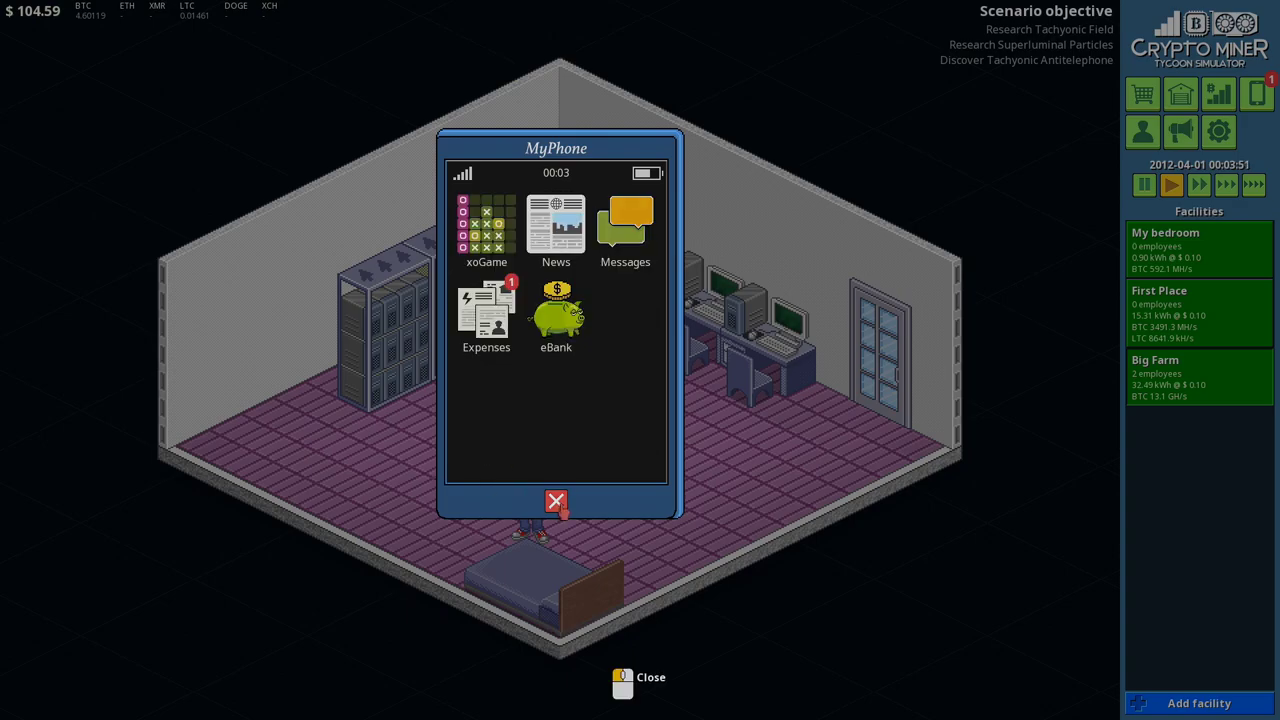
pyautogui.click(556, 304)
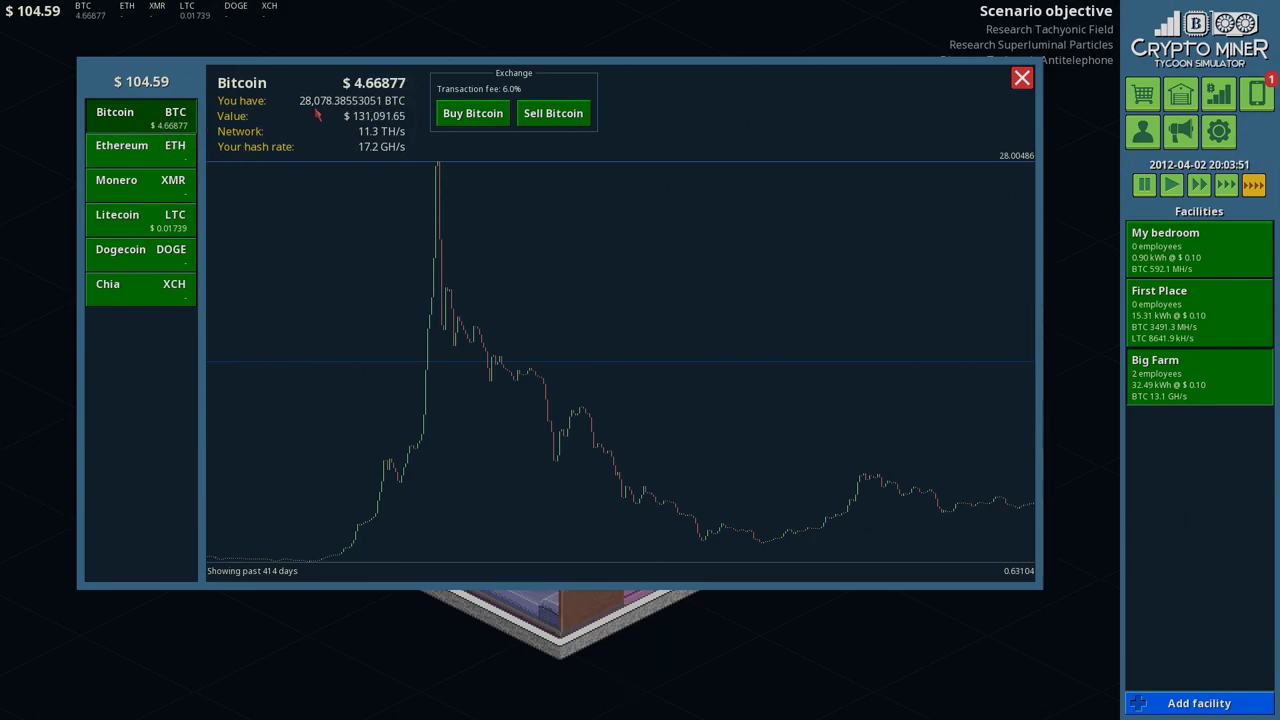
pyautogui.click(140, 220)
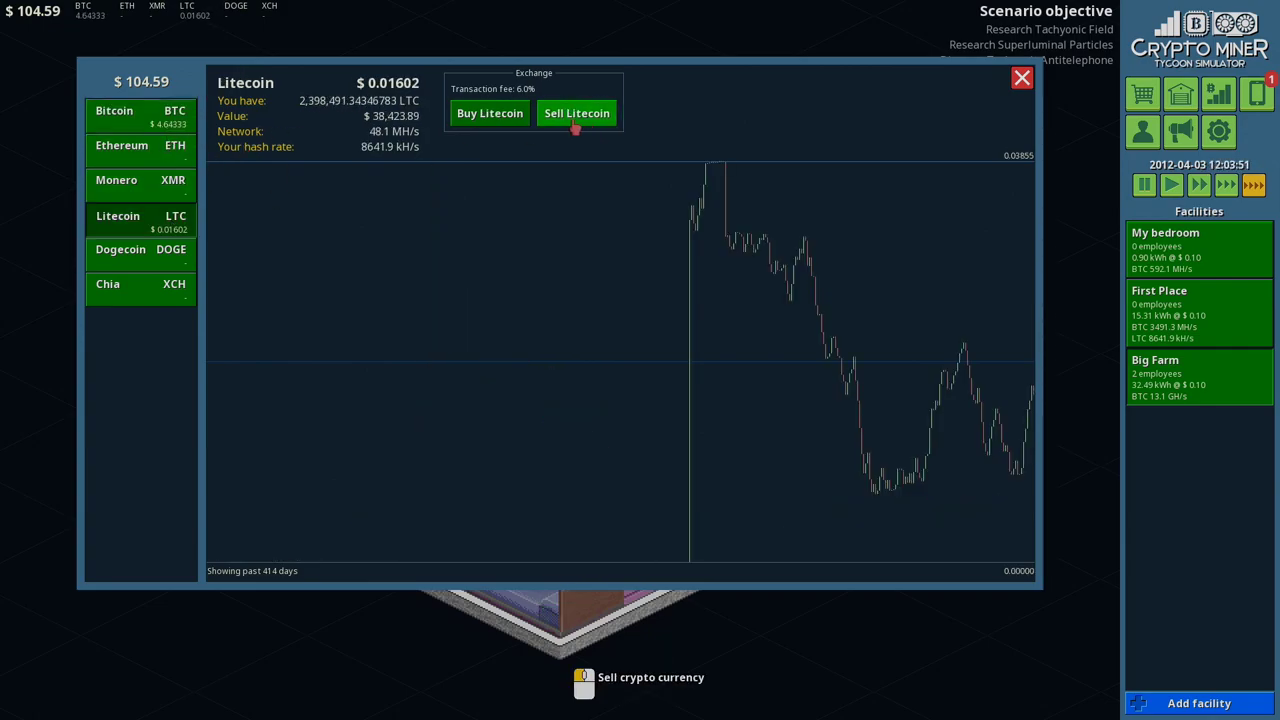
pyautogui.click(576, 112)
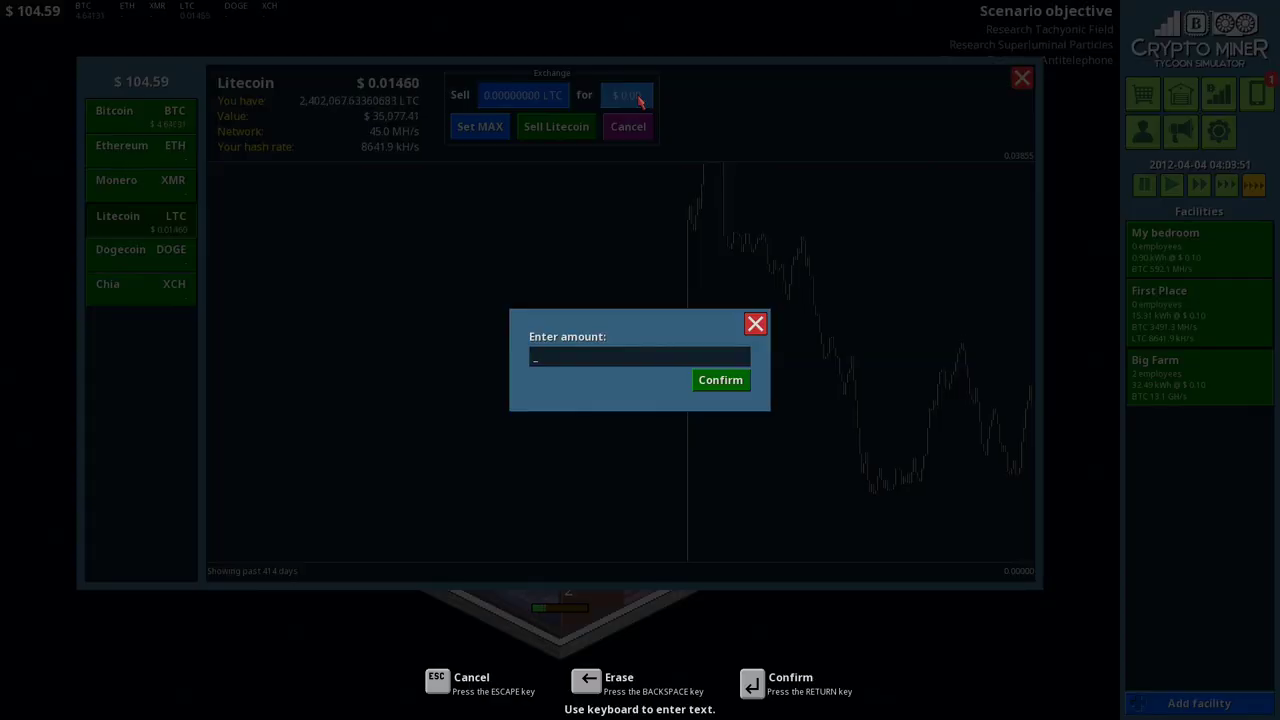
pyautogui.write('8')
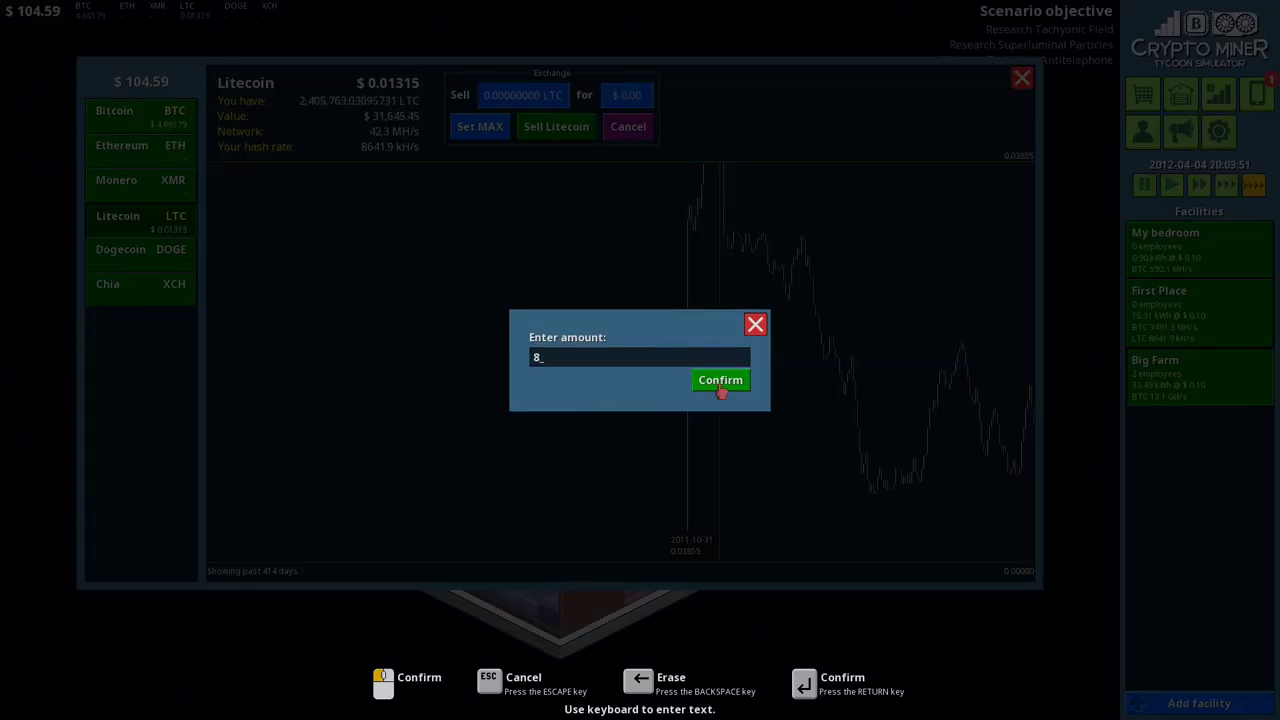
pyautogui.click(720, 380)
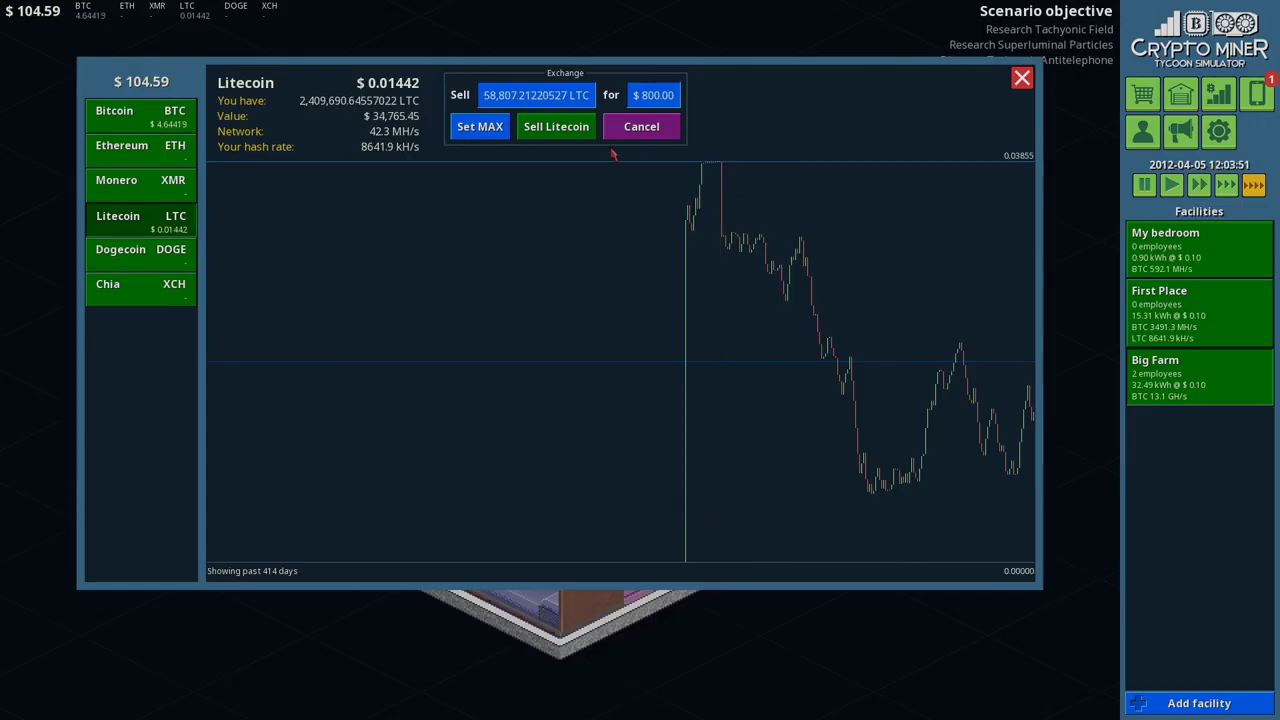
pyautogui.click(556, 126)
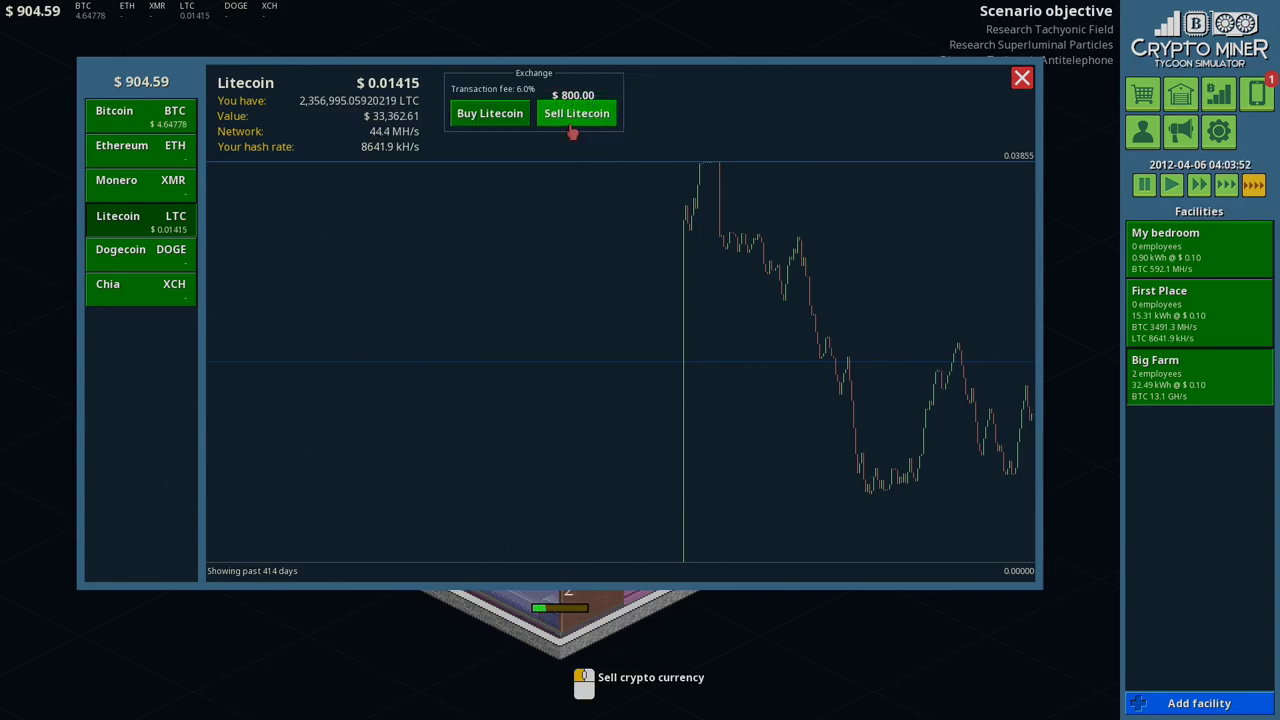
# Step: Sell further Litecoin batches (100,000 LTC, then 10,000) raising cash toward $5,555
pyautogui.click(576, 112)
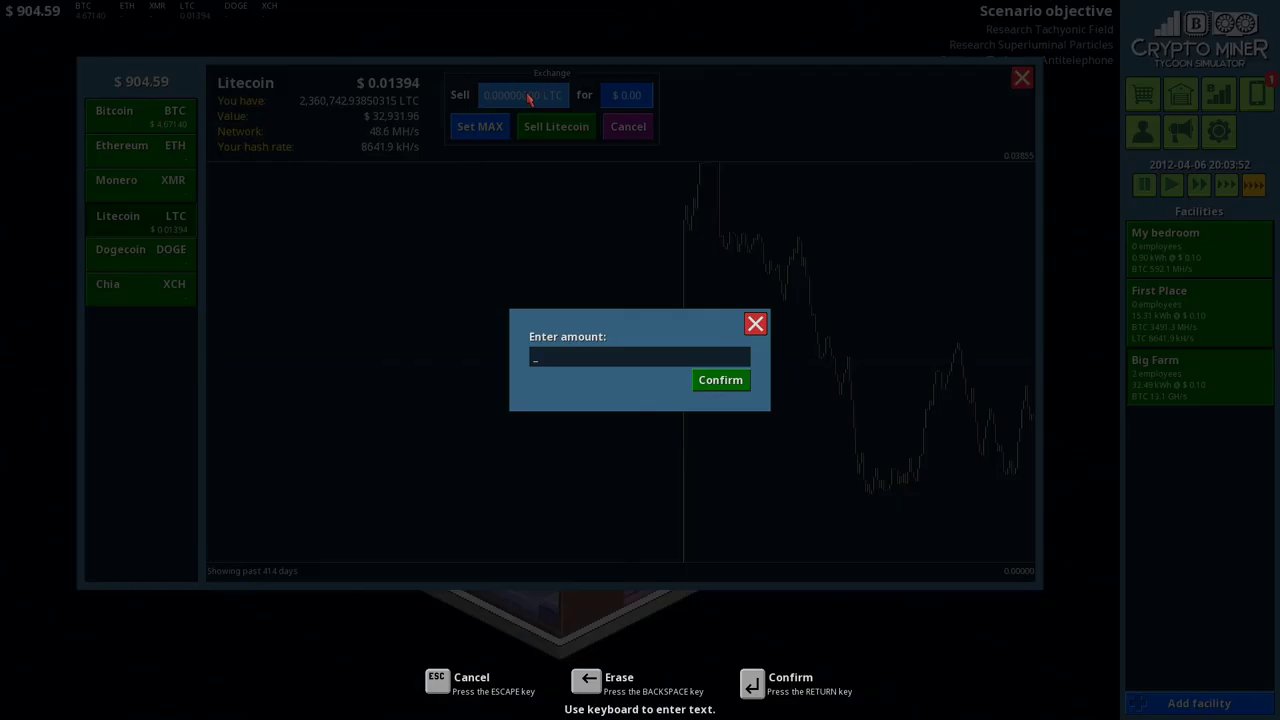
pyautogui.click(720, 380)
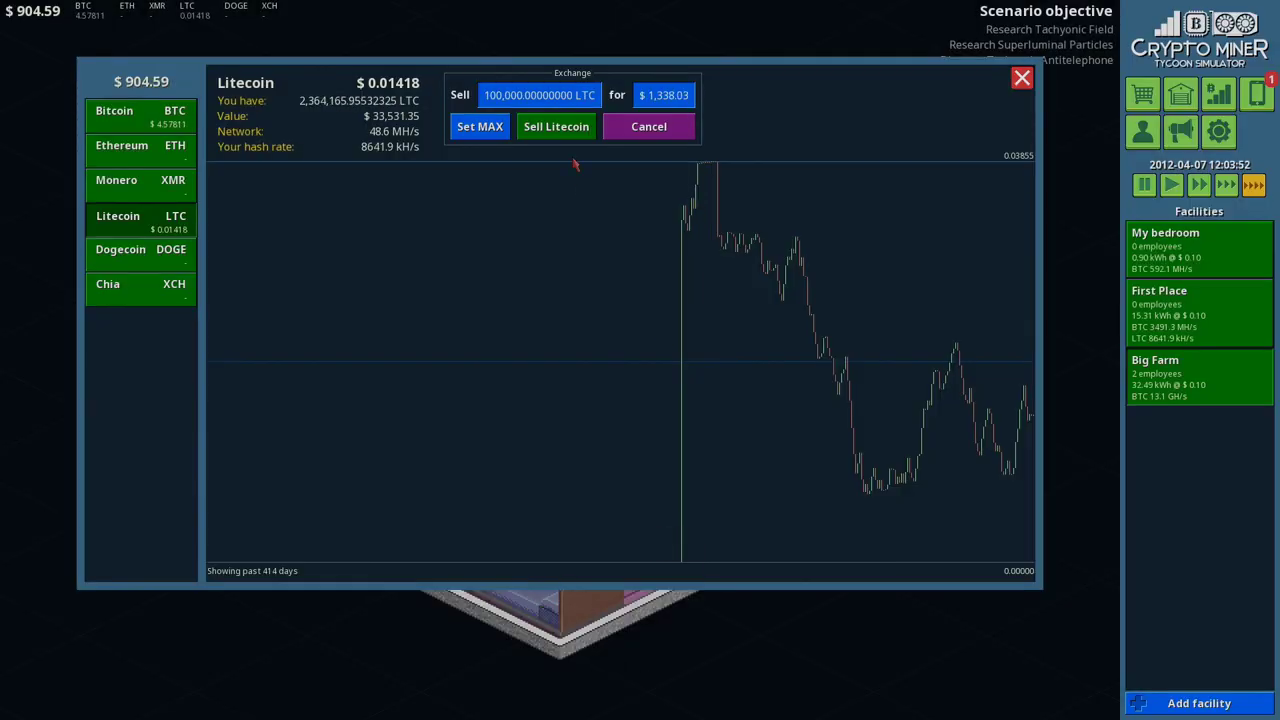
pyautogui.click(538, 96)
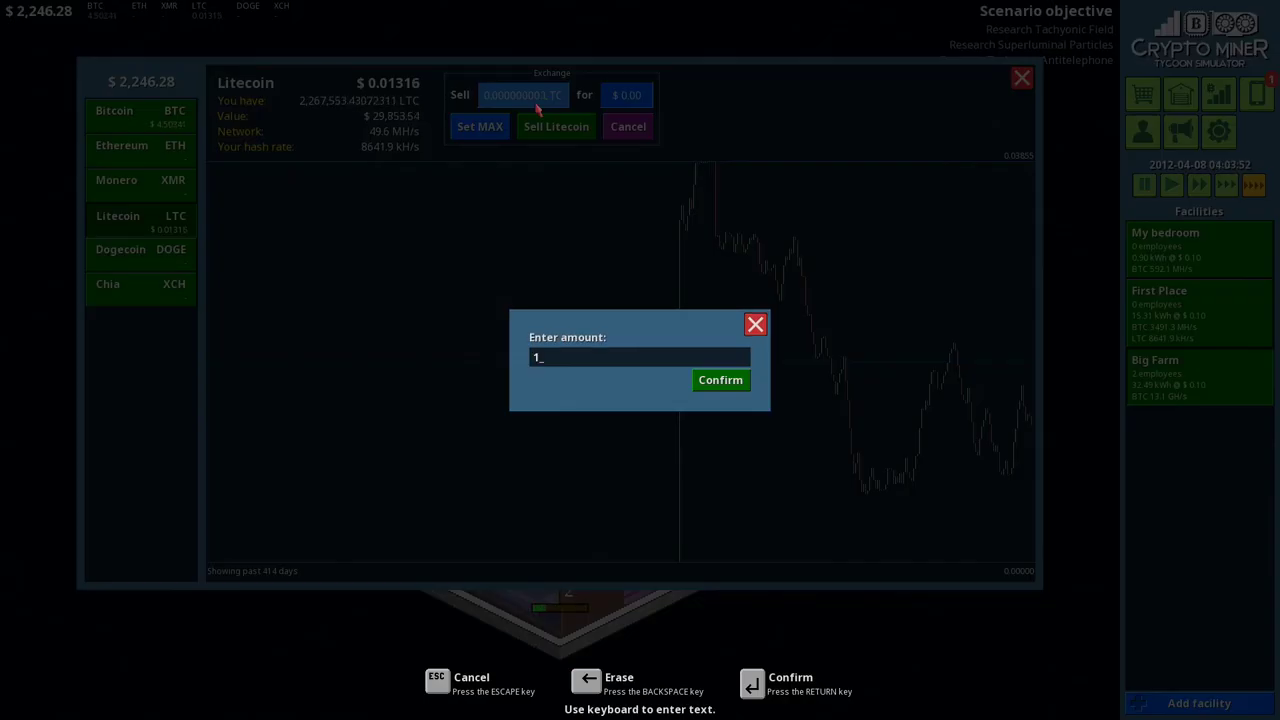
pyautogui.click(720, 380)
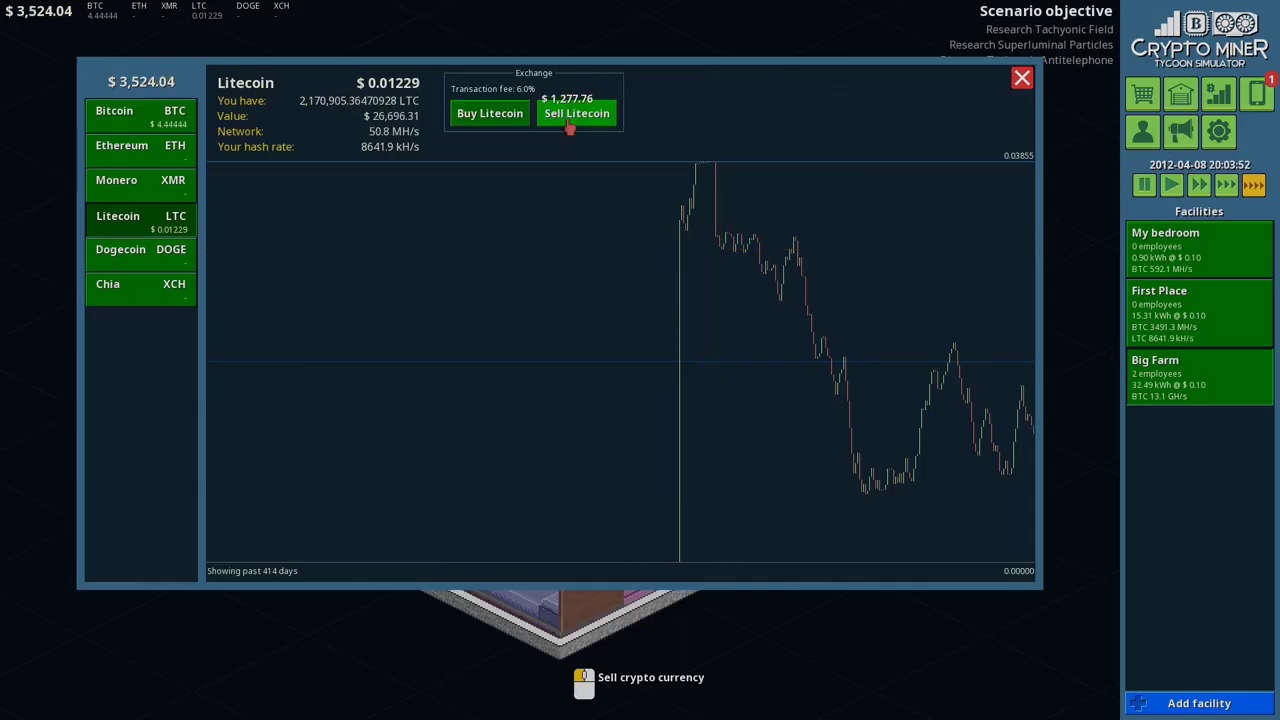
pyautogui.click(576, 112)
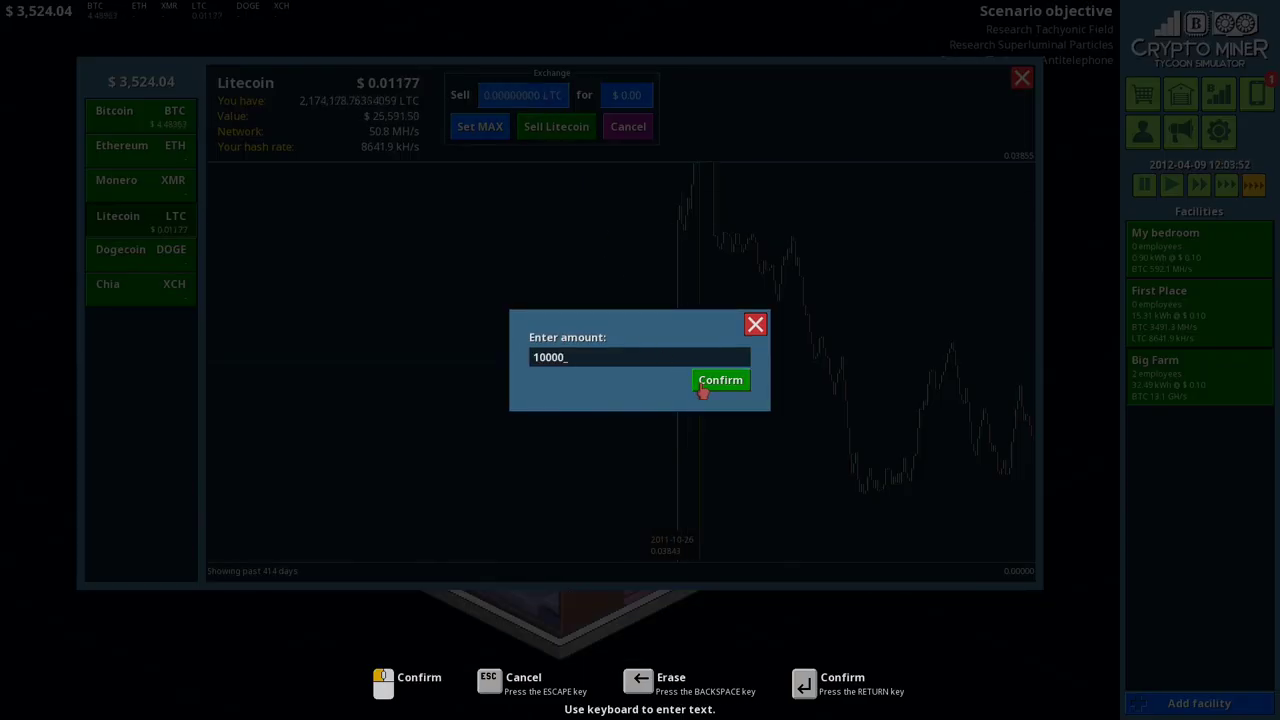
pyautogui.click(720, 380)
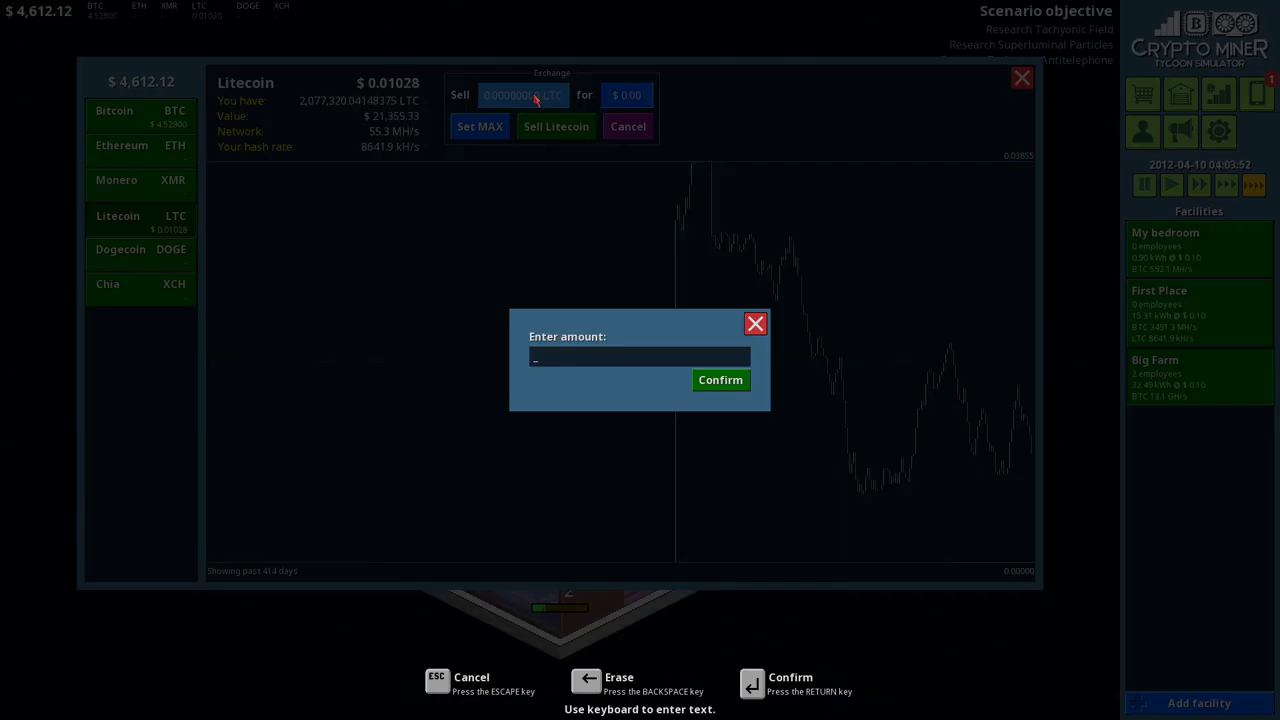
pyautogui.click(720, 380)
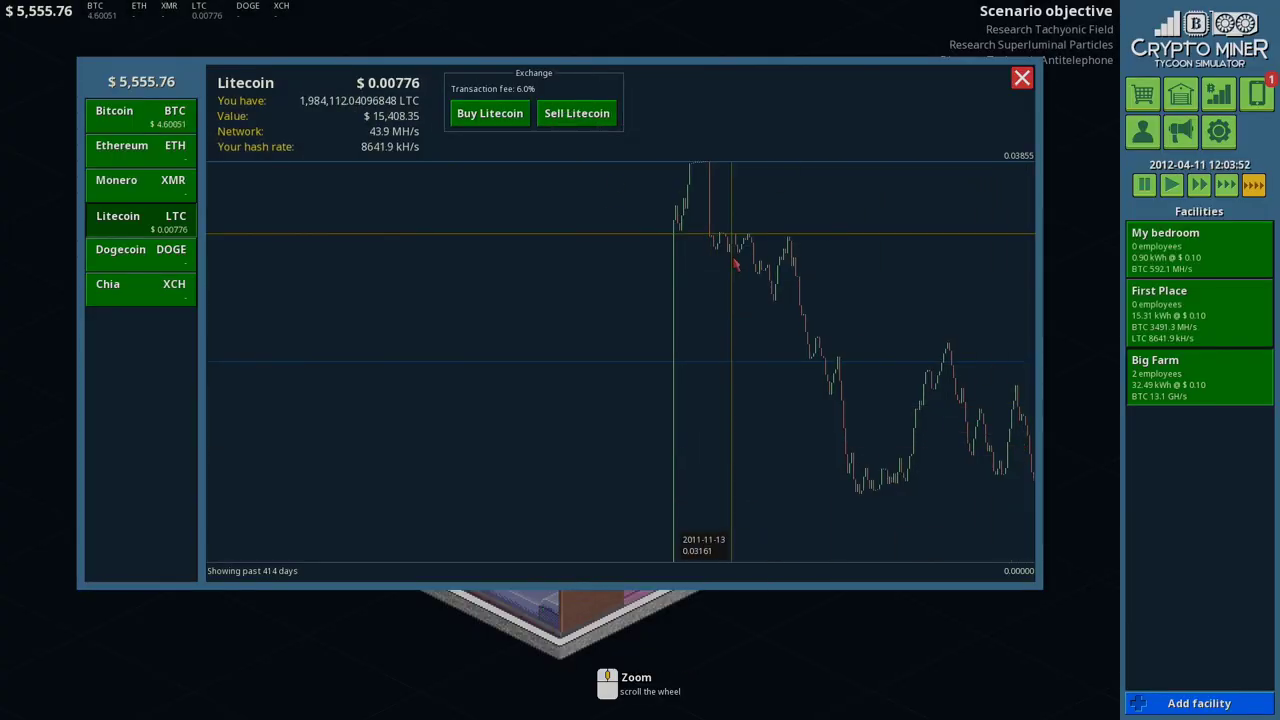
# Step: Switch to Bitcoin and sell $20,000 then $1,000 worth to cover the $8,274.80 bill
pyautogui.click(114, 112)
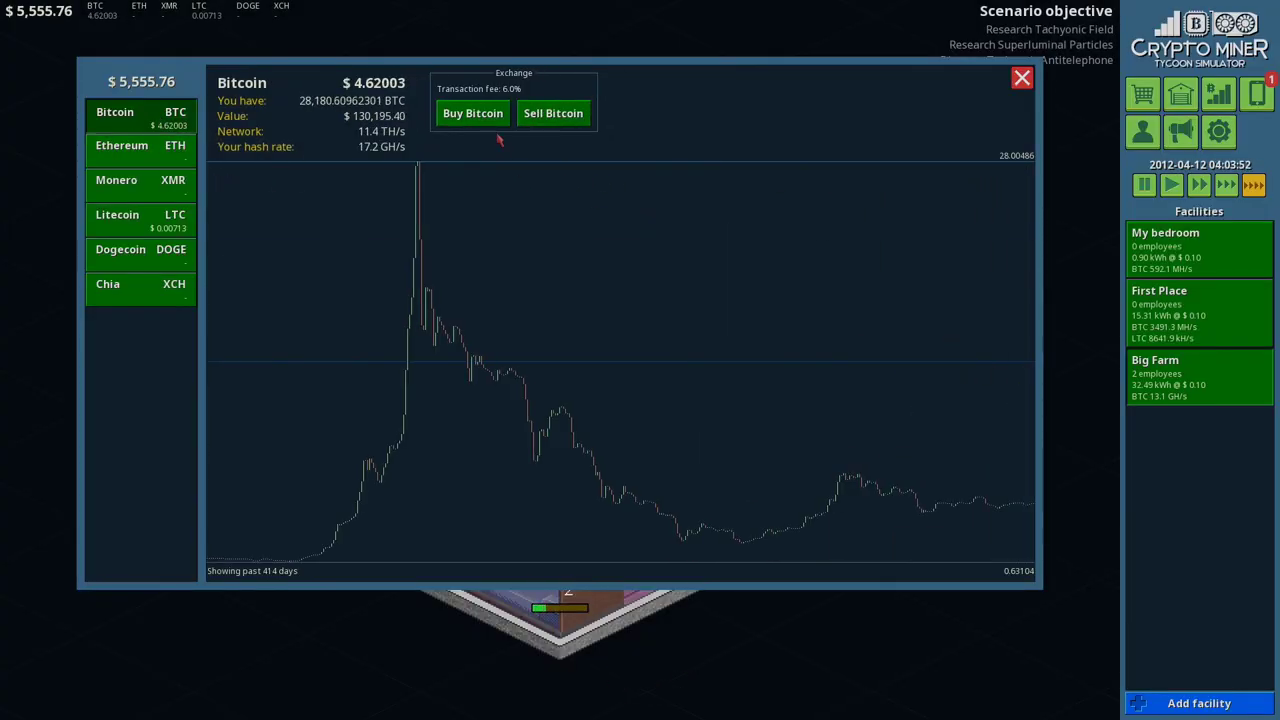
pyautogui.click(552, 112)
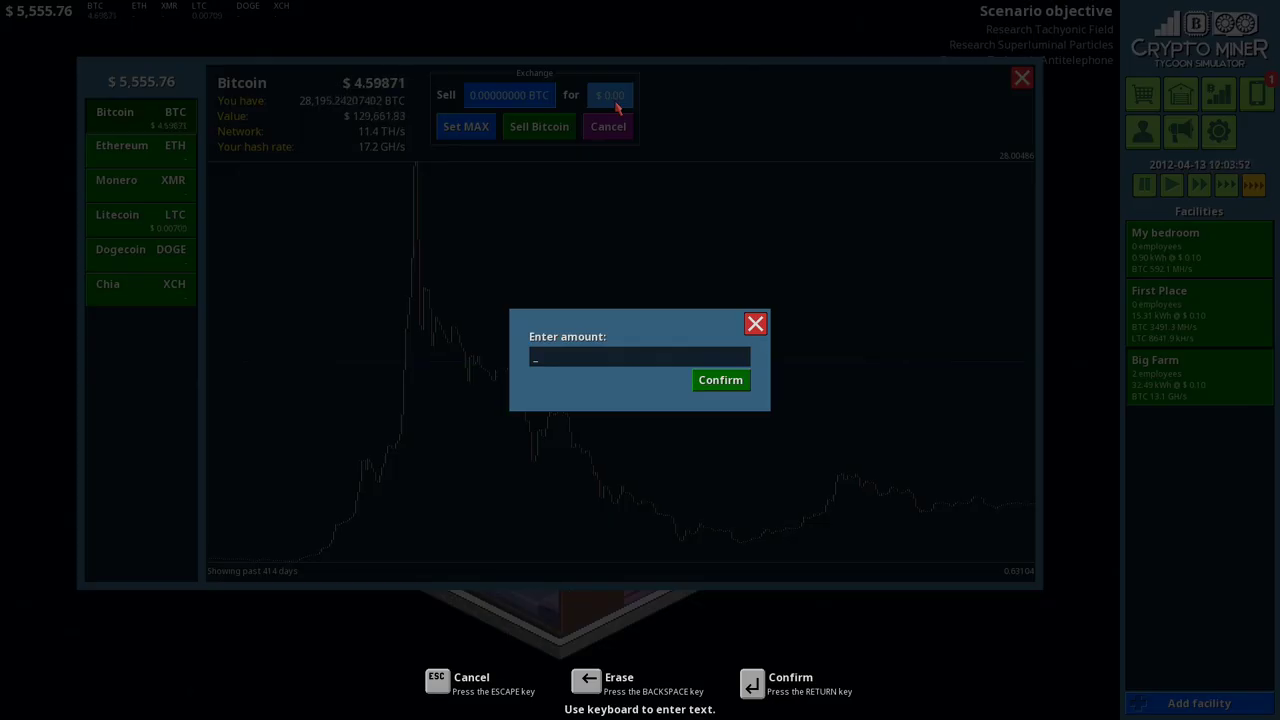
pyautogui.write('20000')
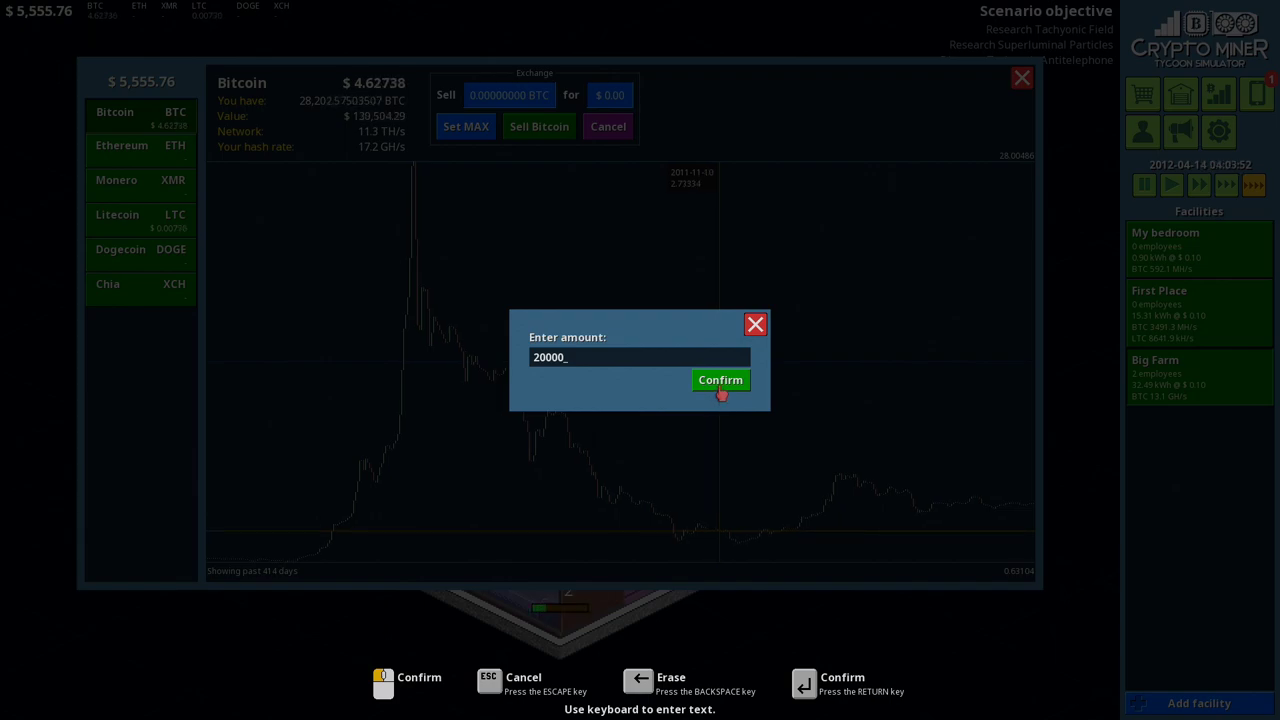
pyautogui.click(720, 380)
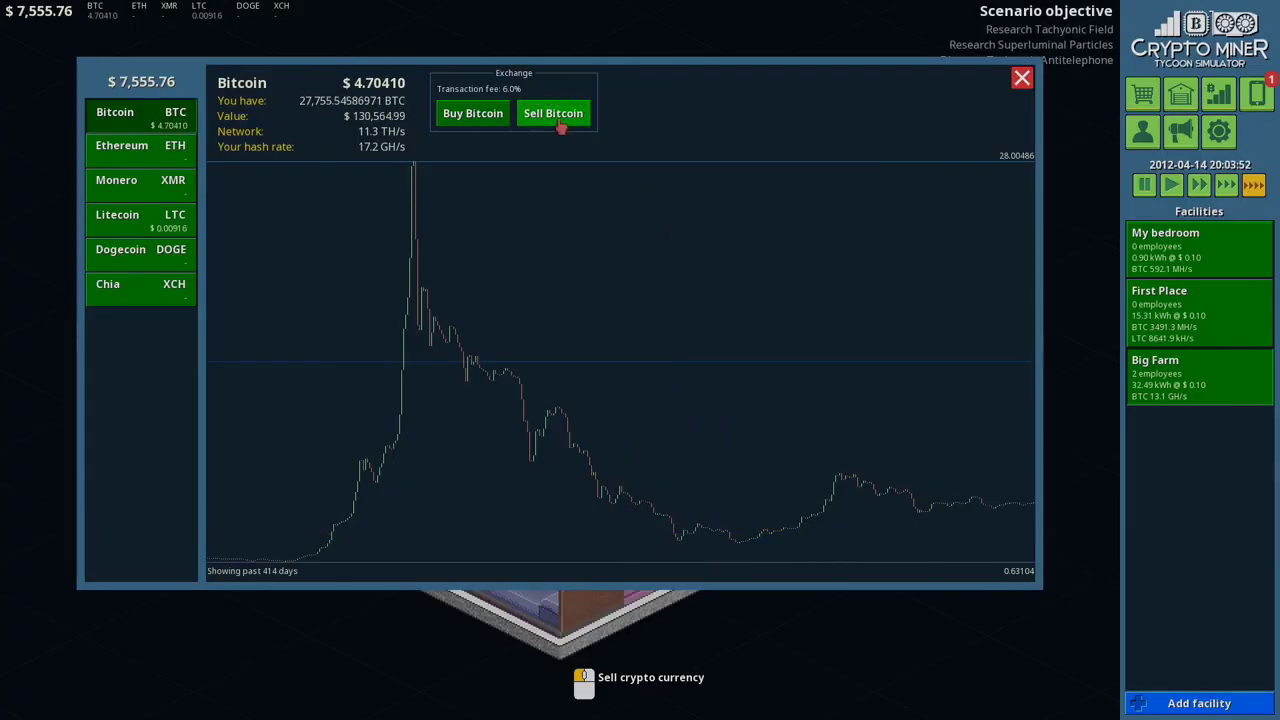
pyautogui.click(552, 112)
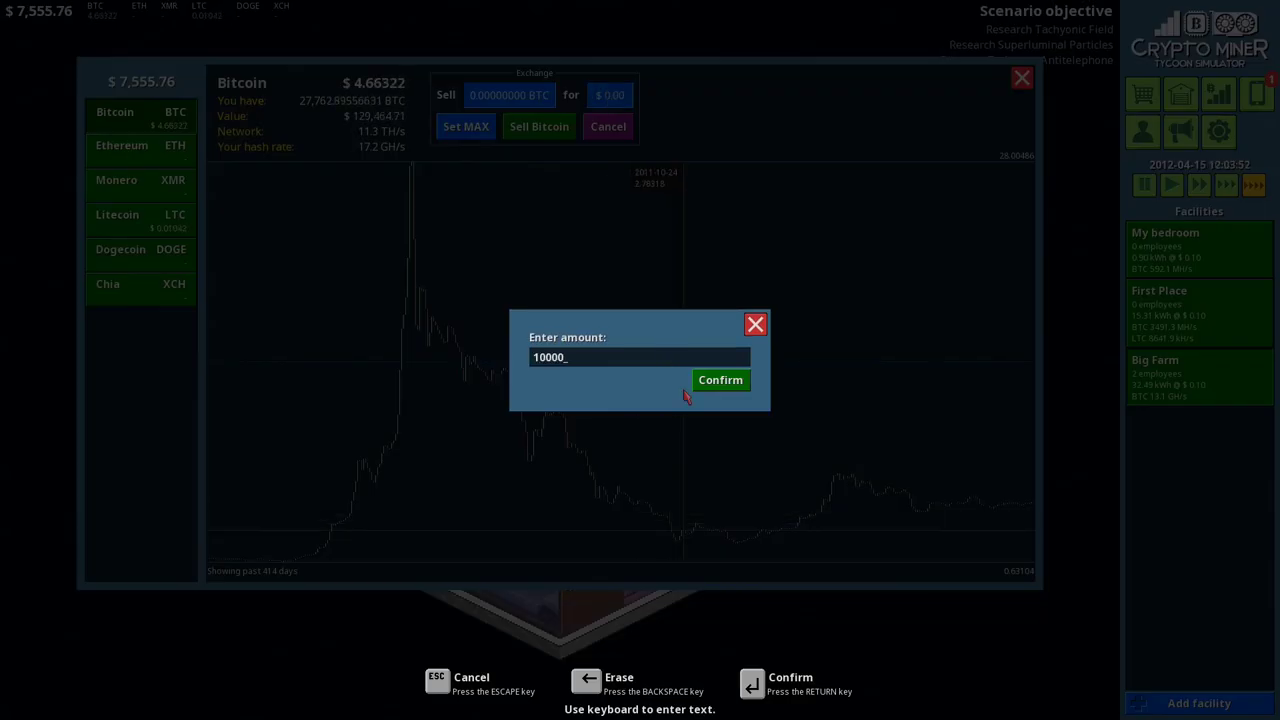
pyautogui.click(720, 380)
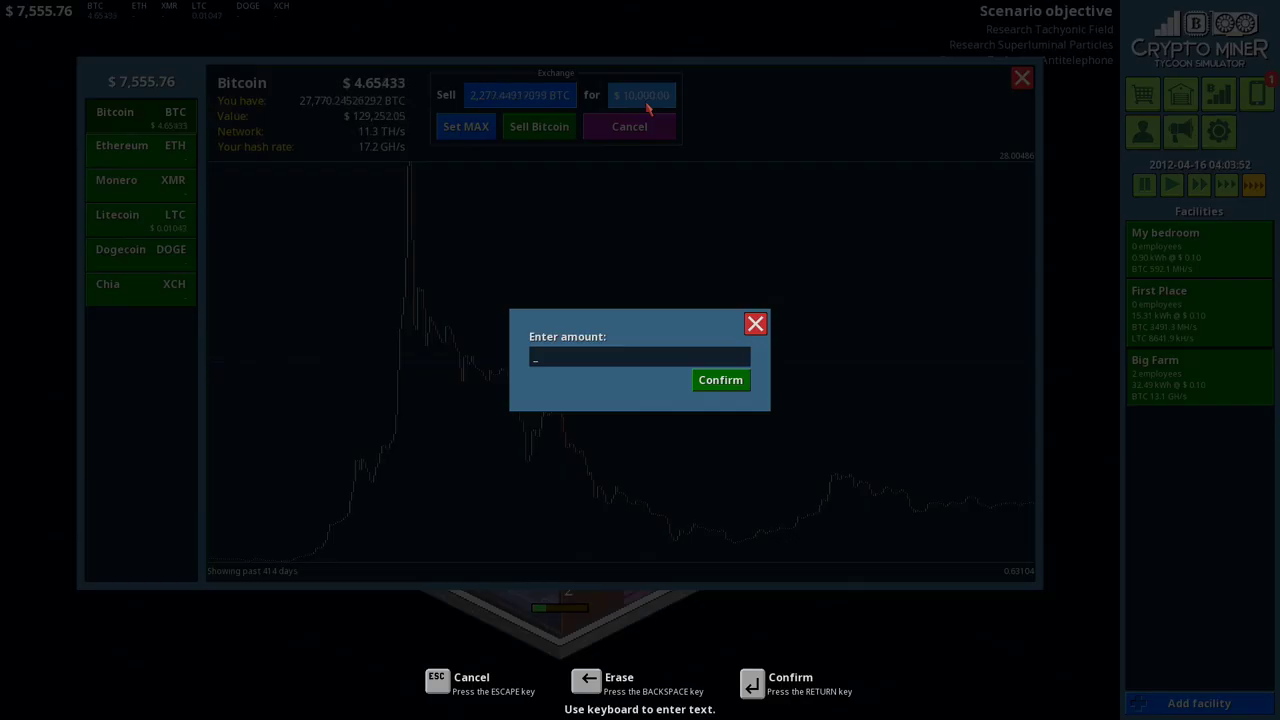
pyautogui.write('1000')
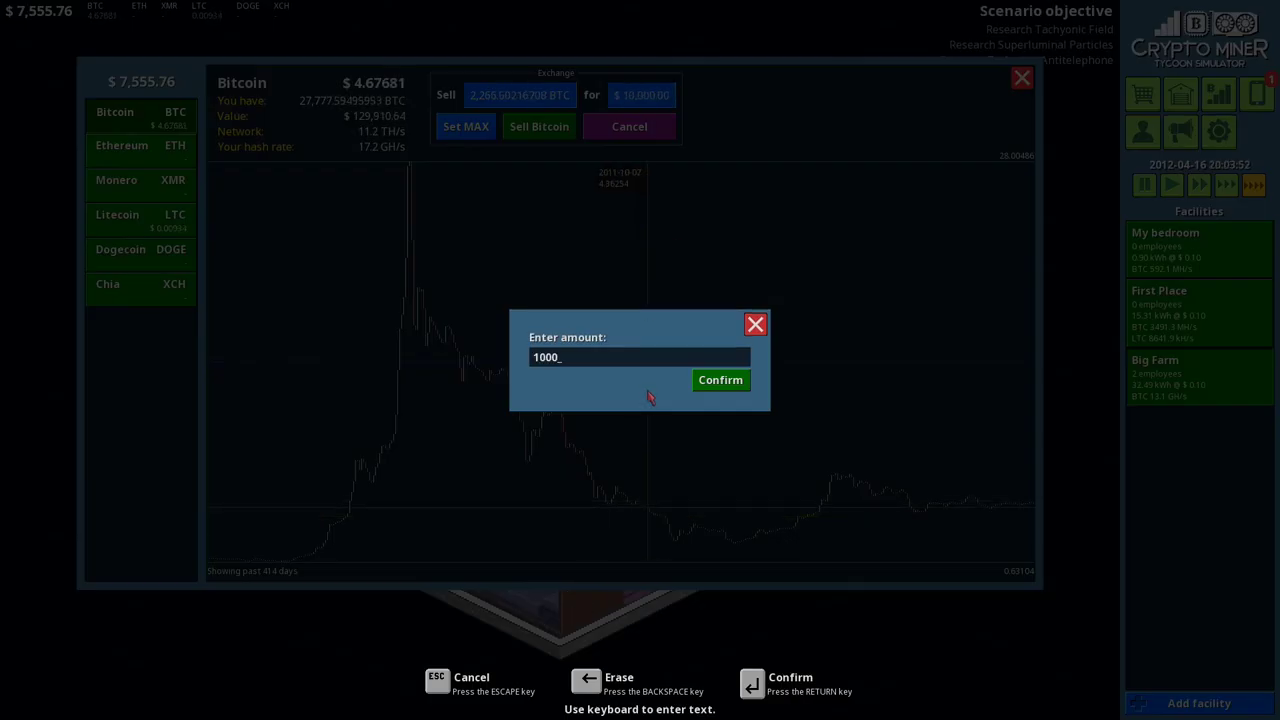
pyautogui.click(720, 380)
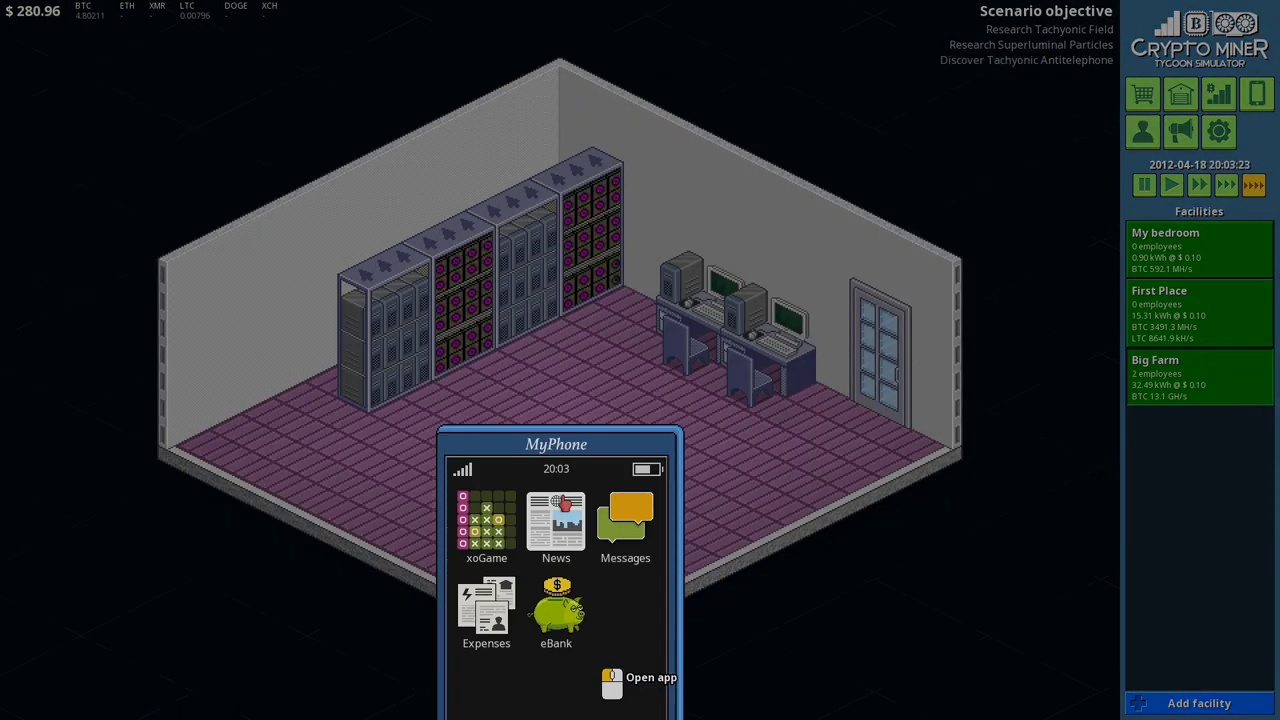
# Step: Review the Litecoin and Bitcoin charts, zooming Bitcoin out to its longer-term history
pyautogui.click(556, 608)
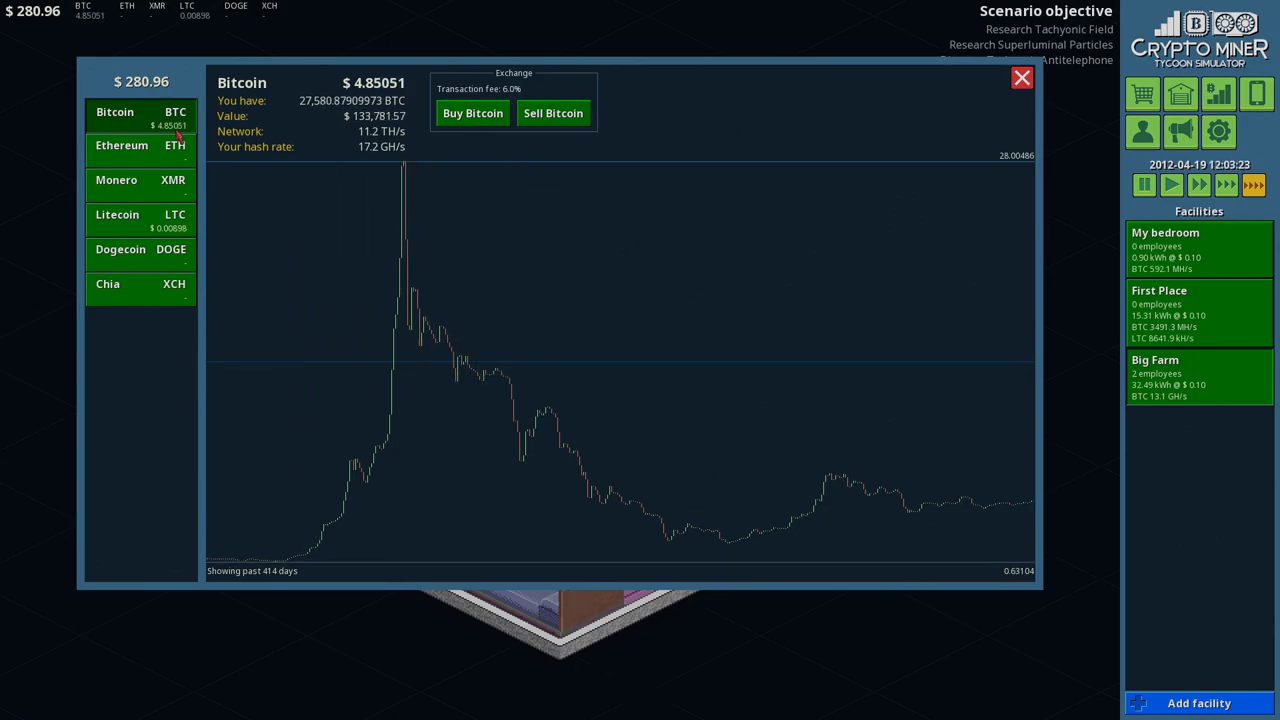
pyautogui.click(116, 216)
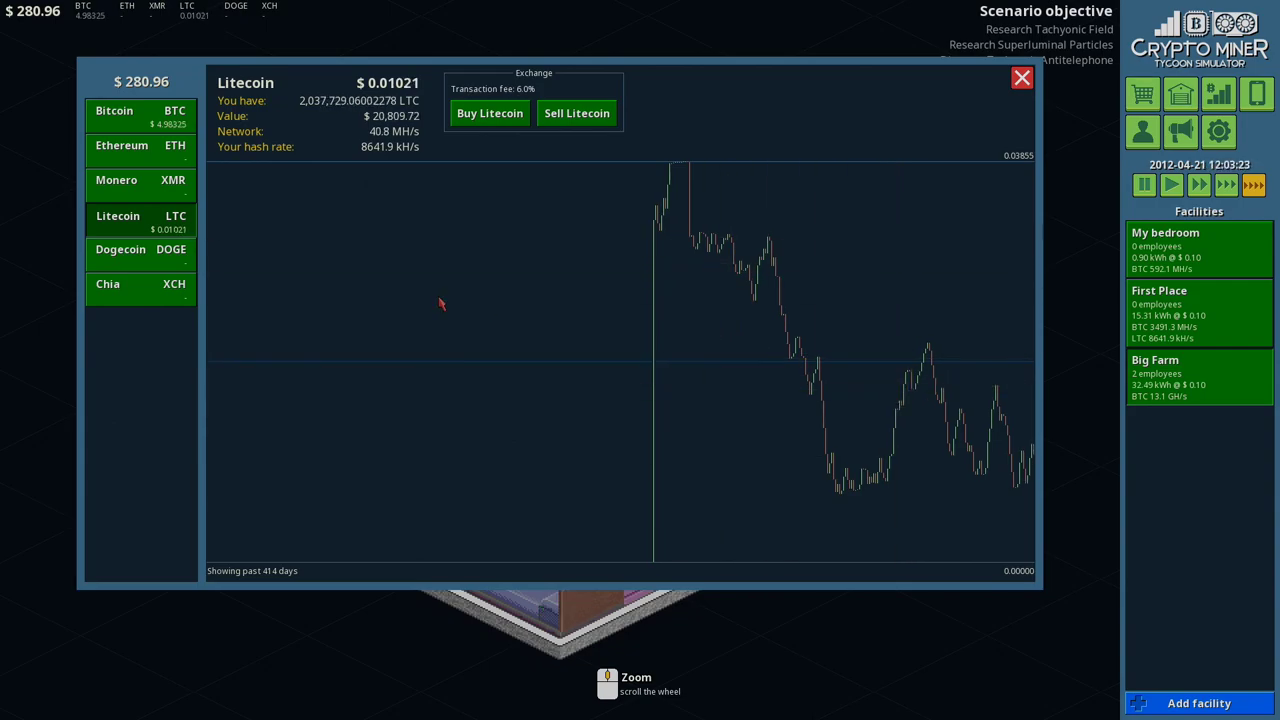
pyautogui.click(116, 112)
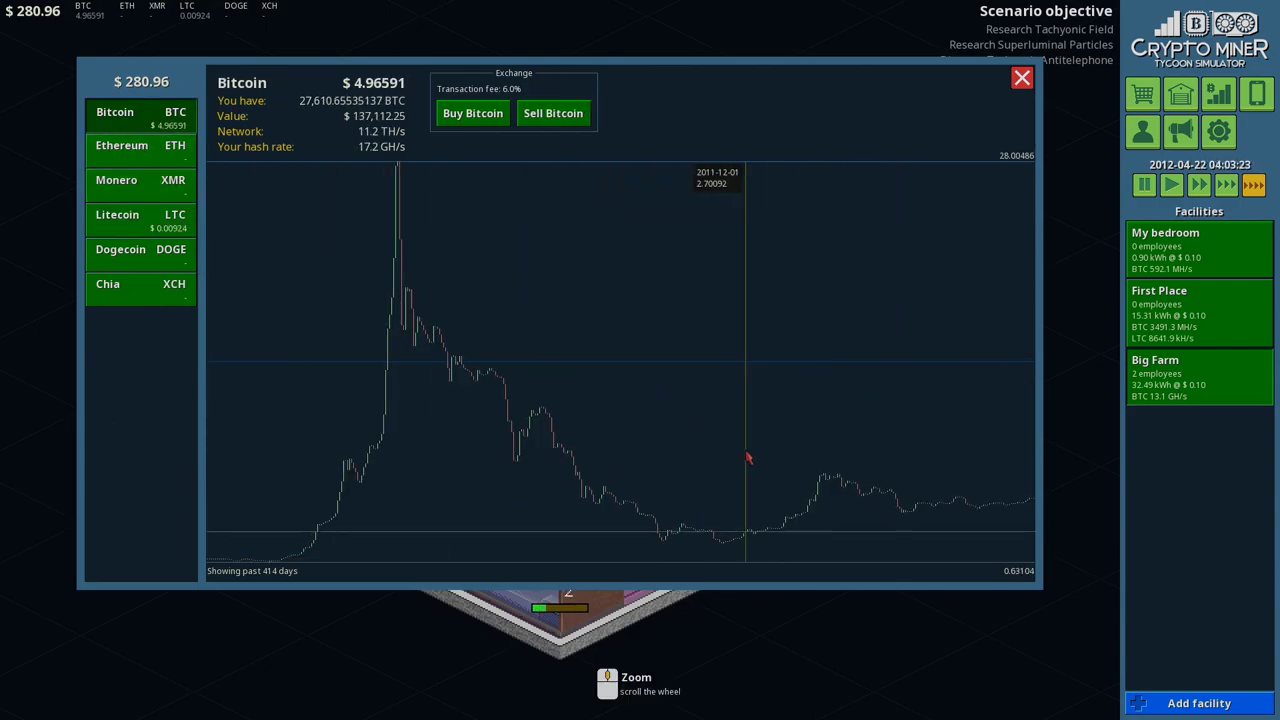
pyautogui.scroll(-3)
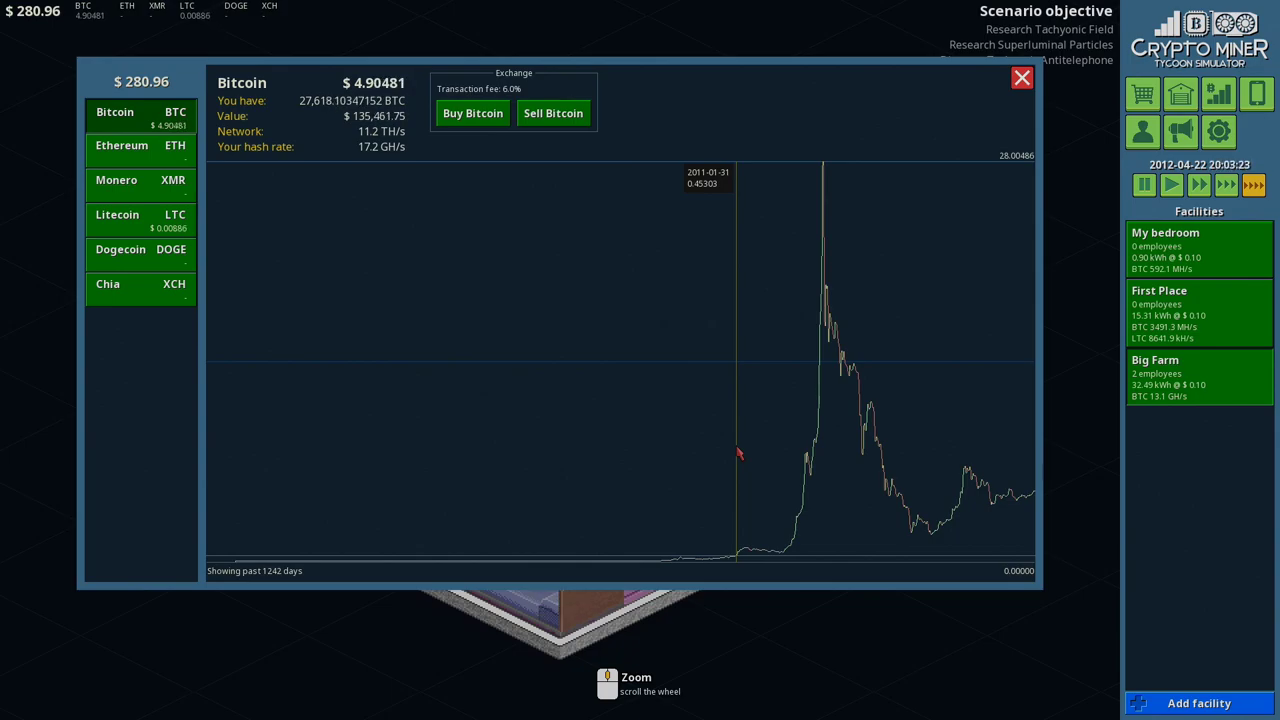
pyautogui.scroll(3)
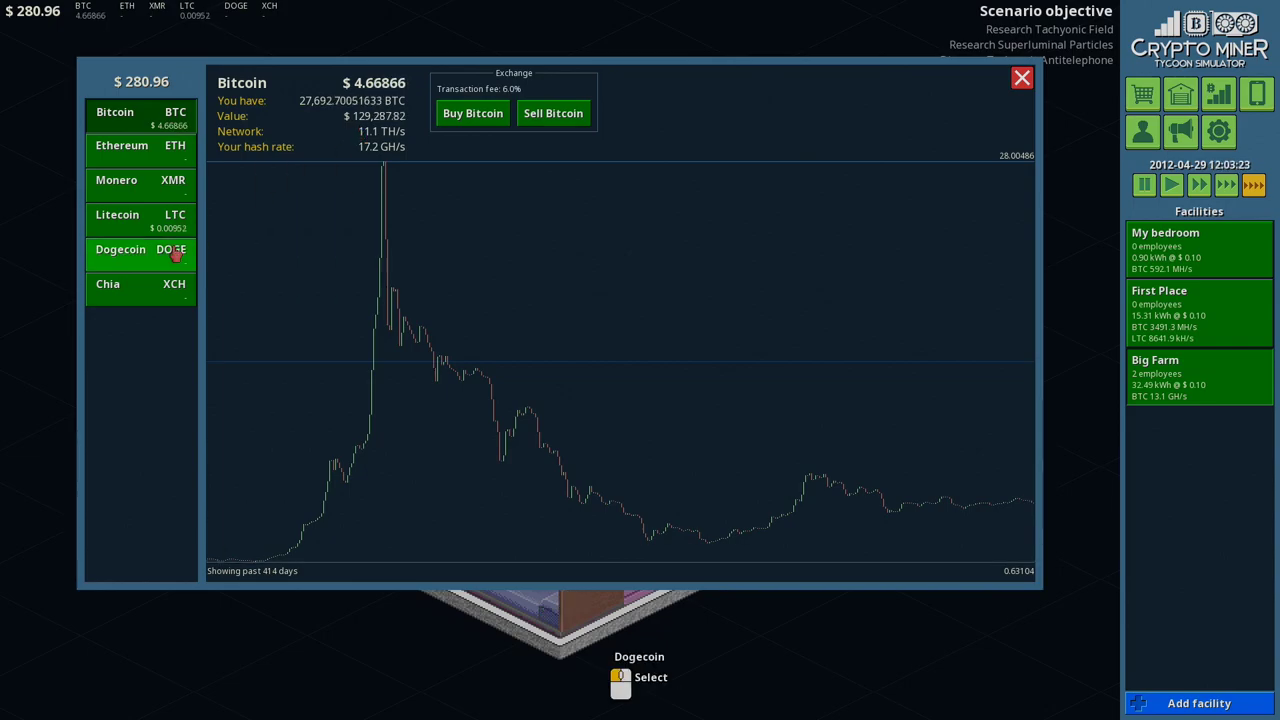
pyautogui.click(116, 216)
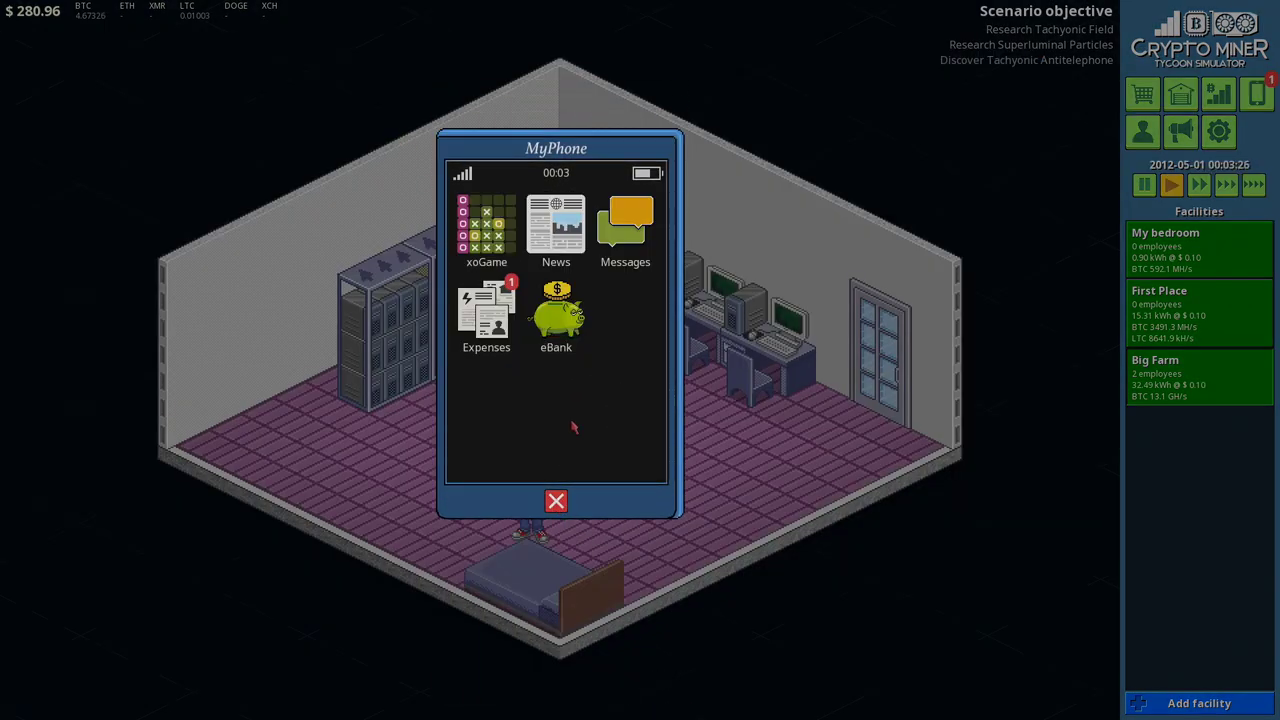
# Step: Reopen the phone's exchange, switch to Bitcoin and sell $80,000 worth
pyautogui.click(556, 500)
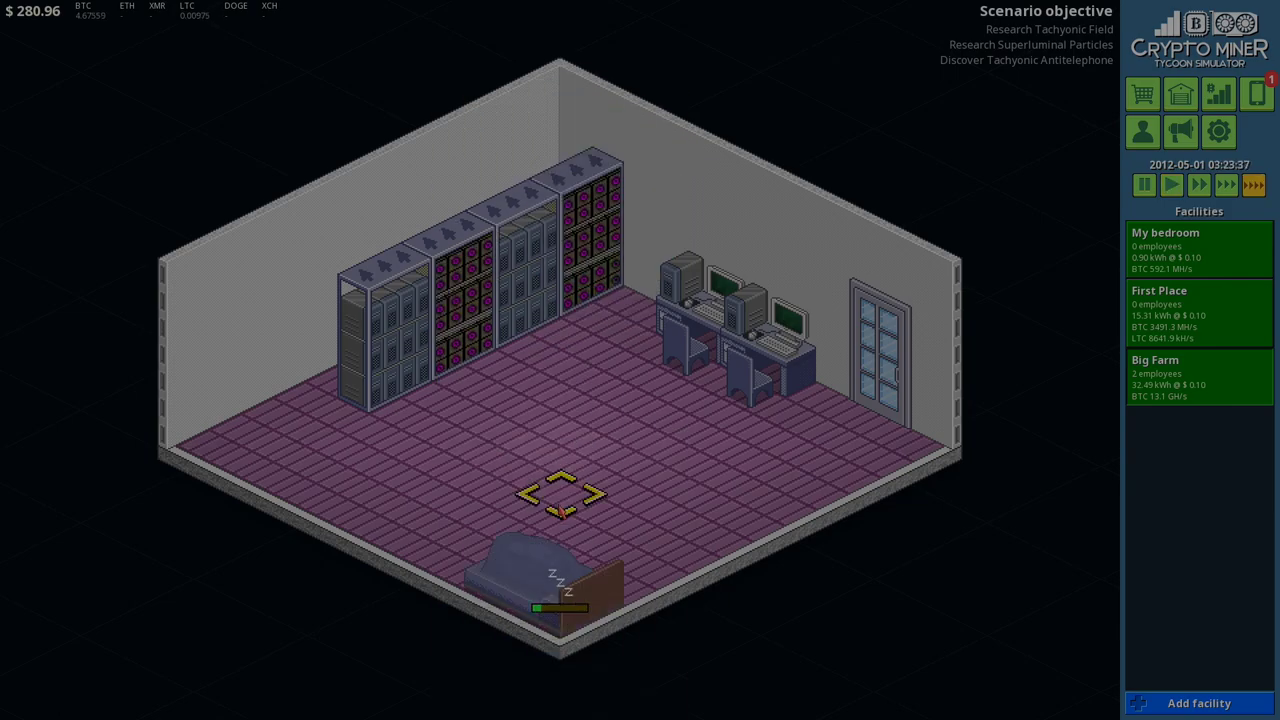
pyautogui.click(1256, 94)
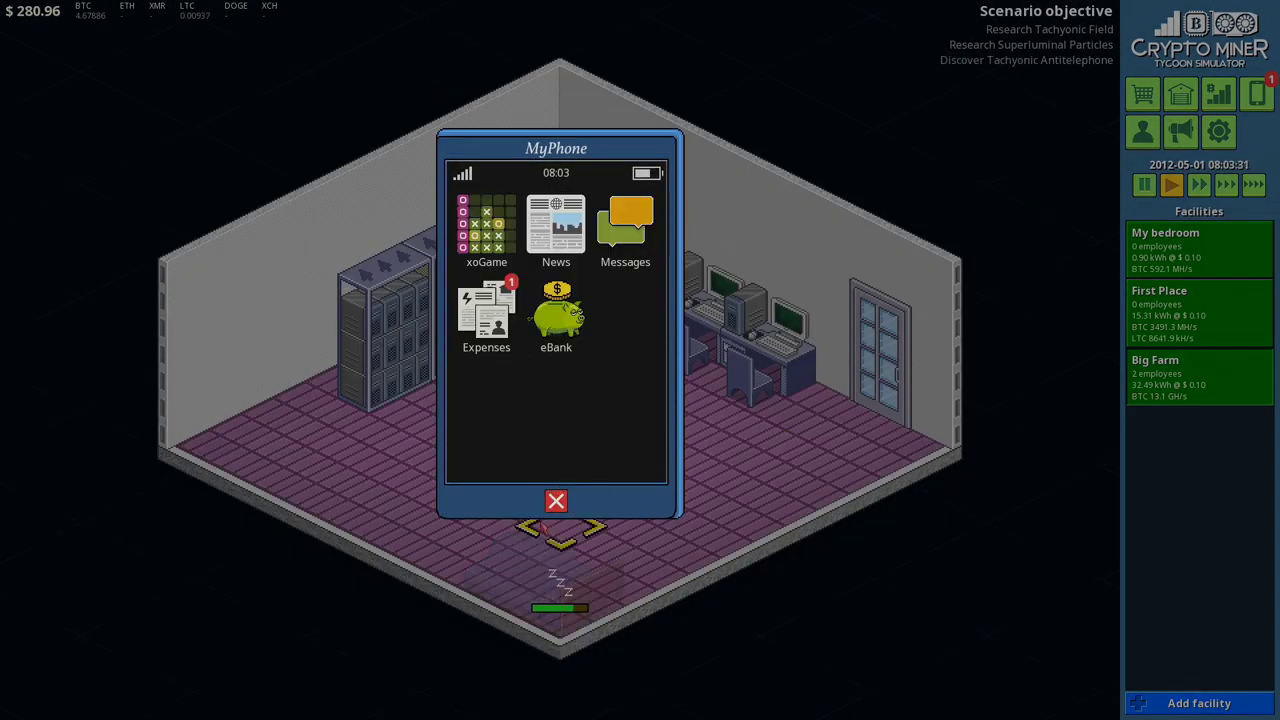
pyautogui.click(556, 308)
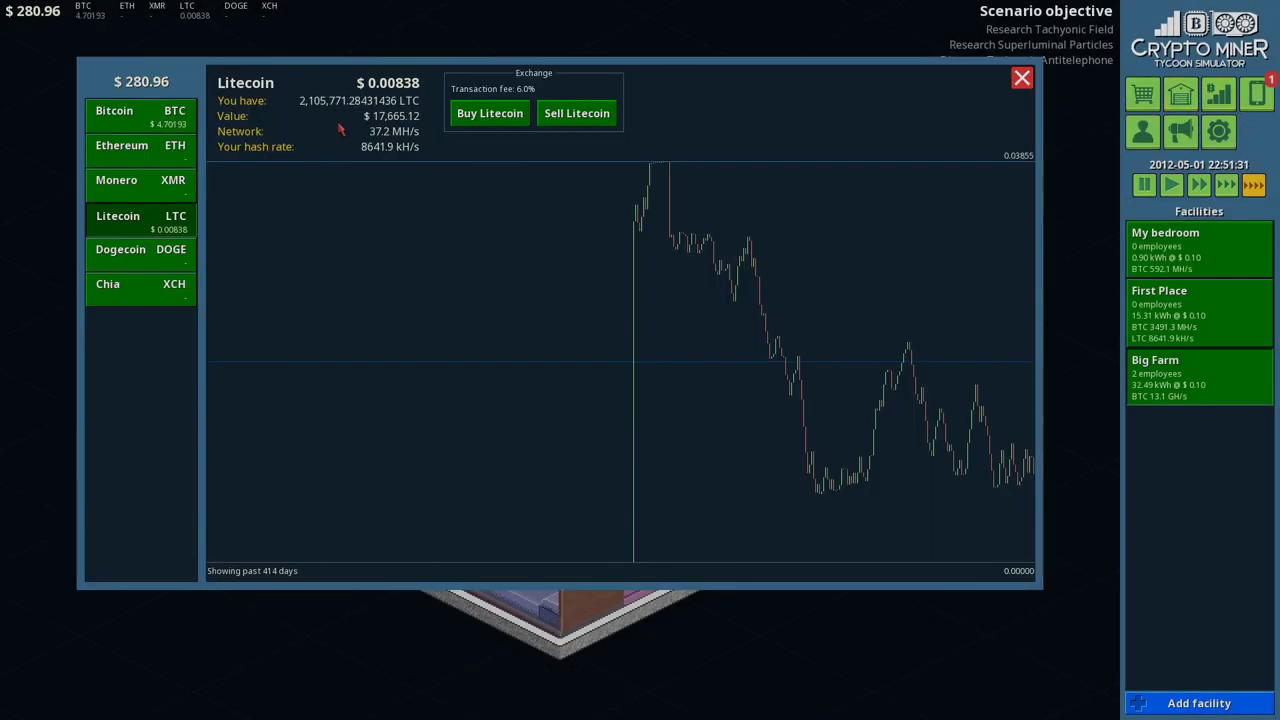
pyautogui.click(576, 112)
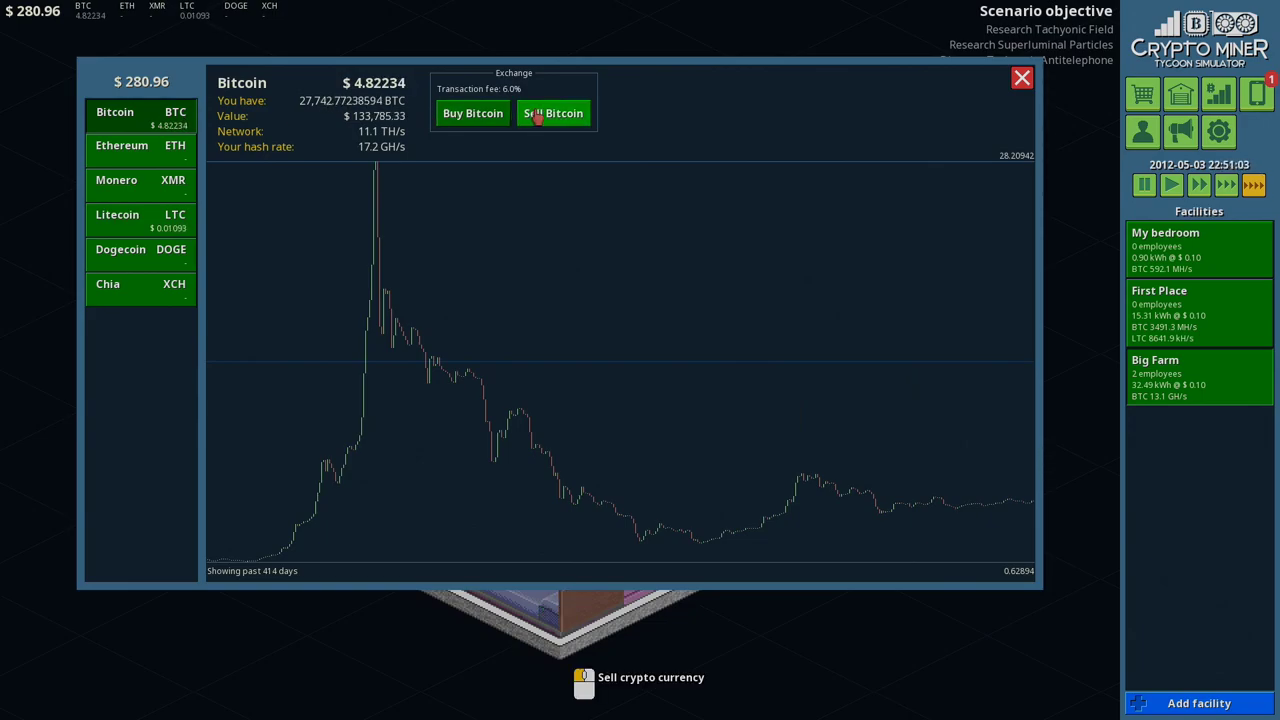
pyautogui.click(552, 112)
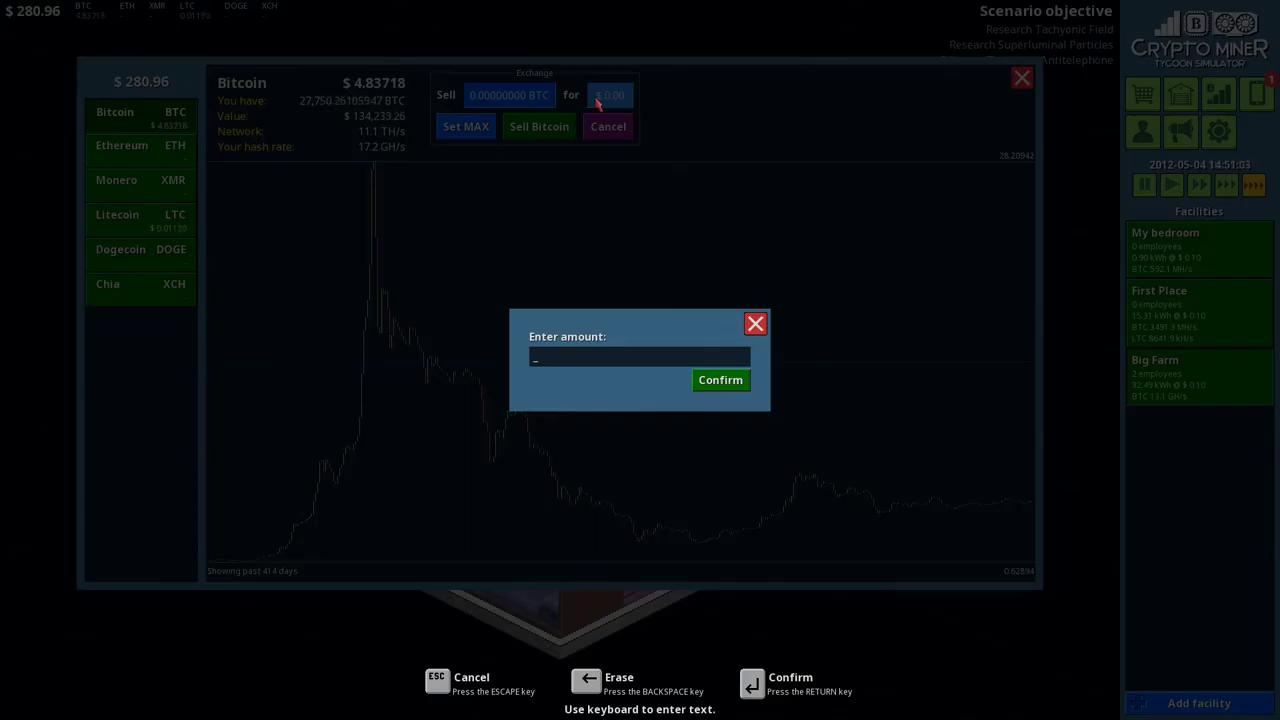
pyautogui.write('80000')
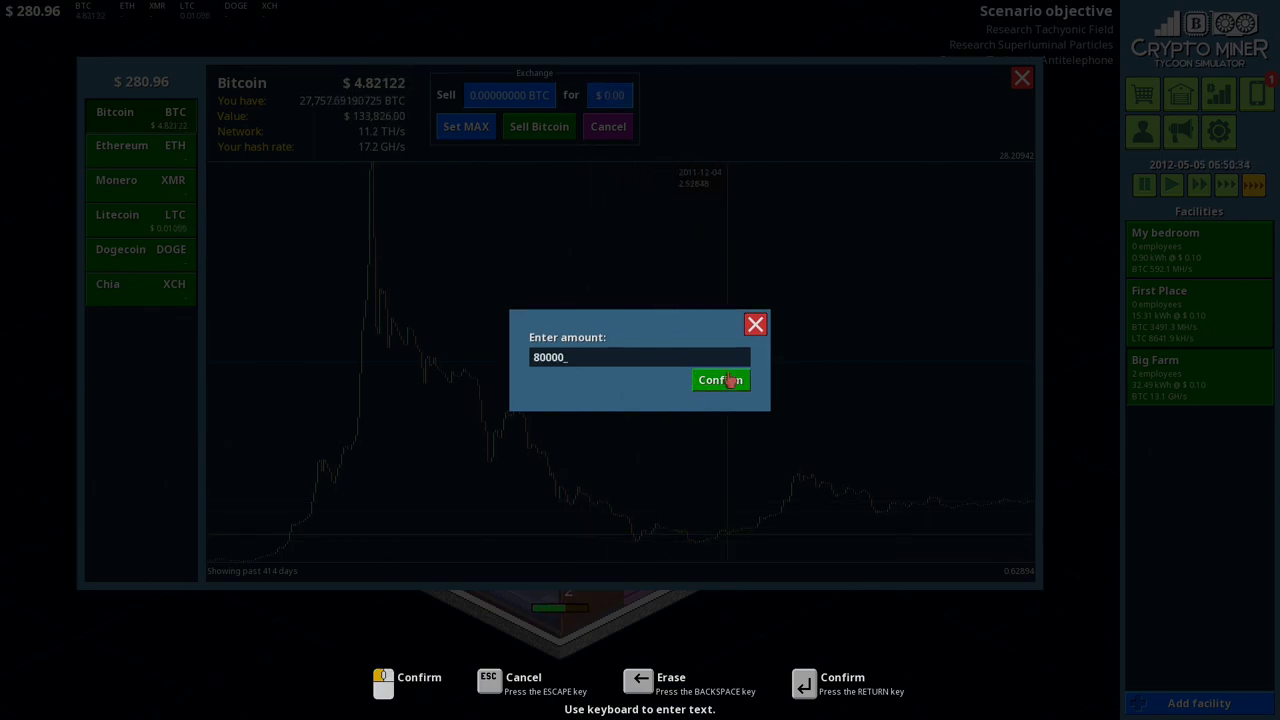
pyautogui.click(718, 380)
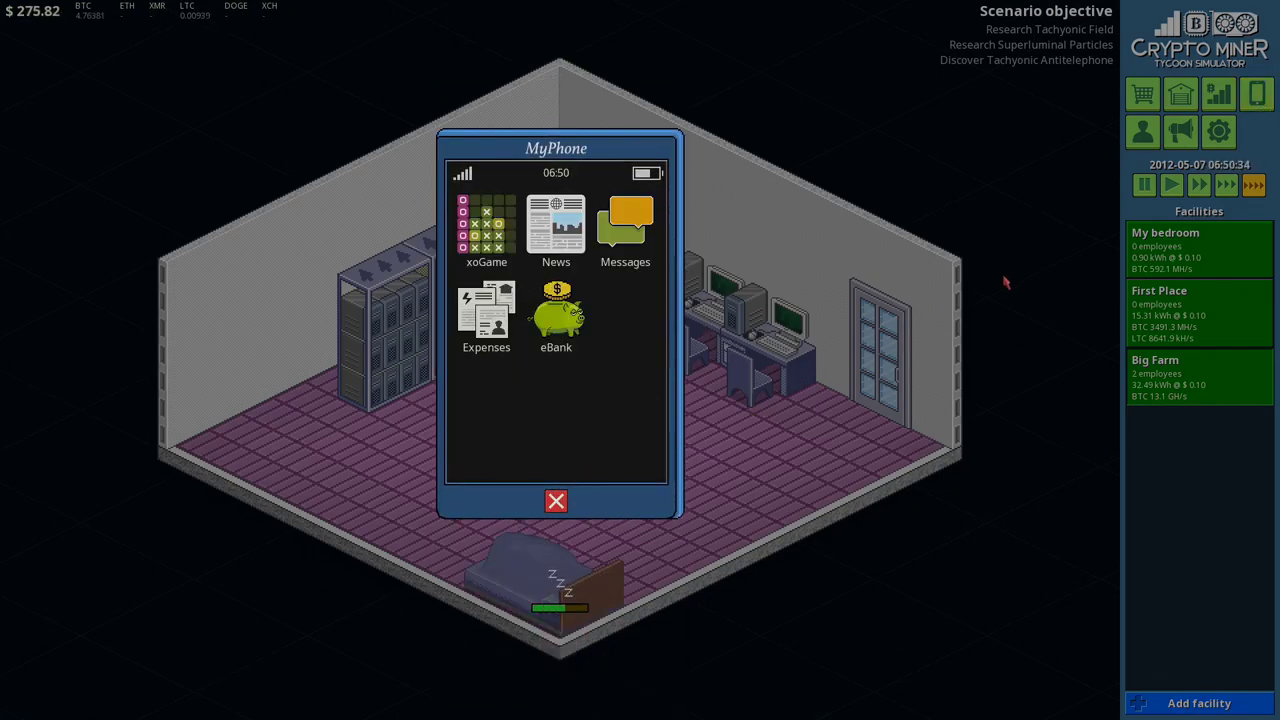
# Step: Reopen the exchange and flip between the Litecoin and Bitcoin price charts
pyautogui.click(556, 310)
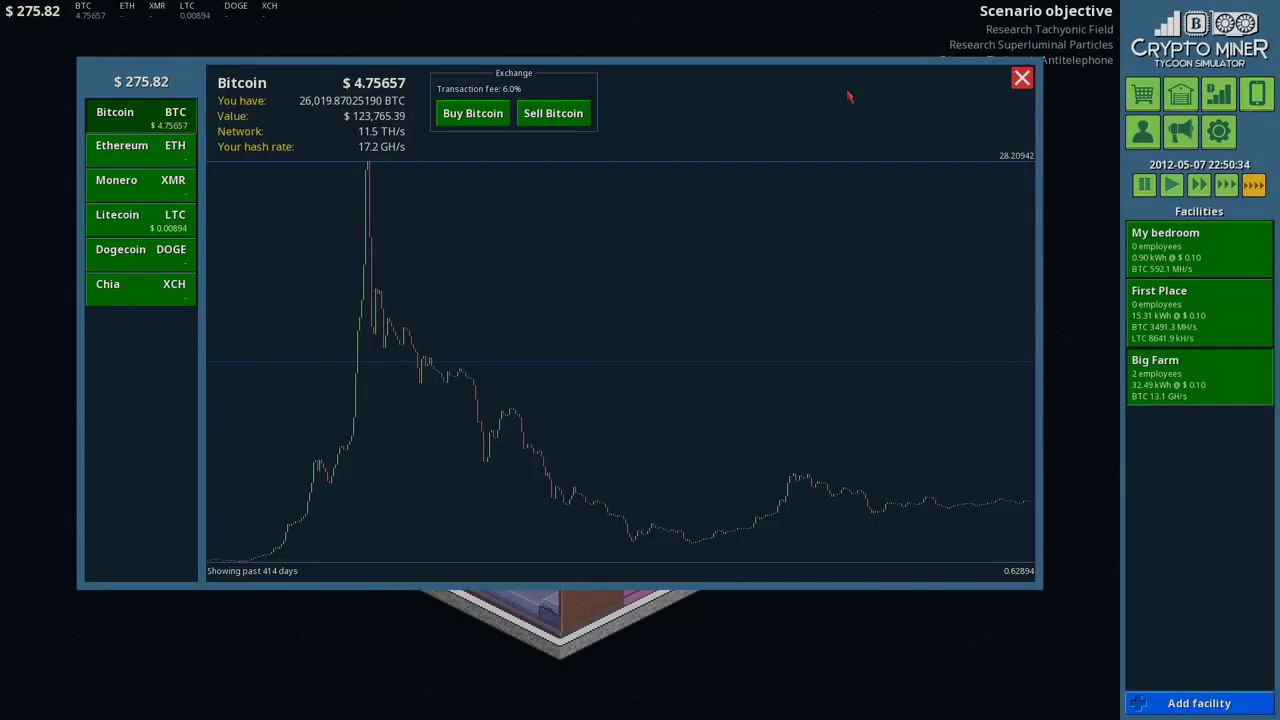
pyautogui.moveTo(178, 148)
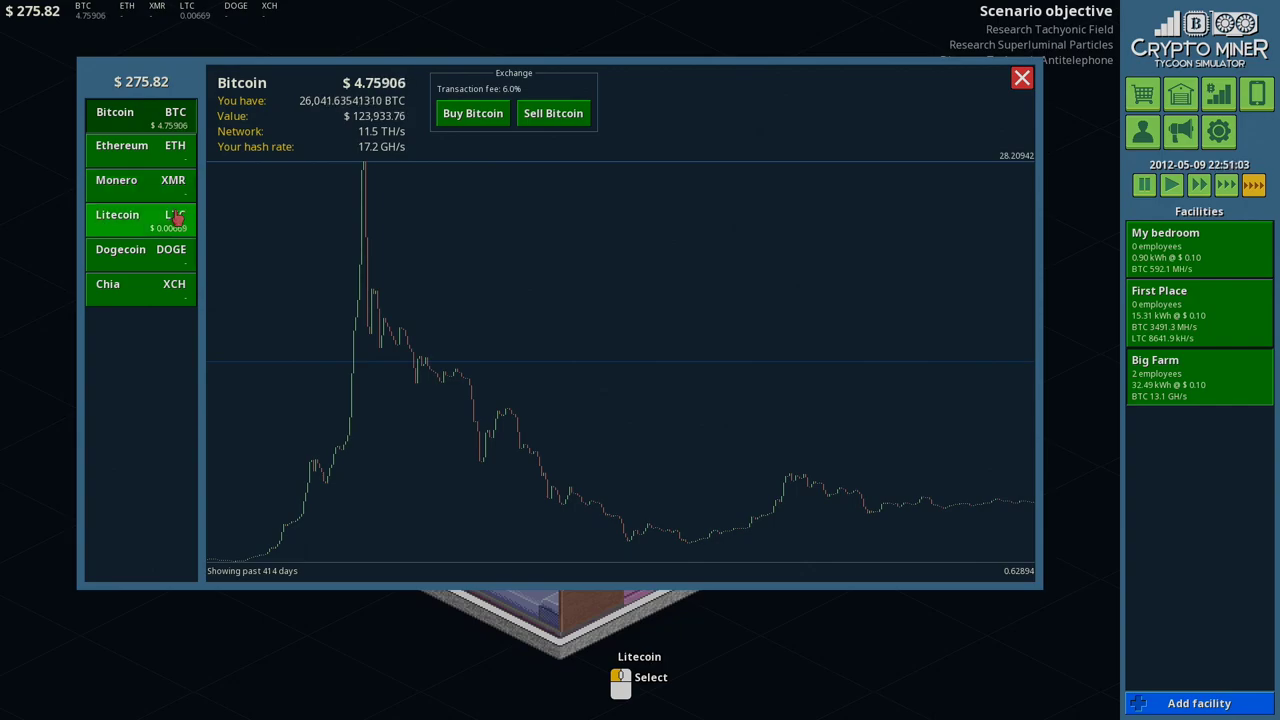
pyautogui.click(140, 216)
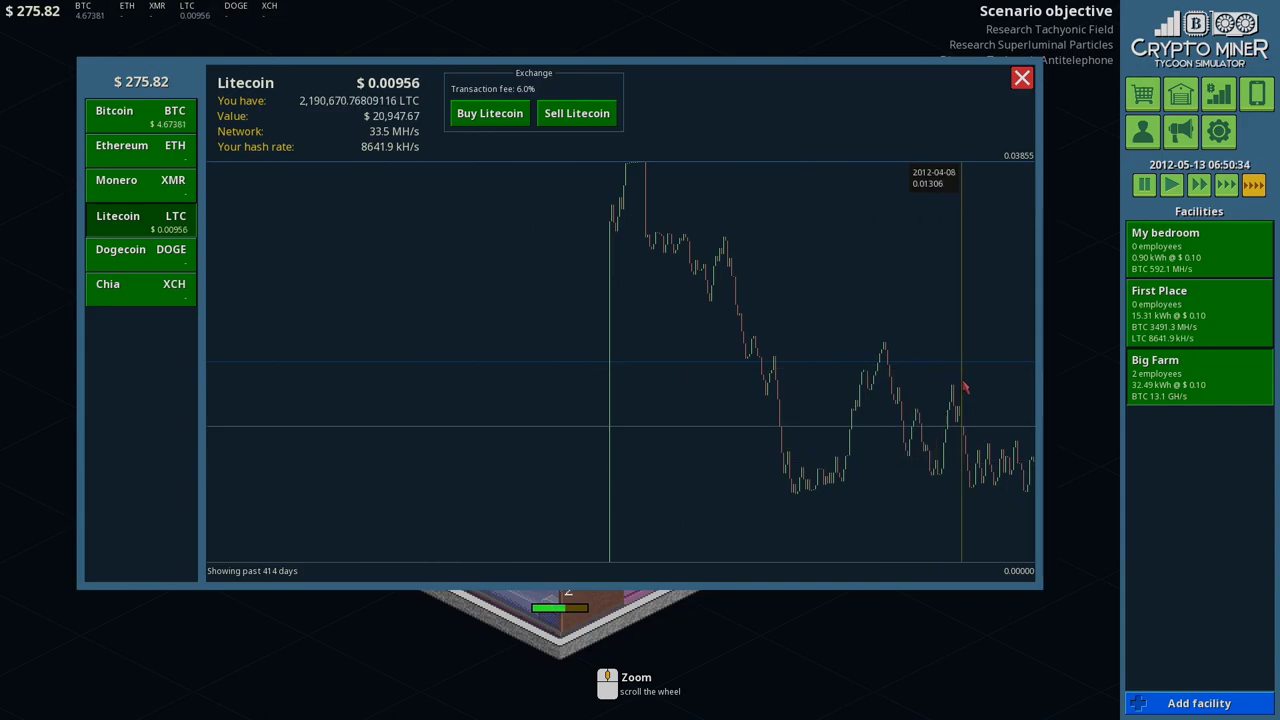
pyautogui.moveTo(804, 370)
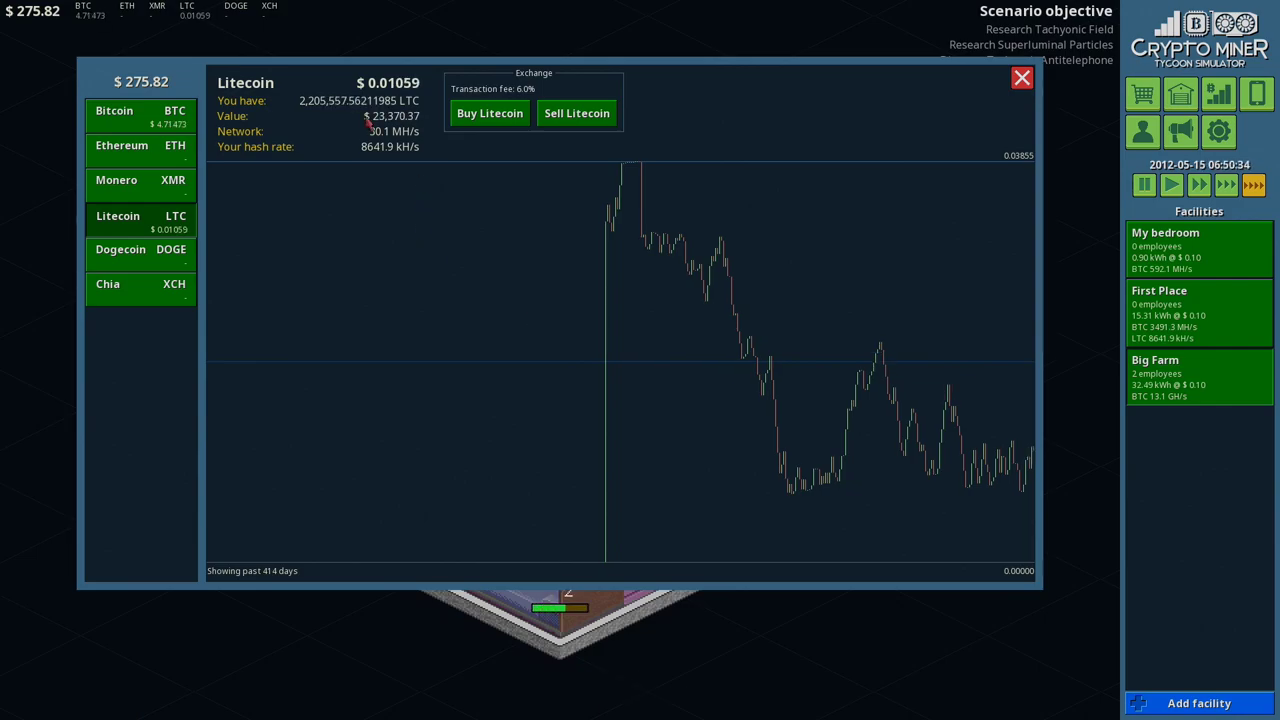
pyautogui.click(112, 112)
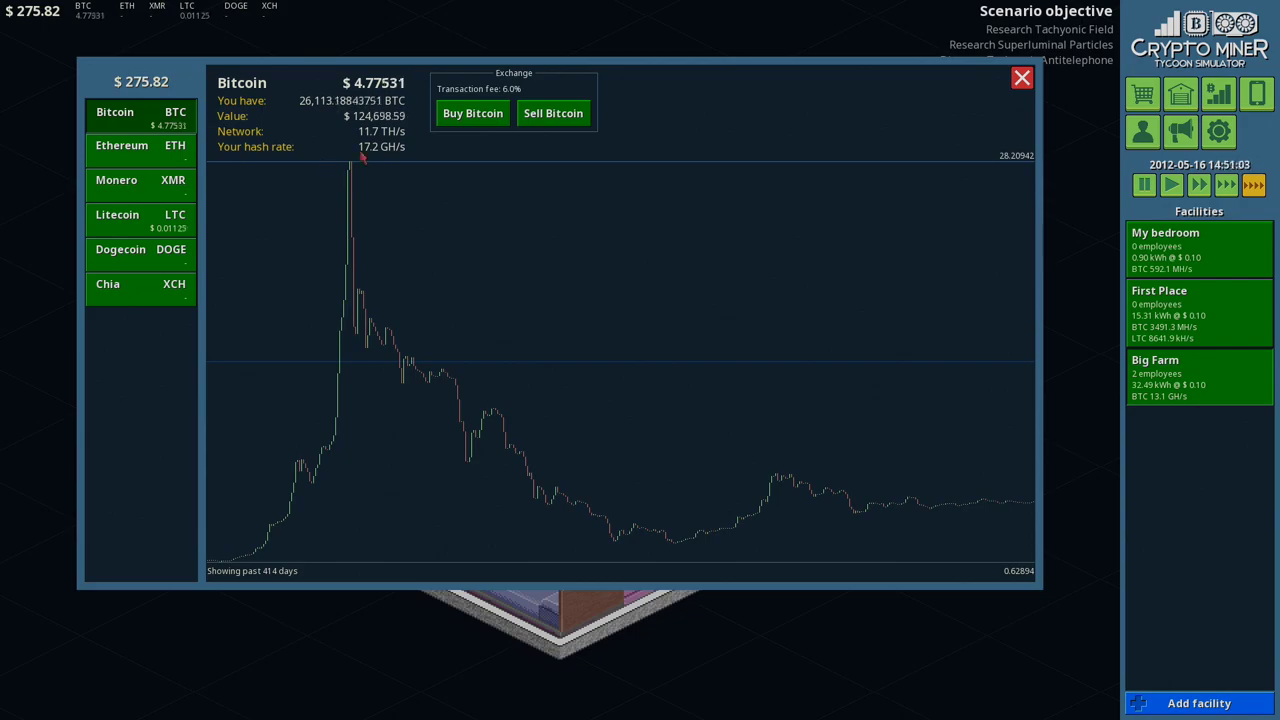
pyautogui.click(116, 216)
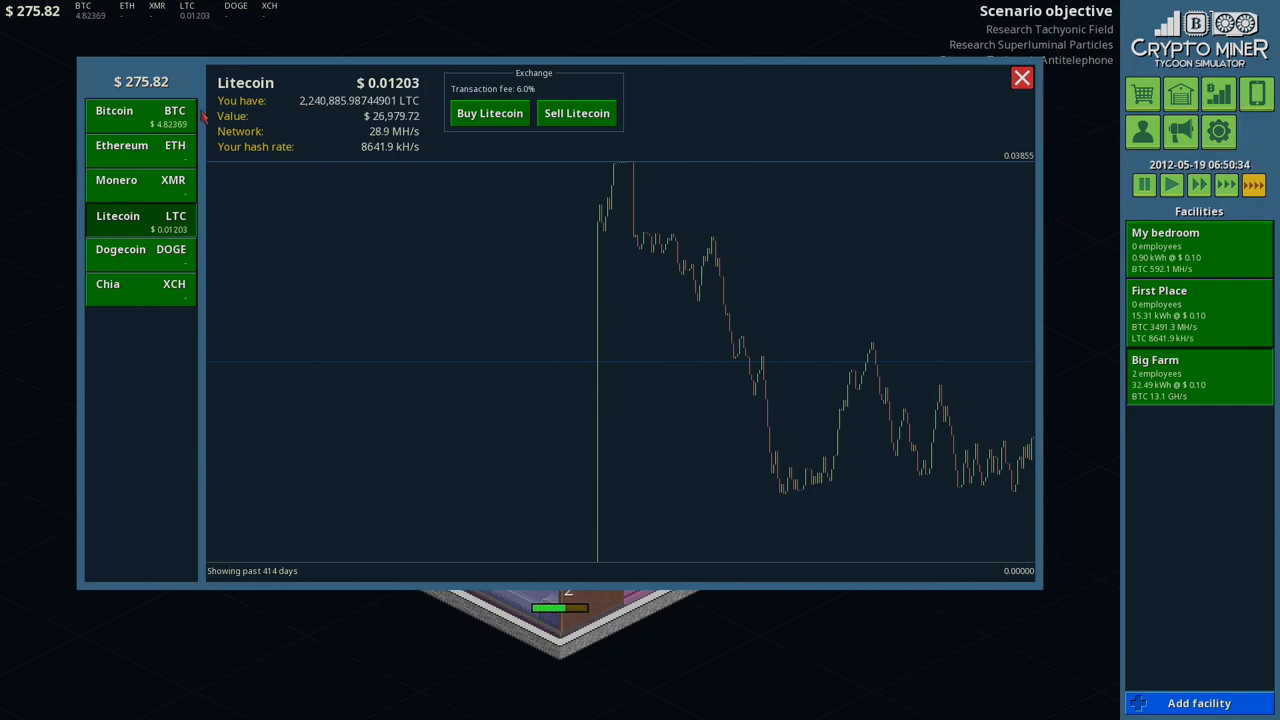
# Step: Compare Bitcoin and Litecoin once more, close the exchange and enter the parts shop
pyautogui.click(140, 116)
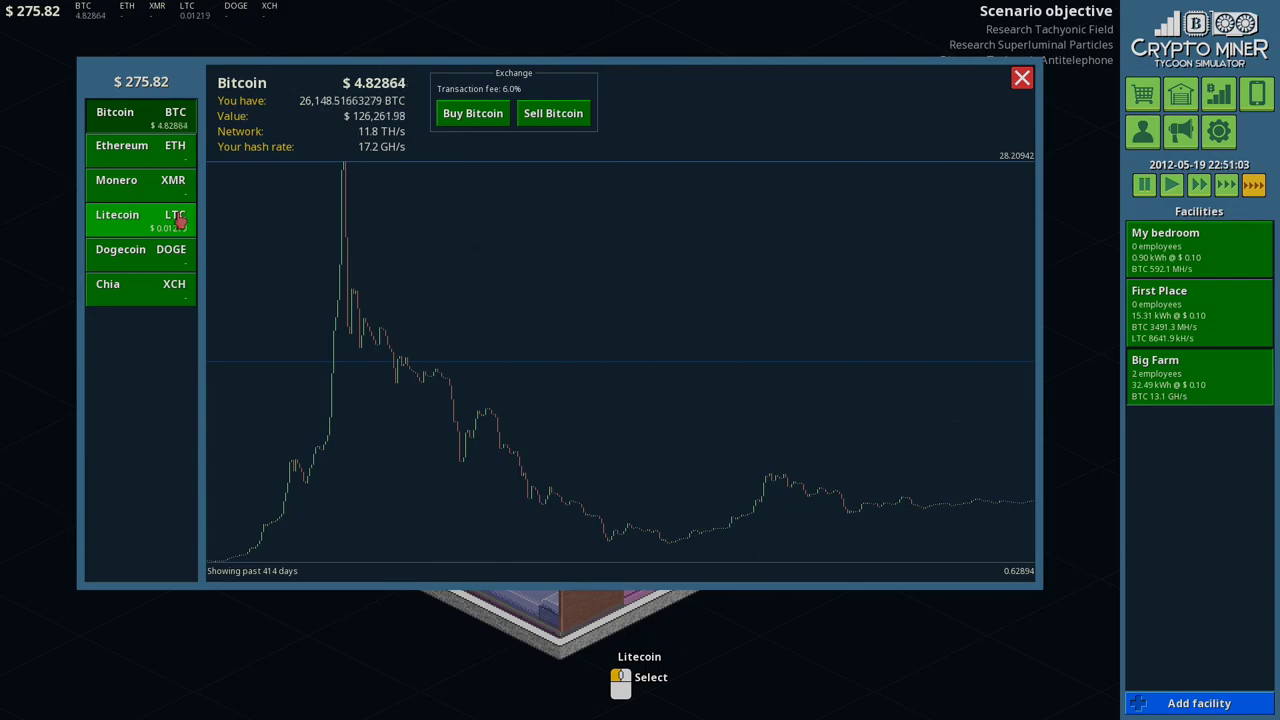
pyautogui.click(140, 218)
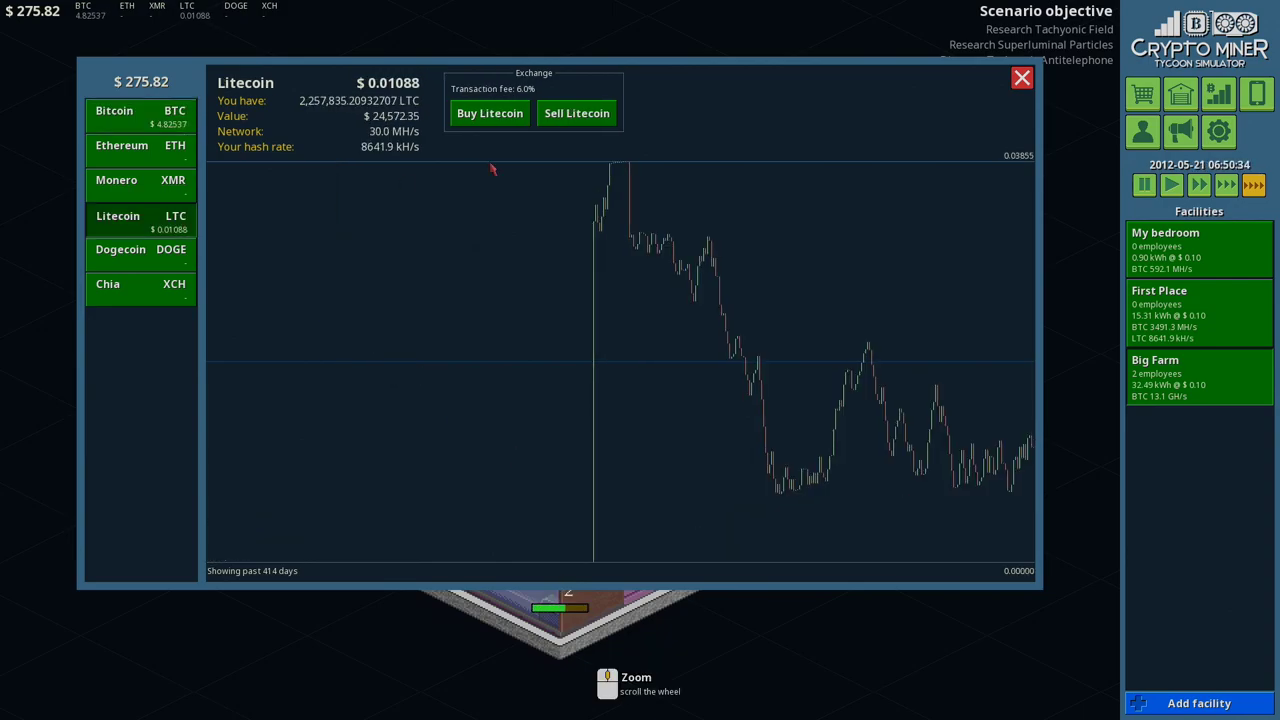
pyautogui.moveTo(828, 368)
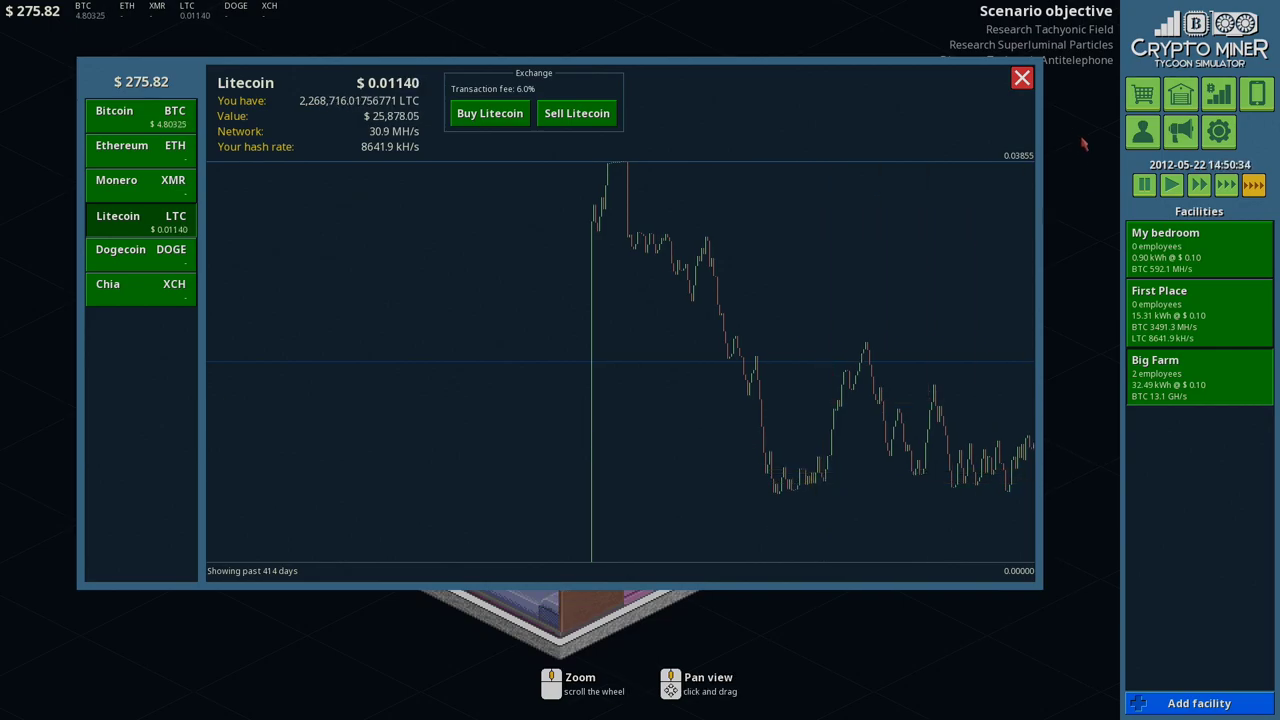
pyautogui.click(1020, 78)
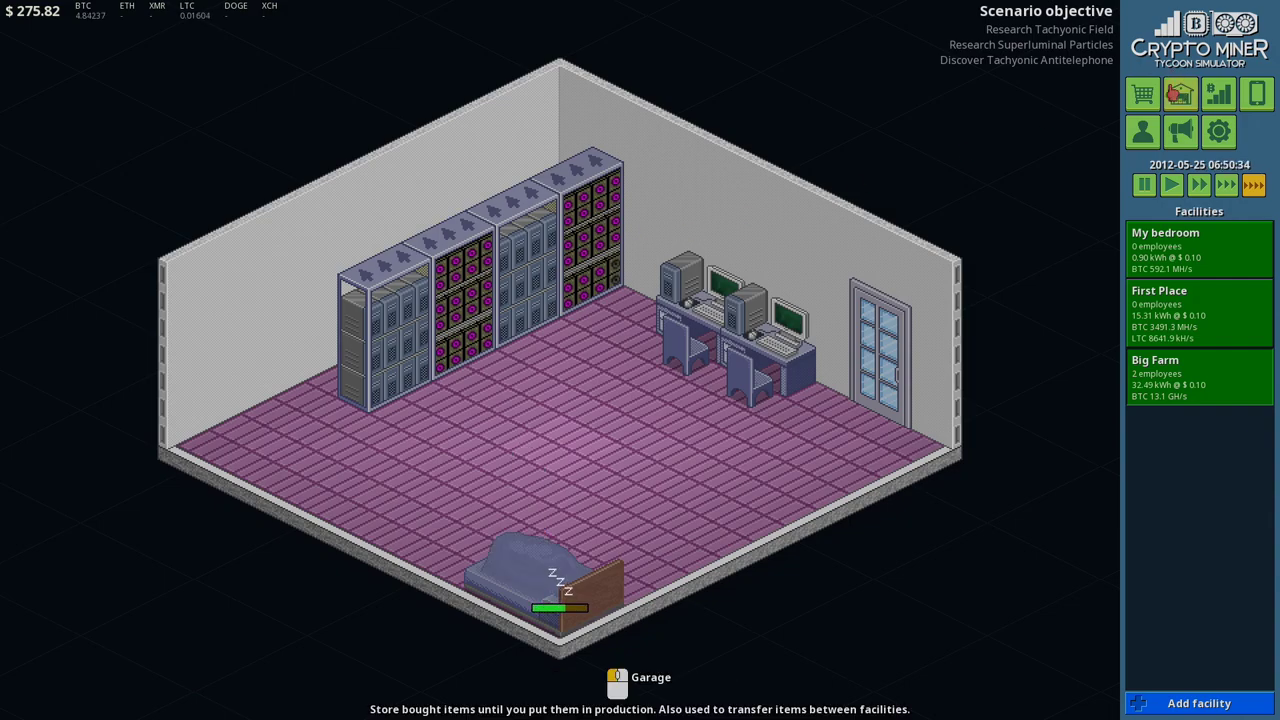
pyautogui.click(1142, 132)
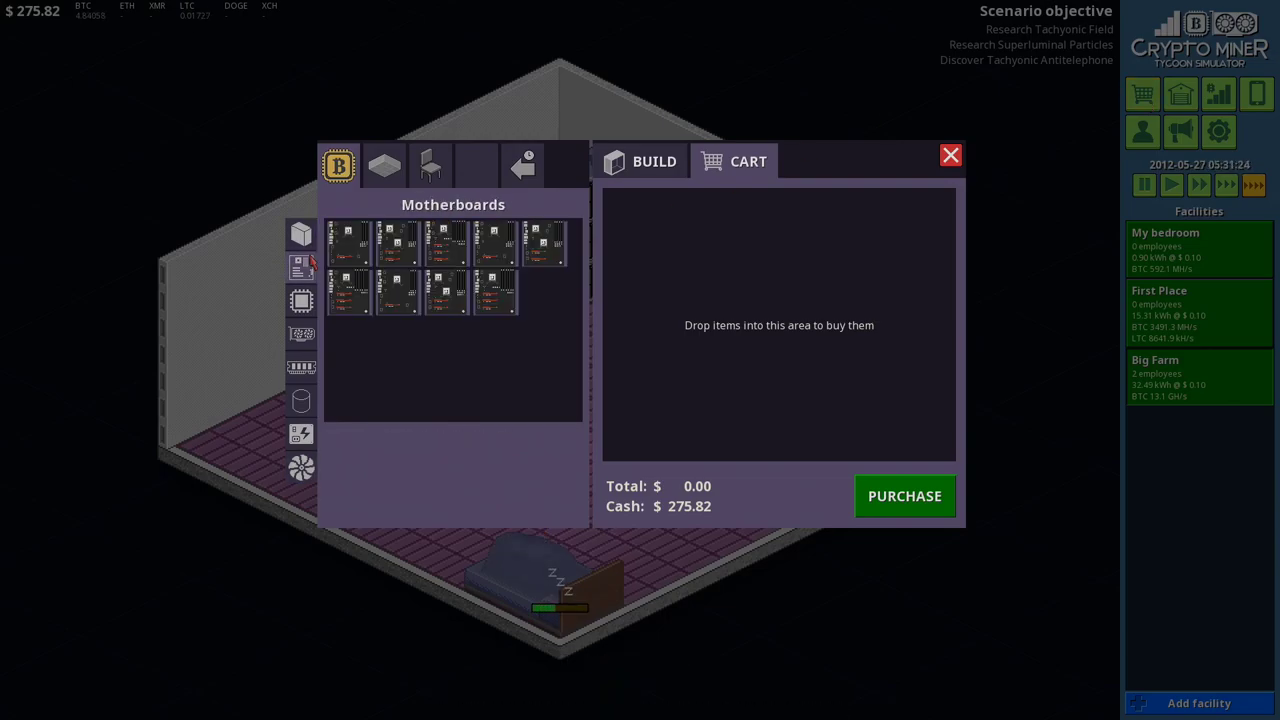
# Step: Start a rig build with a PC Dust Filter case and an ATX Motherboard 303M, totaling $495
pyautogui.click(300, 234)
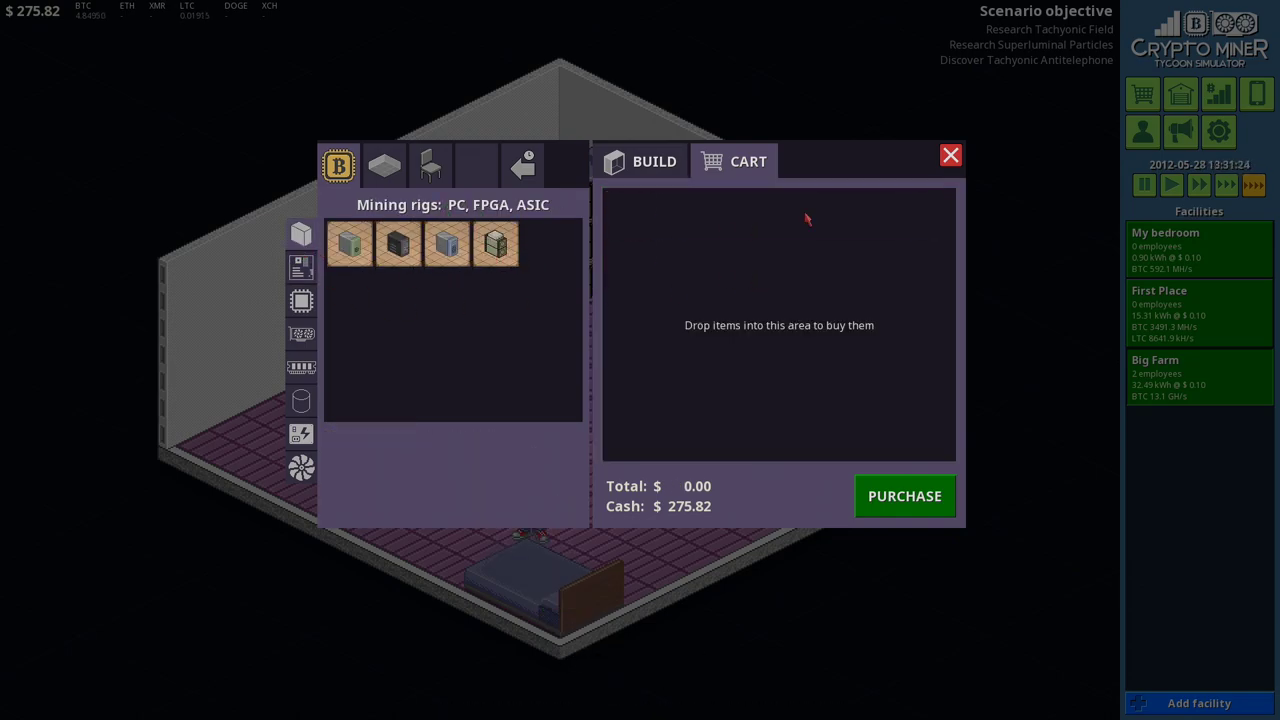
pyautogui.click(348, 242)
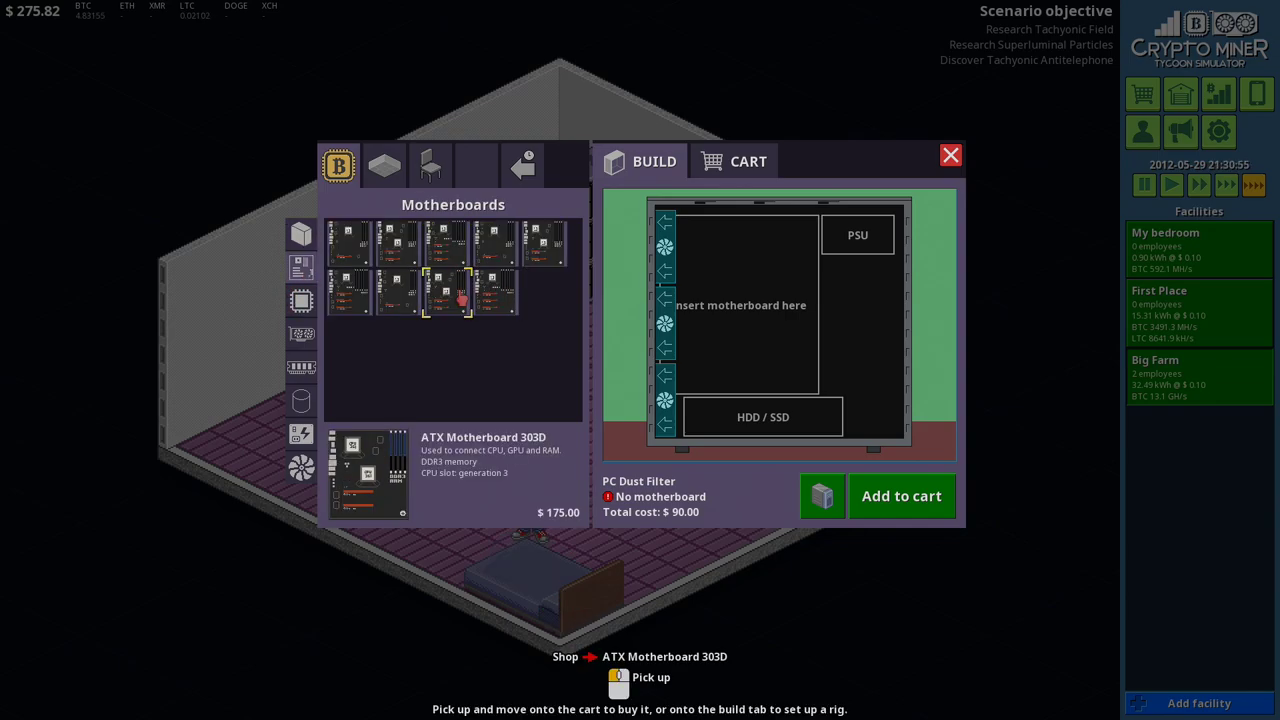
pyautogui.click(396, 296)
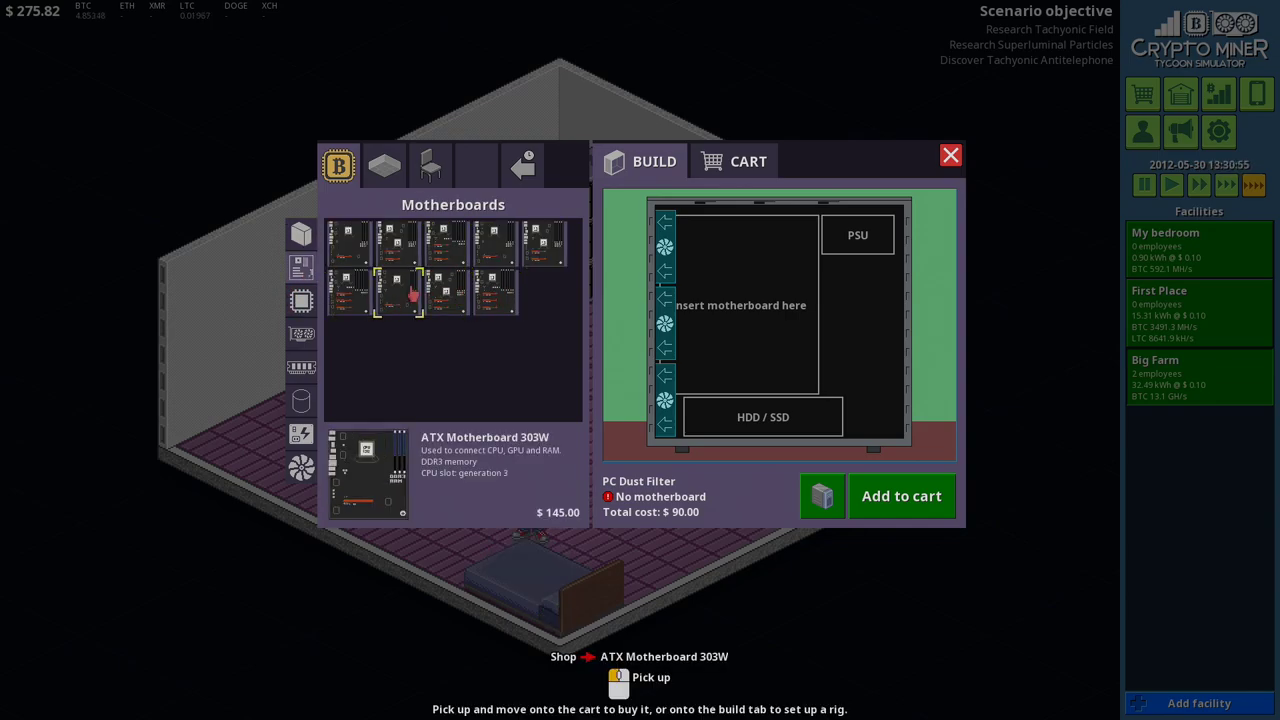
pyautogui.click(300, 306)
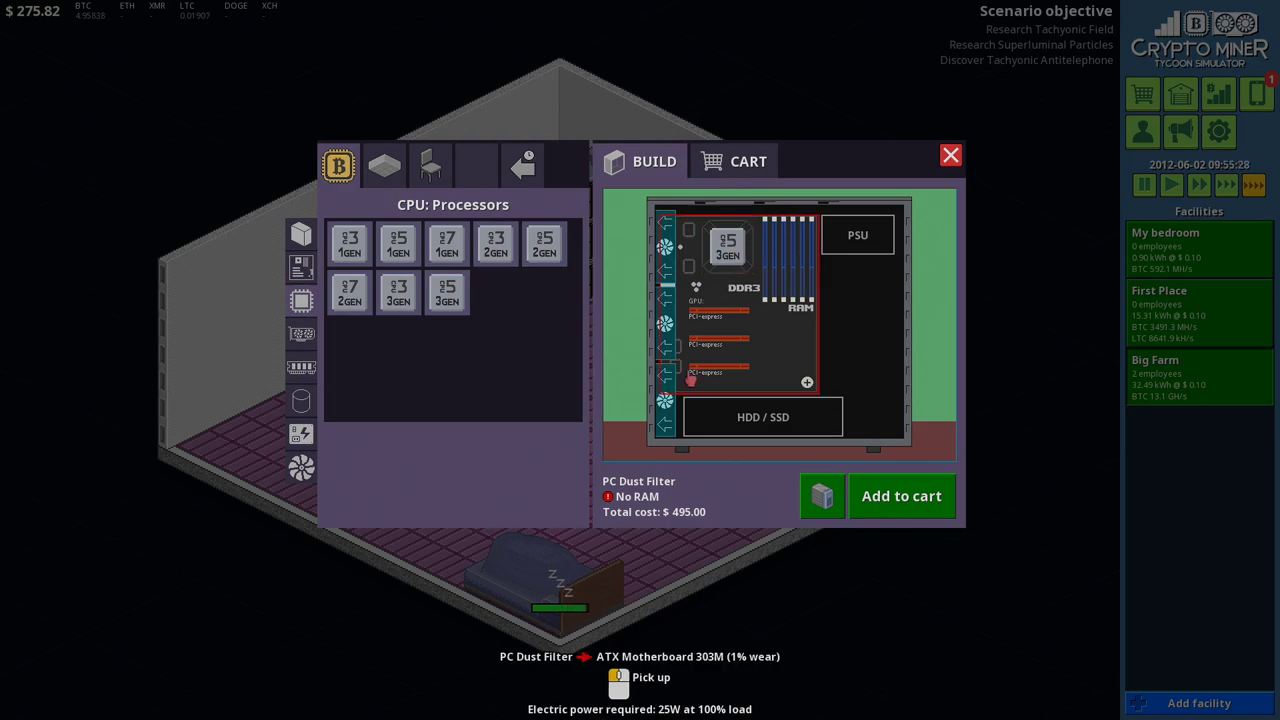
# Step: Swap the processor in the build for the i5 third-gen and move to graphics cards
pyautogui.click(448, 292)
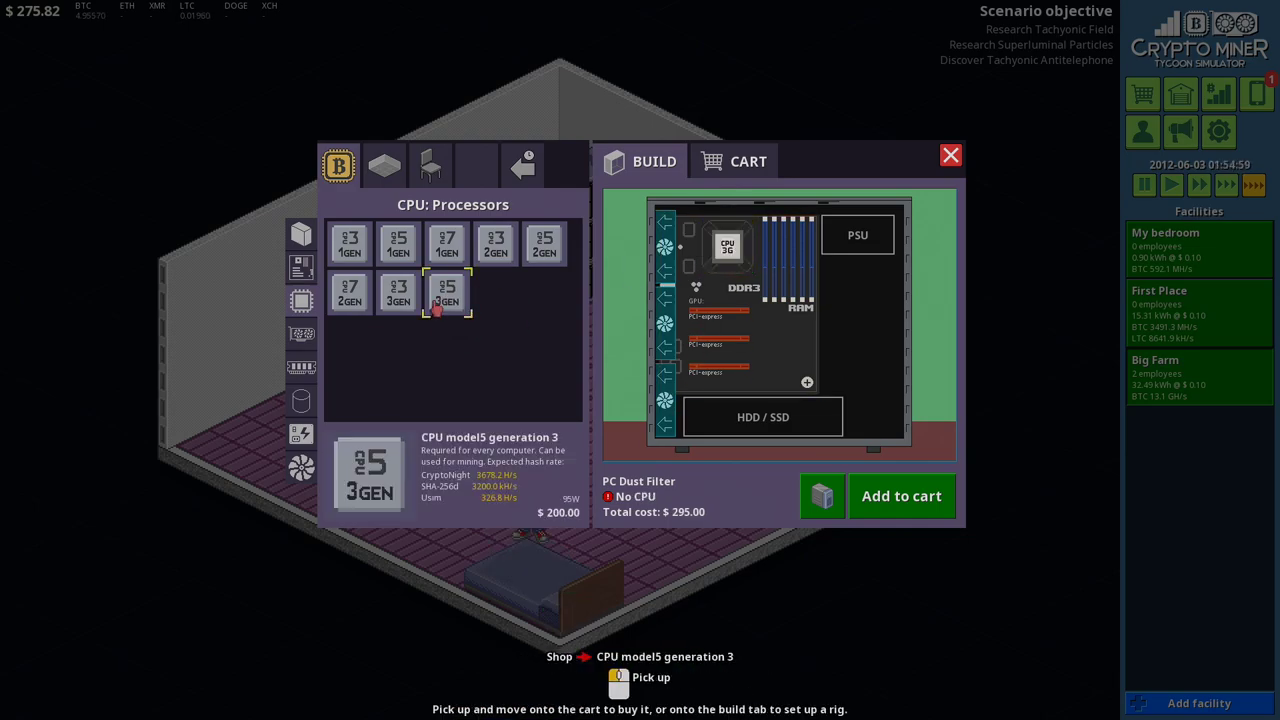
pyautogui.click(348, 244)
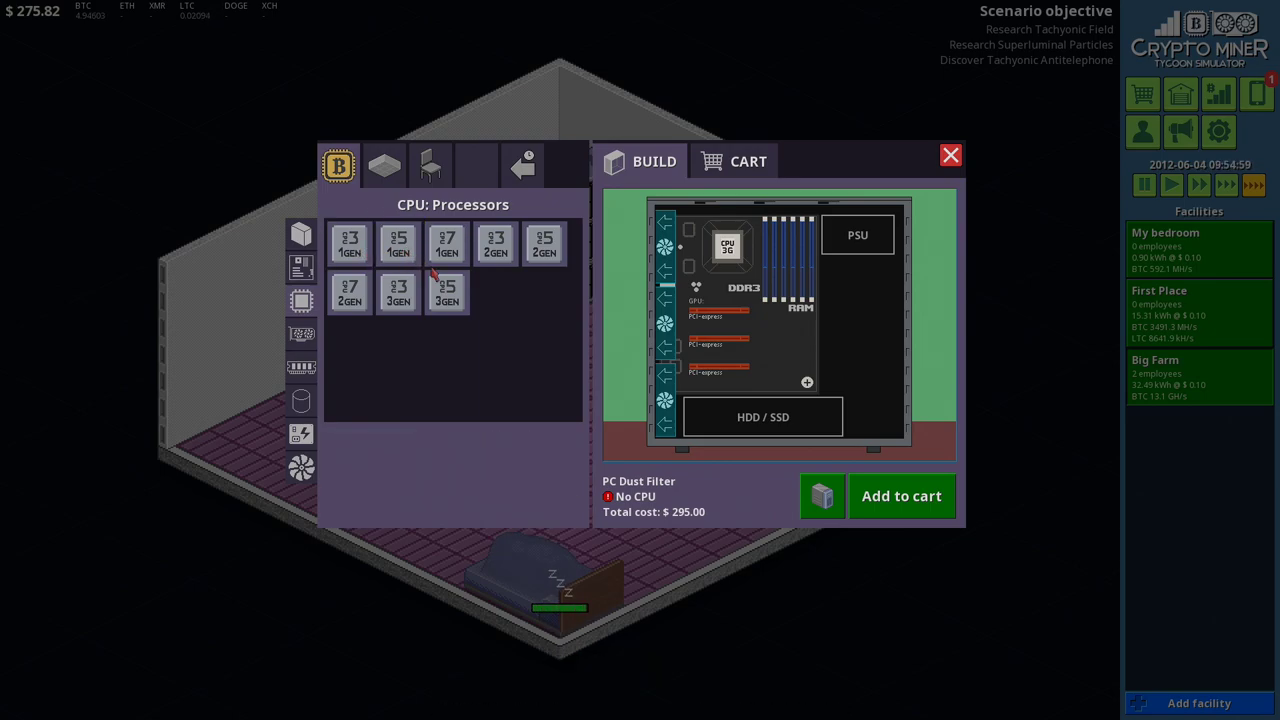
pyautogui.click(348, 292)
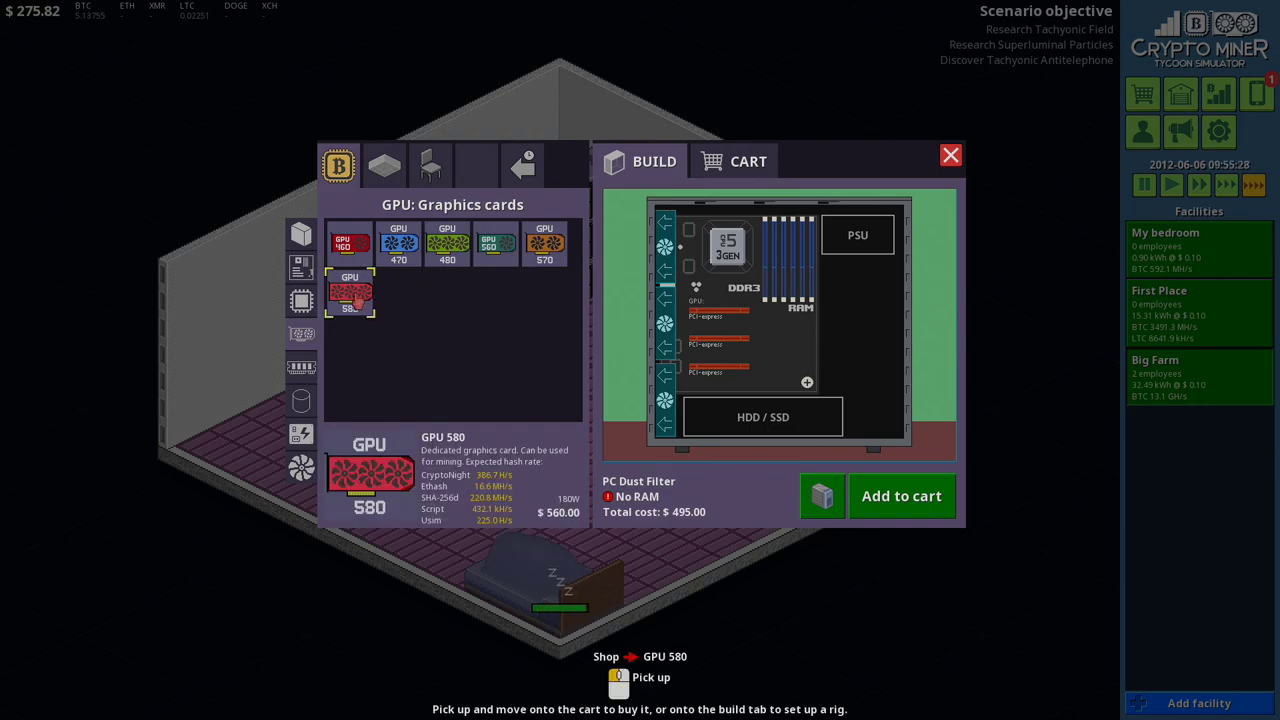
pyautogui.click(448, 244)
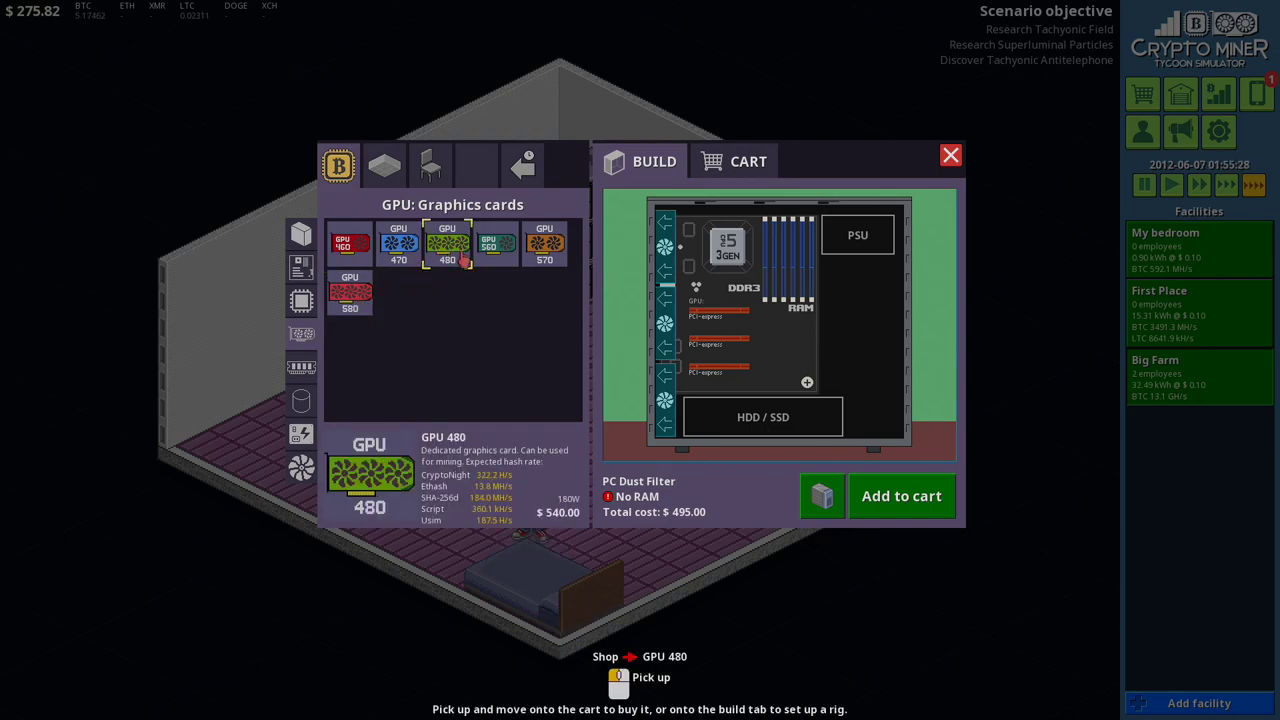
# Step: Compare the GPU 580 and GPU 480 stats, then move on to memory modules
pyautogui.click(348, 292)
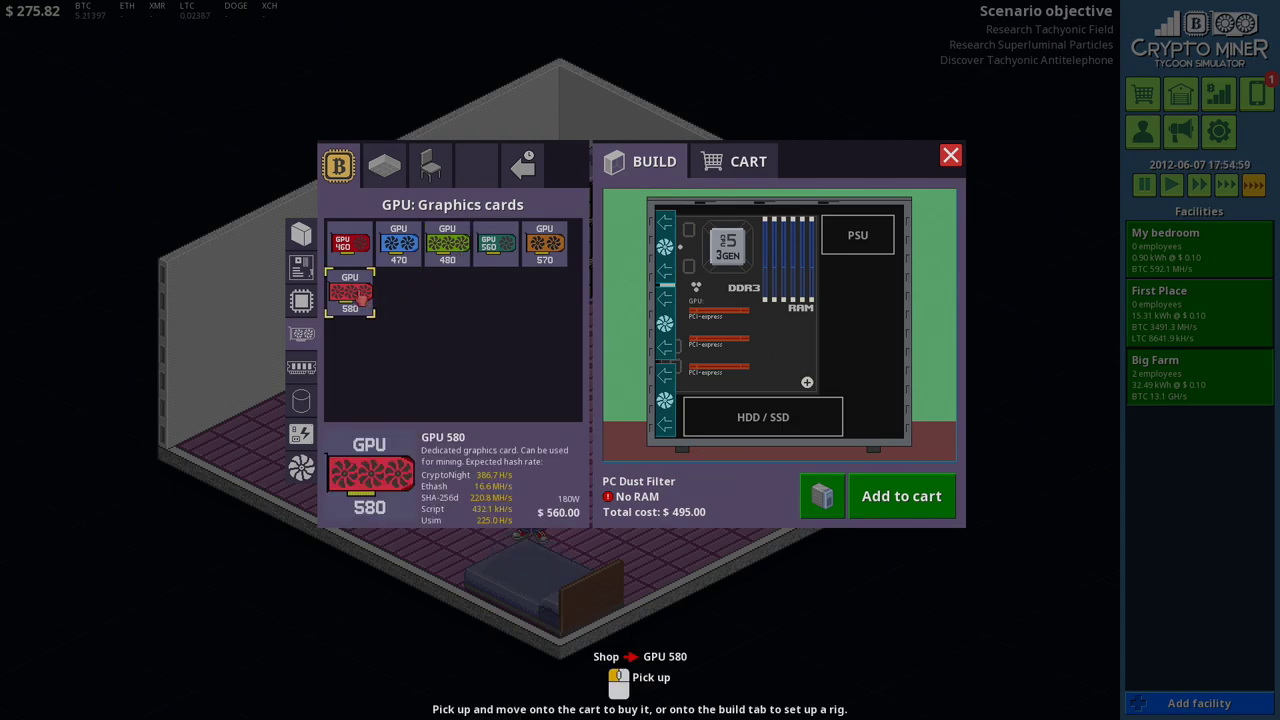
pyautogui.click(448, 242)
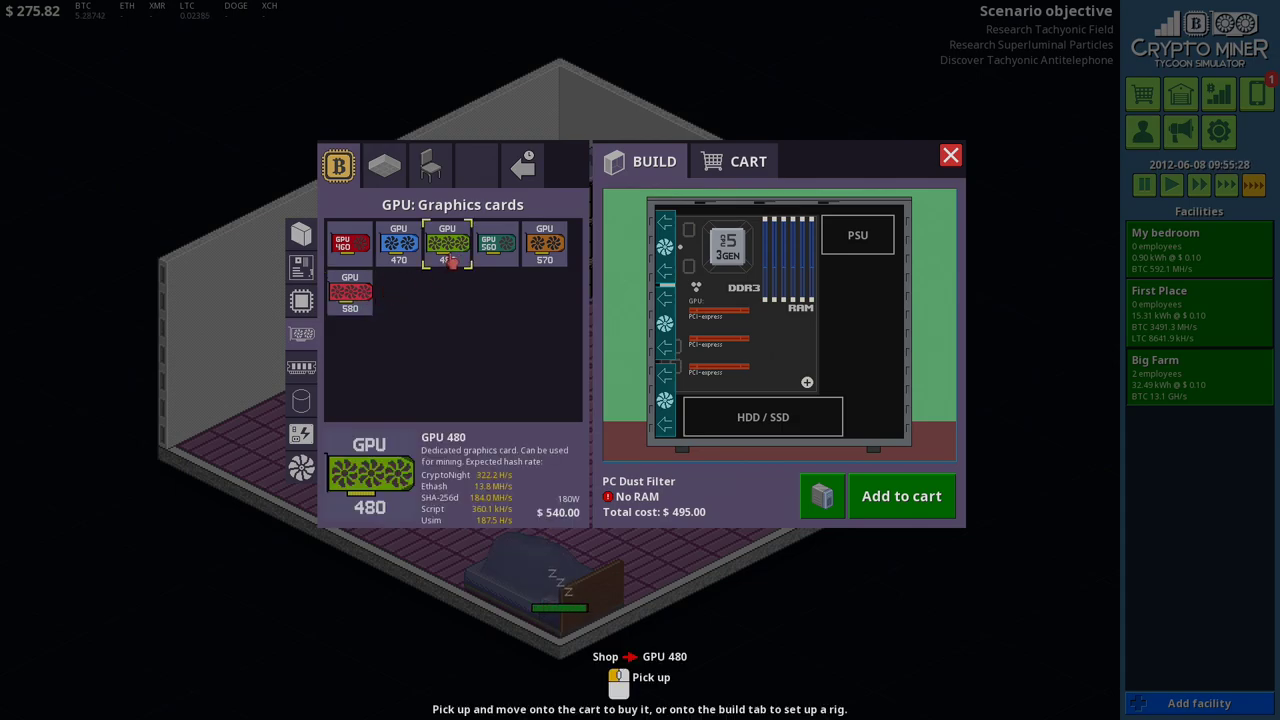
pyautogui.click(350, 292)
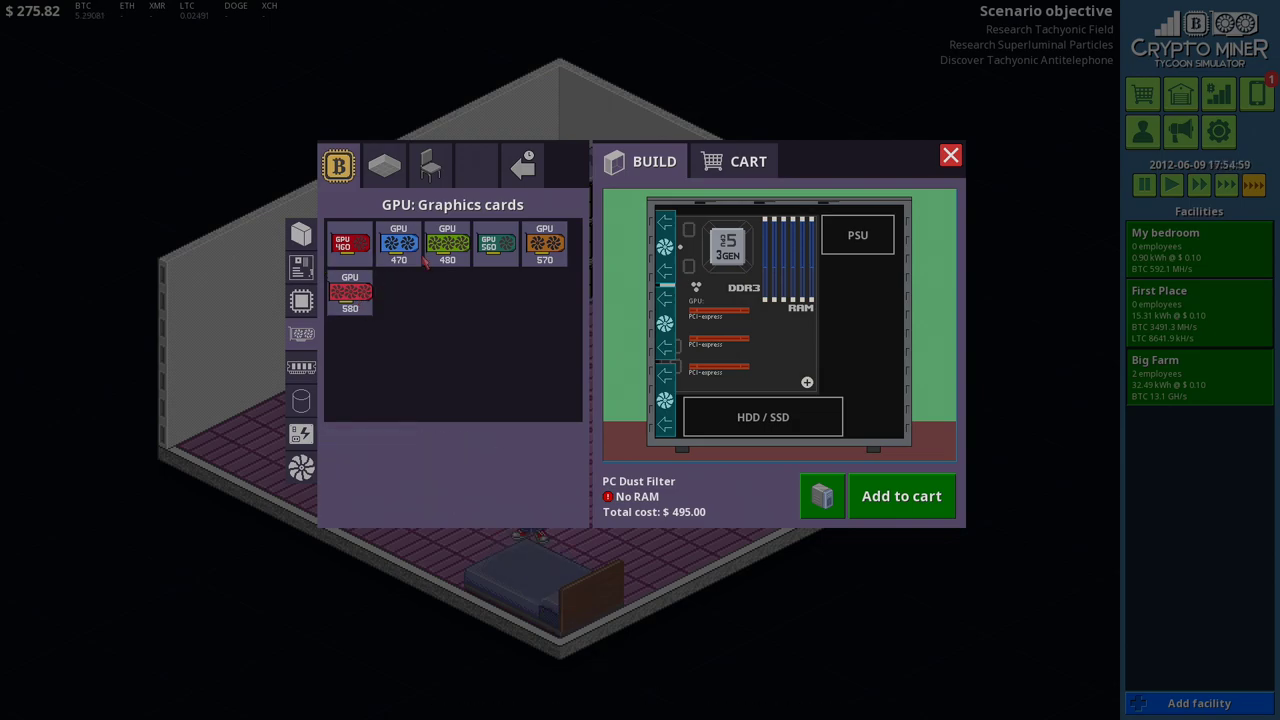
pyautogui.click(348, 292)
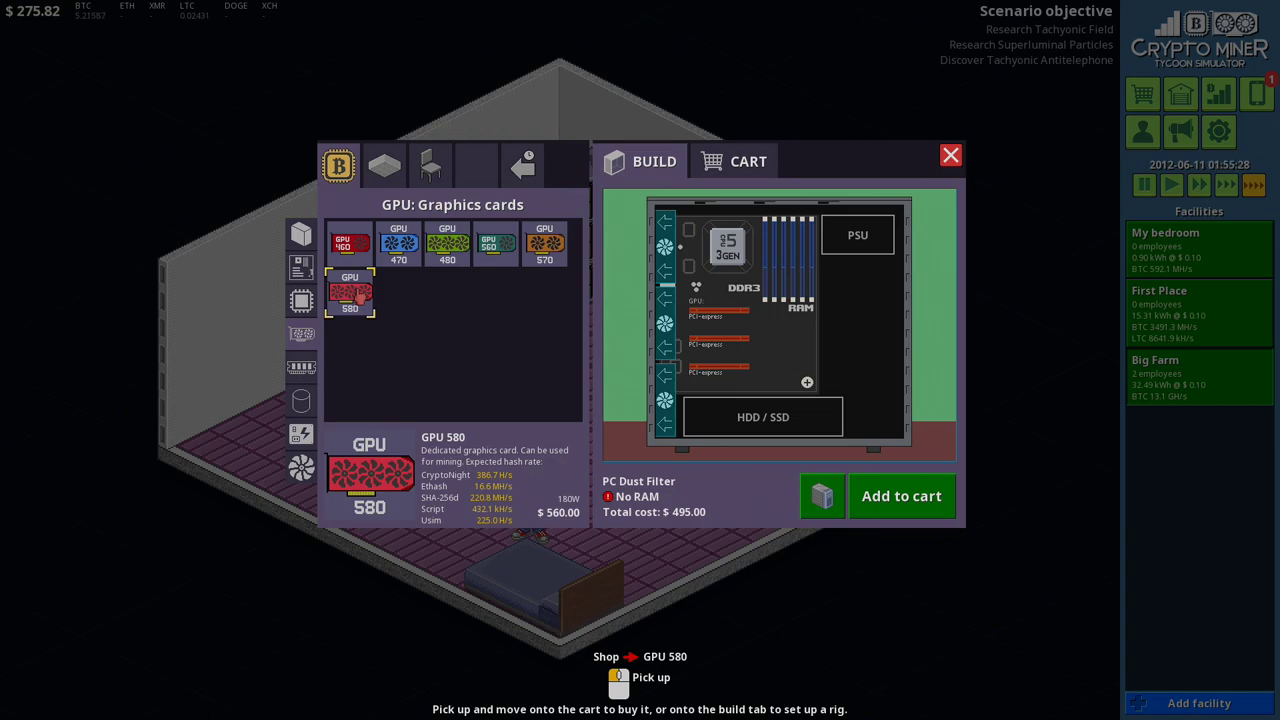
pyautogui.click(448, 244)
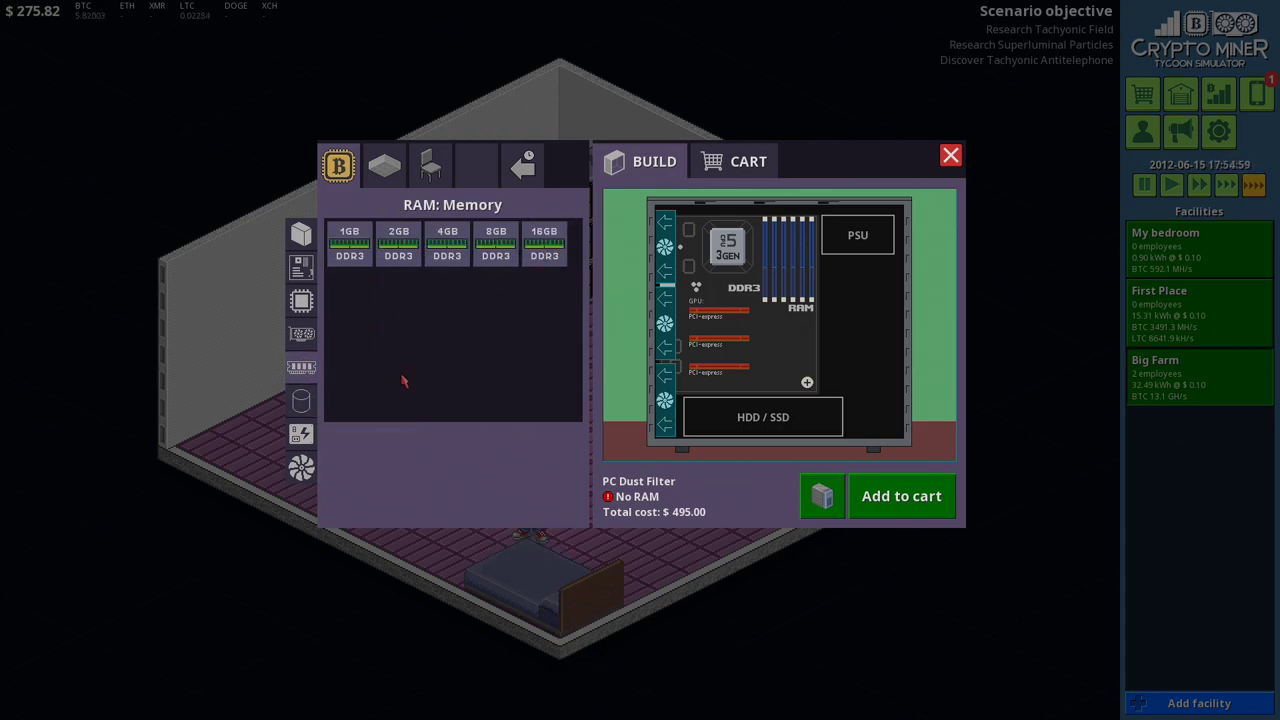
# Step: Browse power supplies and fans, then glance at the monthly expenses and close them
pyautogui.click(300, 400)
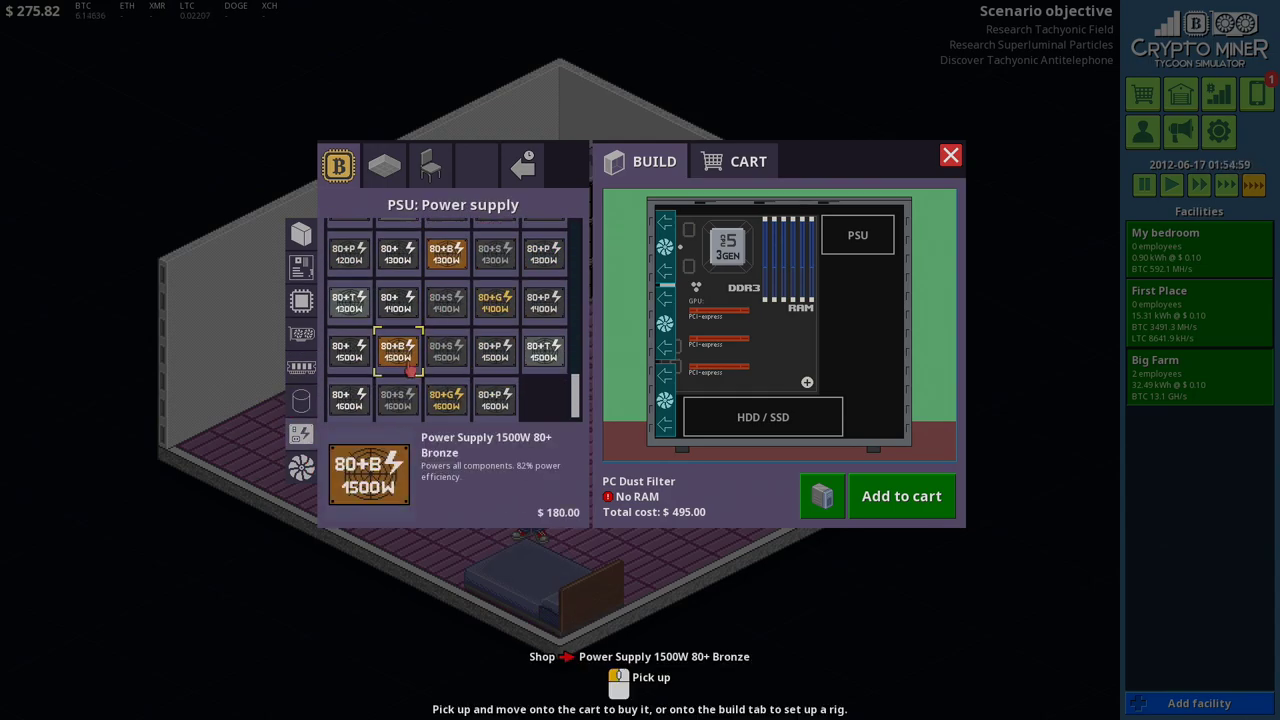
pyautogui.click(300, 470)
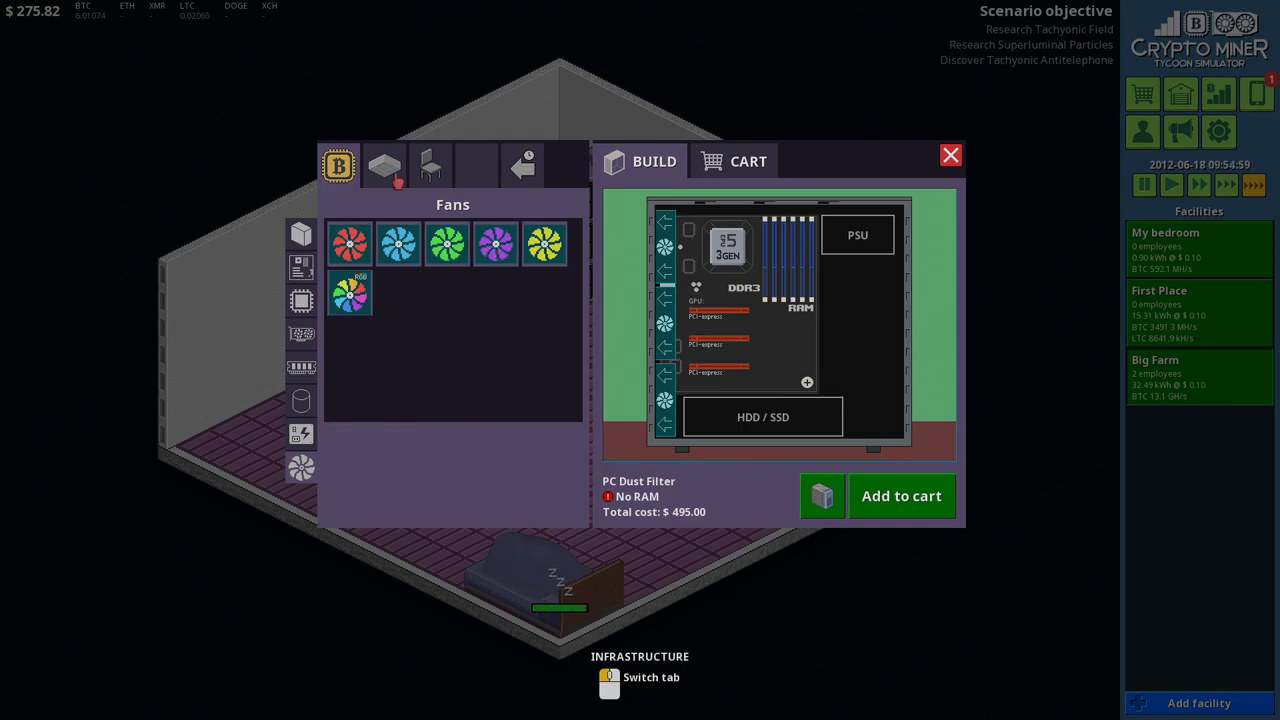
pyautogui.click(430, 164)
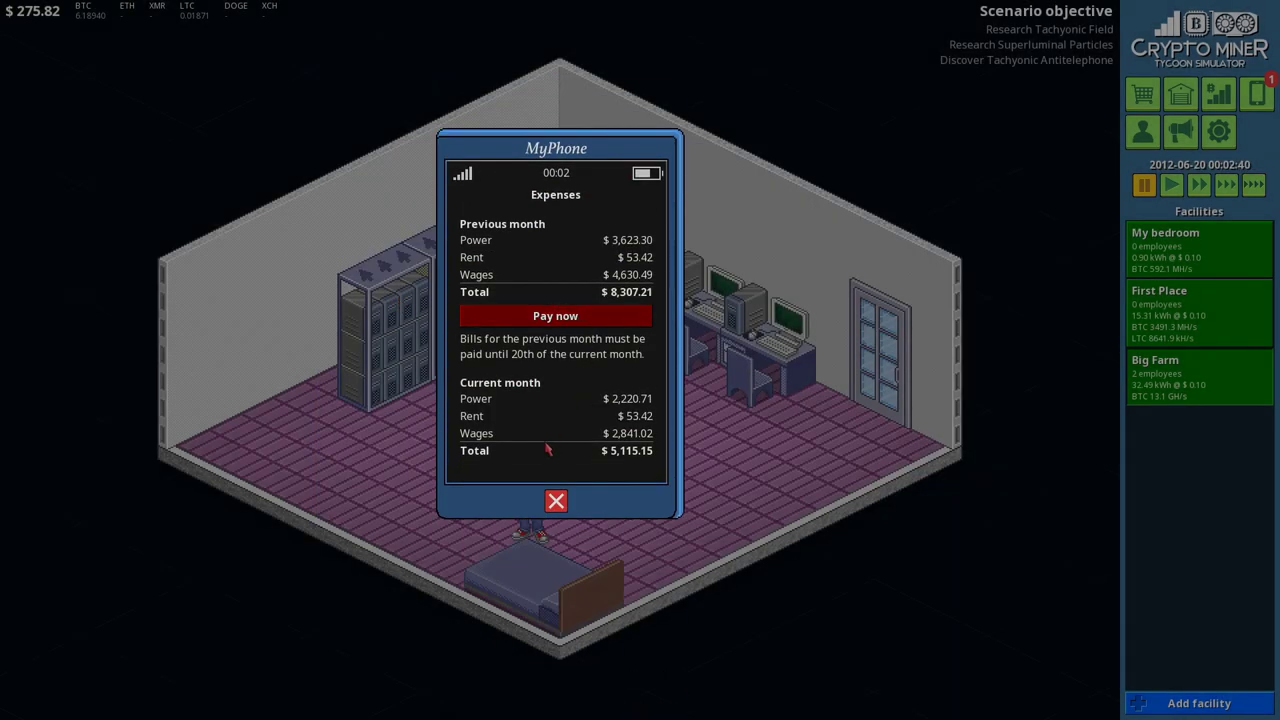
pyautogui.click(556, 500)
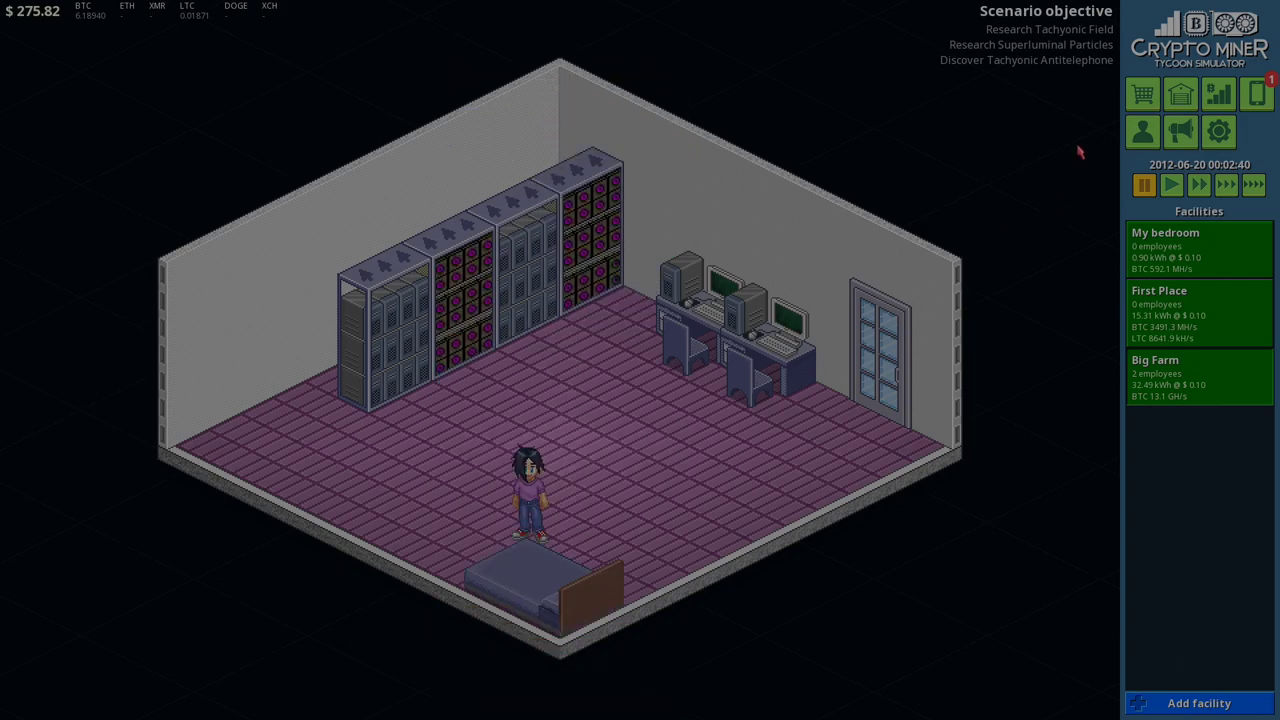
# Step: Inspect the Shelf 2x1 and Open Frame 2x1 furniture, then bring up the $8,307.21 expenses bill
pyautogui.click(1142, 94)
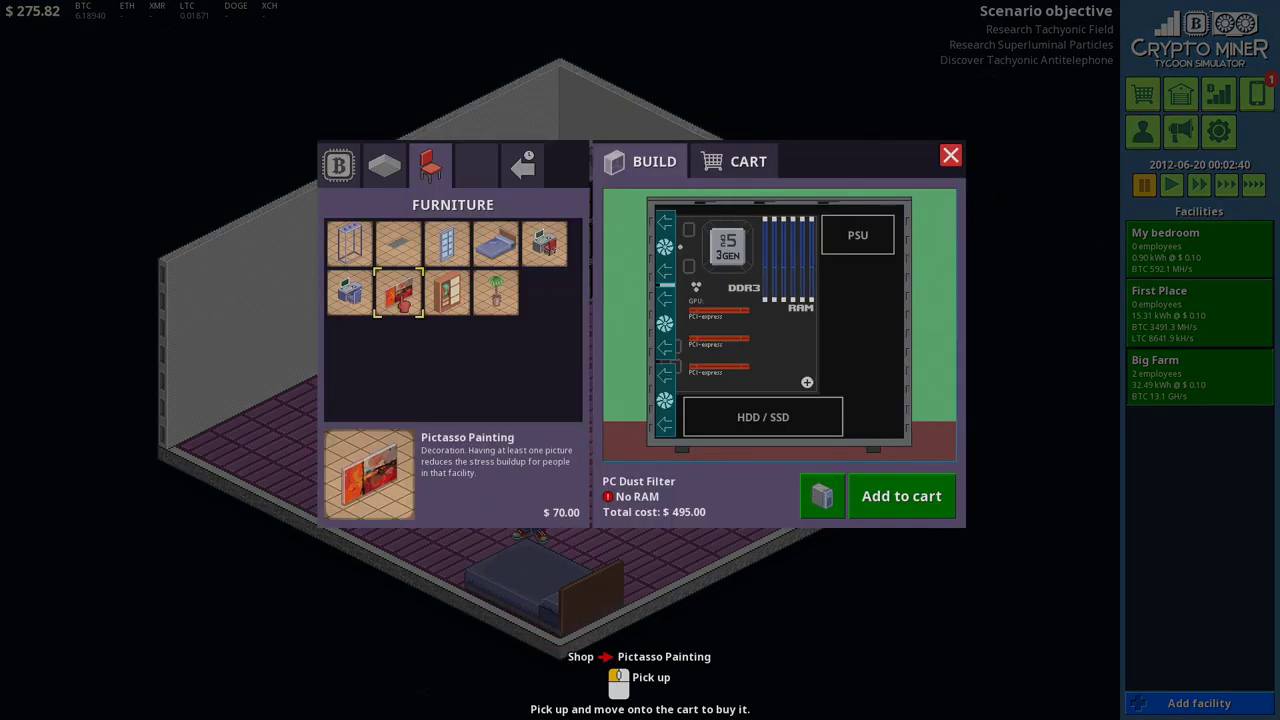
pyautogui.click(348, 292)
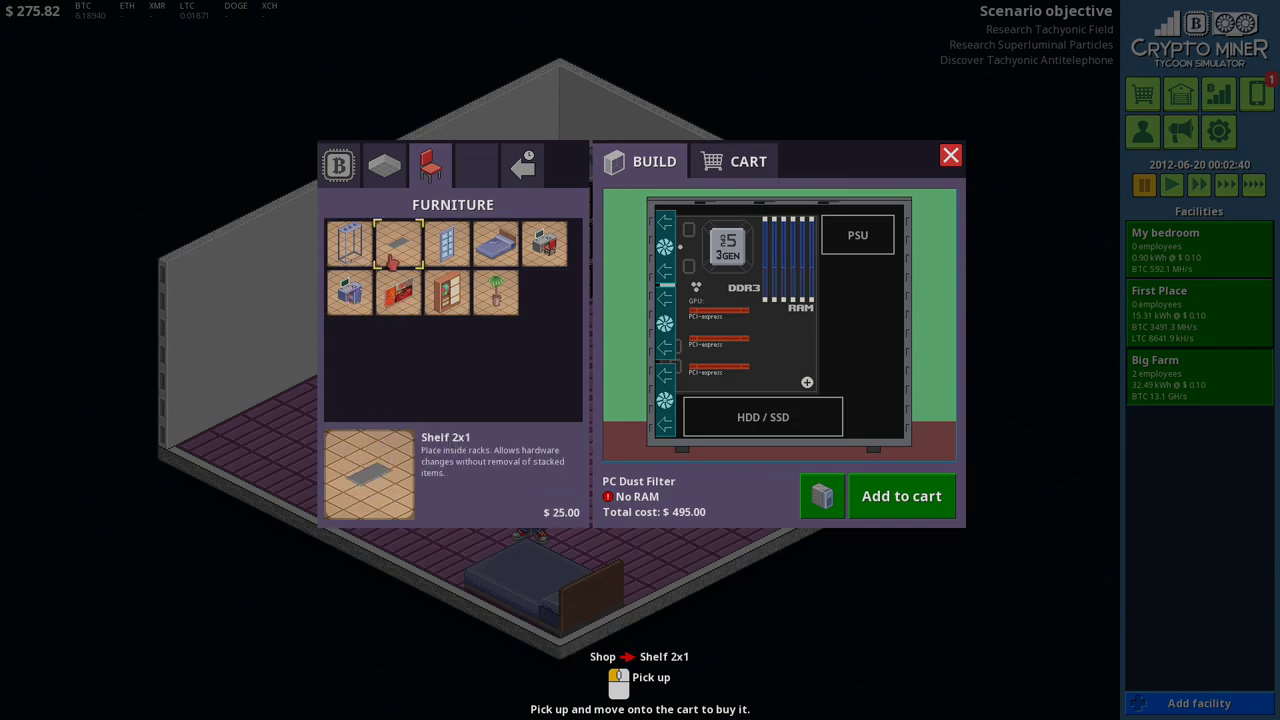
pyautogui.click(348, 244)
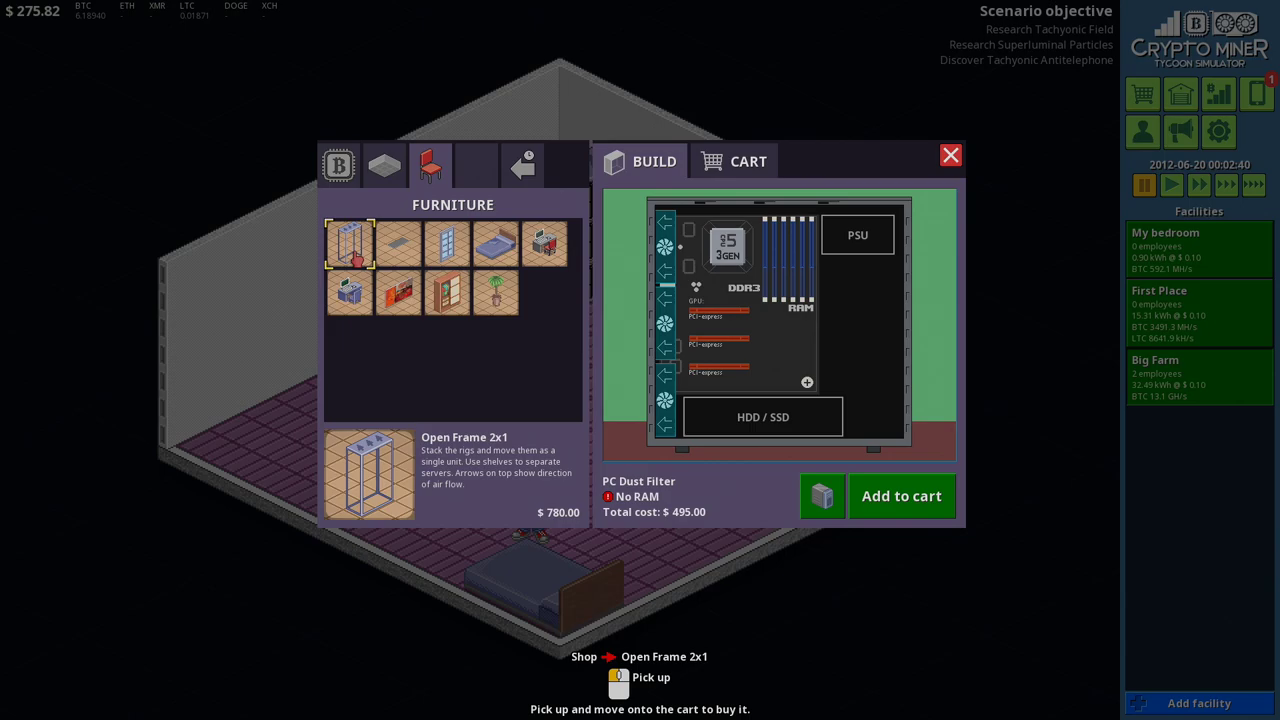
pyautogui.click(448, 244)
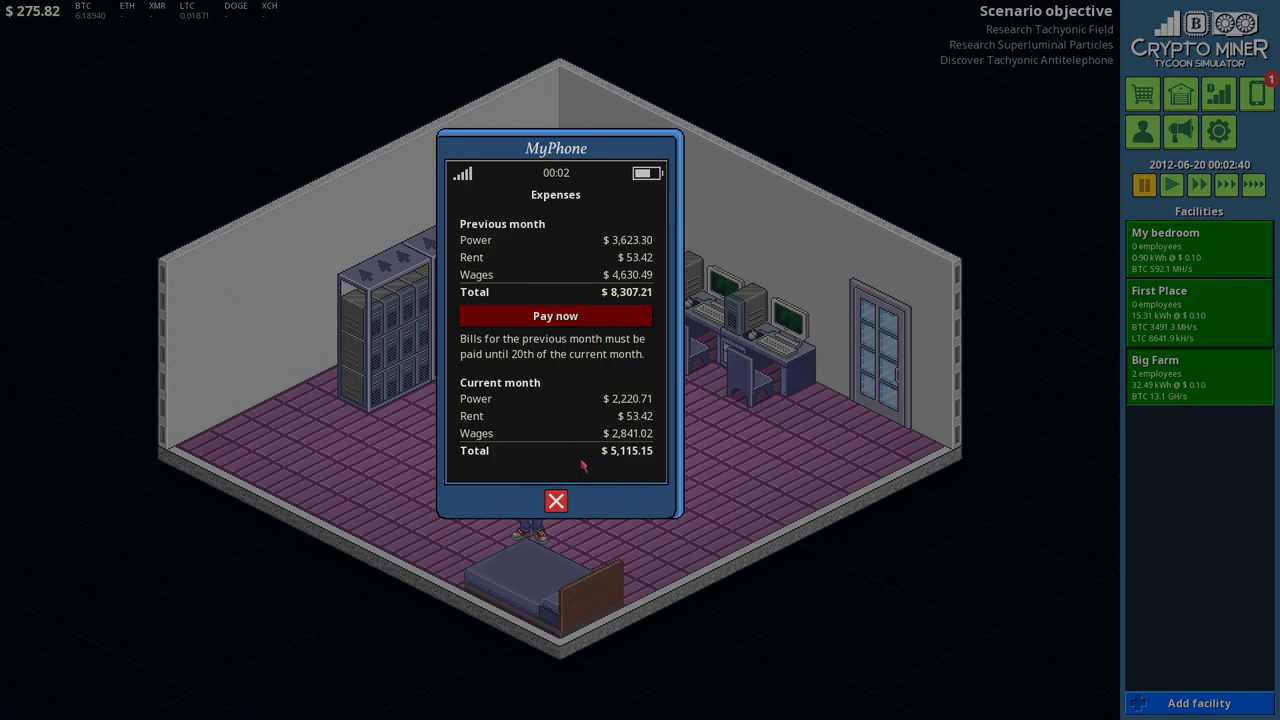
# Step: Sell $8,000 worth of Bitcoin on the coin market, raising cash to $8,275.82
pyautogui.click(556, 500)
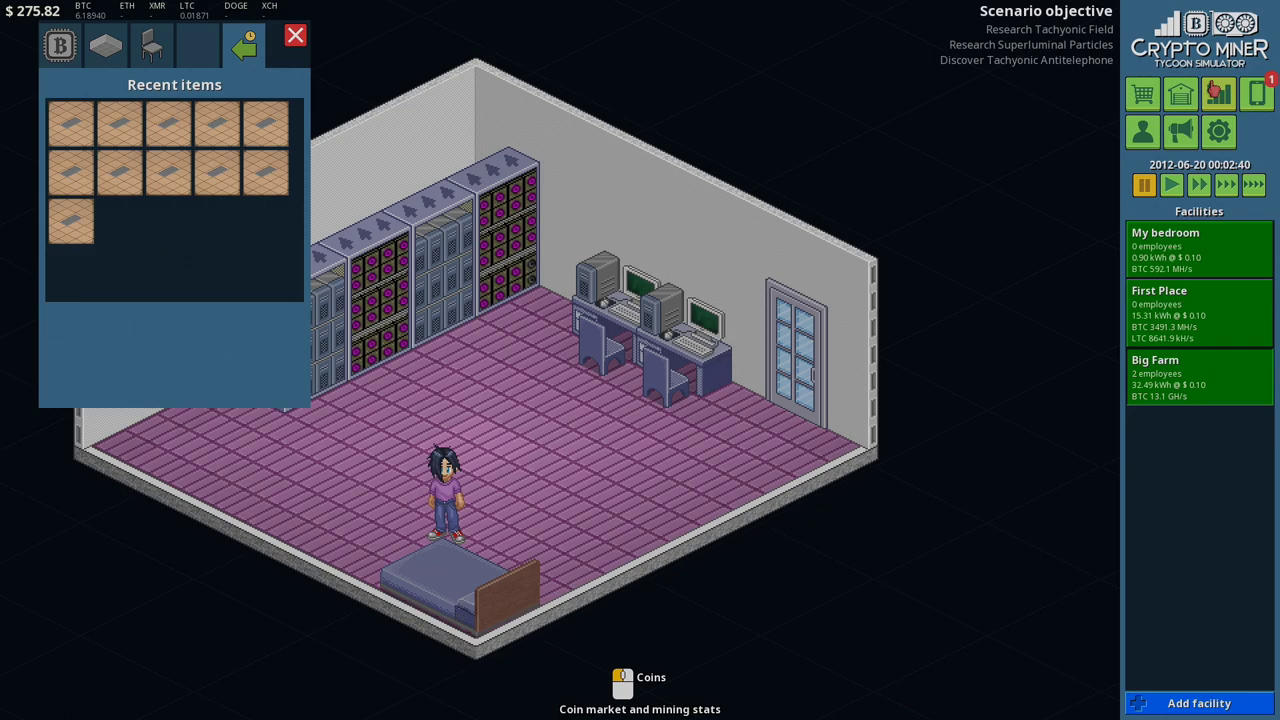
pyautogui.click(640, 690)
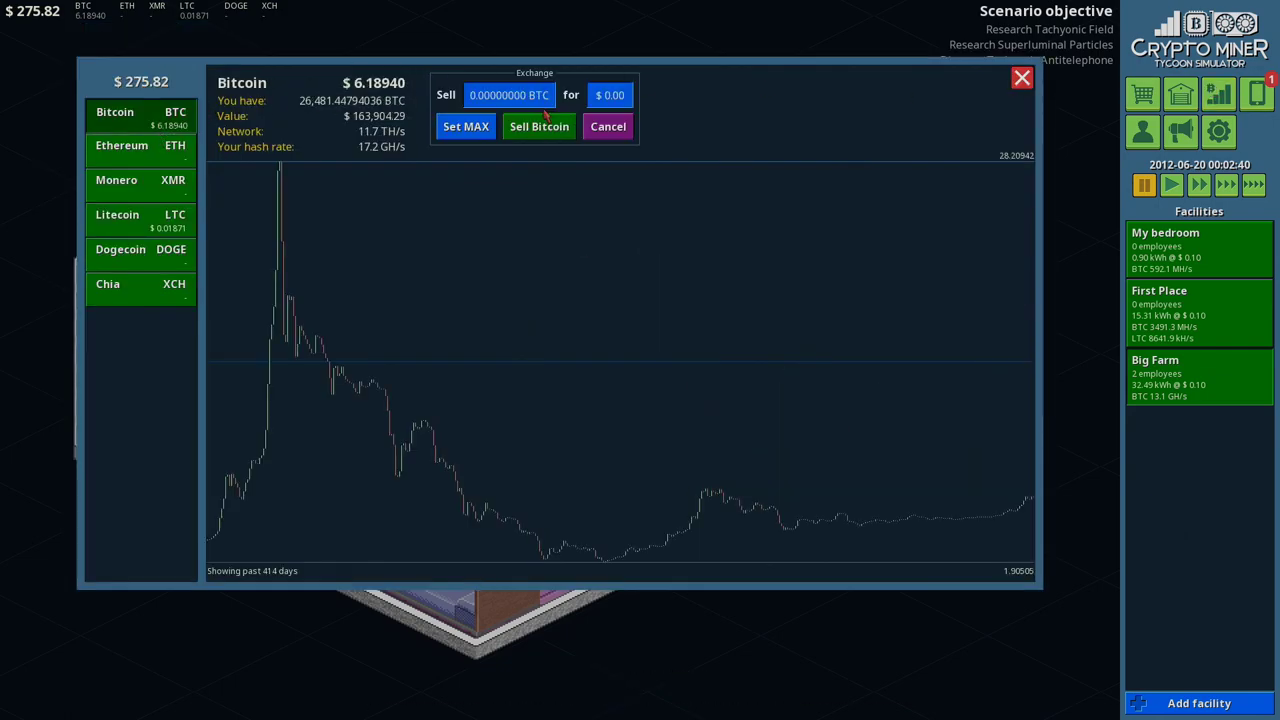
pyautogui.click(608, 94)
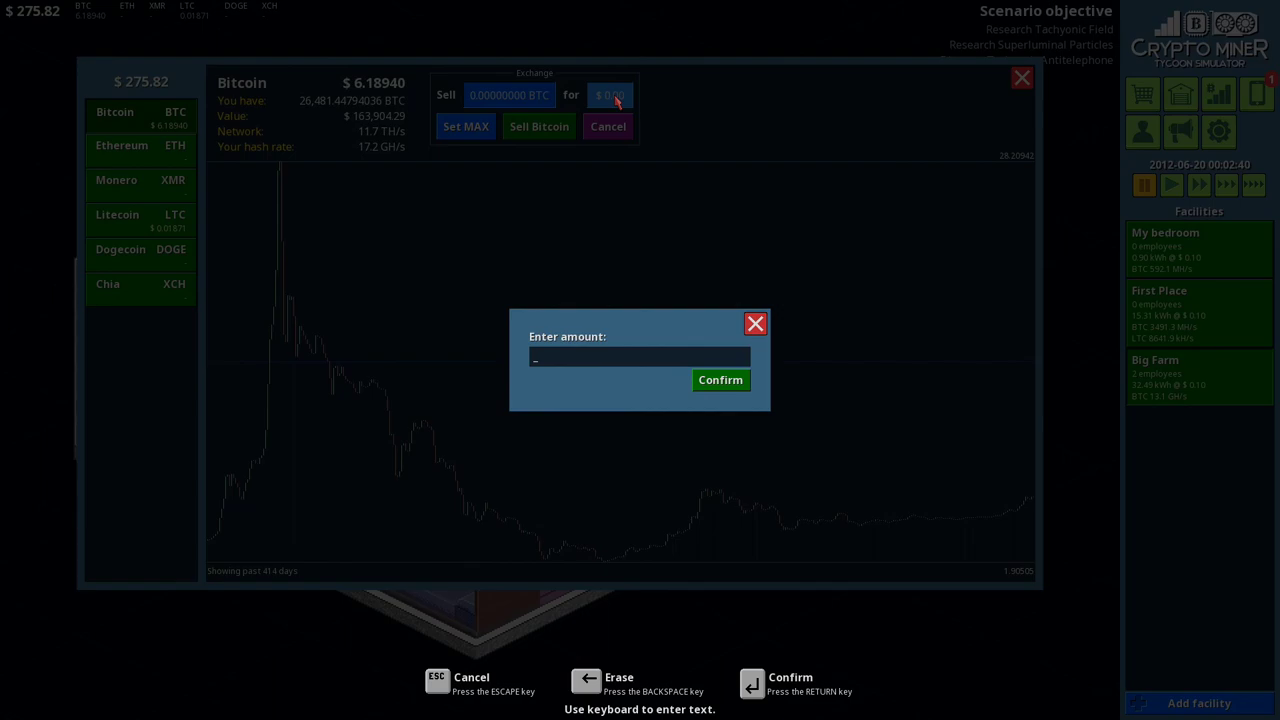
pyautogui.write('0')
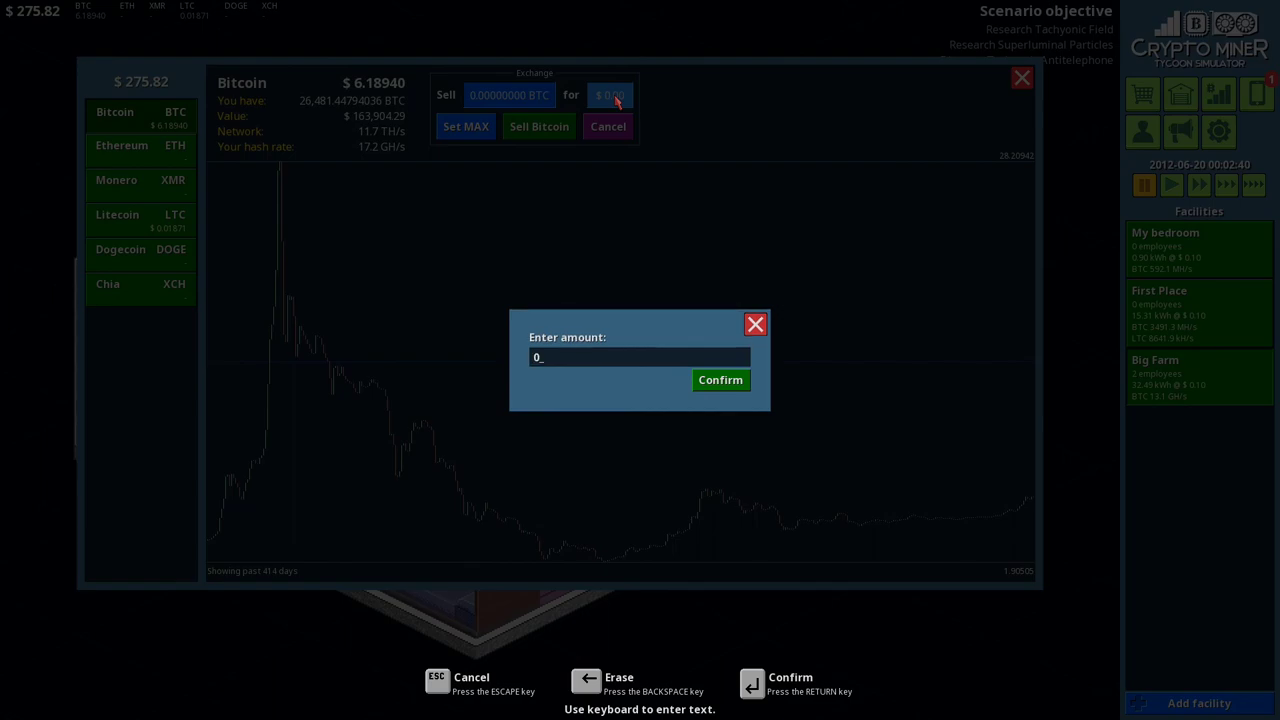
pyautogui.write('8000')
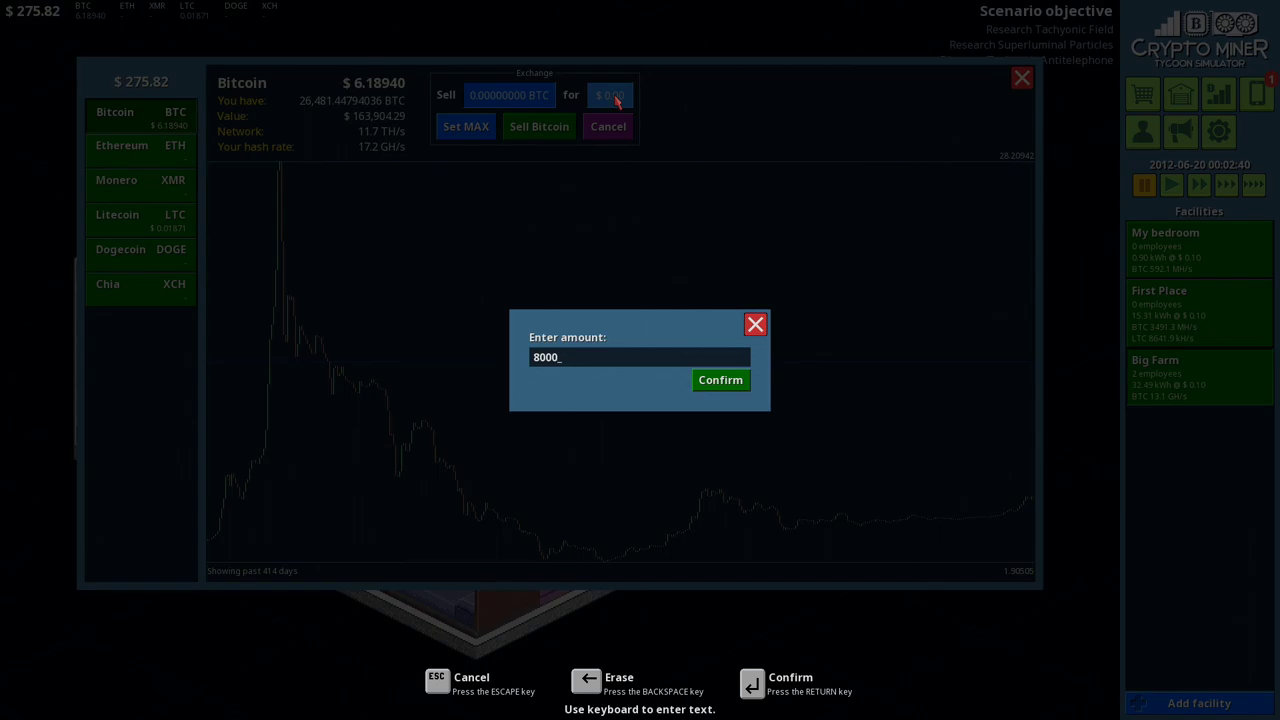
pyautogui.click(720, 380)
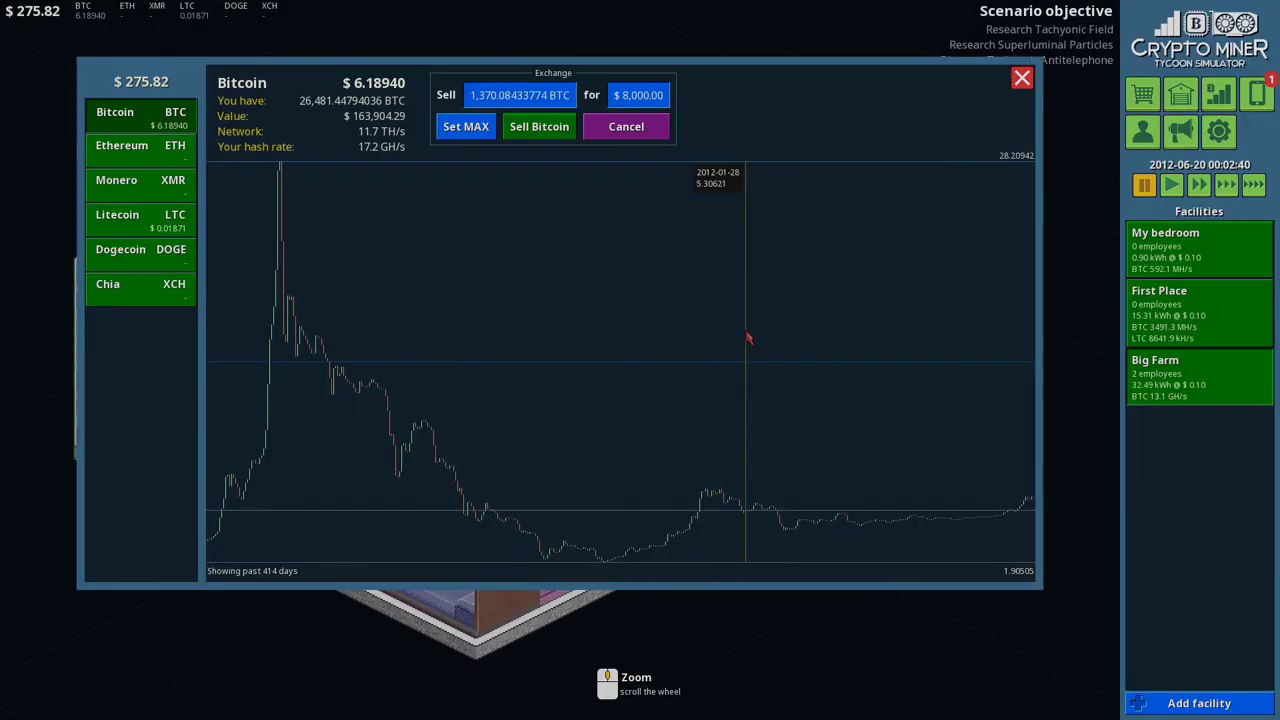
pyautogui.click(540, 126)
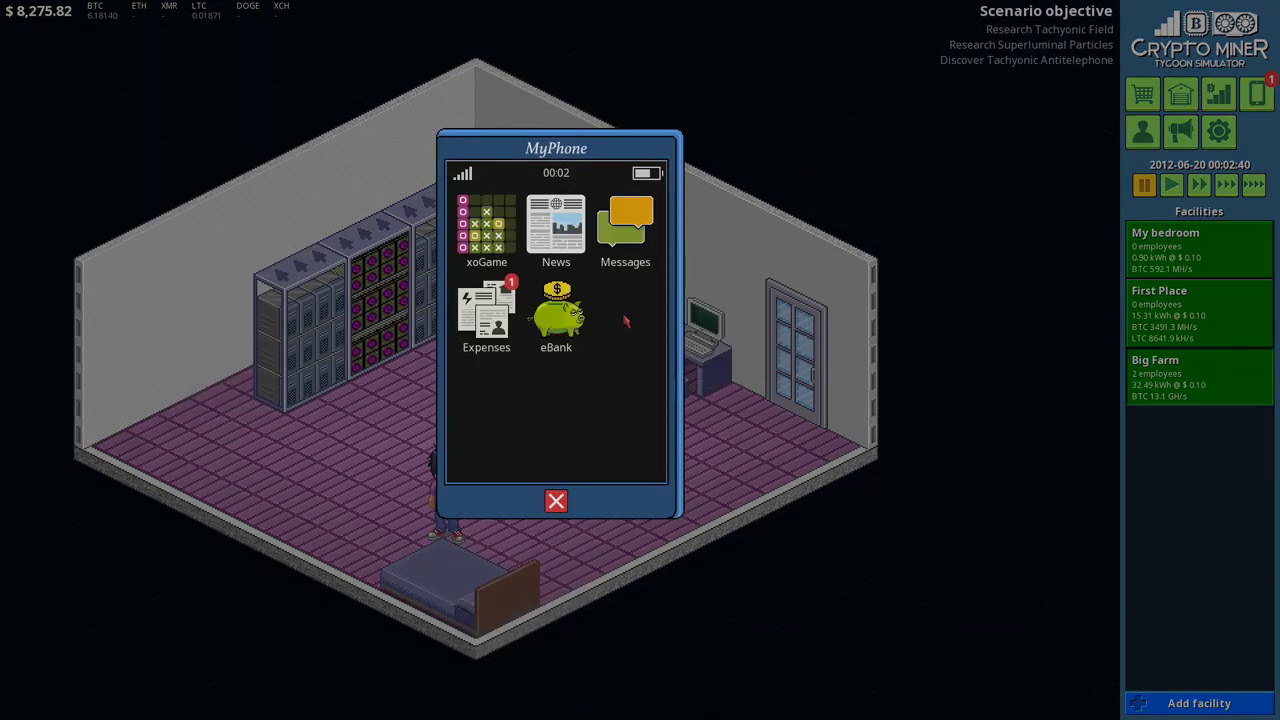
# Step: Sell another $100 of Bitcoin on the coin market
pyautogui.click(1218, 94)
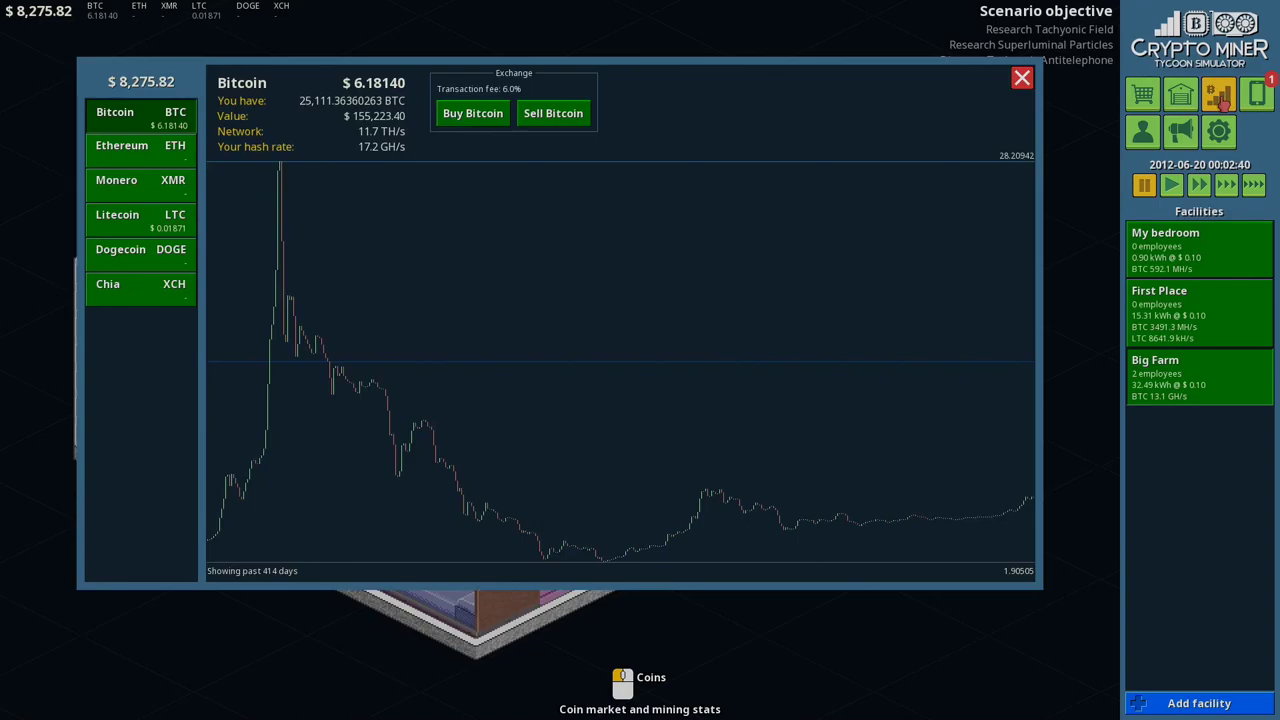
pyautogui.click(552, 112)
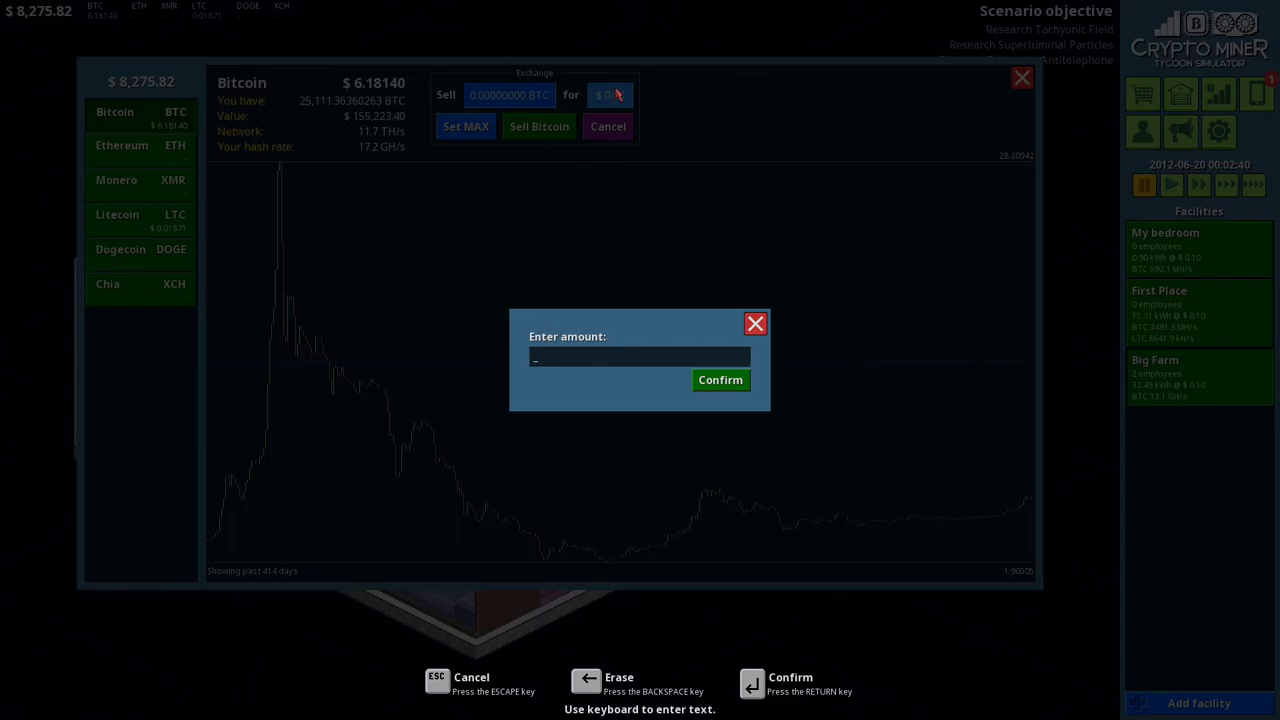
pyautogui.write('100')
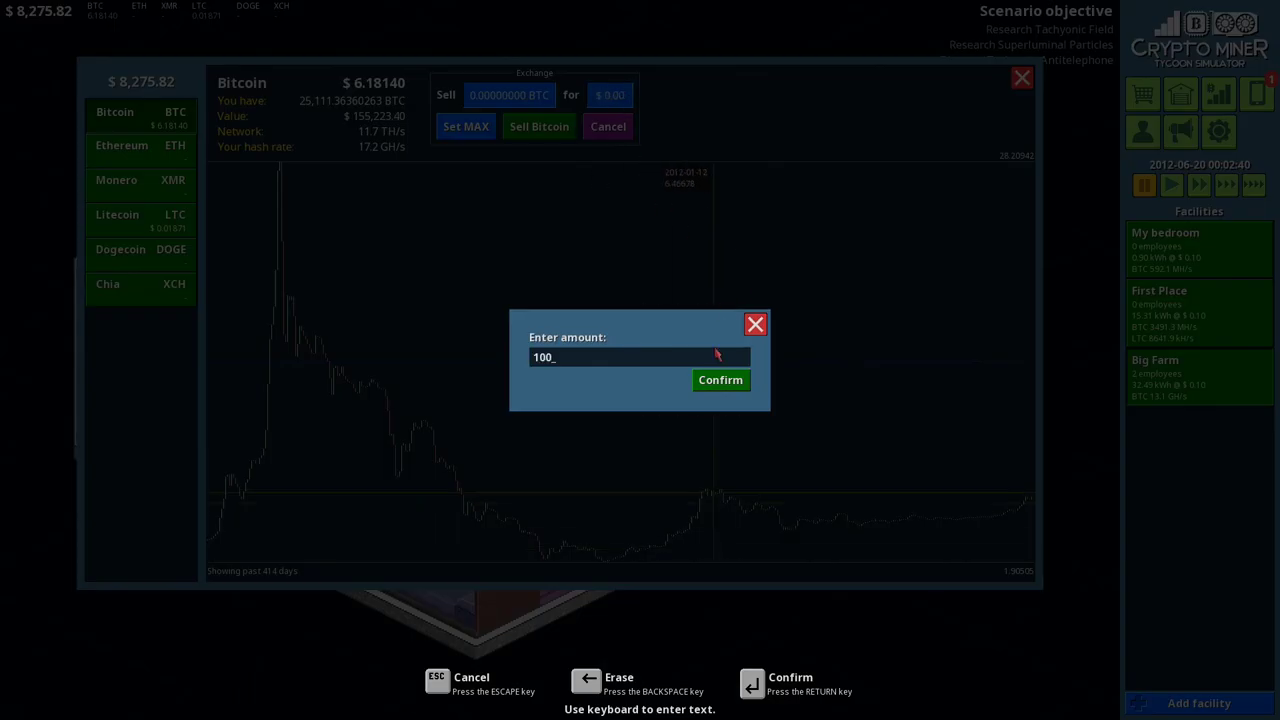
pyautogui.click(720, 380)
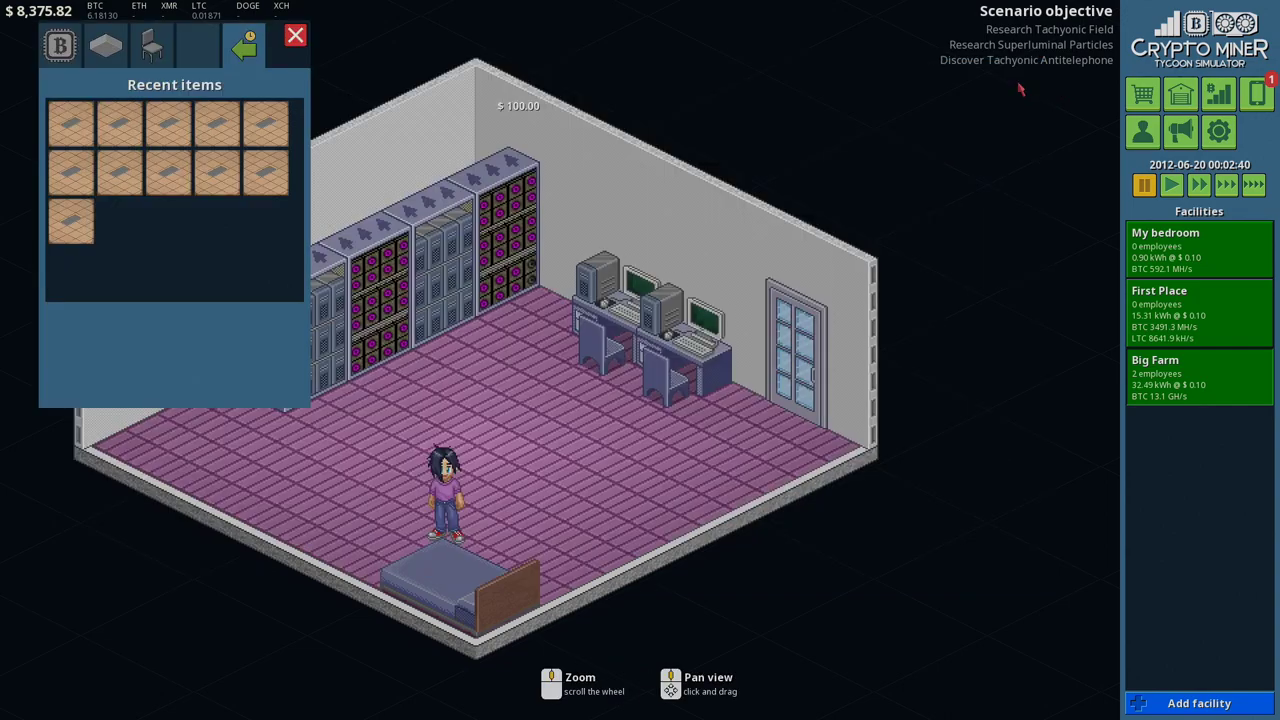
# Step: Pay last month's $8,307.21 bills, leaving $68.61 in cash
pyautogui.click(1256, 94)
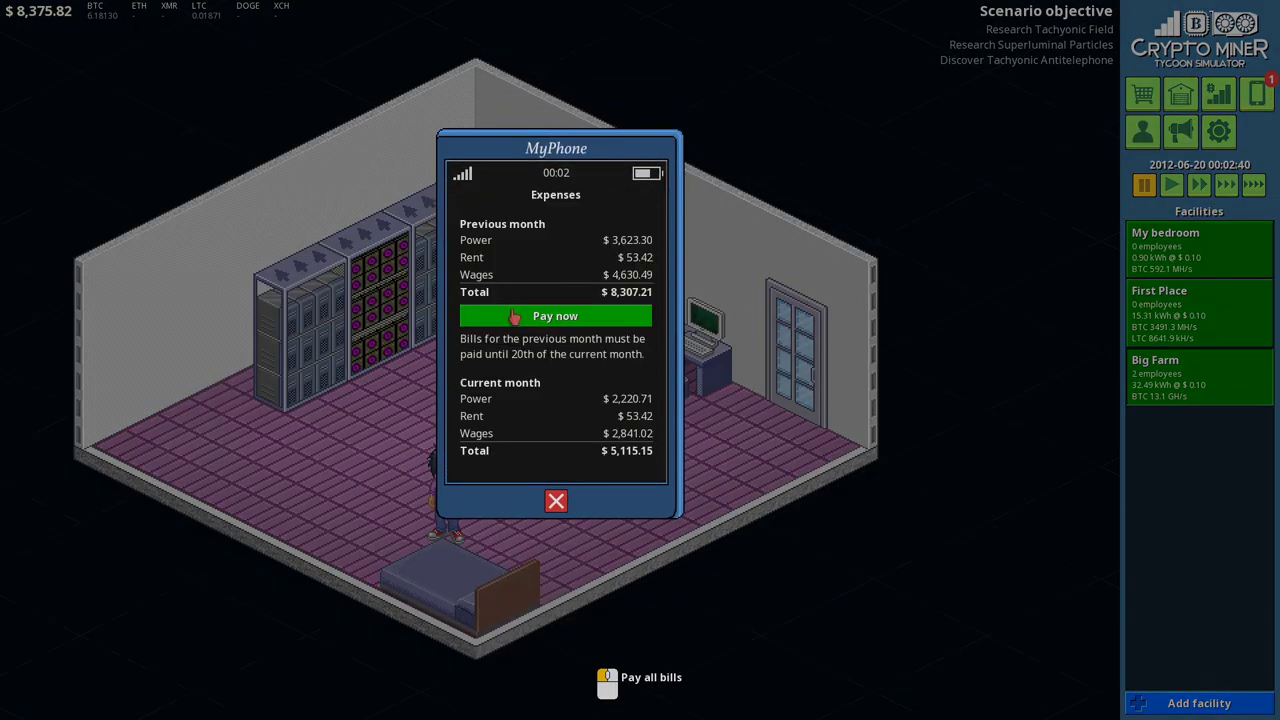
pyautogui.click(556, 316)
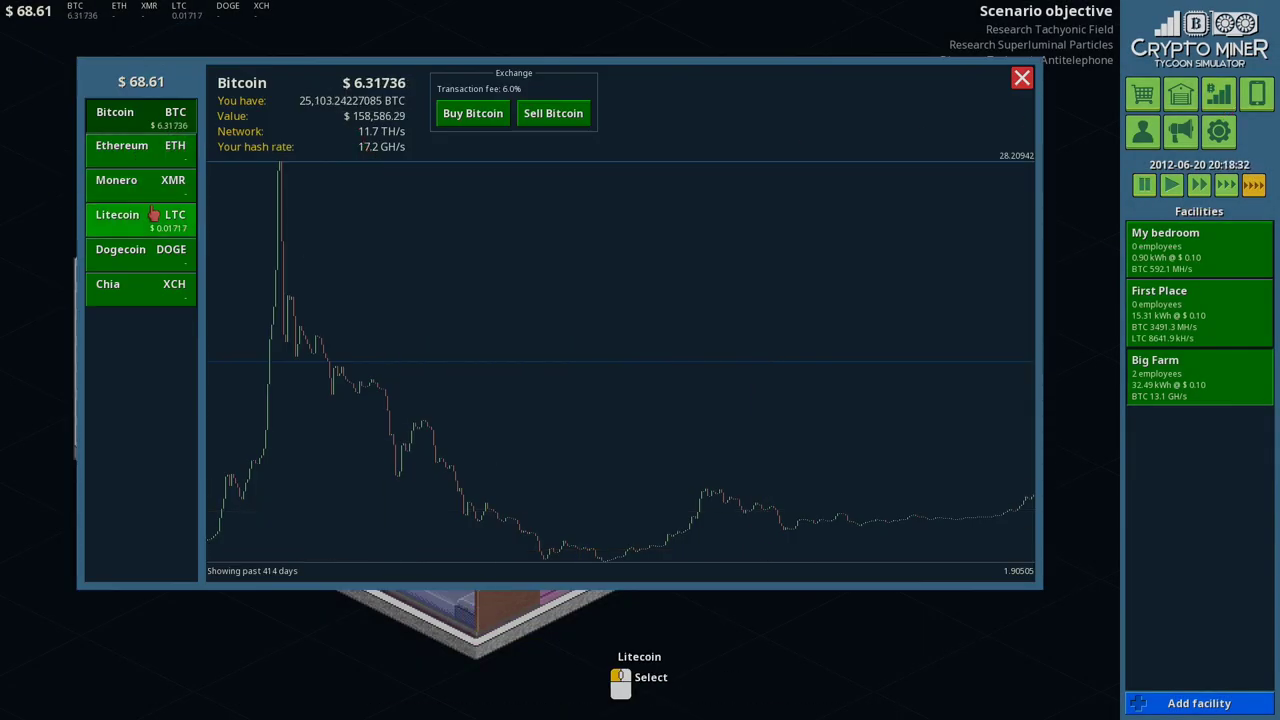
# Step: Check the Litecoin and Bitcoin price charts, then close the coin market
pyautogui.click(116, 216)
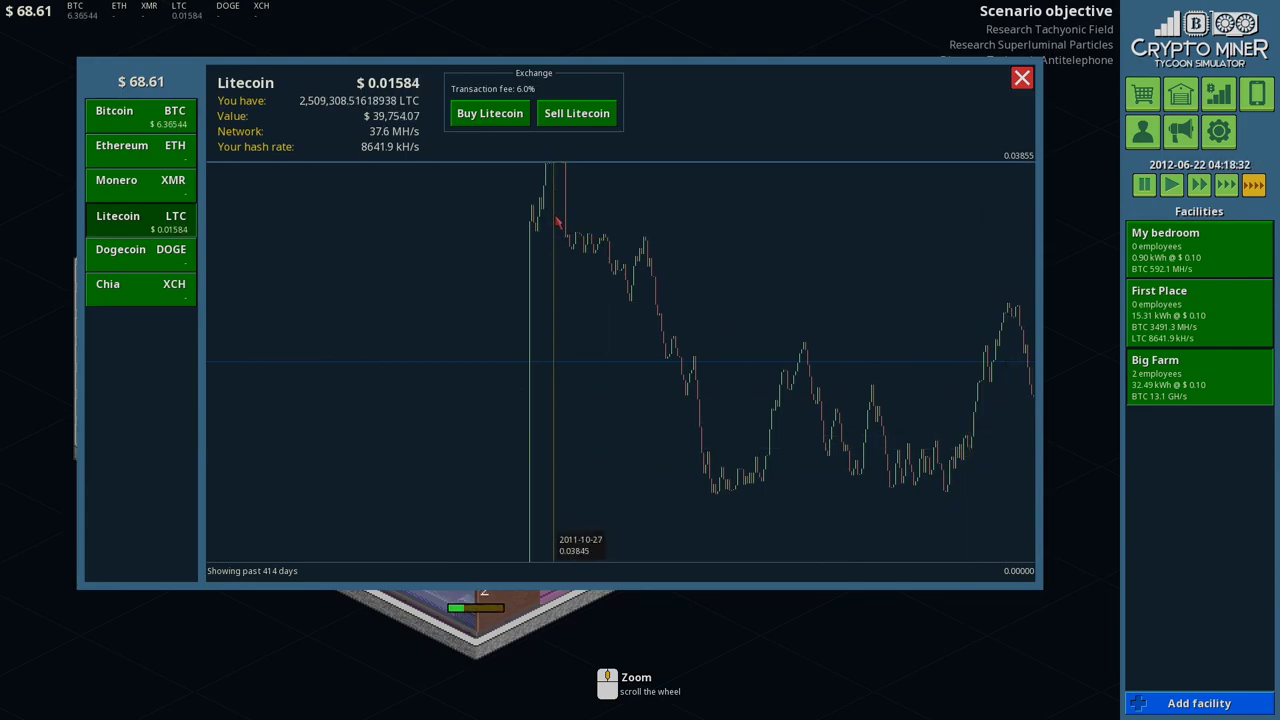
pyautogui.click(140, 116)
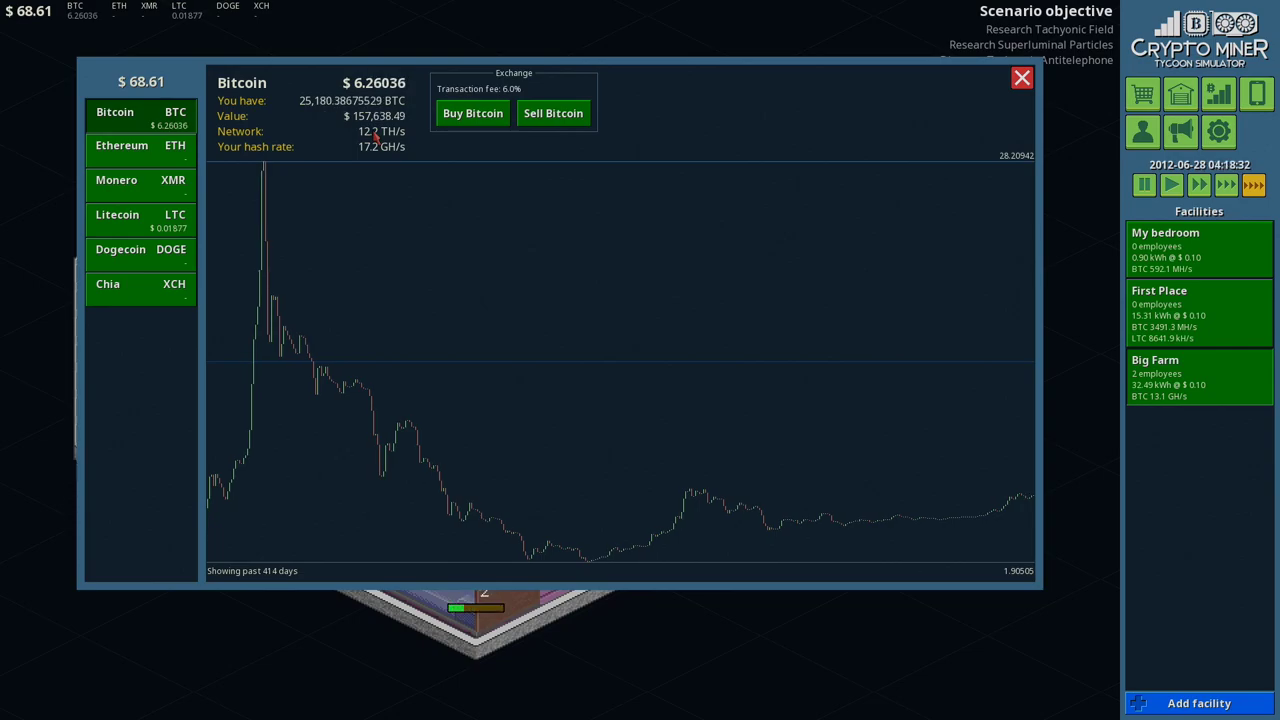
pyautogui.click(1020, 78)
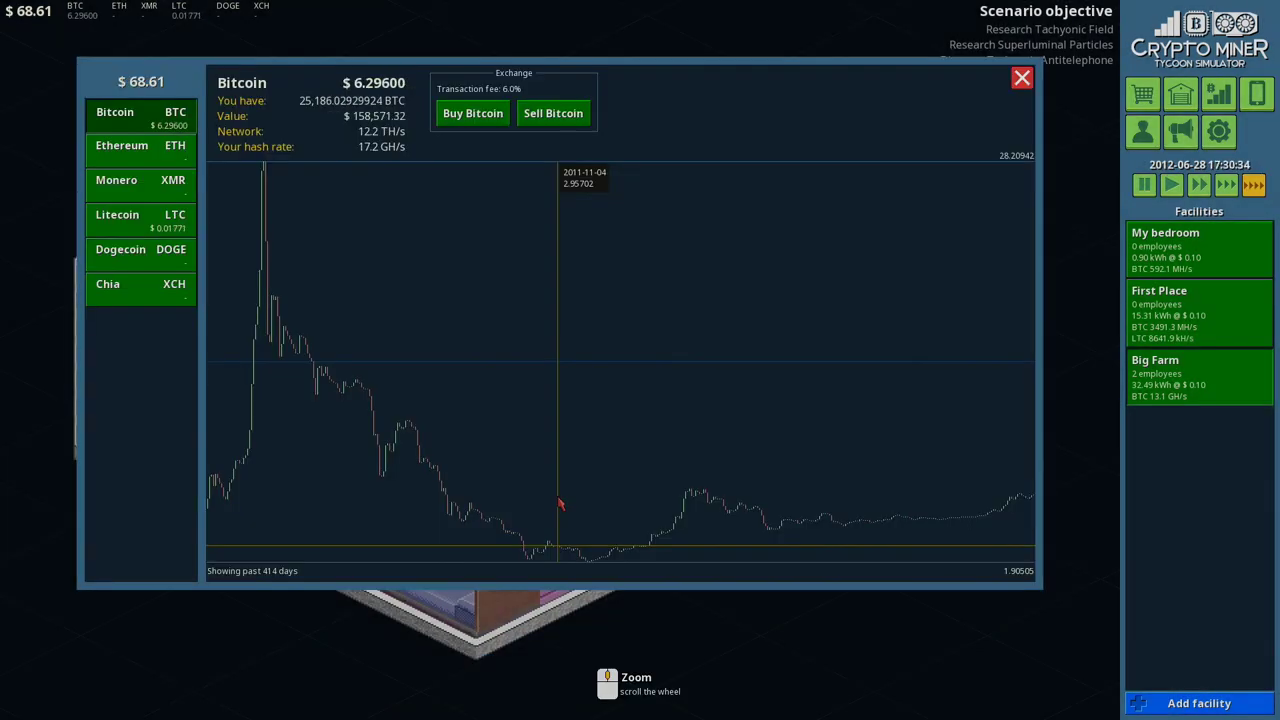
pyautogui.click(1020, 78)
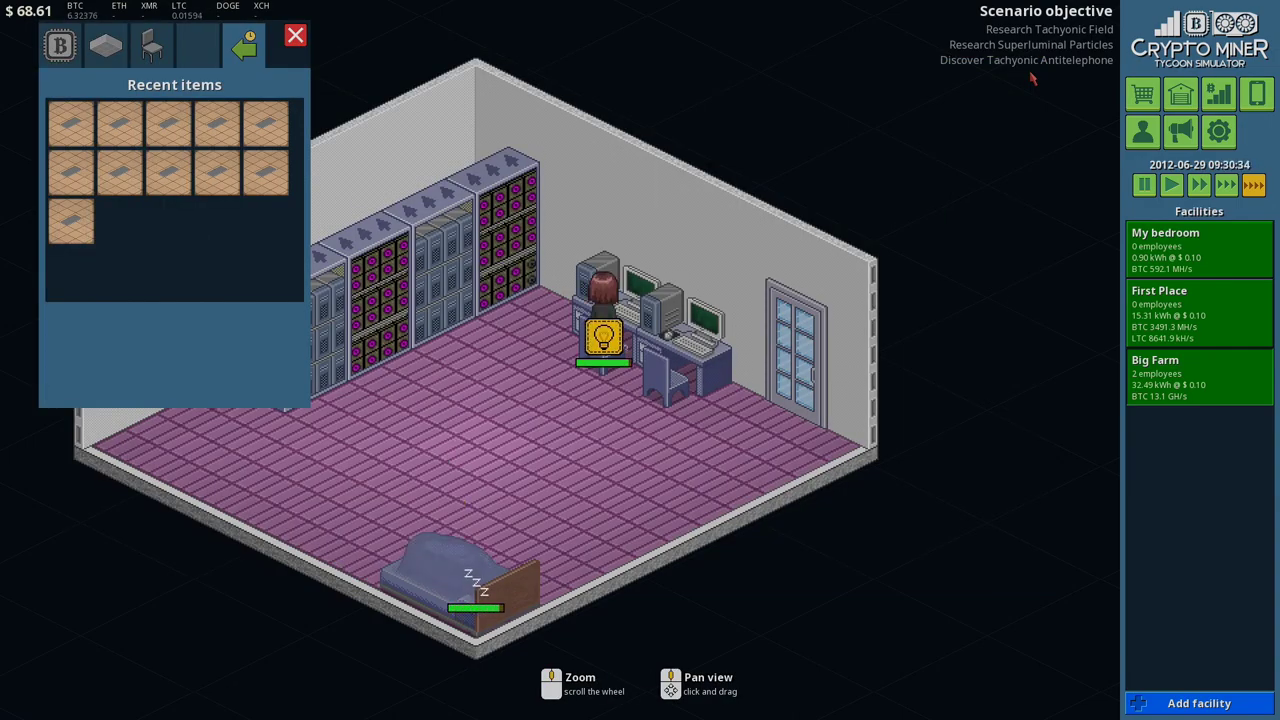